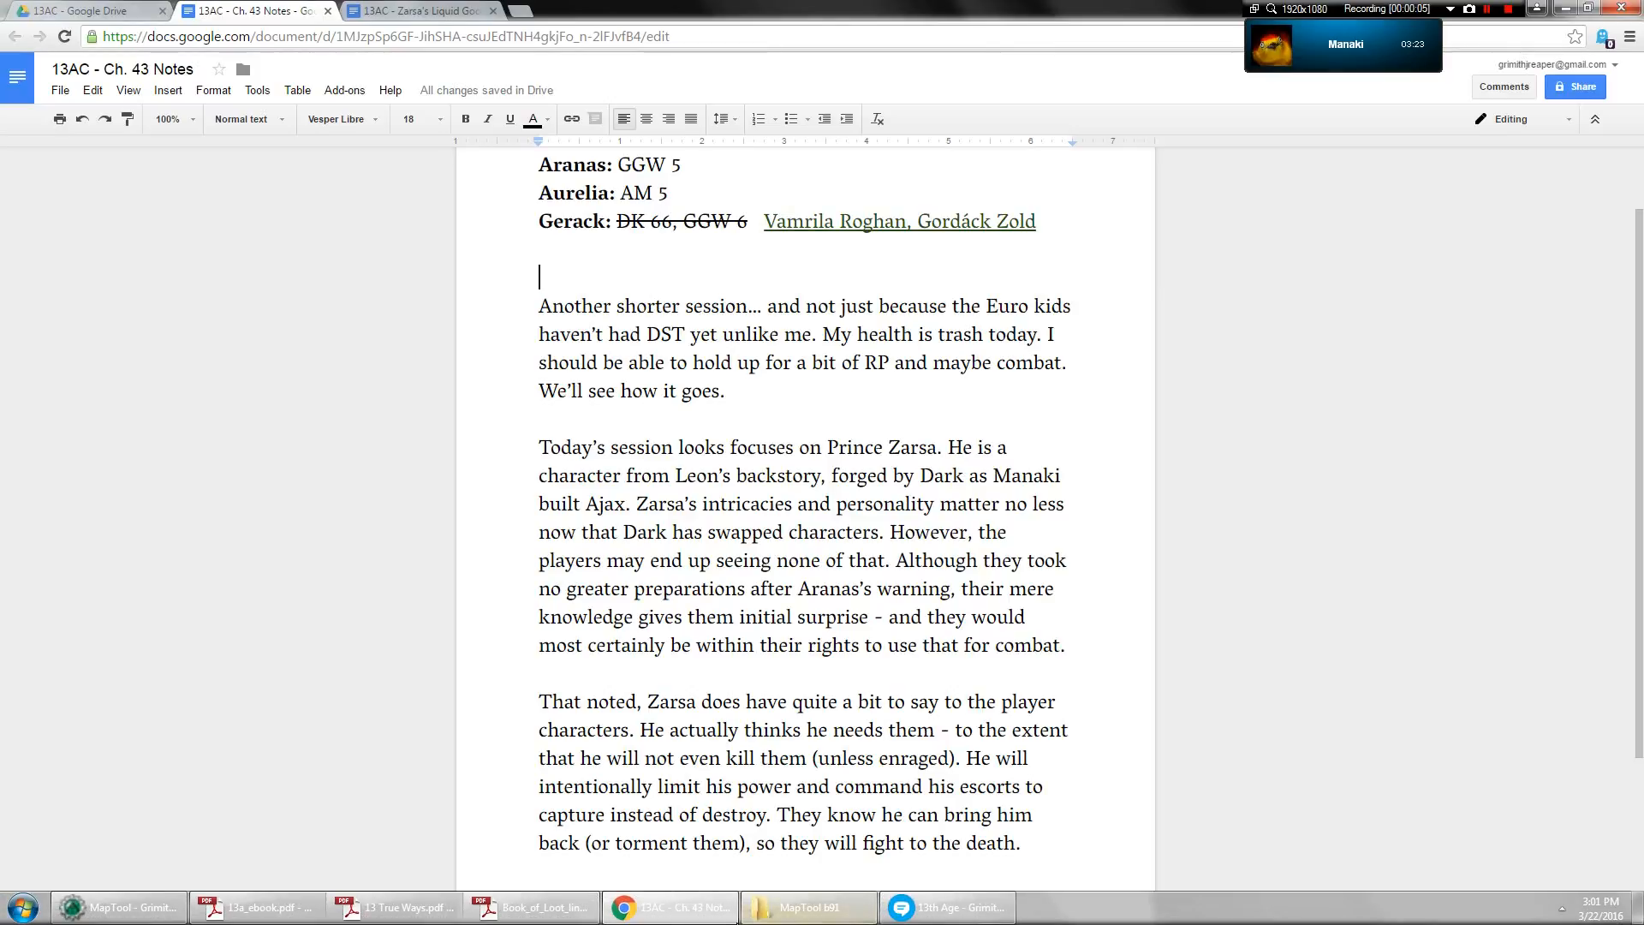
{"action": "mouse_move", "coordinate": [406, 703]}
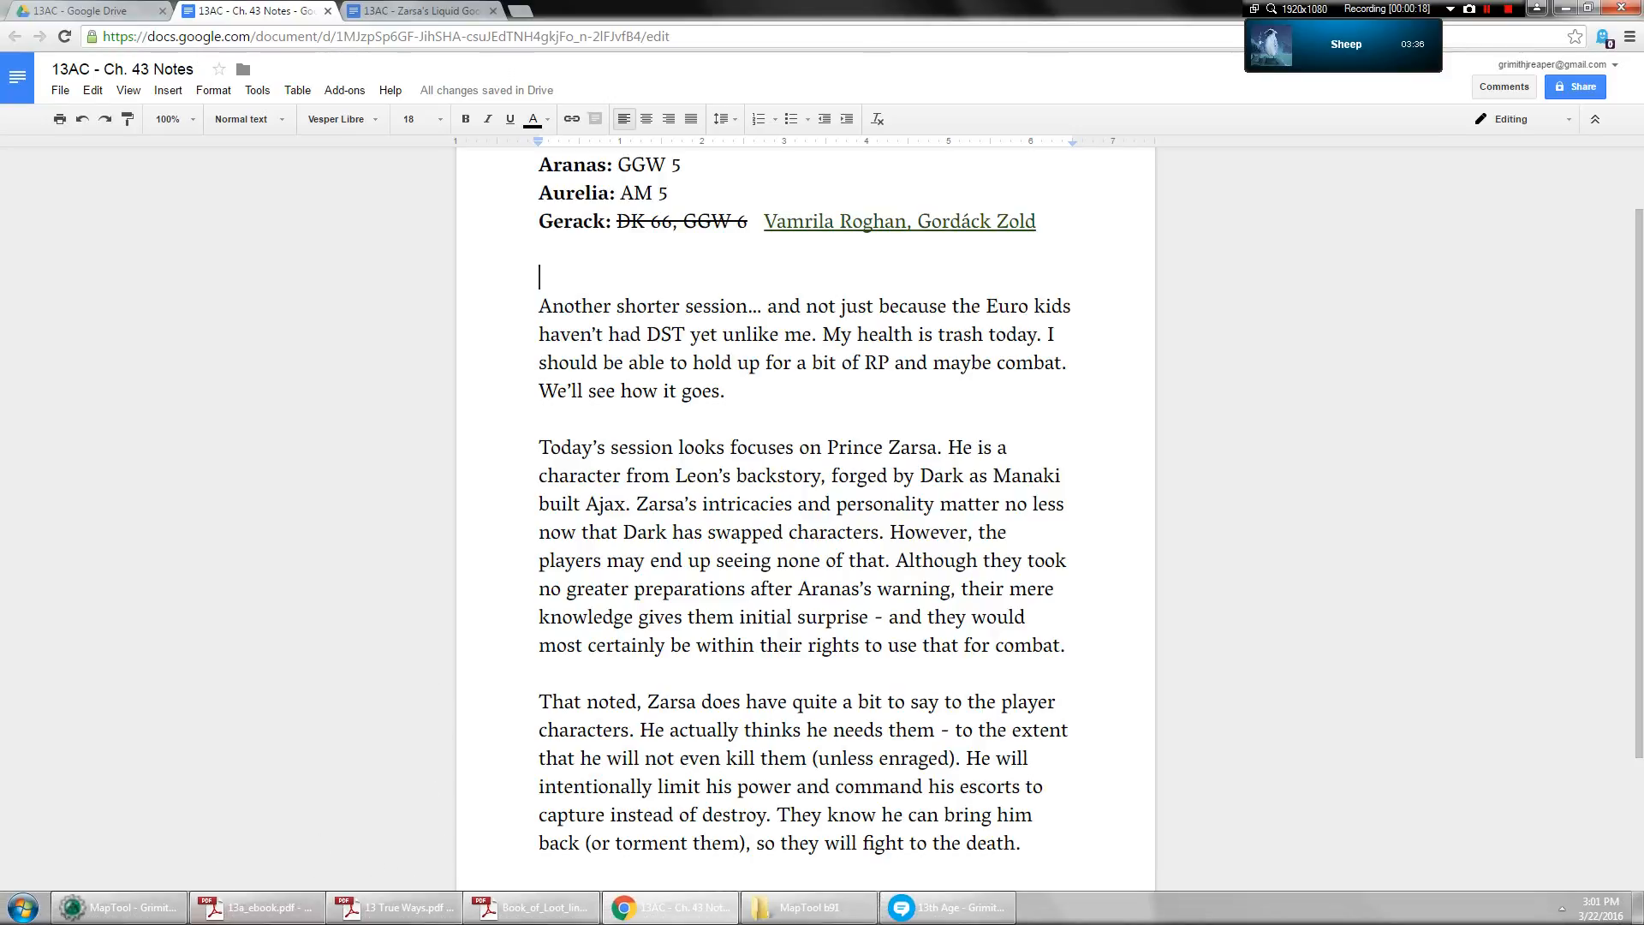
{"action": "mouse_move", "coordinate": [118, 907]}
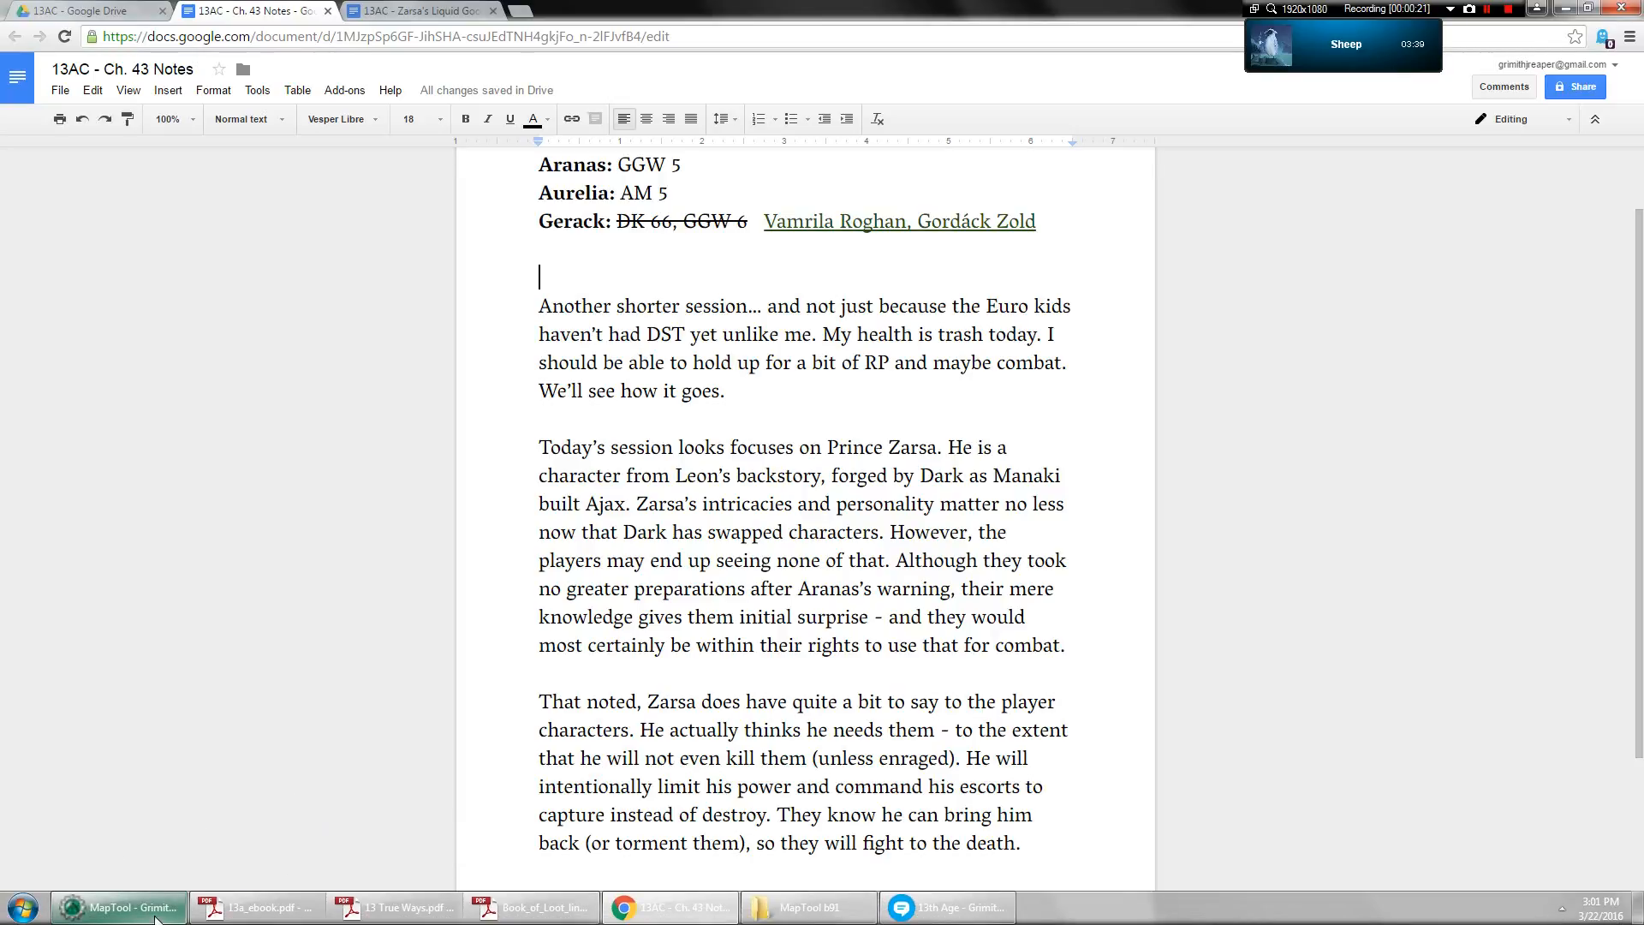
Briefly check the battle map, then work through the session notes document
{"action": "left_click", "coordinate": [118, 907]}
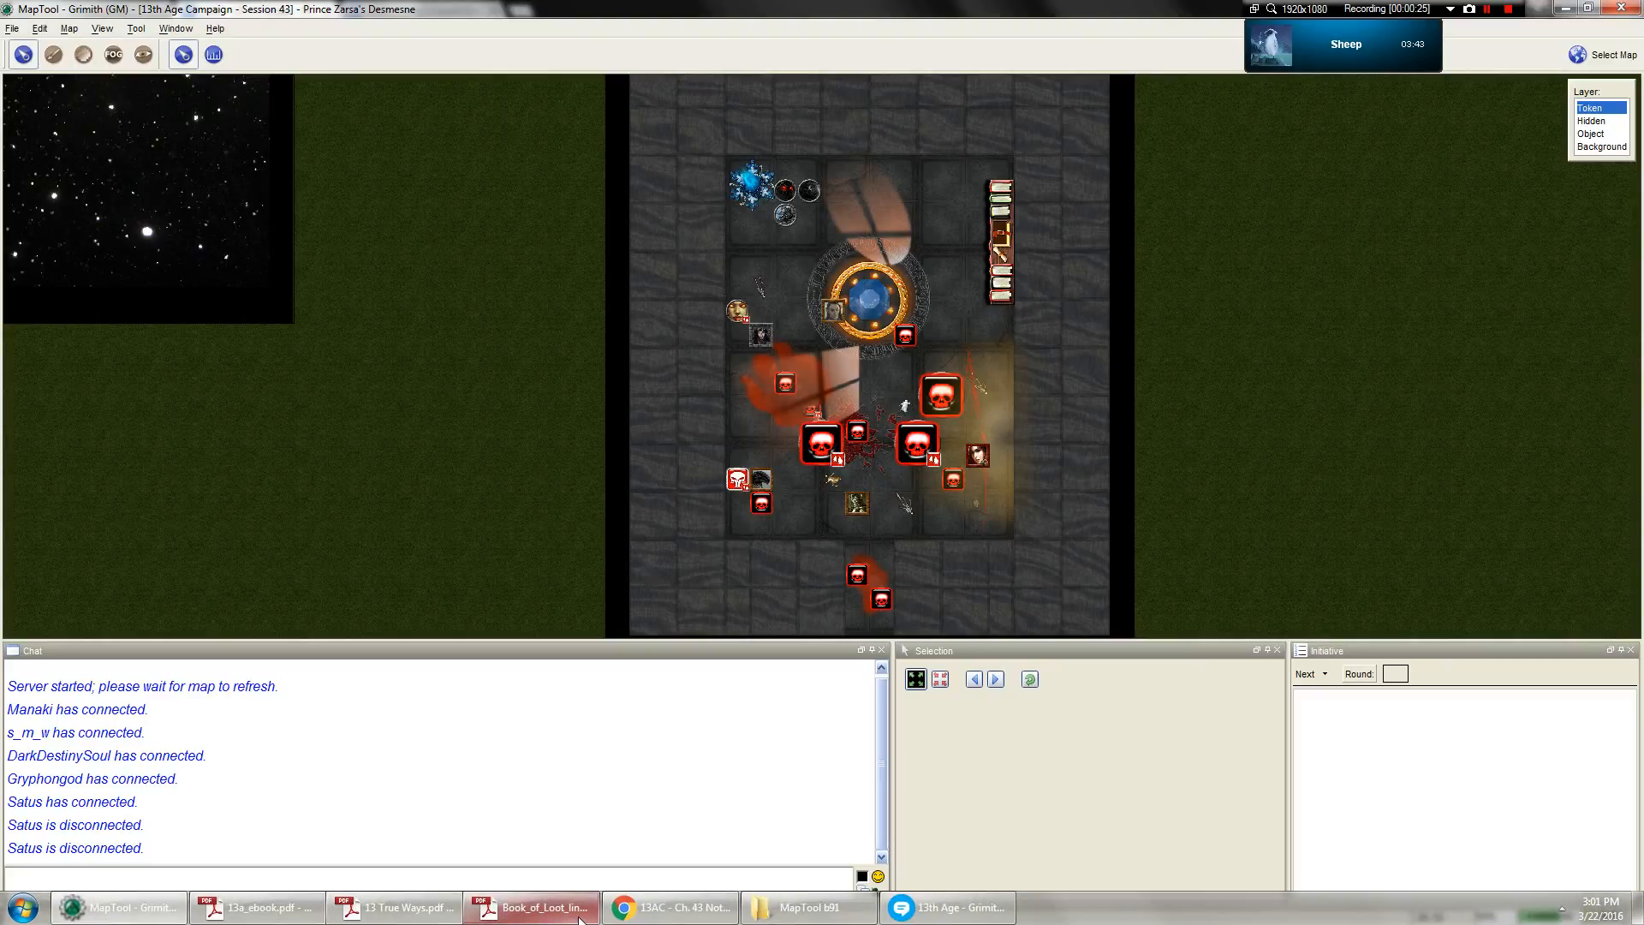
{"action": "left_click", "coordinate": [669, 907]}
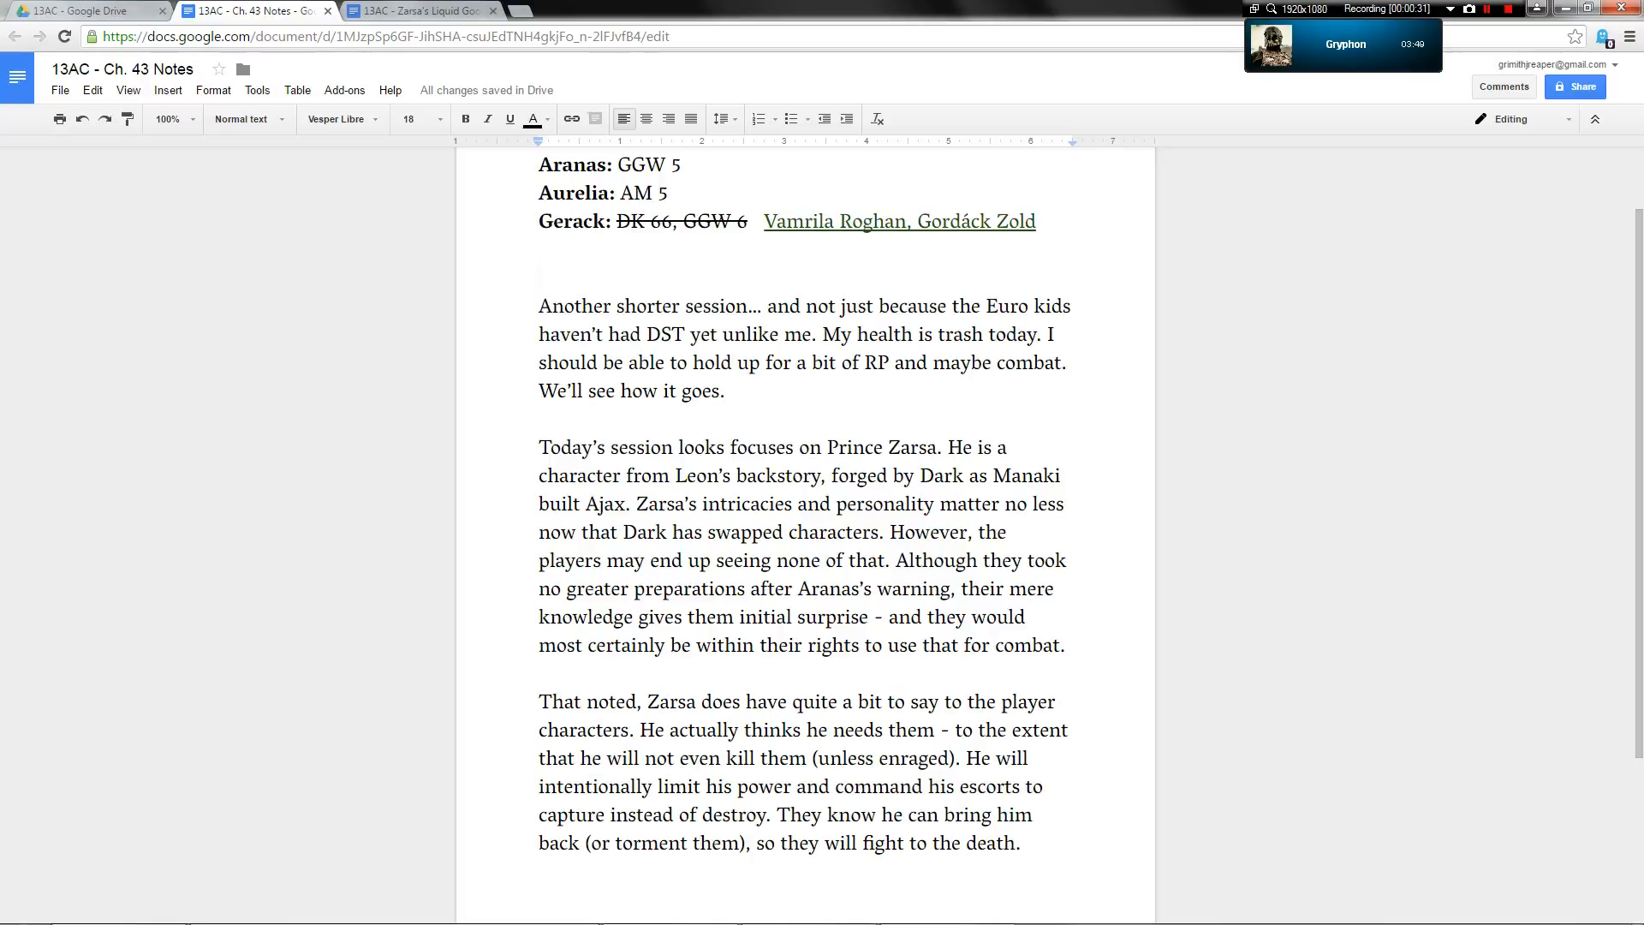
{"action": "scroll", "scroll_direction": "up", "scroll_amount": 3}
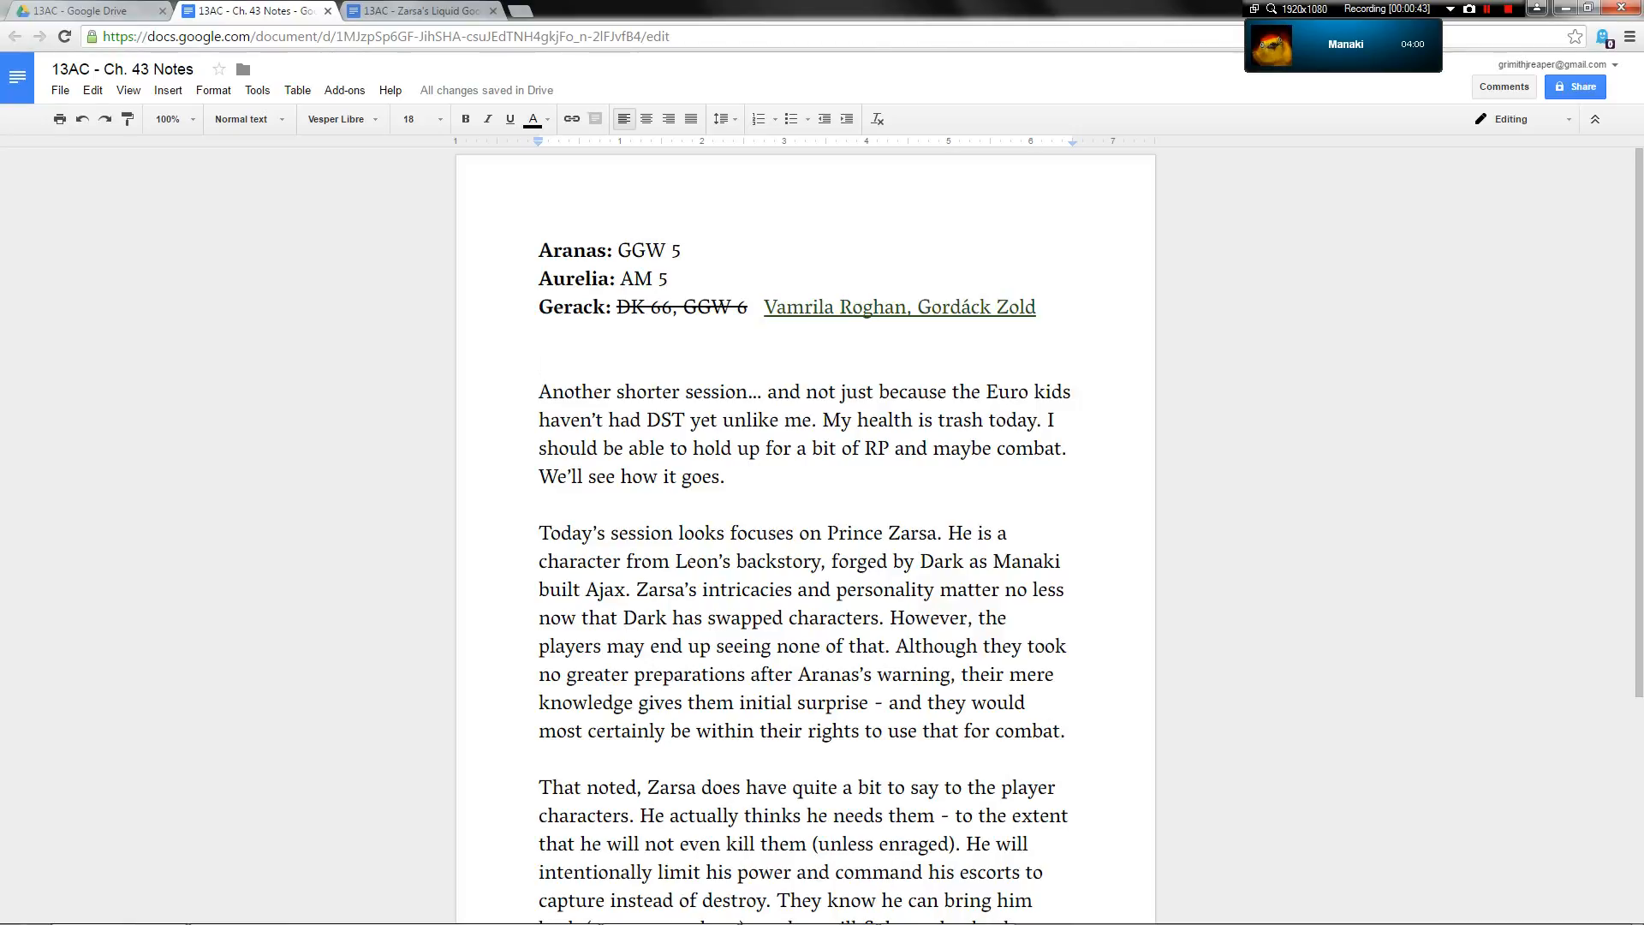
{"action": "left_click", "coordinate": [539, 357]}
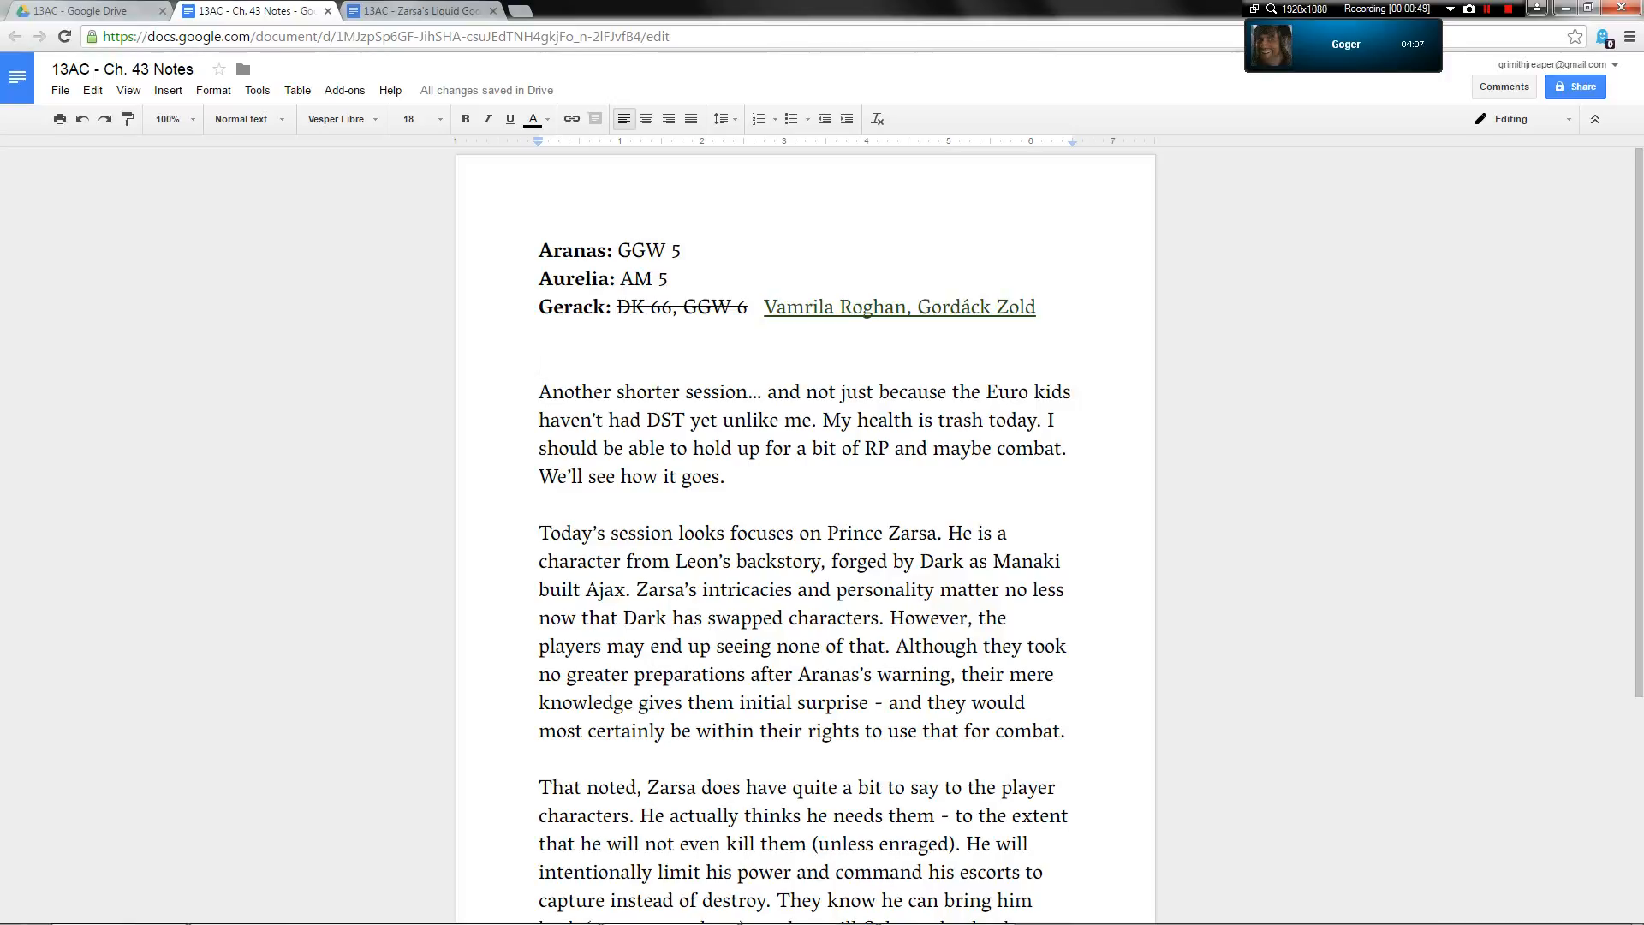
{"action": "left_click", "coordinate": [539, 359]}
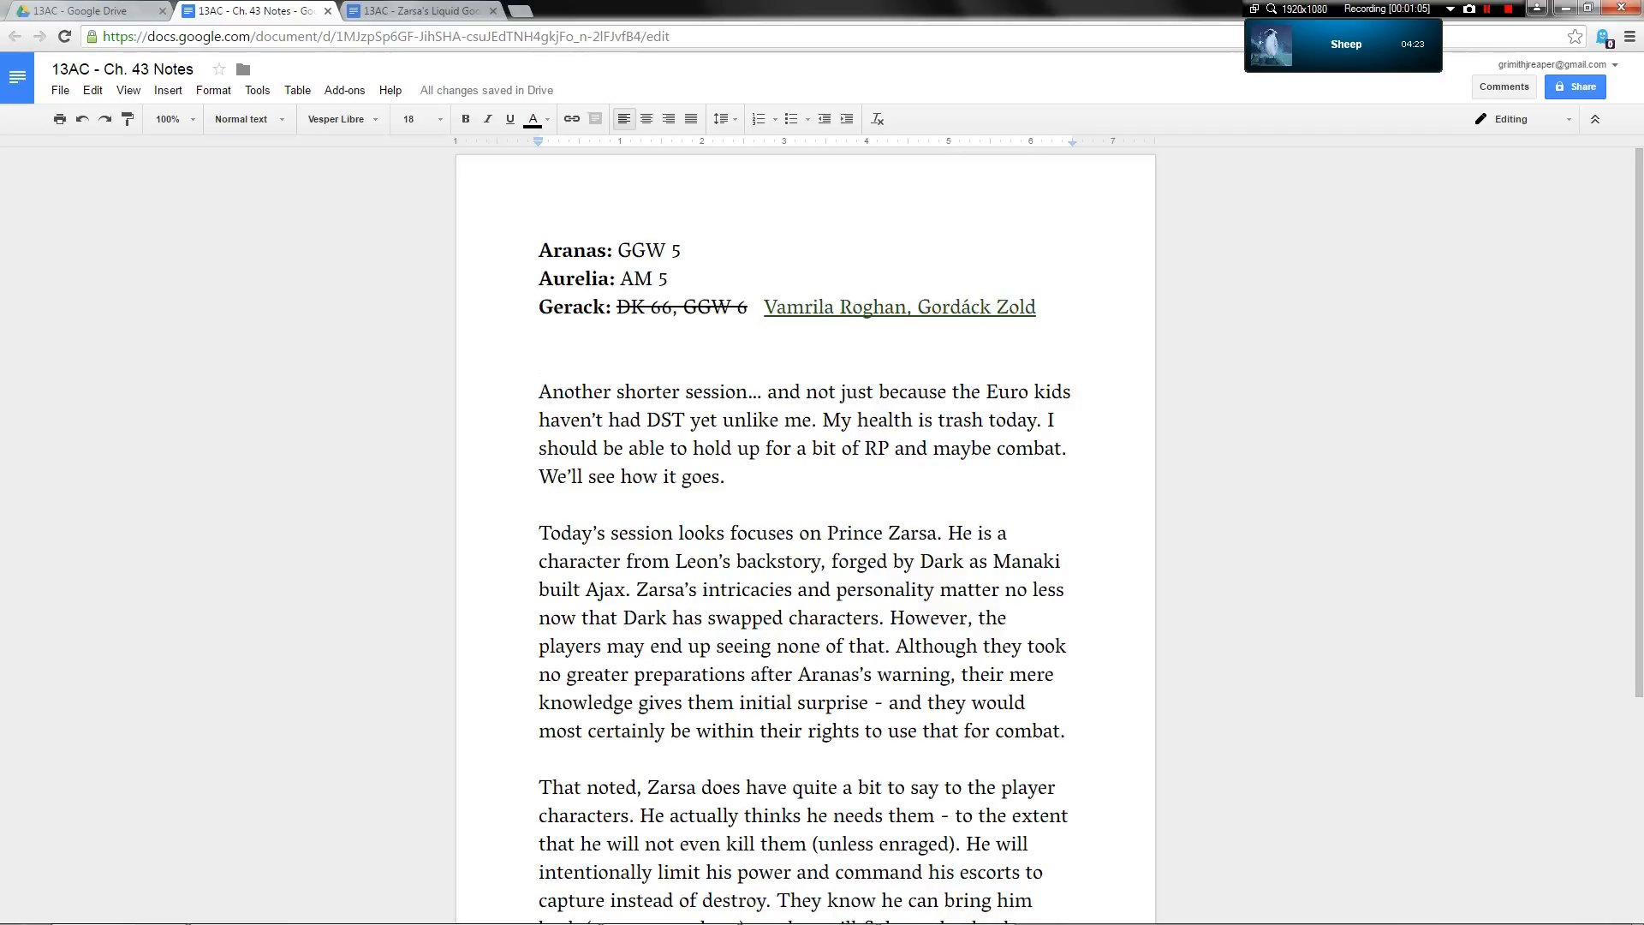
{"action": "left_click", "coordinate": [537, 360]}
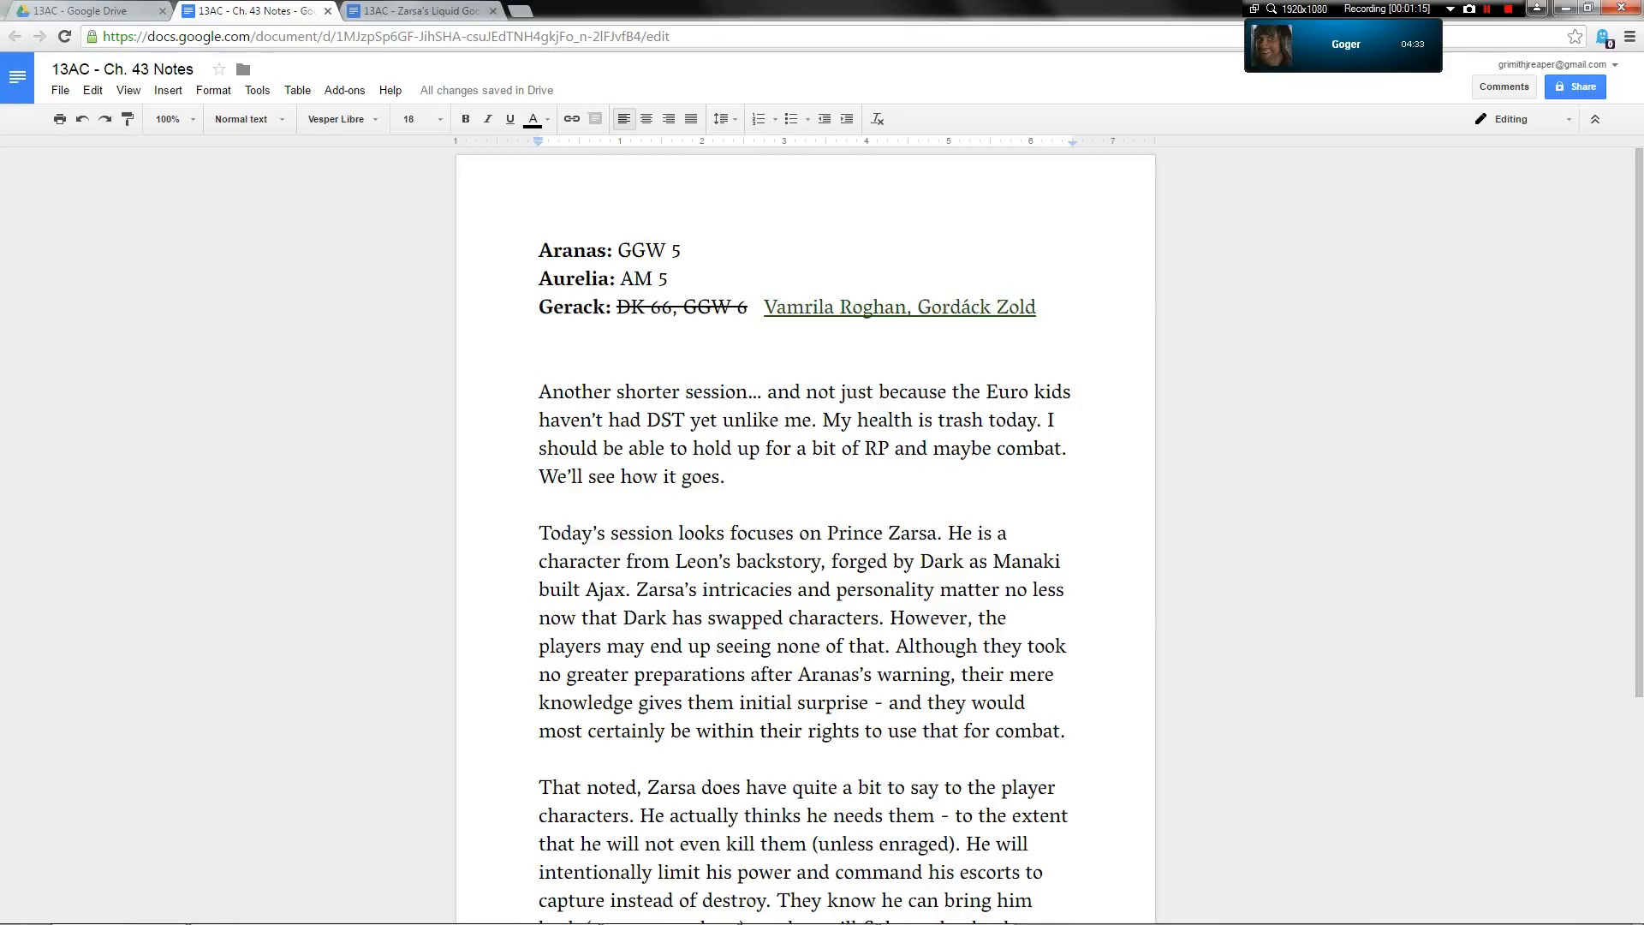
{"action": "left_click", "coordinate": [539, 359]}
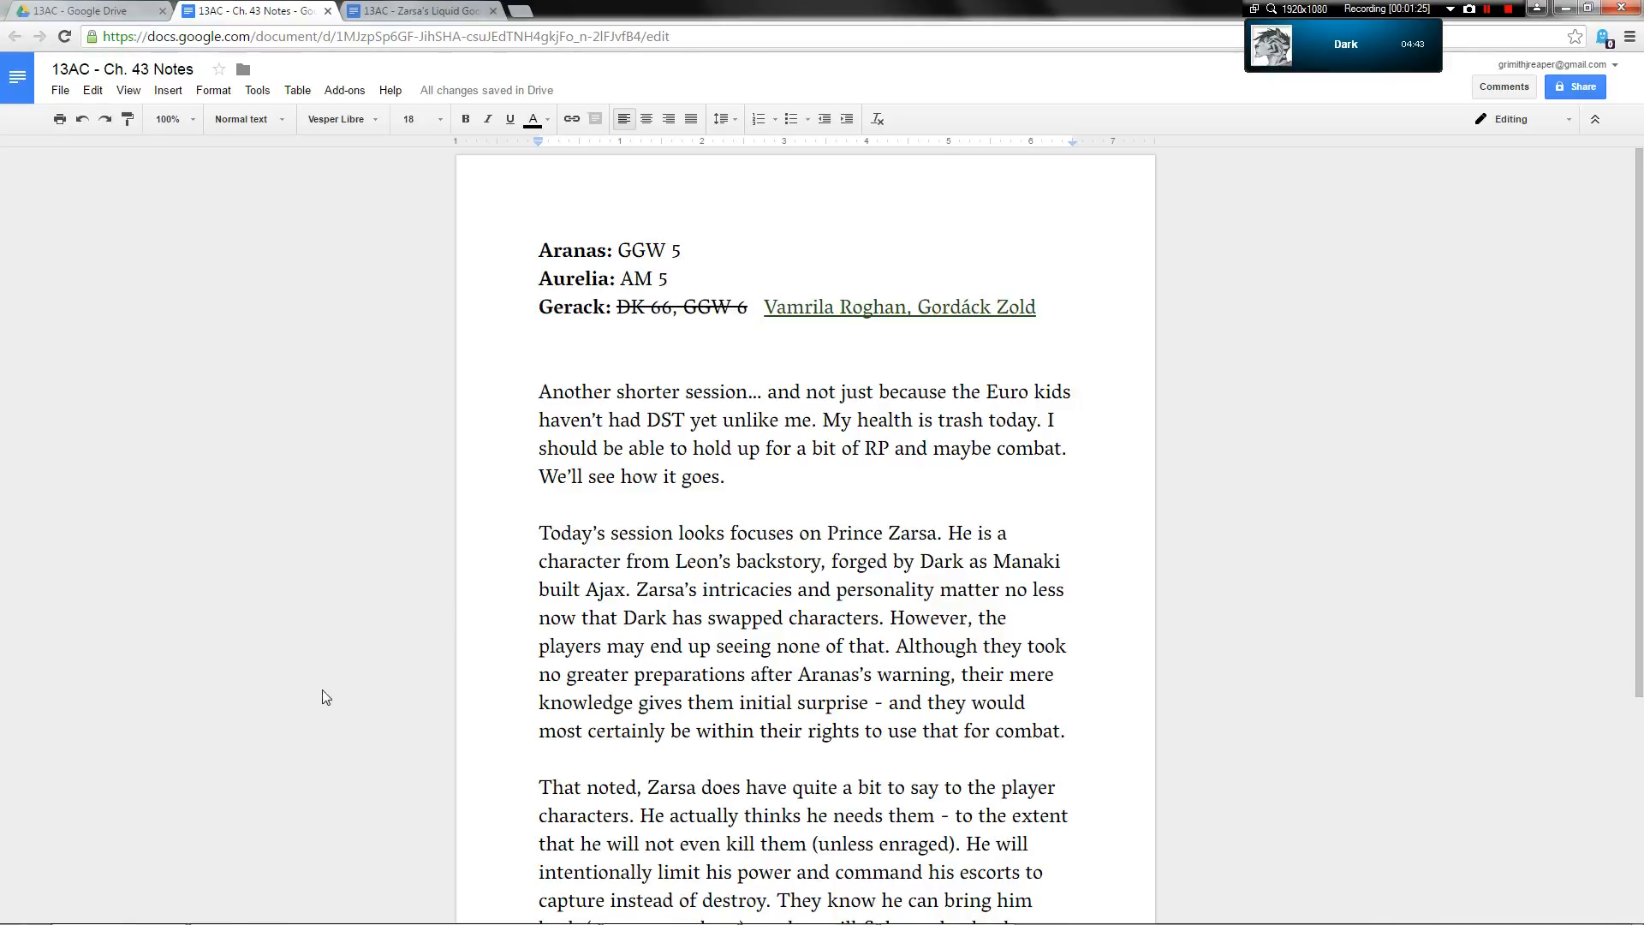
Return to the Prince Zarsa's Desmesne map, zoom around it, and show the Connections list
{"action": "left_click", "coordinate": [117, 908]}
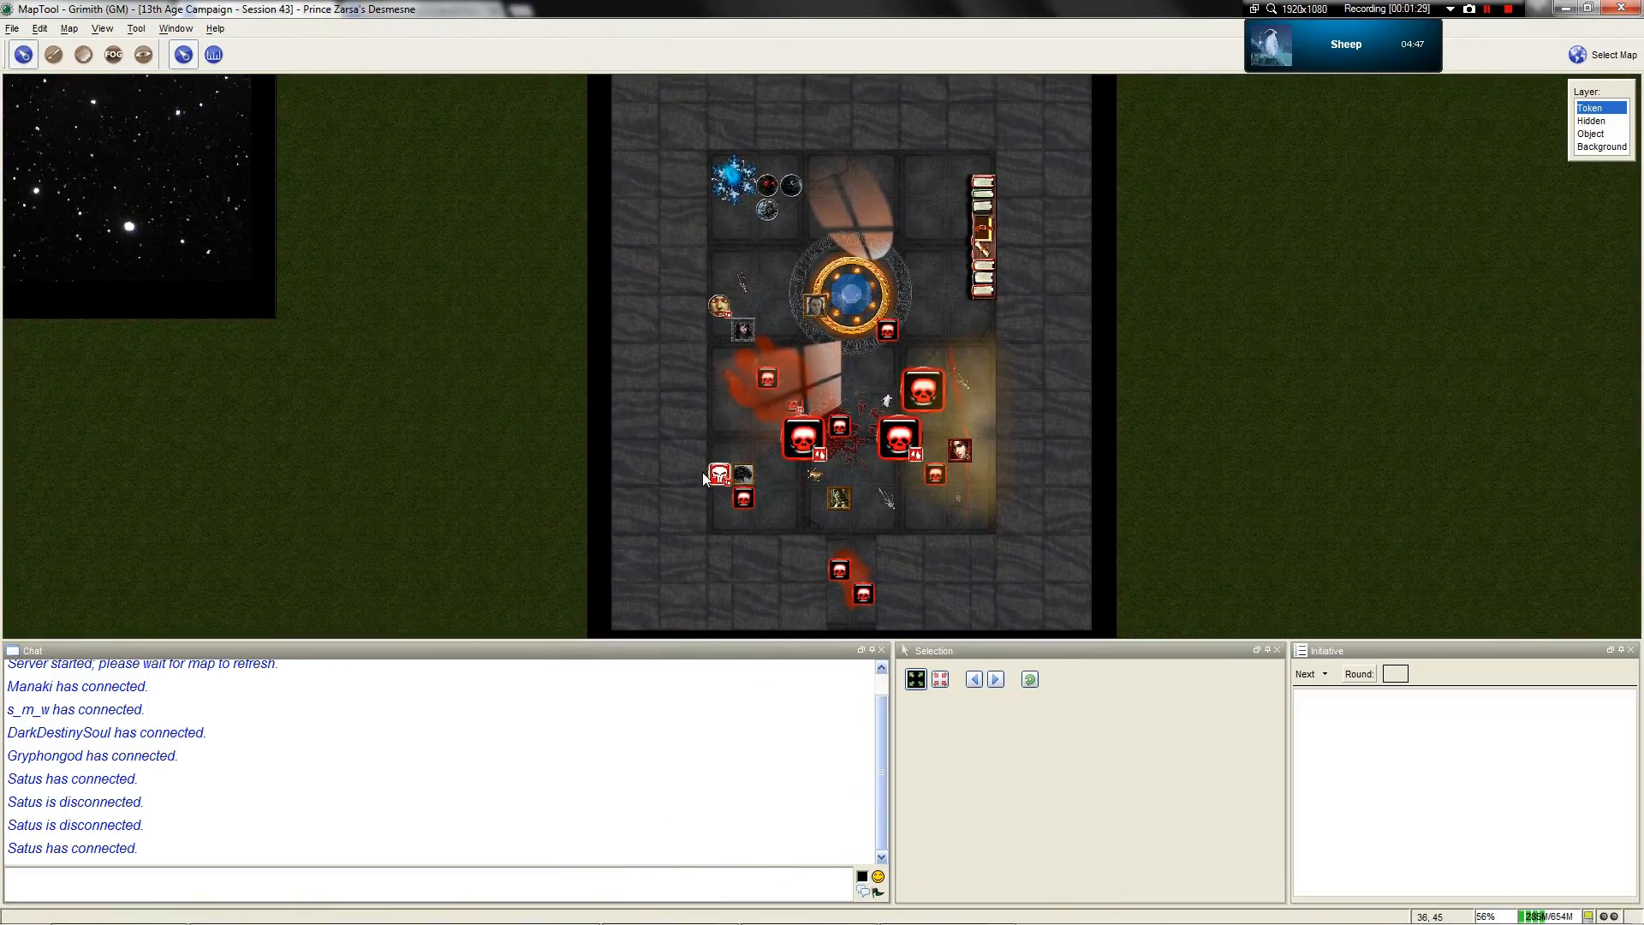
{"action": "scroll", "scroll_direction": "down", "scroll_amount": 3}
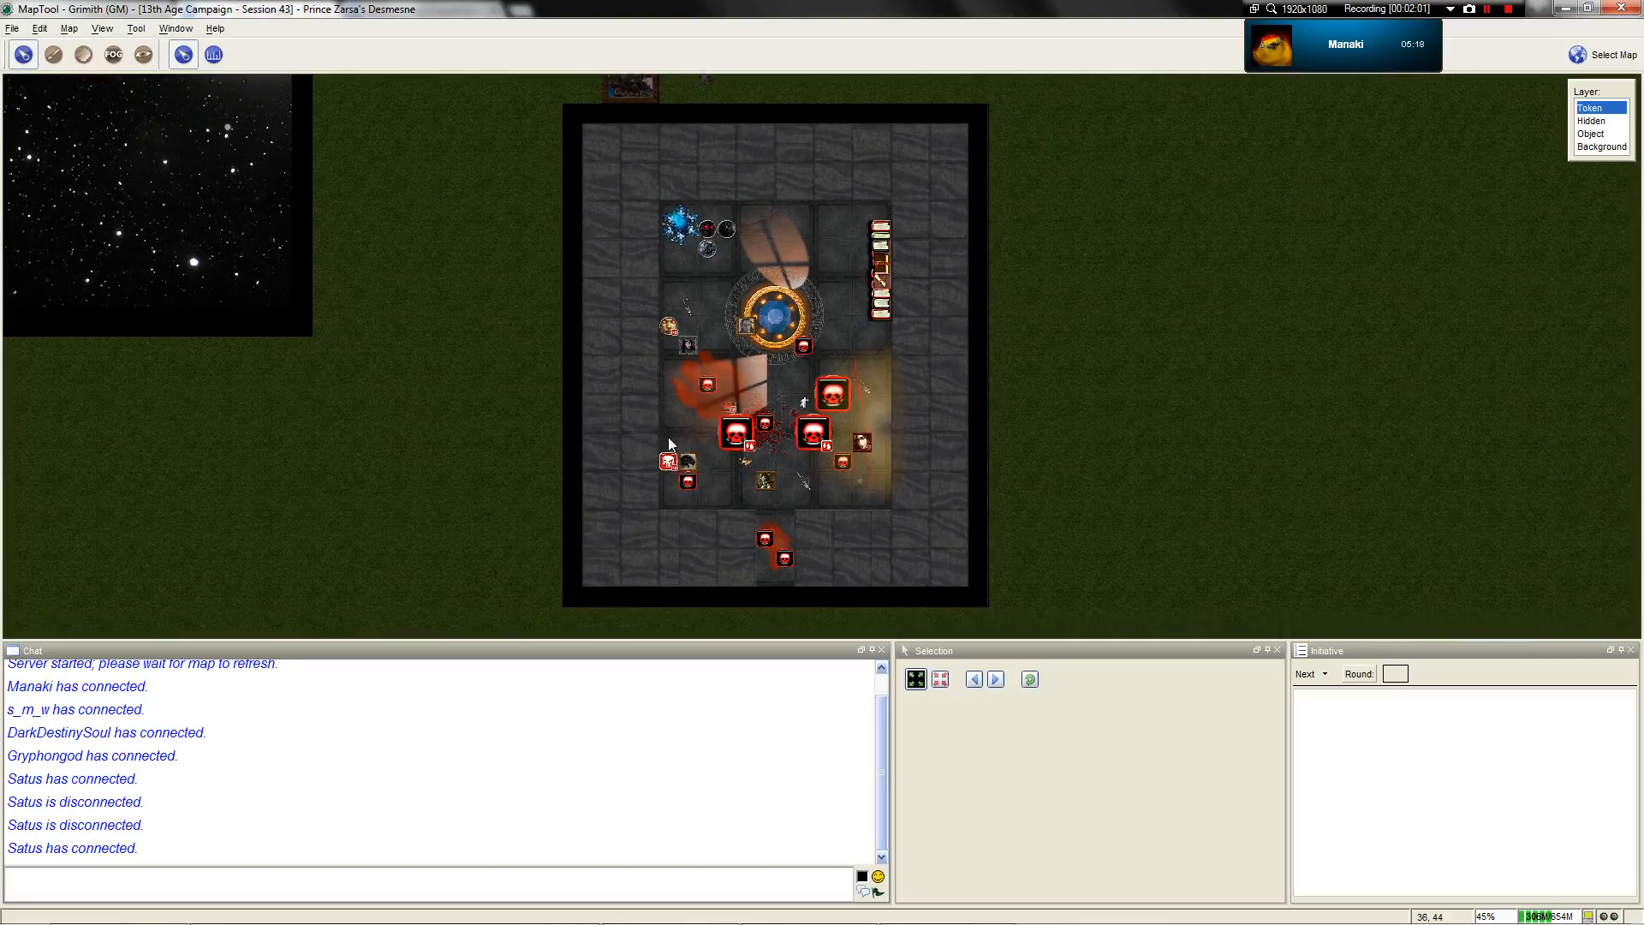
{"action": "scroll", "scroll_direction": "up", "scroll_amount": 3}
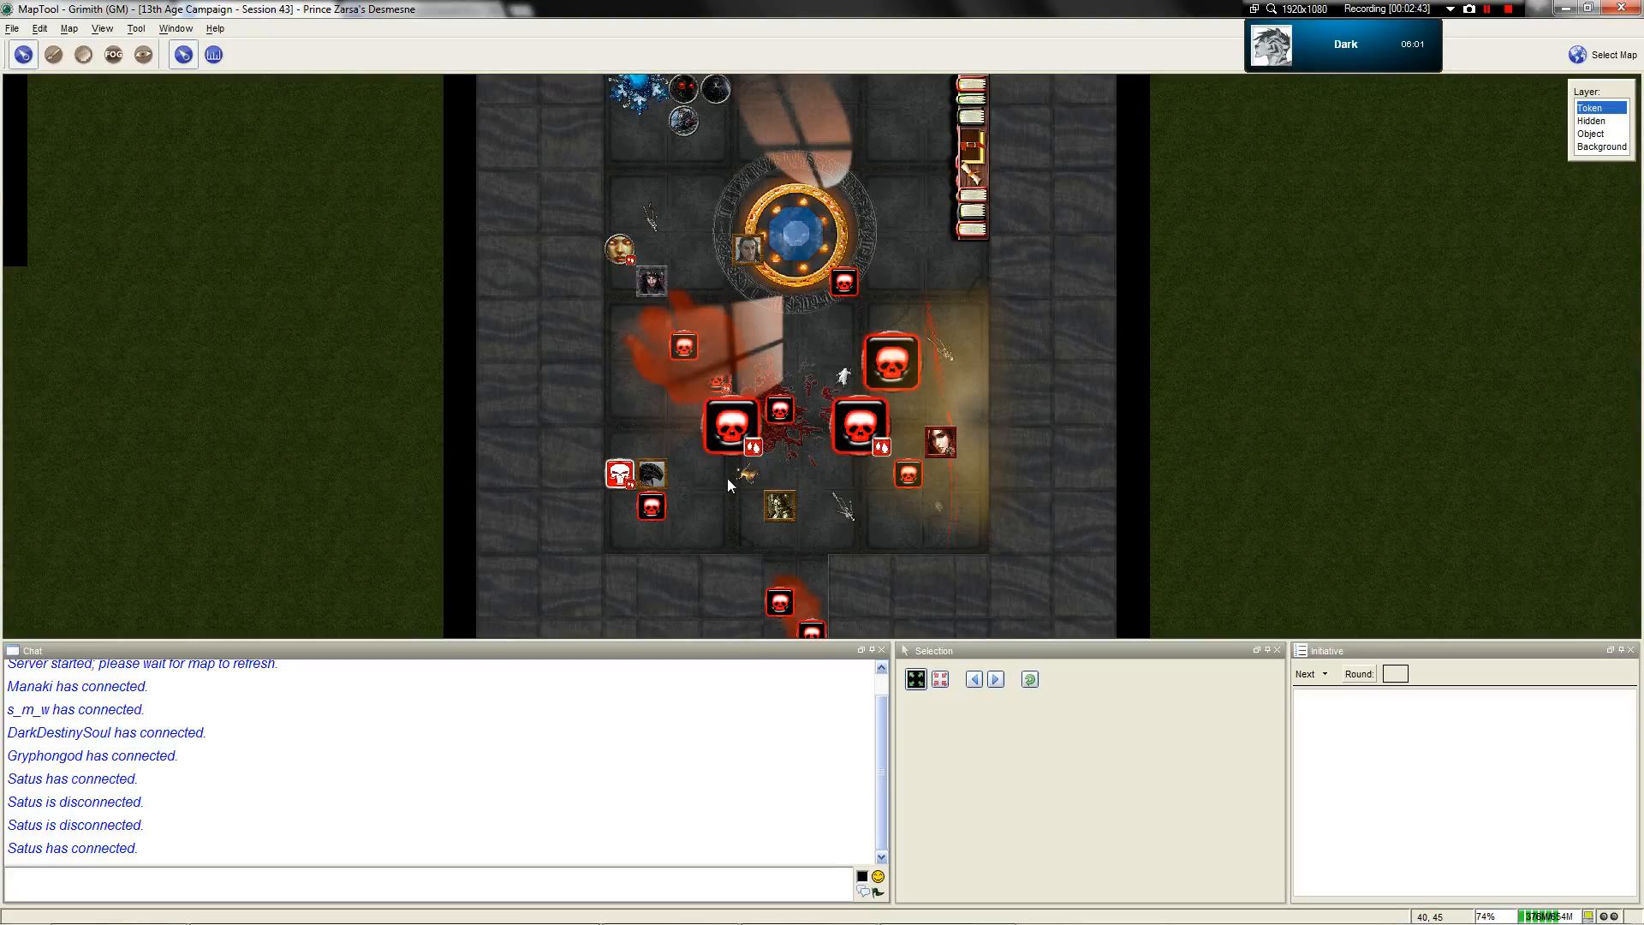
{"action": "scroll", "scroll_direction": "down", "scroll_amount": 3}
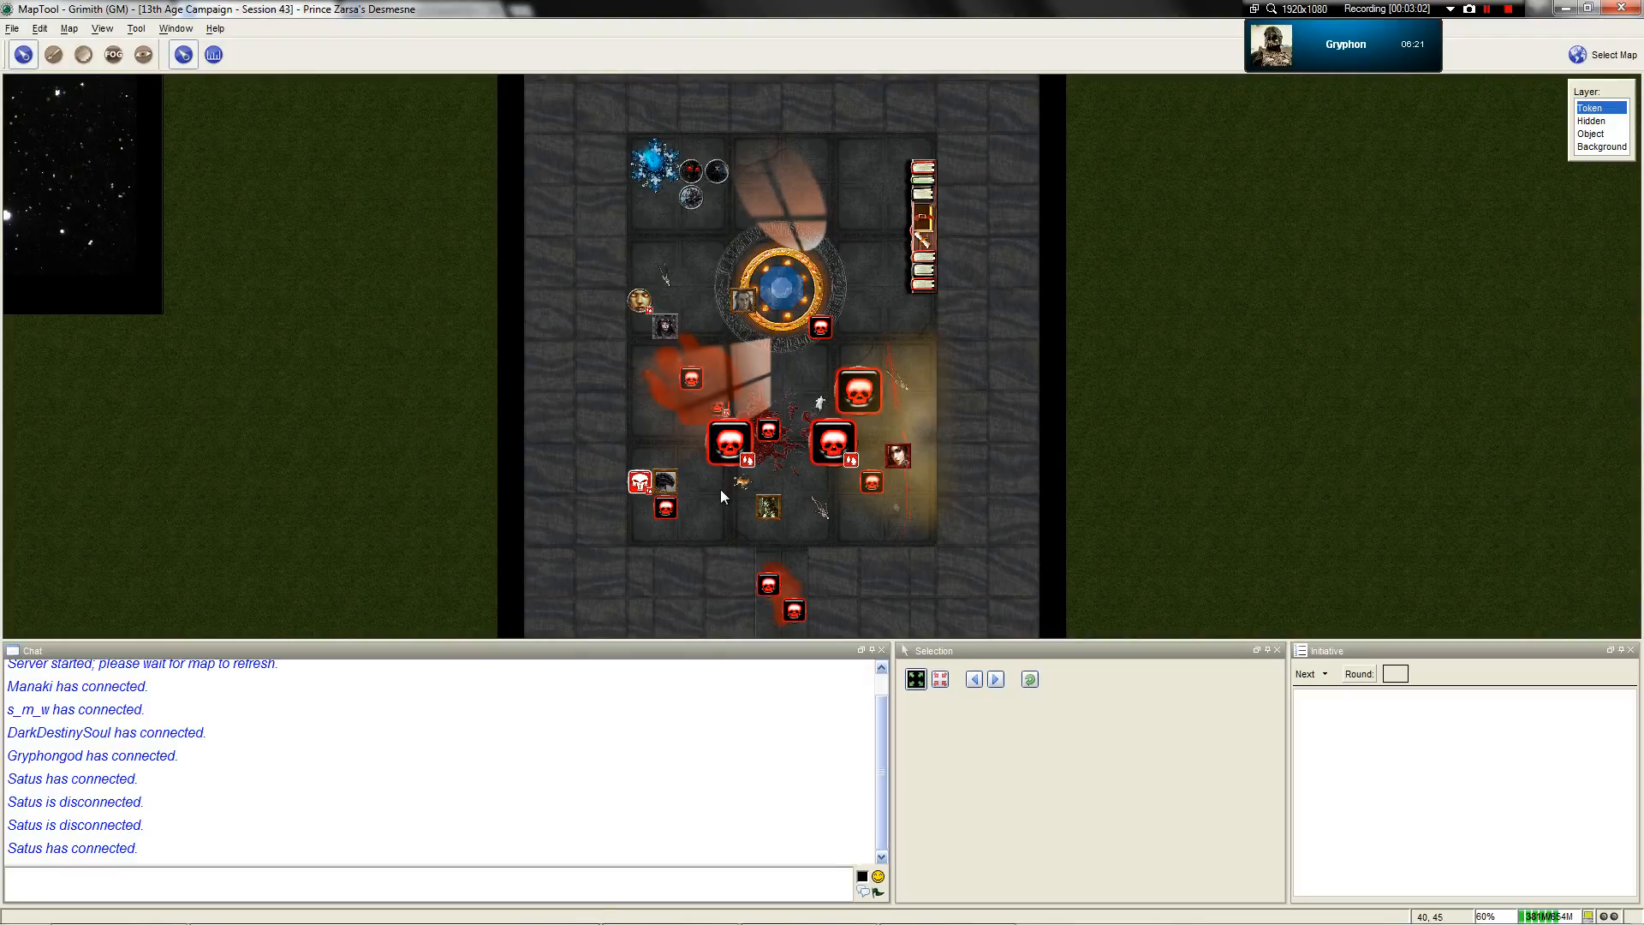
{"action": "mouse_move", "coordinate": [711, 490]}
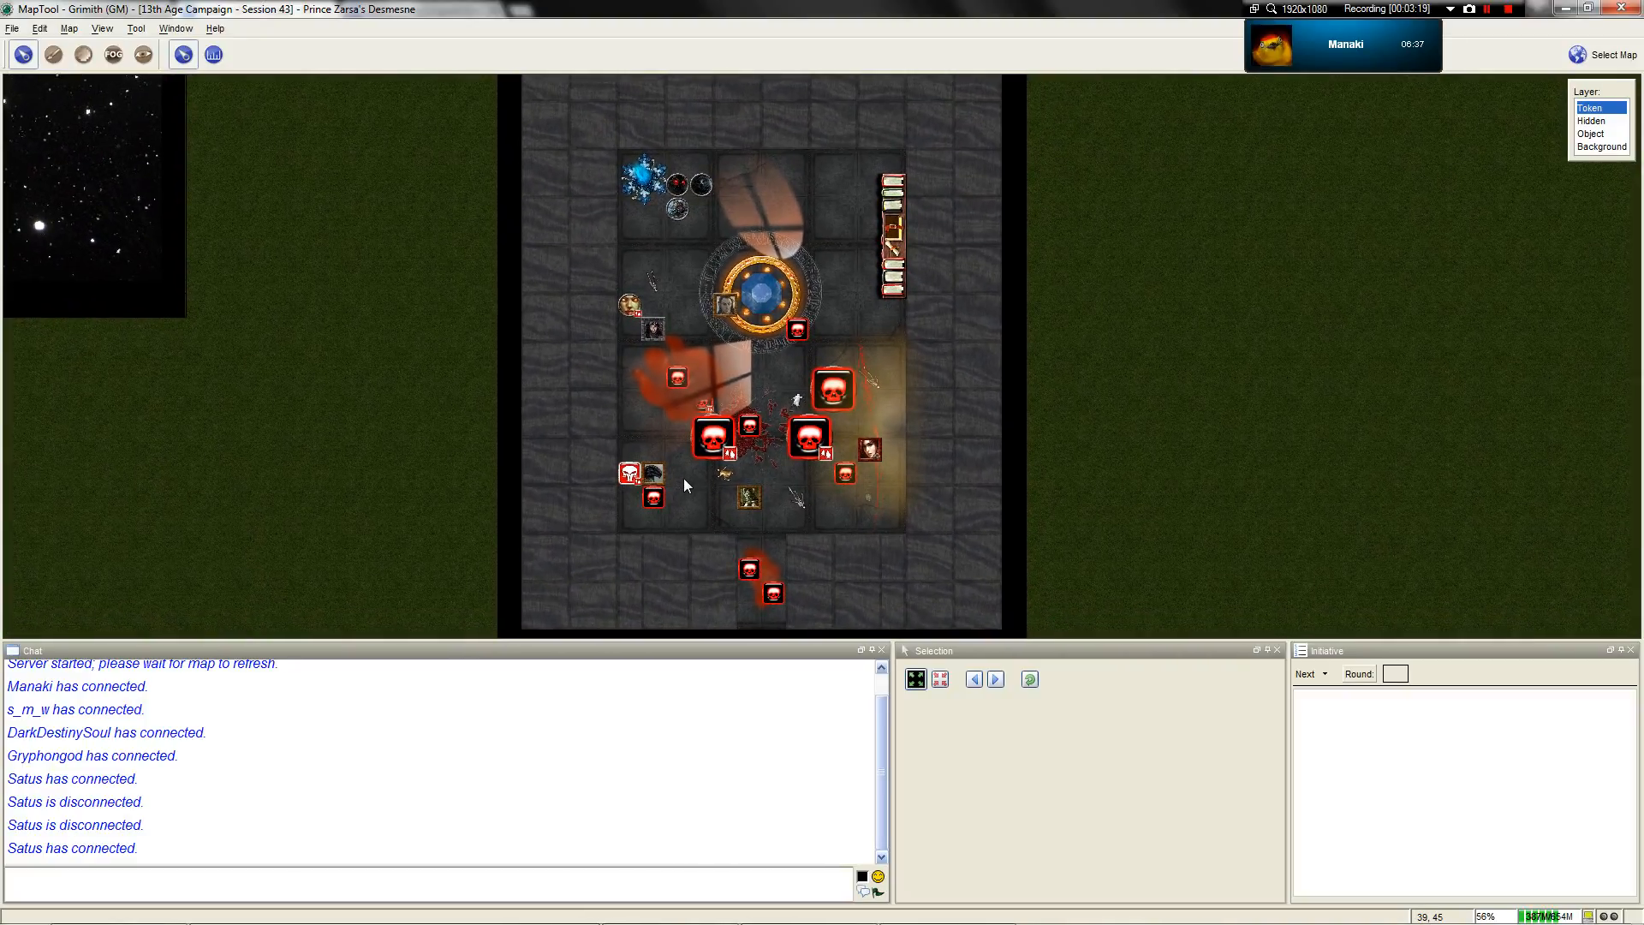
{"action": "scroll", "scroll_direction": "up", "scroll_amount": 3}
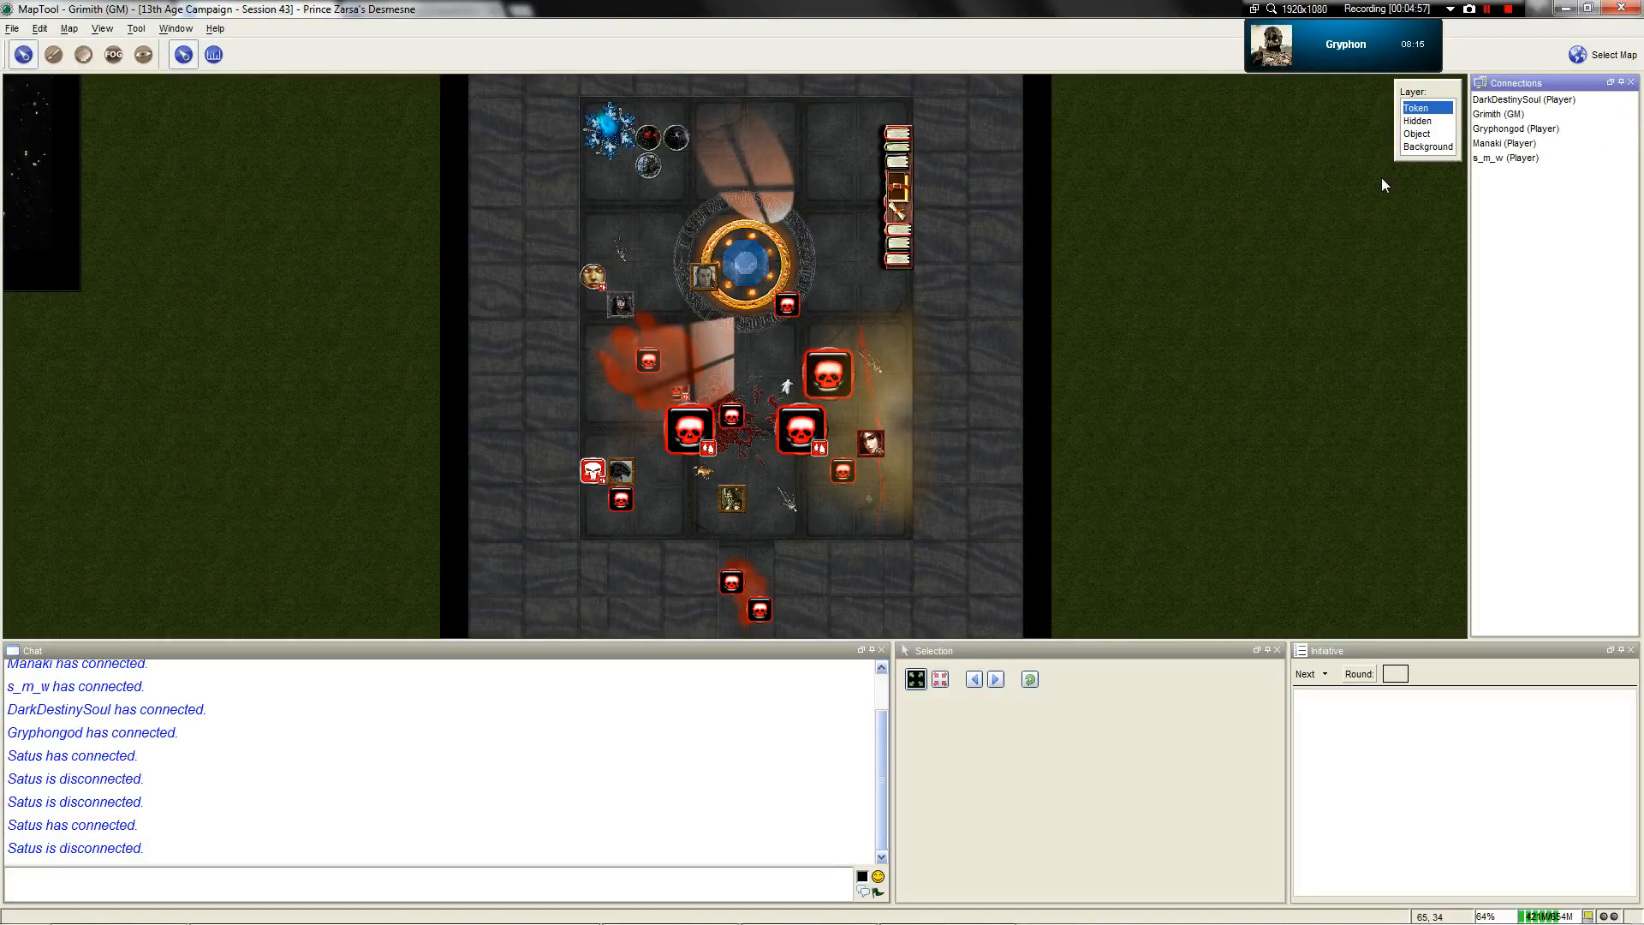
{"action": "mouse_move", "coordinate": [1251, 140]}
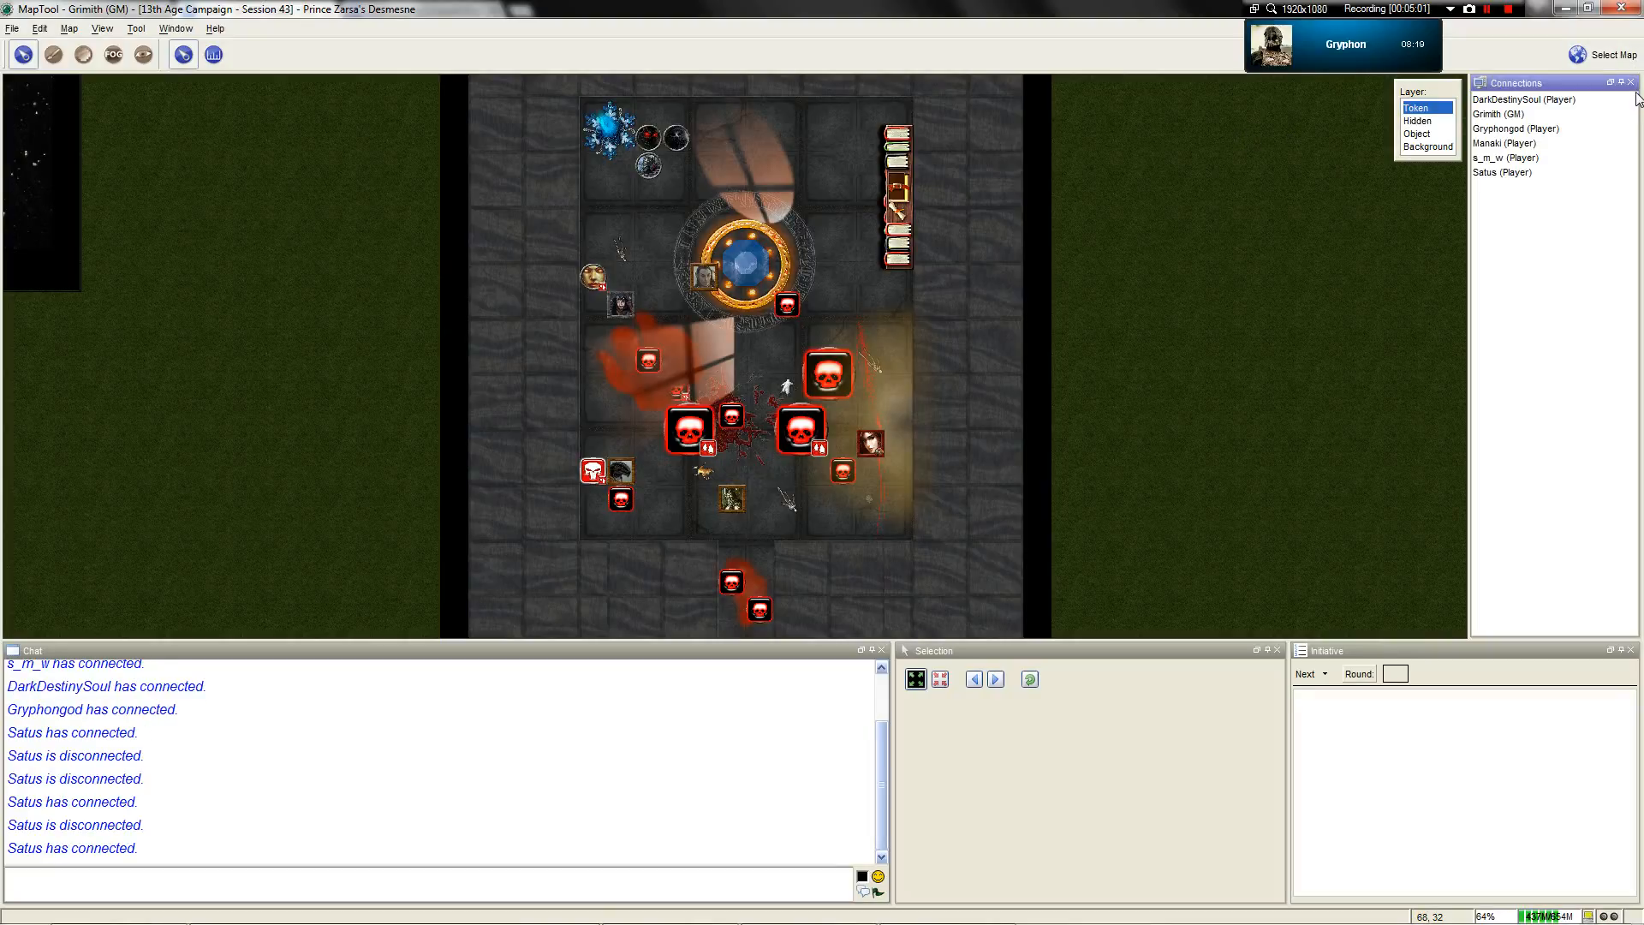
Close the Connections panel so the battle map is unobstructed
{"action": "left_click", "coordinate": [1633, 83]}
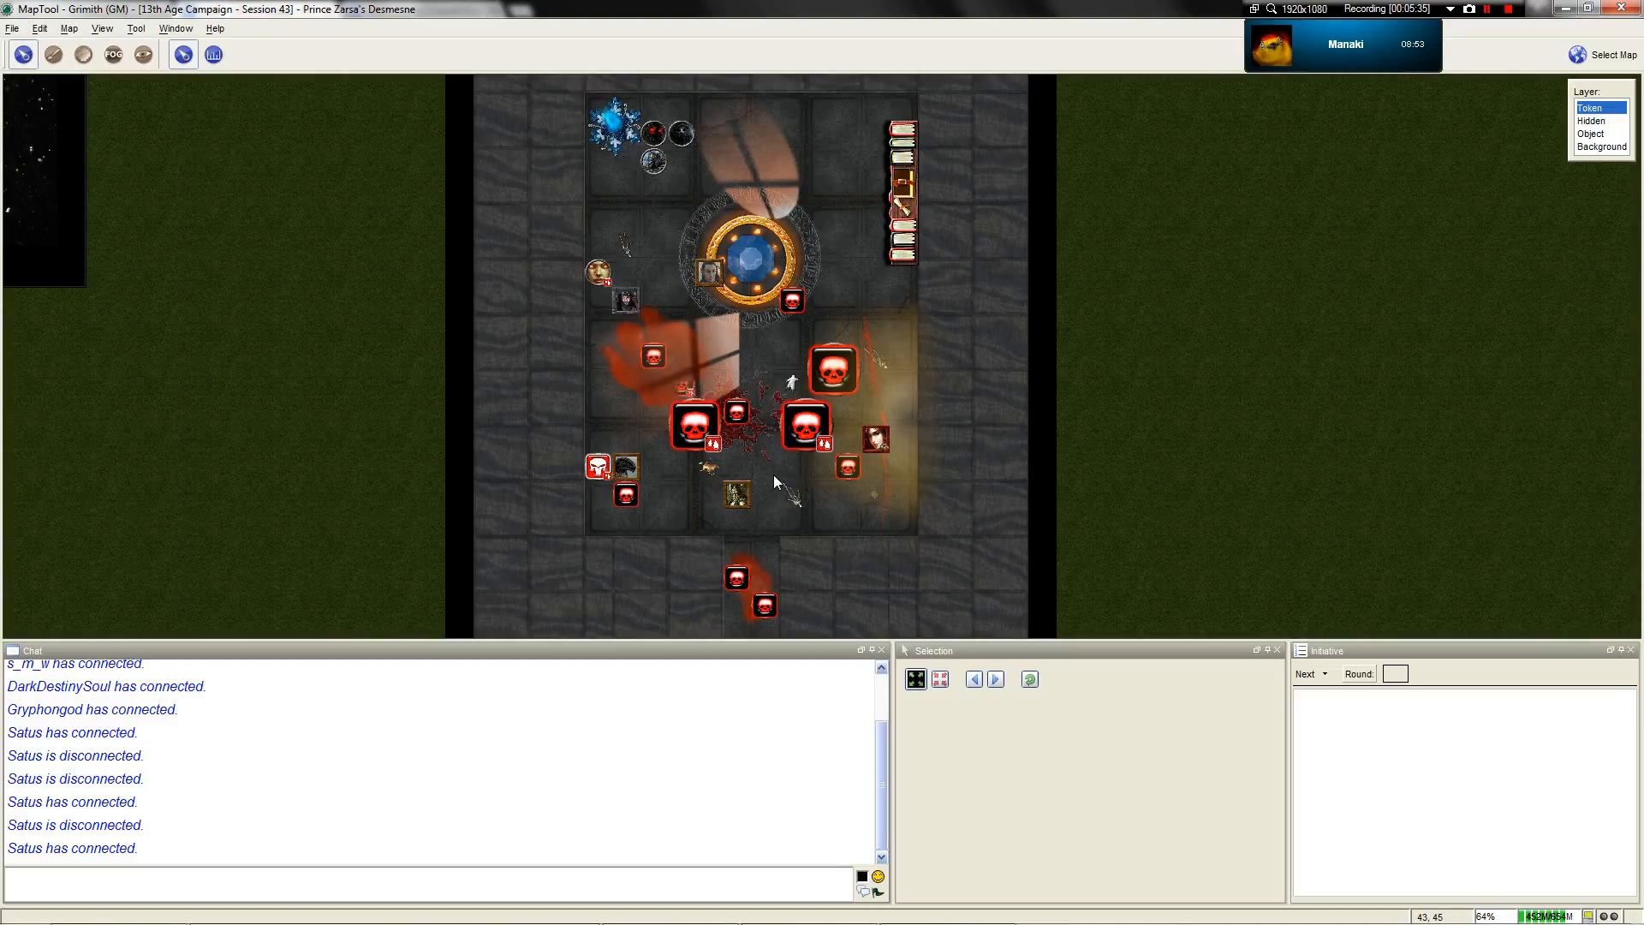
{"action": "scroll", "scroll_direction": "down", "scroll_amount": 3}
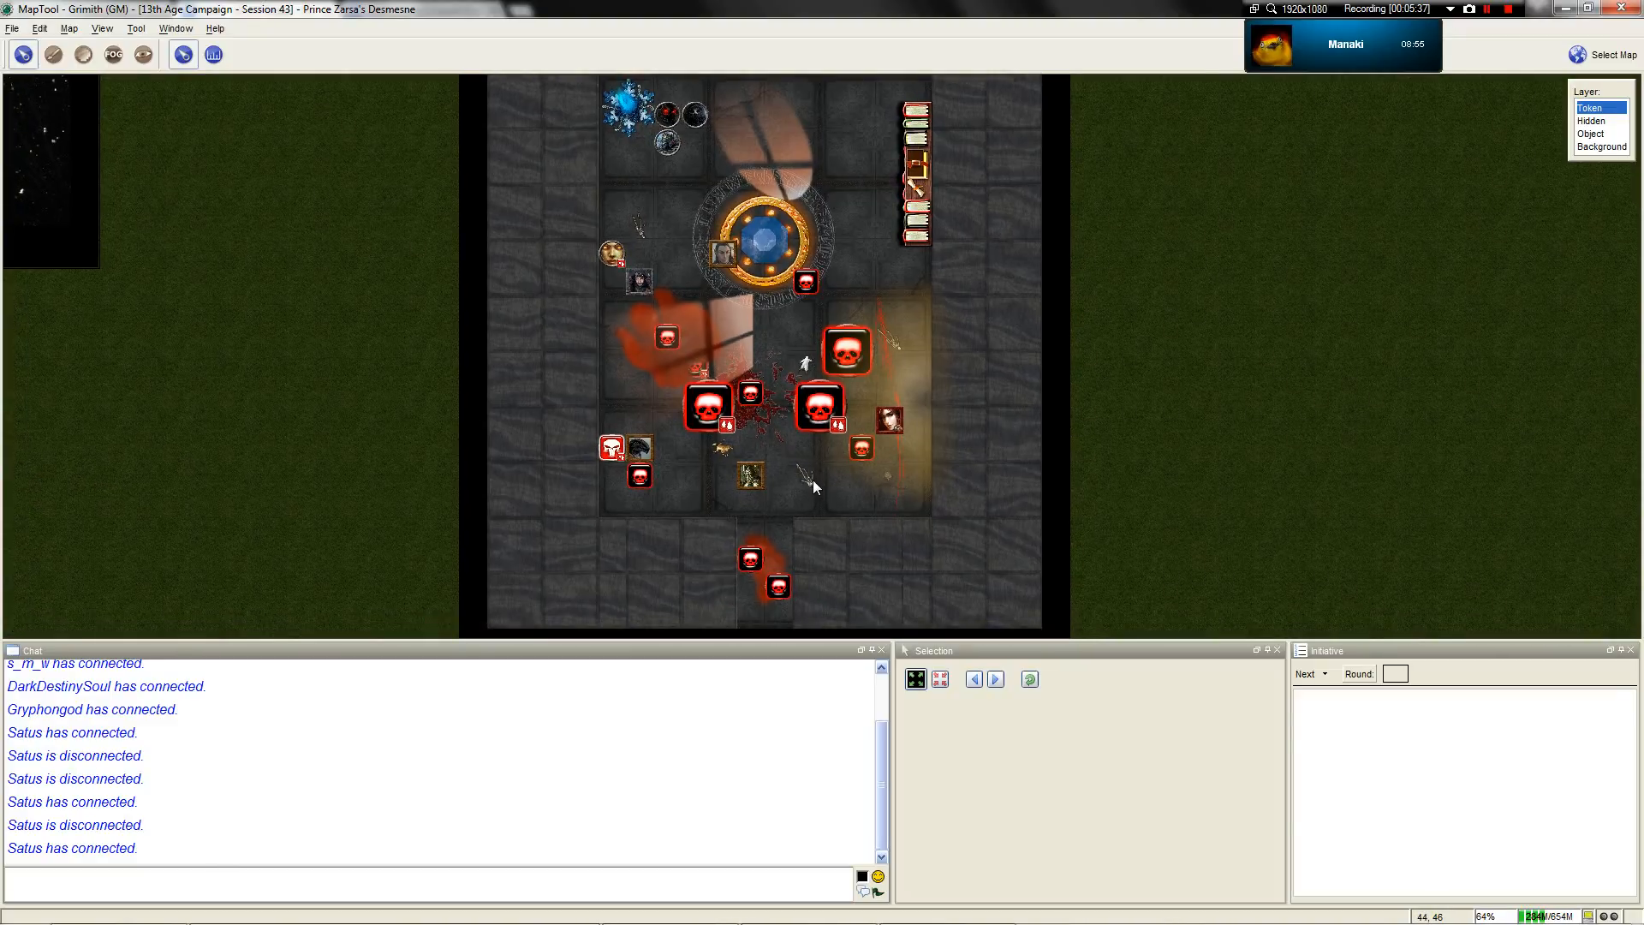
{"action": "scroll", "scroll_direction": "up", "scroll_amount": 3}
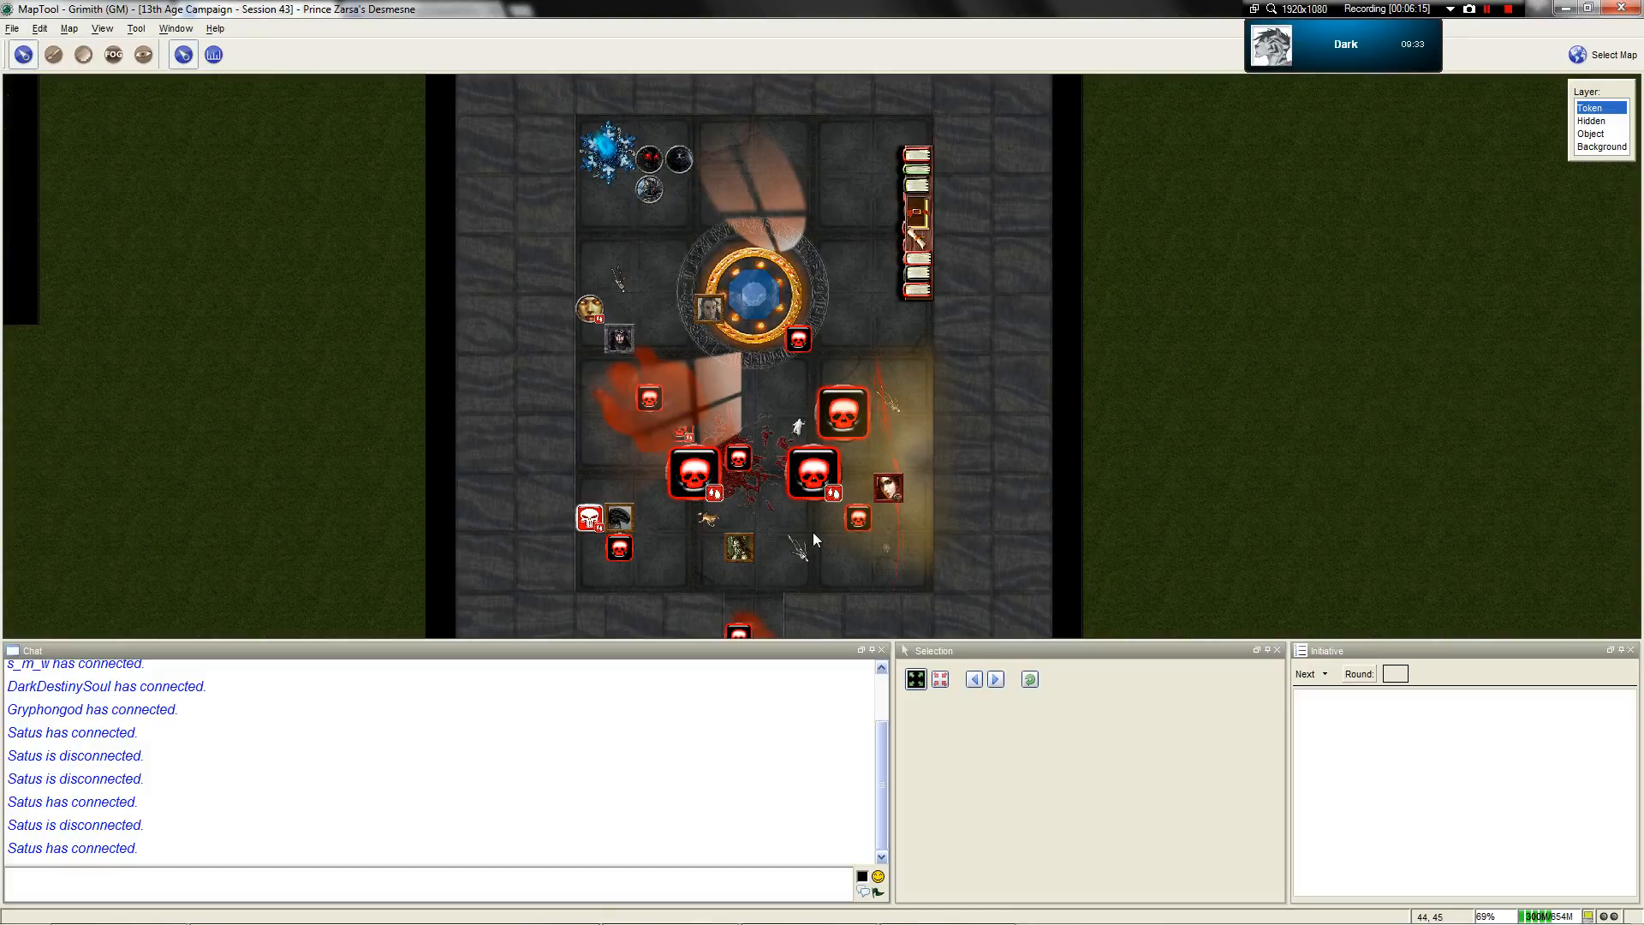
{"action": "left_click", "coordinate": [991, 678]}
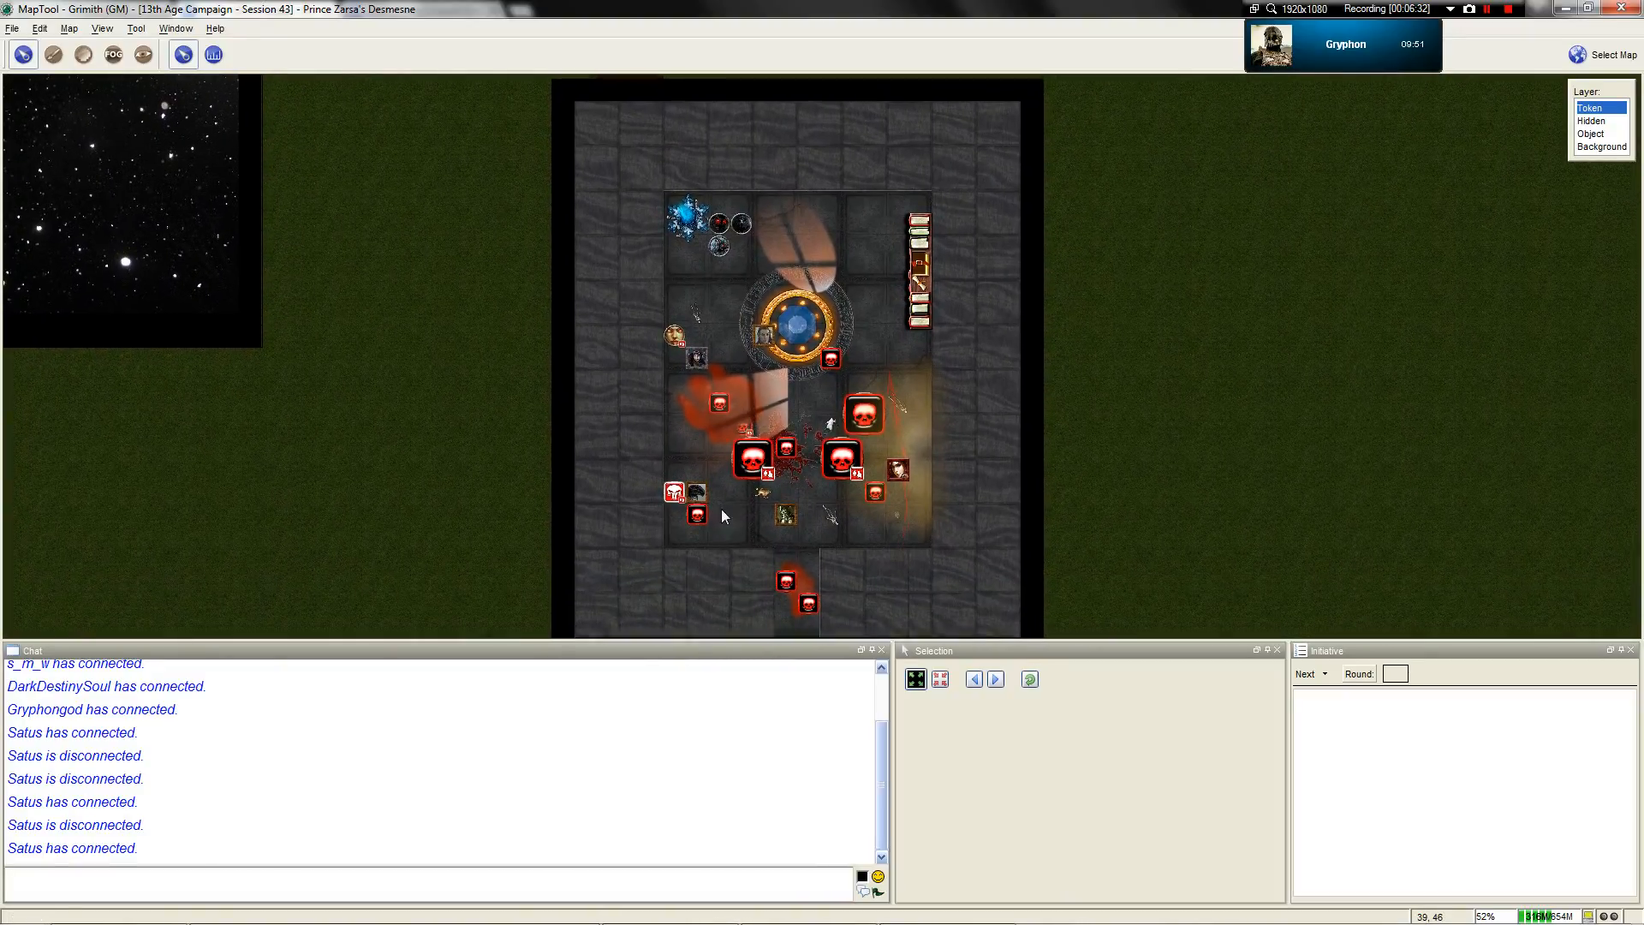
{"action": "scroll", "scroll_direction": "up", "scroll_amount": 3}
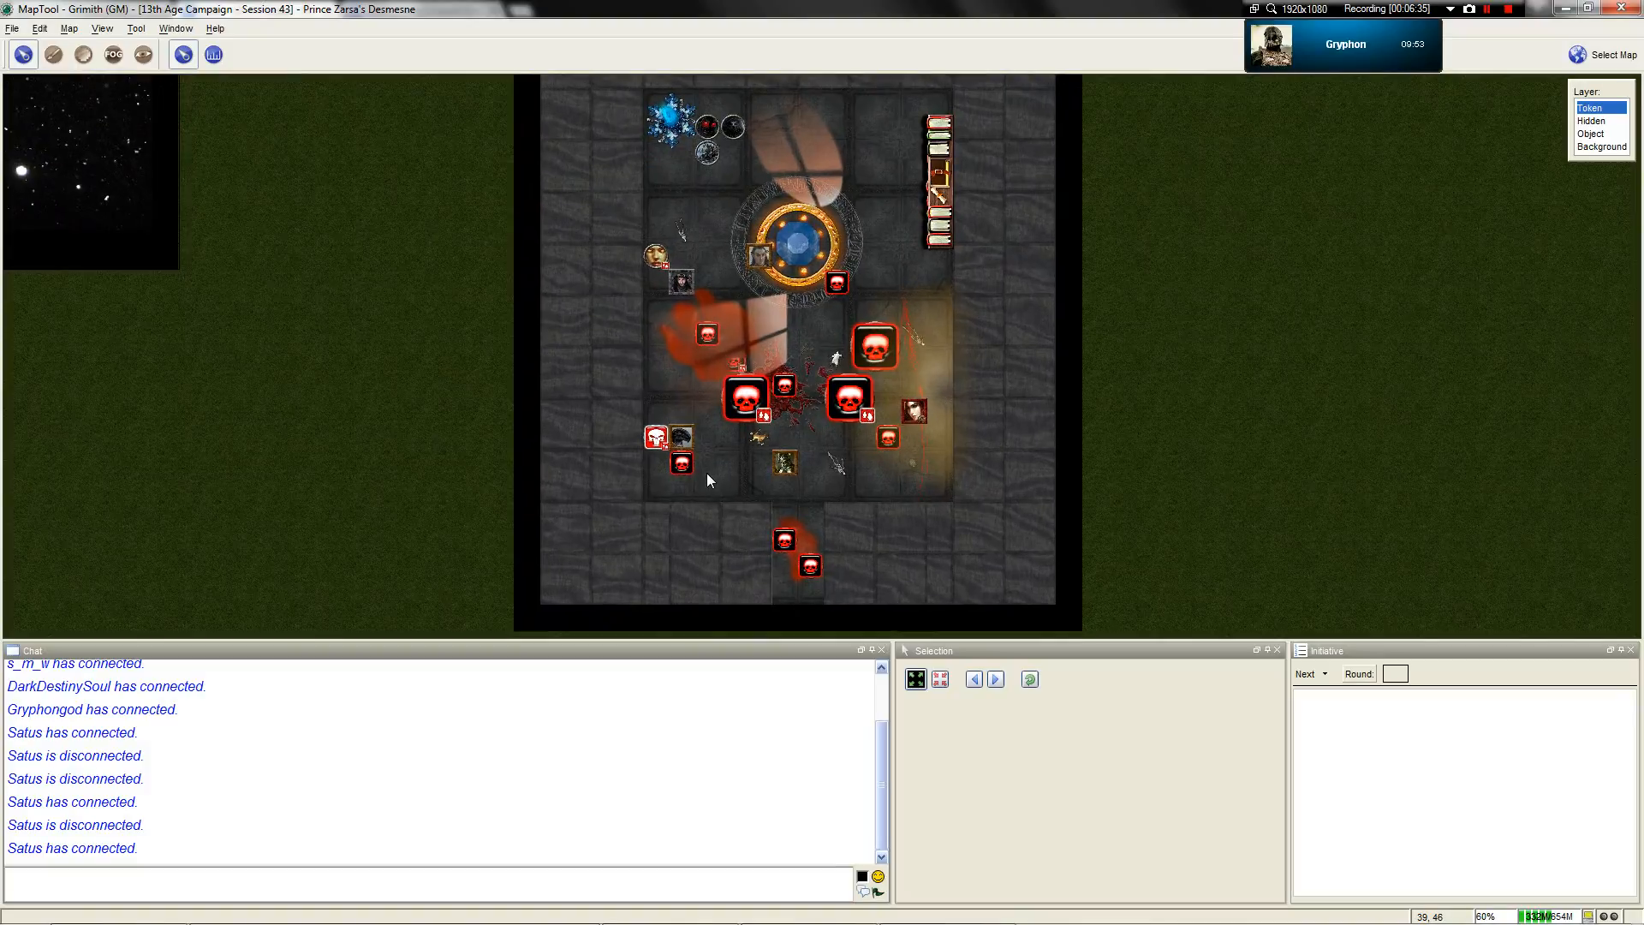
{"action": "scroll", "scroll_direction": "down", "scroll_amount": 3}
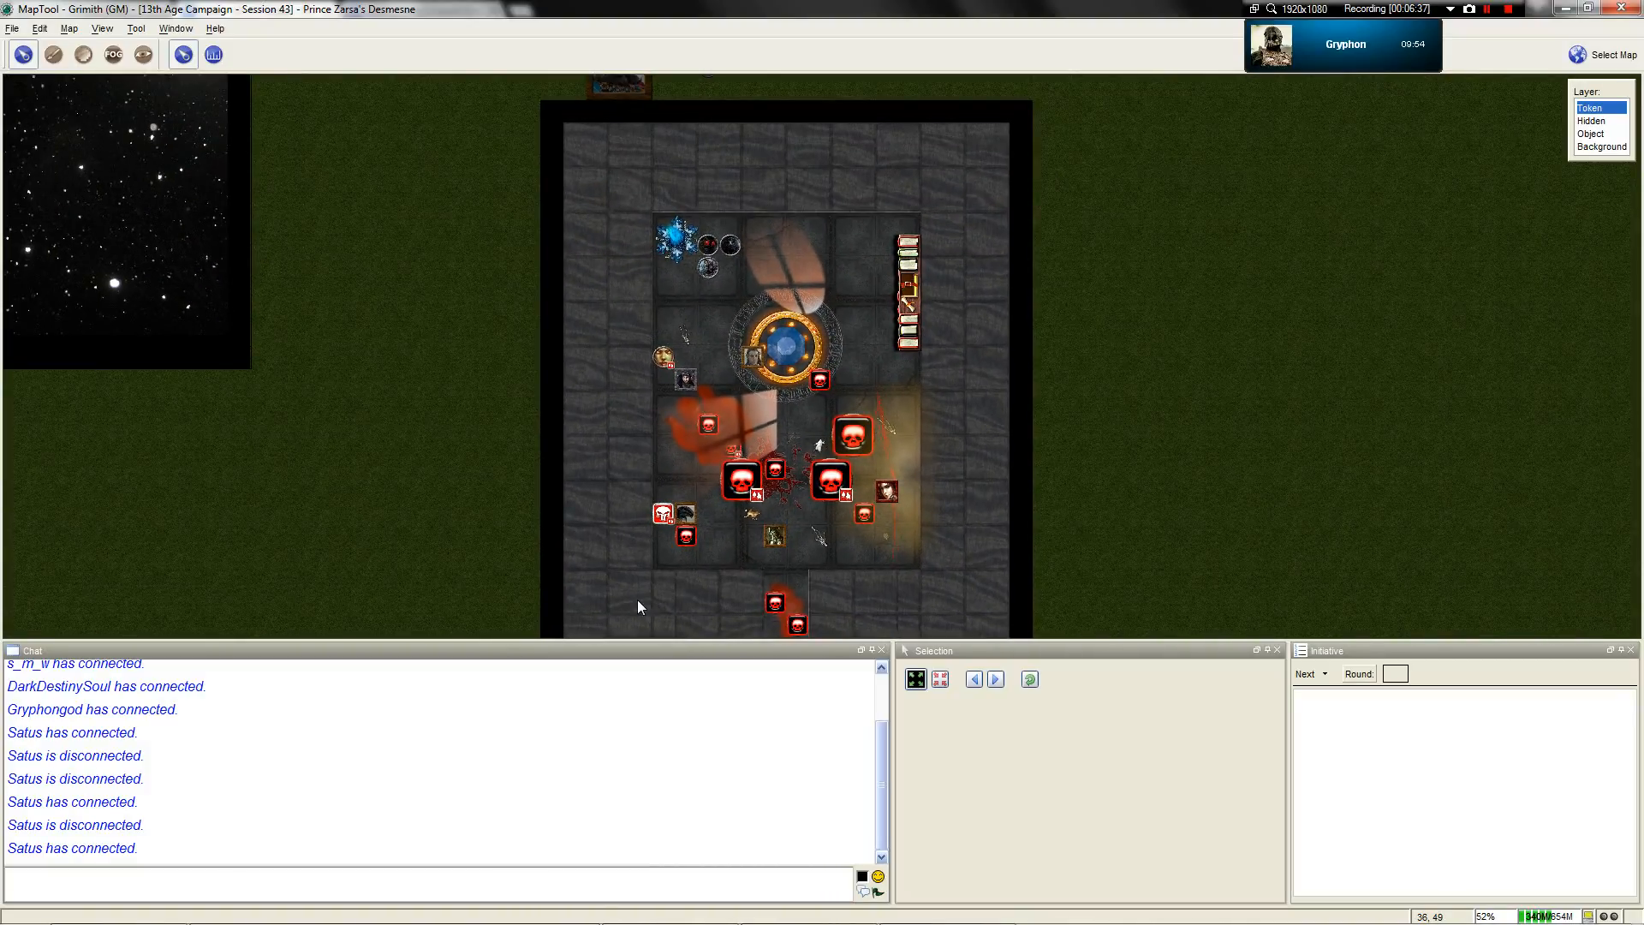
{"action": "scroll", "scroll_direction": "up", "scroll_amount": 3}
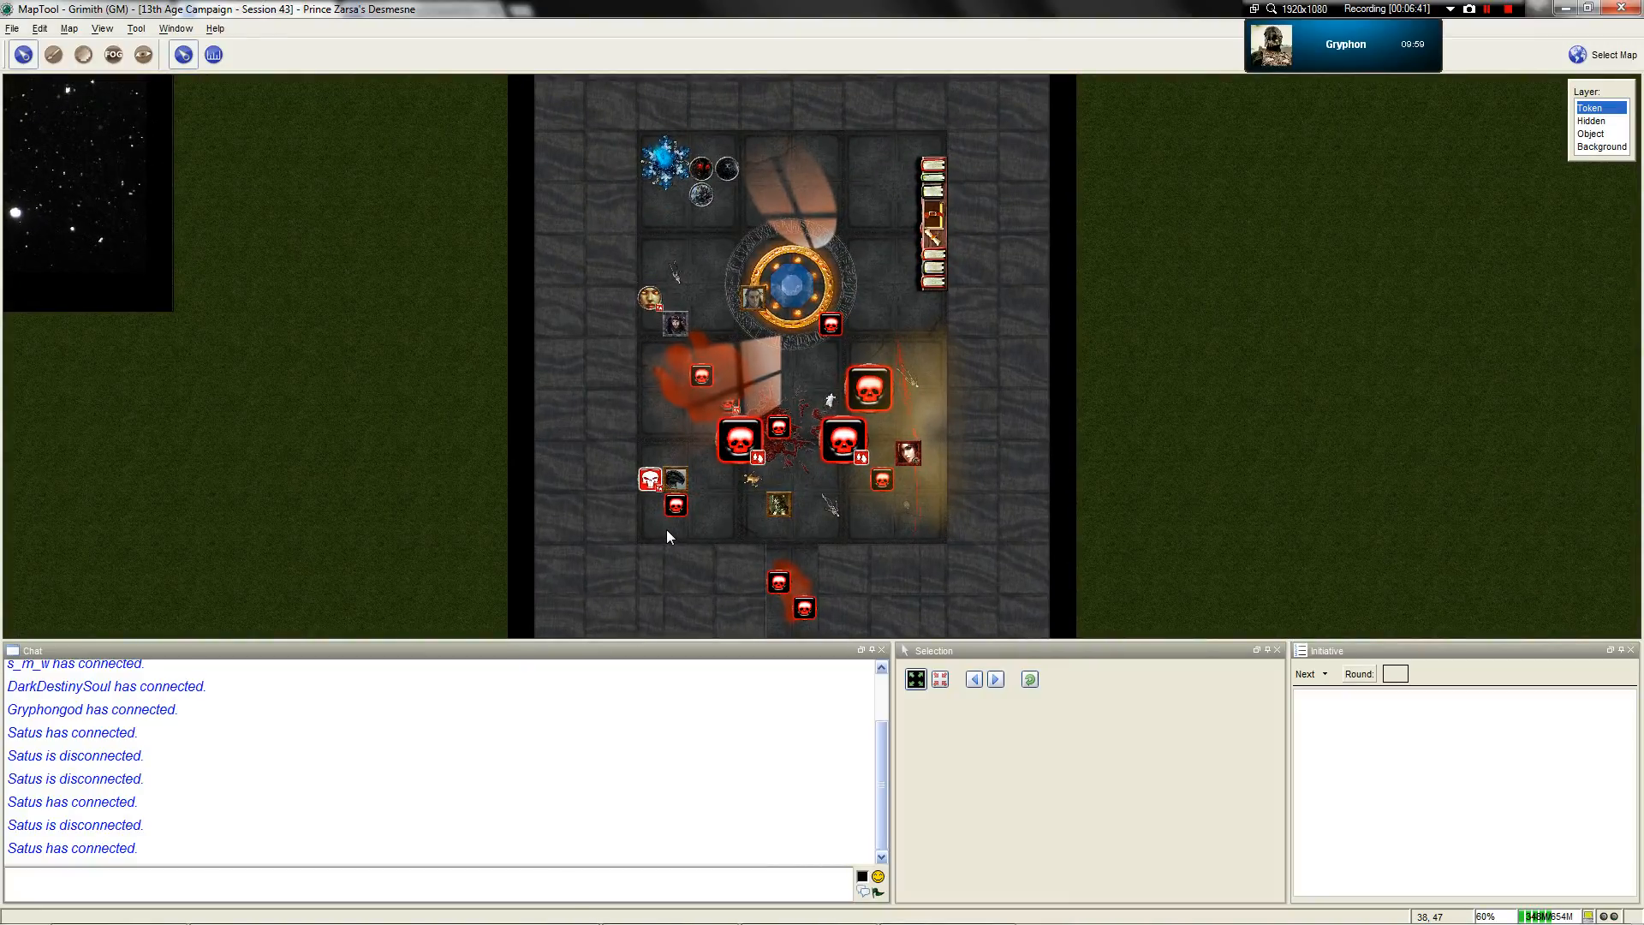
{"action": "scroll", "scroll_direction": "down", "scroll_amount": 3}
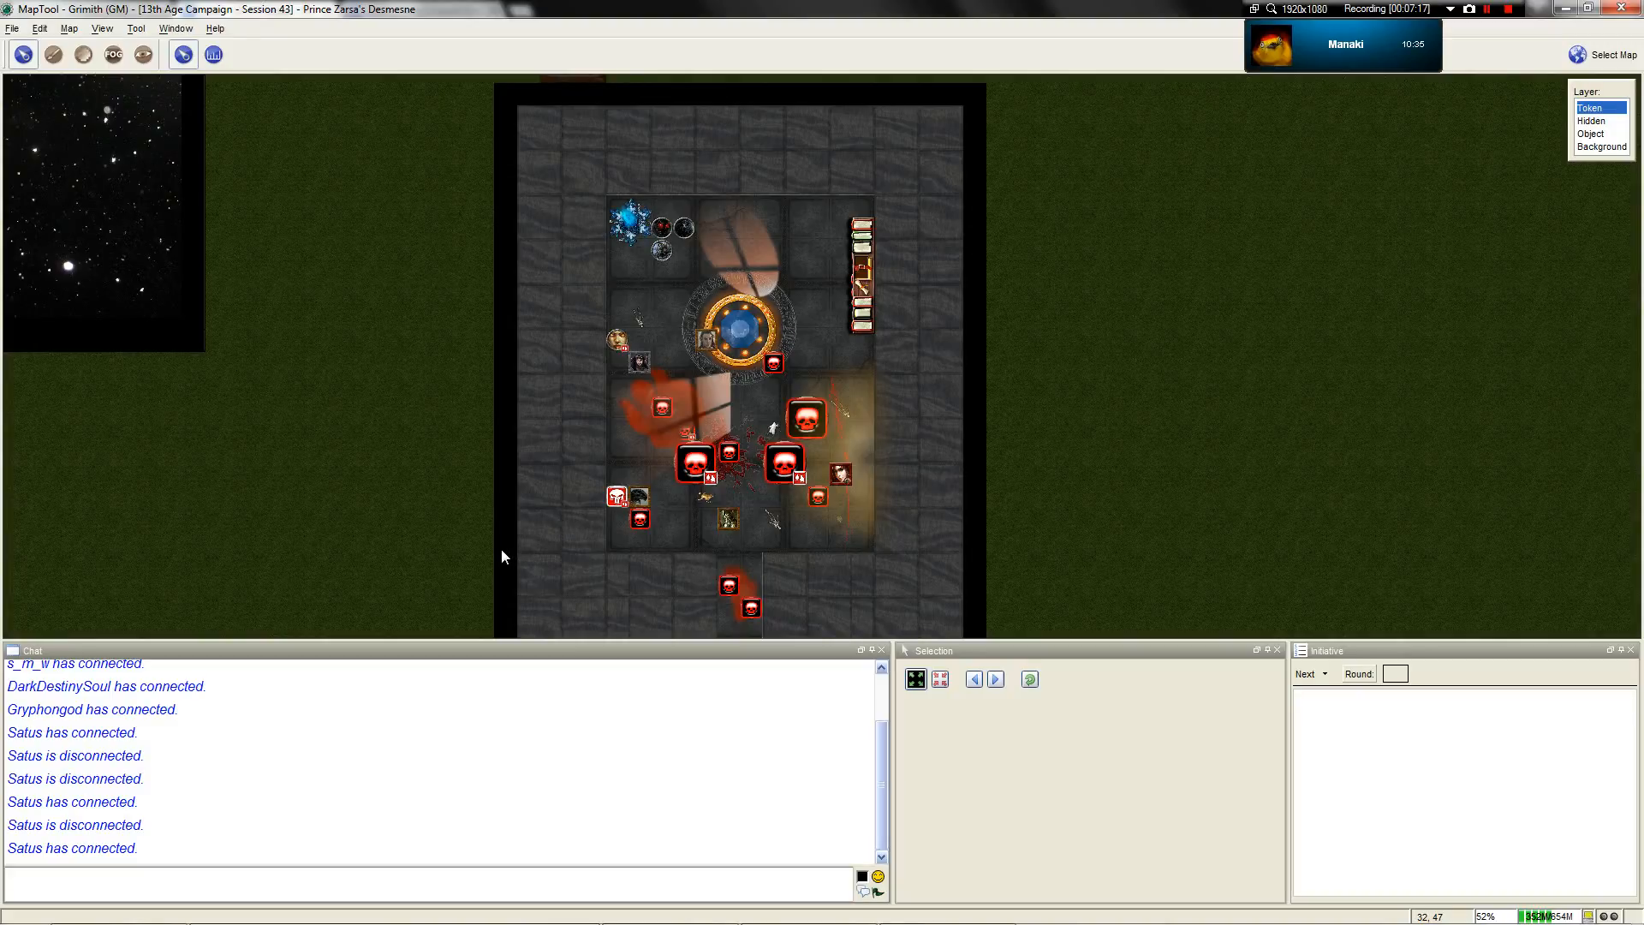
{"action": "mouse_move", "coordinate": [566, 349]}
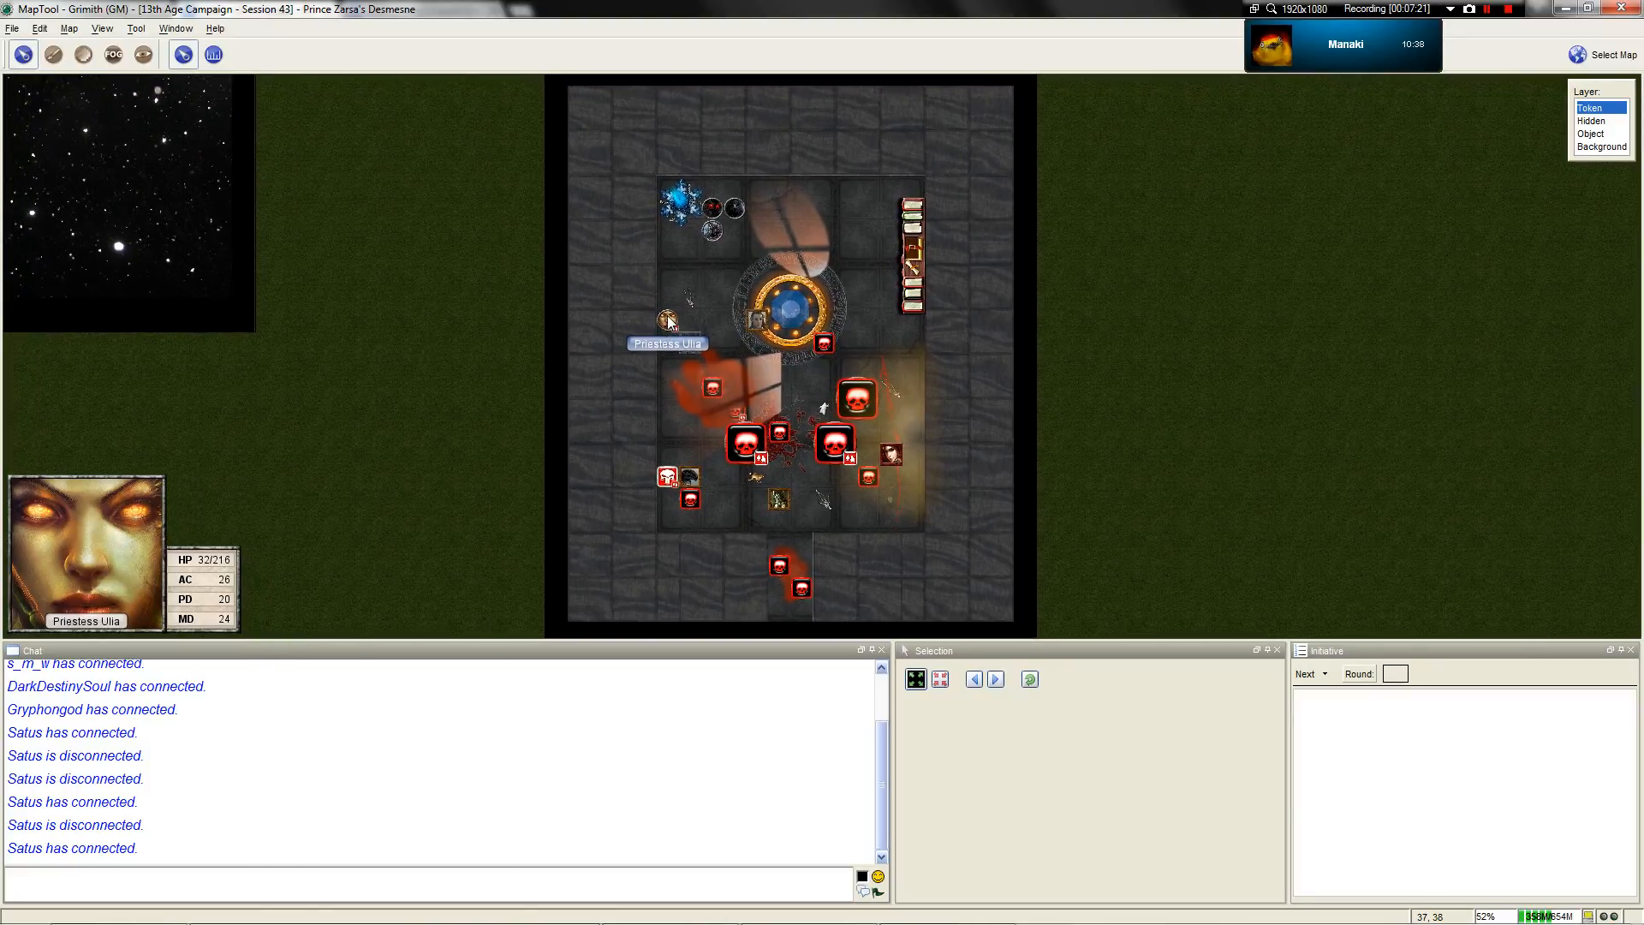
{"action": "scroll", "scroll_direction": "up", "scroll_amount": 3}
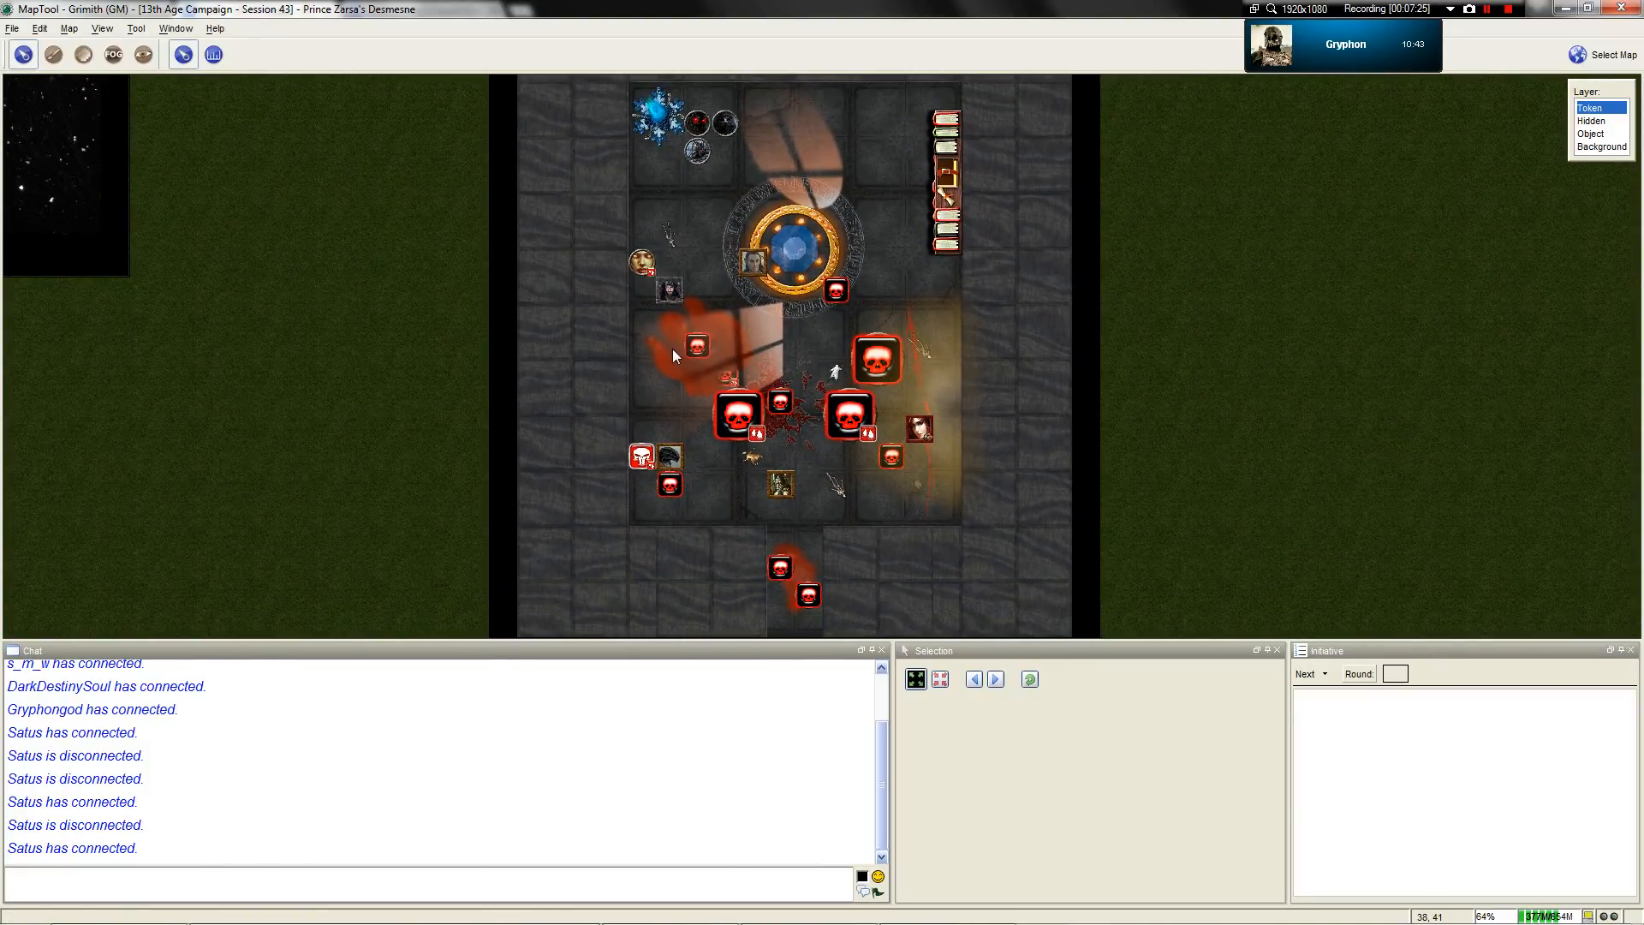
{"action": "scroll", "scroll_direction": "up", "scroll_amount": 3}
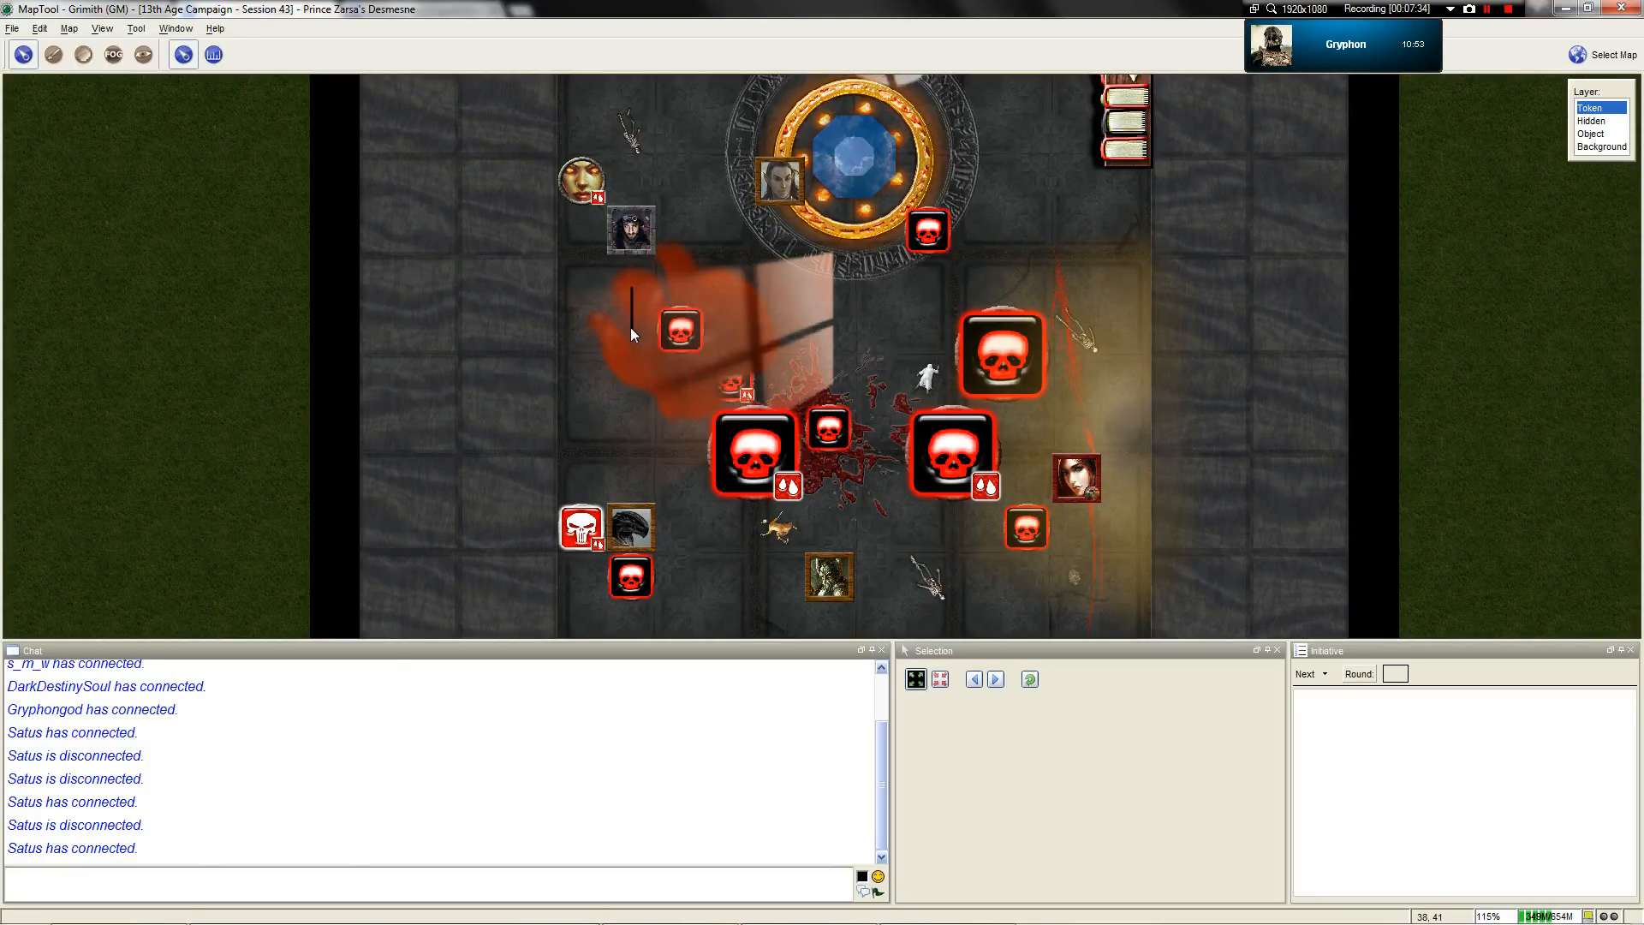
{"action": "scroll", "scroll_direction": "up", "scroll_amount": 3}
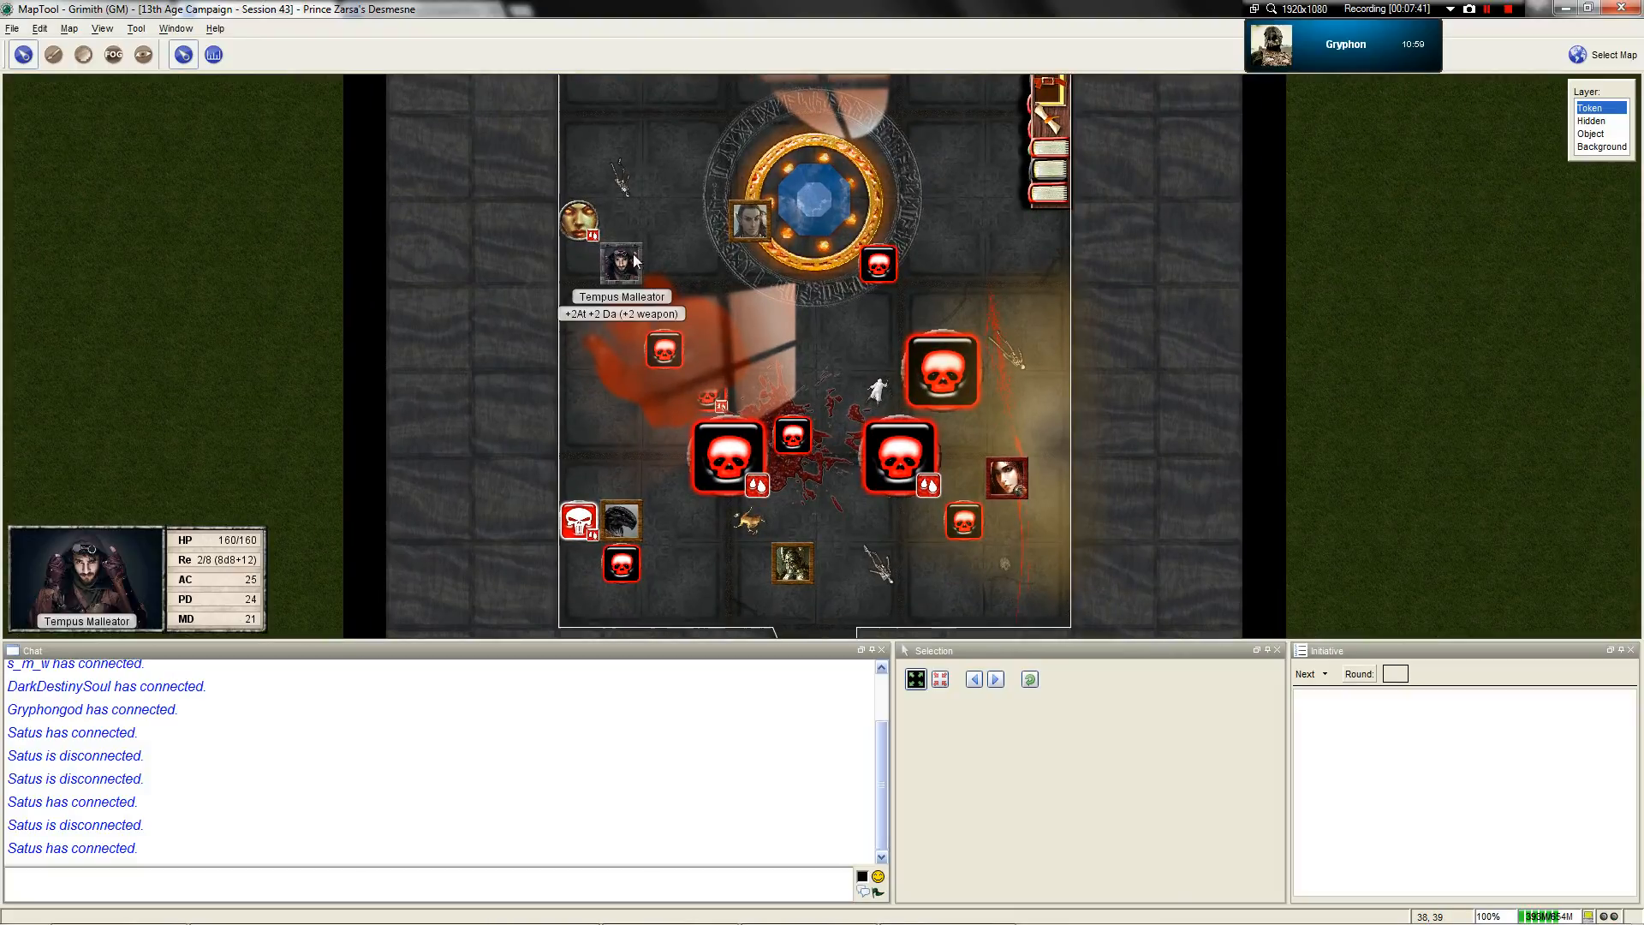
{"action": "scroll", "scroll_direction": "down", "scroll_amount": 3}
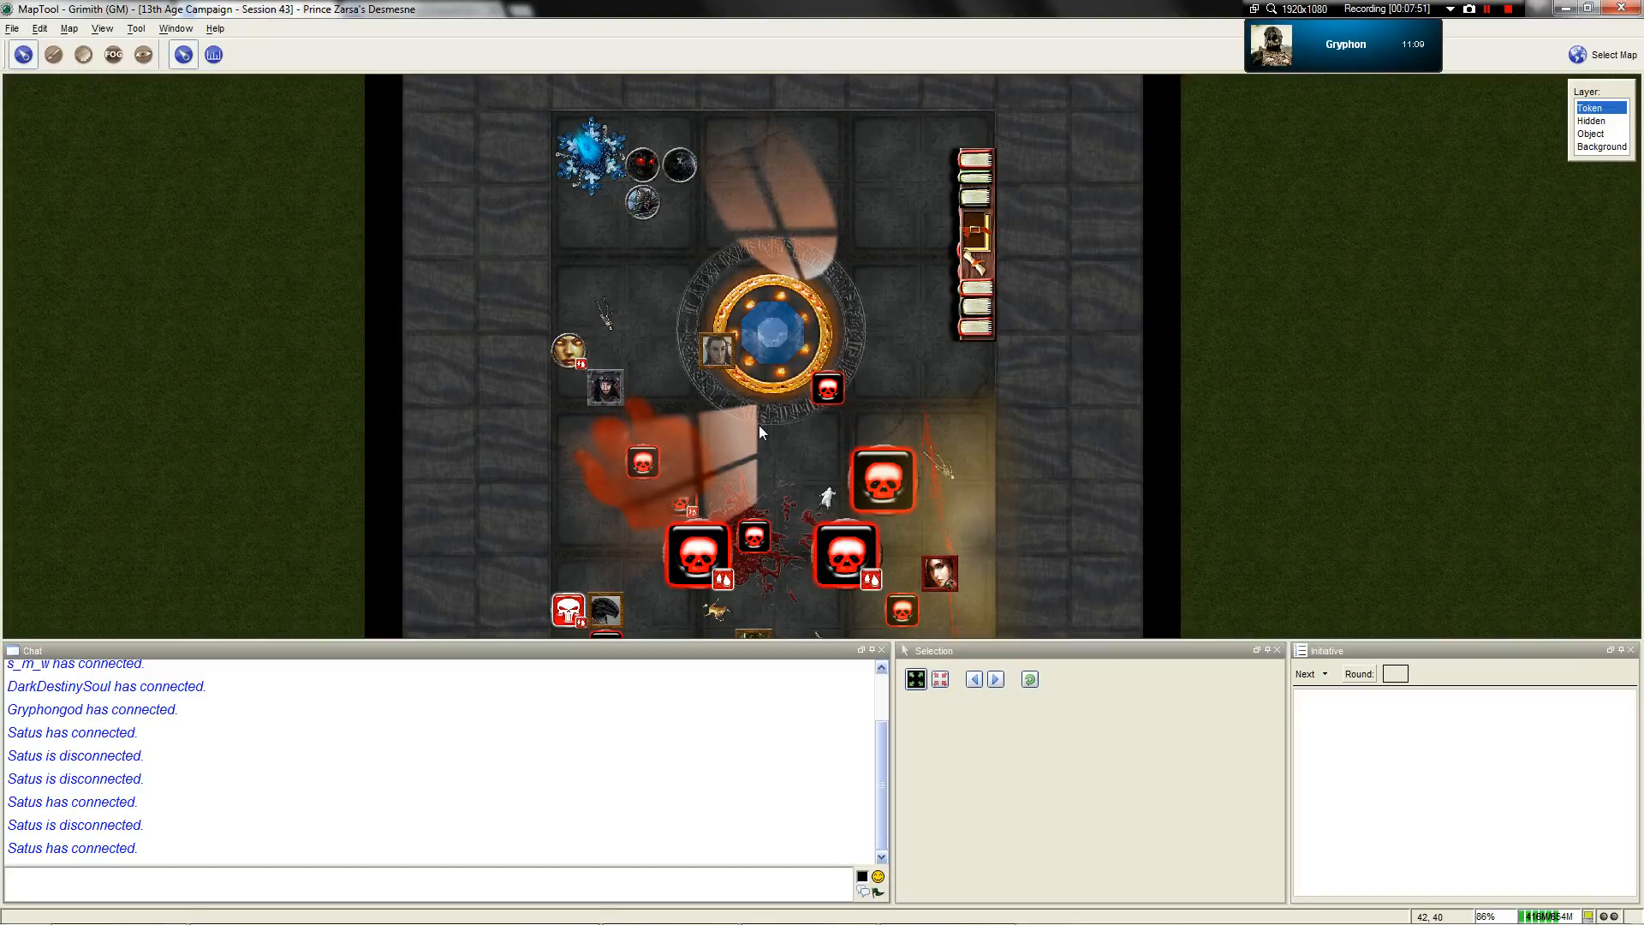
{"action": "mouse_move", "coordinate": [728, 389]}
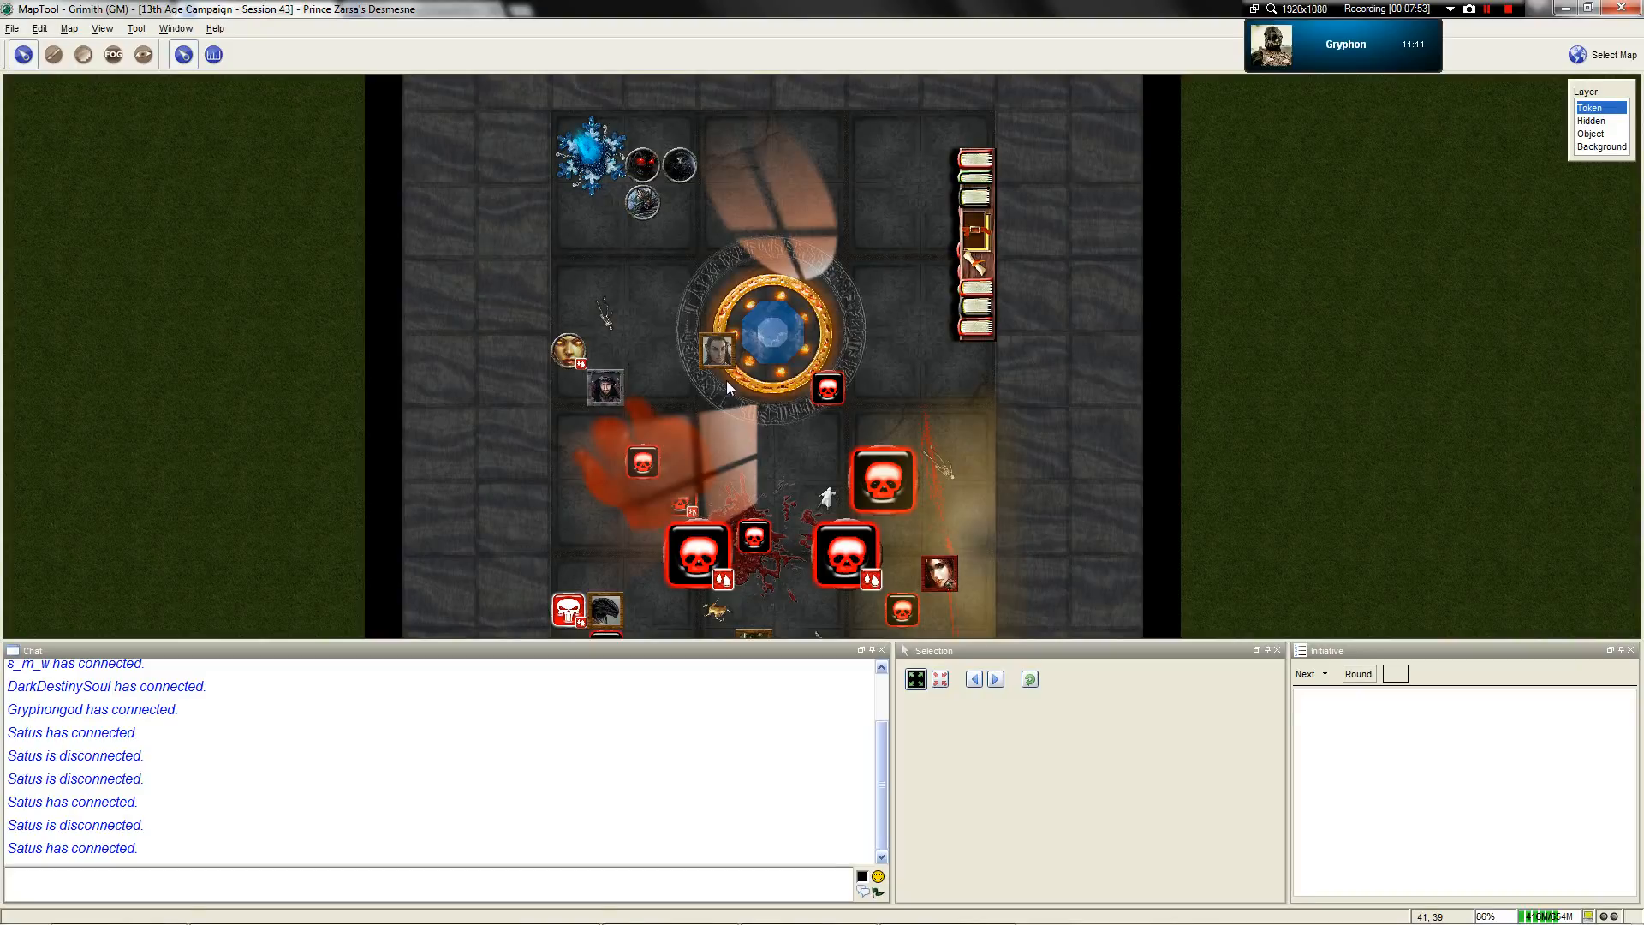
{"action": "scroll", "scroll_direction": "down", "scroll_amount": 3}
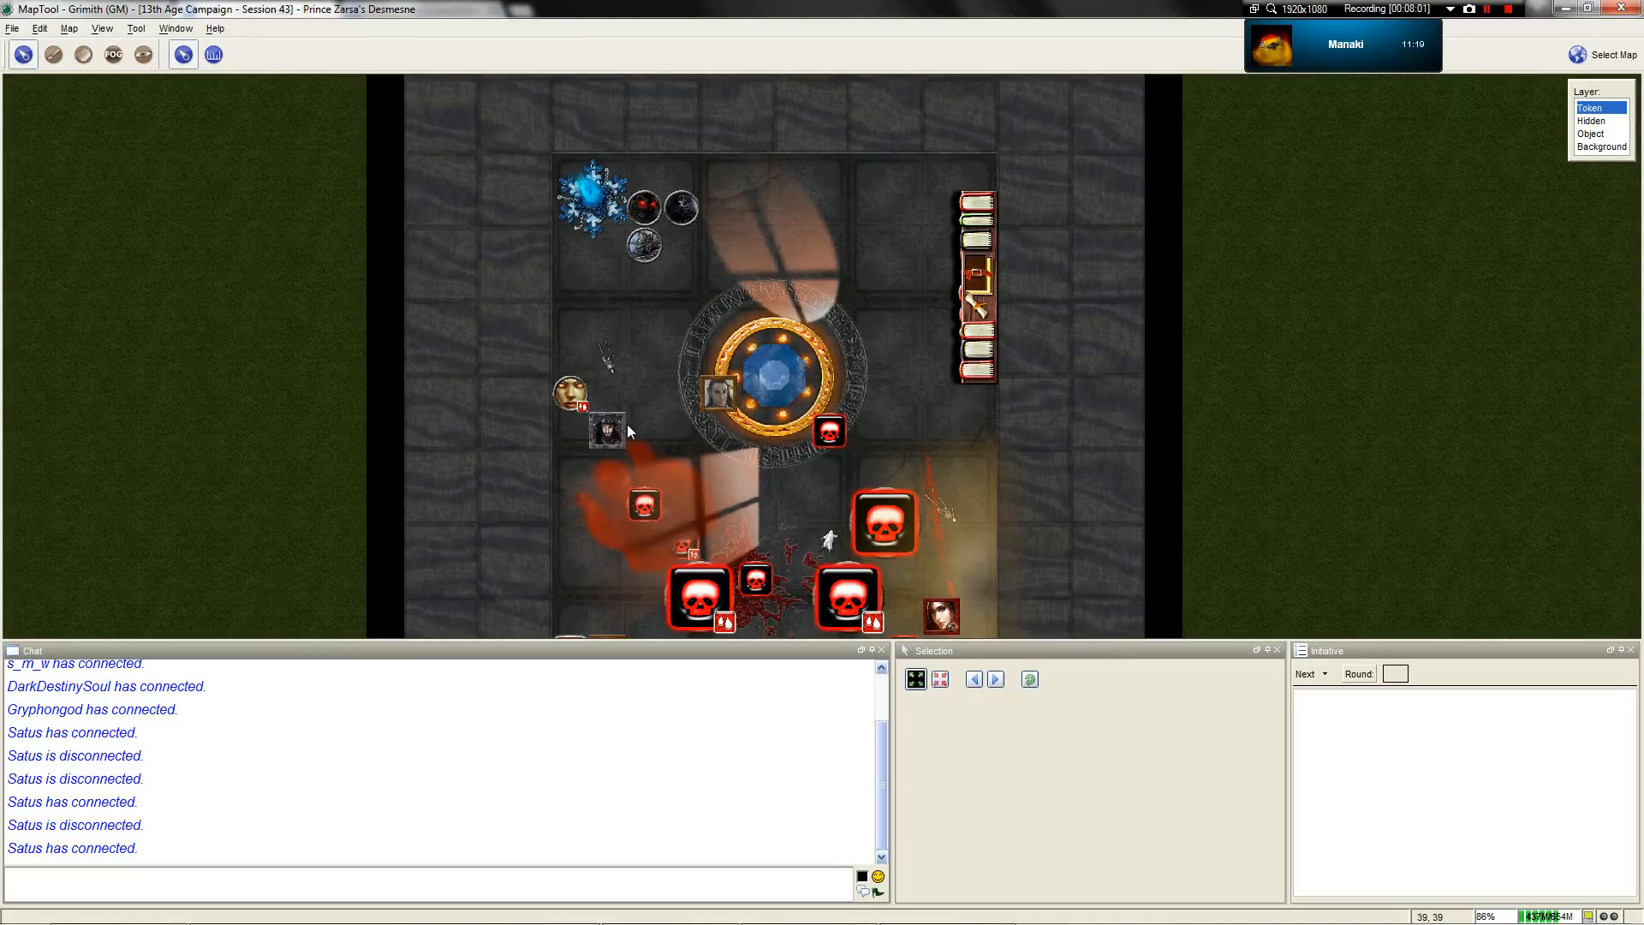
{"action": "scroll", "scroll_direction": "down", "scroll_amount": 3}
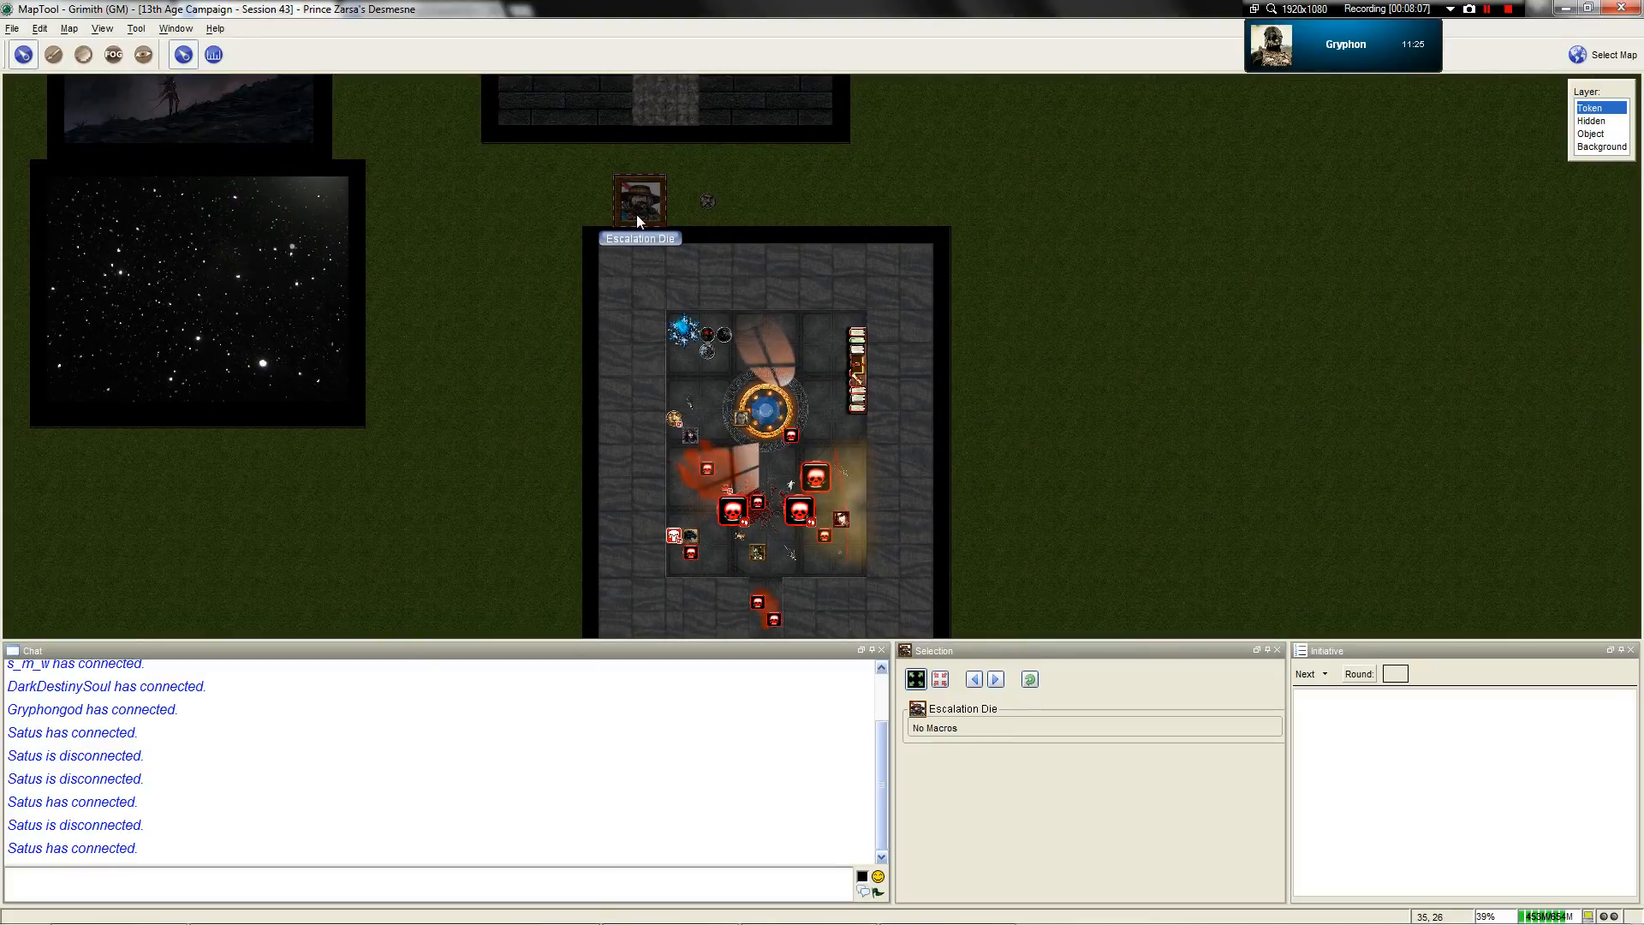
Add all map tokens to the initiative order, then switch to the session notes
{"action": "right_click", "coordinate": [640, 200]}
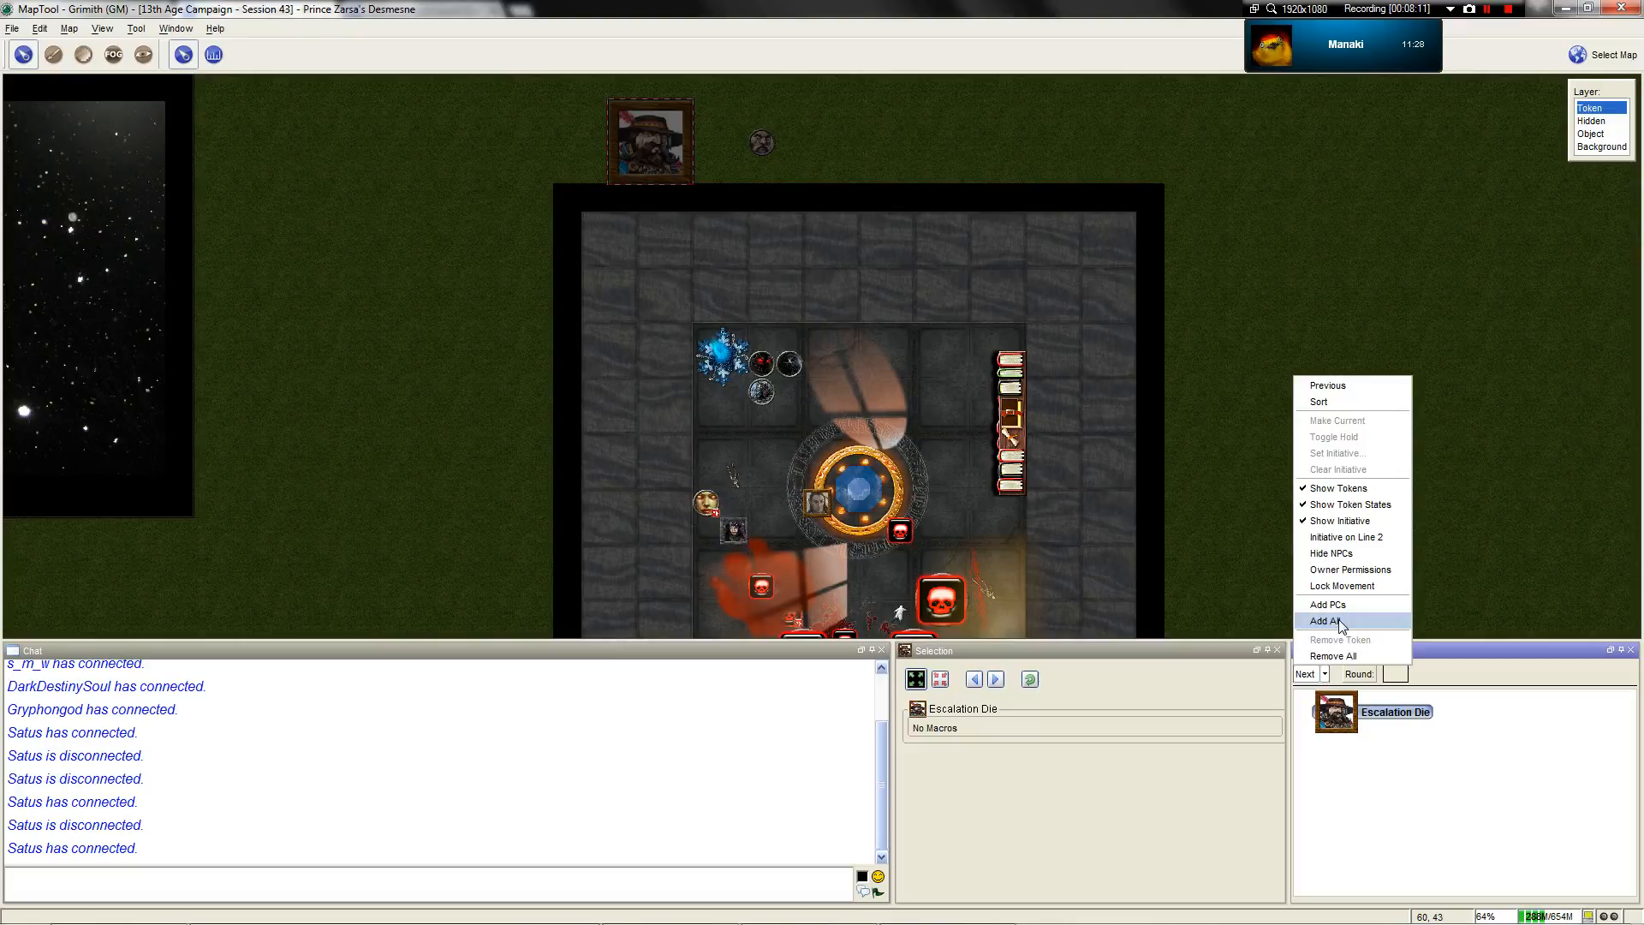
{"action": "left_click", "coordinate": [1331, 620]}
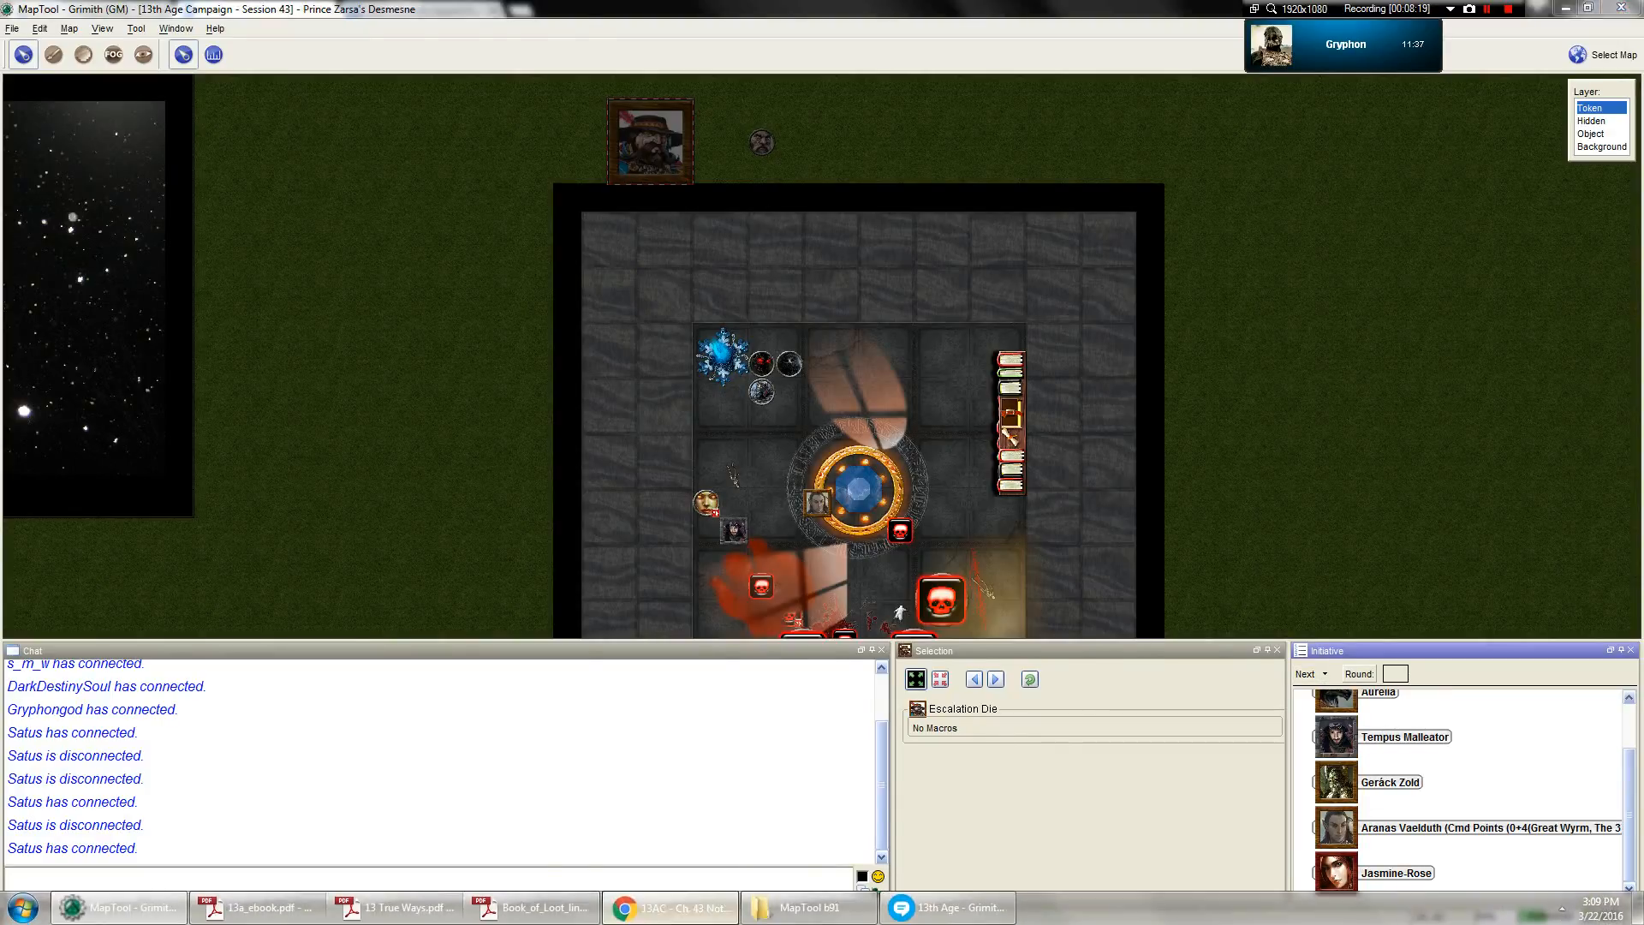
{"action": "left_click", "coordinate": [672, 906]}
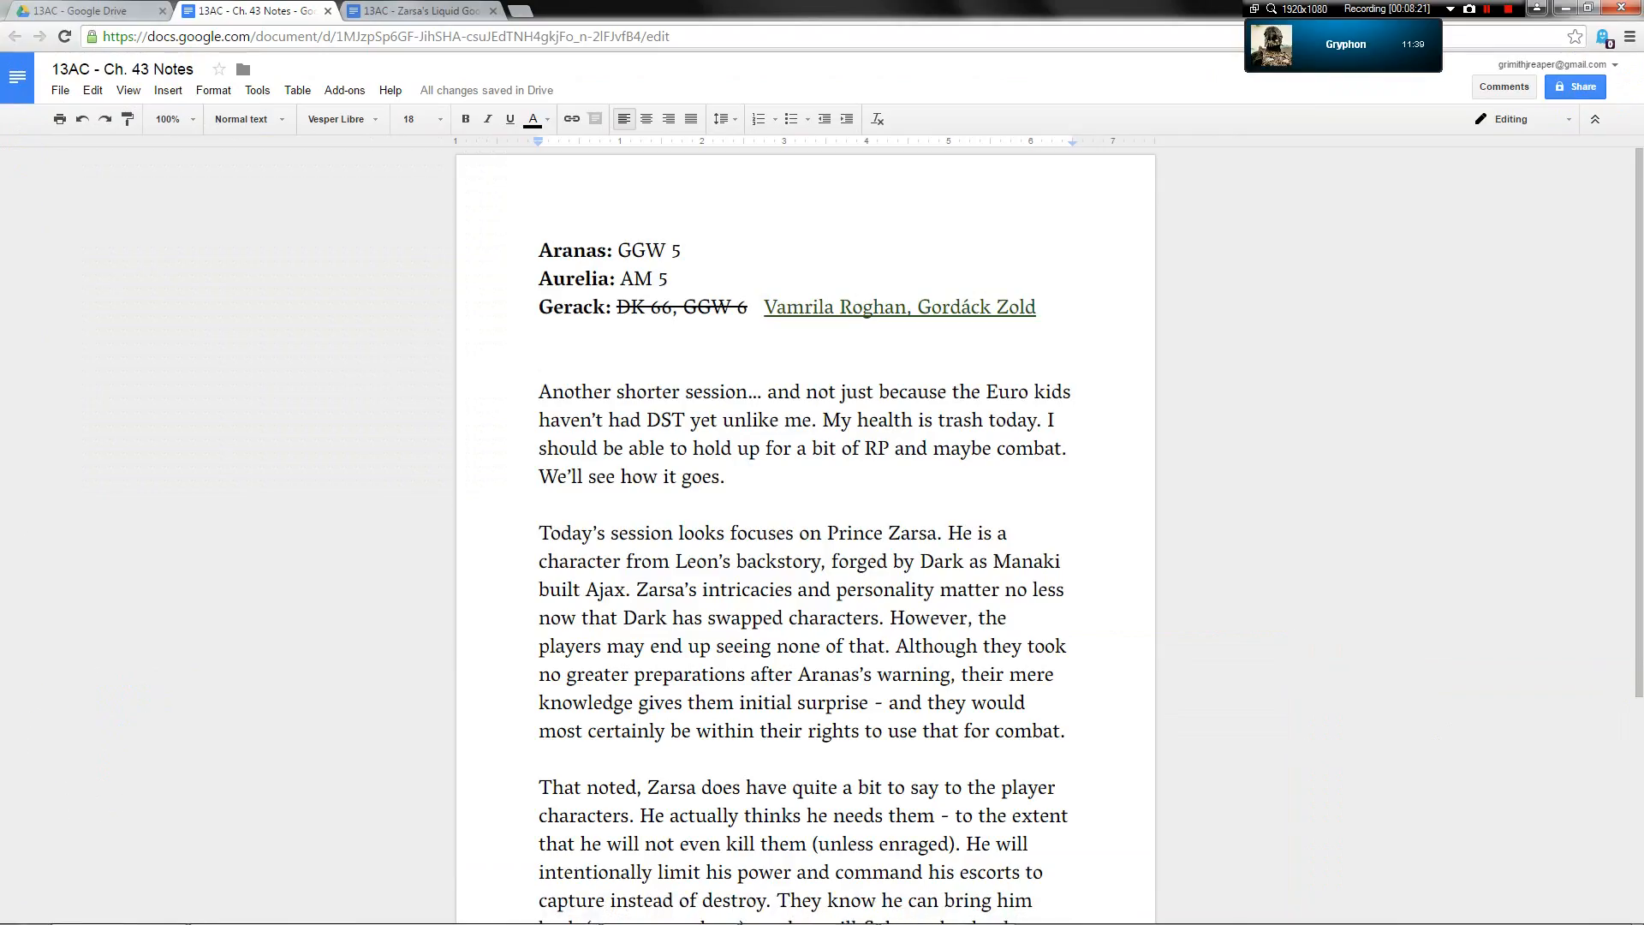
Look over the Ch. 43 session notes and bring the MapTool map back up
{"action": "double_click", "coordinate": [630, 251]}
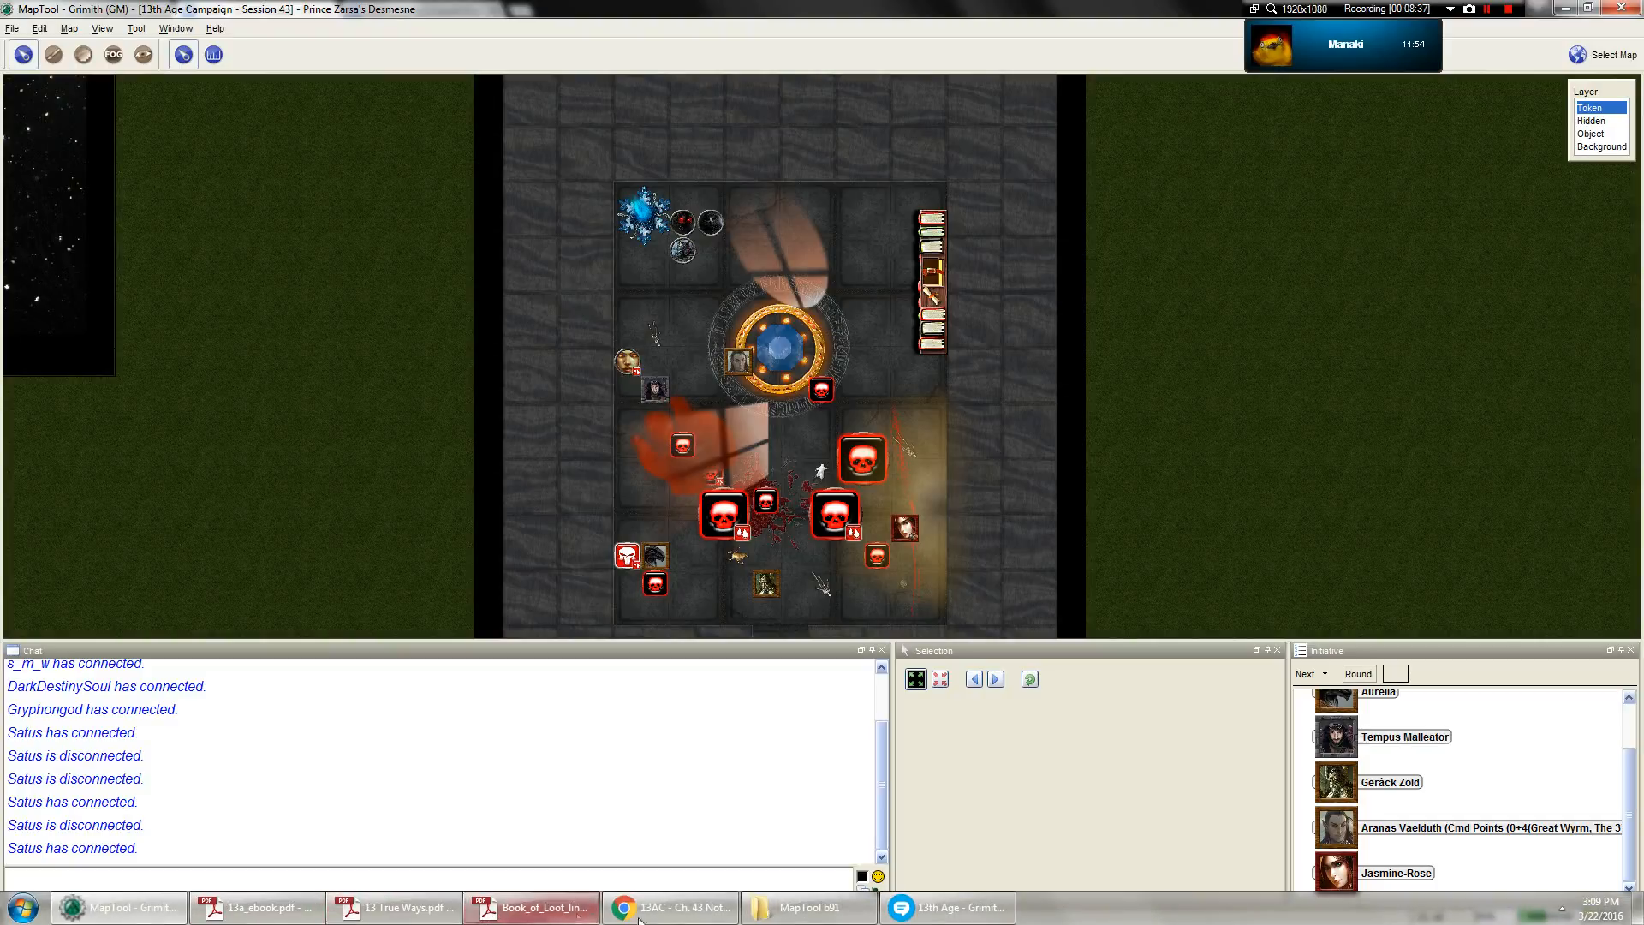
{"action": "left_click", "coordinate": [668, 907]}
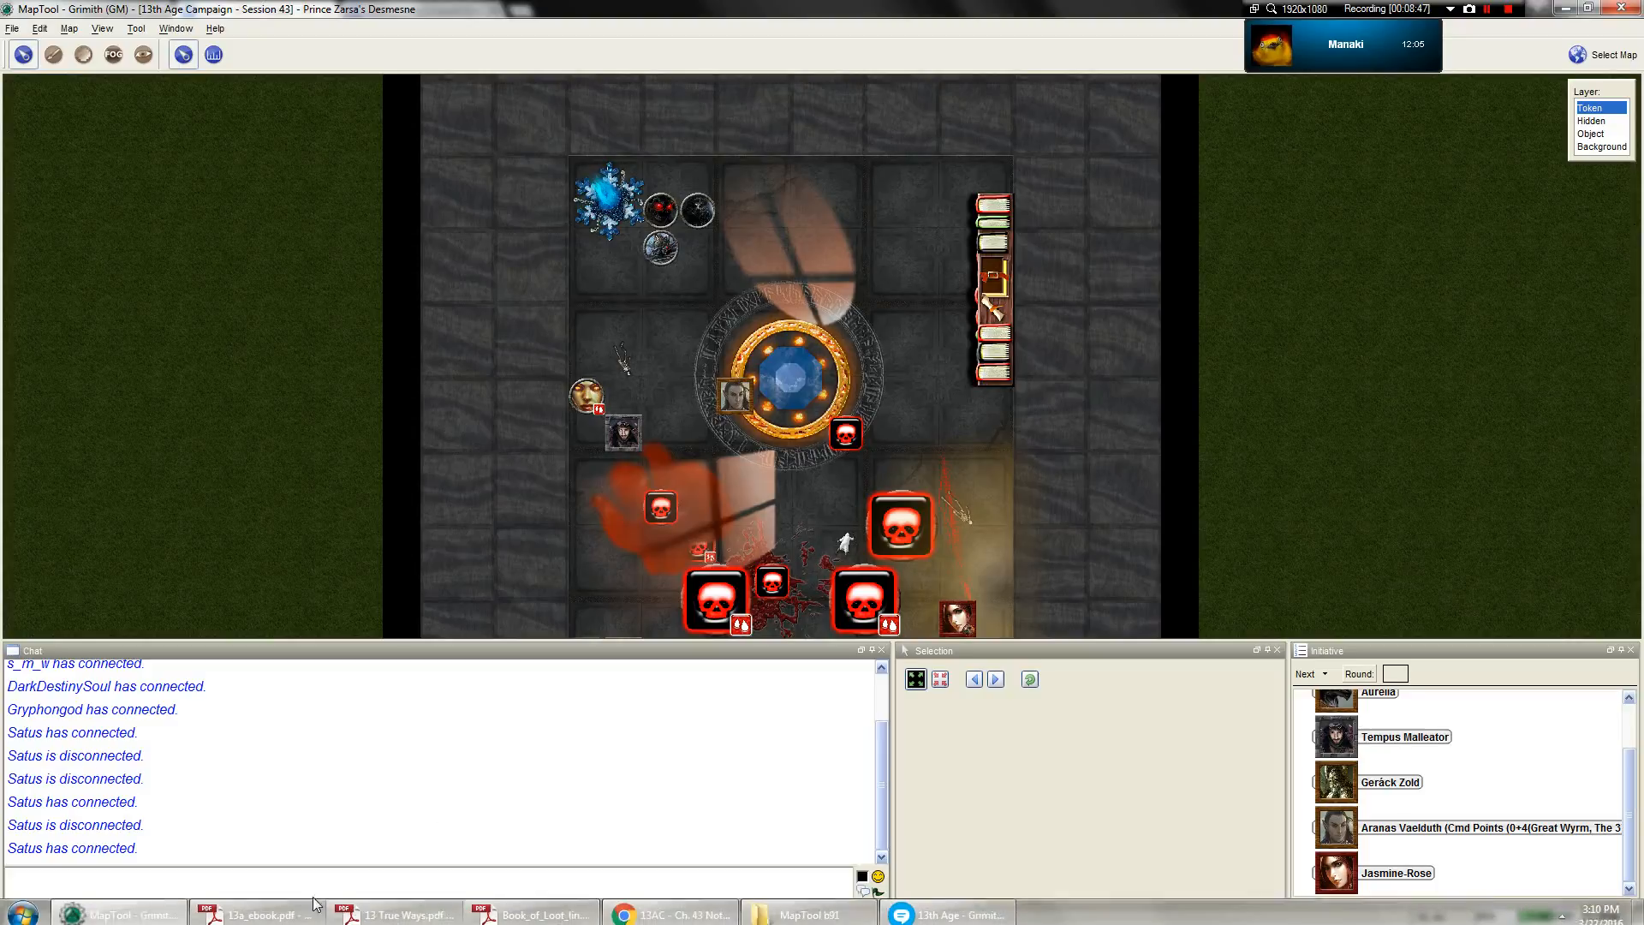
{"action": "left_click", "coordinate": [668, 914]}
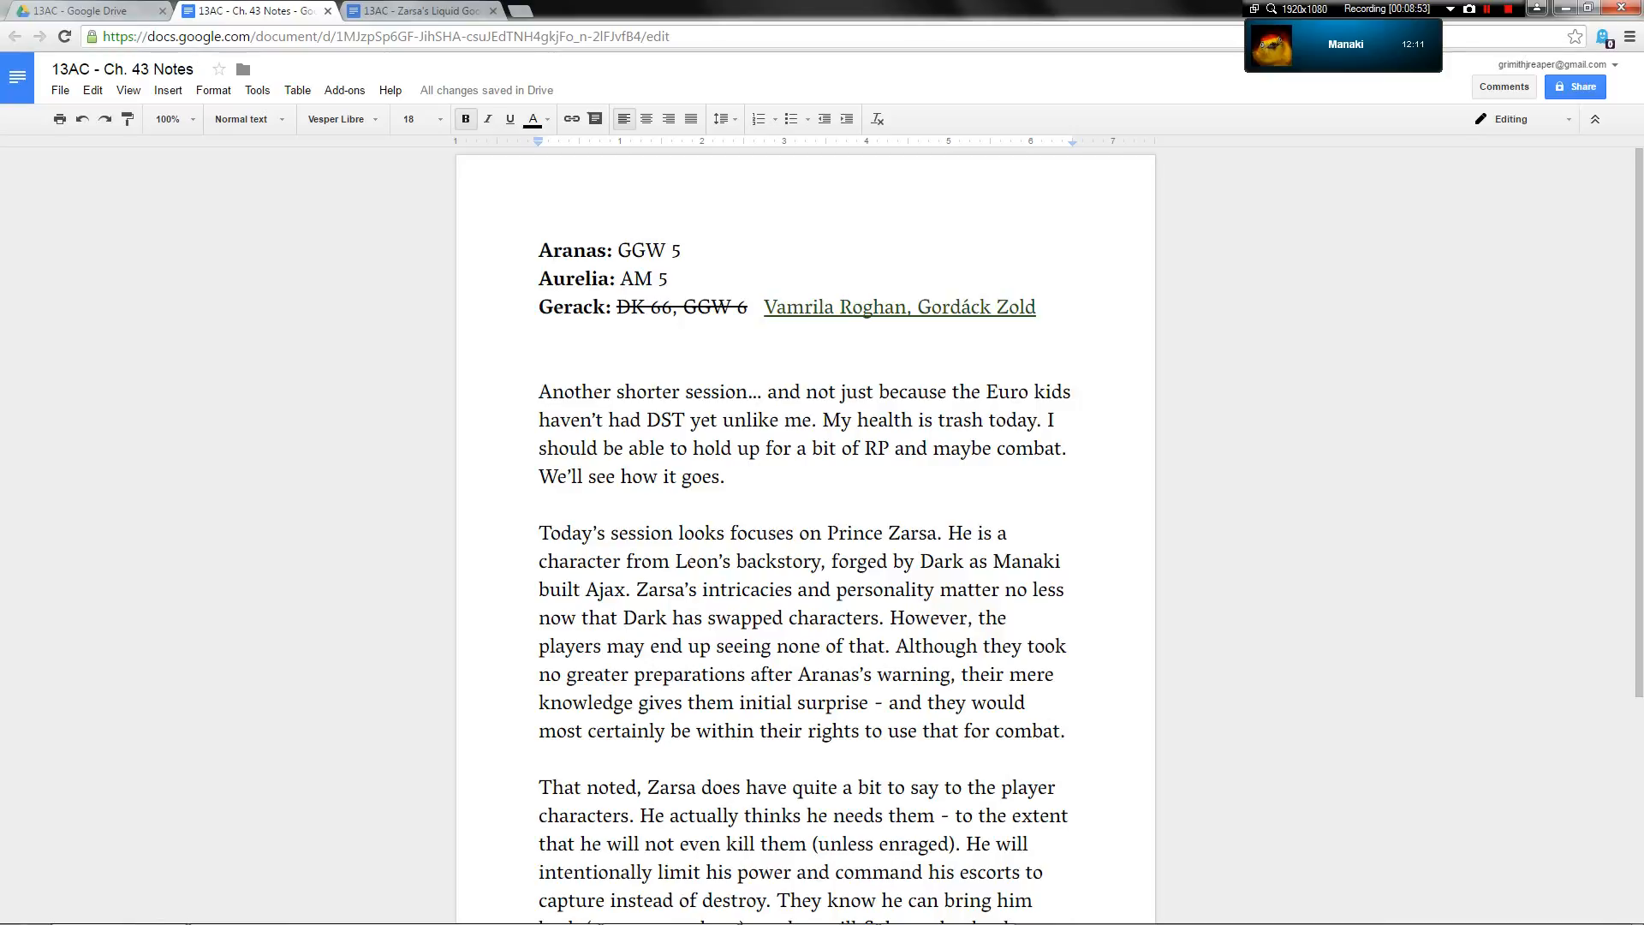
{"action": "left_click", "coordinate": [117, 907]}
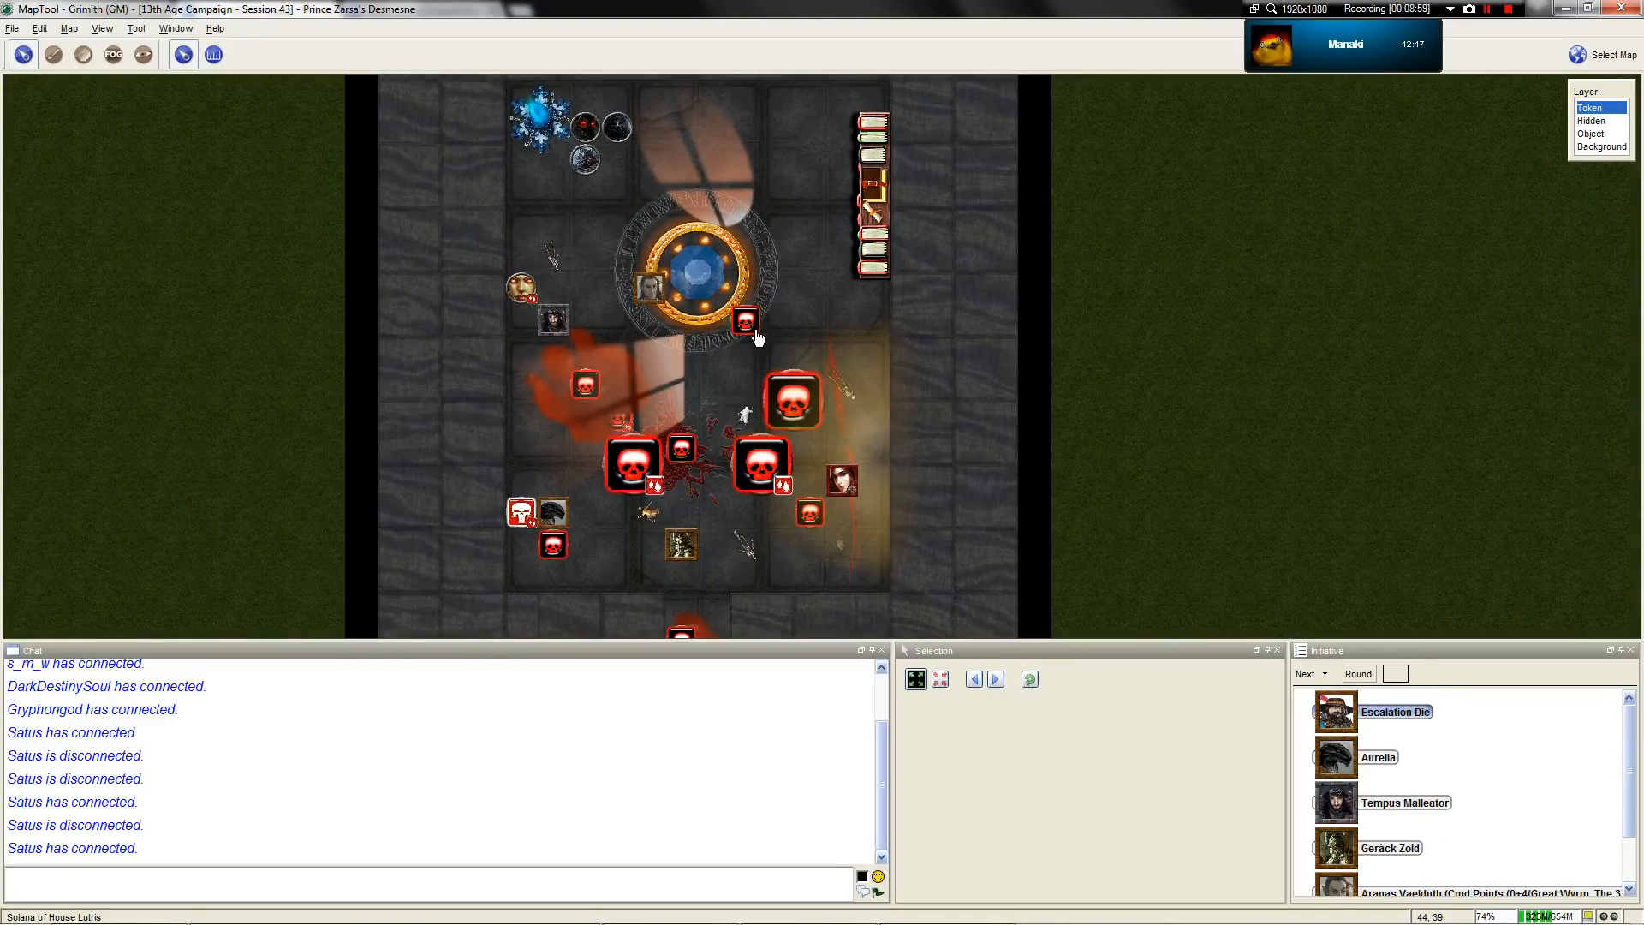
Zoom around the map and select Priestess Ulia's token to show her power macros
{"action": "scroll", "scroll_direction": "down", "scroll_amount": 3}
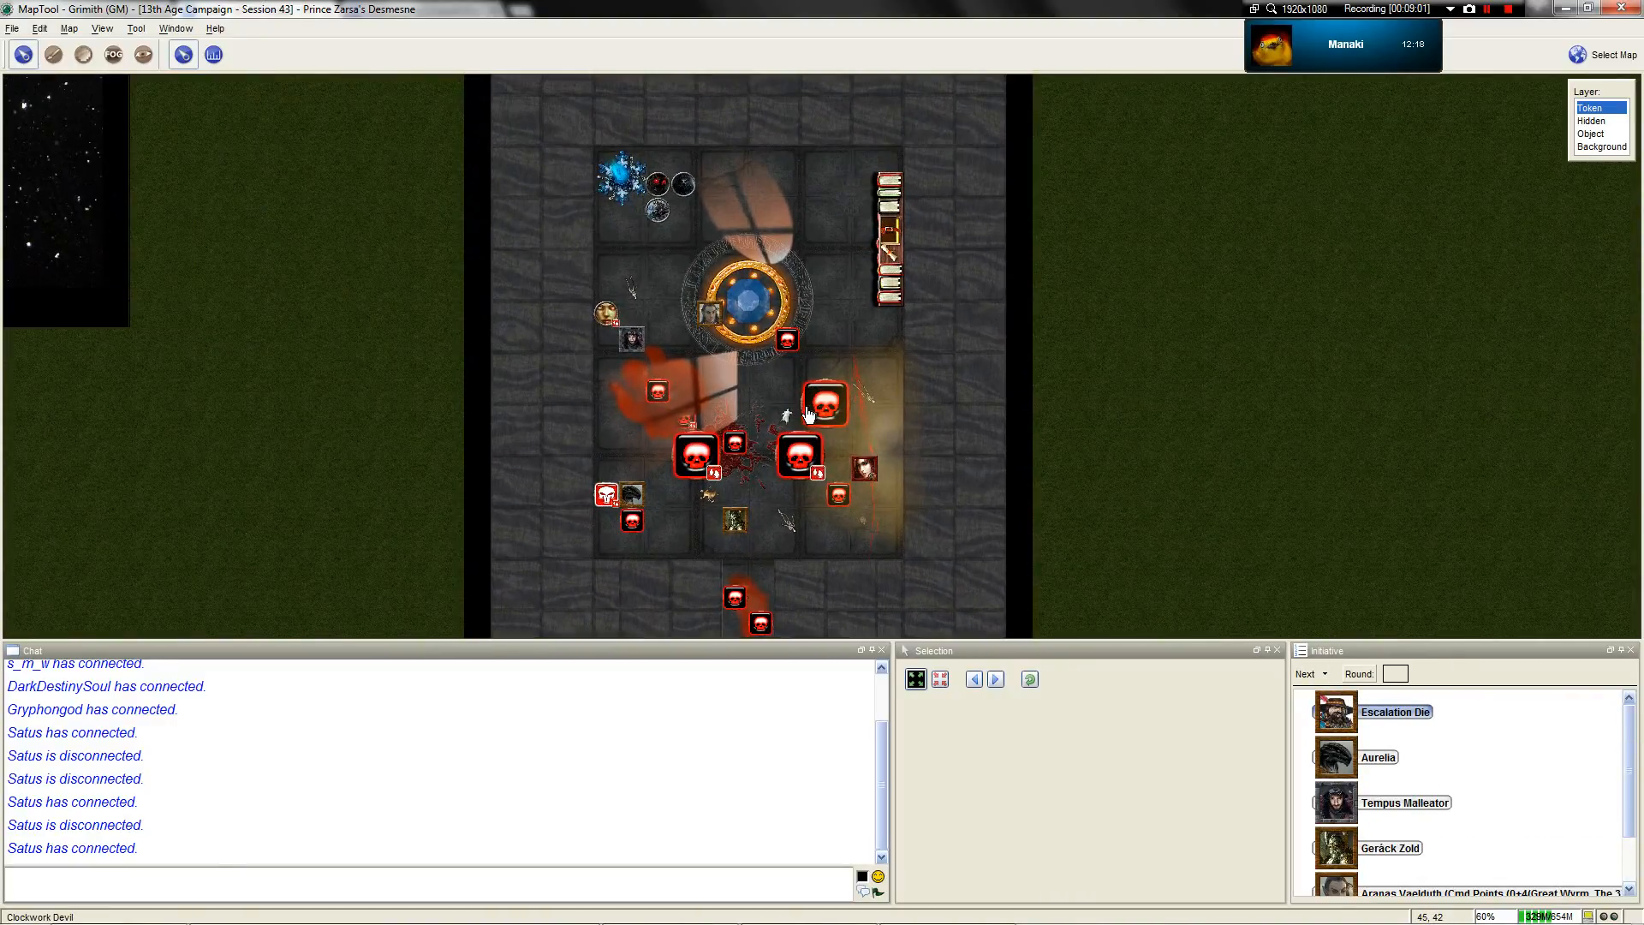
{"action": "scroll", "scroll_direction": "down", "scroll_amount": 3}
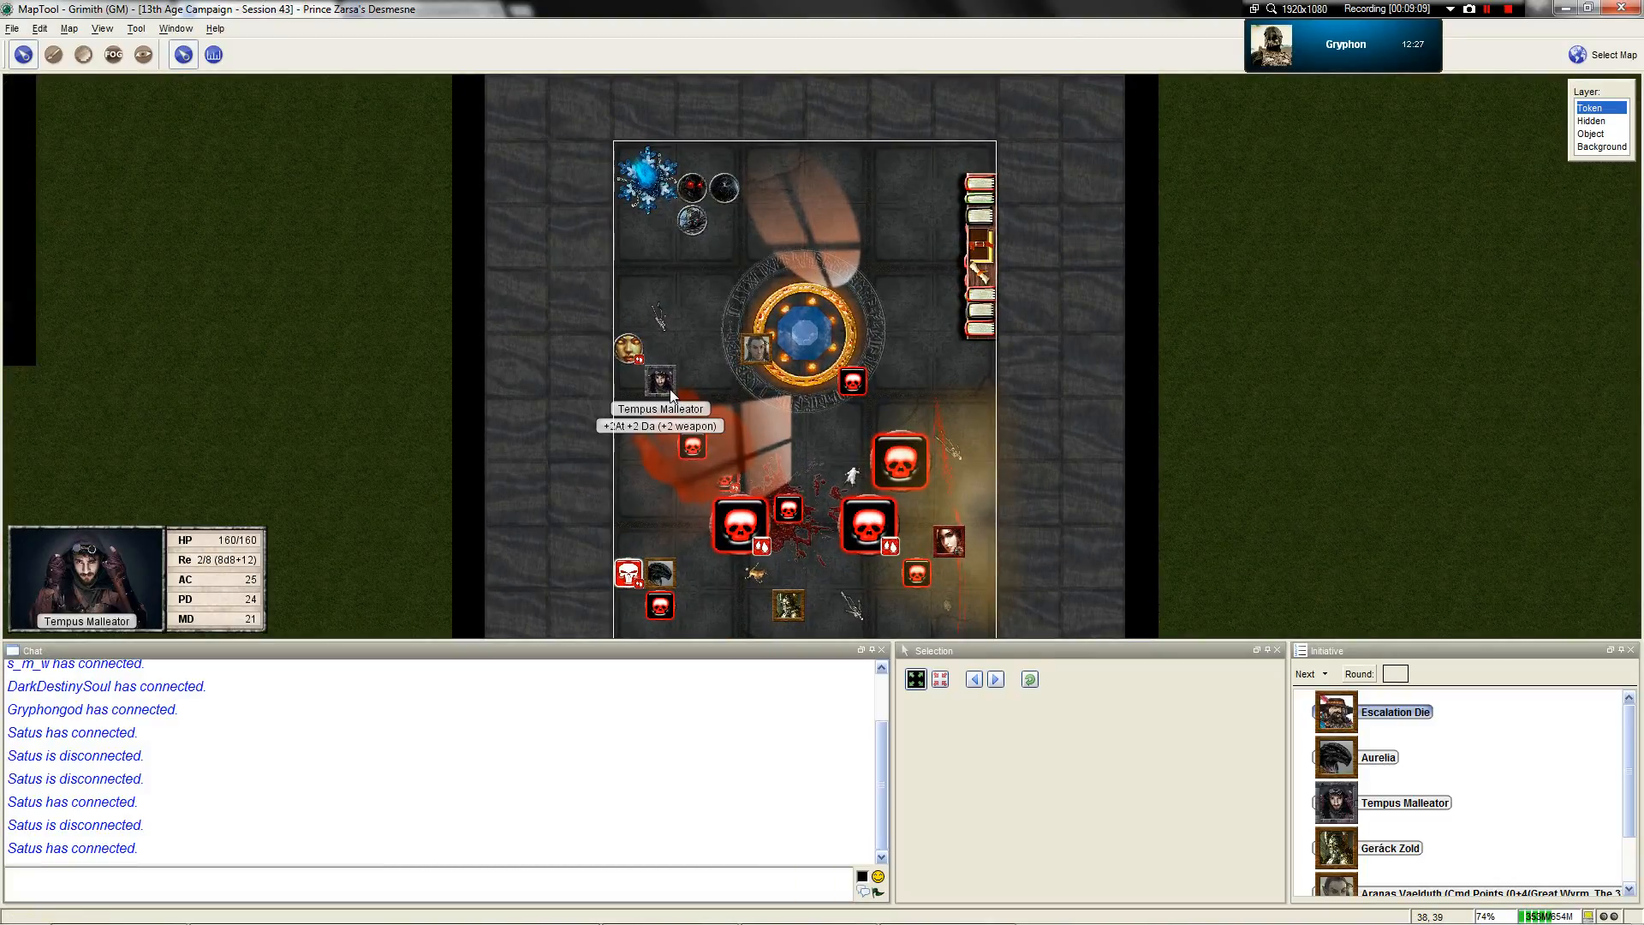
{"action": "scroll", "scroll_direction": "down", "scroll_amount": 3}
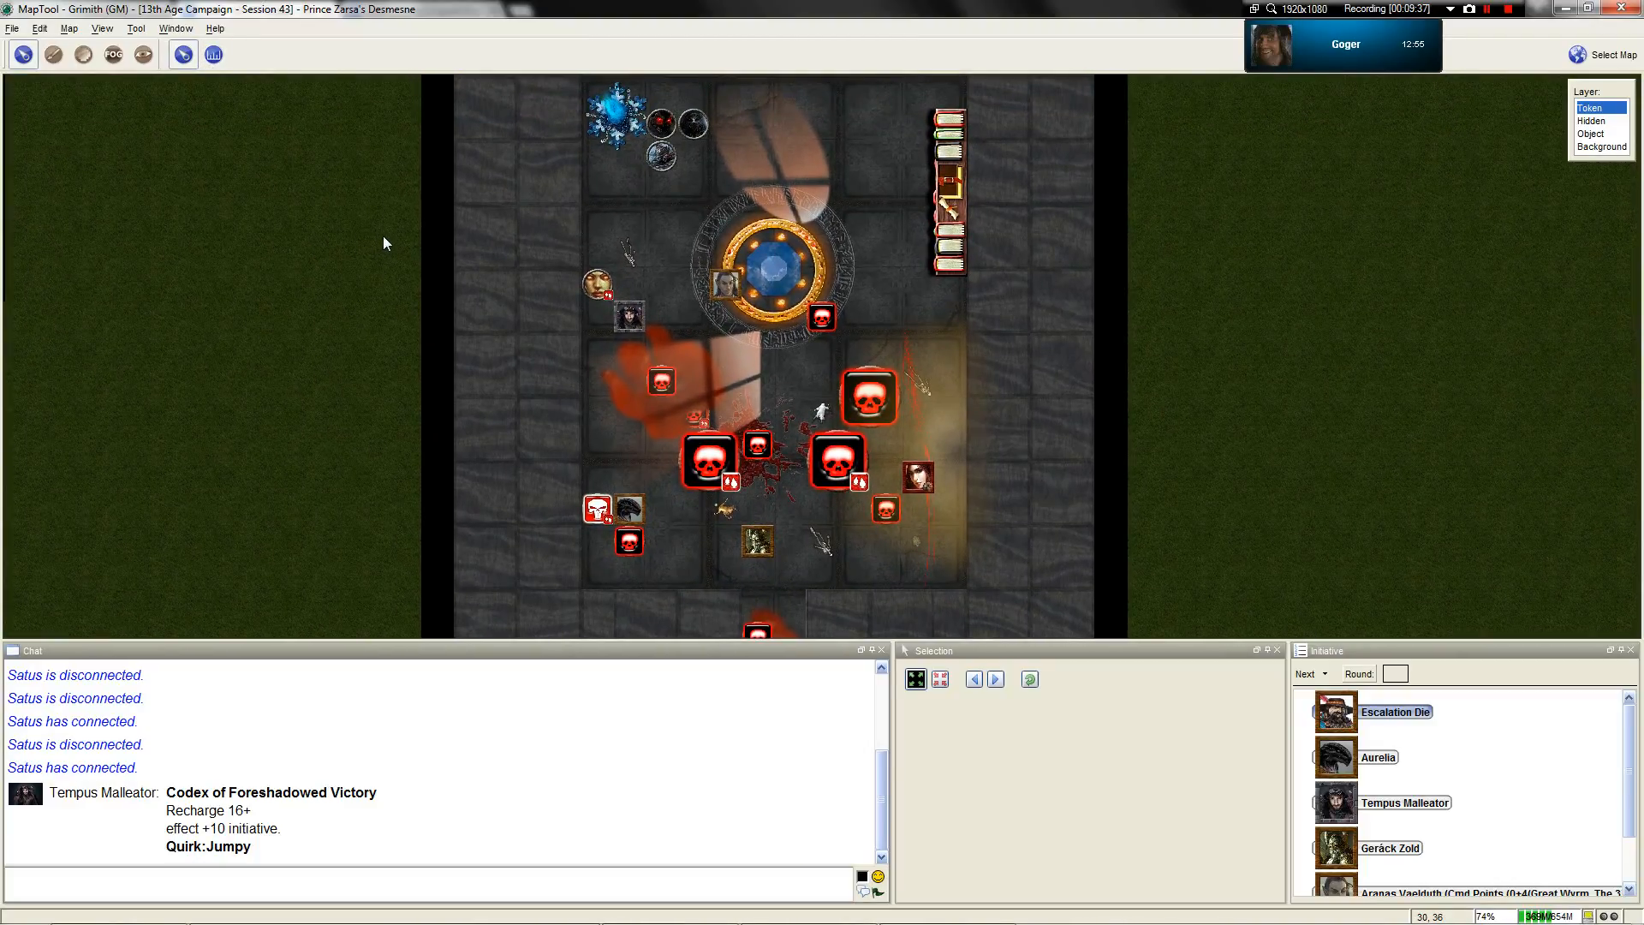
{"action": "scroll", "scroll_direction": "up", "scroll_amount": 3}
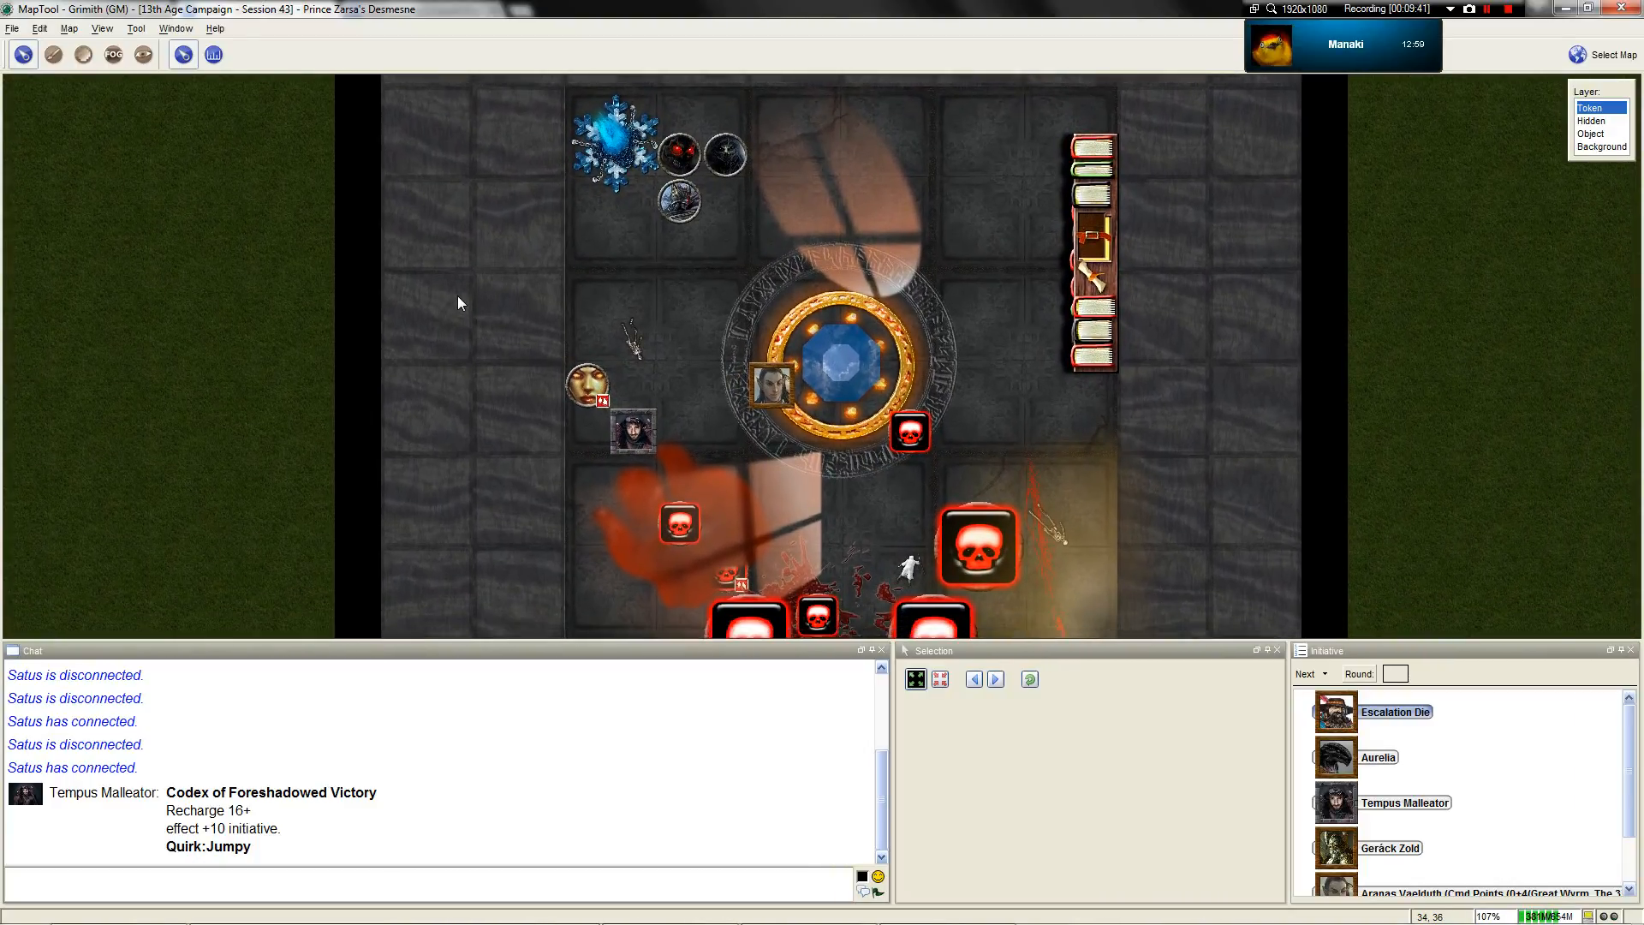
{"action": "scroll", "scroll_direction": "down", "scroll_amount": 3}
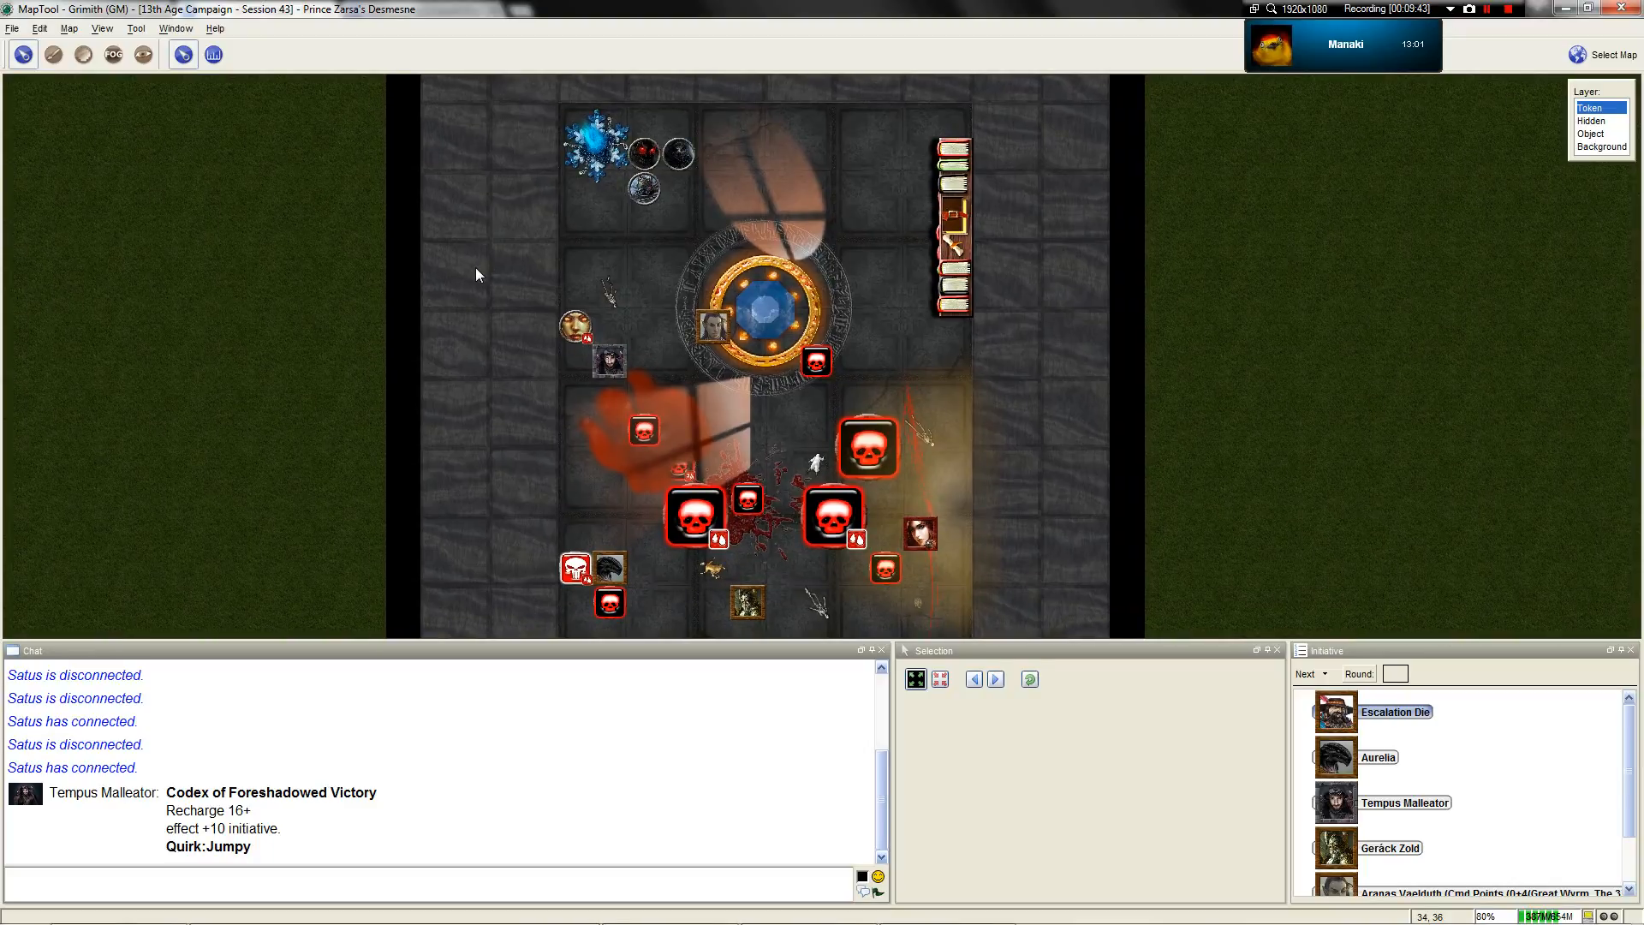
{"action": "scroll", "scroll_direction": "down", "scroll_amount": 3}
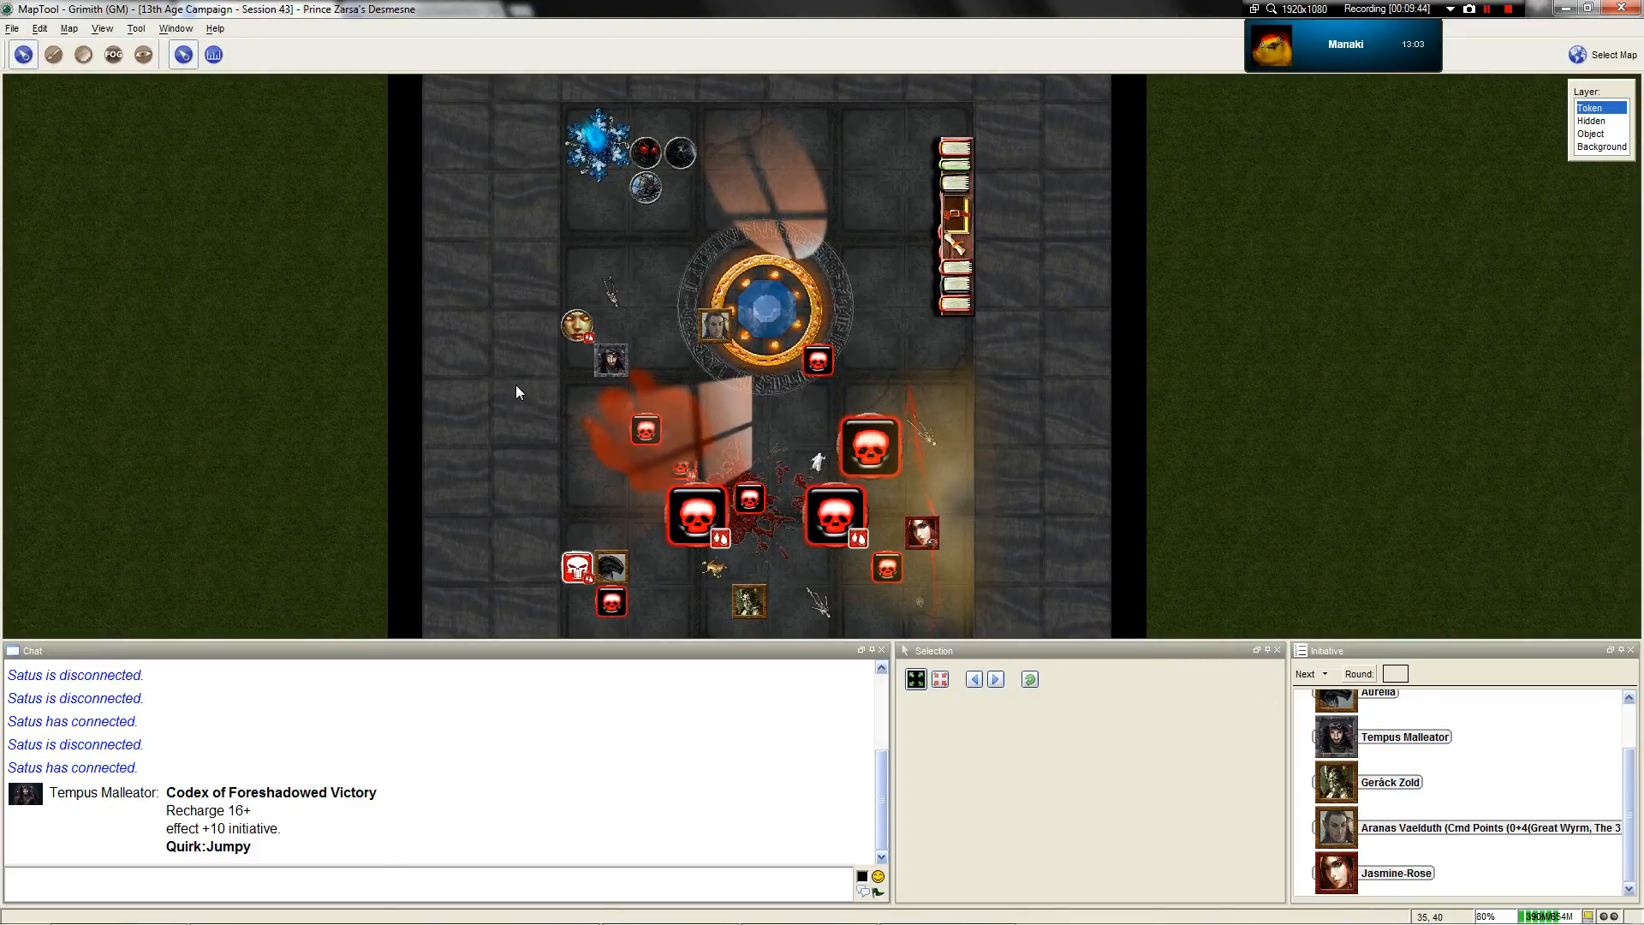
{"action": "left_click", "coordinate": [596, 331]}
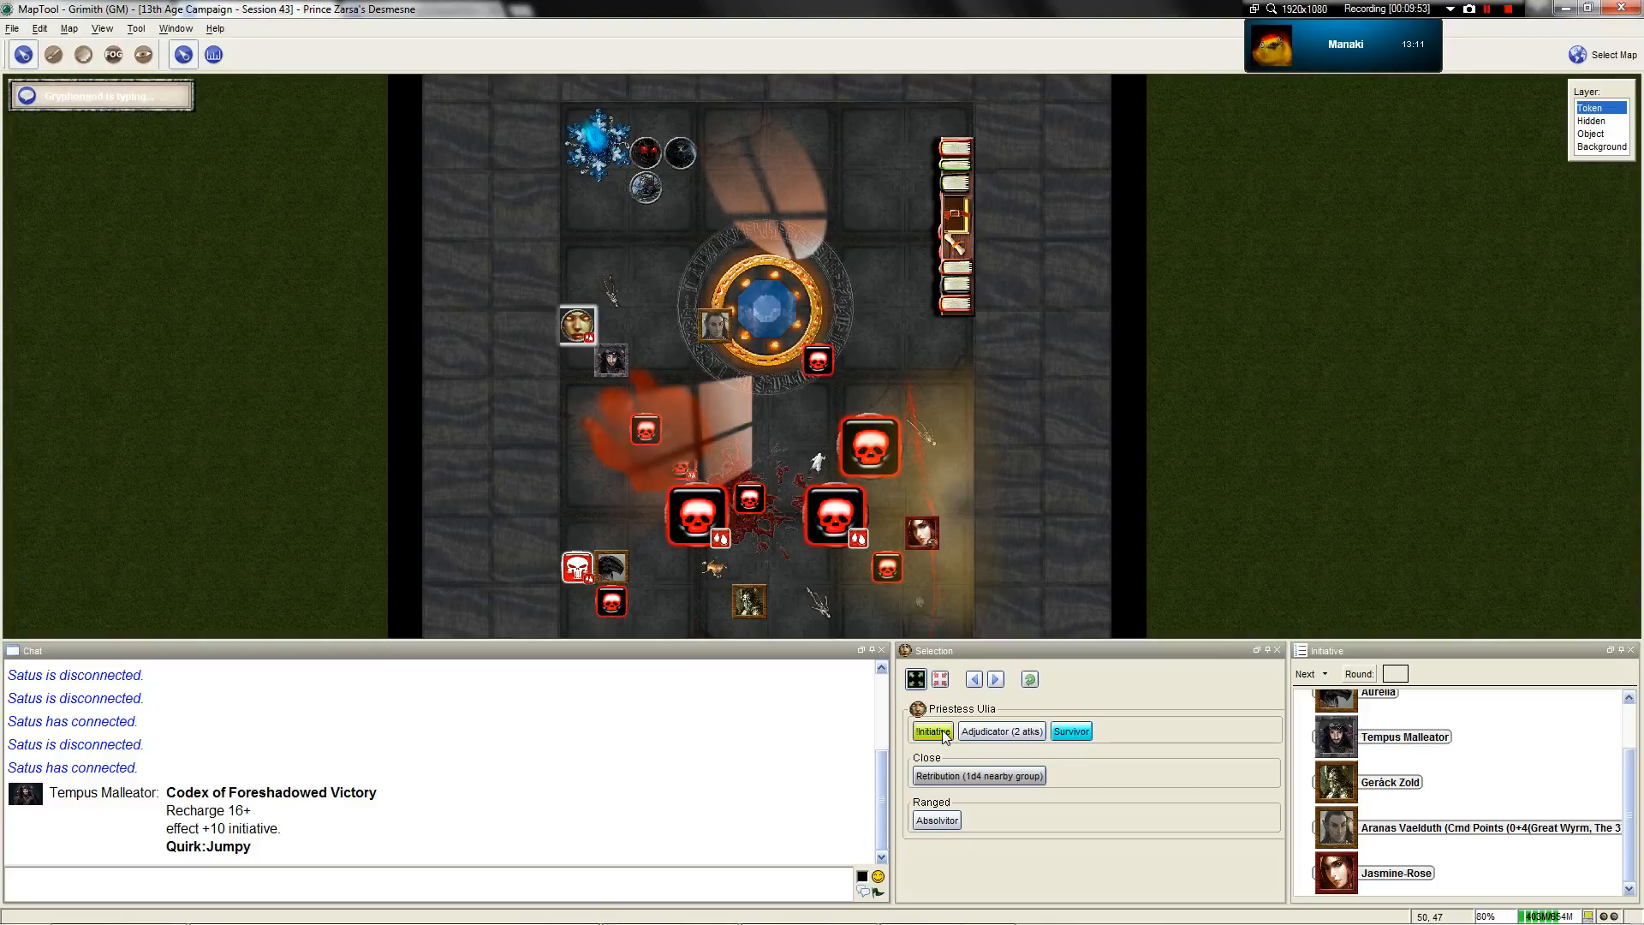
Review the Initiative macro's formula in the editor and cancel without changes
{"action": "left_click", "coordinate": [933, 730]}
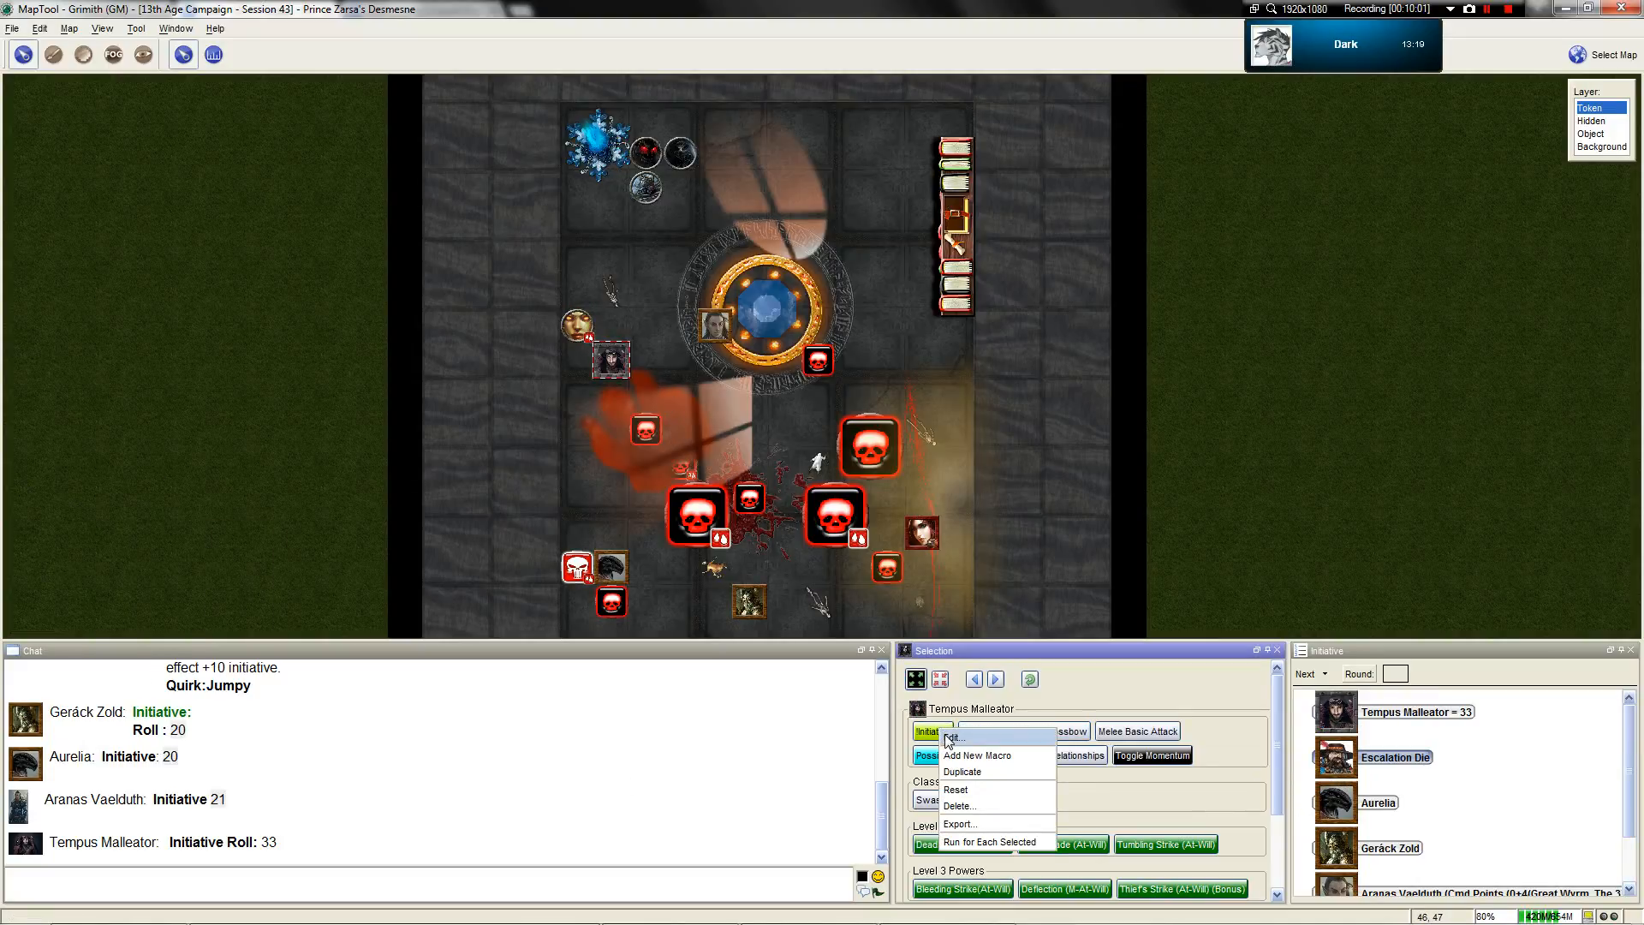
{"action": "left_click", "coordinate": [953, 737]}
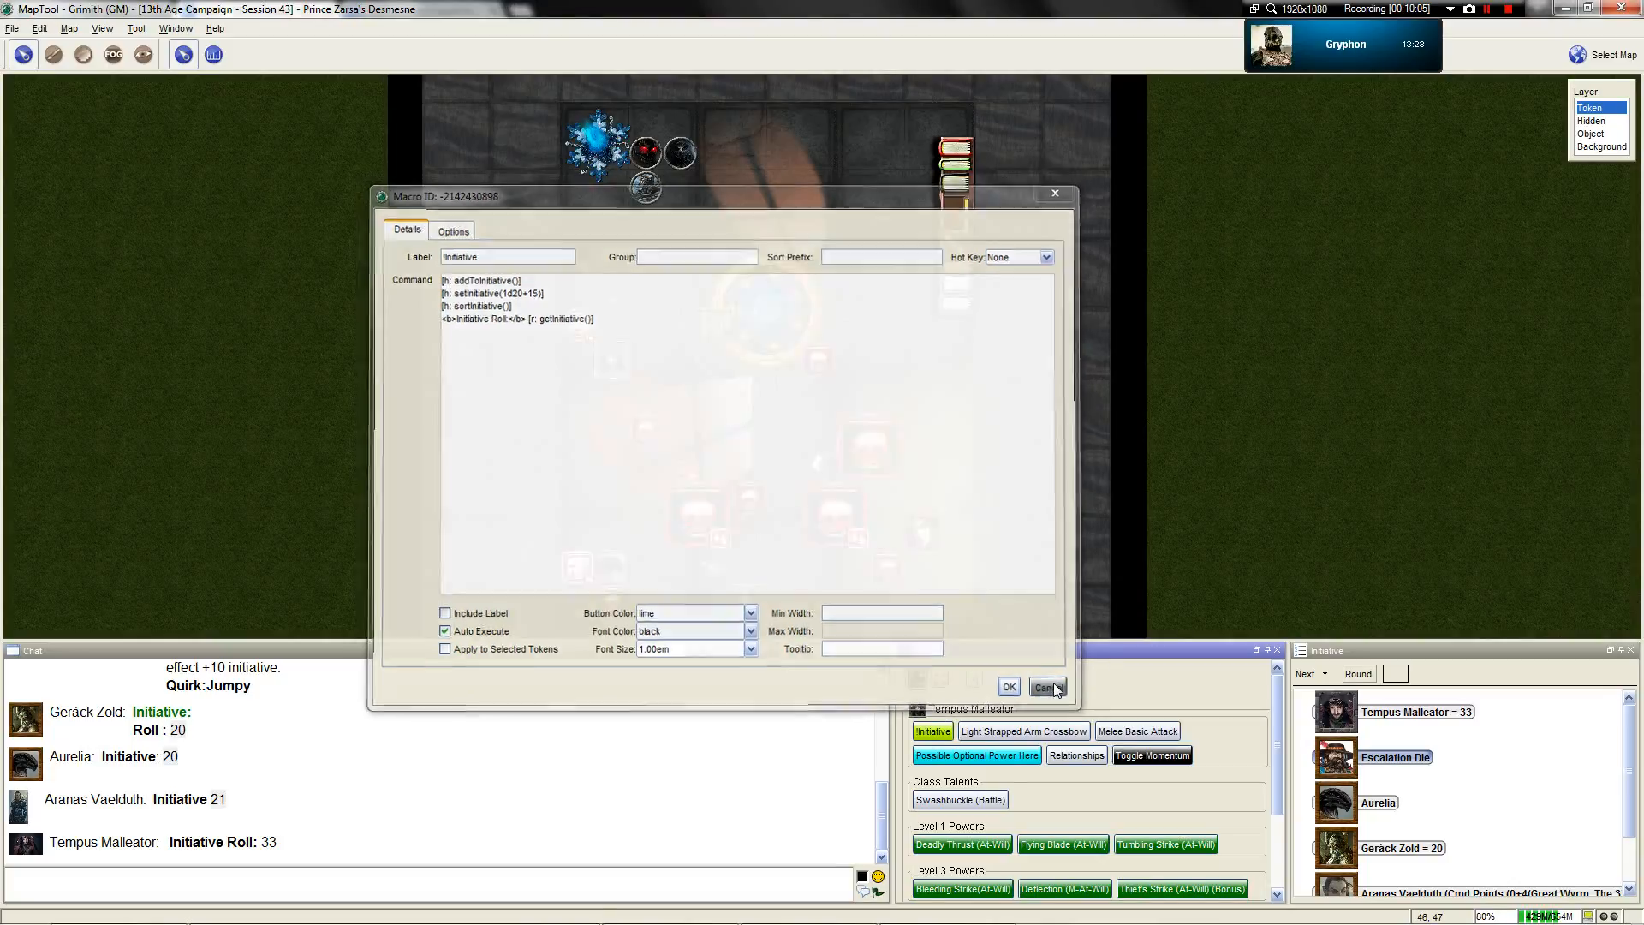
{"action": "left_click", "coordinate": [1046, 687]}
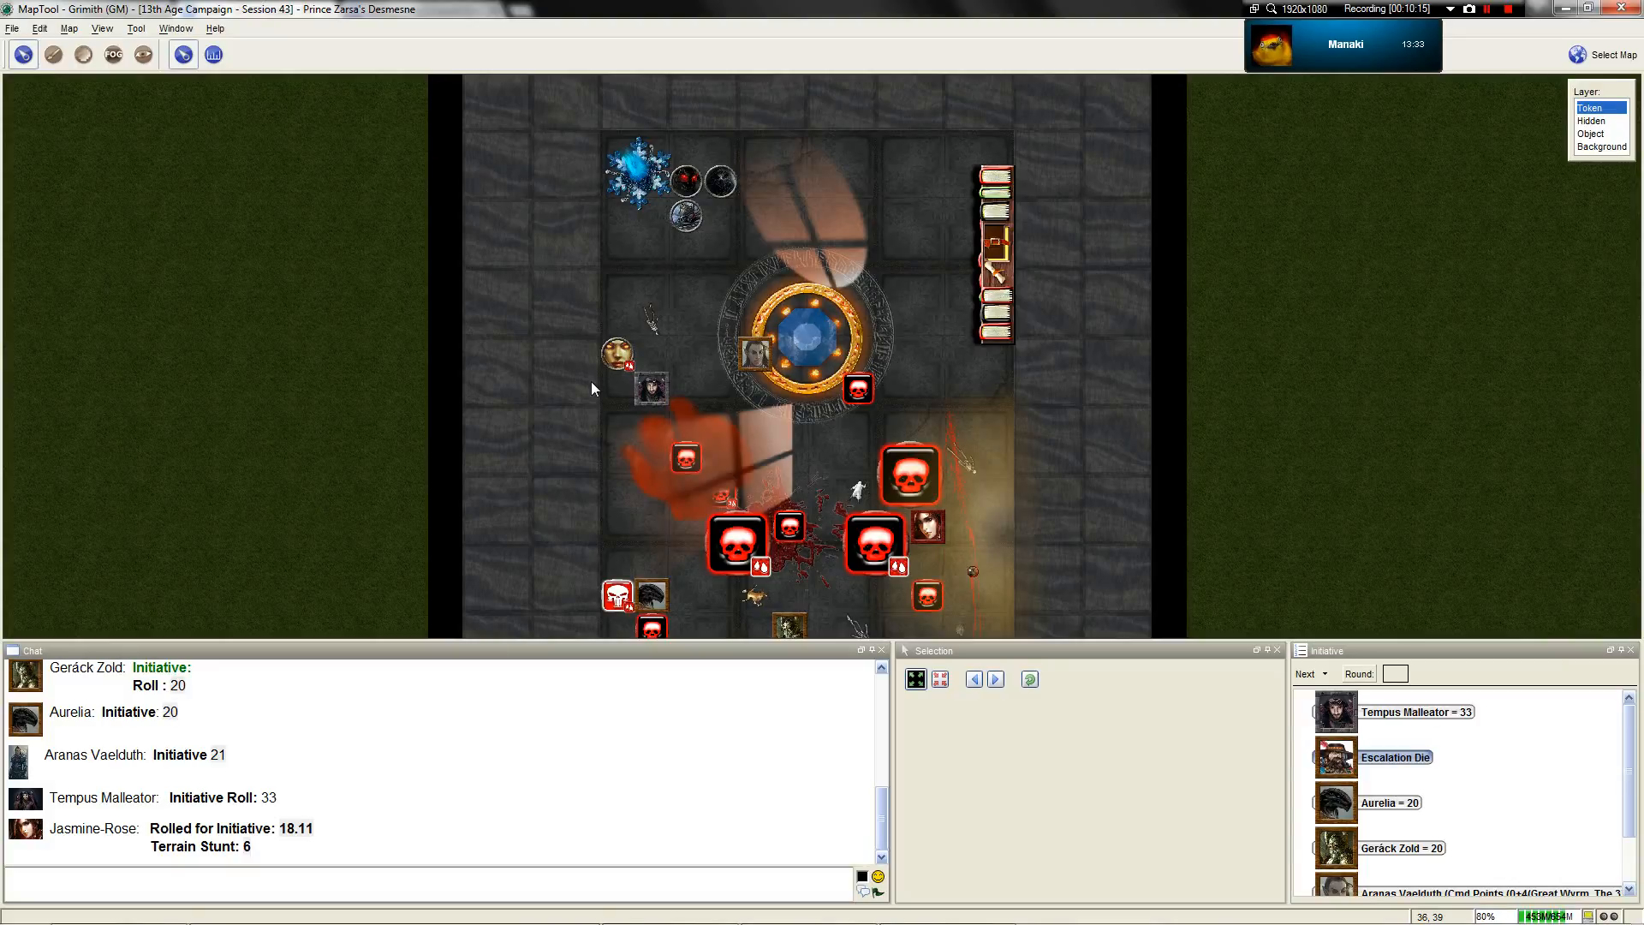
Roll Priestess Ulia's initiative (33), review her macro, and cancel the editor
{"action": "left_click", "coordinate": [617, 354]}
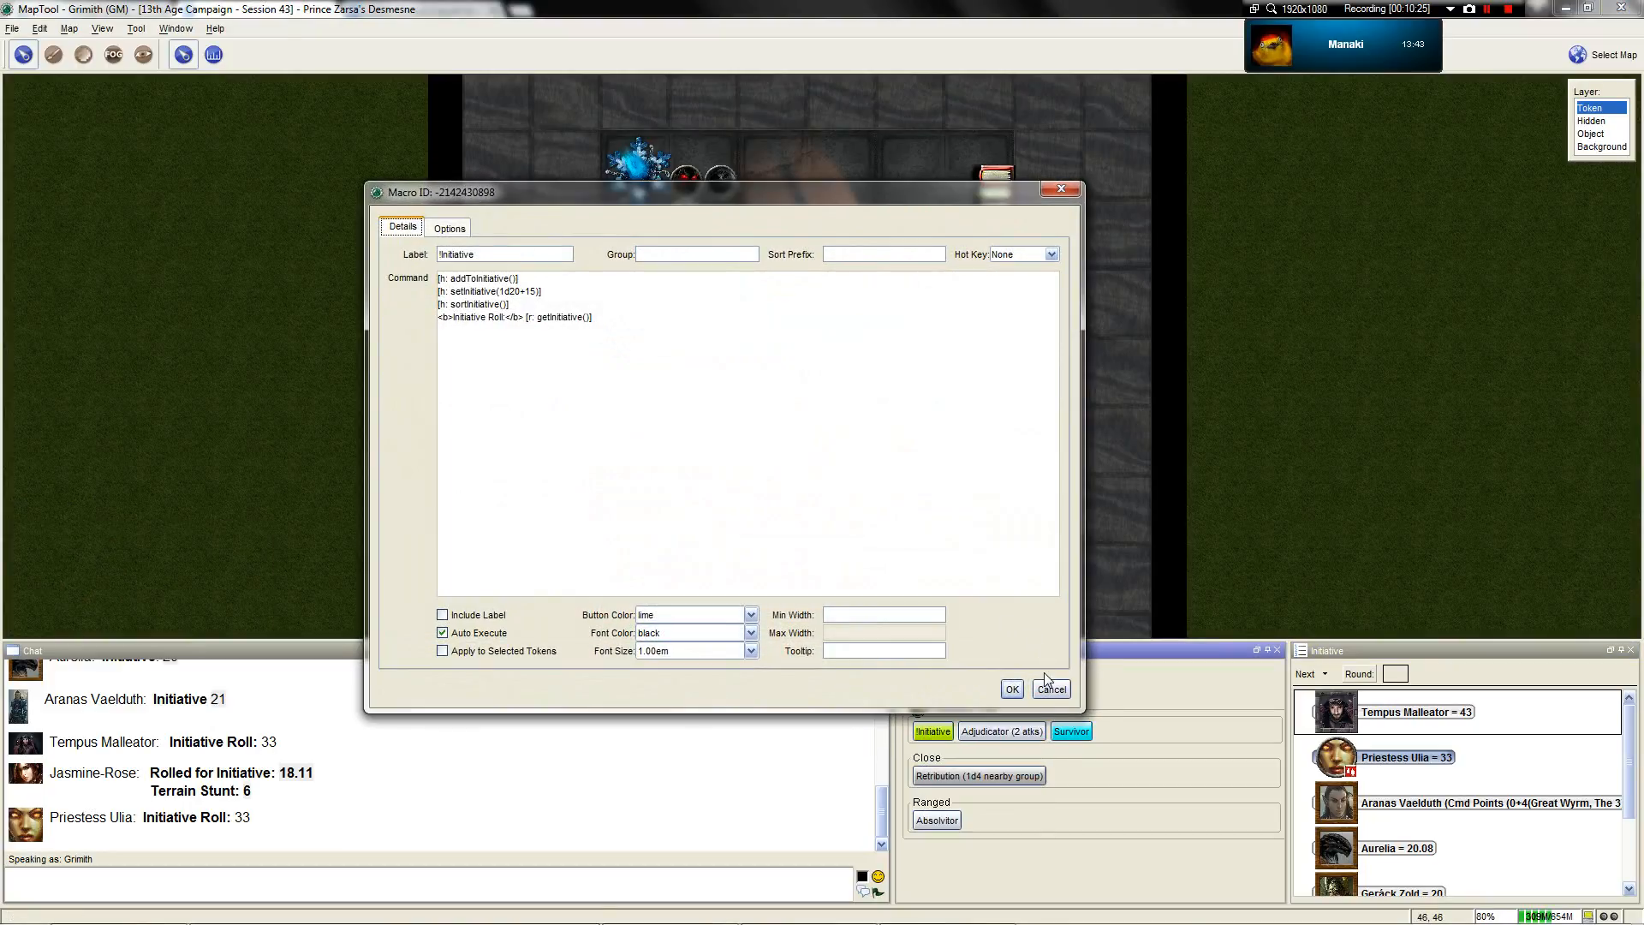
{"action": "left_click", "coordinate": [1050, 689]}
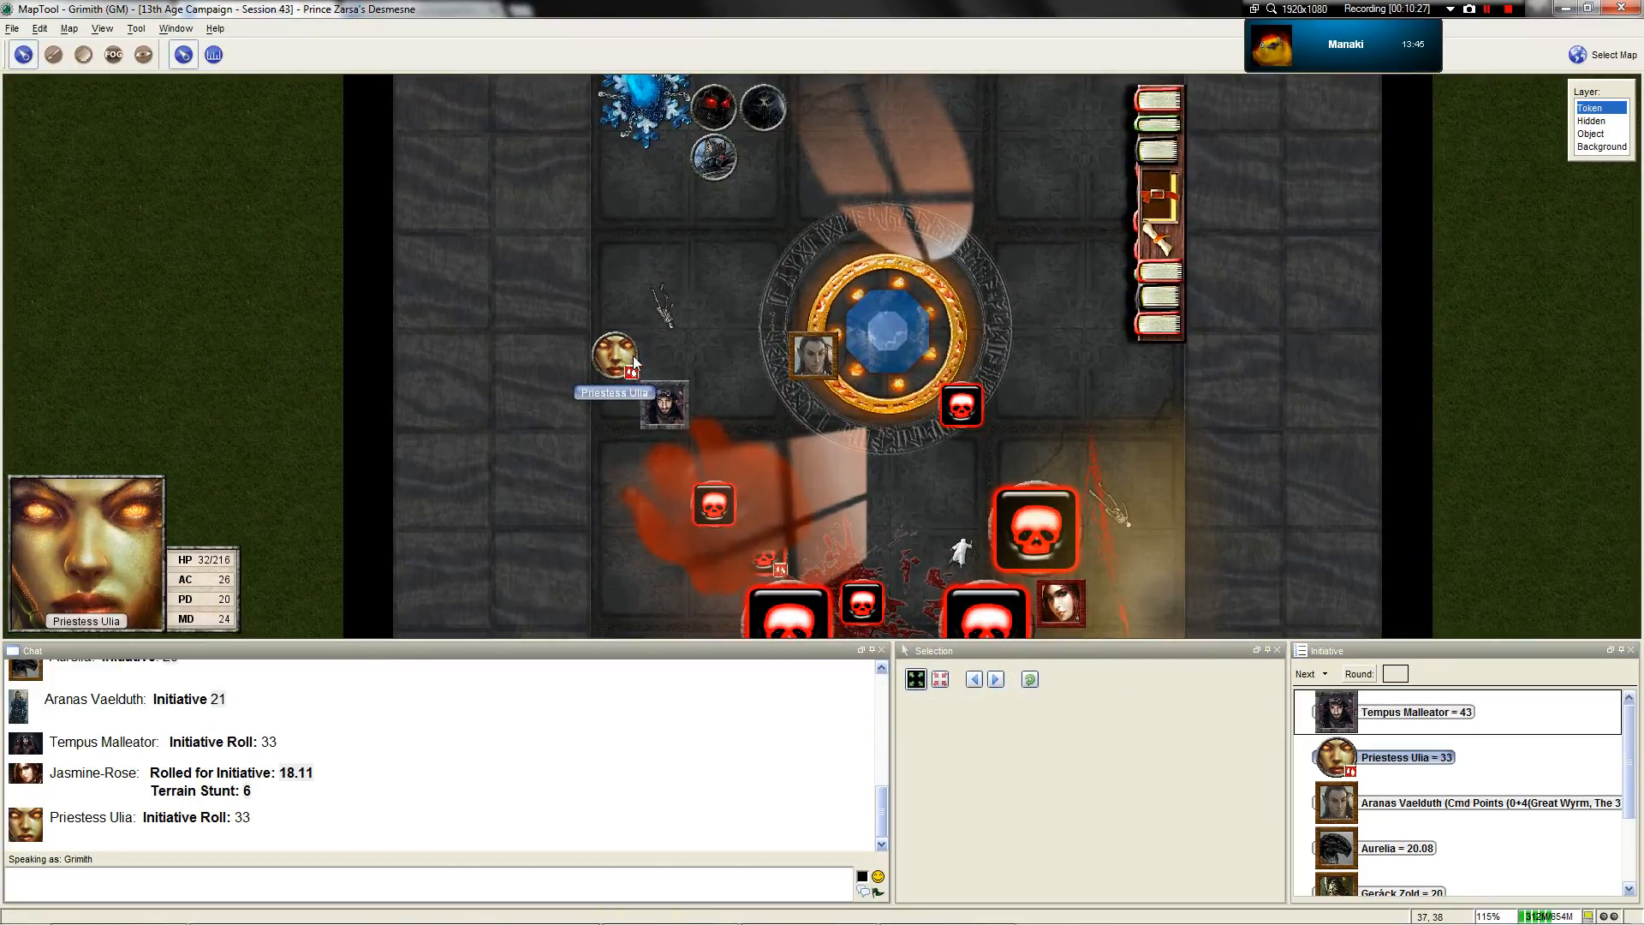
{"action": "scroll", "scroll_direction": "down", "scroll_amount": 3}
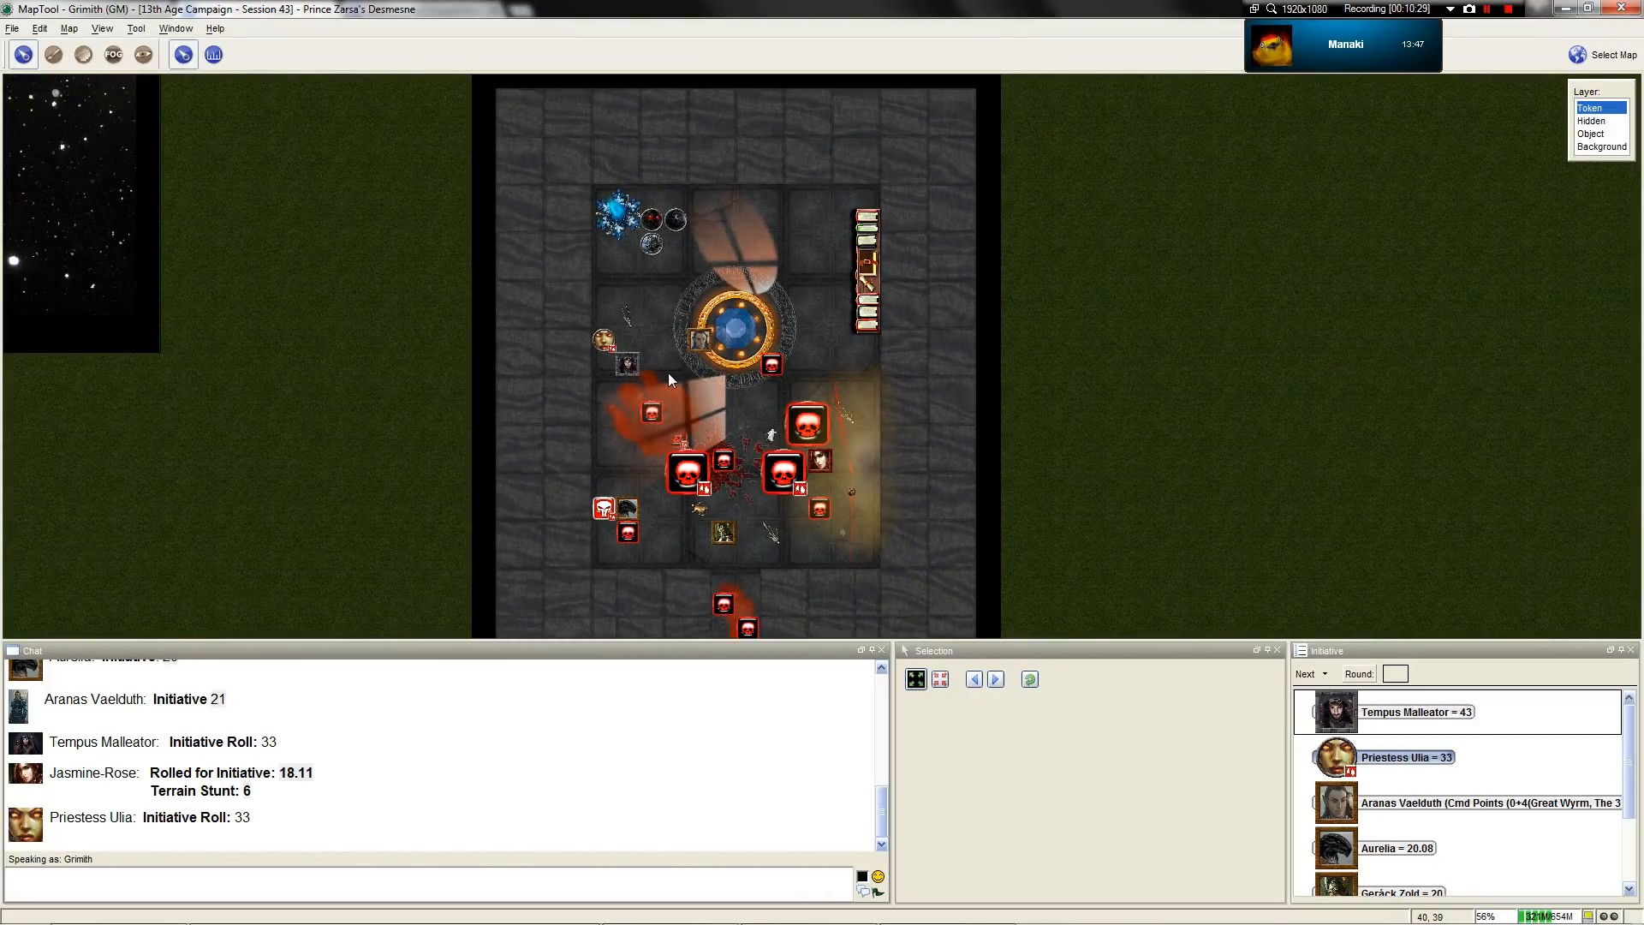
{"action": "scroll", "scroll_direction": "up", "scroll_amount": 3}
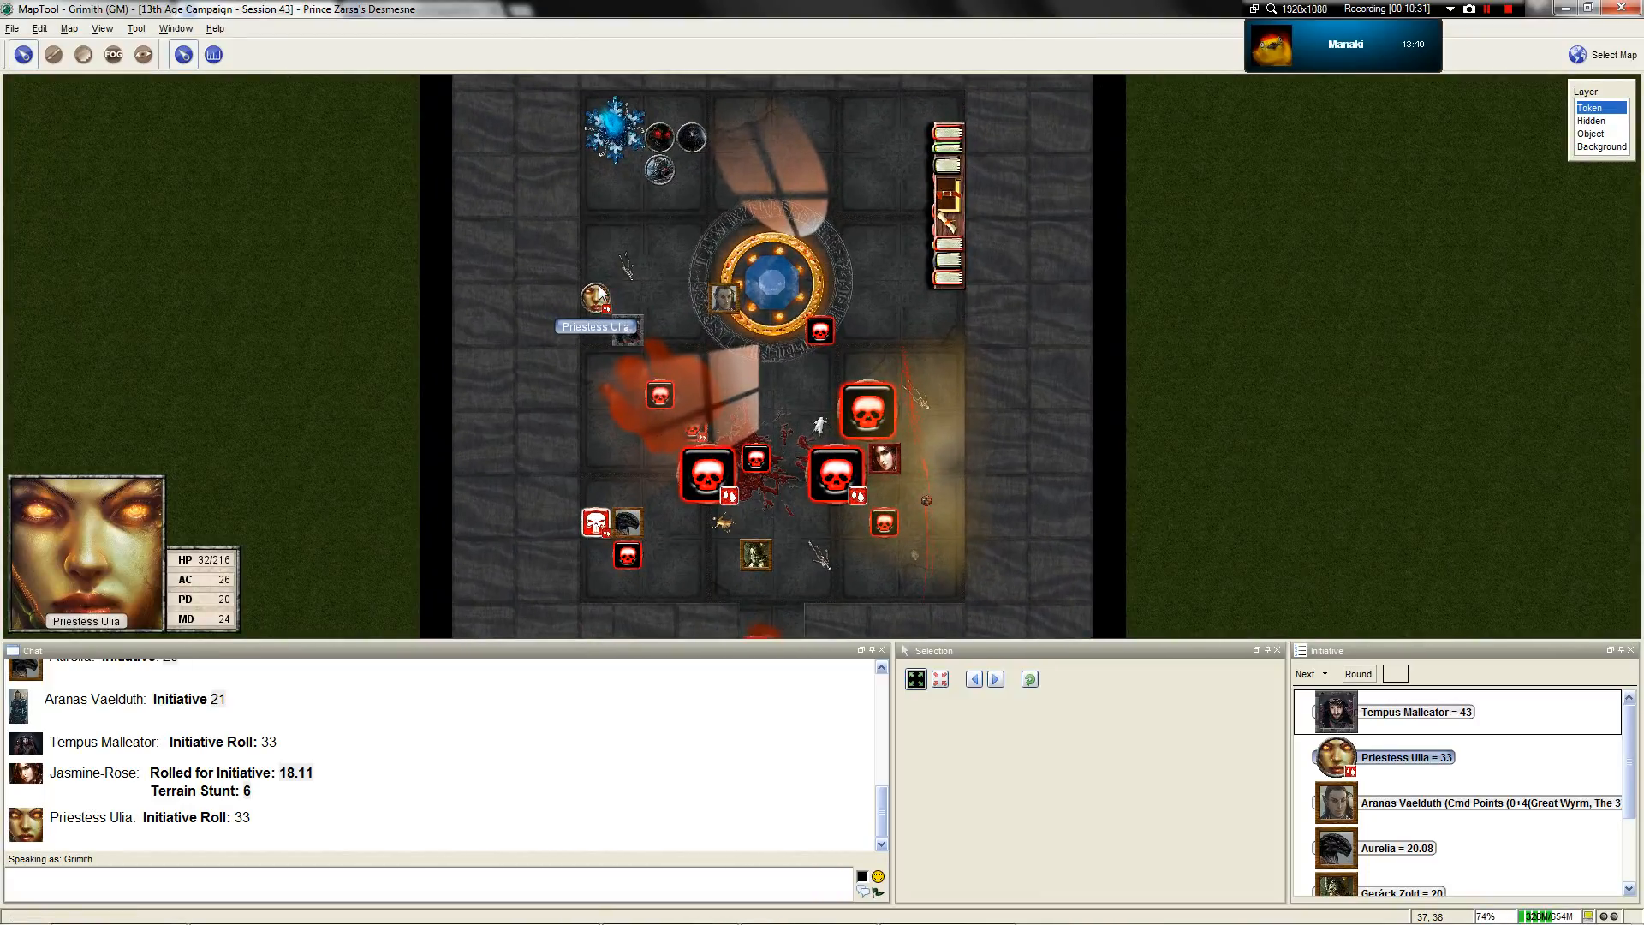
{"action": "scroll", "scroll_direction": "up", "scroll_amount": 3}
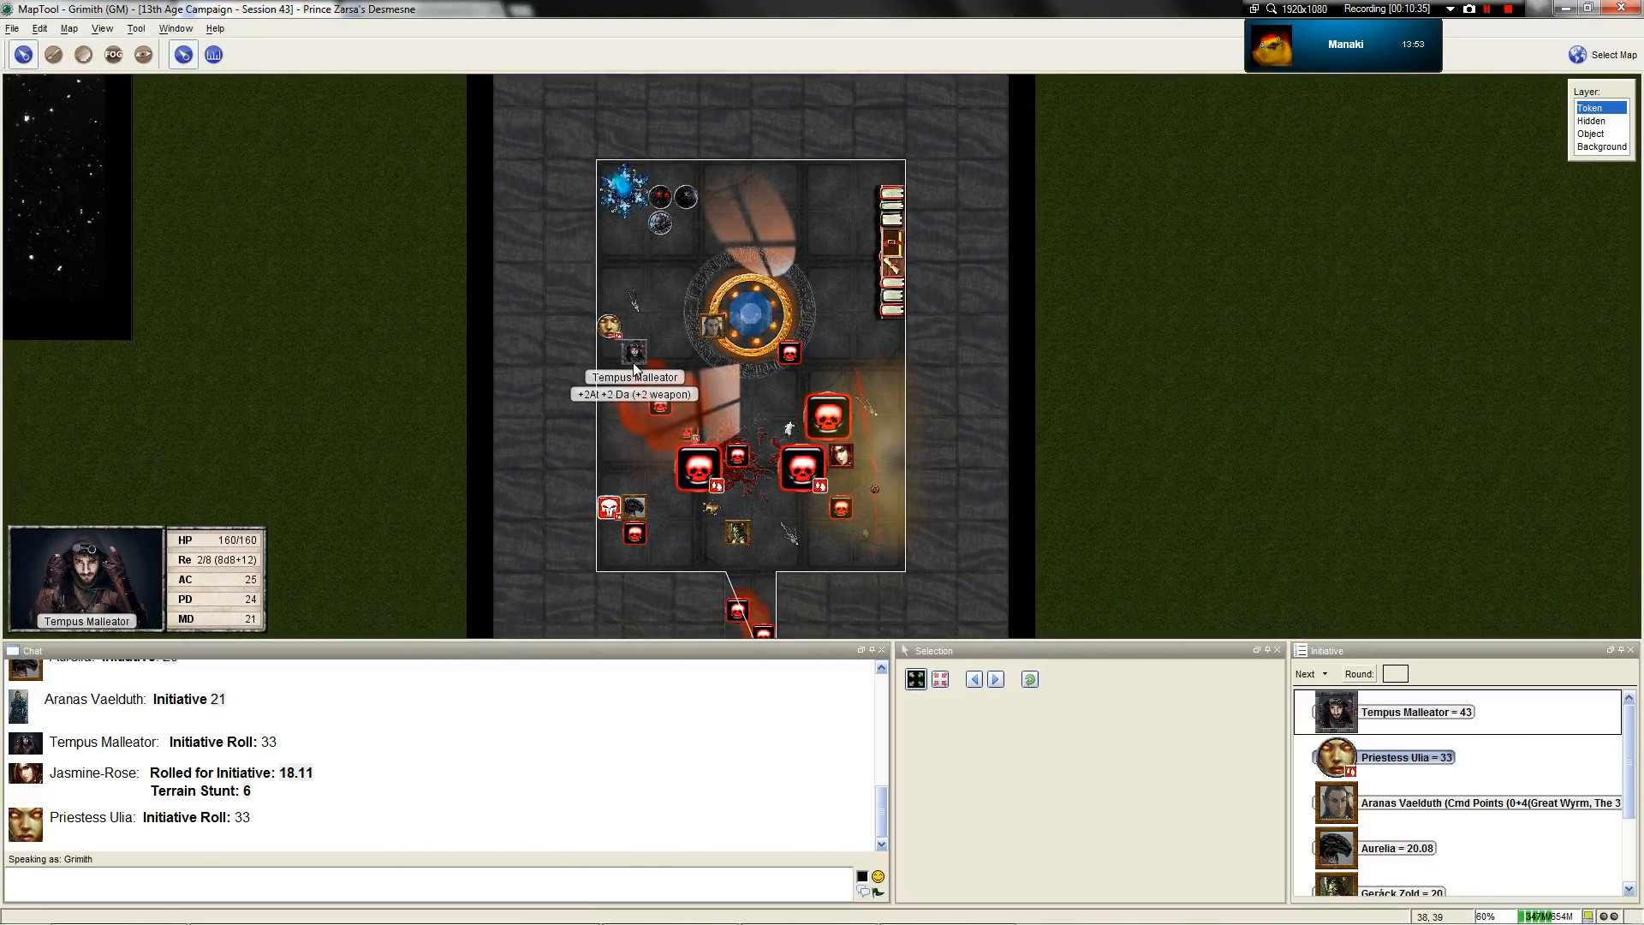
{"action": "scroll", "scroll_direction": "up", "scroll_amount": 3}
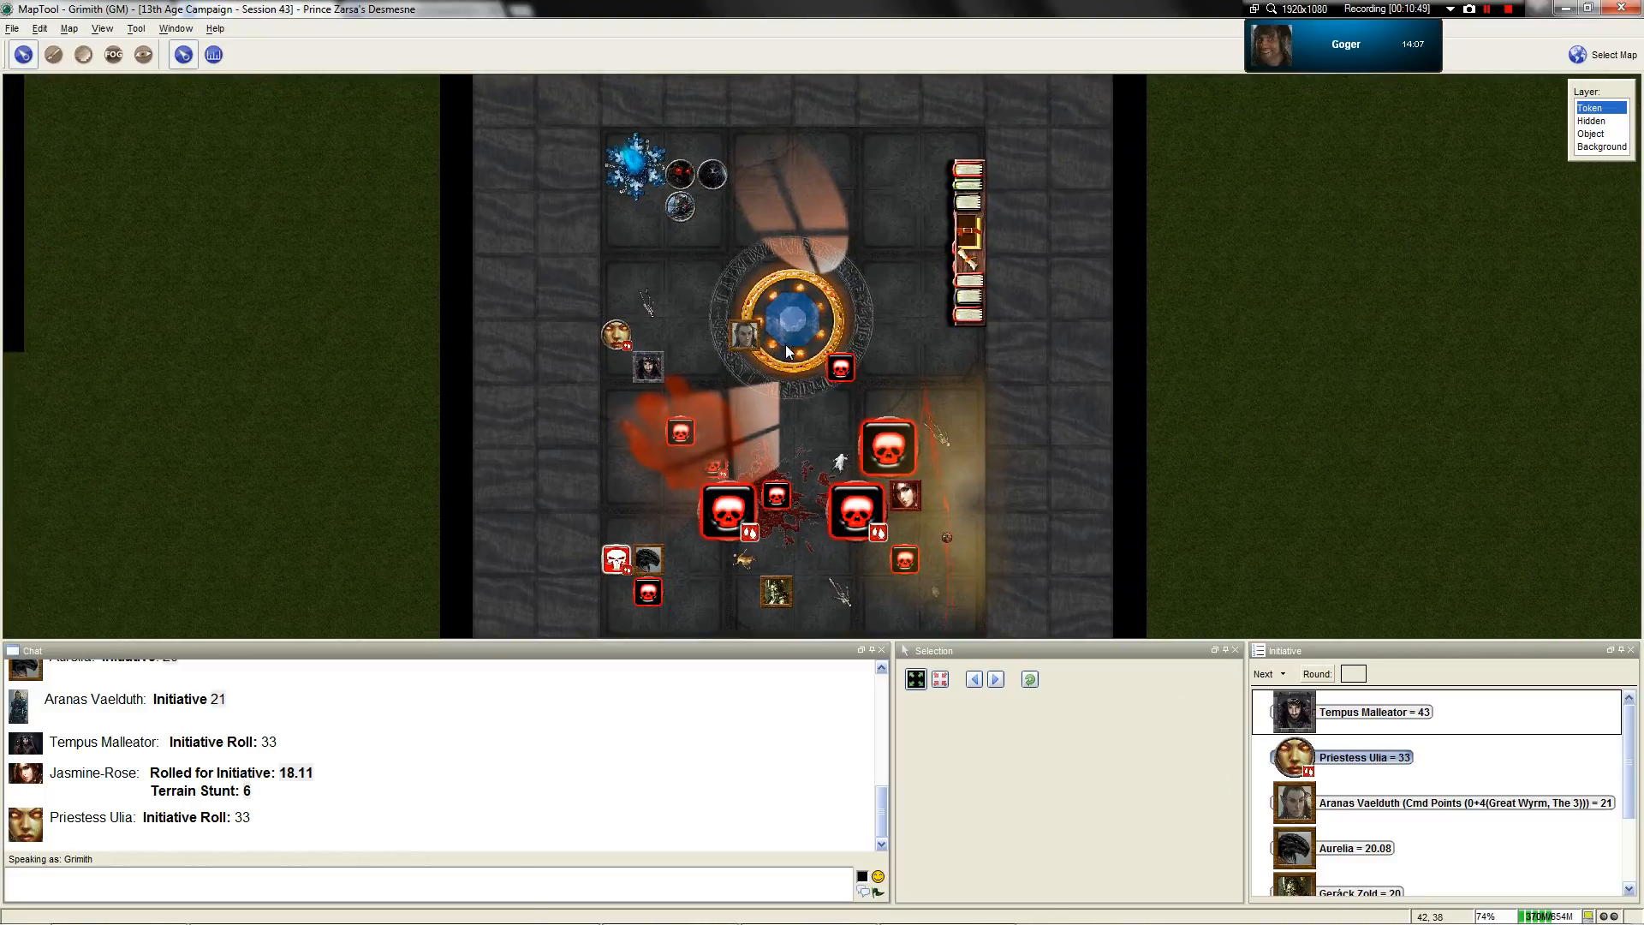
{"action": "mouse_move", "coordinate": [774, 590]}
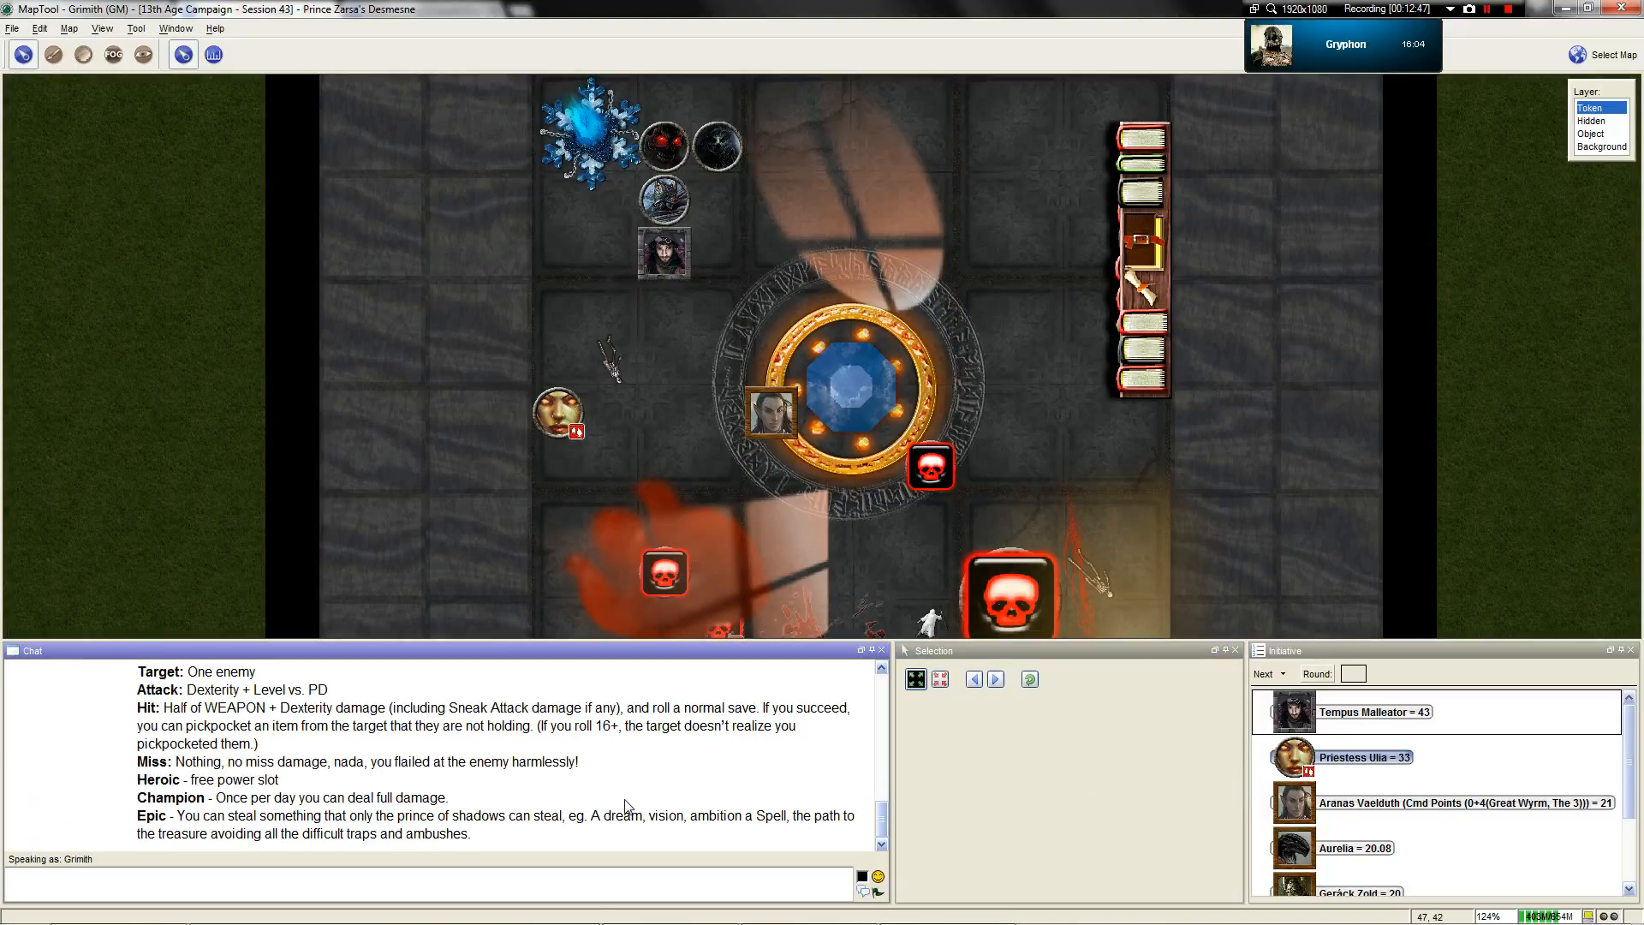
{"action": "scroll", "scroll_direction": "up", "scroll_amount": 3}
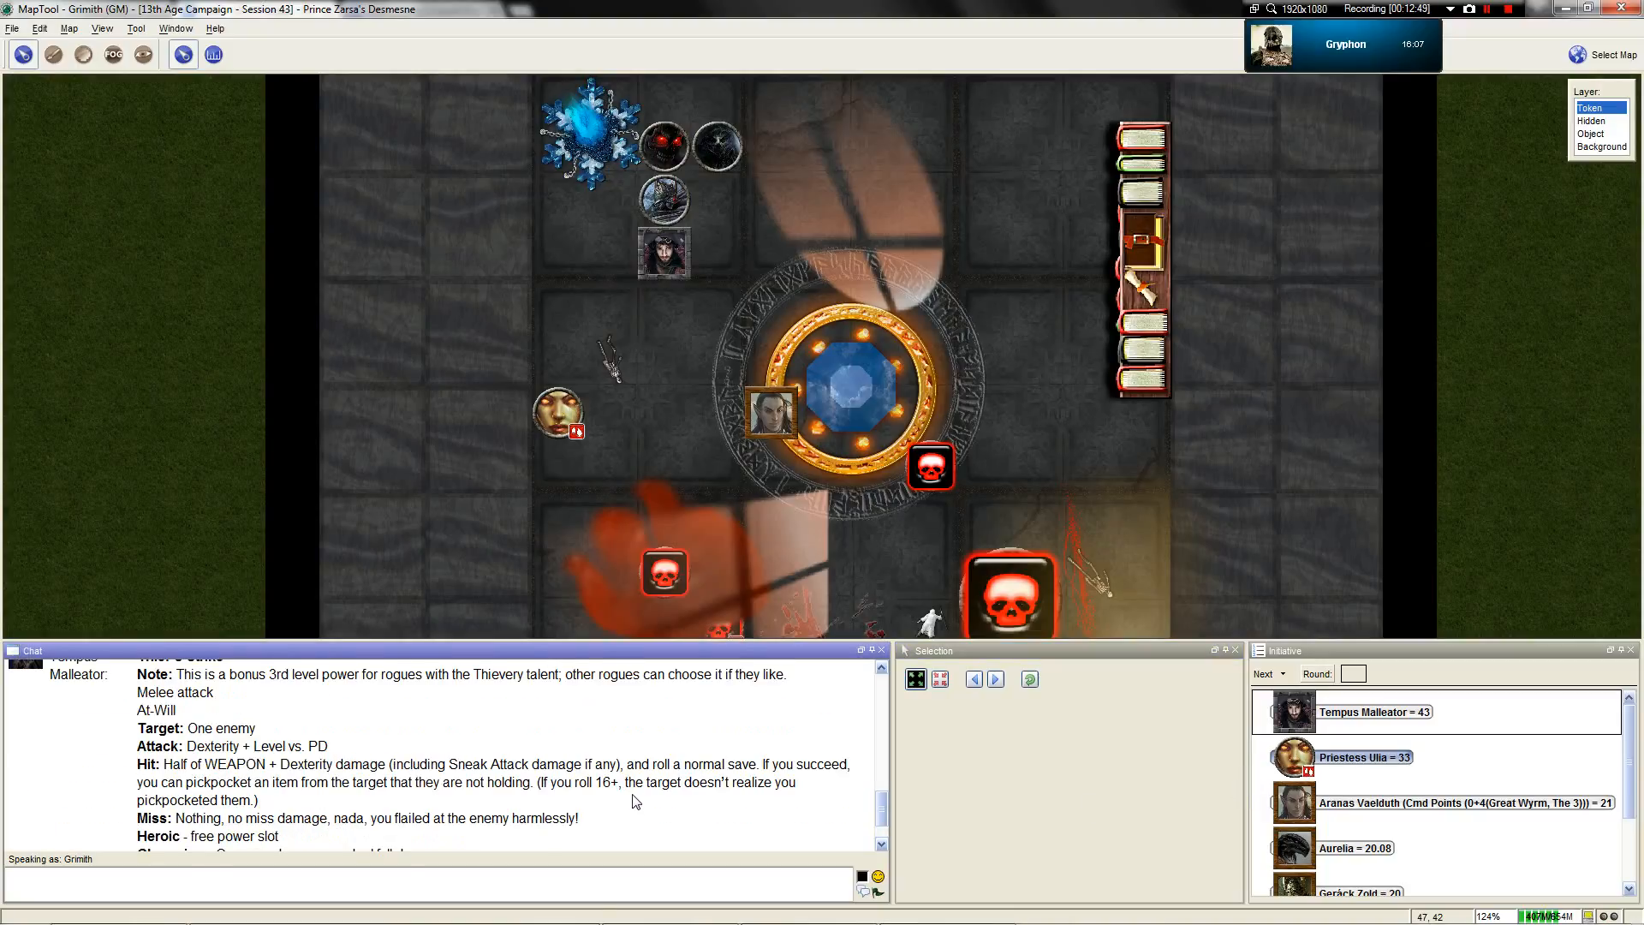
{"action": "scroll", "scroll_direction": "down", "scroll_amount": 3}
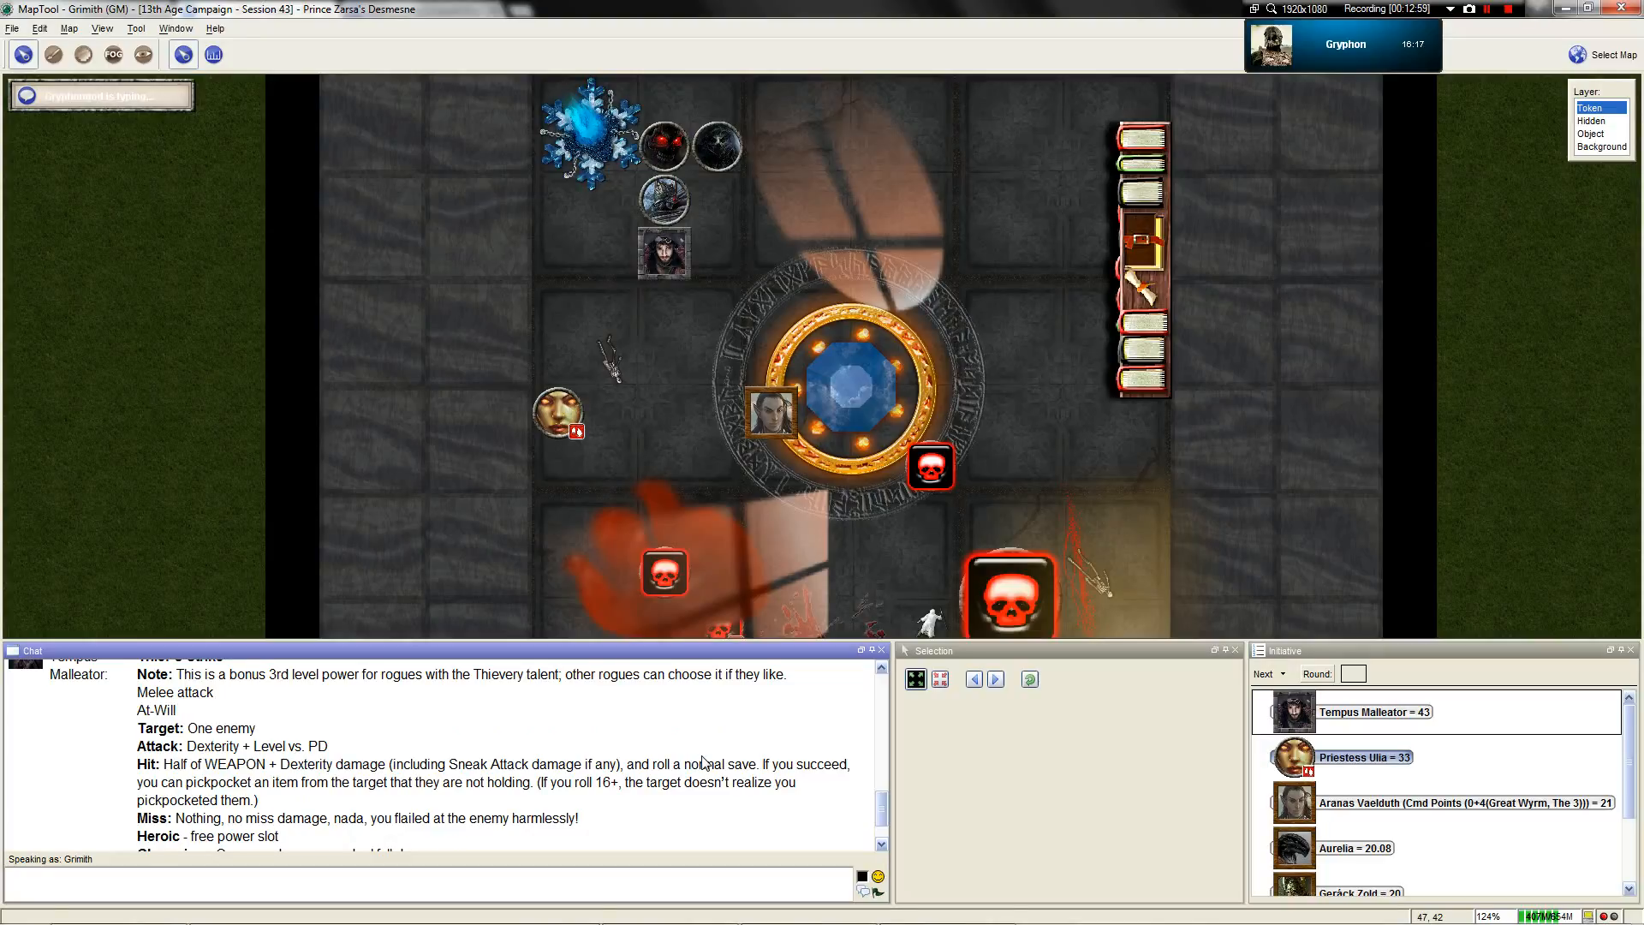
{"action": "scroll", "scroll_direction": "down", "scroll_amount": 3}
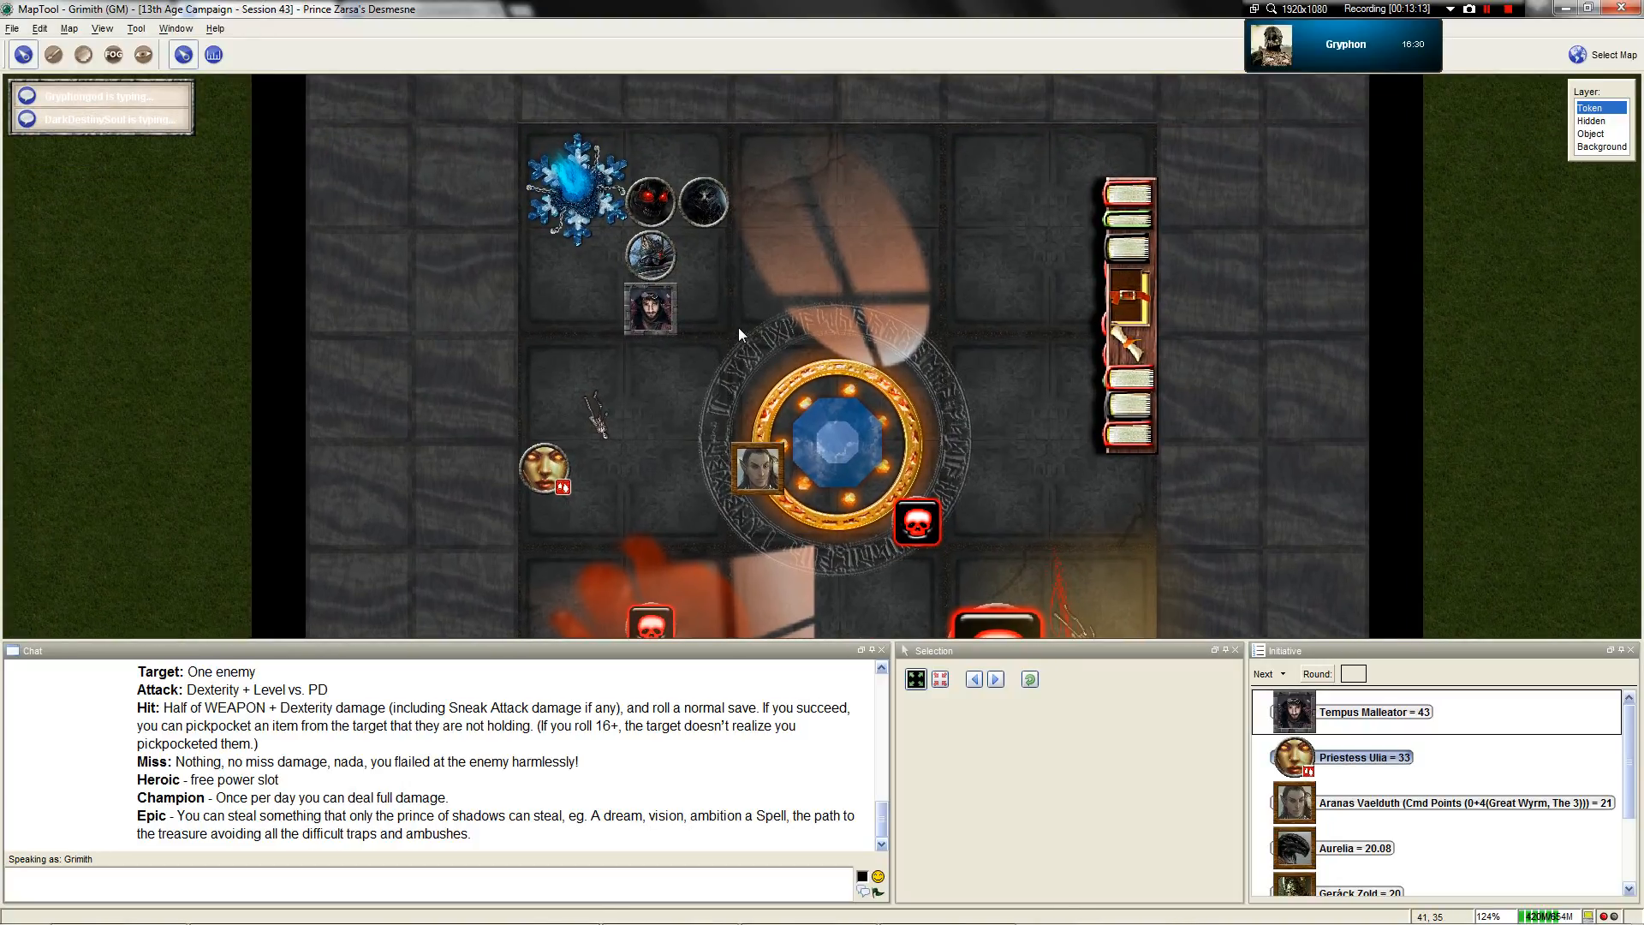
{"action": "mouse_move", "coordinate": [744, 328]}
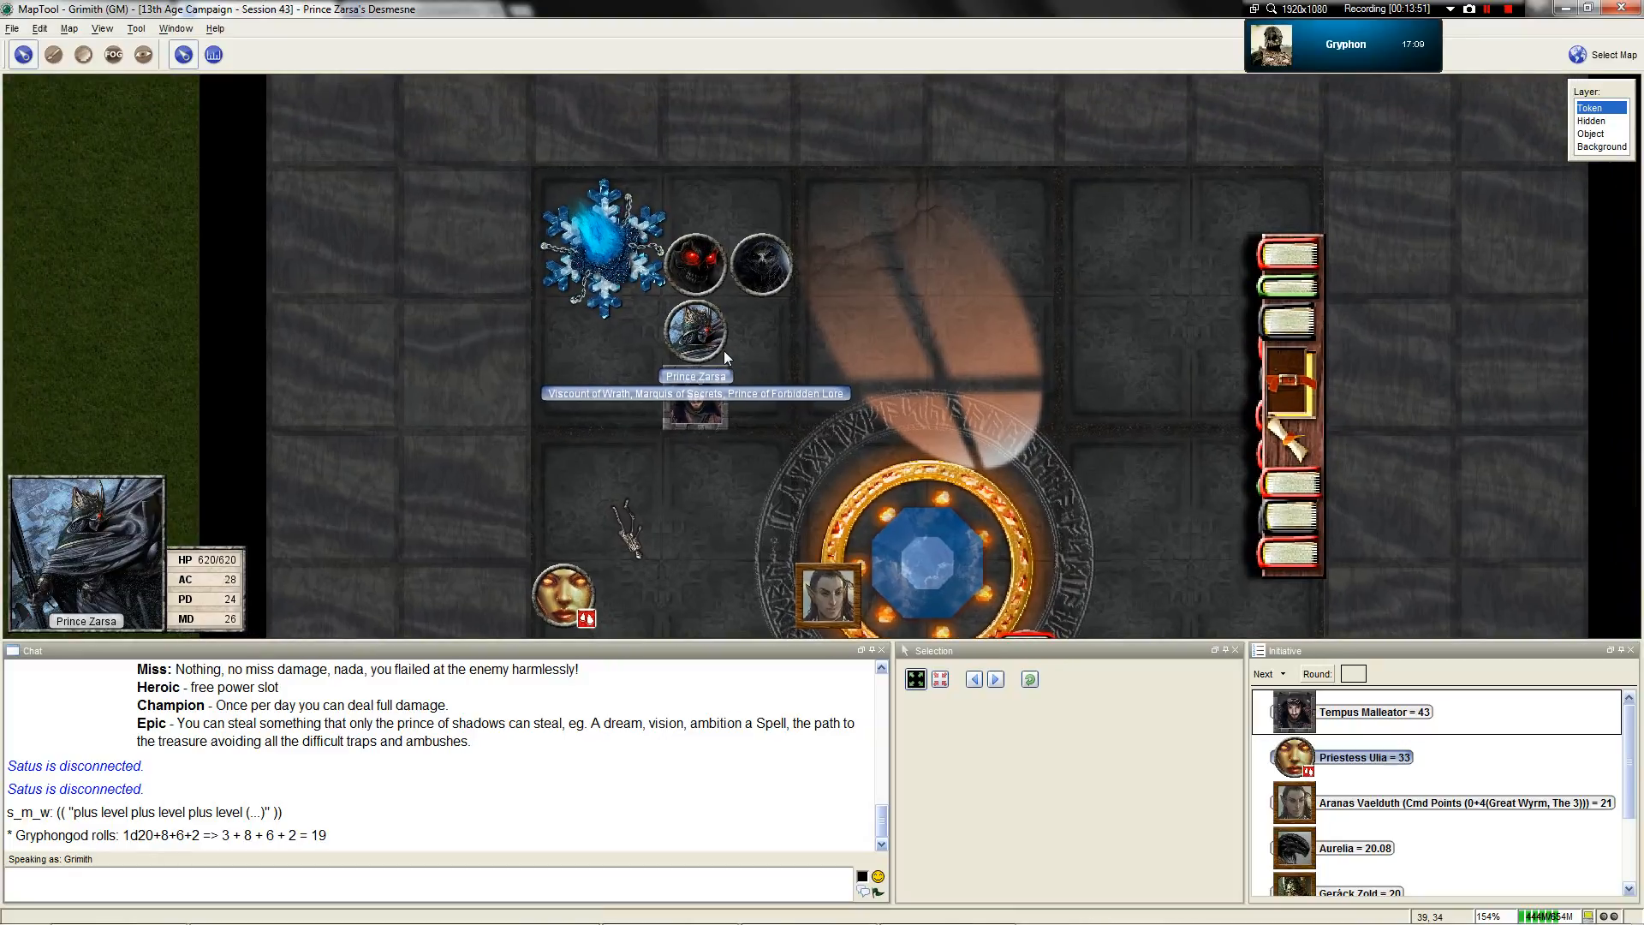
{"action": "scroll", "scroll_direction": "down", "scroll_amount": 3}
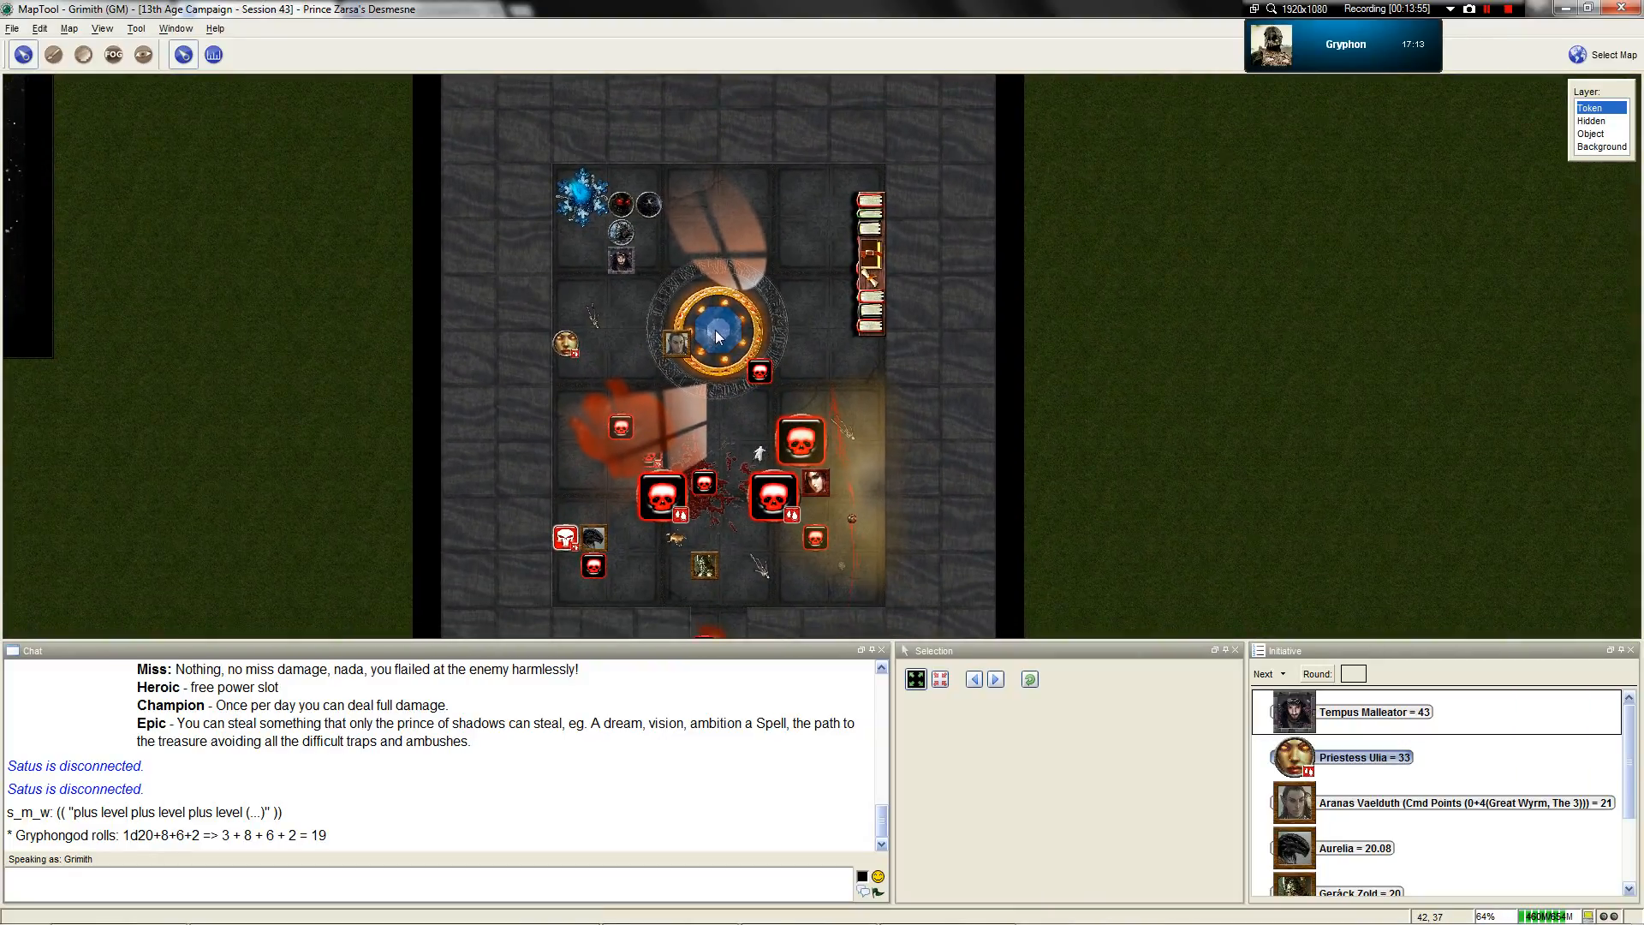
{"action": "scroll", "scroll_direction": "up", "scroll_amount": 3}
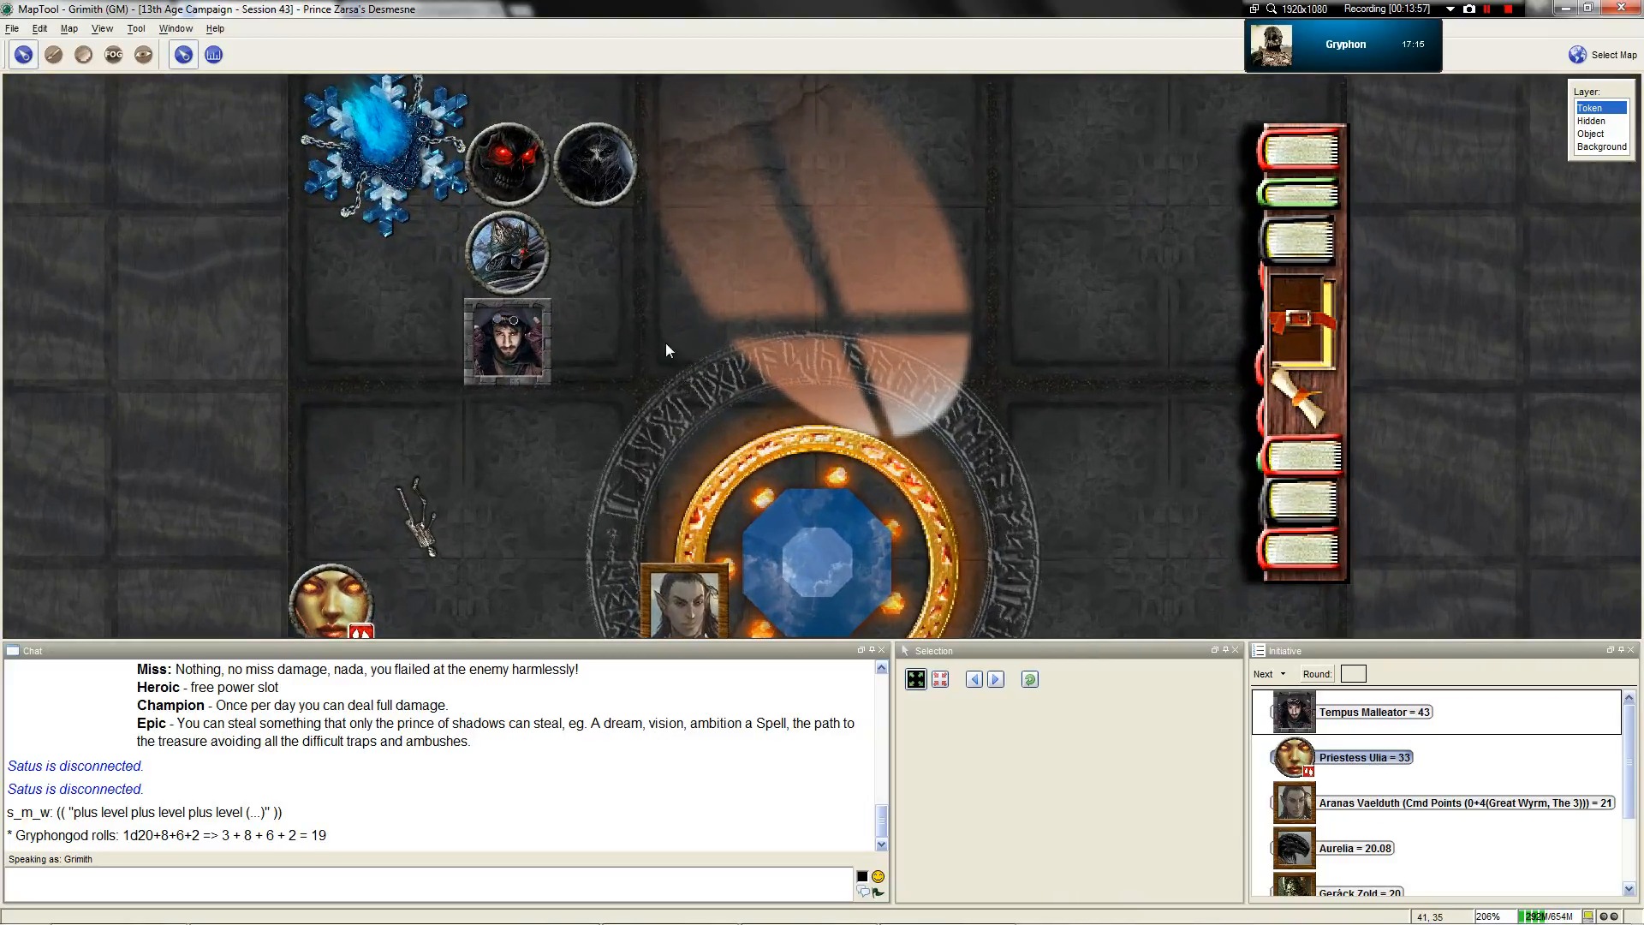
{"action": "mouse_move", "coordinate": [556, 257]}
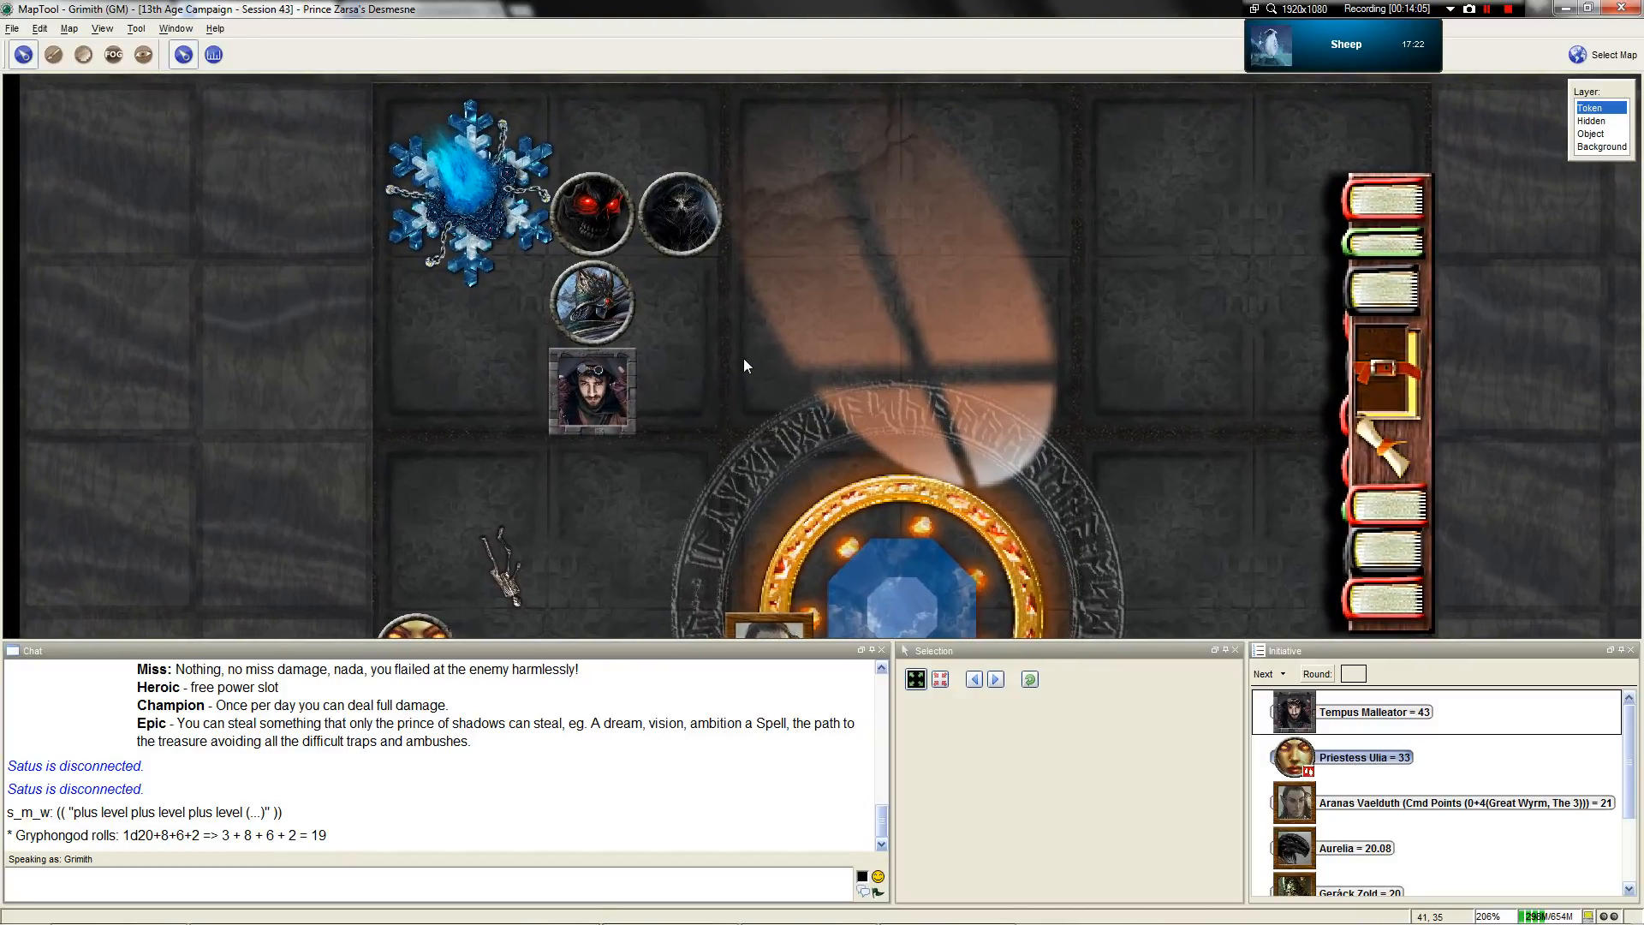
{"action": "left_click", "coordinate": [175, 29]}
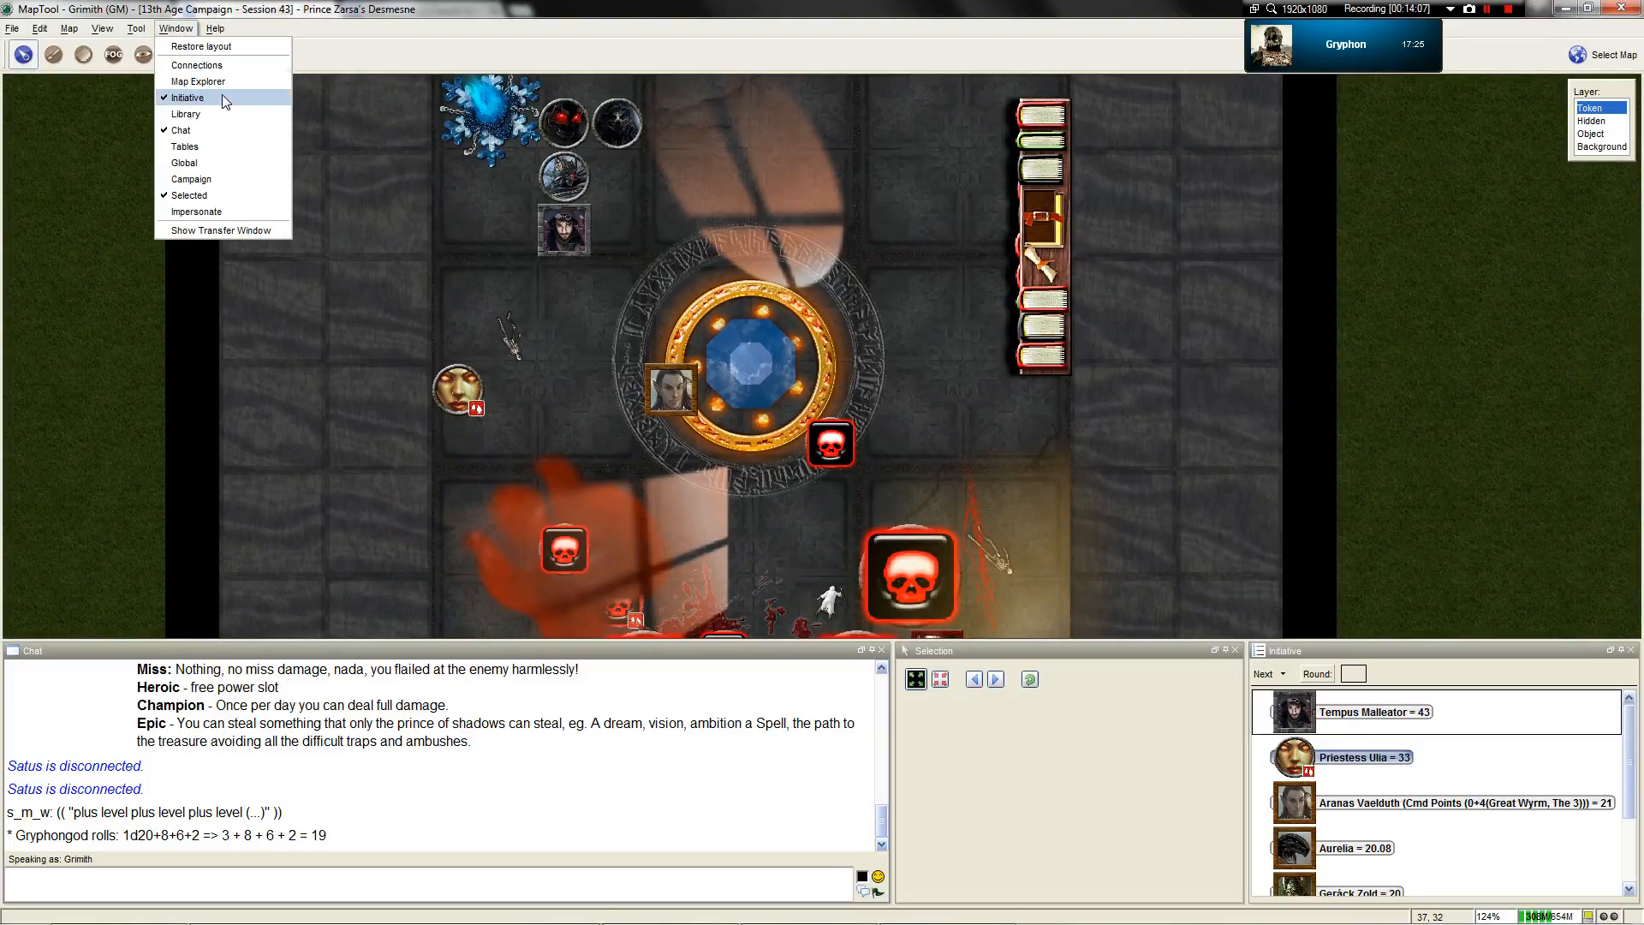
{"action": "left_click", "coordinate": [196, 65]}
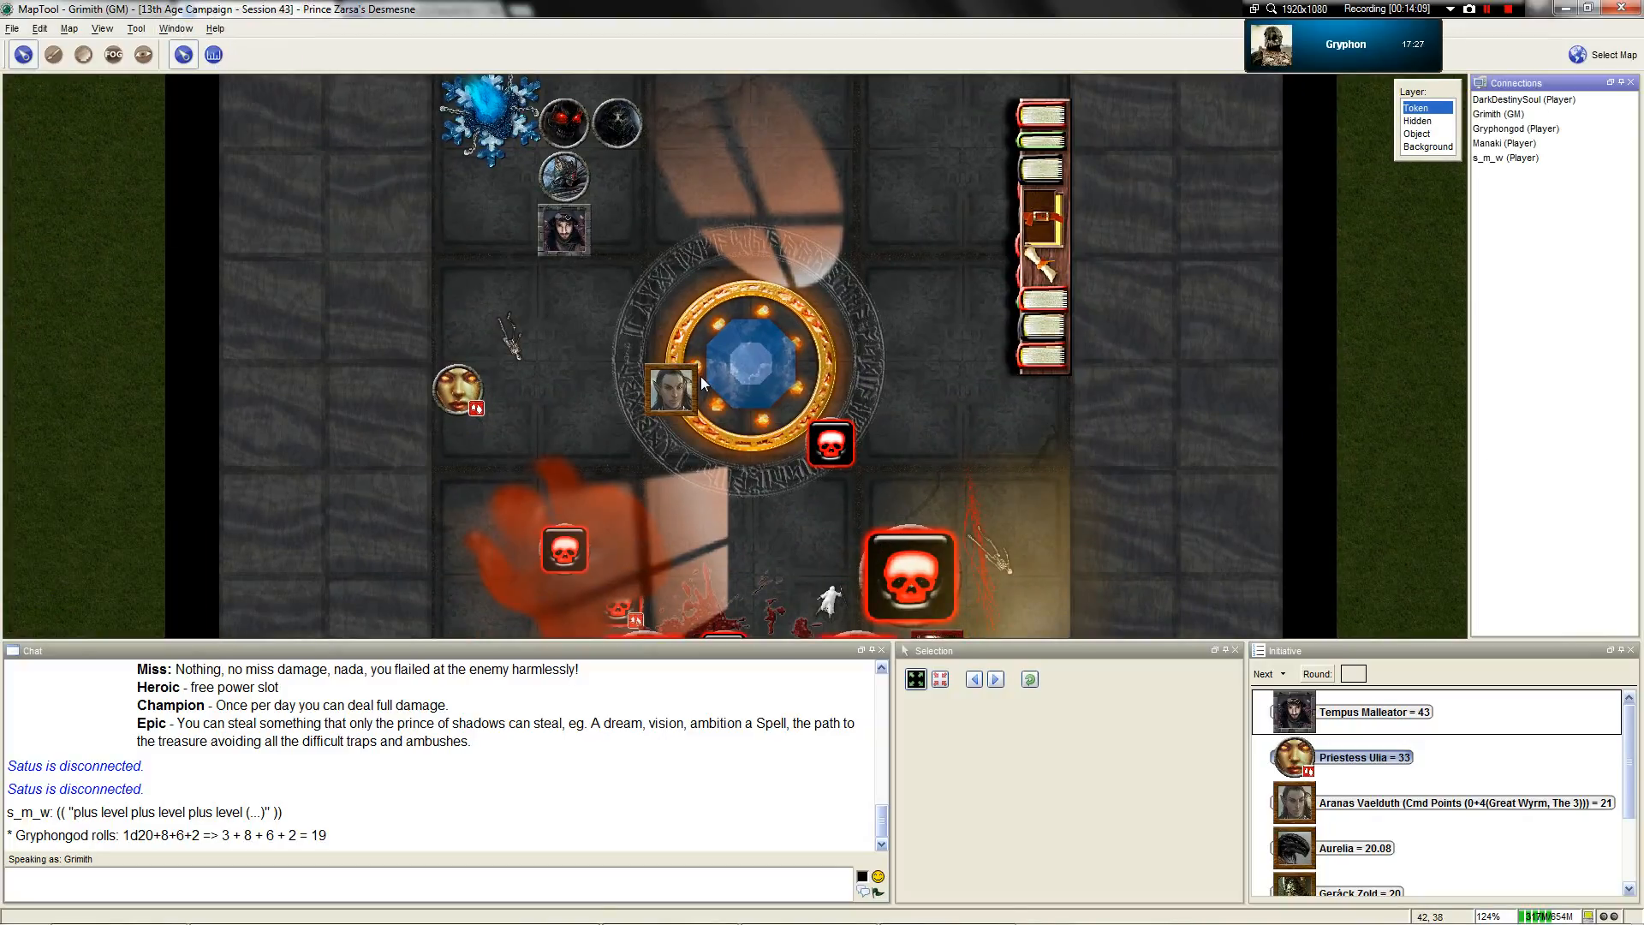
{"action": "scroll", "scroll_direction": "down", "scroll_amount": 3}
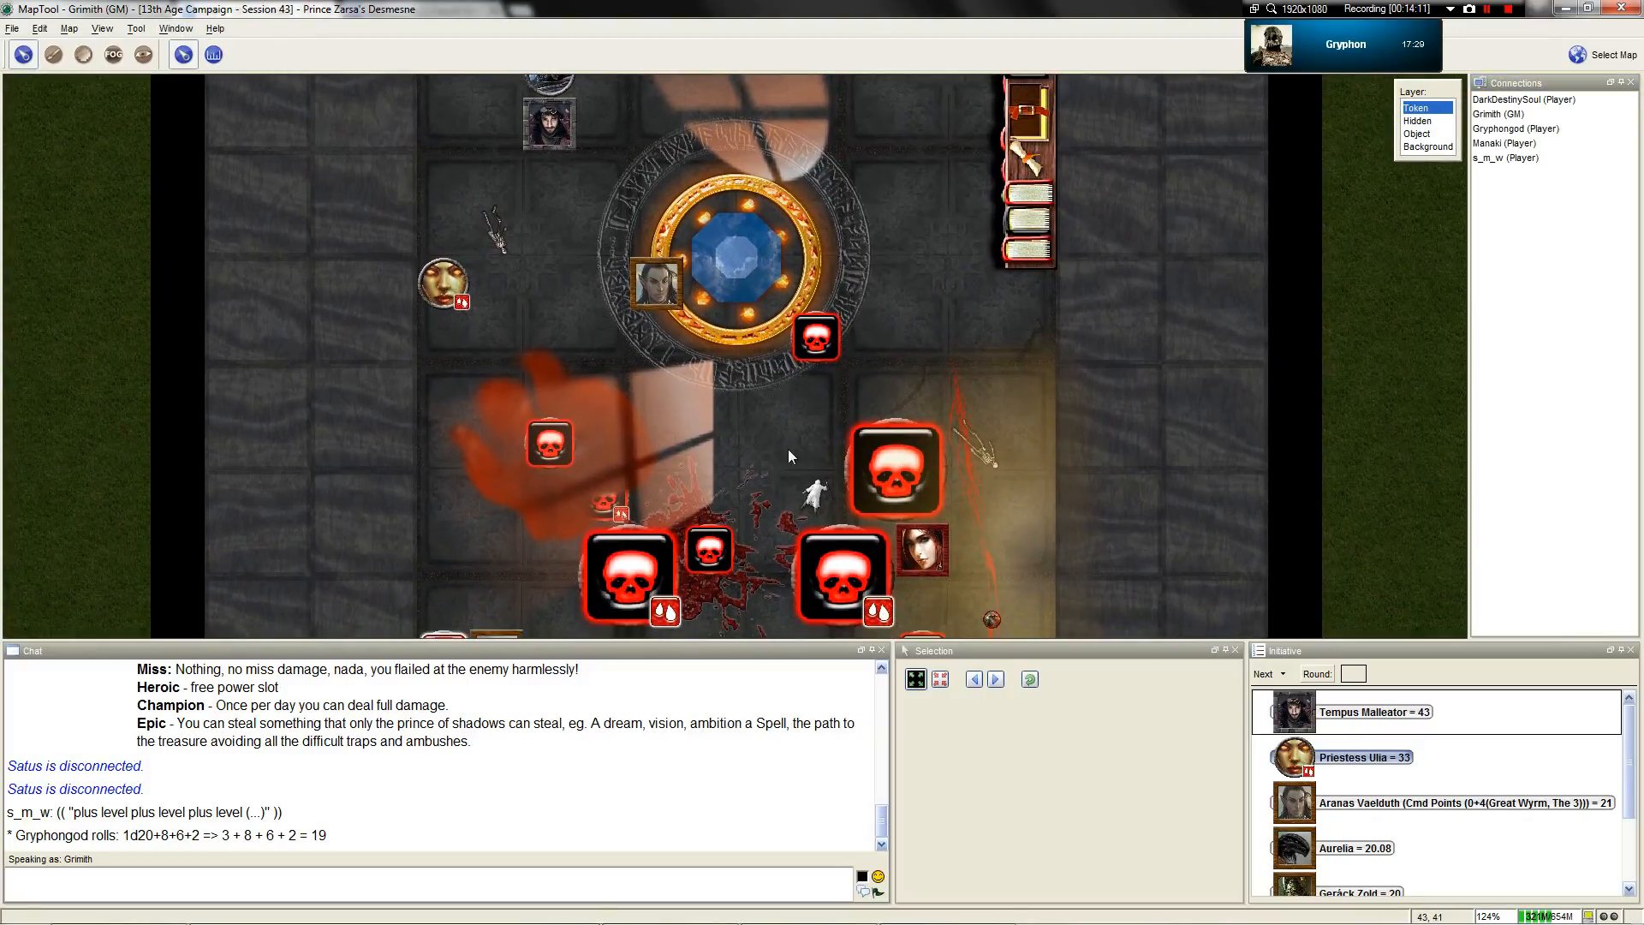
{"action": "scroll", "scroll_direction": "down", "scroll_amount": 3}
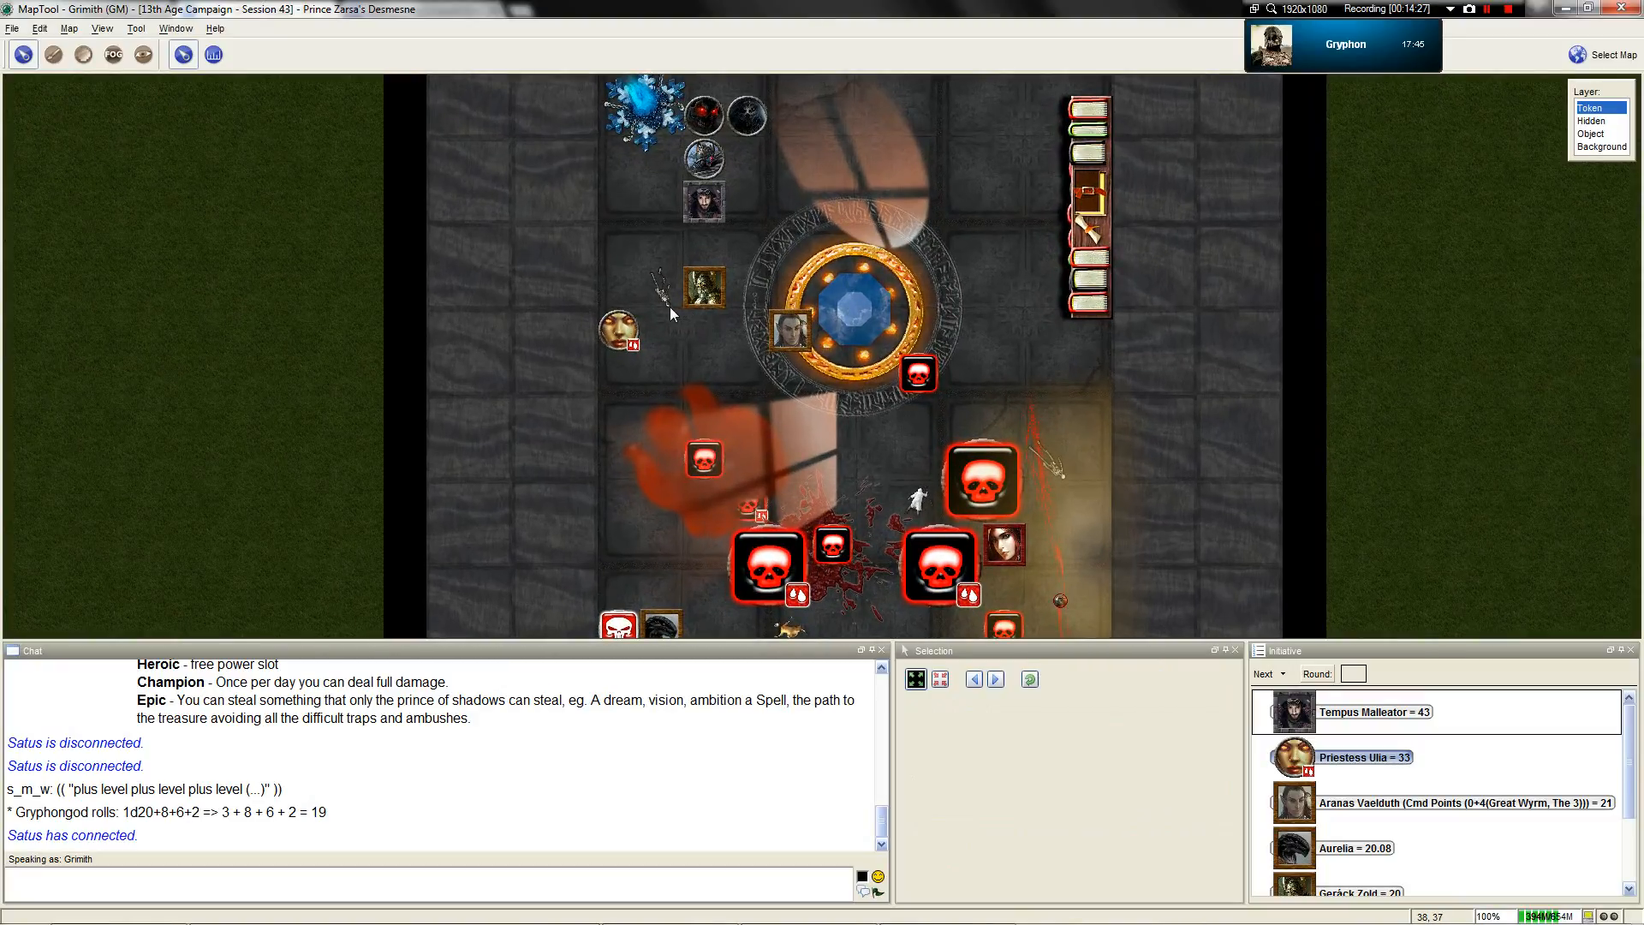
{"action": "scroll", "scroll_direction": "up", "scroll_amount": 3}
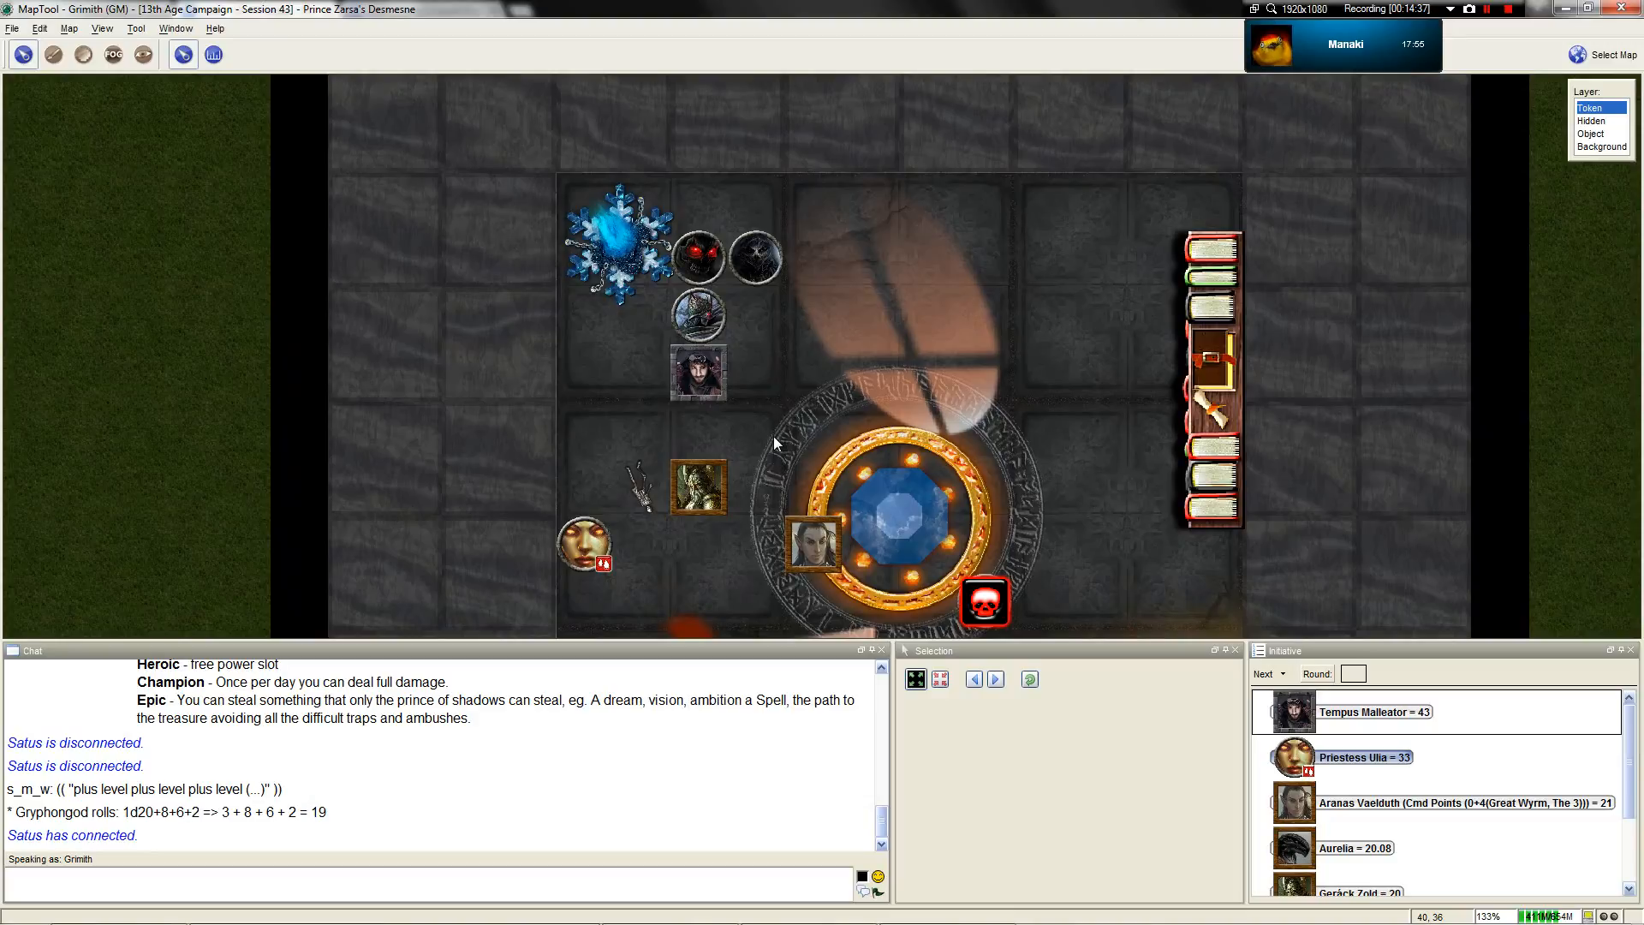
Roll initiative for Prince Zarsa (19), the Specter (28) and the Evolved Ghast (32)
{"action": "left_click", "coordinate": [696, 314]}
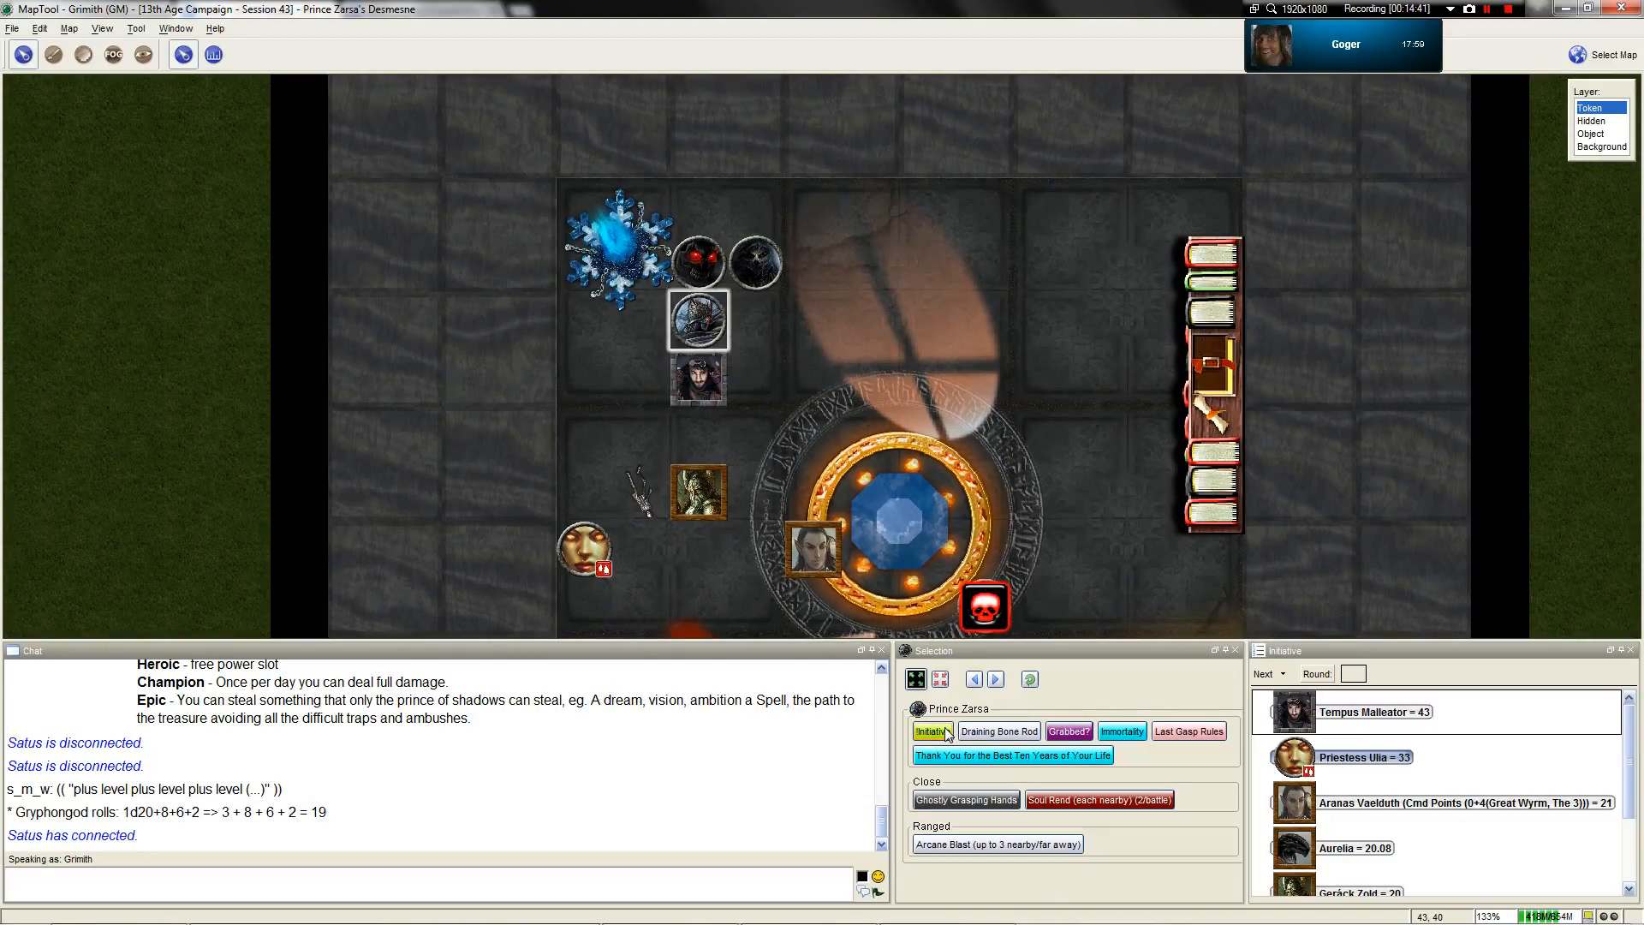
{"action": "left_click", "coordinate": [932, 731]}
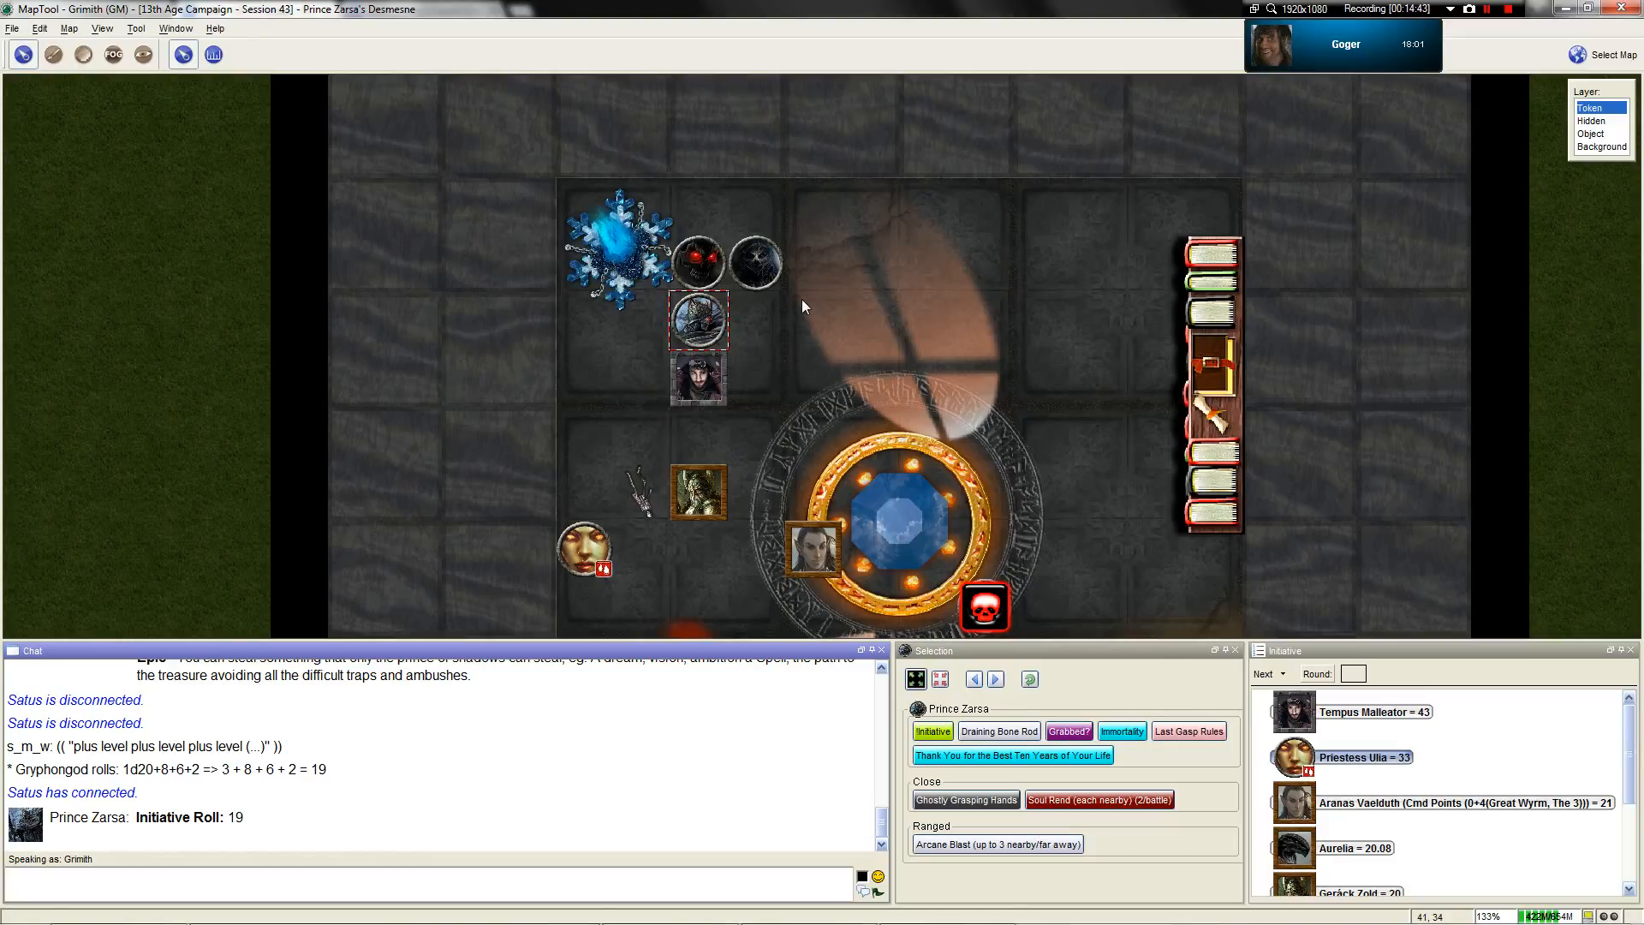
{"action": "left_click", "coordinate": [756, 262]}
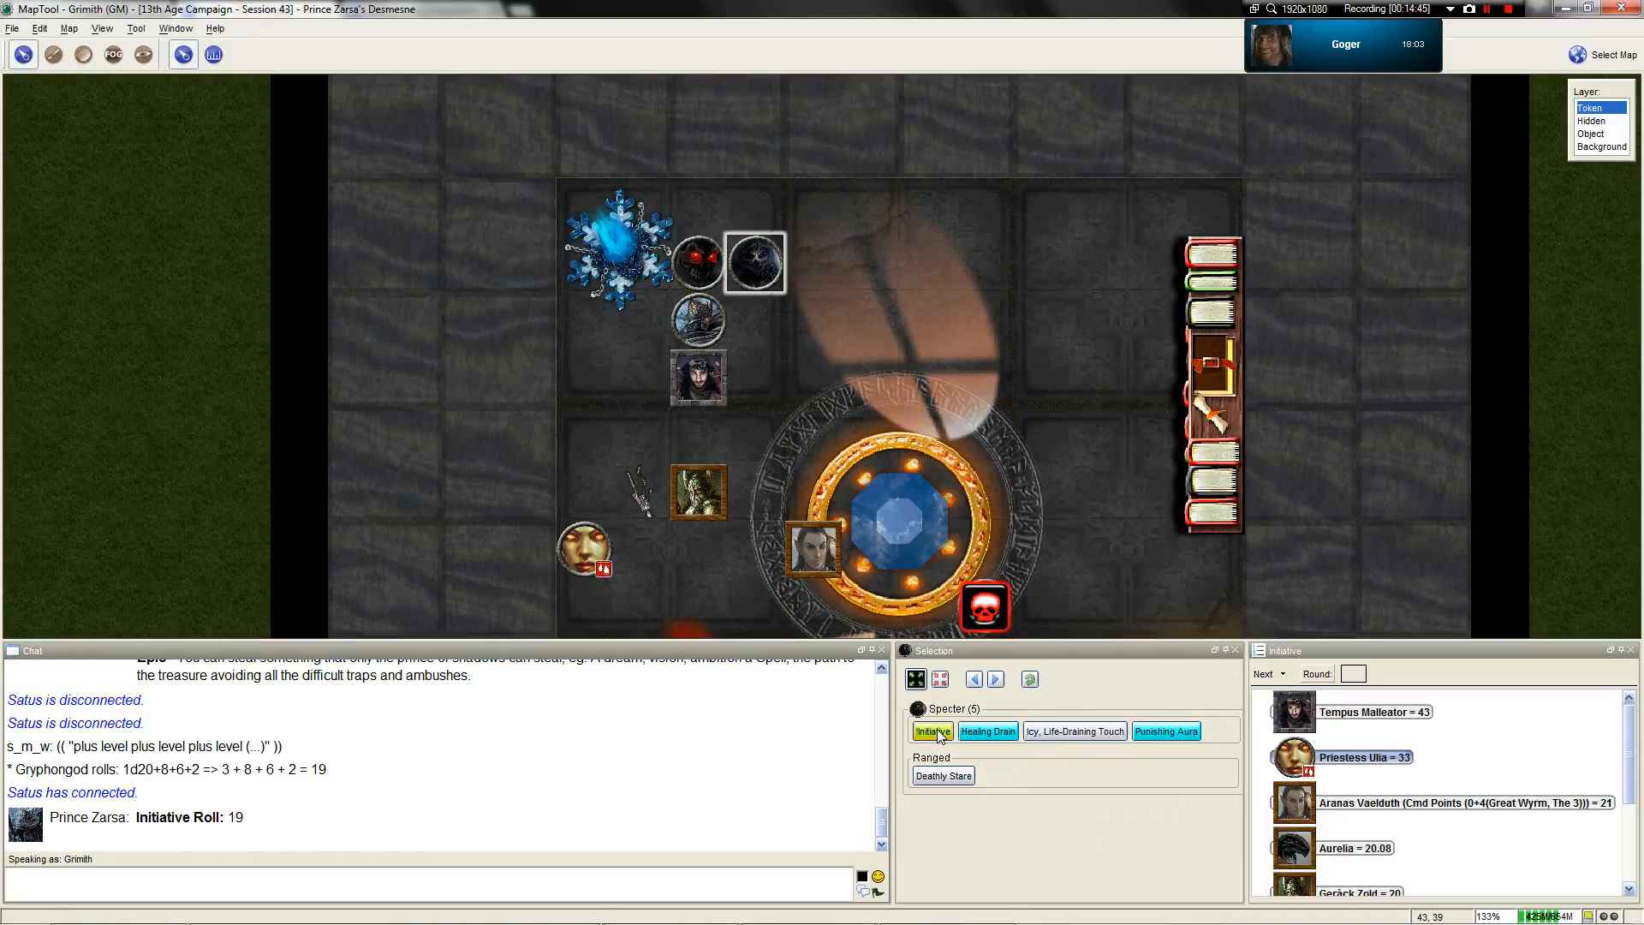
{"action": "left_click", "coordinate": [694, 262]}
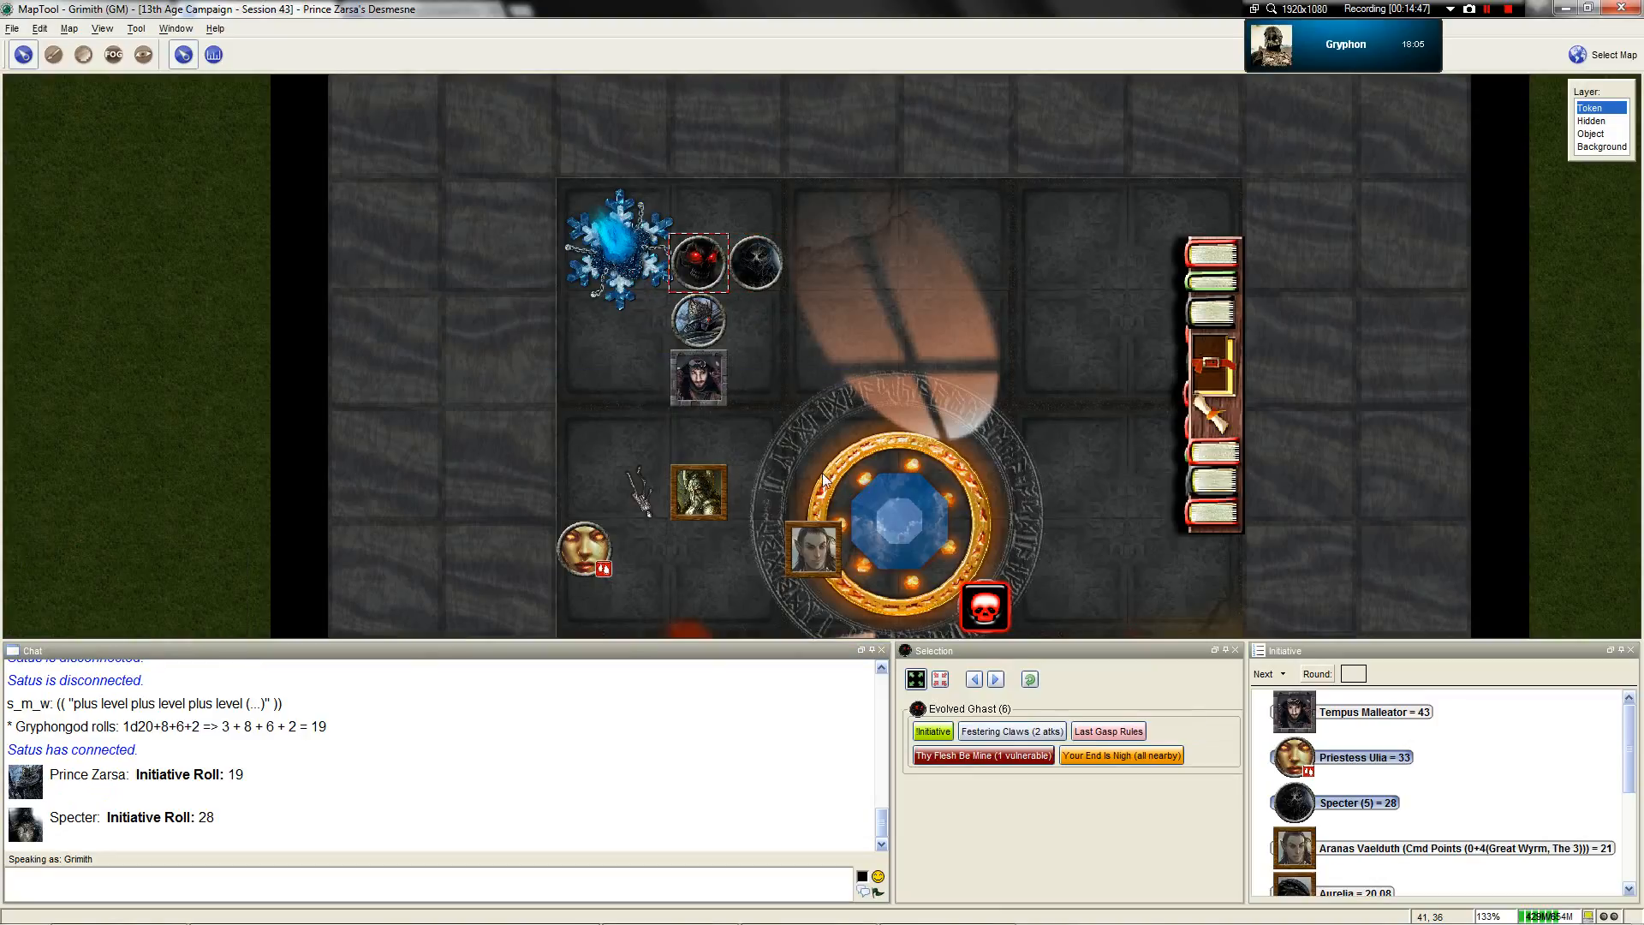
{"action": "left_click", "coordinate": [933, 730]}
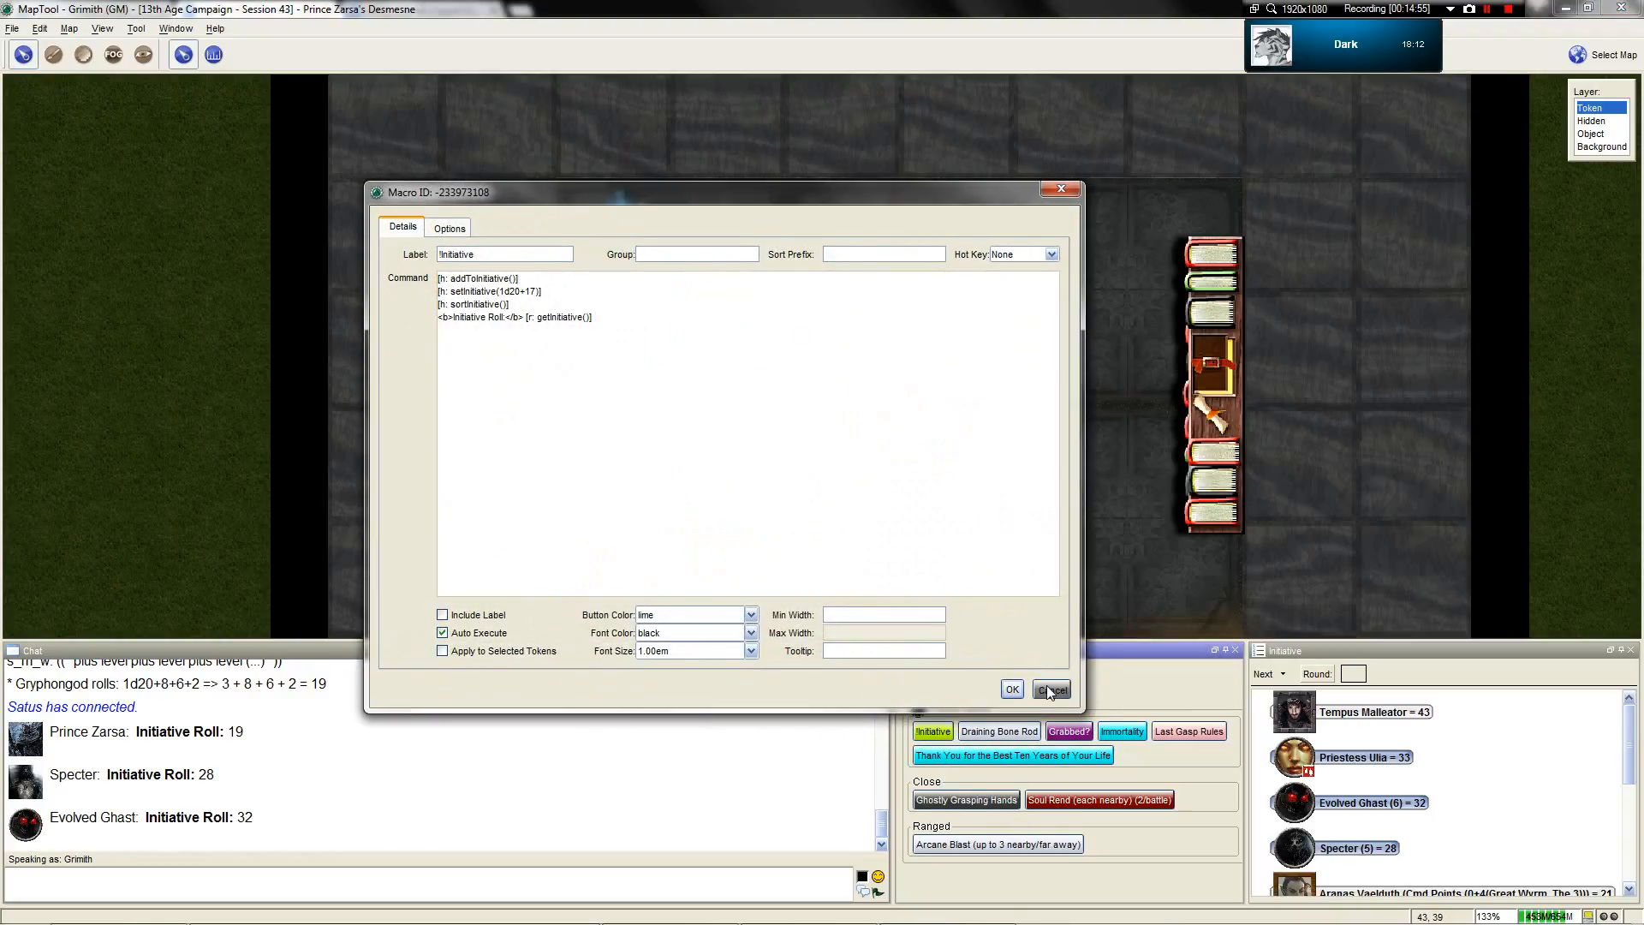
{"action": "left_click", "coordinate": [1050, 689]}
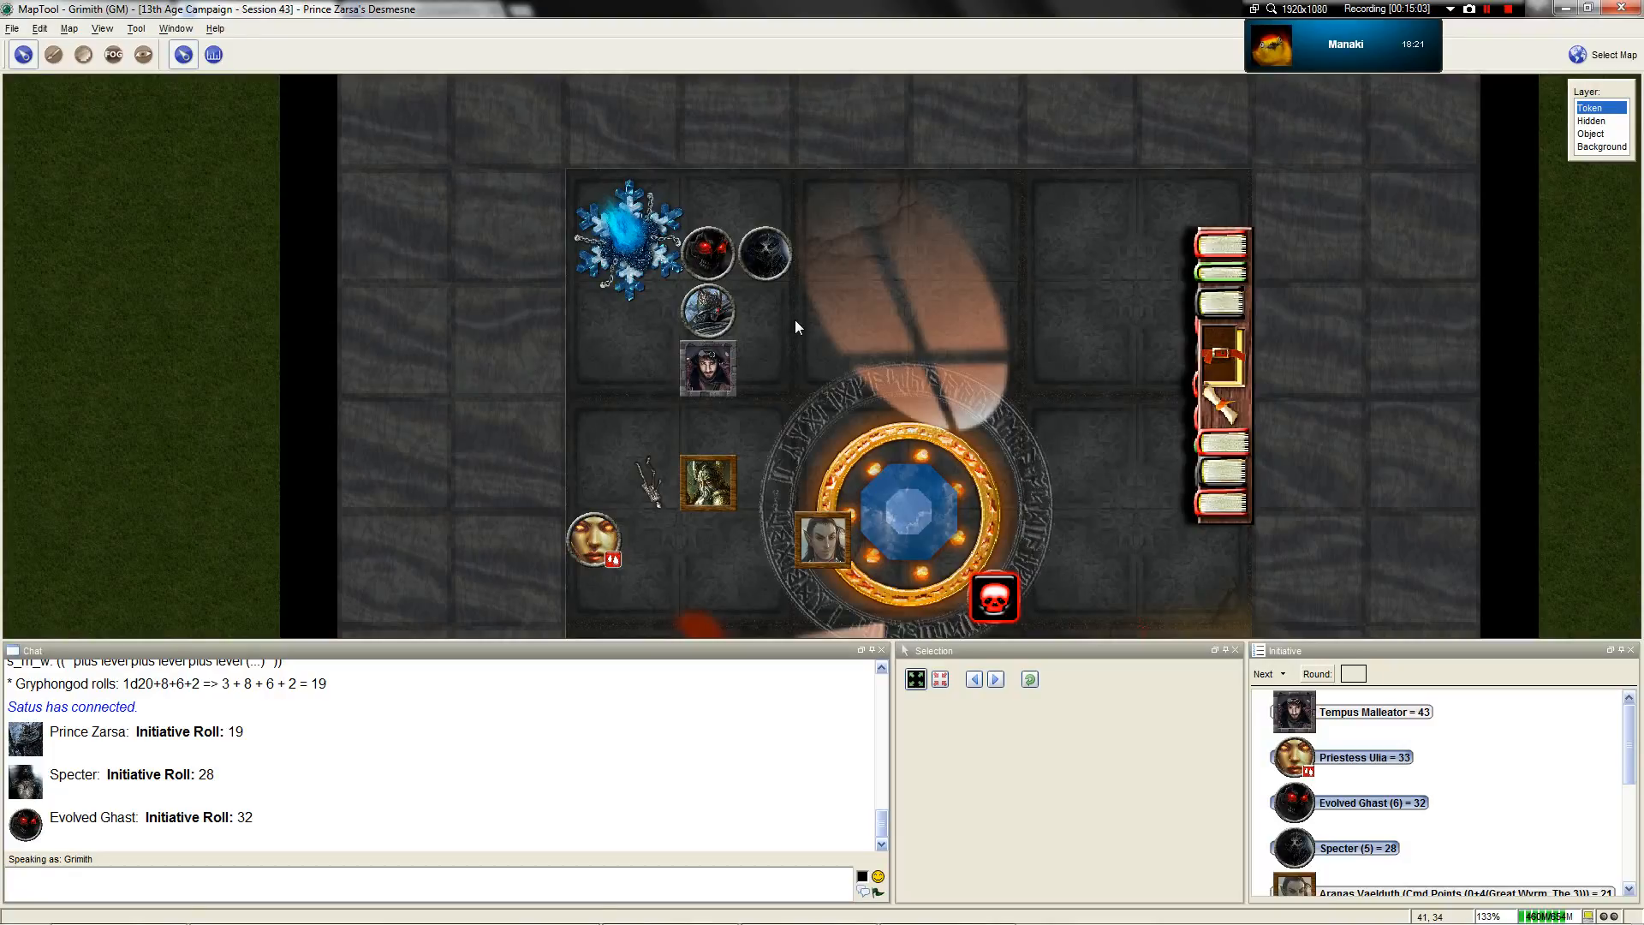
{"action": "mouse_move", "coordinate": [1319, 724]}
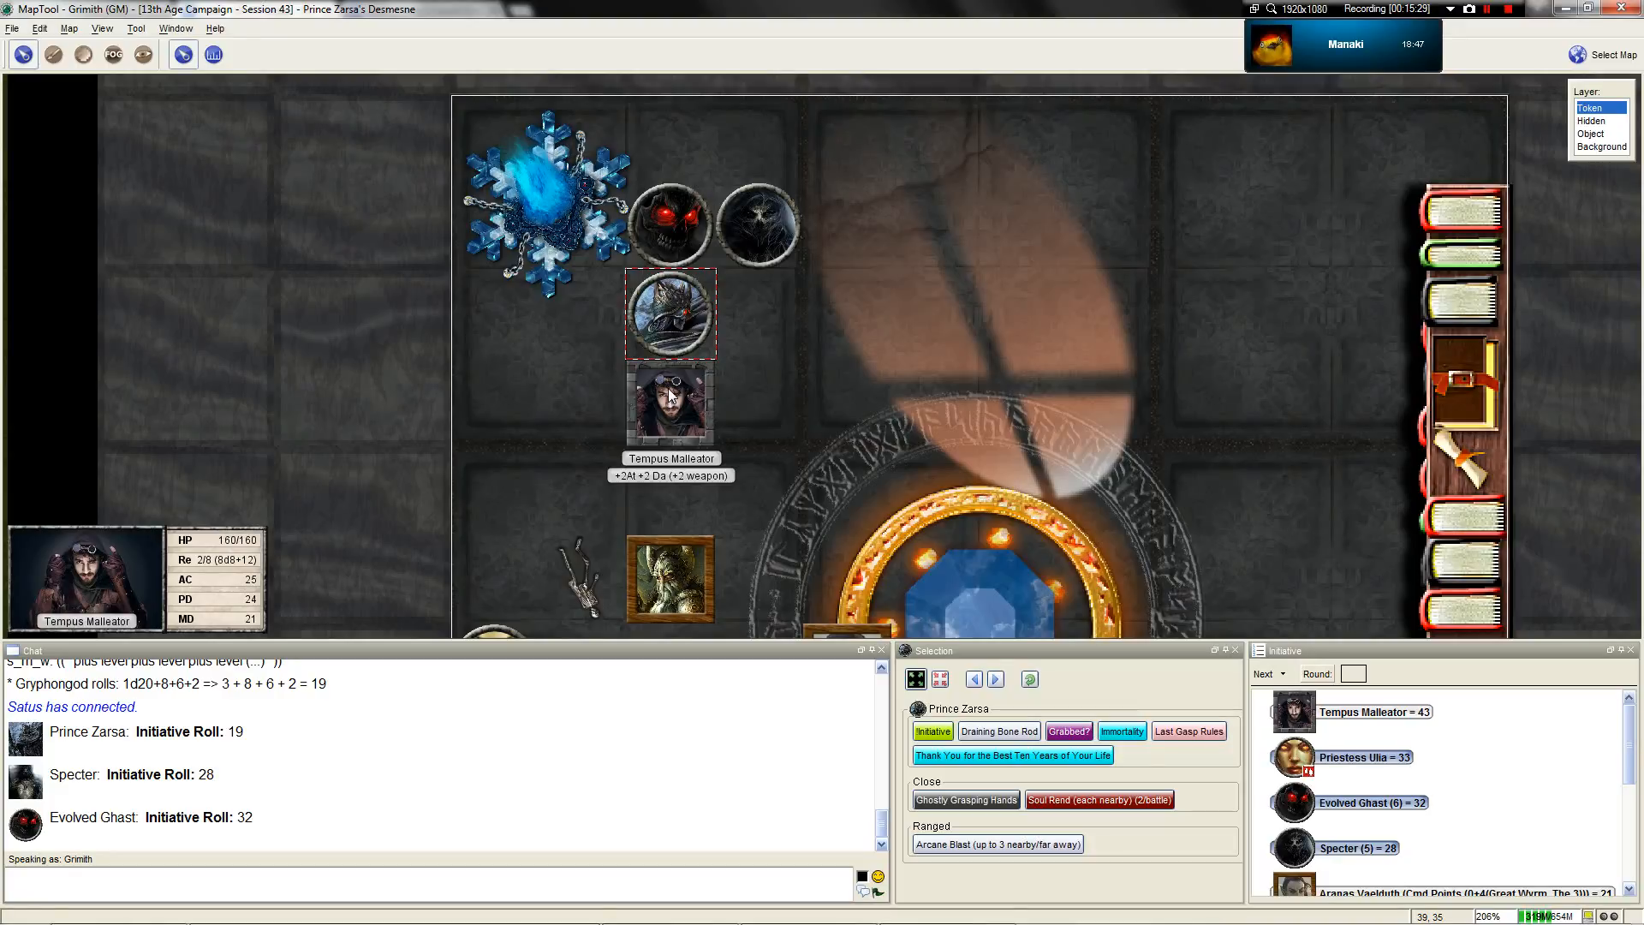
{"action": "mouse_move", "coordinate": [1199, 529]}
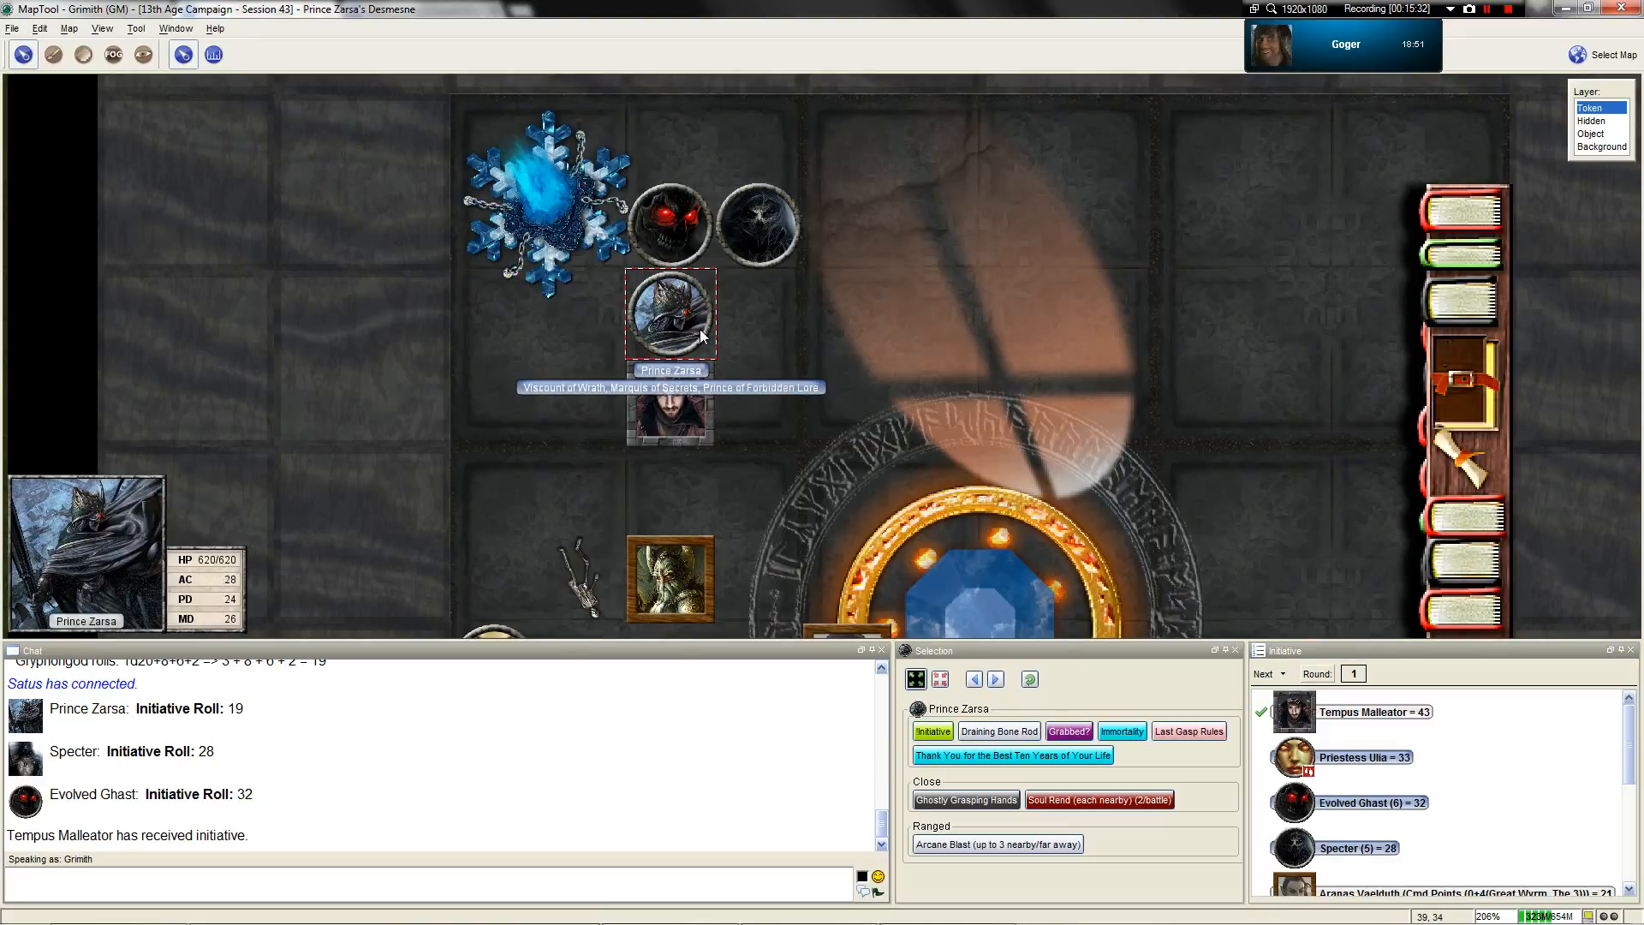
Check Prince Zarsa's defenses in his token properties and close them
{"action": "double_click", "coordinate": [672, 312]}
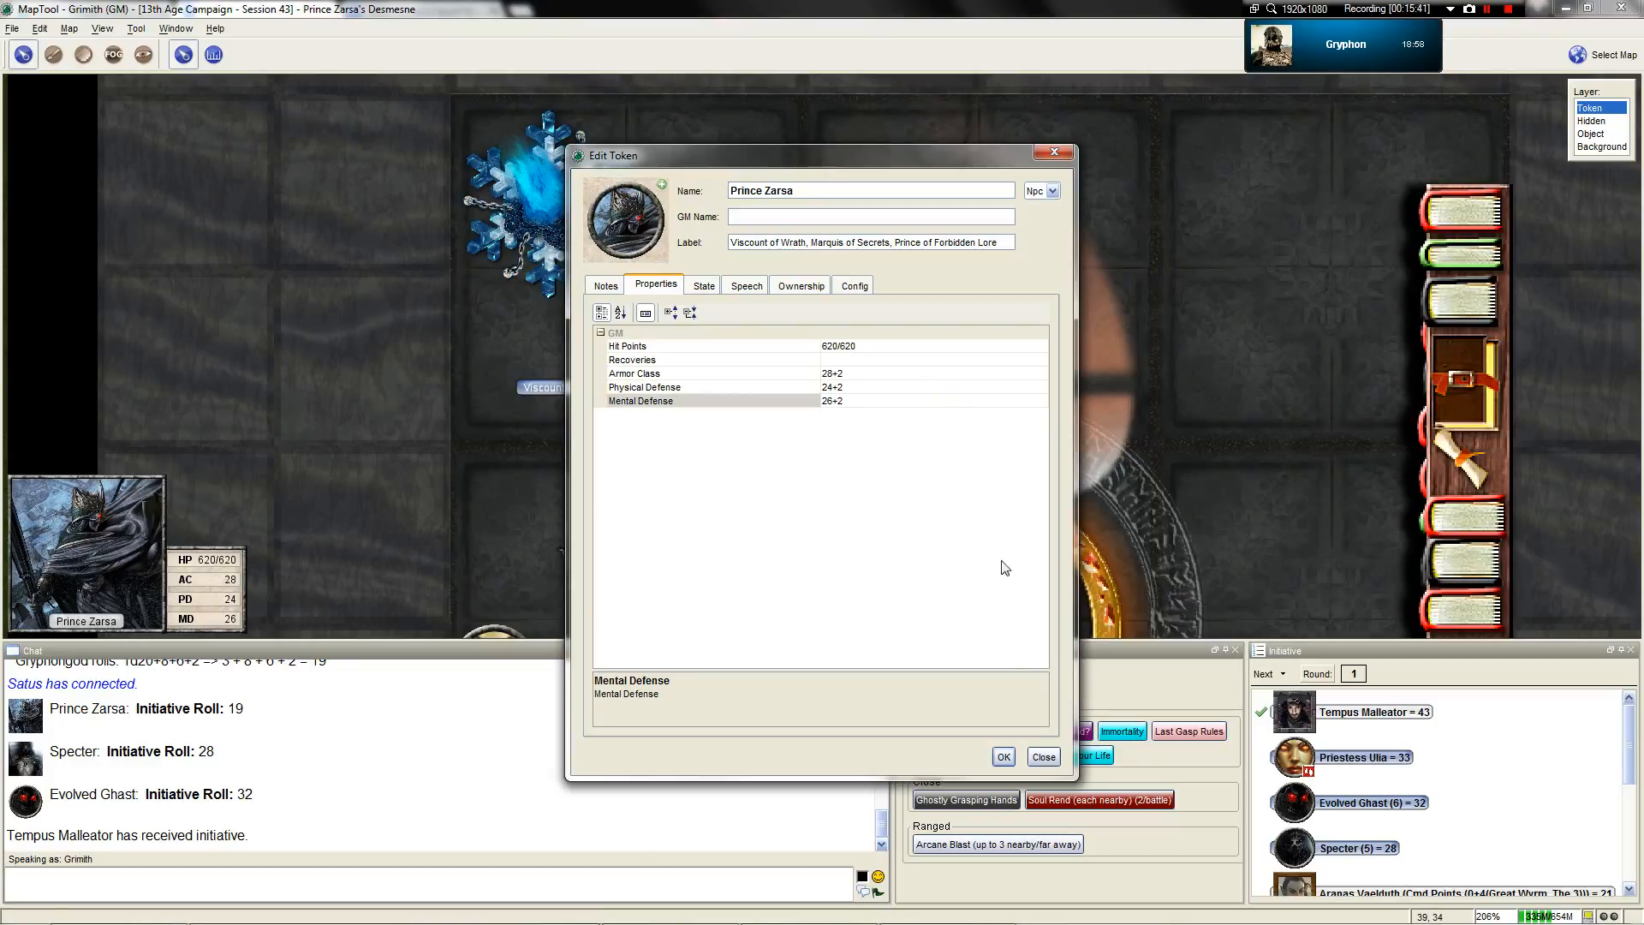
{"action": "left_click", "coordinate": [1001, 756]}
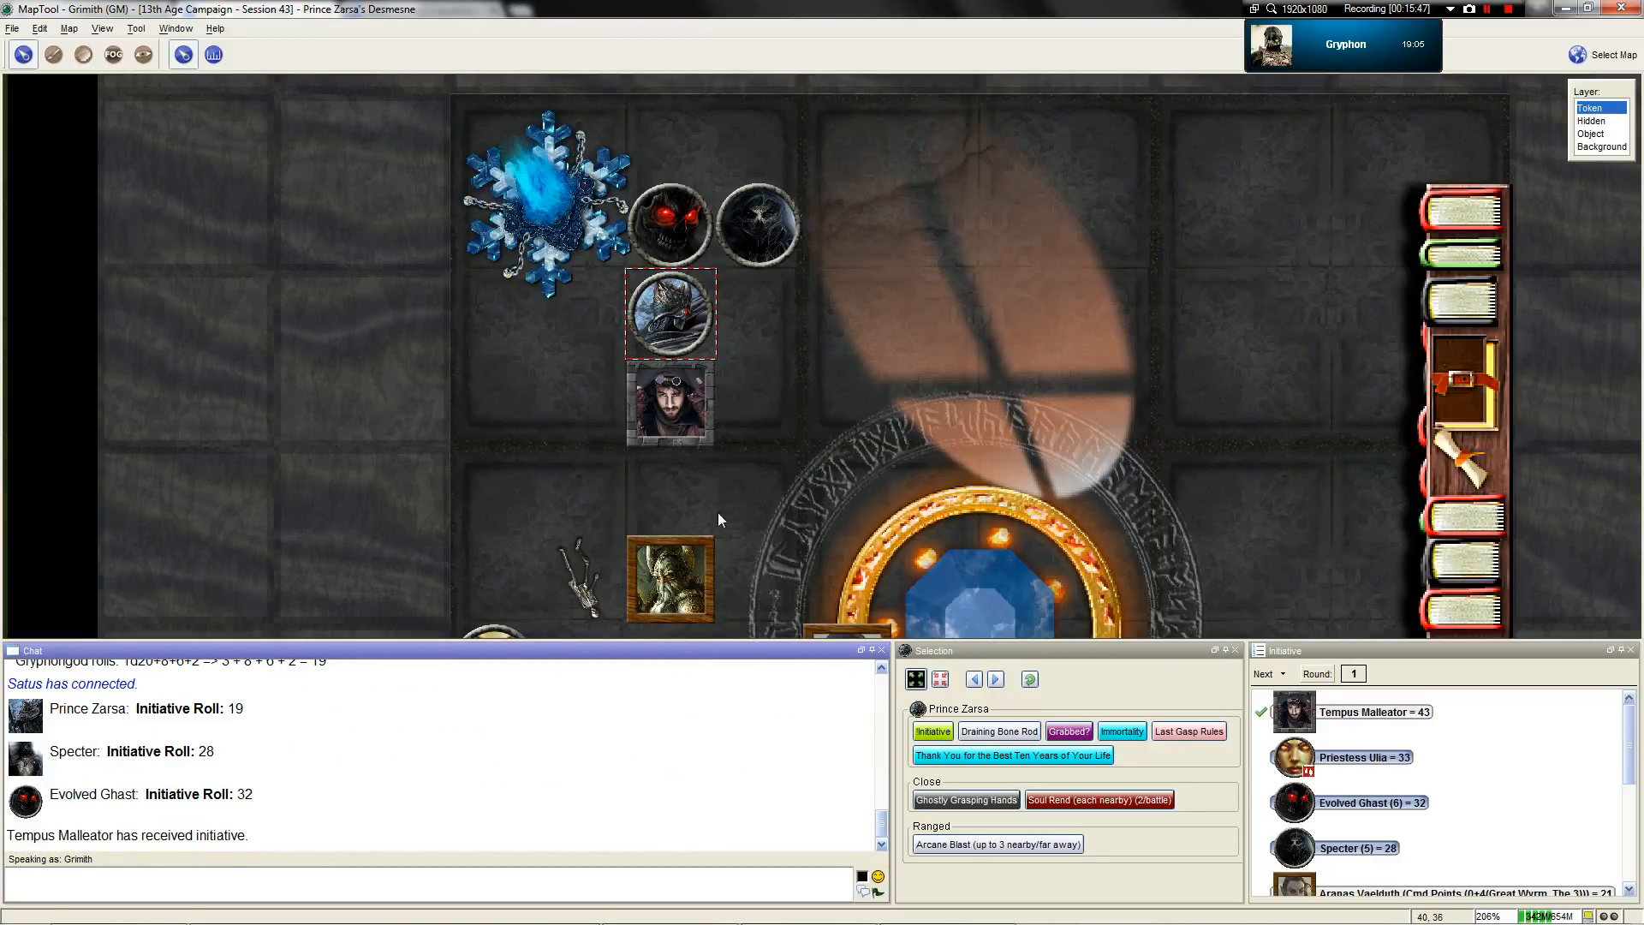
{"action": "scroll", "scroll_direction": "down", "scroll_amount": 3}
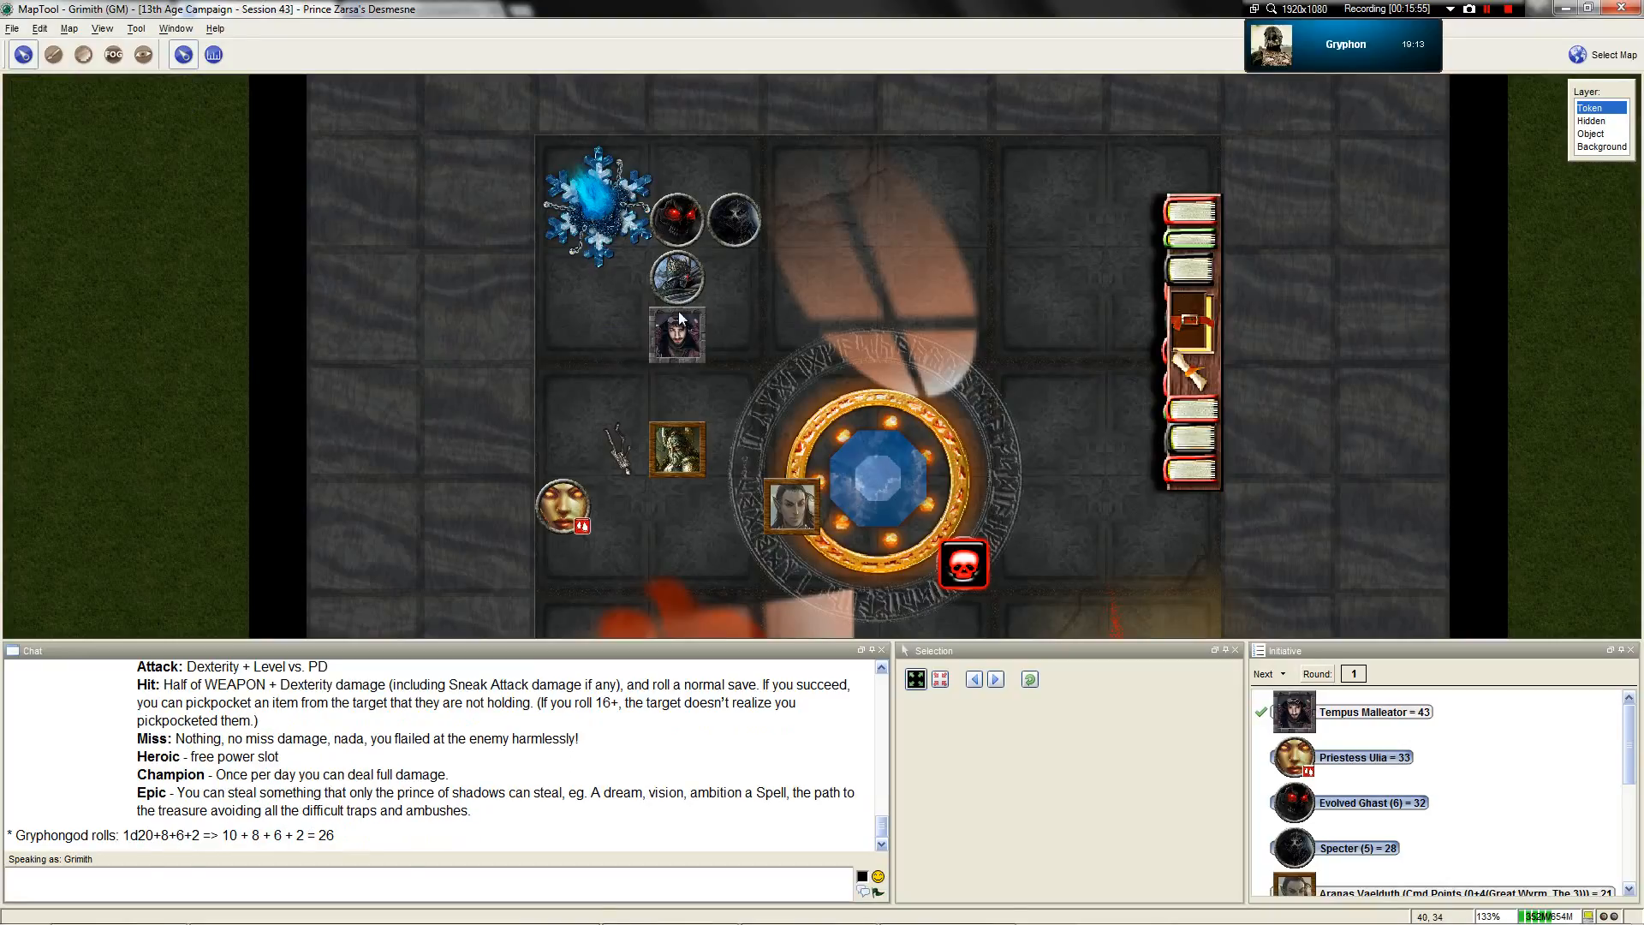
{"action": "mouse_move", "coordinate": [676, 281]}
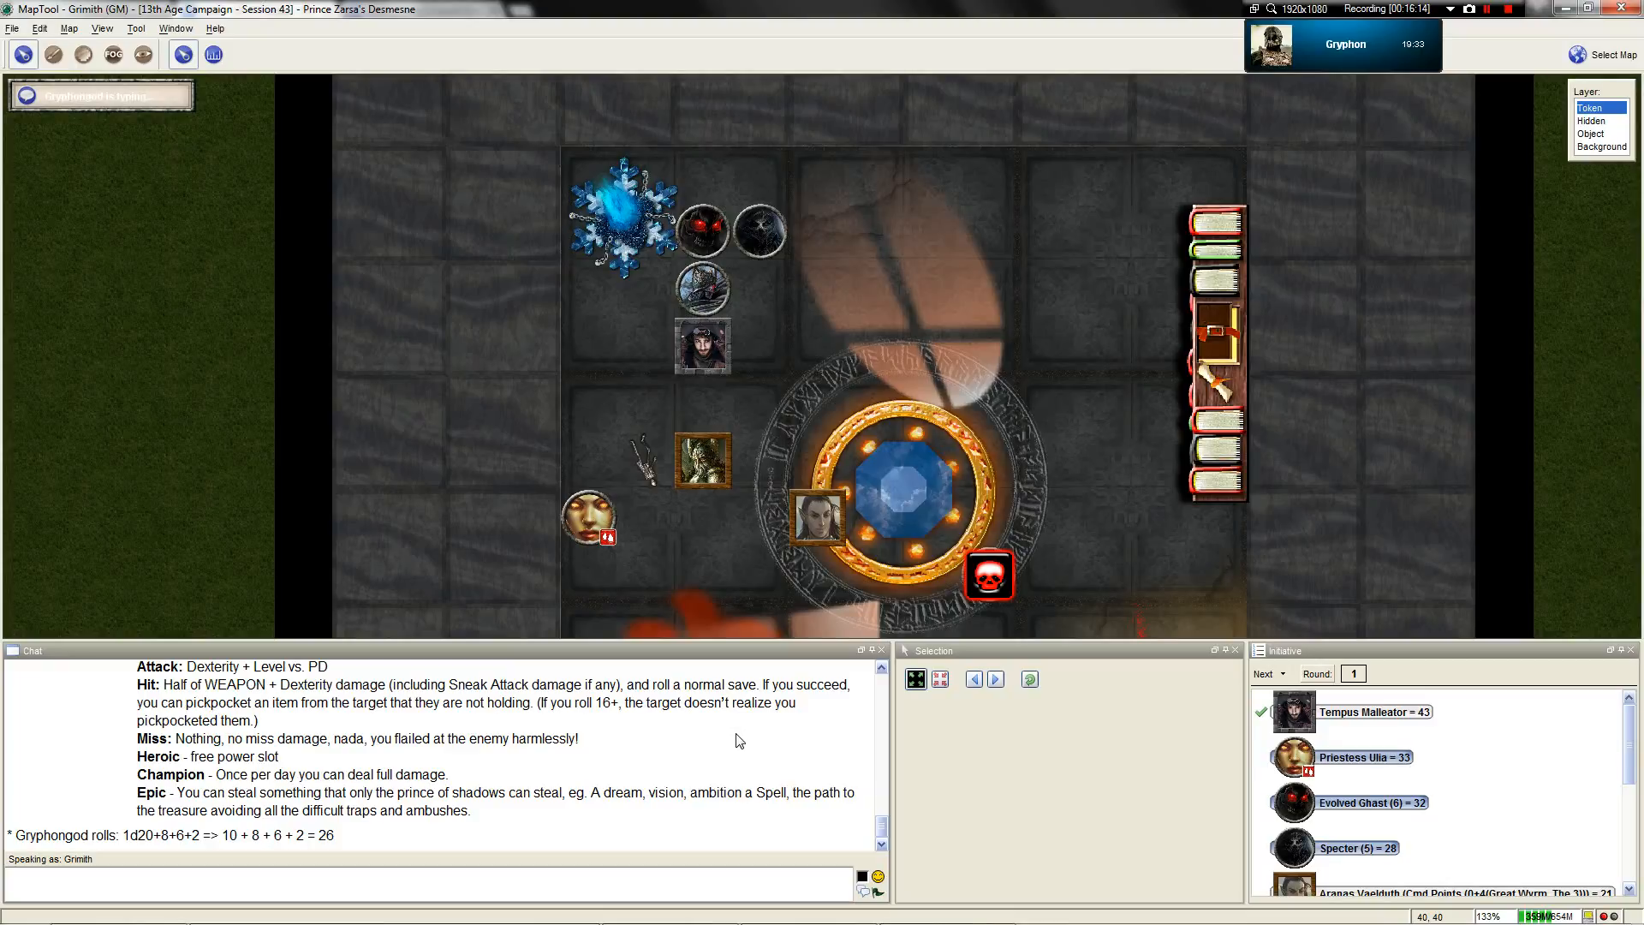
{"action": "mouse_move", "coordinate": [706, 716]}
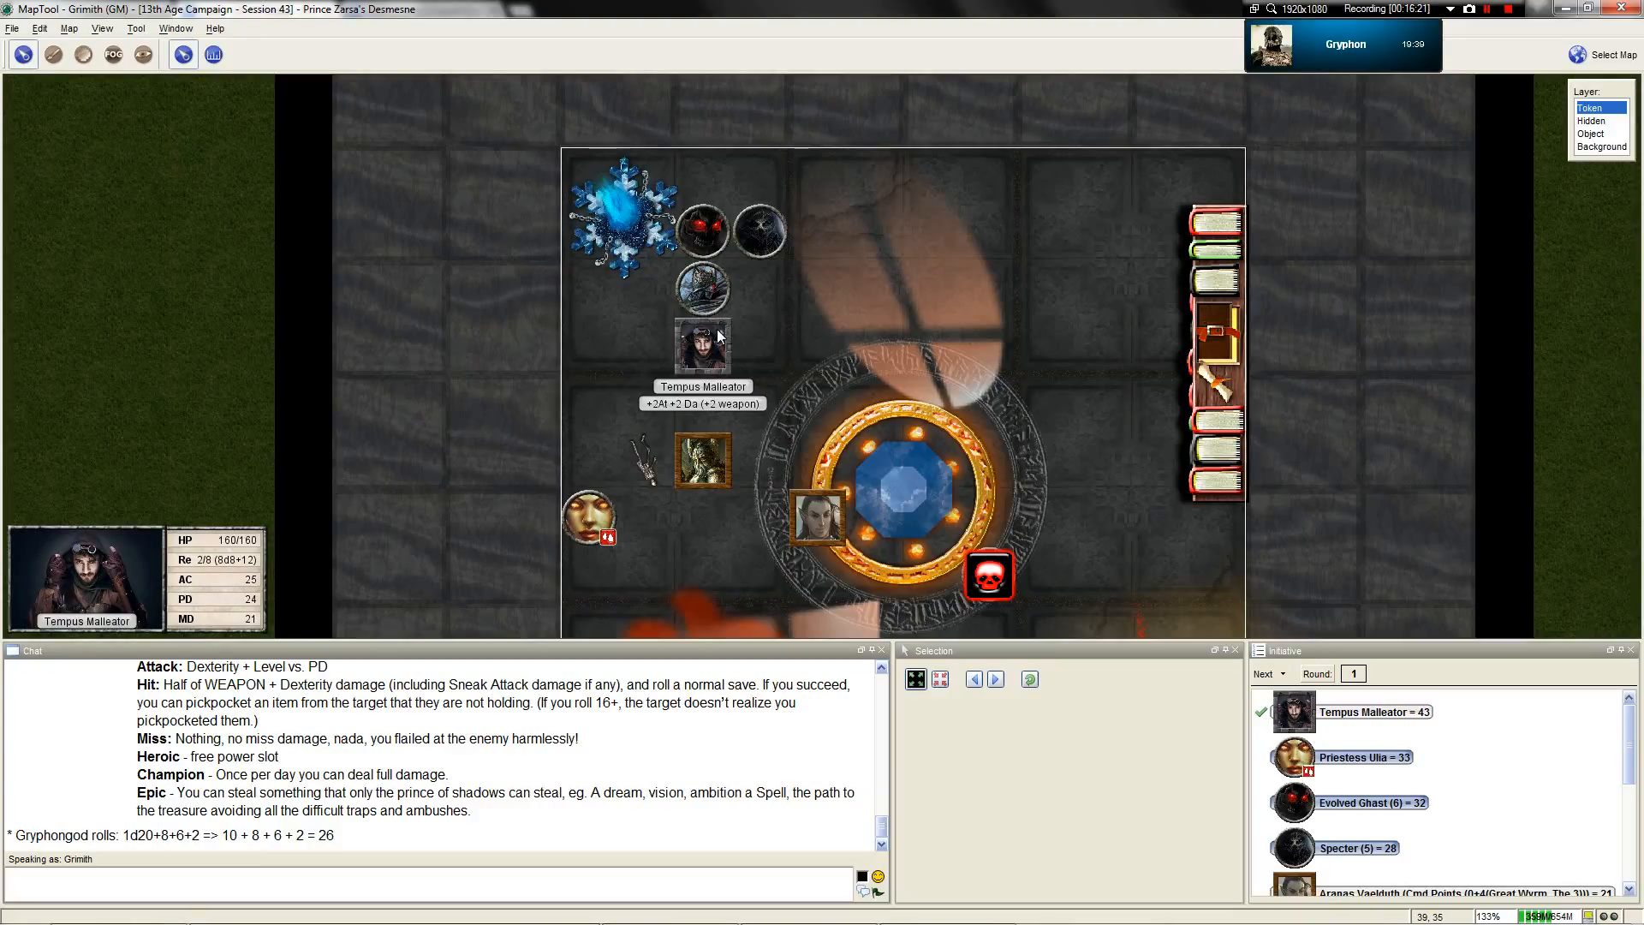
Select Tempus Malleator's token and switch to the 13a_ebook.pdf feats page
{"action": "left_click", "coordinate": [701, 345]}
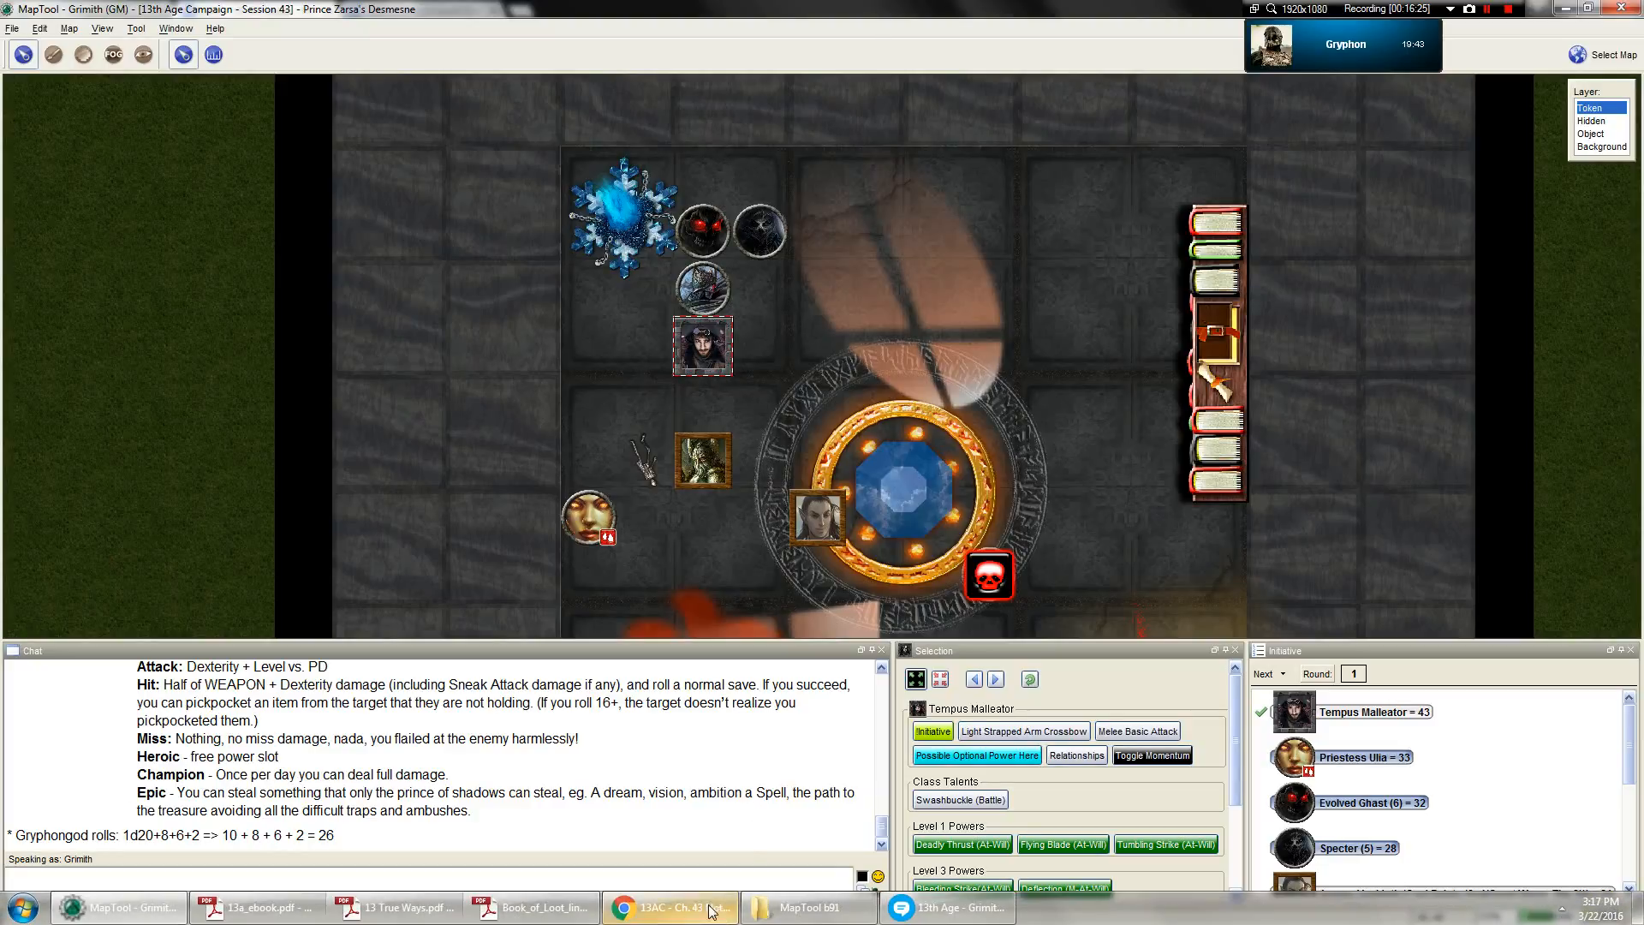
{"action": "left_click", "coordinate": [256, 907]}
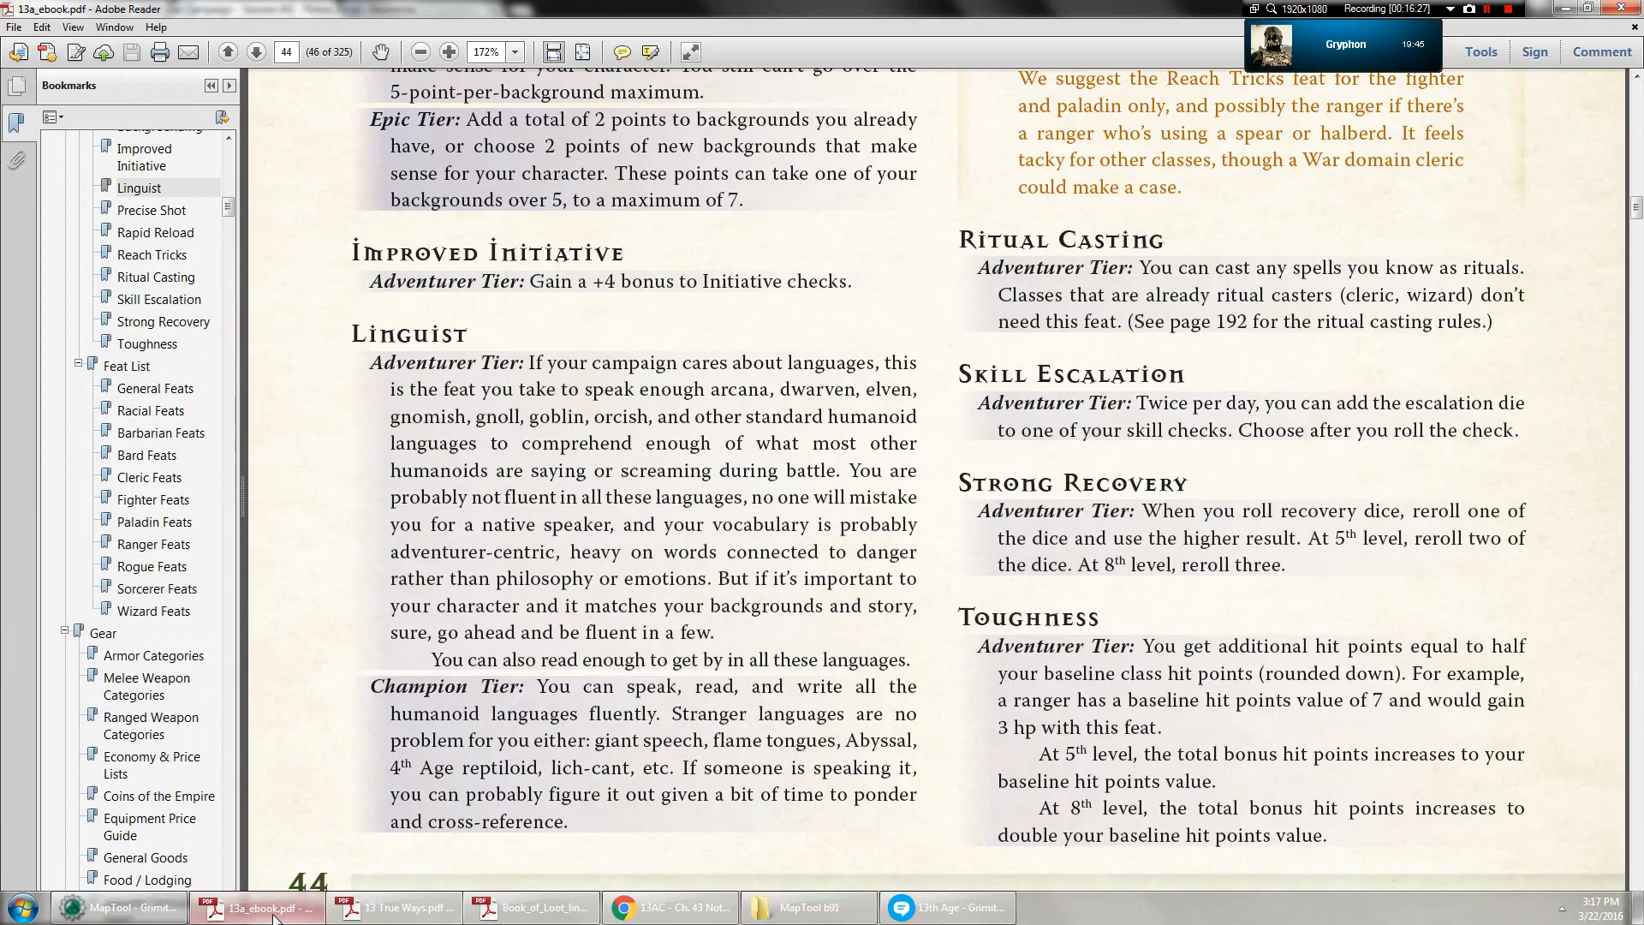
{"action": "left_click", "coordinate": [116, 907]}
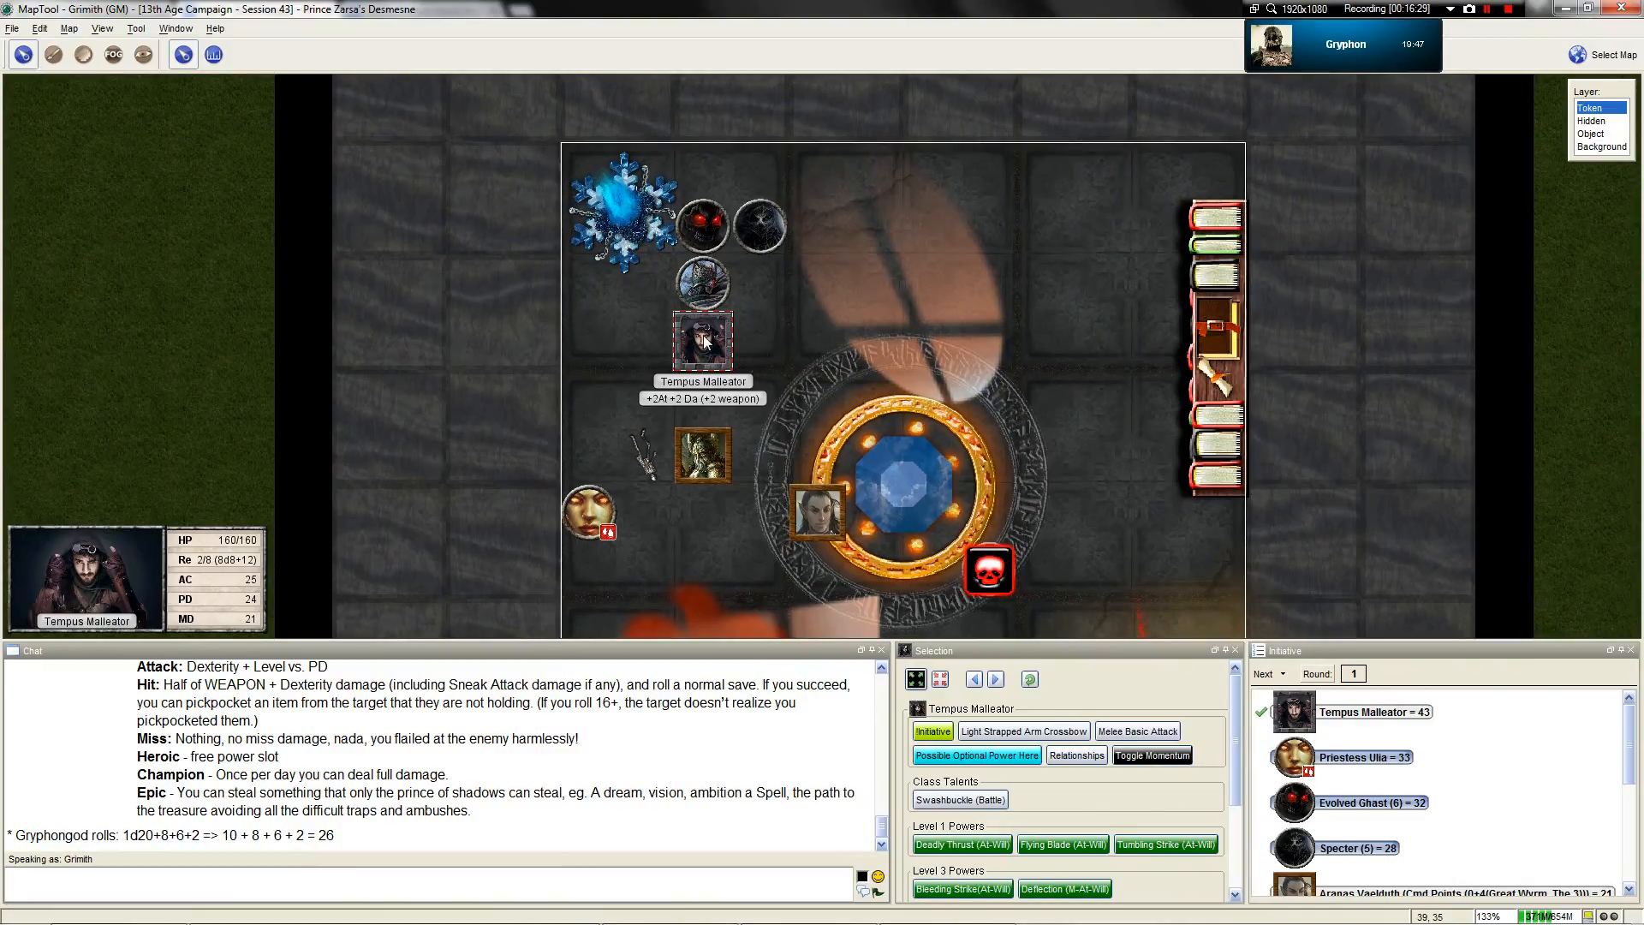
{"action": "scroll", "scroll_direction": "down", "scroll_amount": 3}
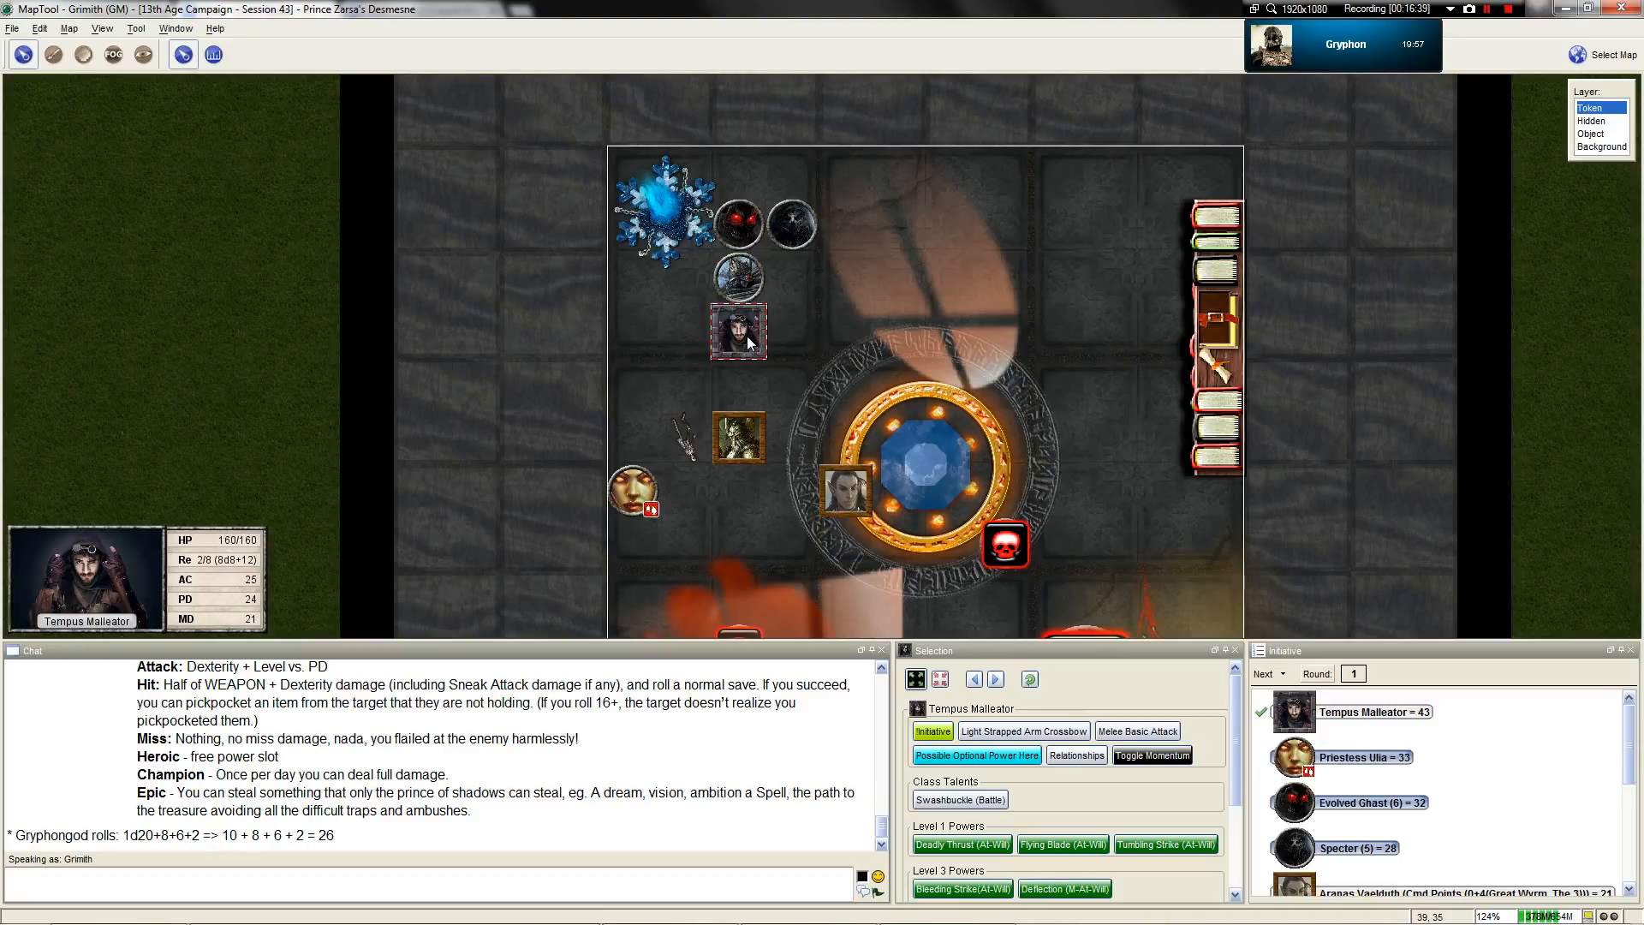
{"action": "mouse_move", "coordinate": [747, 341]}
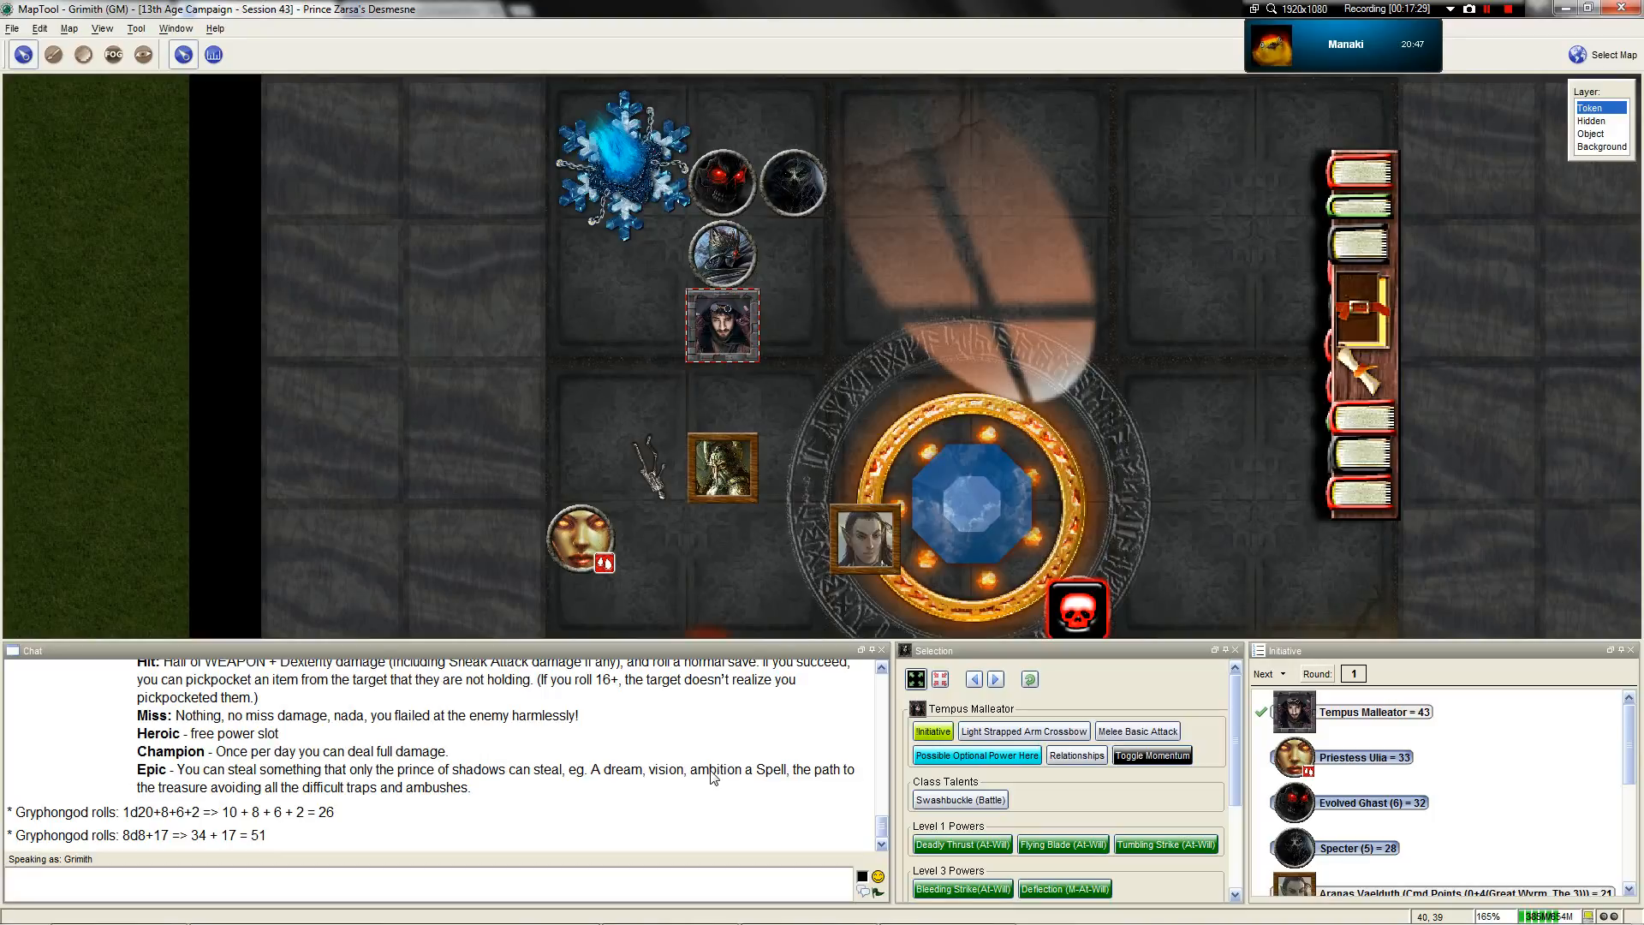
Set Prince Zarsa's Hit Points to 569/620 in his token properties
{"action": "left_click", "coordinate": [721, 253]}
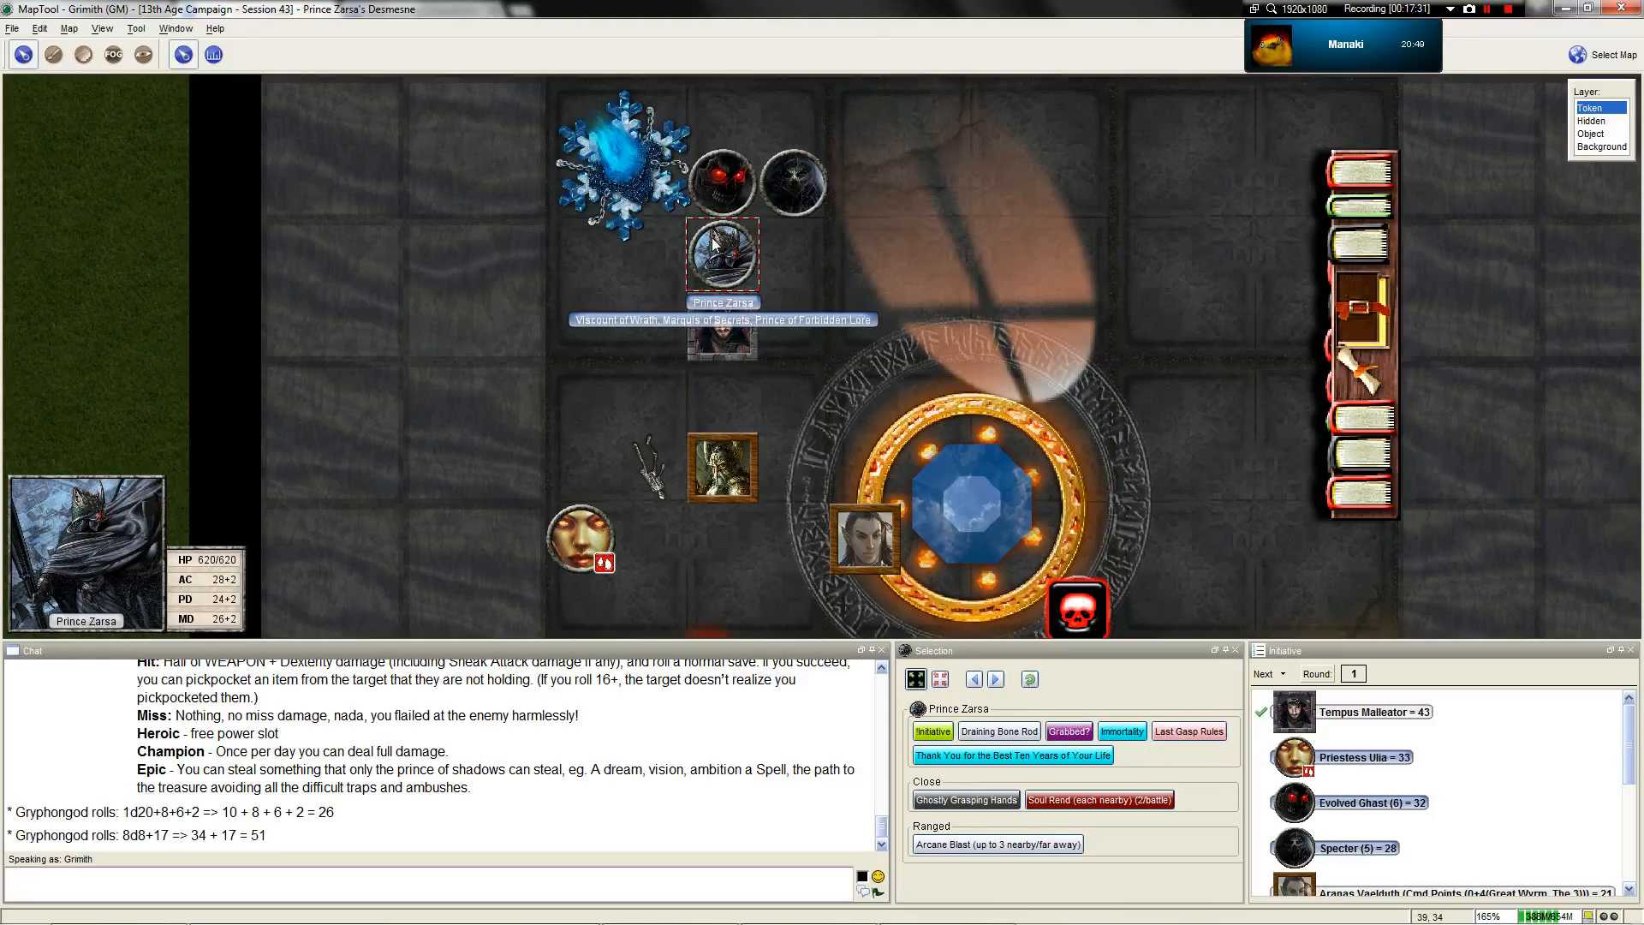
{"action": "double_click", "coordinate": [720, 254]}
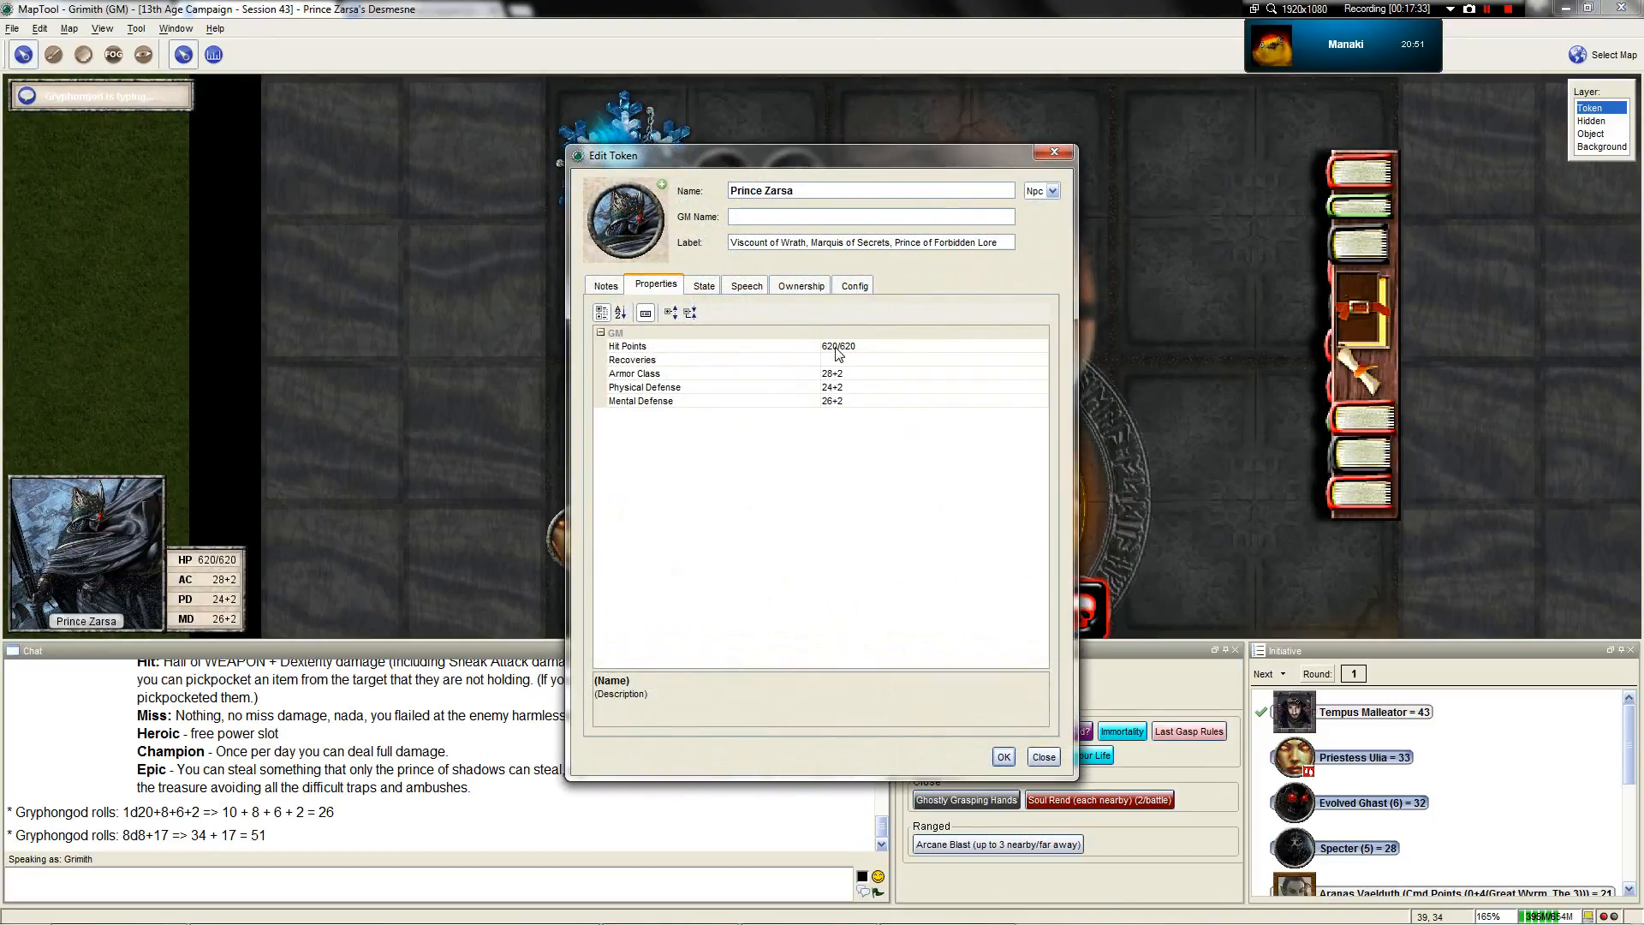
{"action": "left_click", "coordinate": [839, 346]}
{"action": "type", "text": "569"}
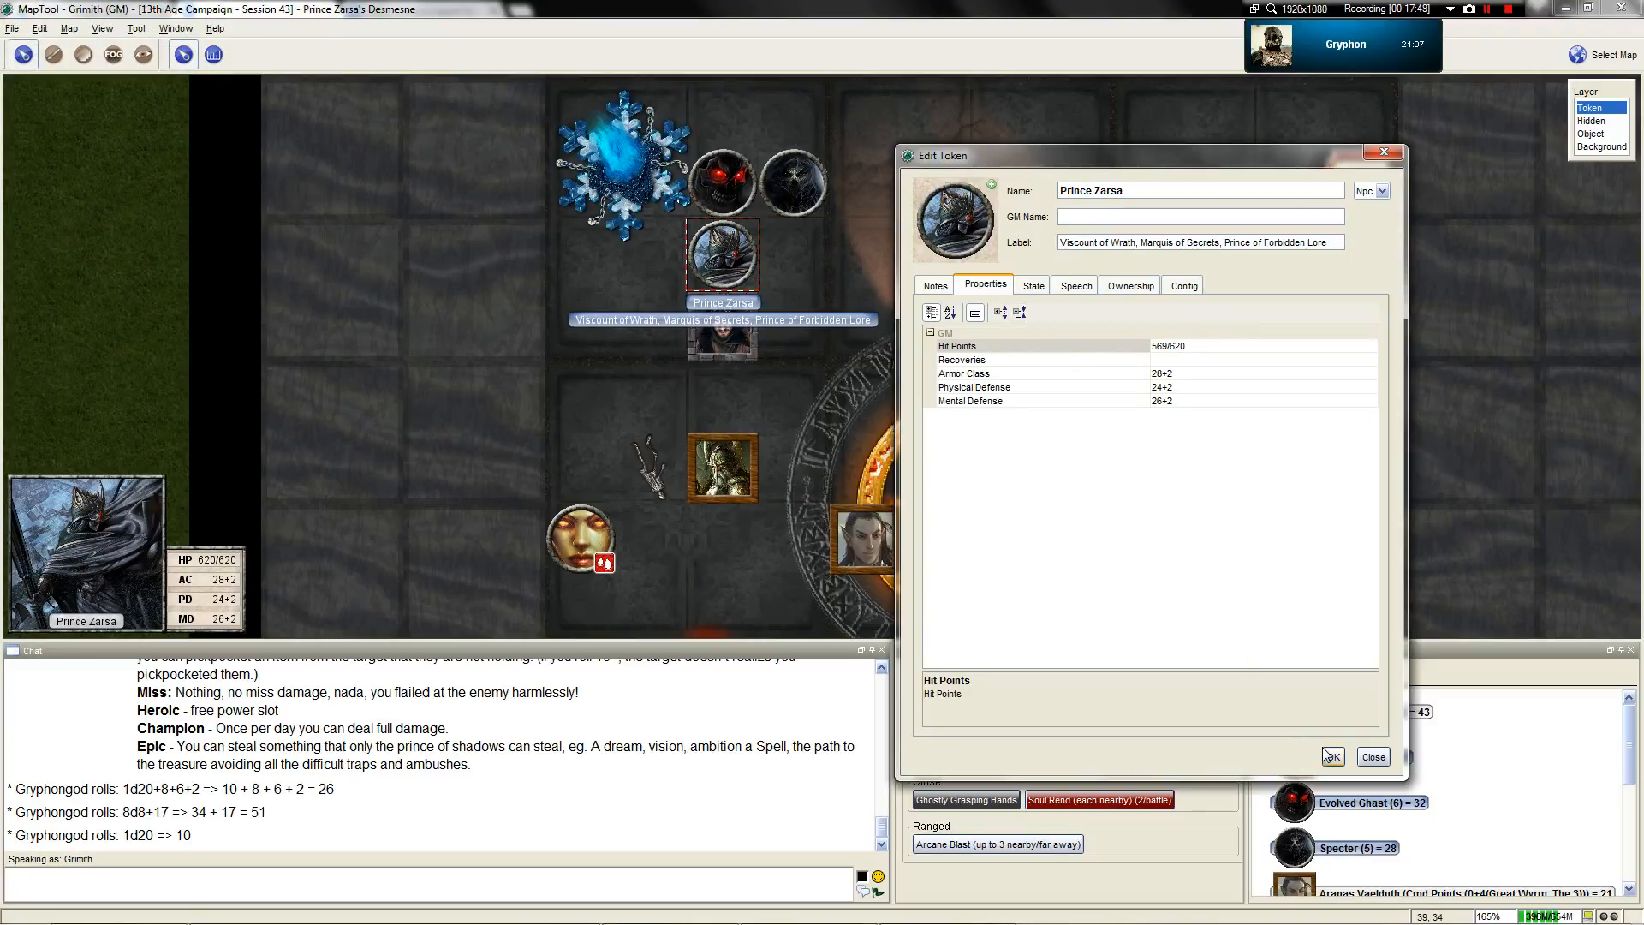
{"action": "left_click", "coordinate": [1330, 756]}
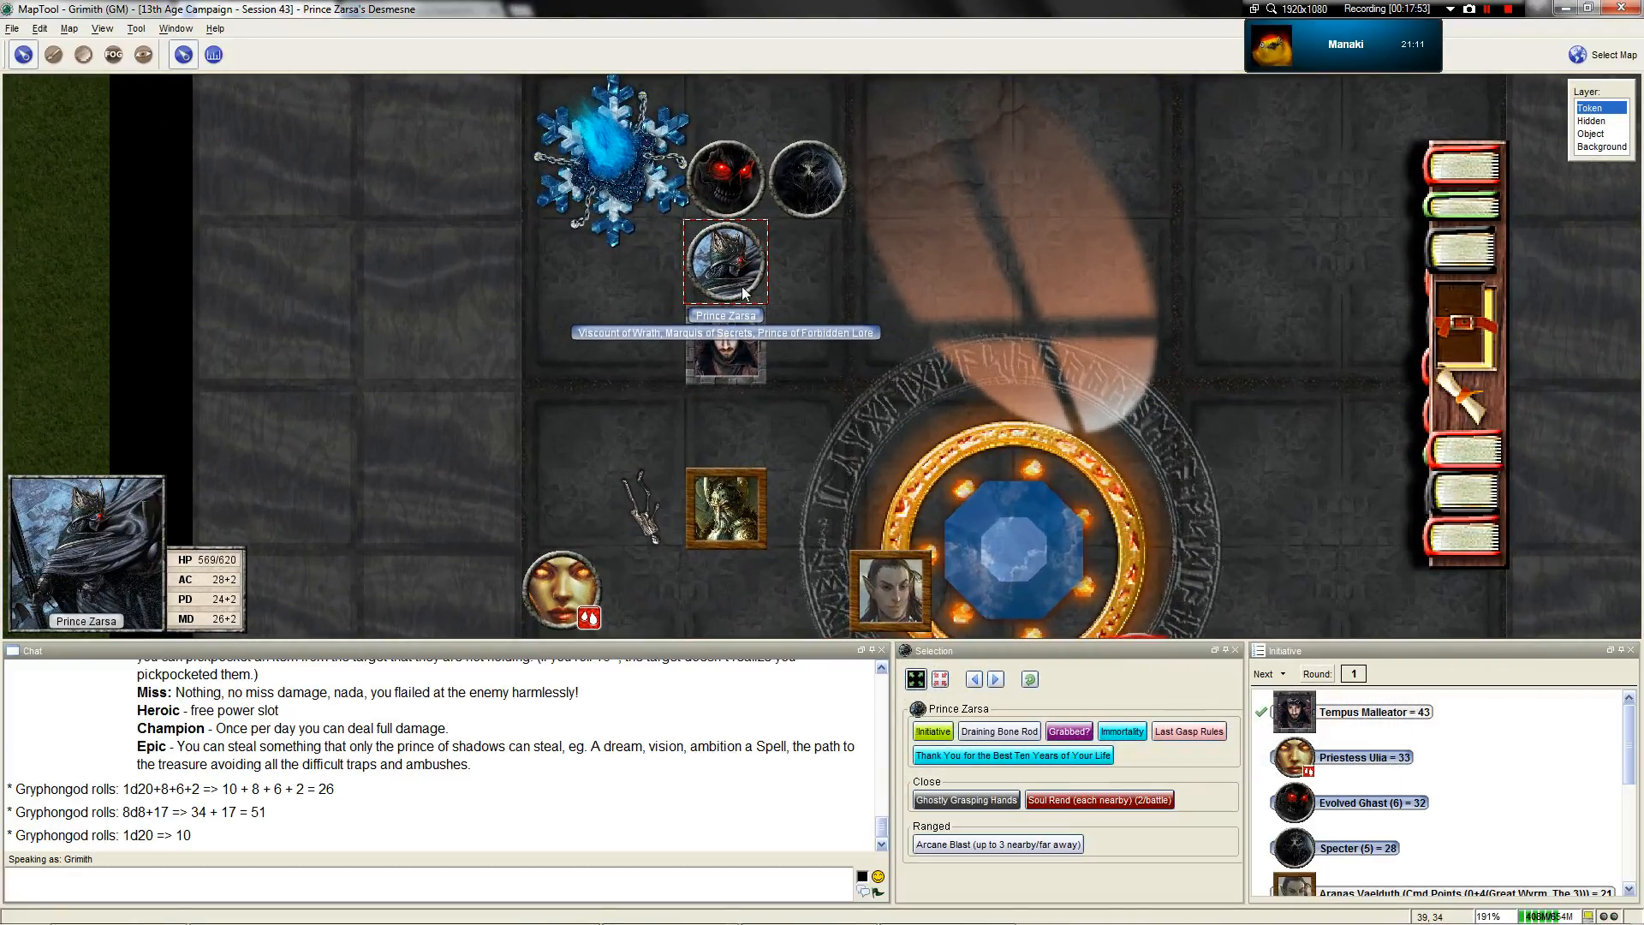
{"action": "scroll", "scroll_direction": "down", "scroll_amount": 3}
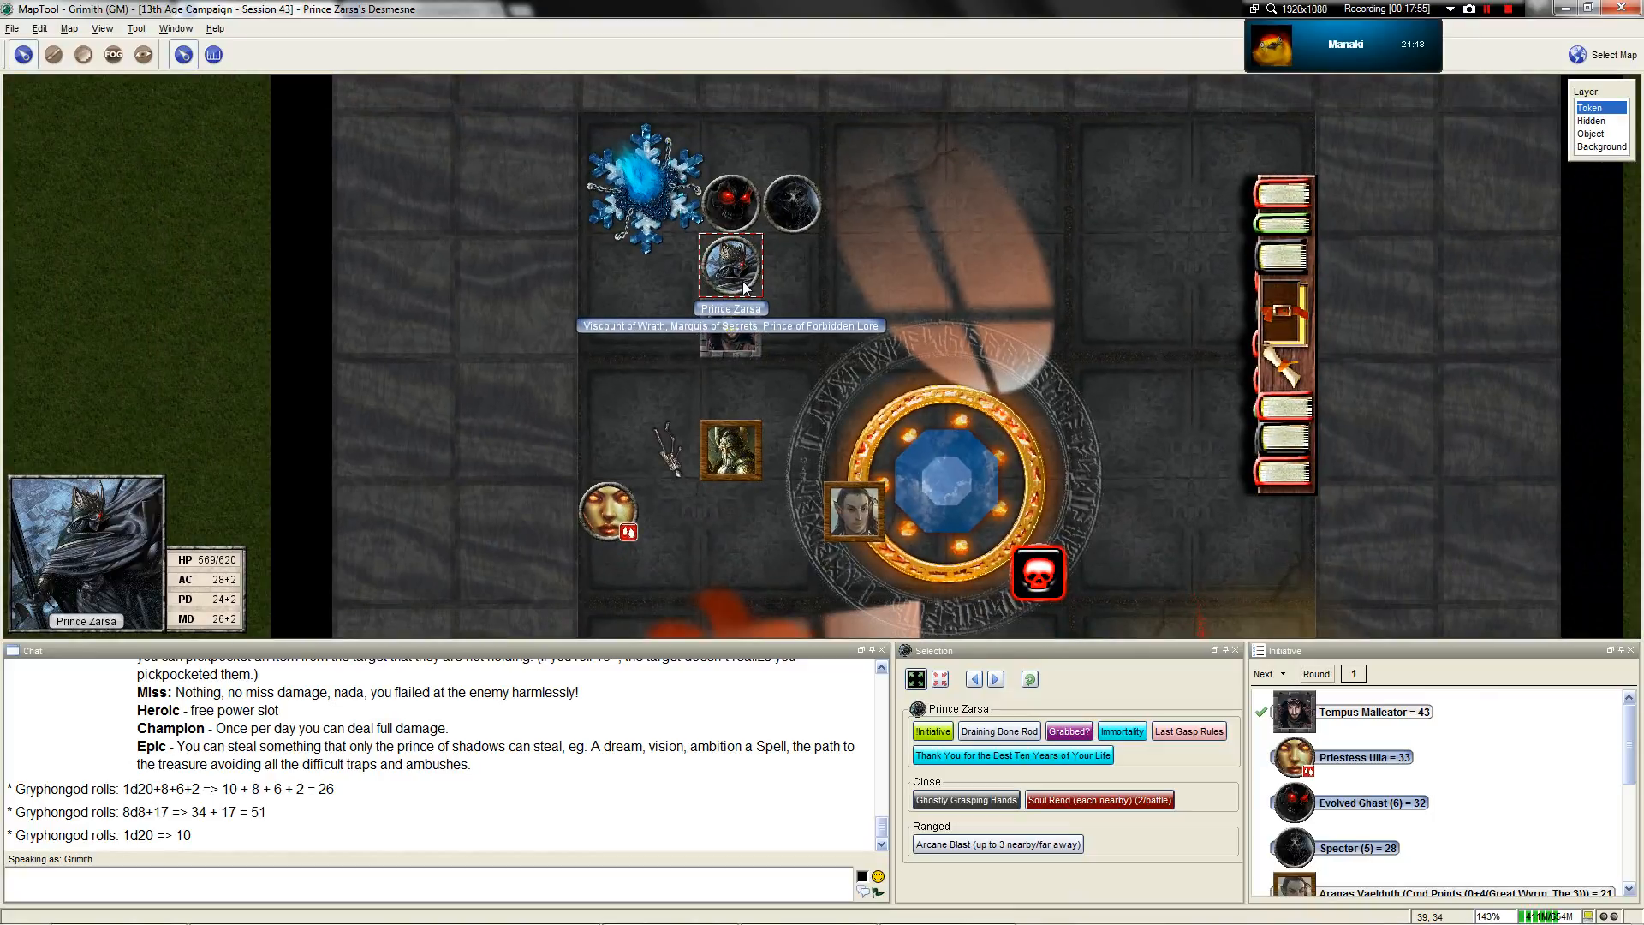
{"action": "scroll", "scroll_direction": "up", "scroll_amount": 3}
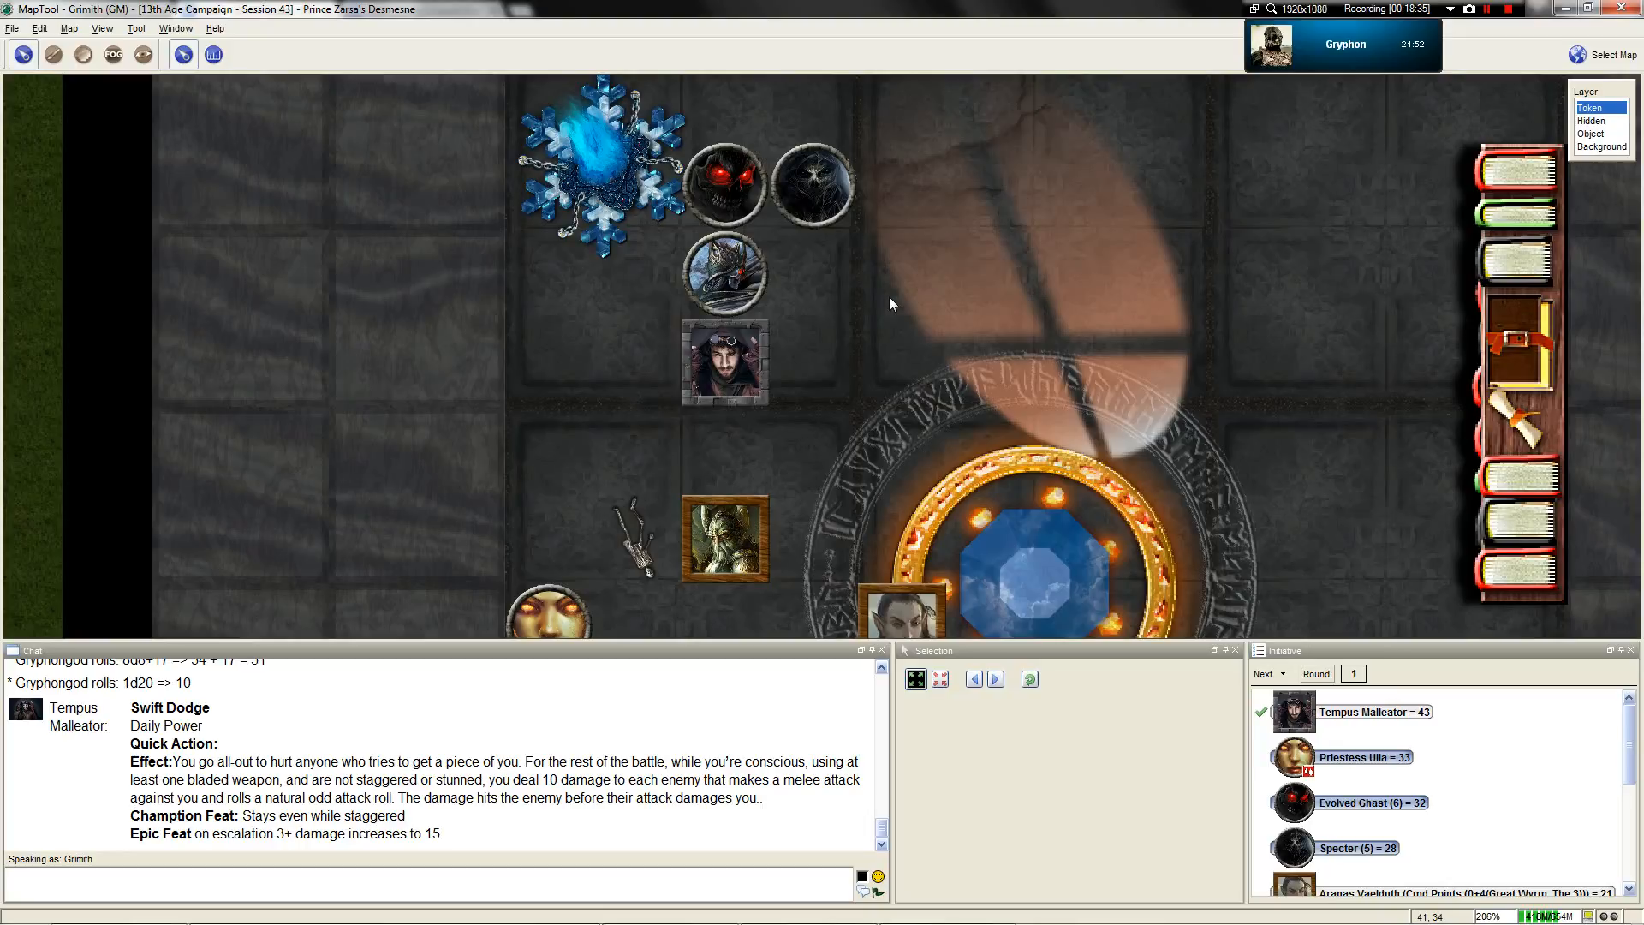
{"action": "mouse_move", "coordinate": [942, 410]}
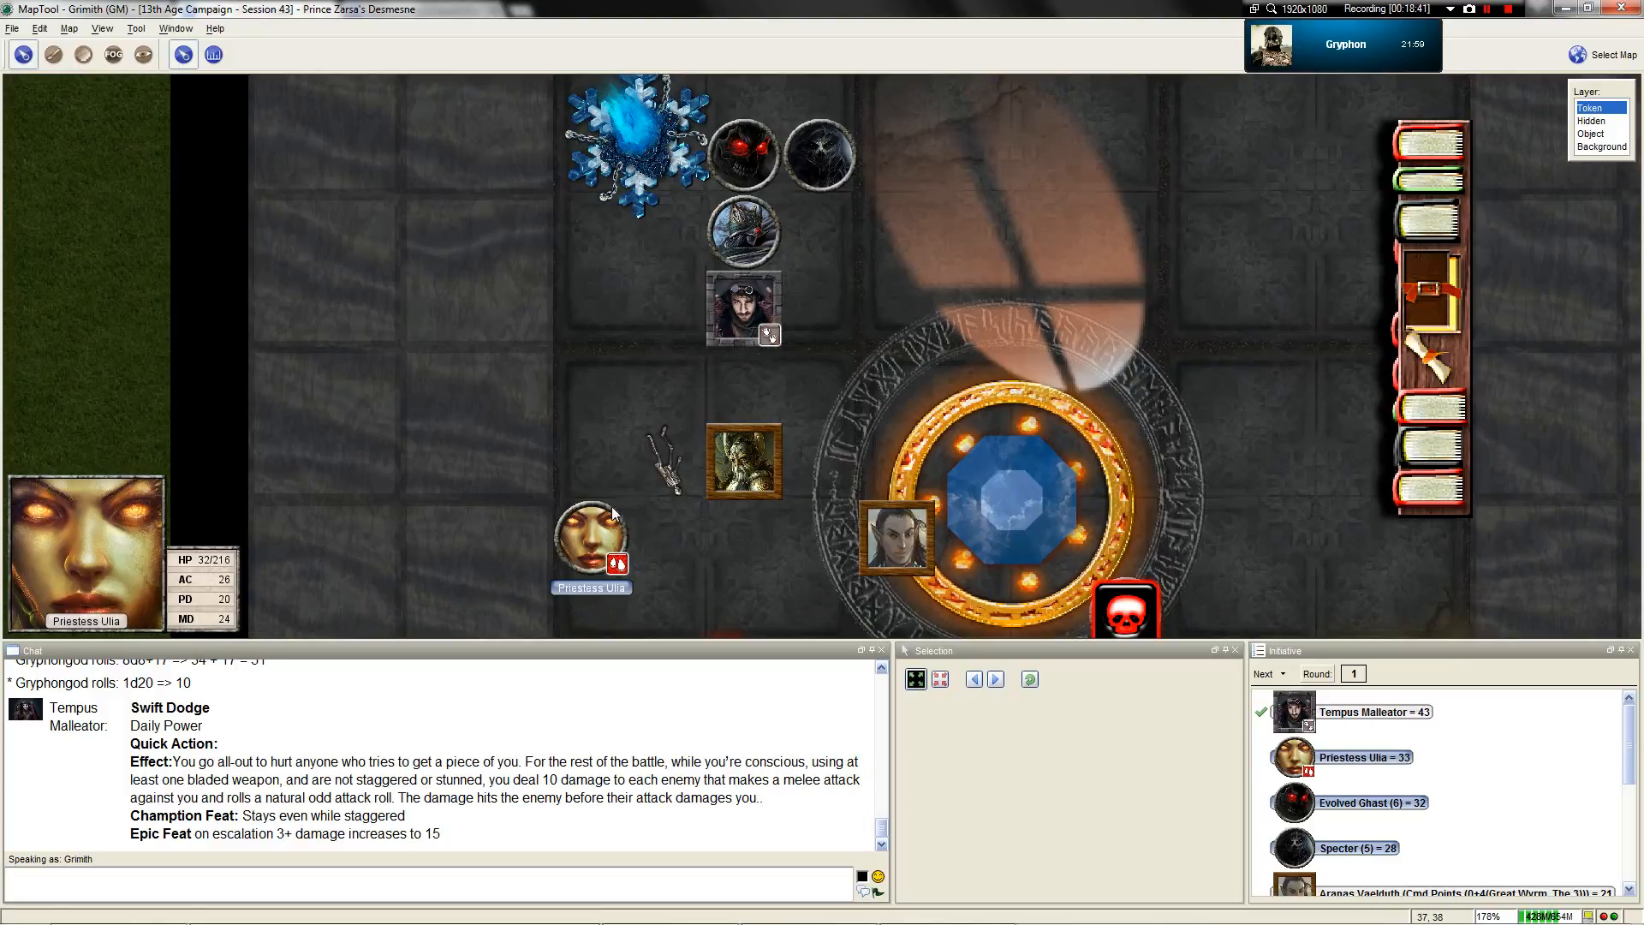
Select Priestess Ulia's token on her turn to reach her Retribution macro
{"action": "left_click", "coordinate": [590, 538]}
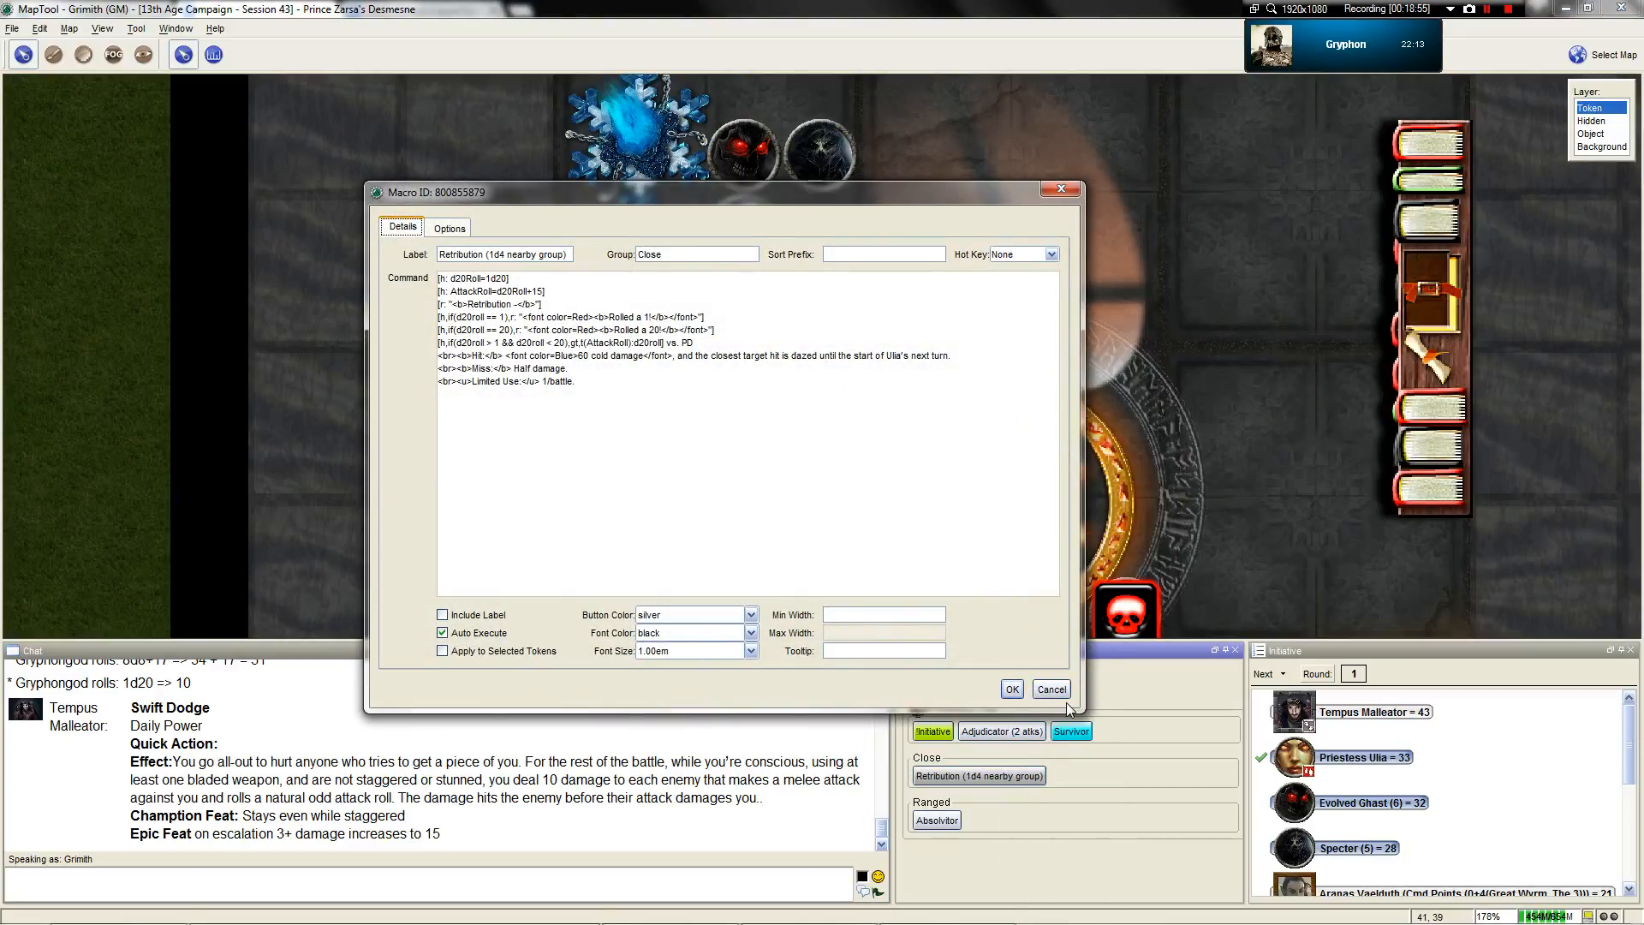
Cancel the Retribution macro editor and roll /roll 1d4 in chat, getting a 1
{"action": "left_click", "coordinate": [1050, 689]}
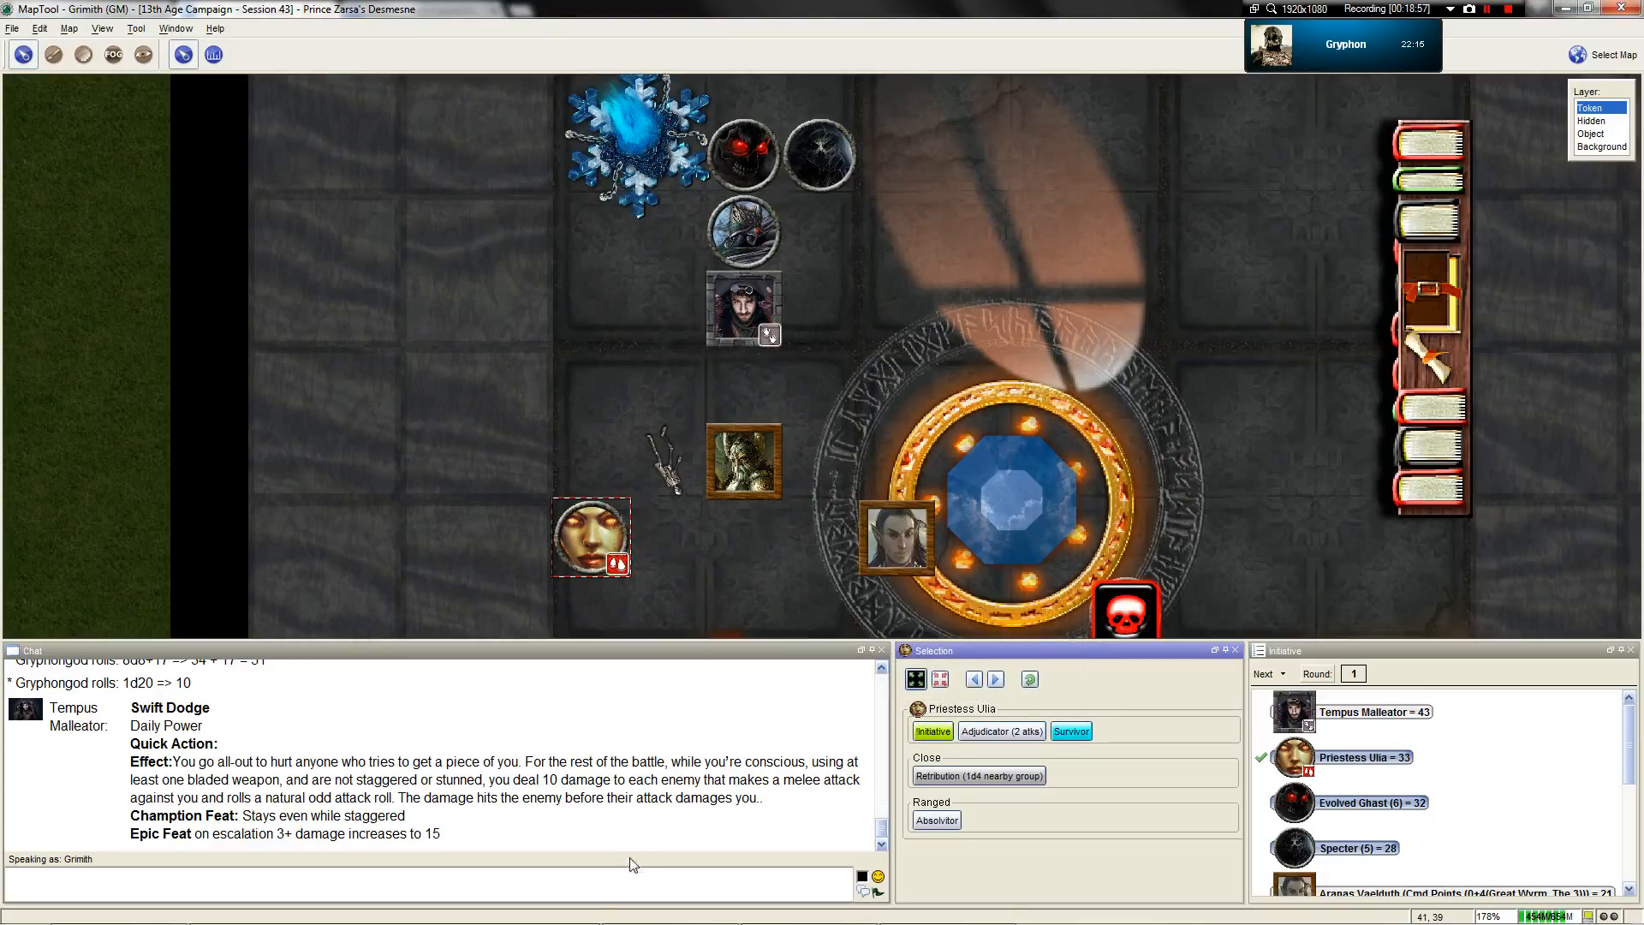
{"action": "type", "text": "/roll 1"}
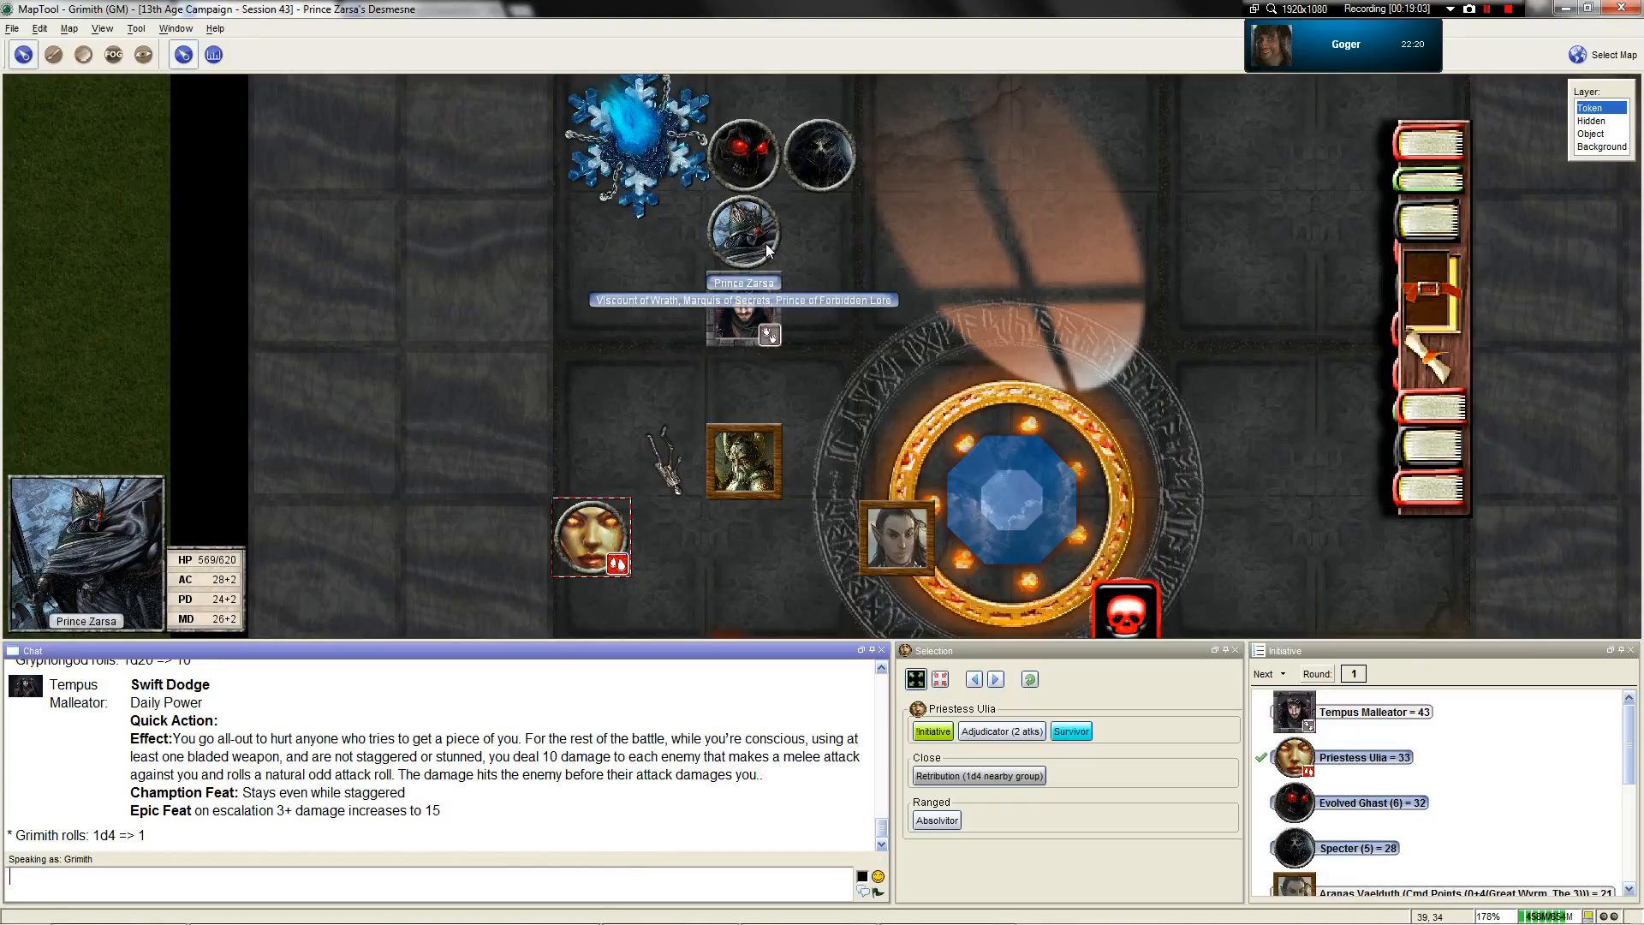
{"action": "mouse_move", "coordinate": [767, 232]}
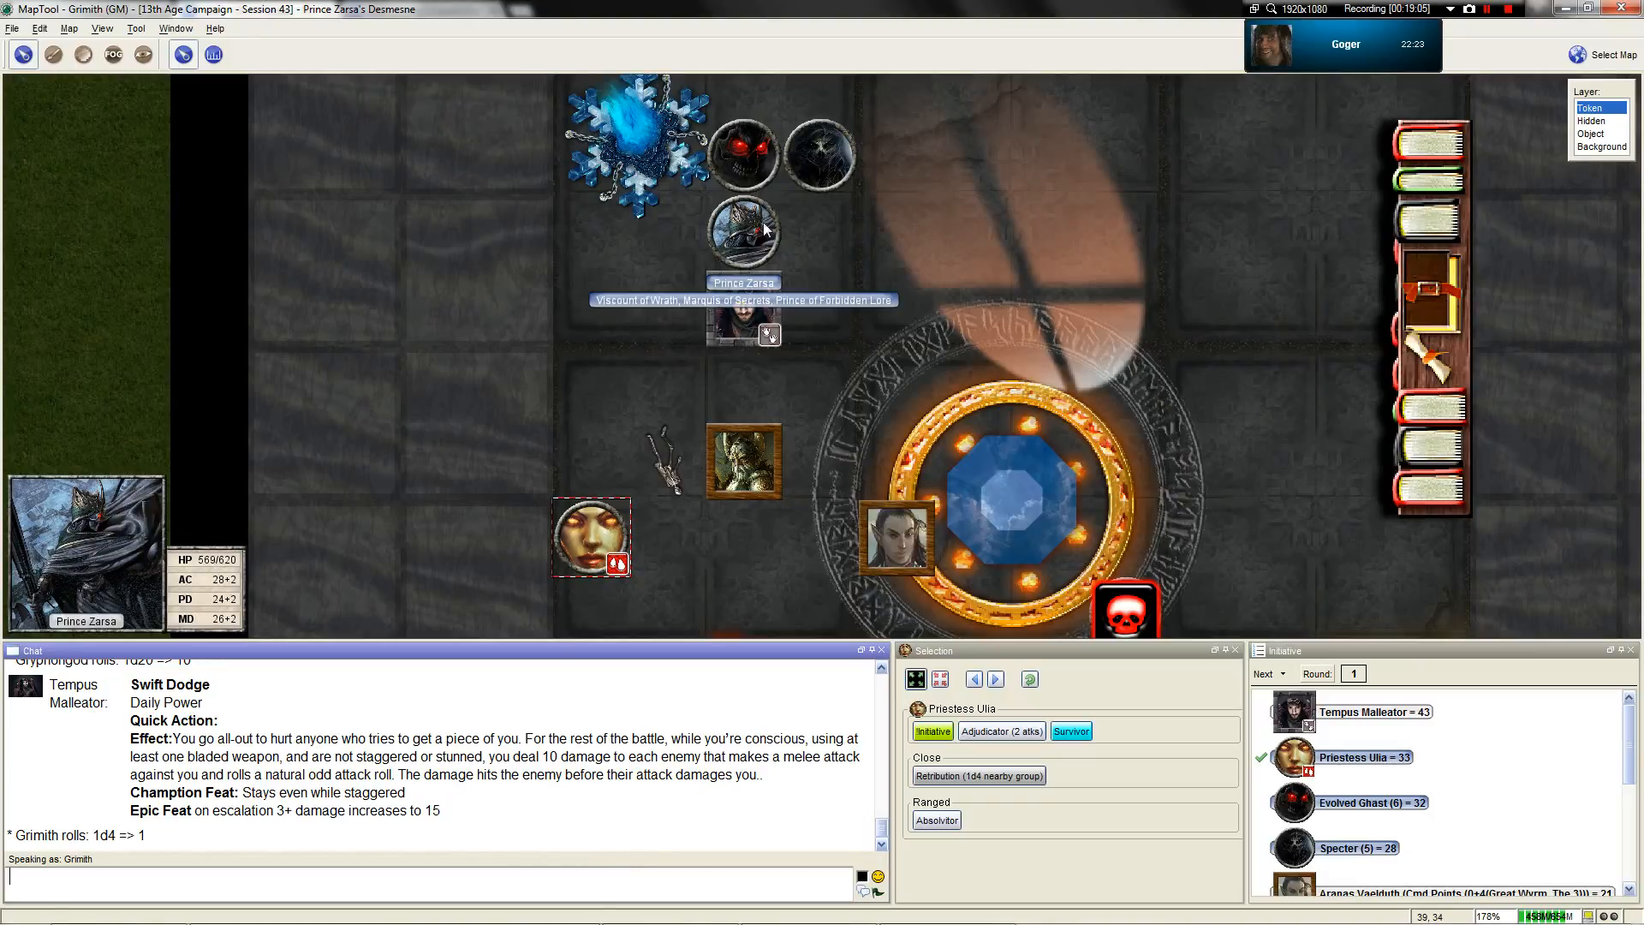
{"action": "left_click", "coordinate": [590, 538]}
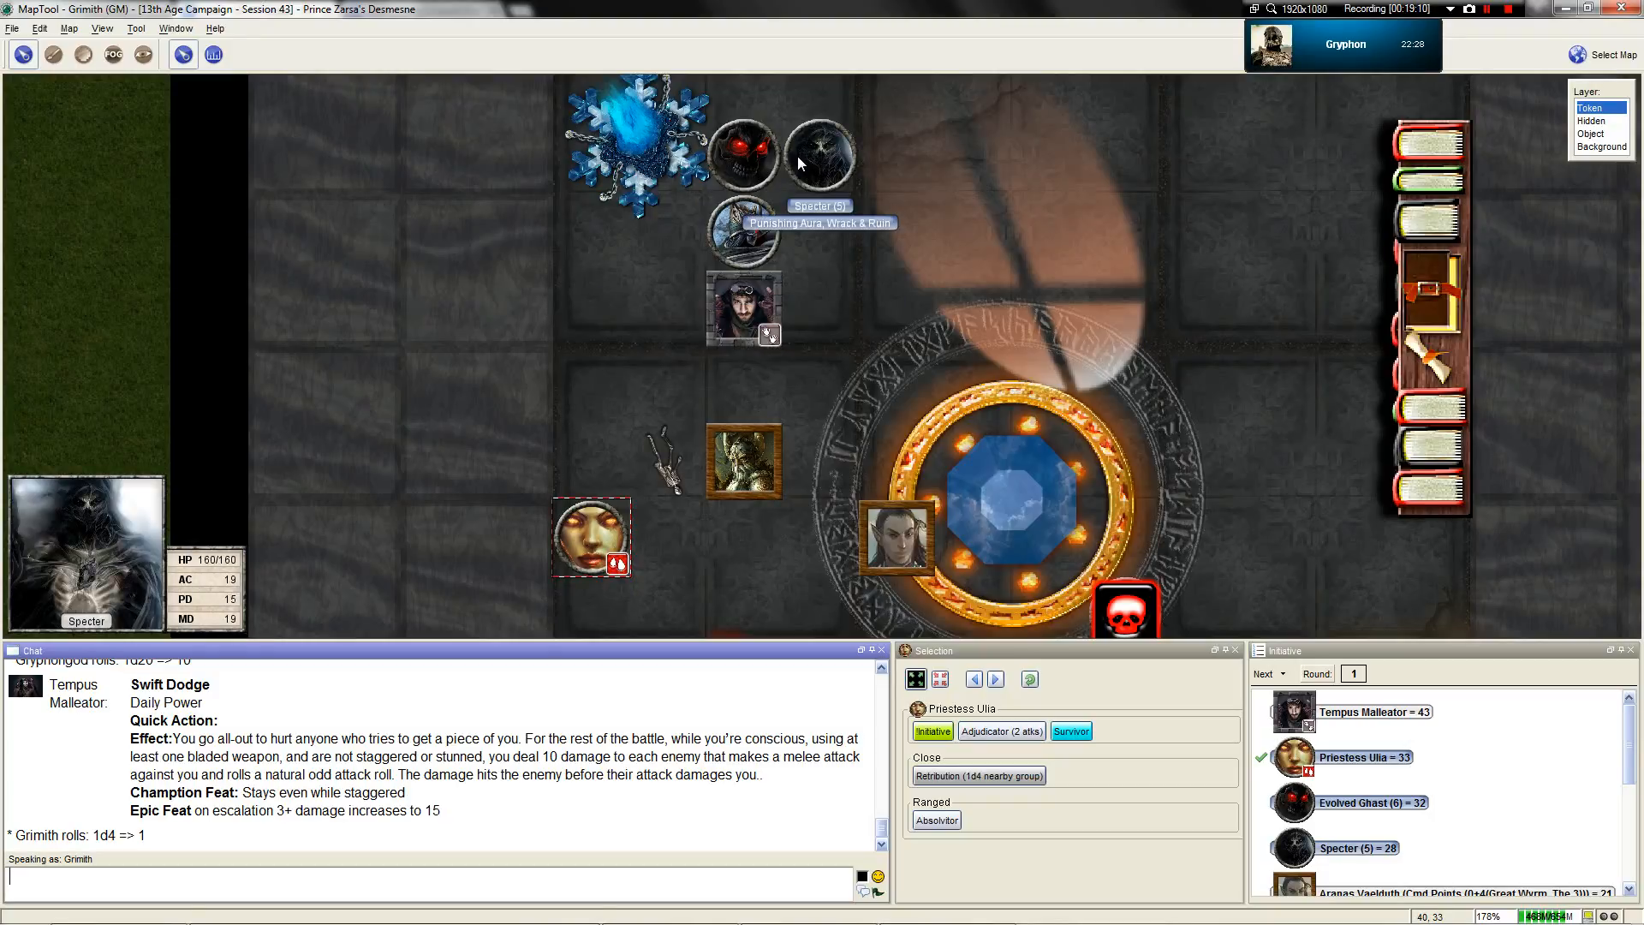
{"action": "left_click", "coordinate": [590, 538]}
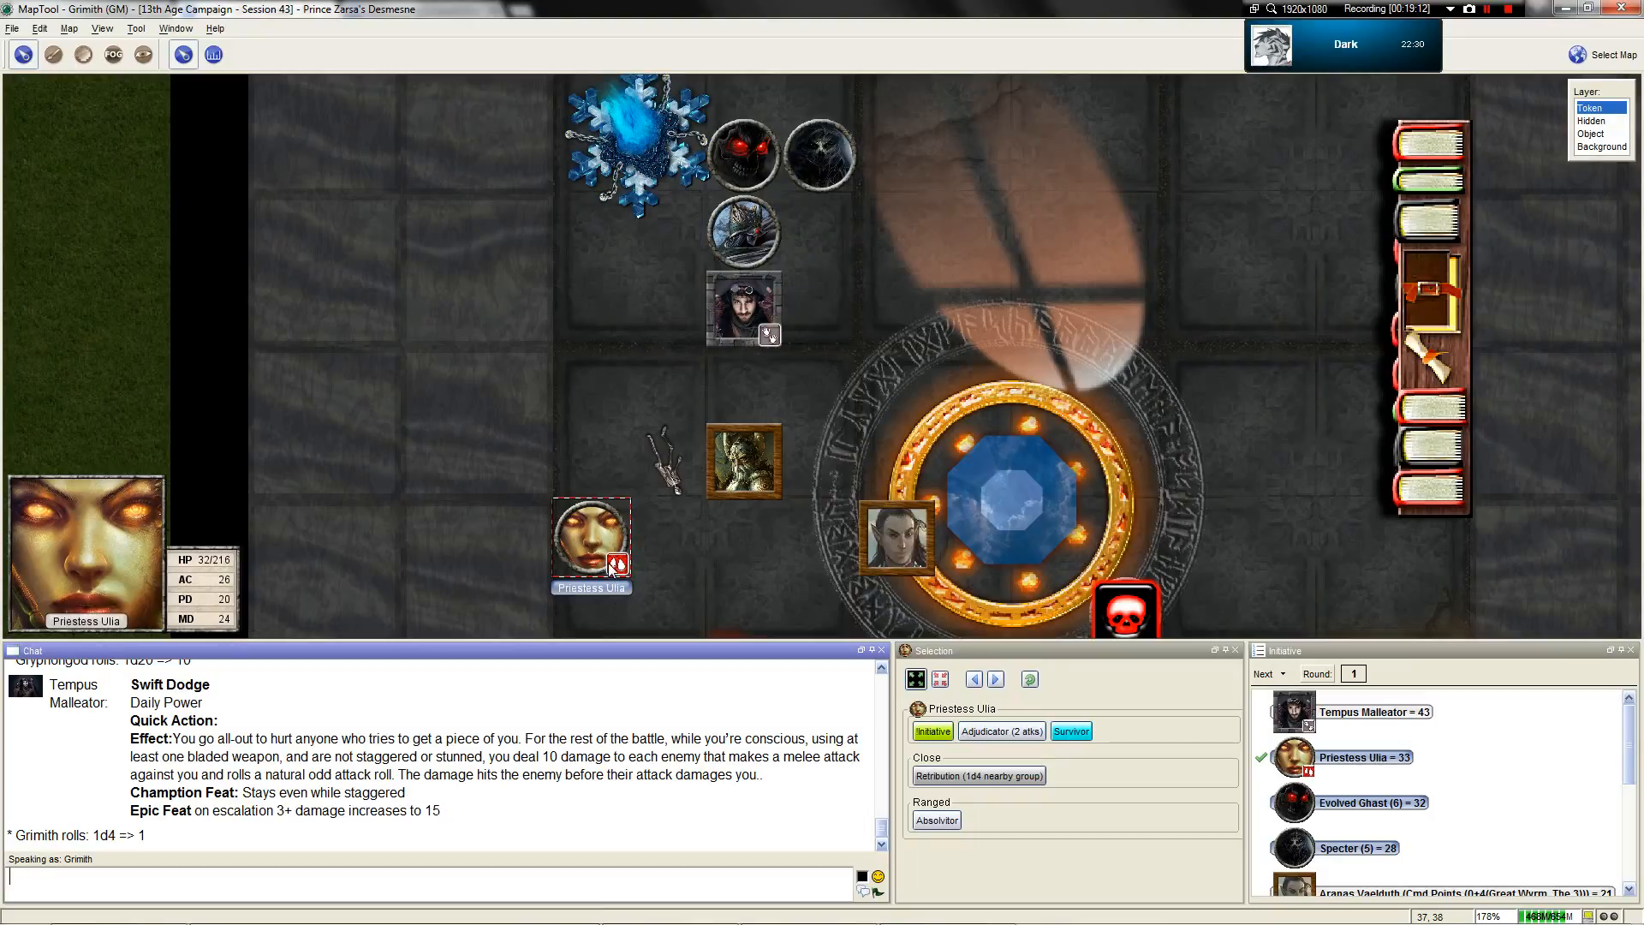
{"action": "scroll", "scroll_direction": "down", "scroll_amount": 3}
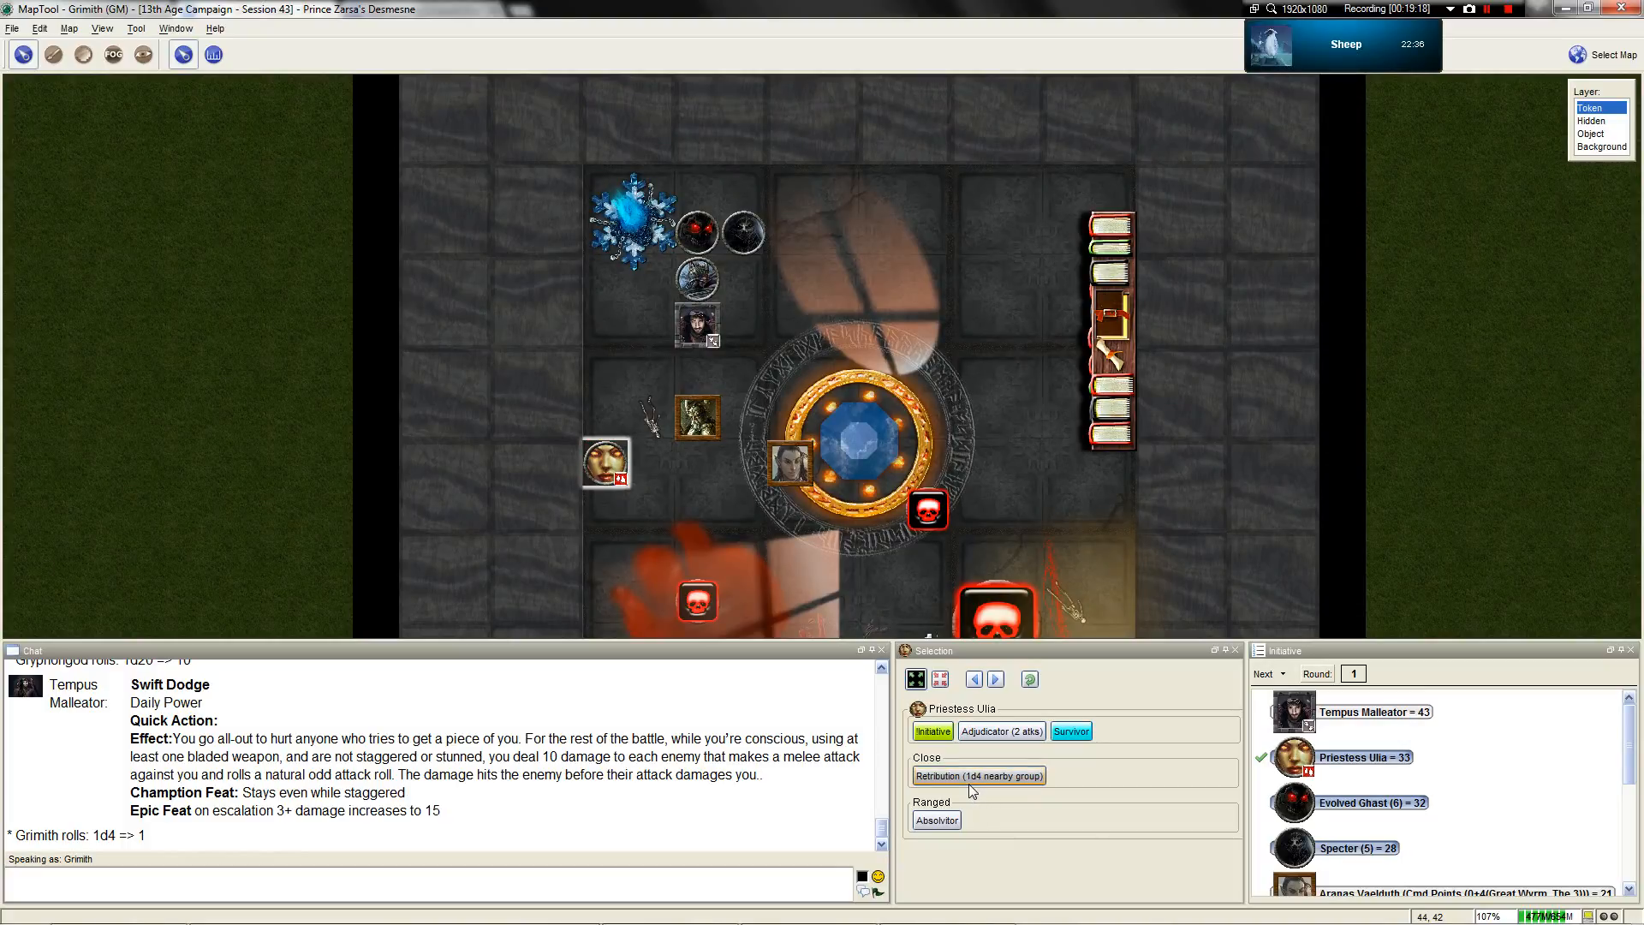
Post Ulia's Retribution (29 vs PD, 60 cold damage) and set the Specter to 100/160 hit points
{"action": "left_click", "coordinate": [977, 775]}
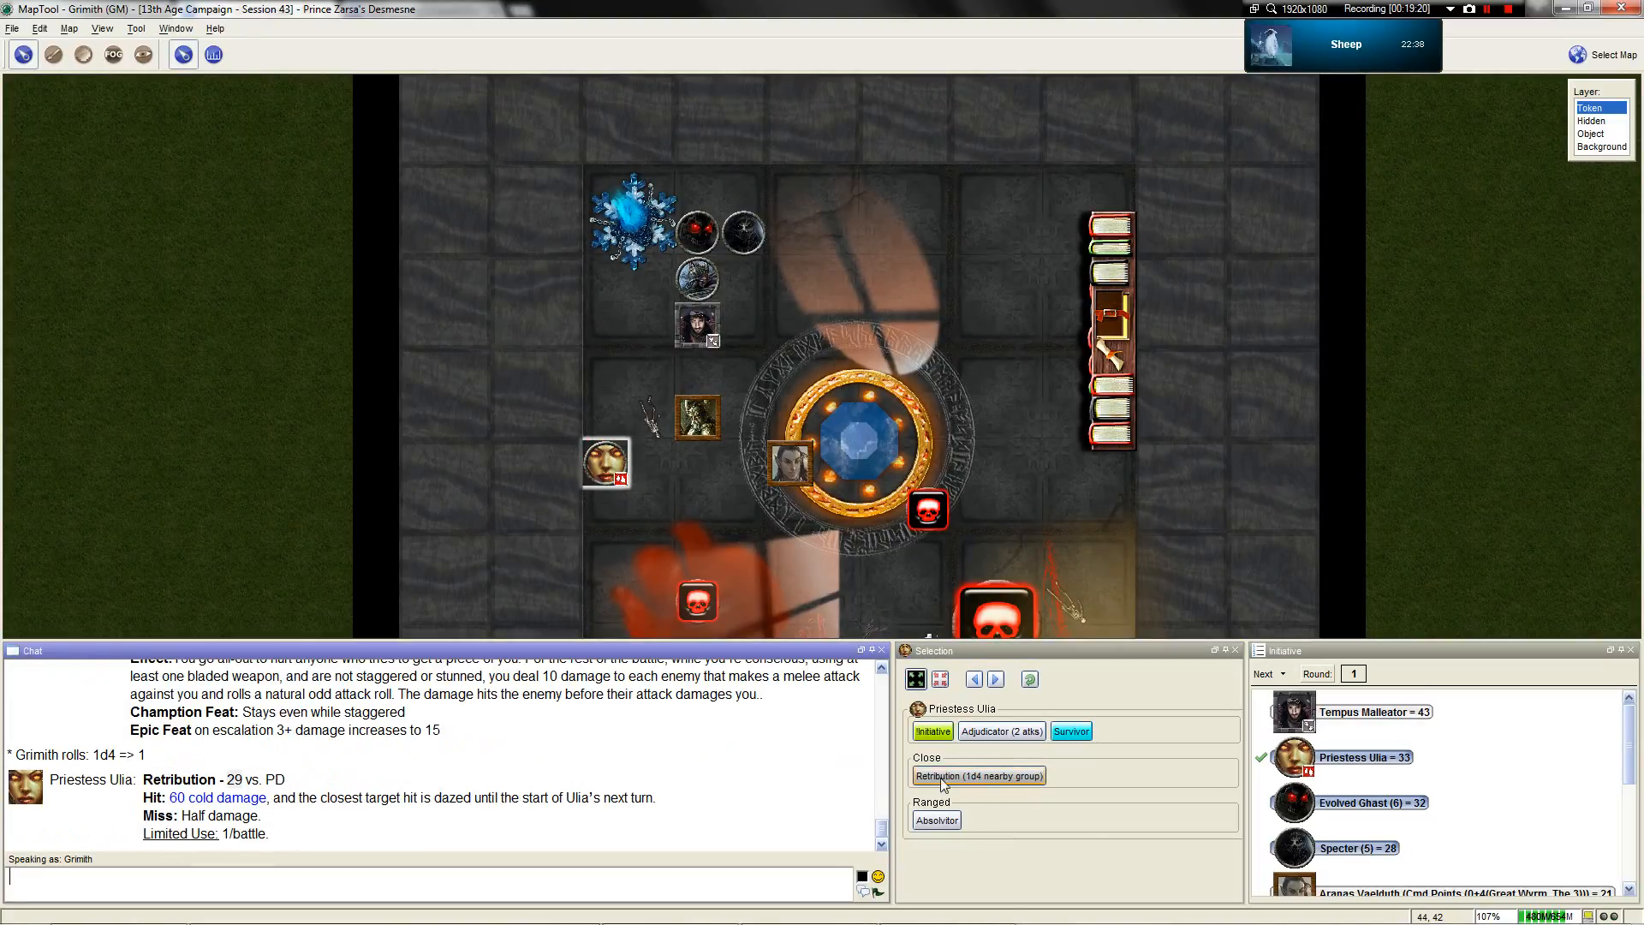
{"action": "mouse_move", "coordinate": [742, 229]}
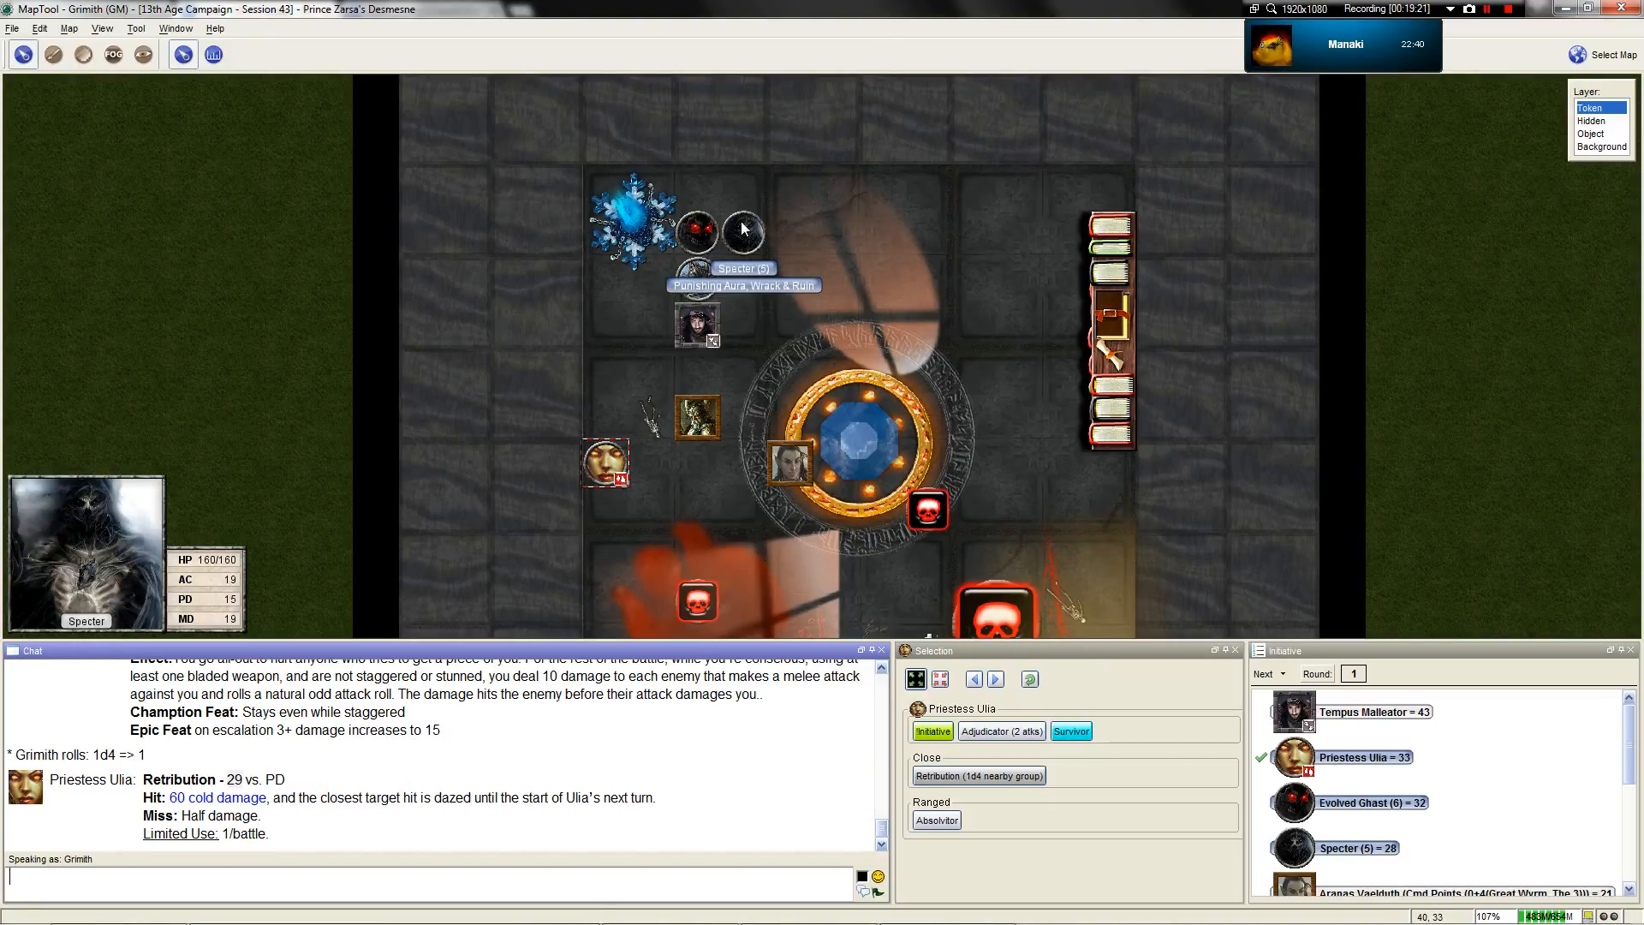
{"action": "left_click", "coordinate": [742, 229]}
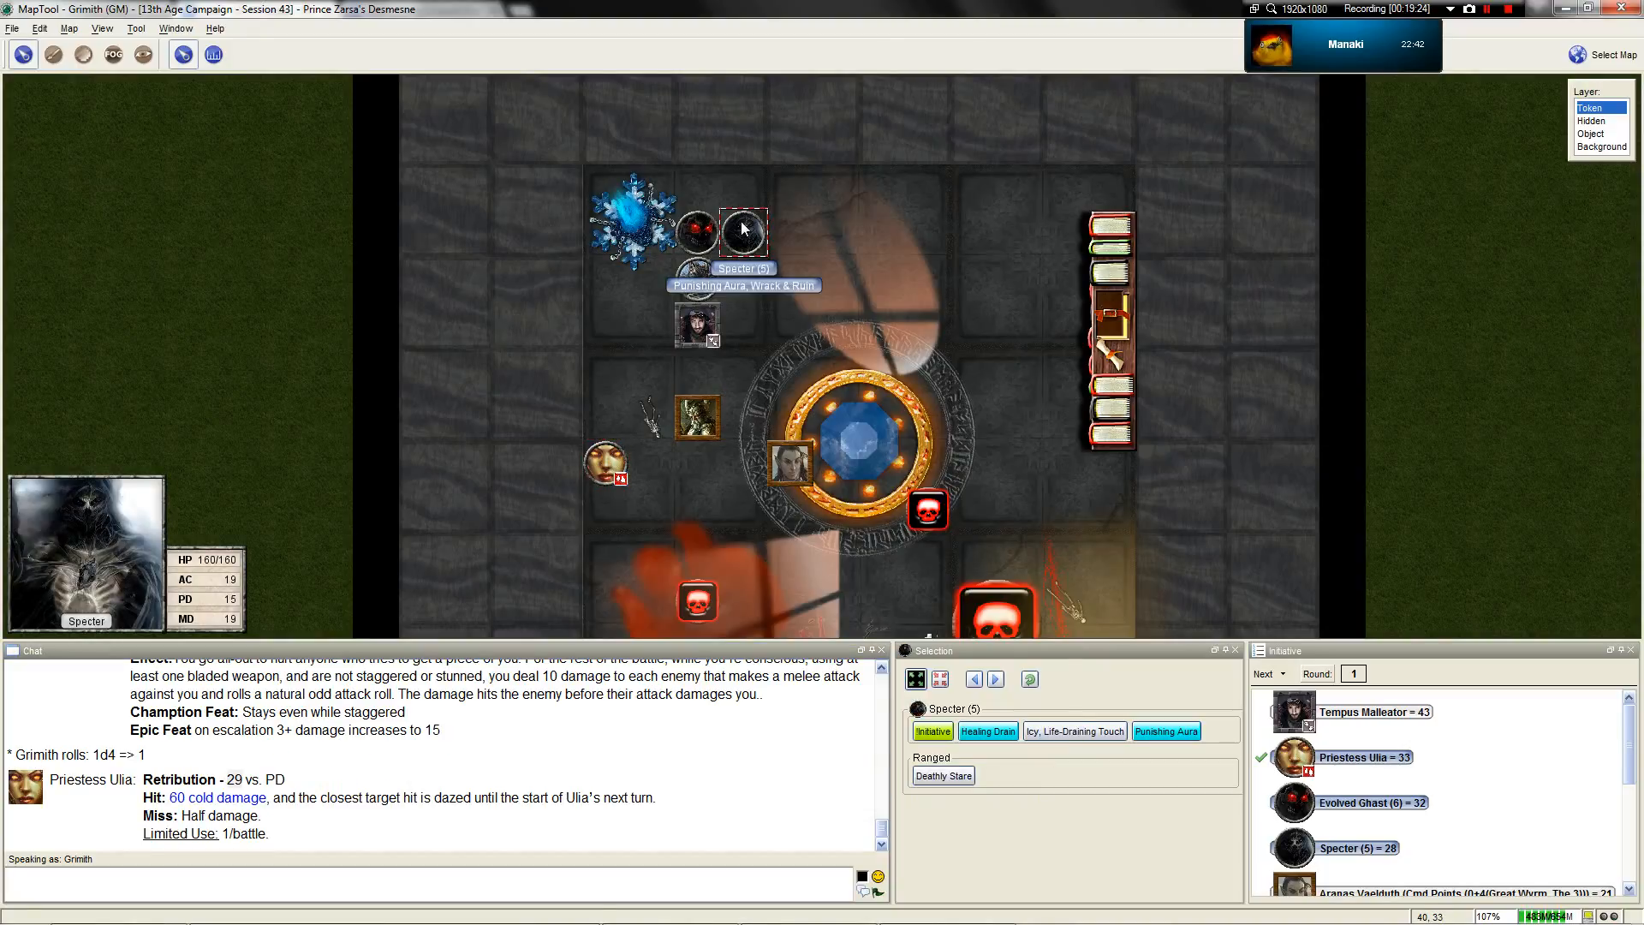
{"action": "double_click", "coordinate": [744, 228]}
{"action": "type", "text": "100/160"}
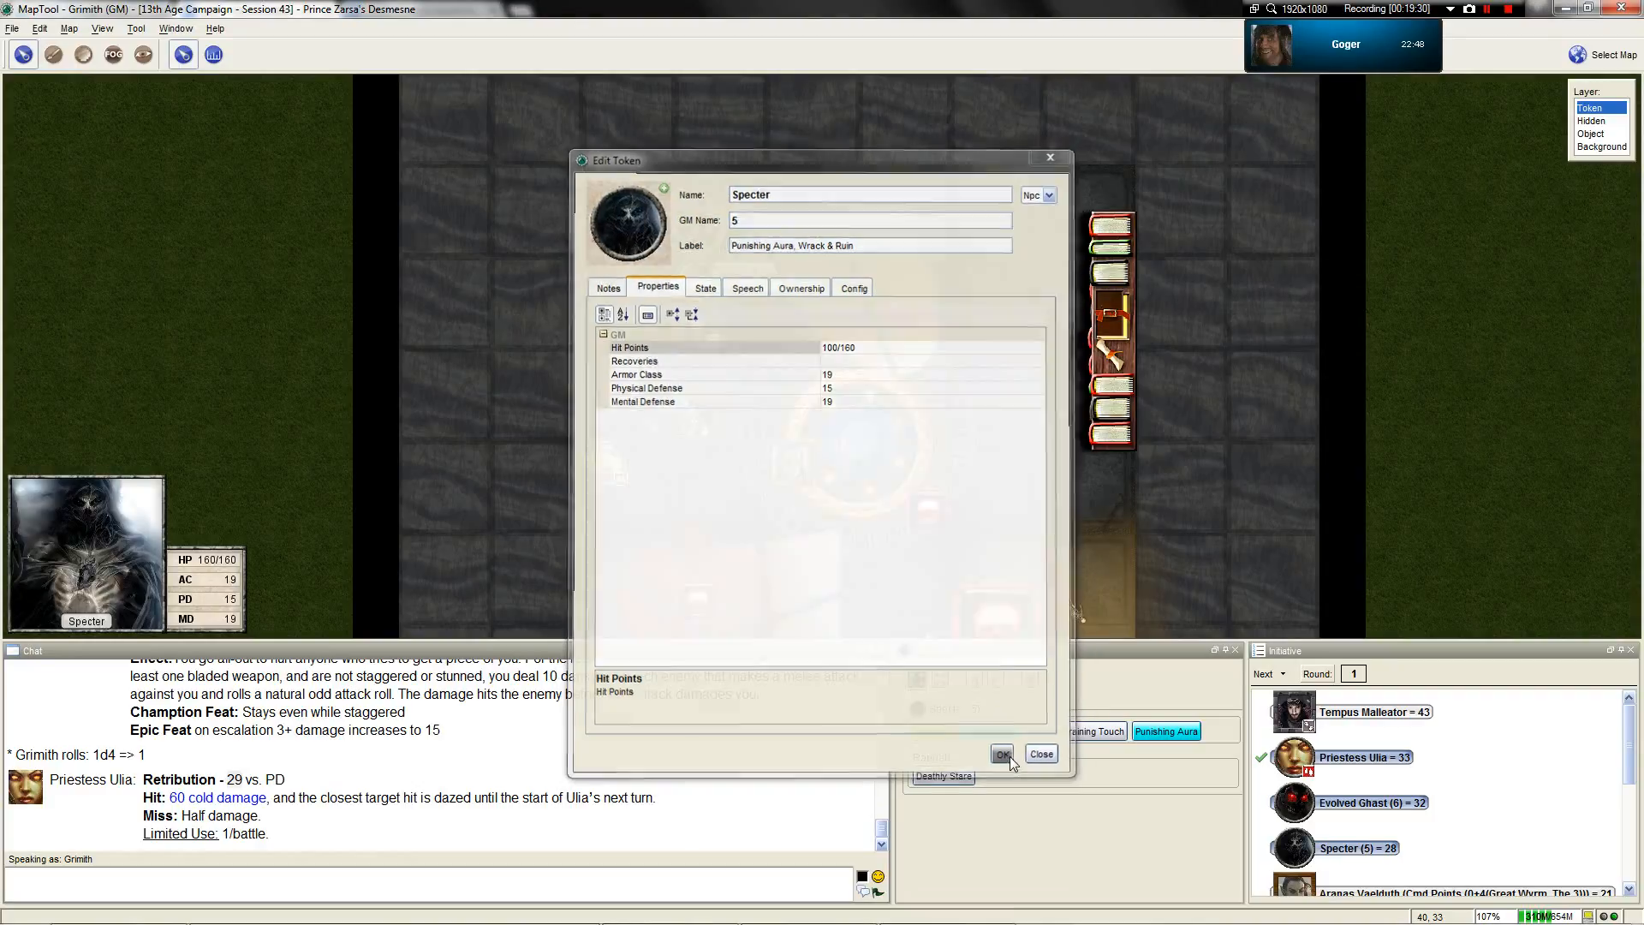
{"action": "left_click", "coordinate": [1001, 754]}
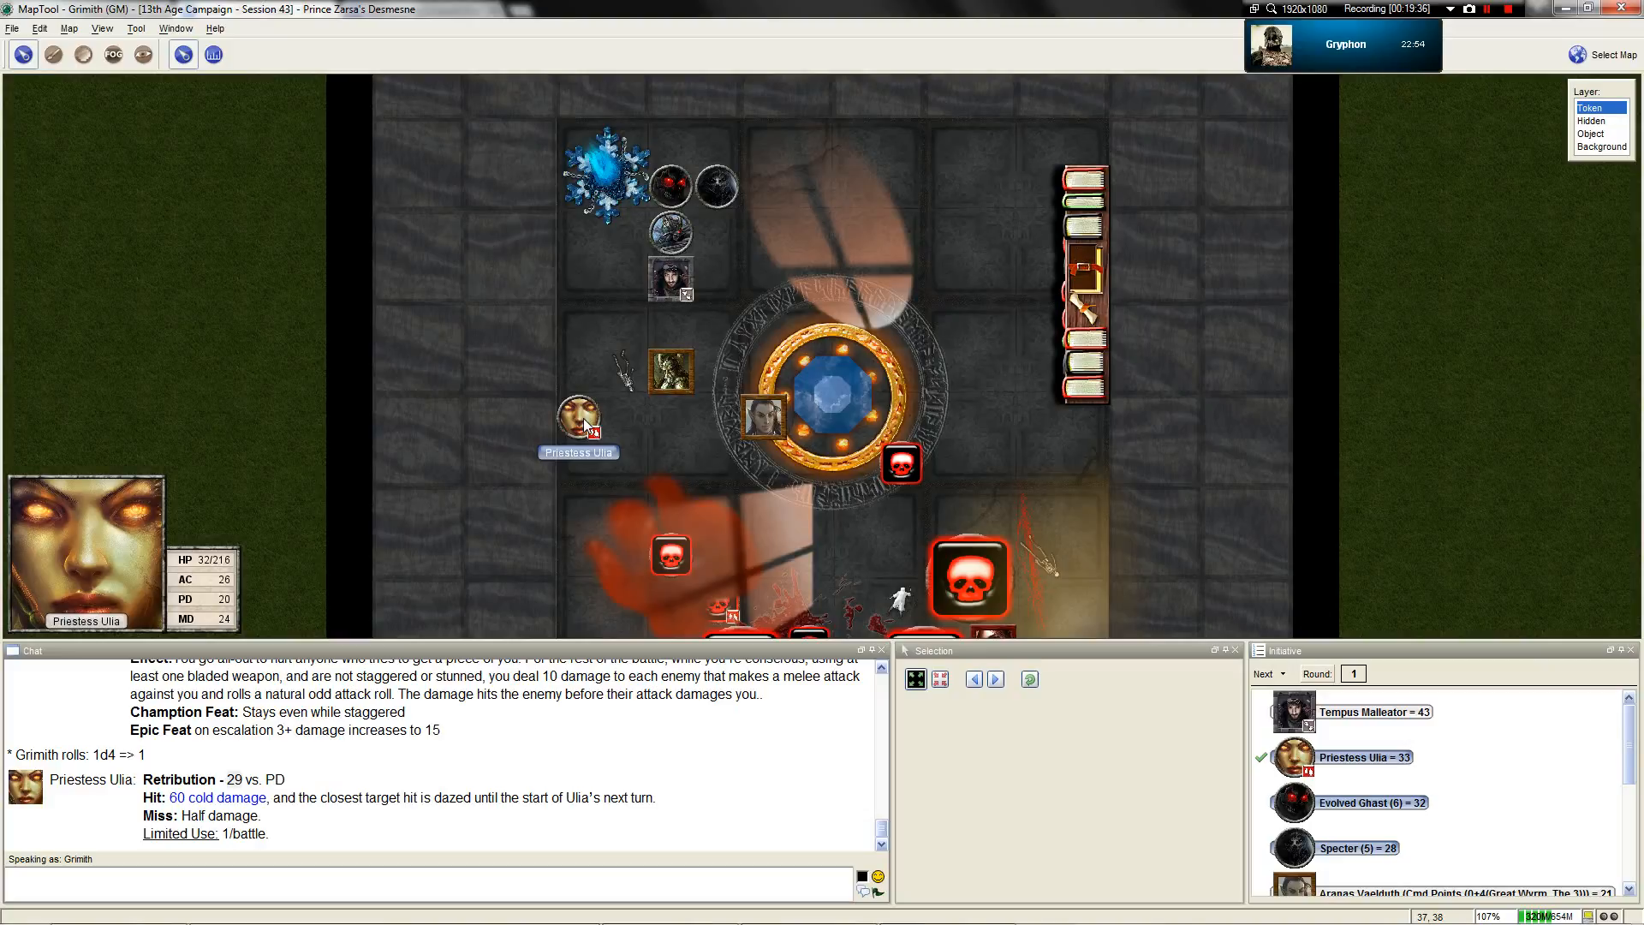
Reposition Priestess Ulia and select the Evolved Ghast's token for its turn
{"action": "left_click", "coordinate": [578, 417]}
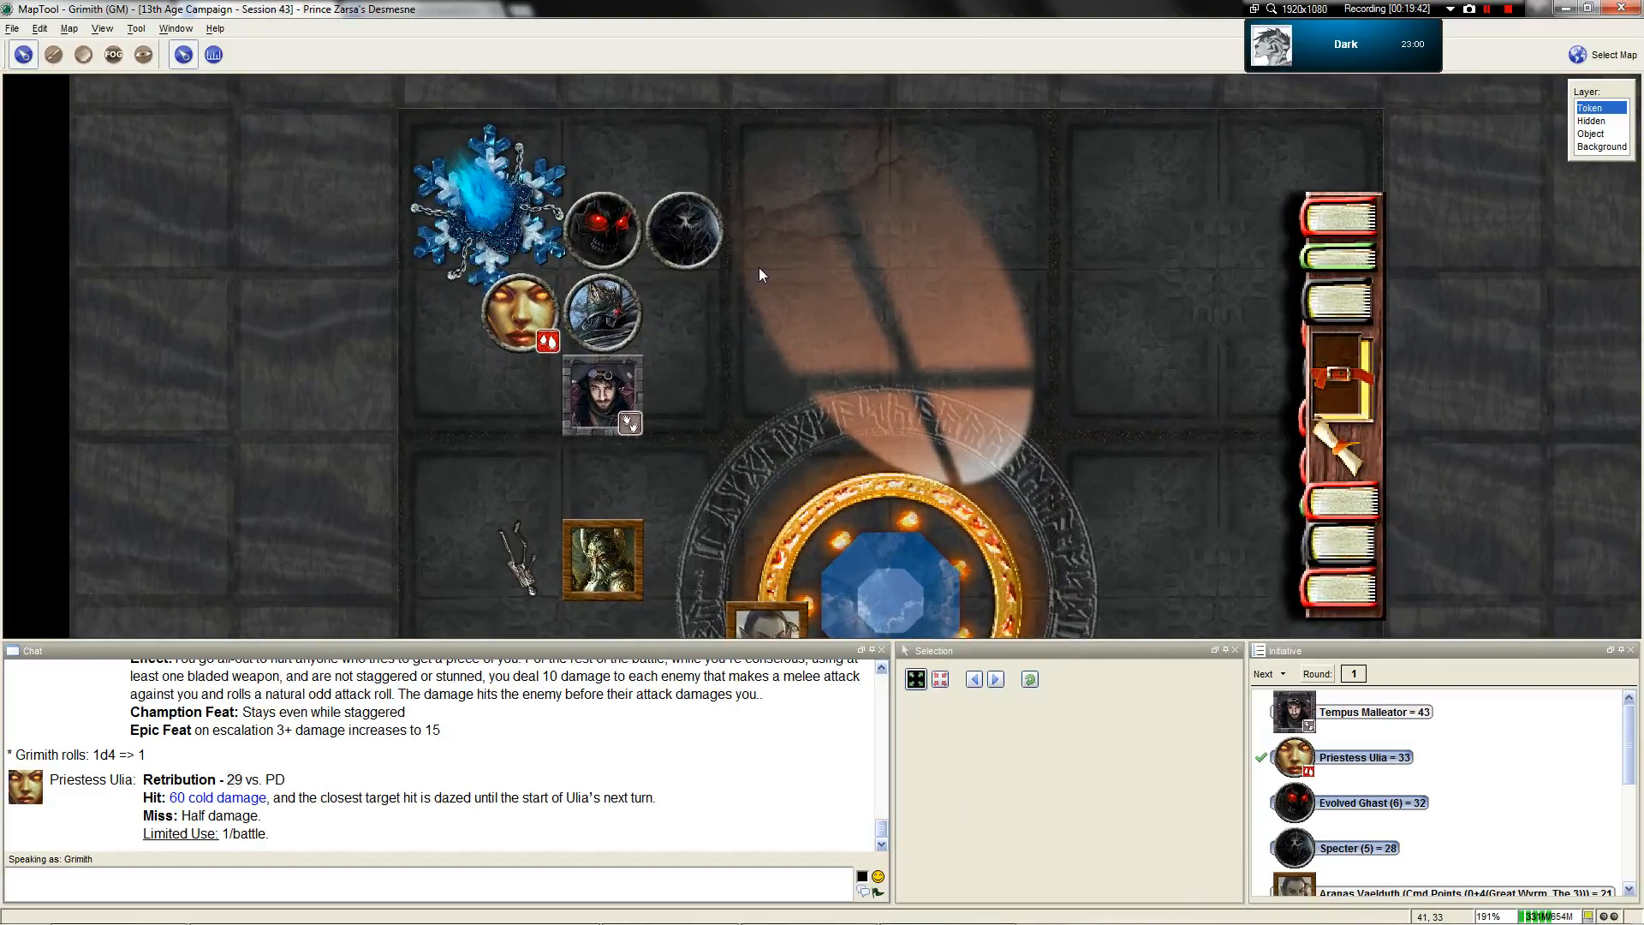
{"action": "scroll", "scroll_direction": "up", "scroll_amount": 3}
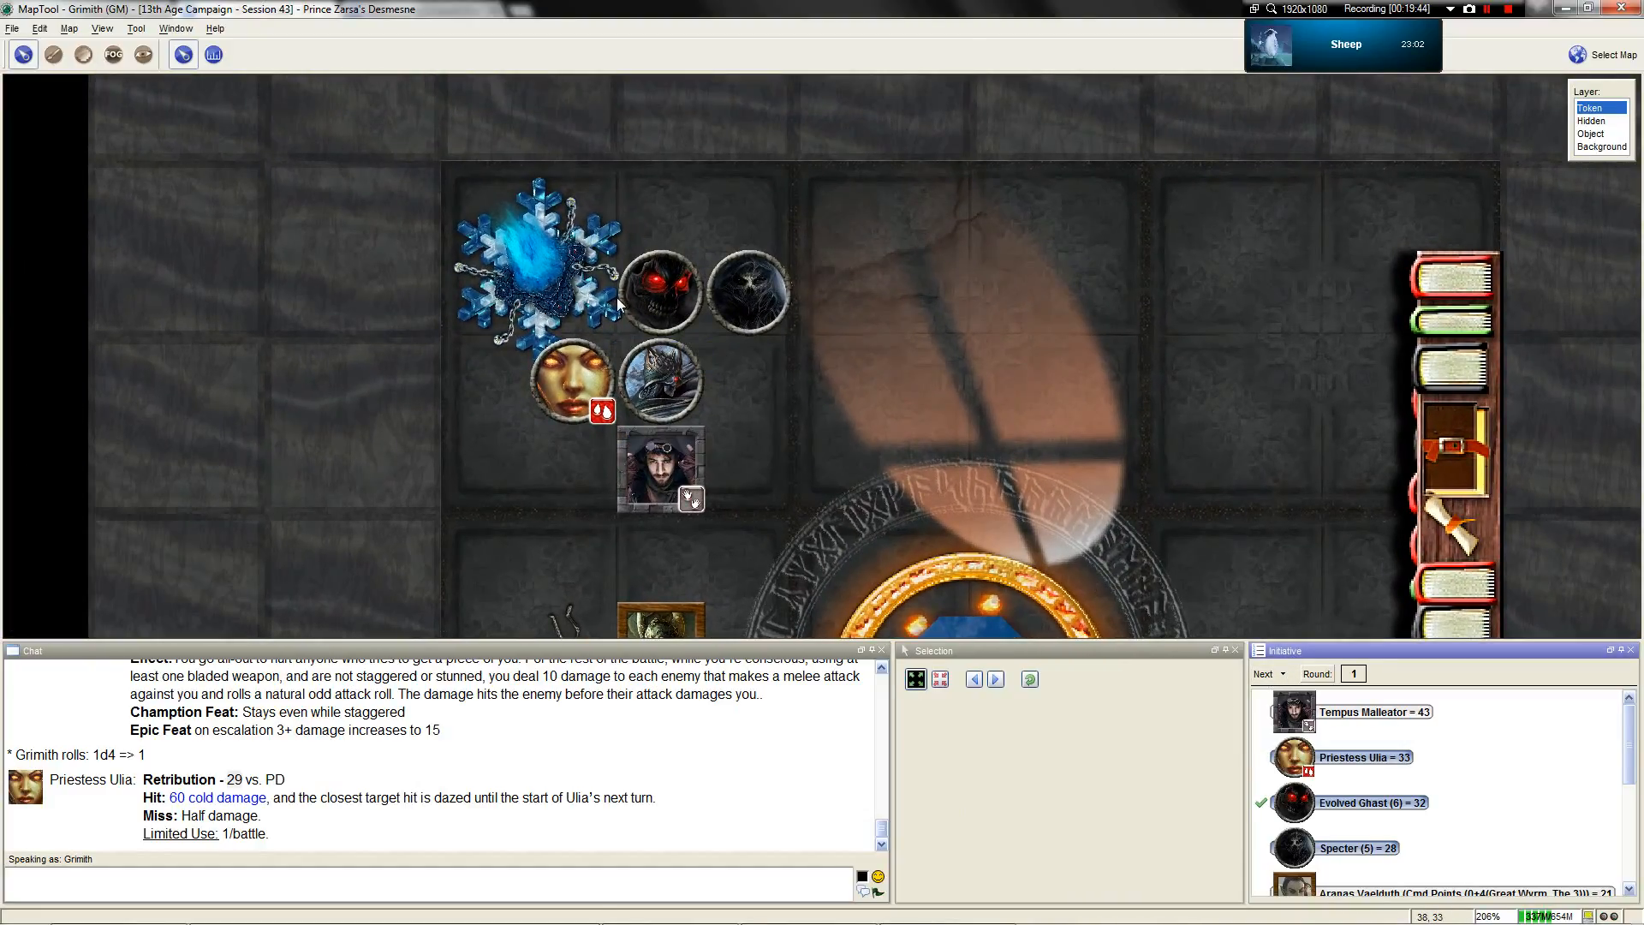
{"action": "mouse_move", "coordinate": [658, 297]}
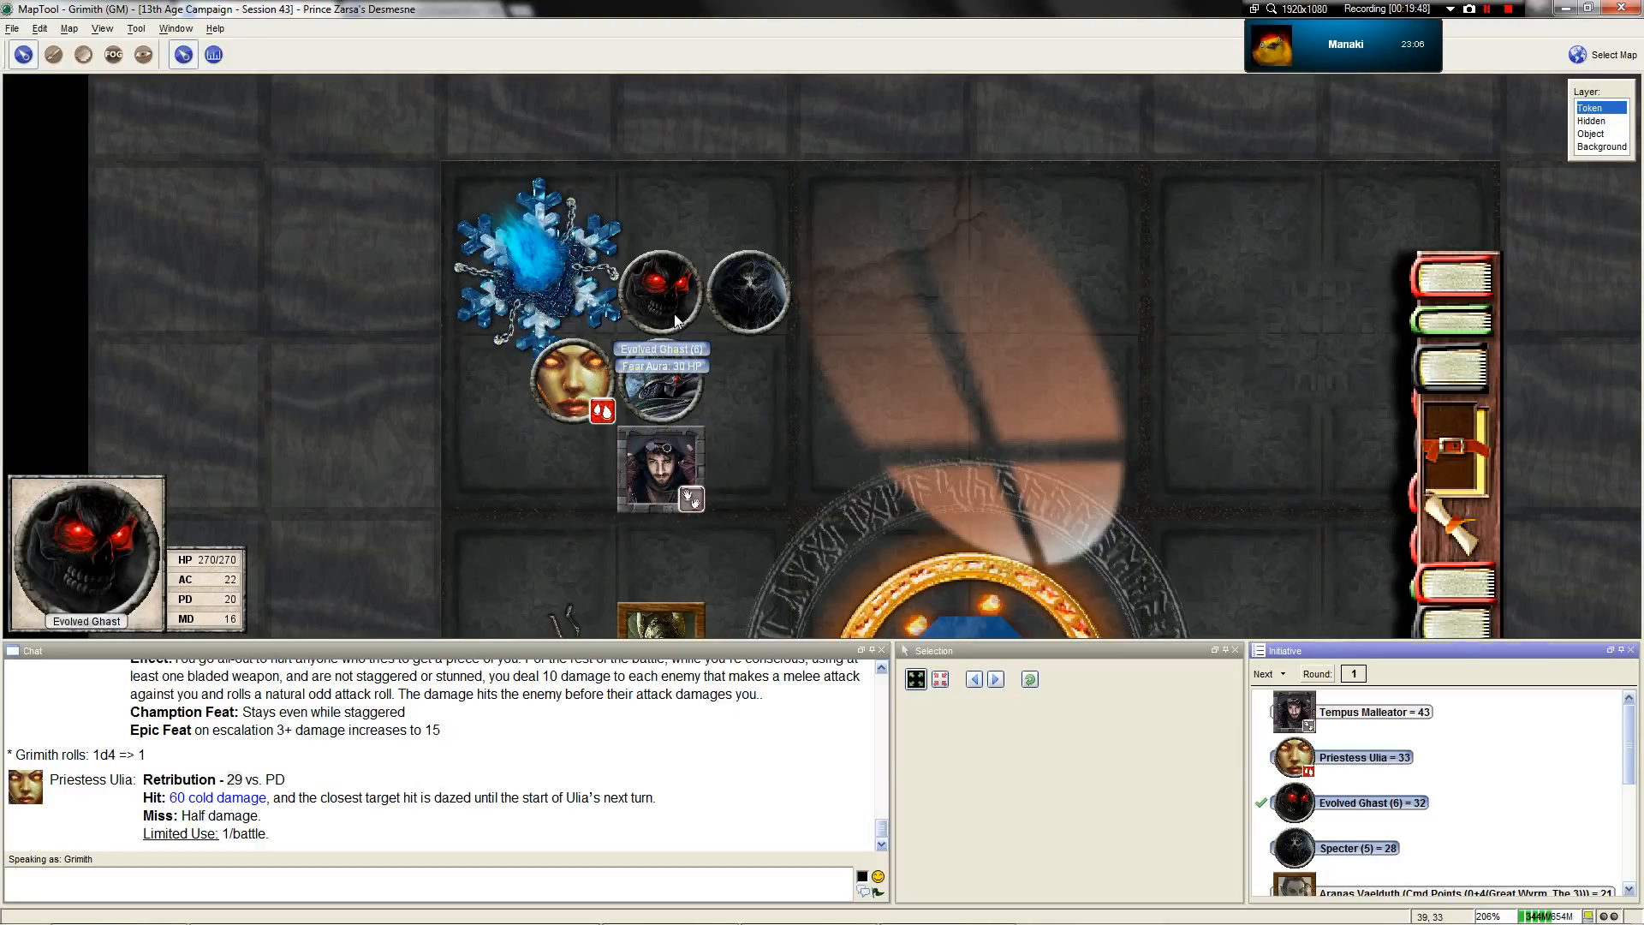
{"action": "left_click", "coordinate": [660, 380]}
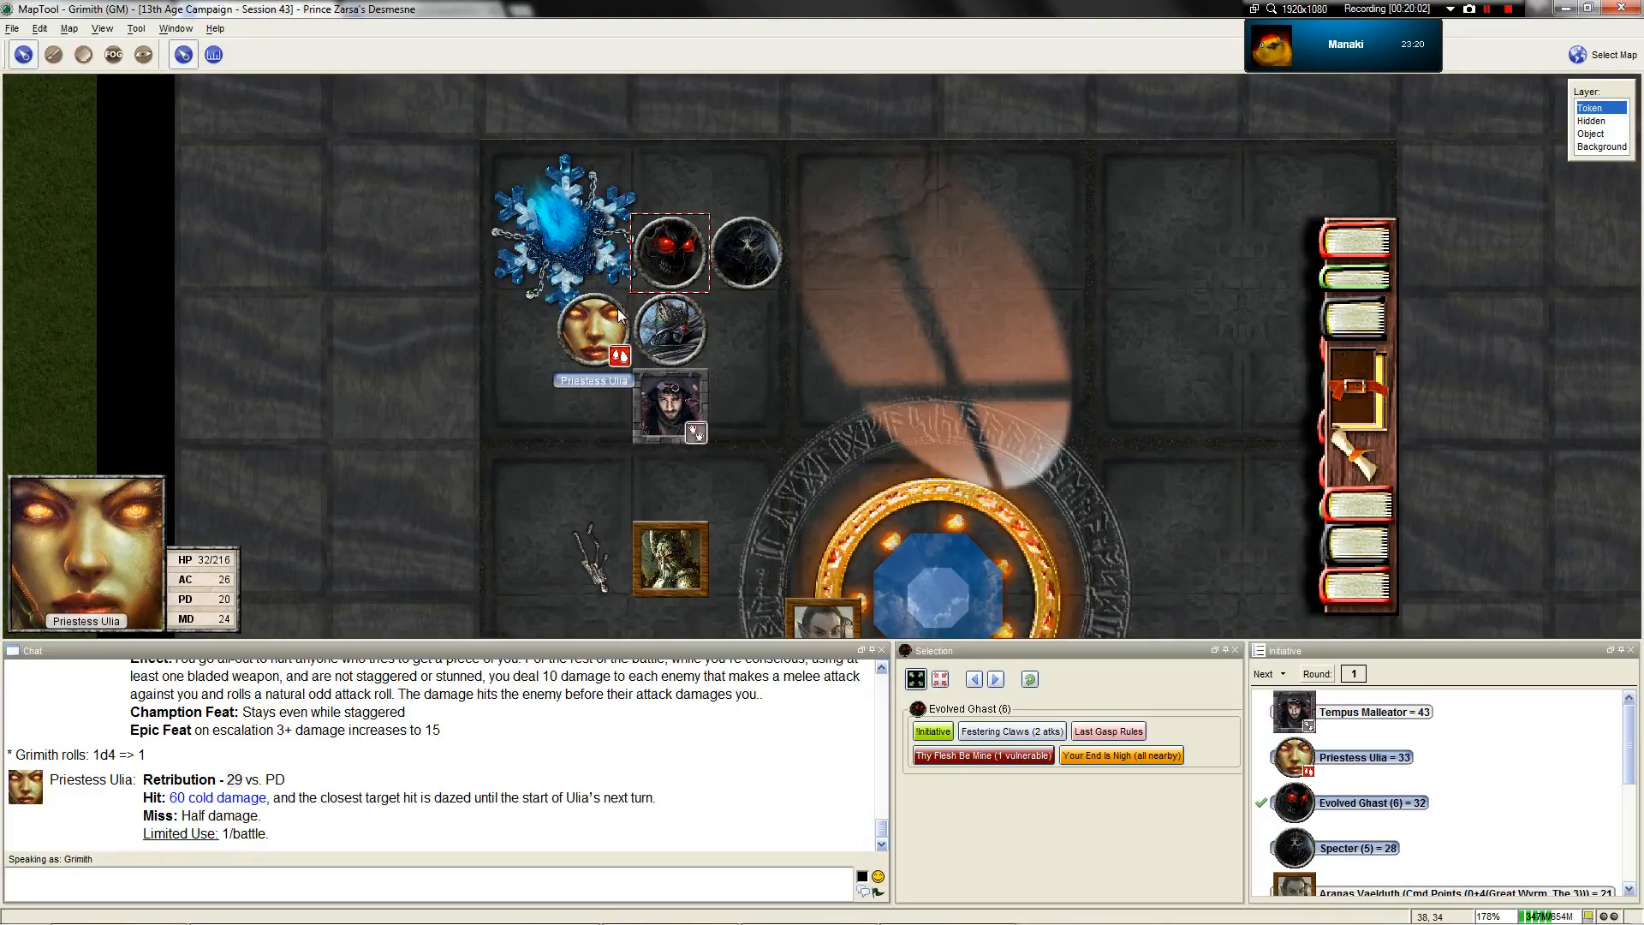
{"action": "left_click", "coordinate": [669, 249]}
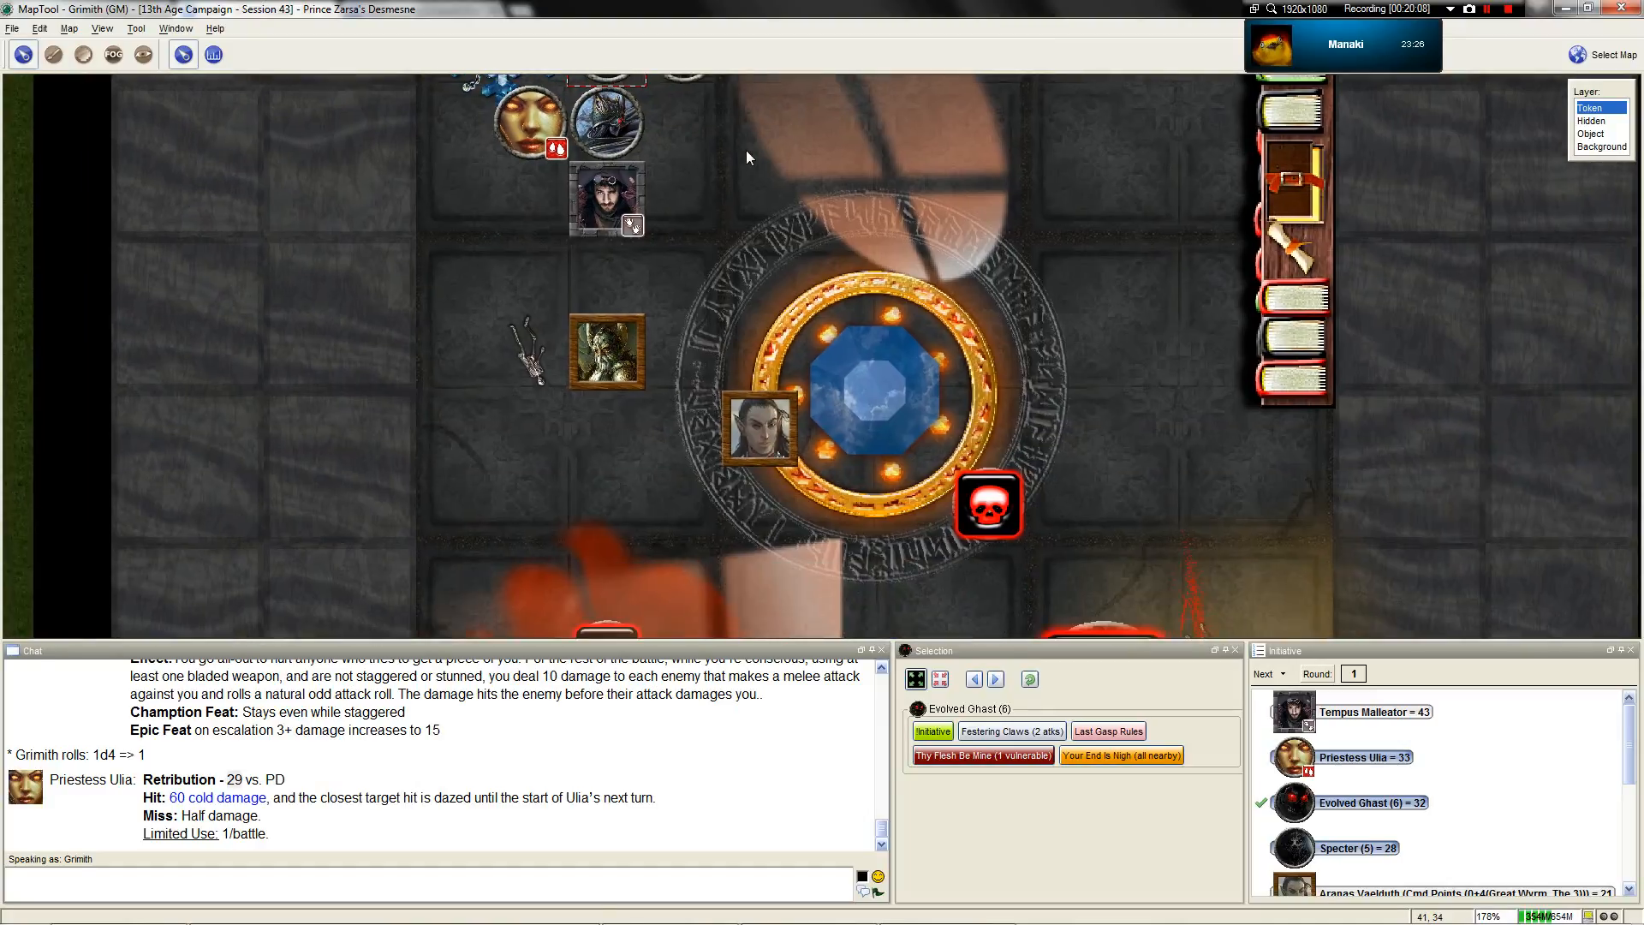
{"action": "scroll", "scroll_direction": "down", "scroll_amount": 3}
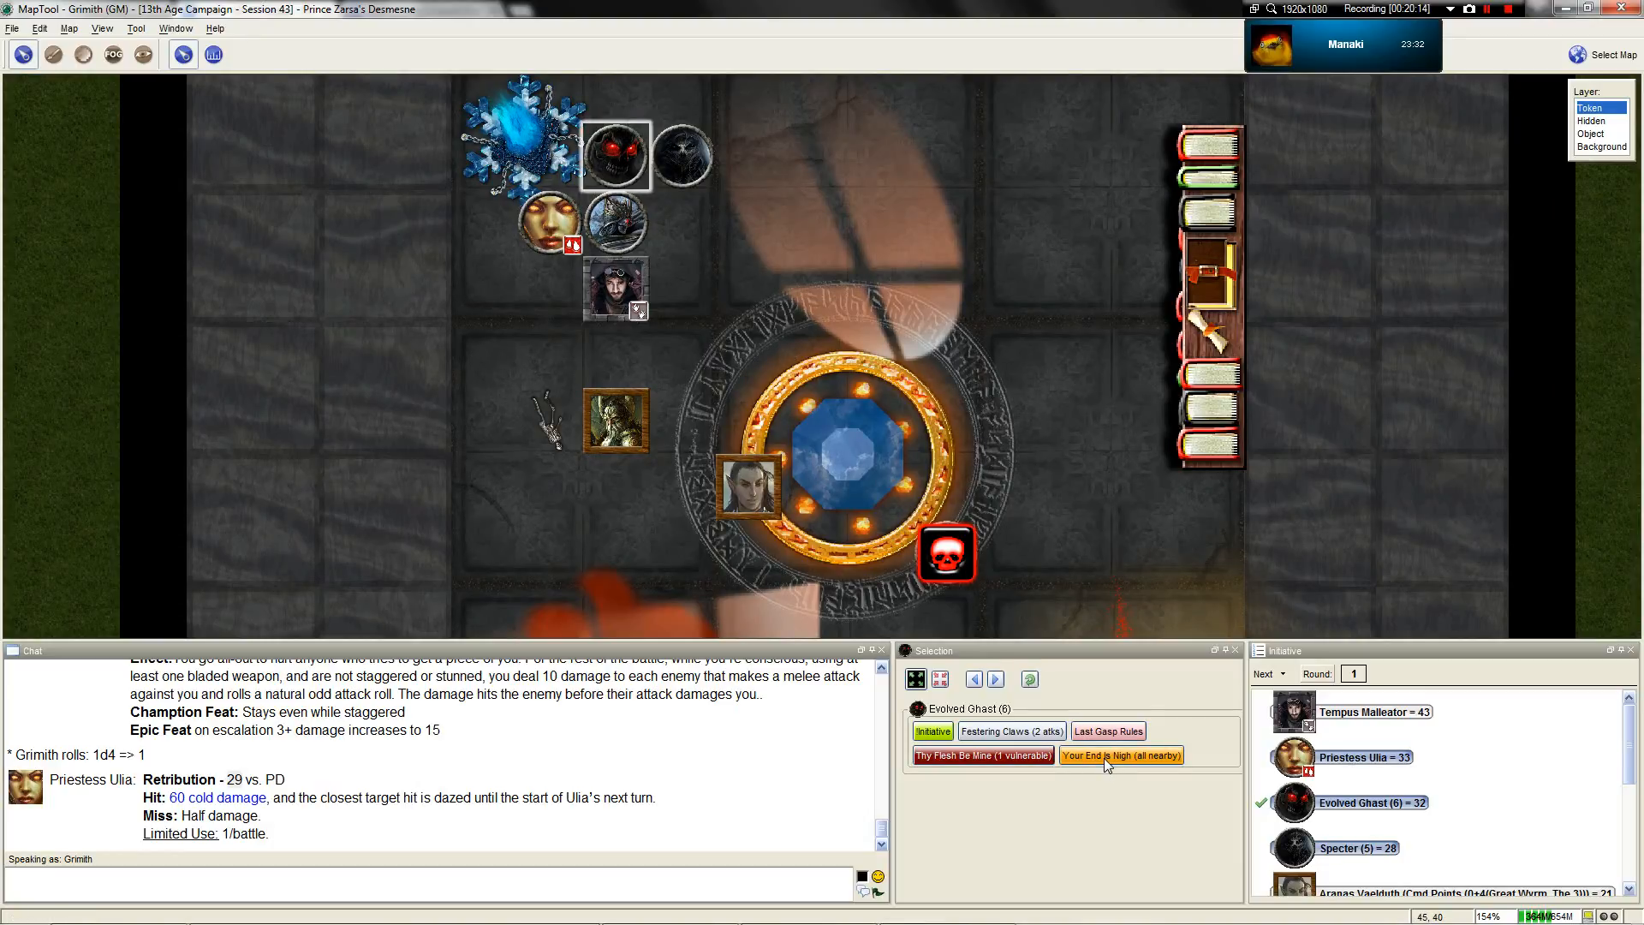
{"action": "scroll", "scroll_direction": "up", "scroll_amount": 3}
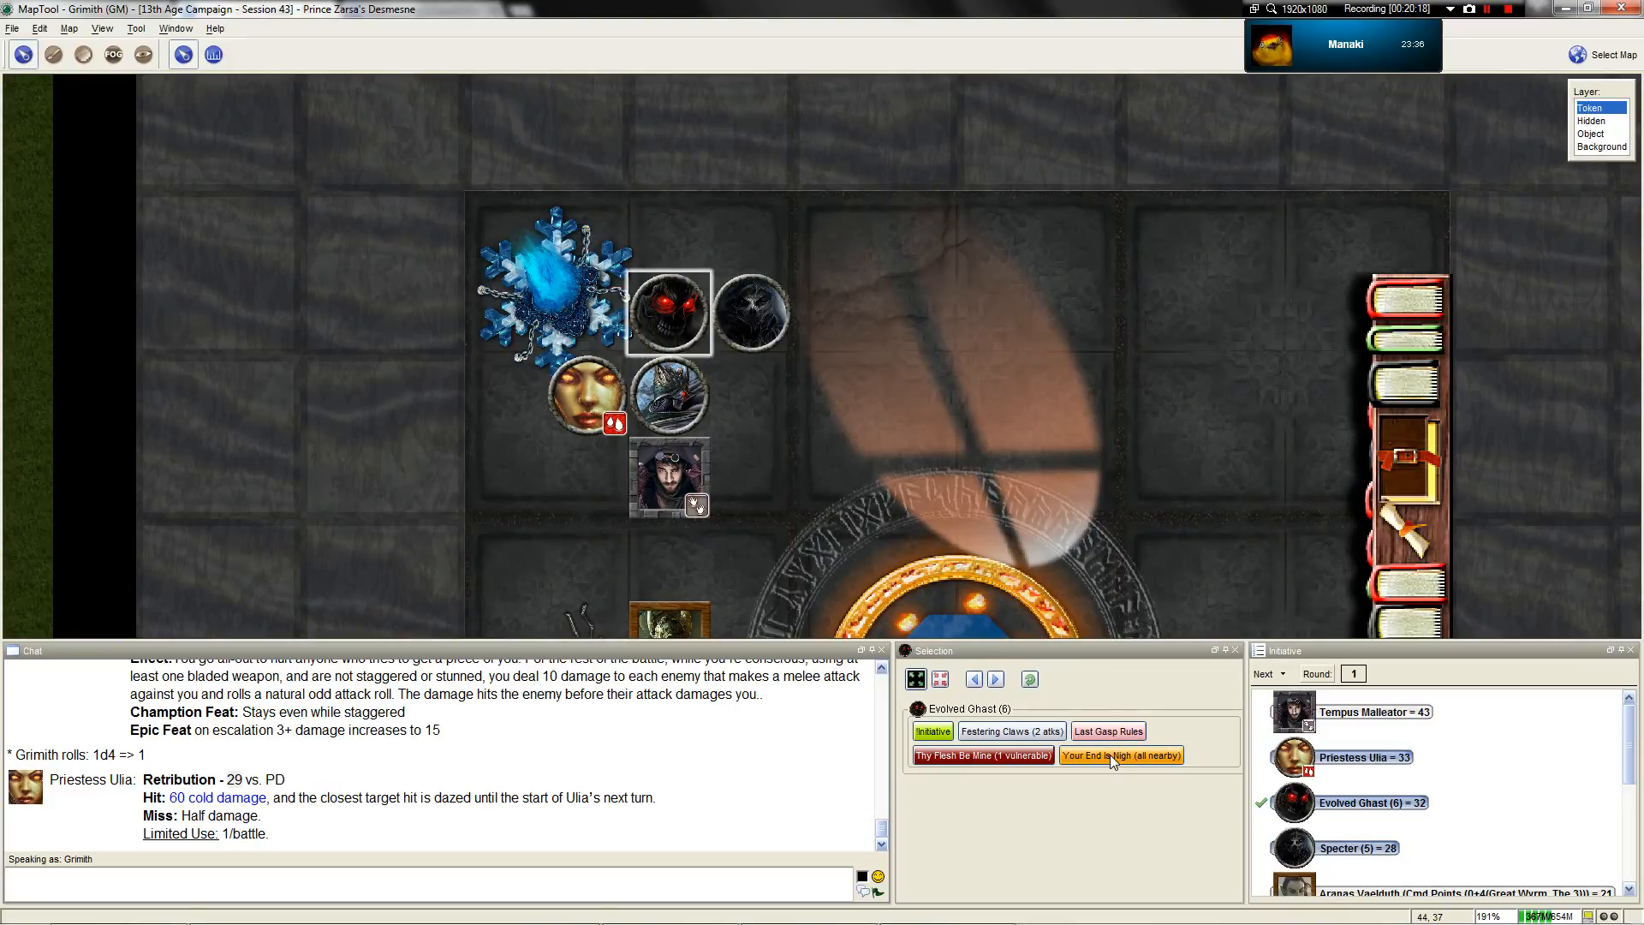
Roll the ghast's Your End Is Nigh against three heroes and hand the turn to the Specter
{"action": "left_click", "coordinate": [1121, 756]}
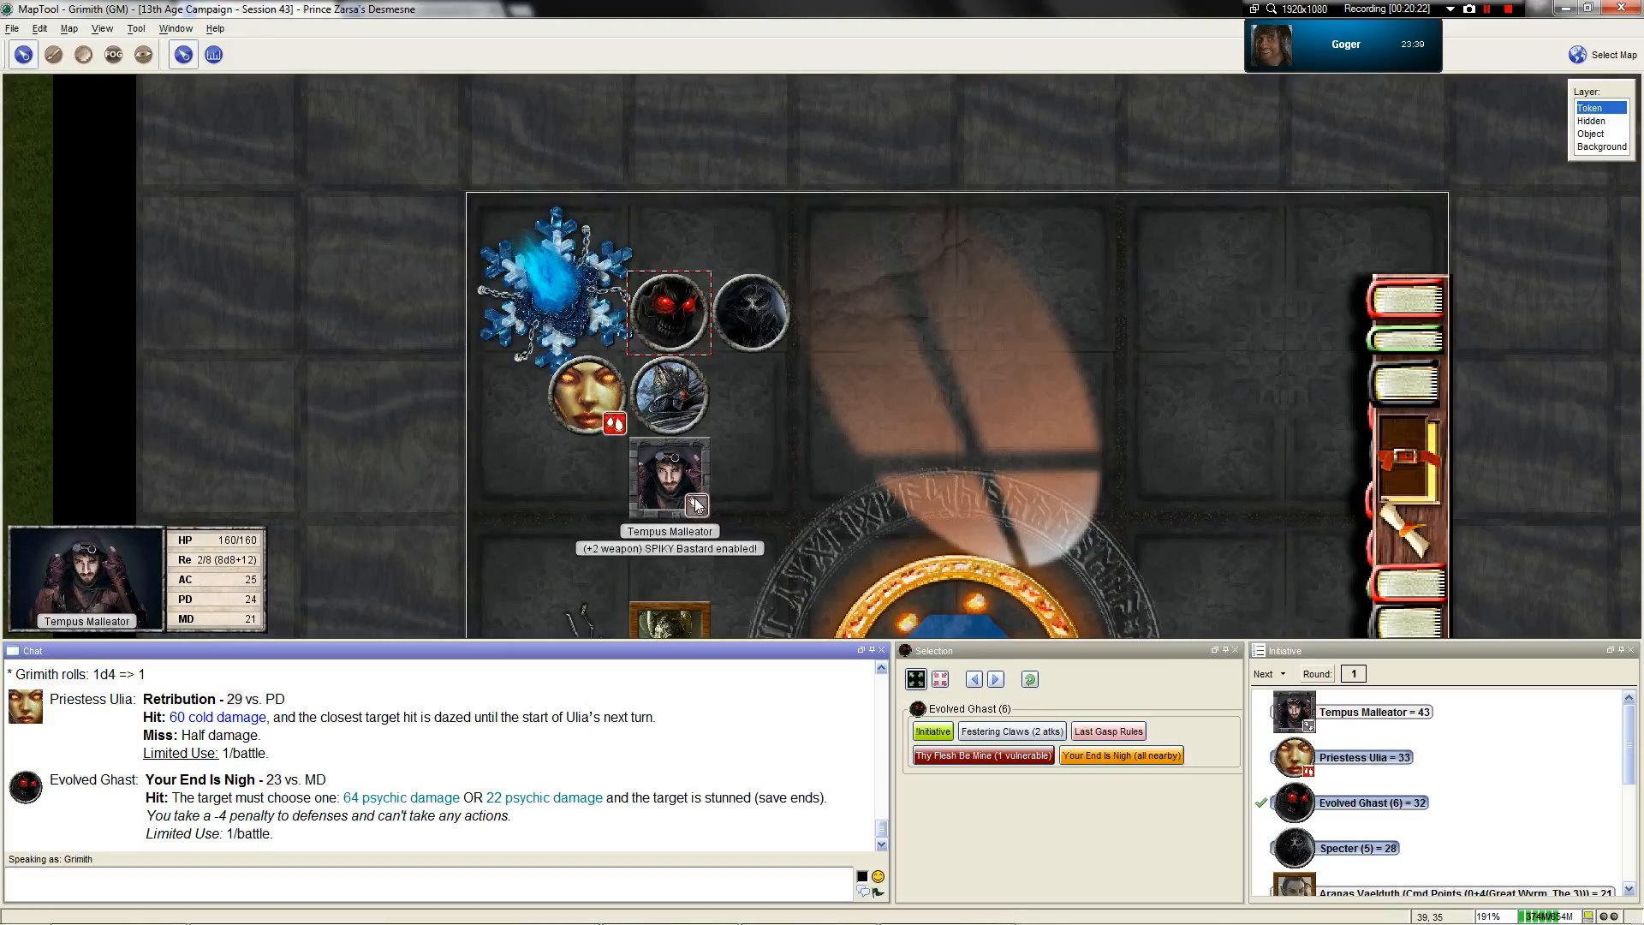
{"action": "left_click", "coordinate": [1120, 755]}
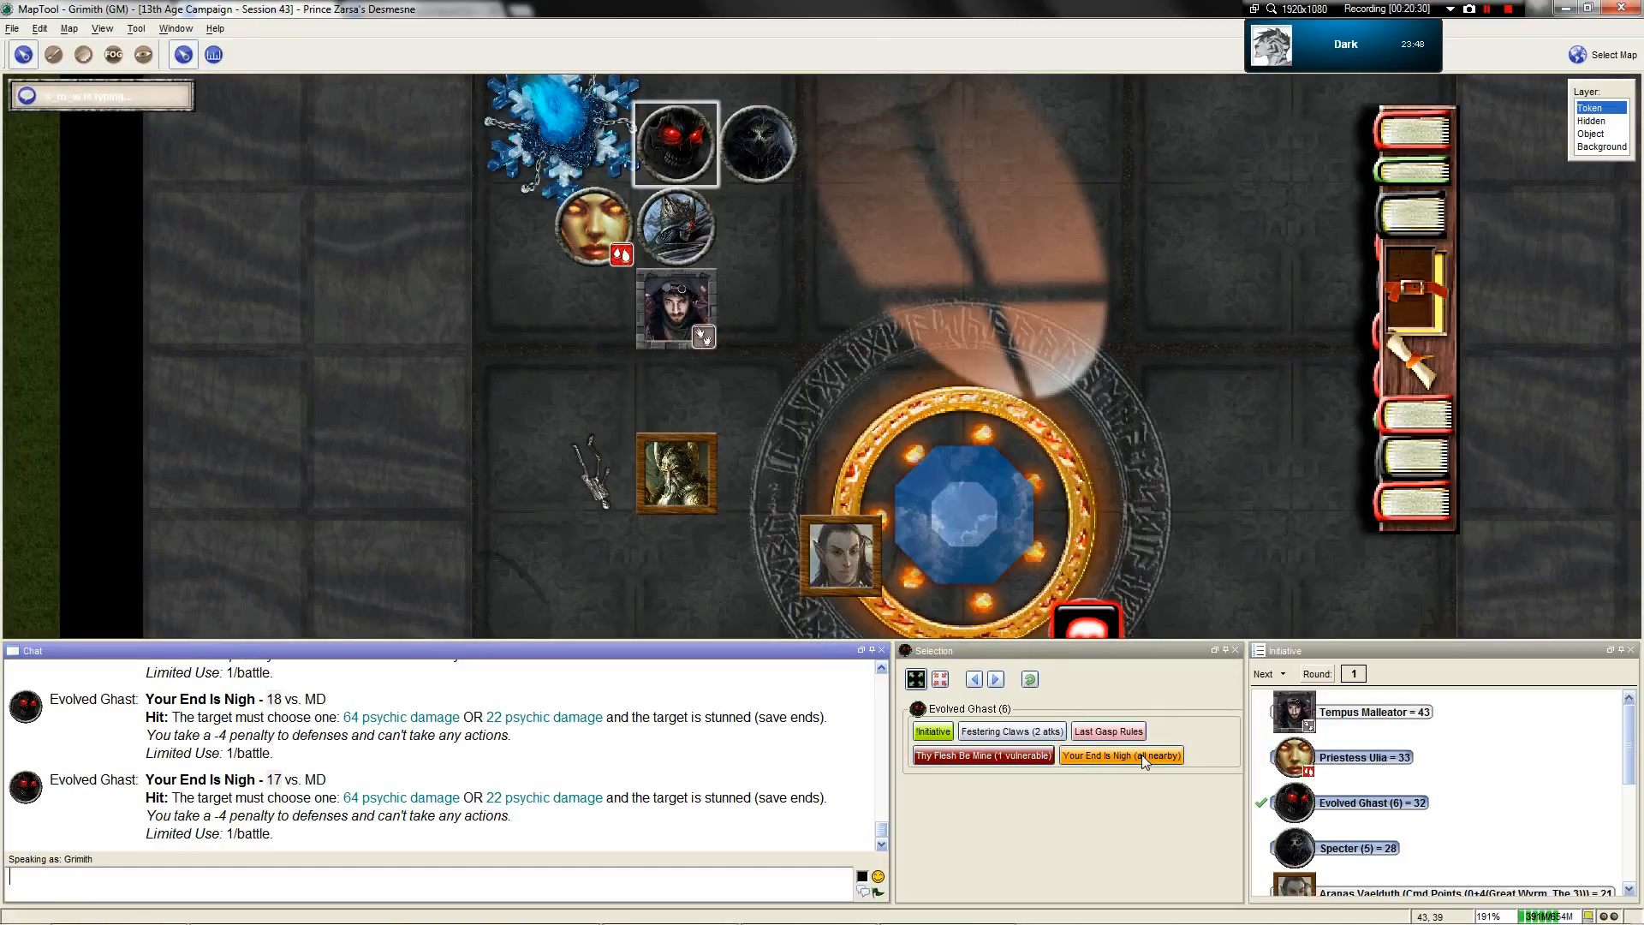
{"action": "left_click", "coordinate": [1120, 755]}
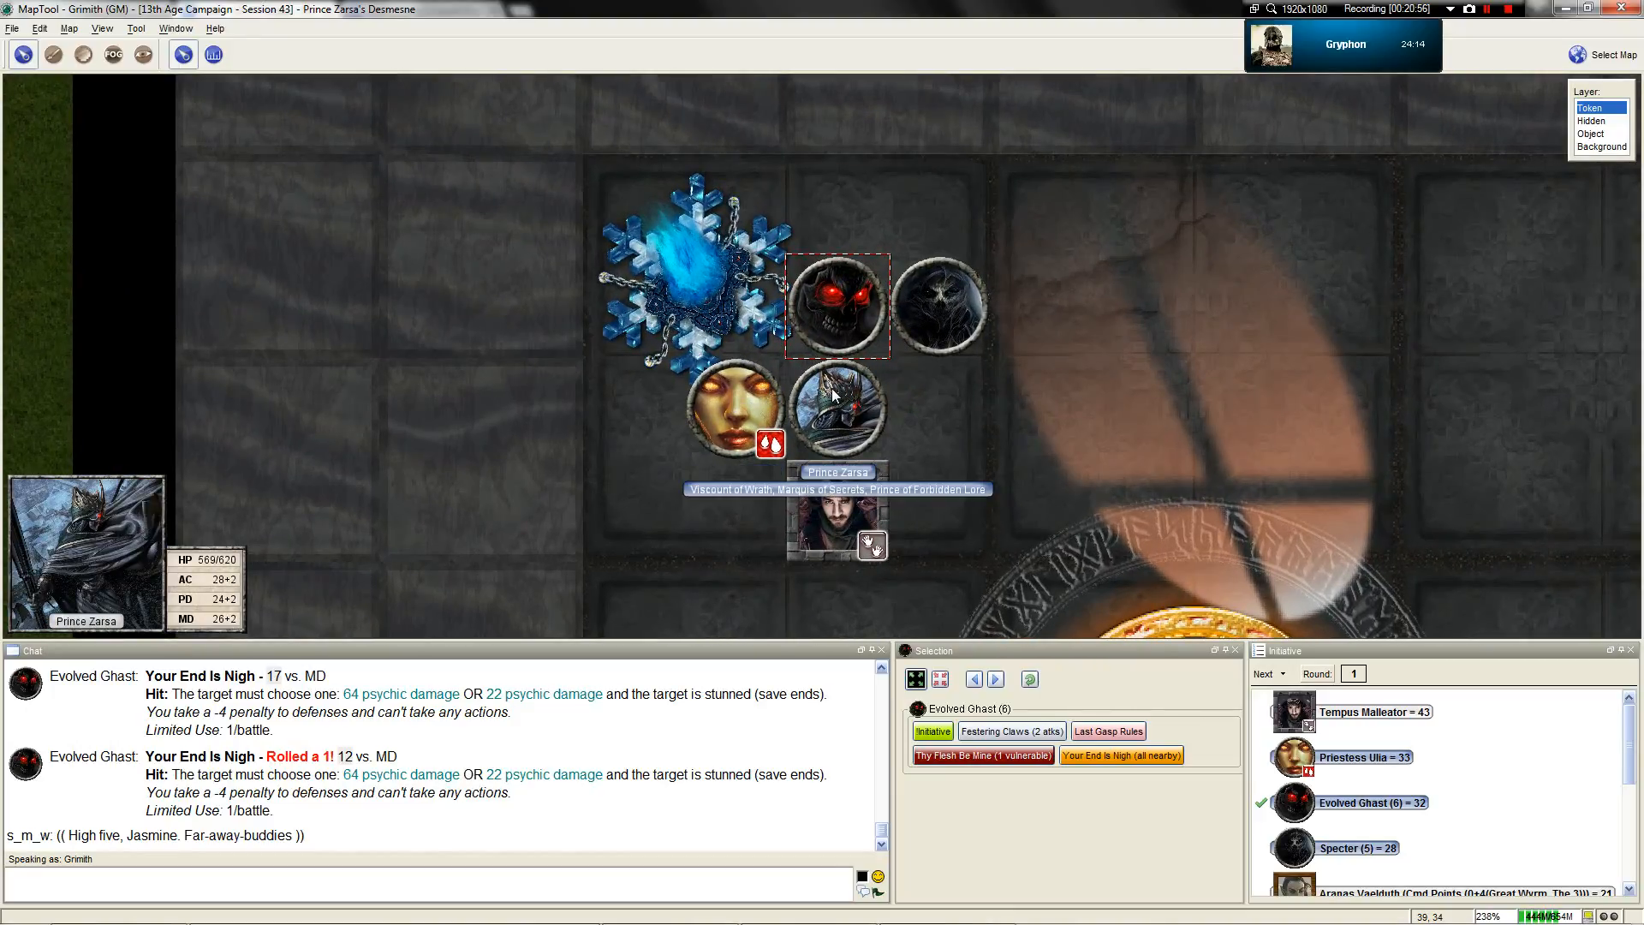
{"action": "left_click", "coordinate": [836, 304]}
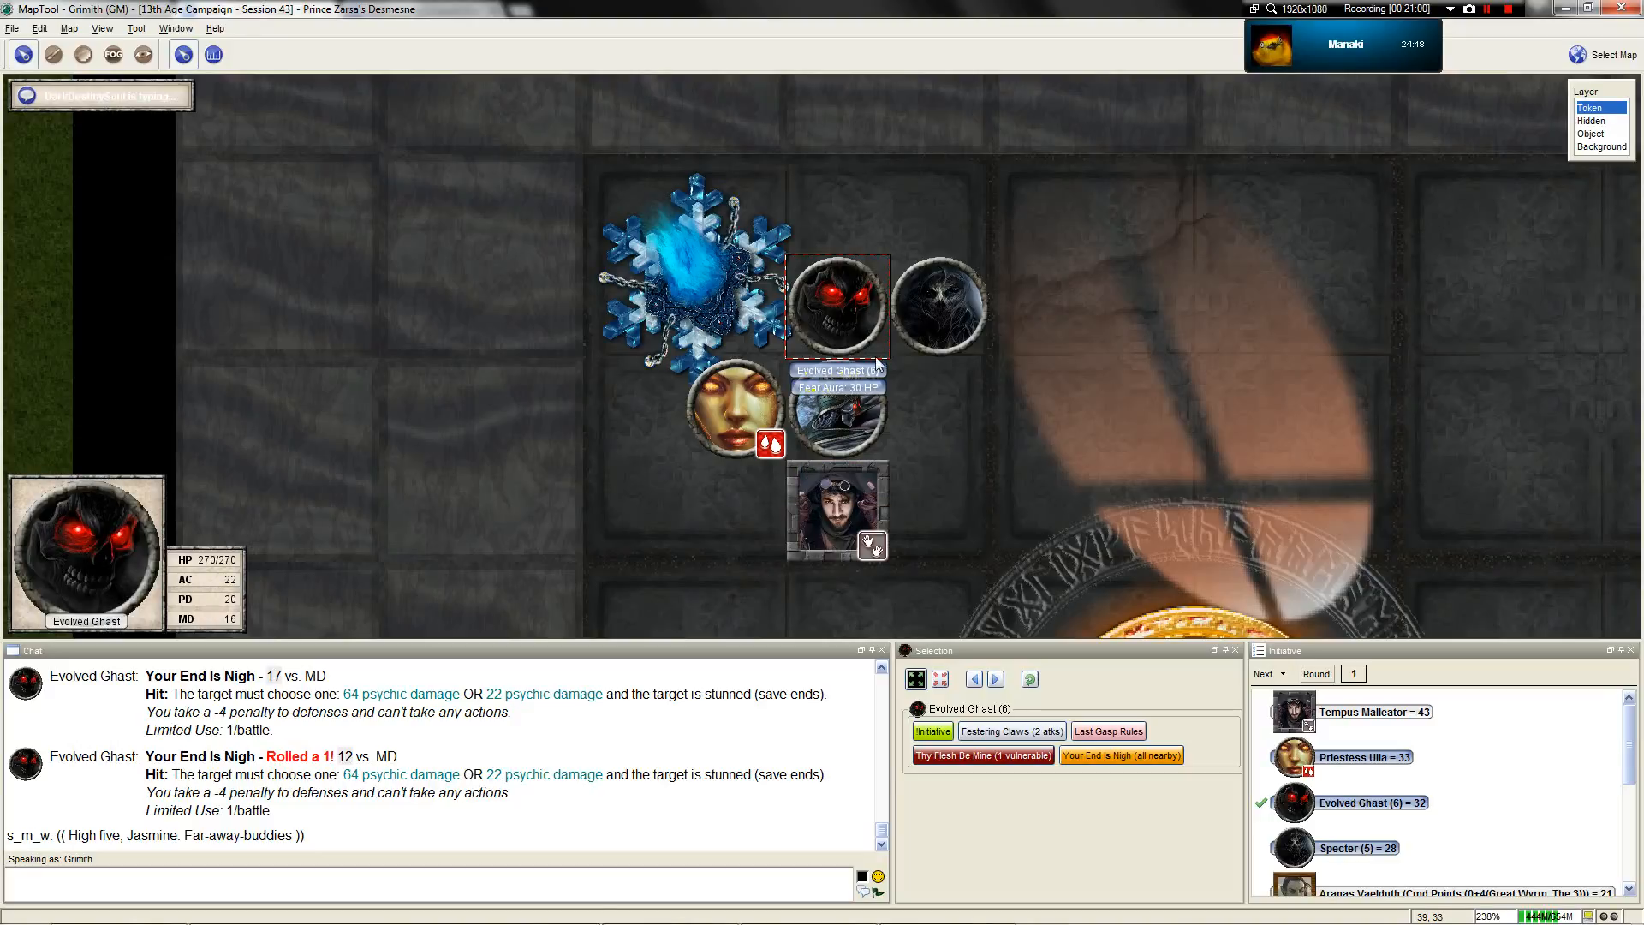
{"action": "left_click", "coordinate": [939, 304]}
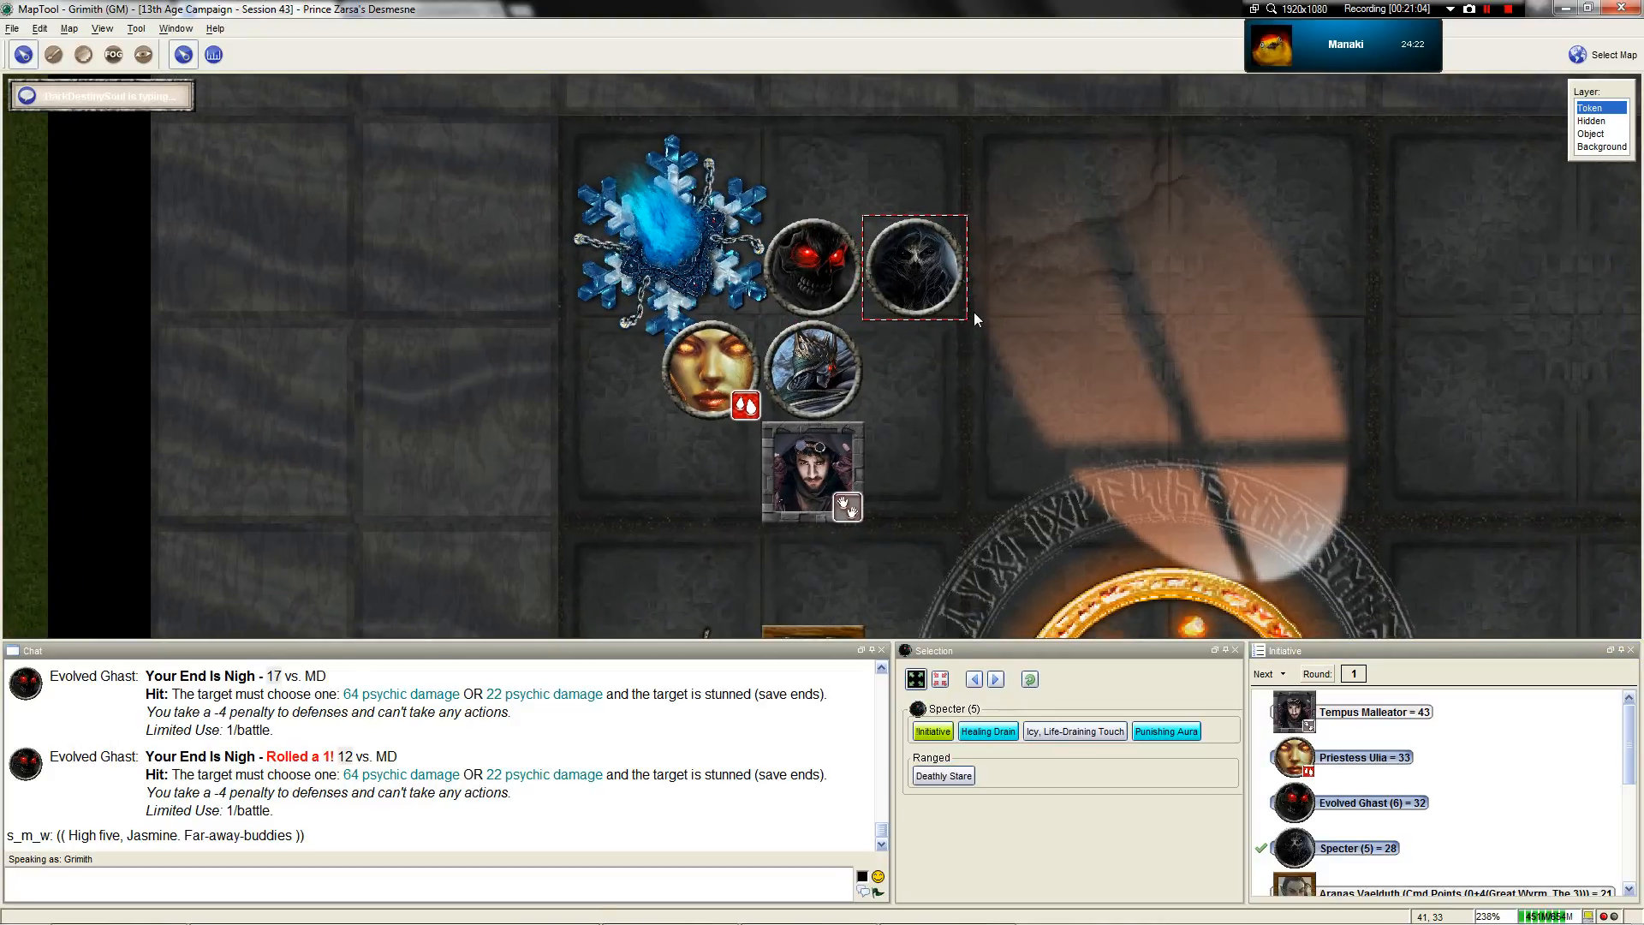
Review the Icy, Life-Draining Touch macro unchanged, place the Specter beside the heroes, then select Prince Zarsa
{"action": "double_click", "coordinate": [942, 775]}
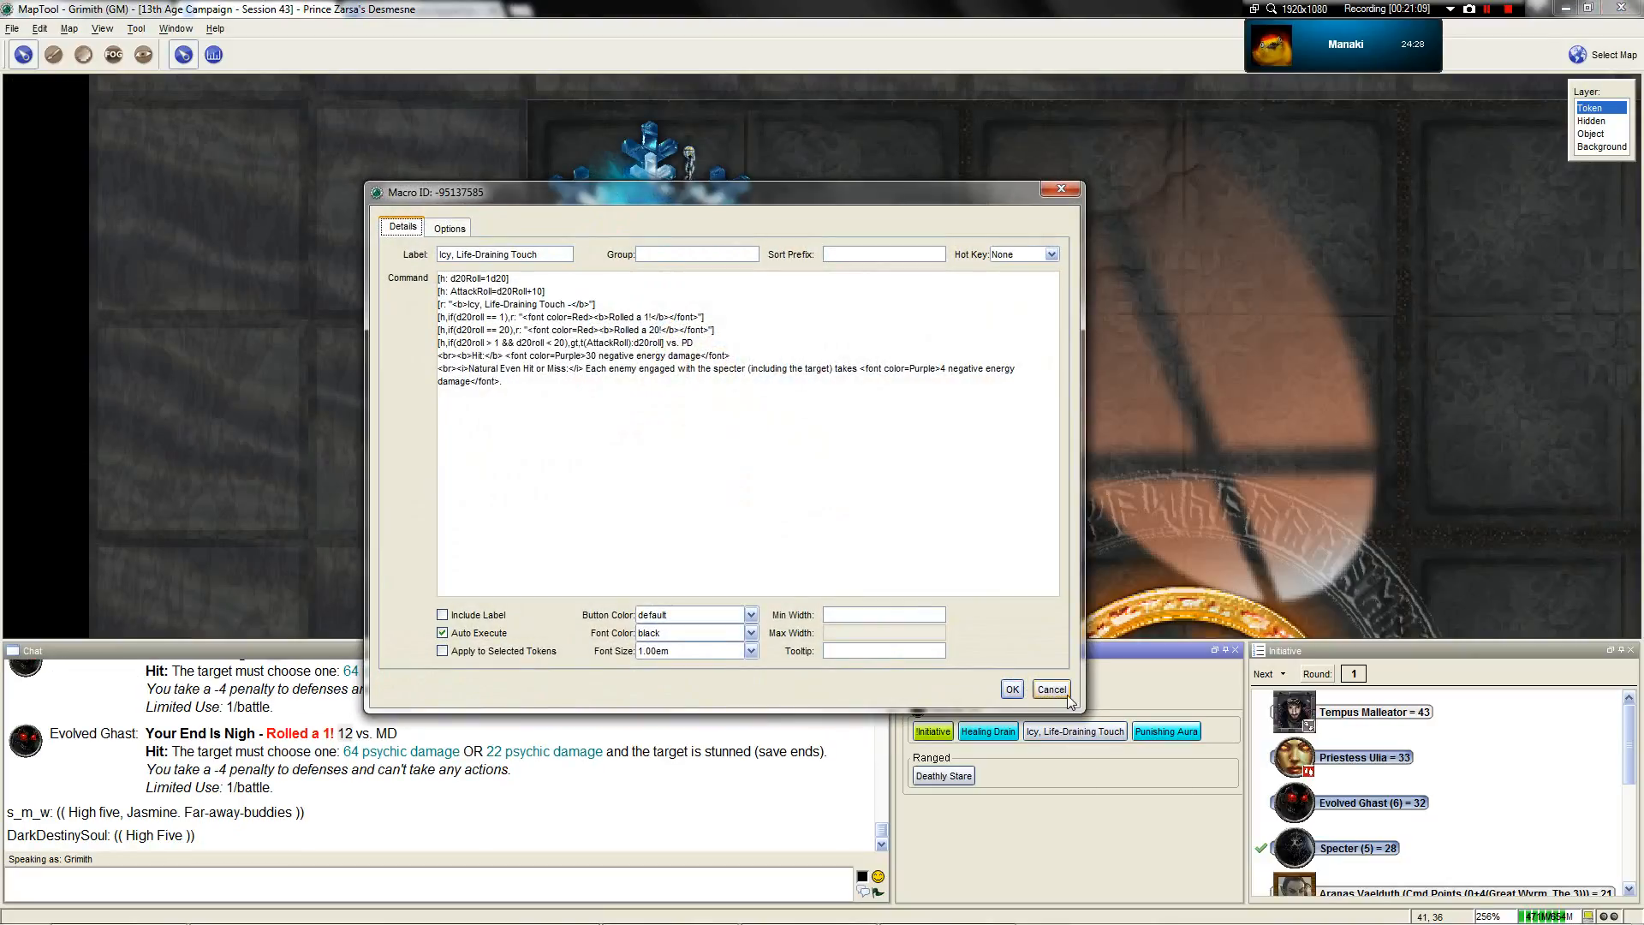
{"action": "left_click", "coordinate": [1050, 689]}
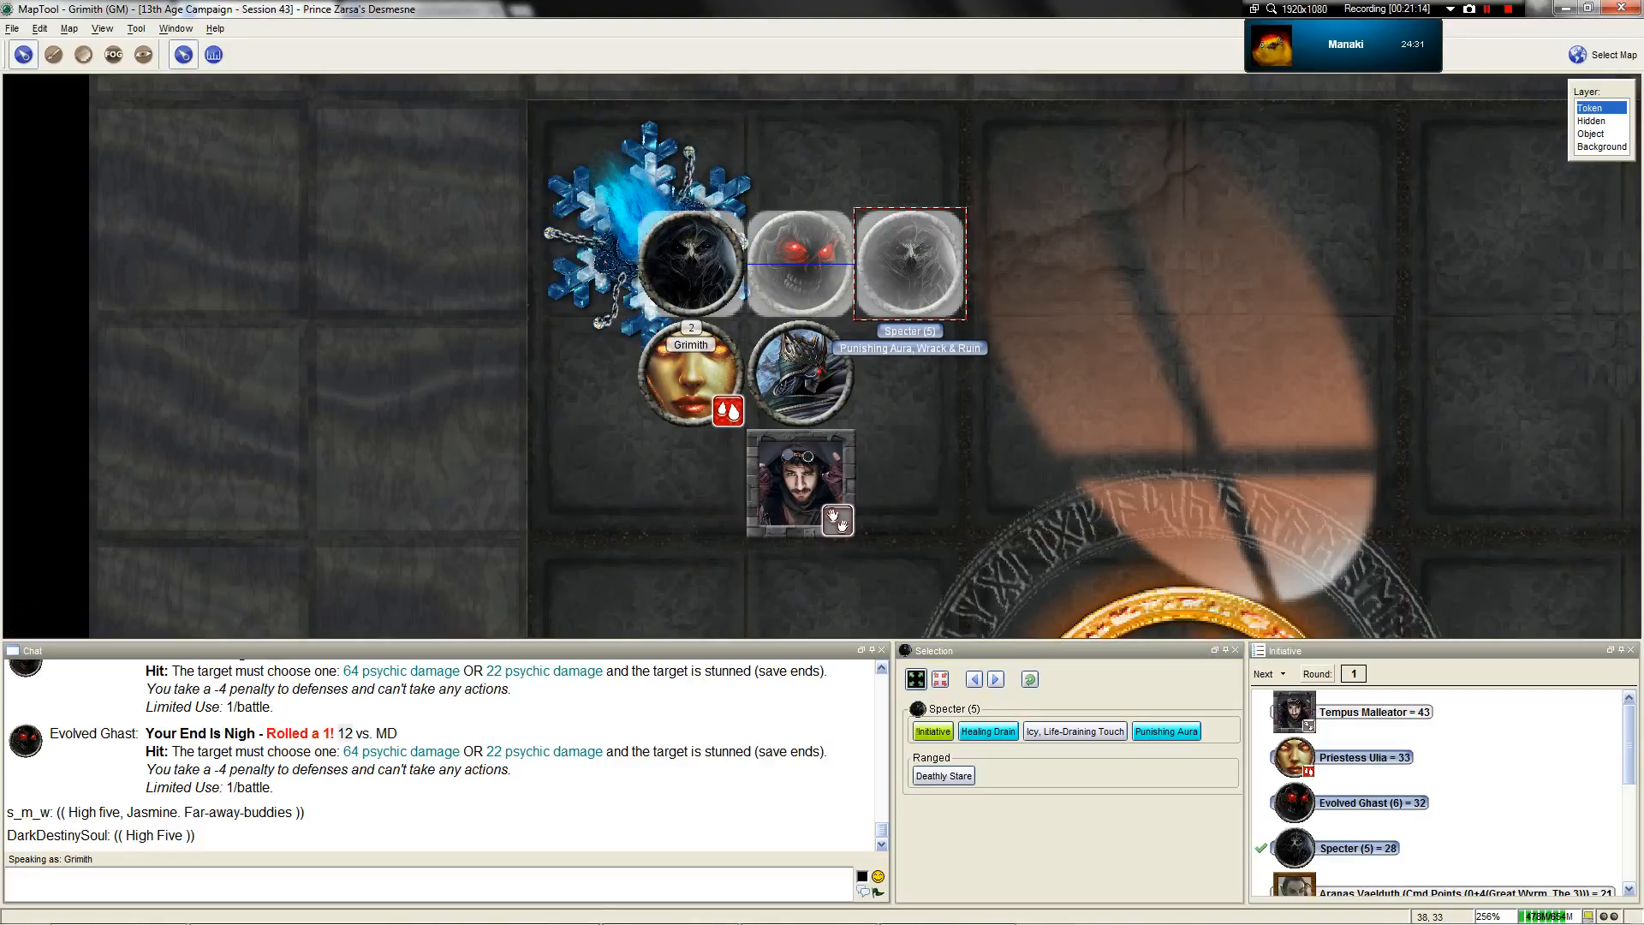
{"action": "left_click", "coordinate": [905, 361]}
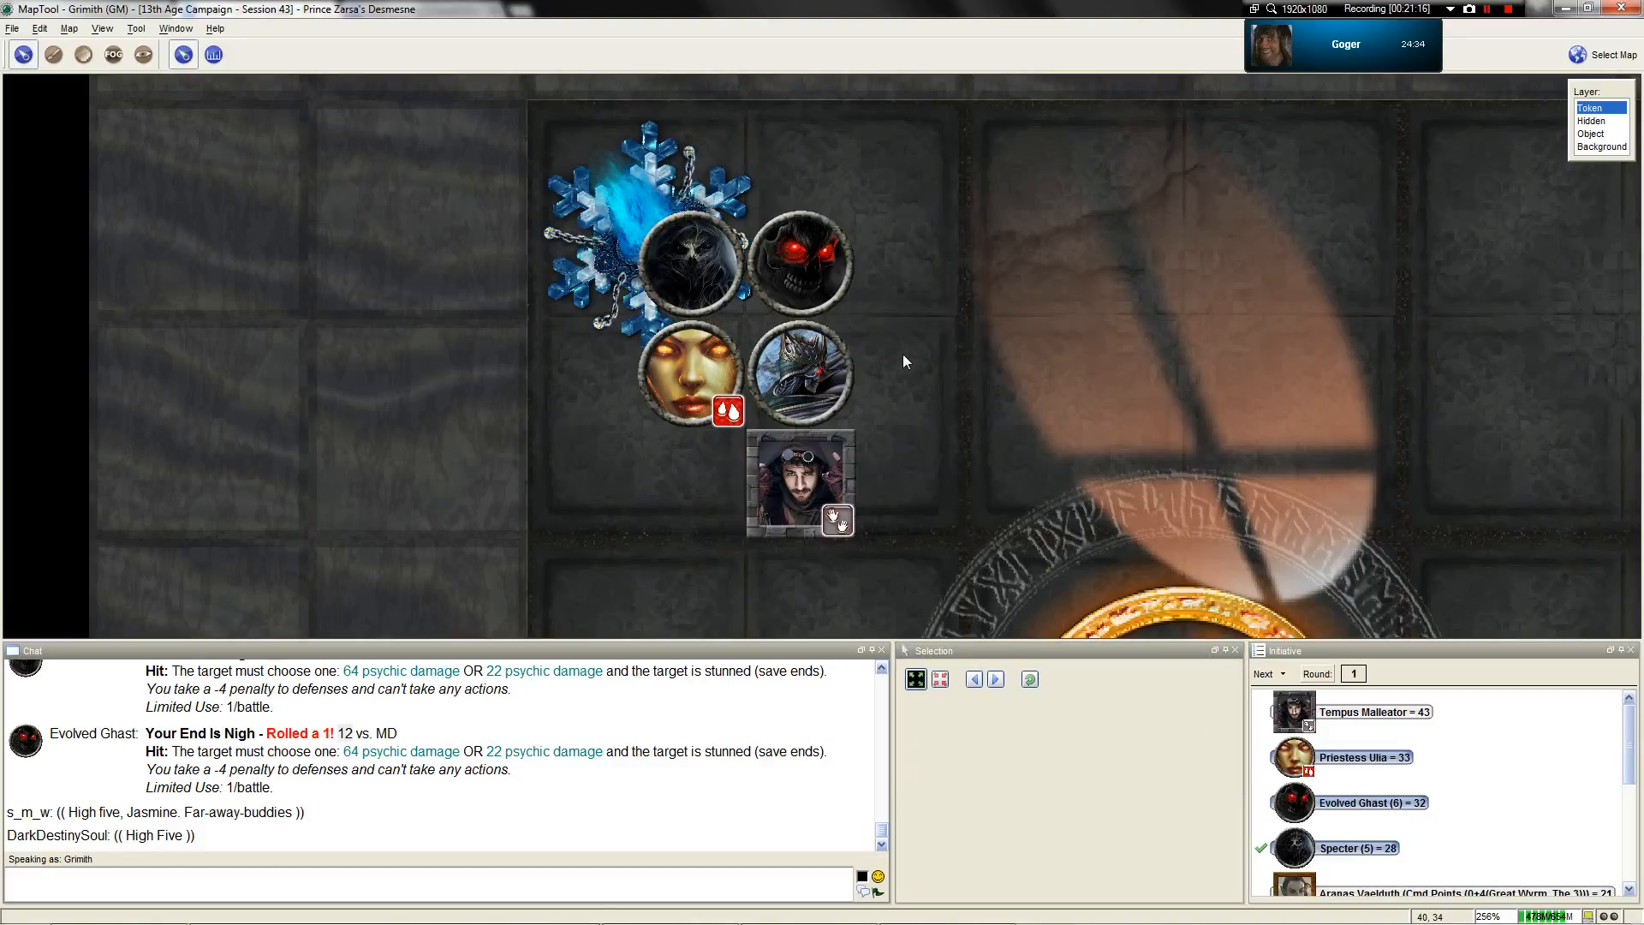
{"action": "left_click", "coordinate": [690, 262]}
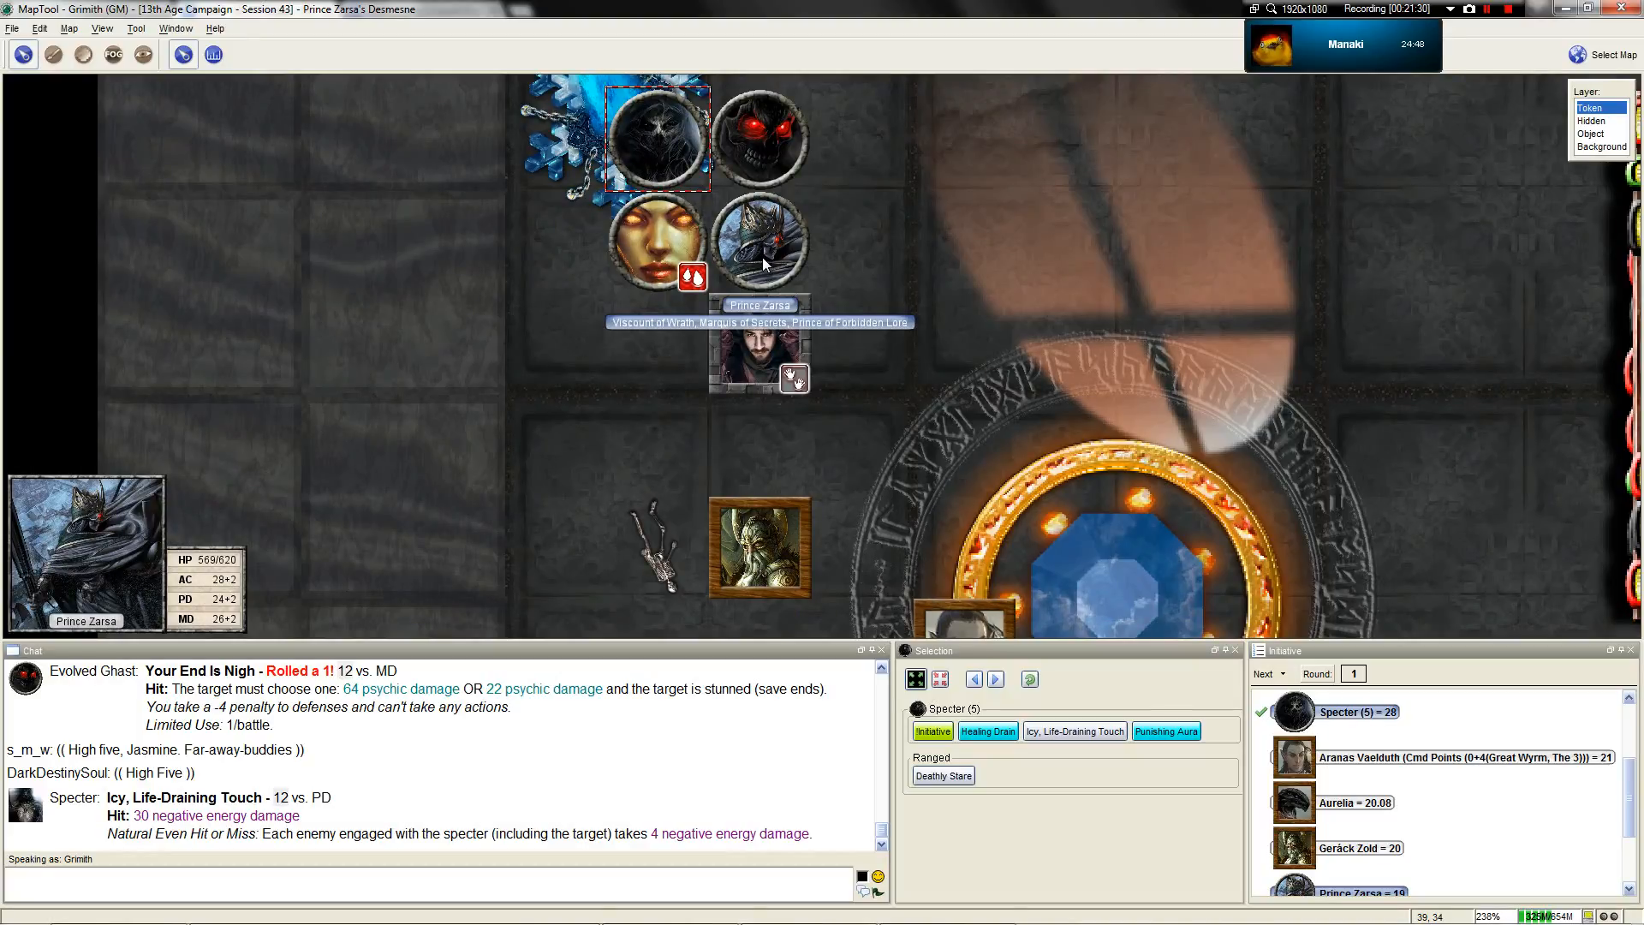
{"action": "scroll", "scroll_direction": "up", "scroll_amount": 3}
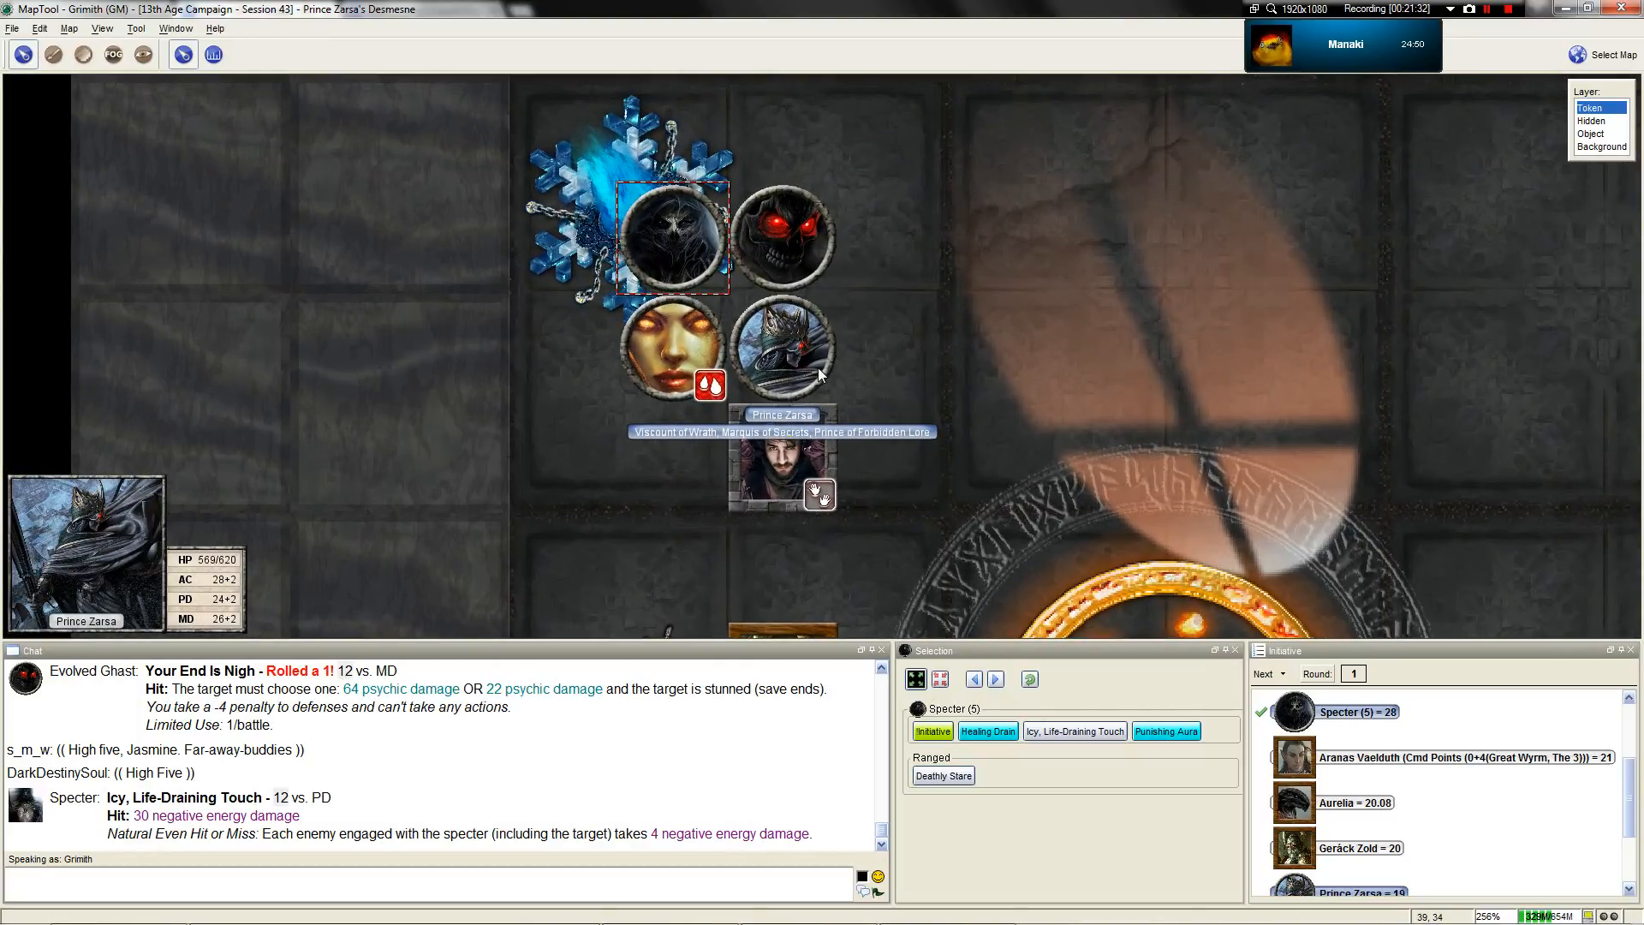
{"action": "left_click", "coordinate": [781, 346]}
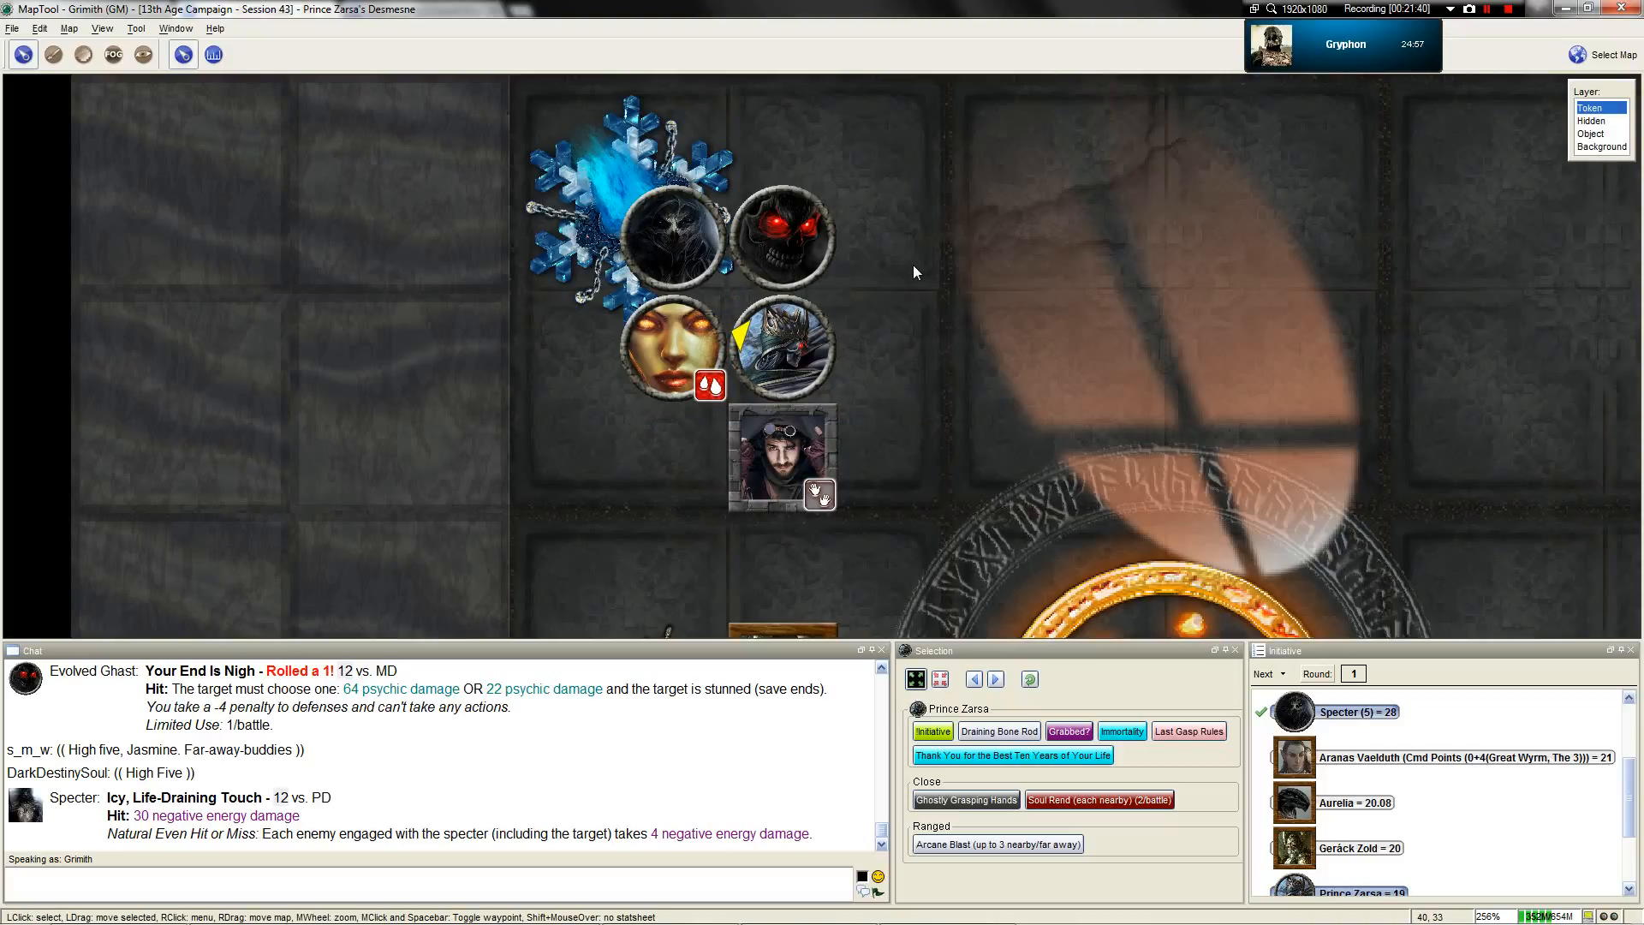
{"action": "mouse_move", "coordinate": [673, 219]}
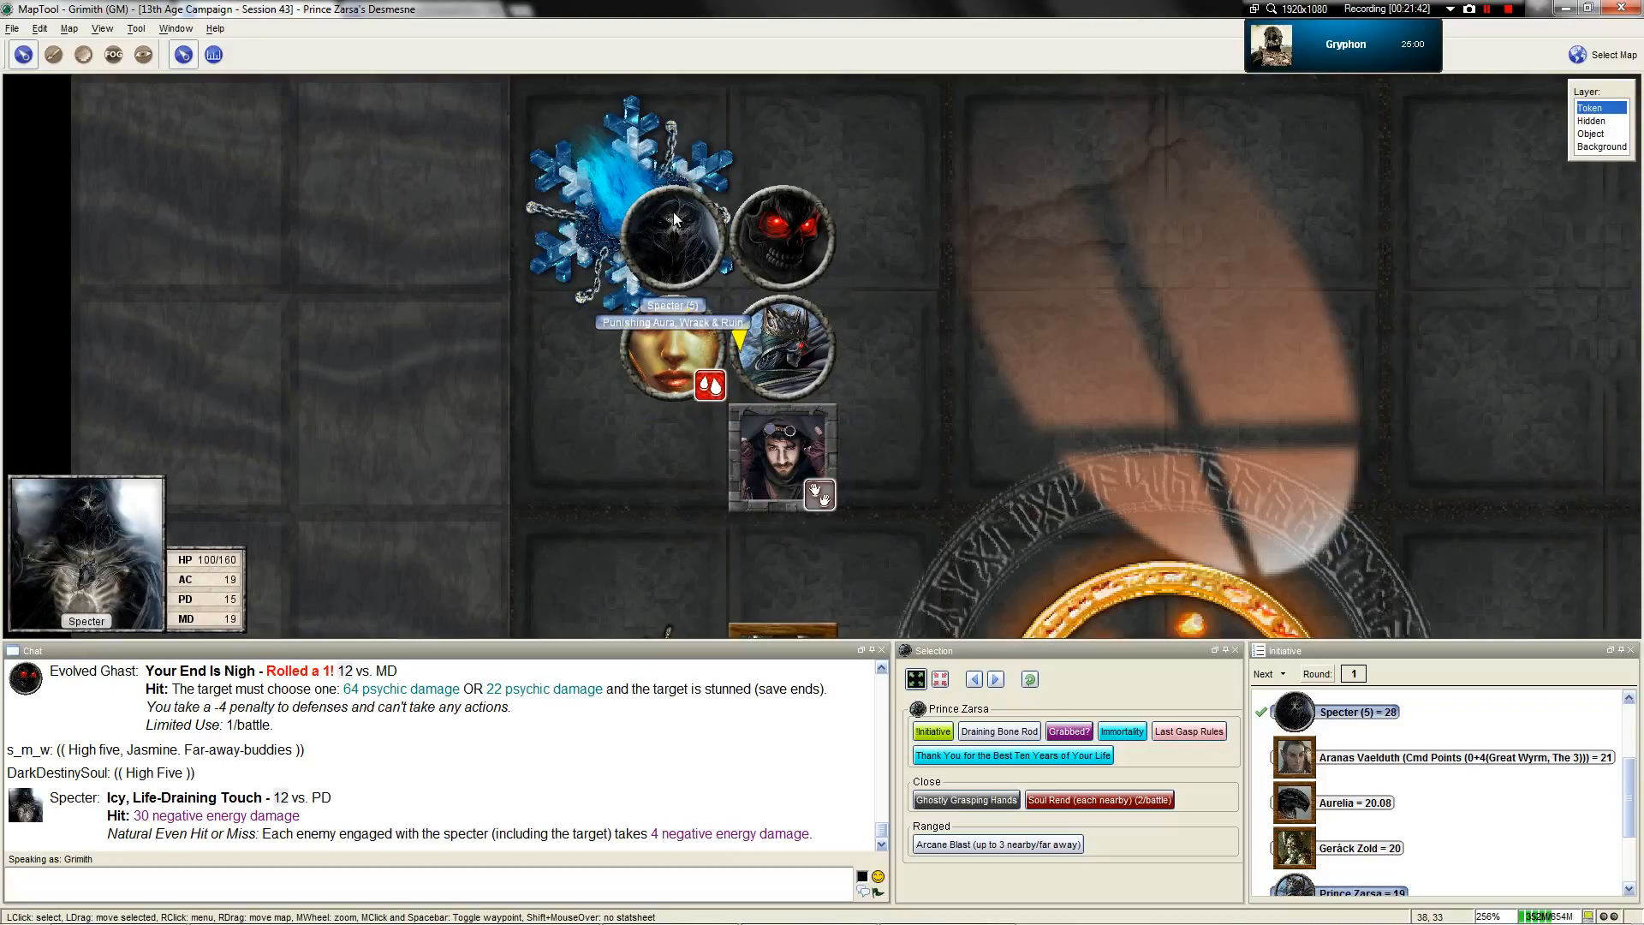
Set Prince Zarsa's facing toward the heroes below him via his token menu
{"action": "left_click", "coordinate": [673, 236]}
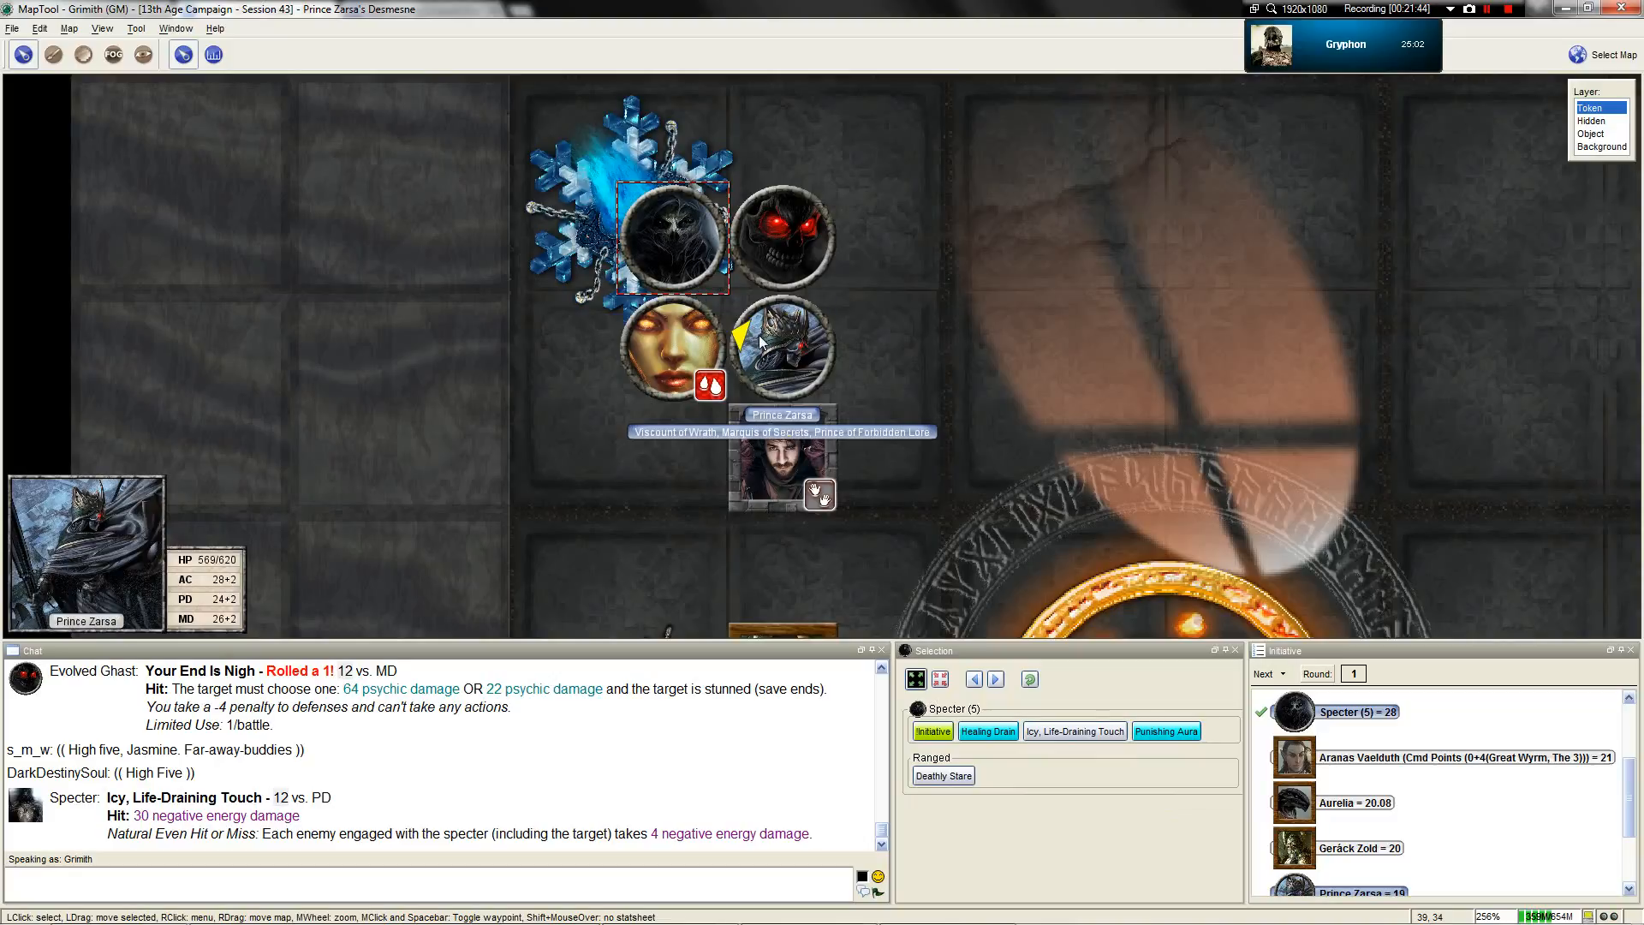
{"action": "right_click", "coordinate": [780, 346]}
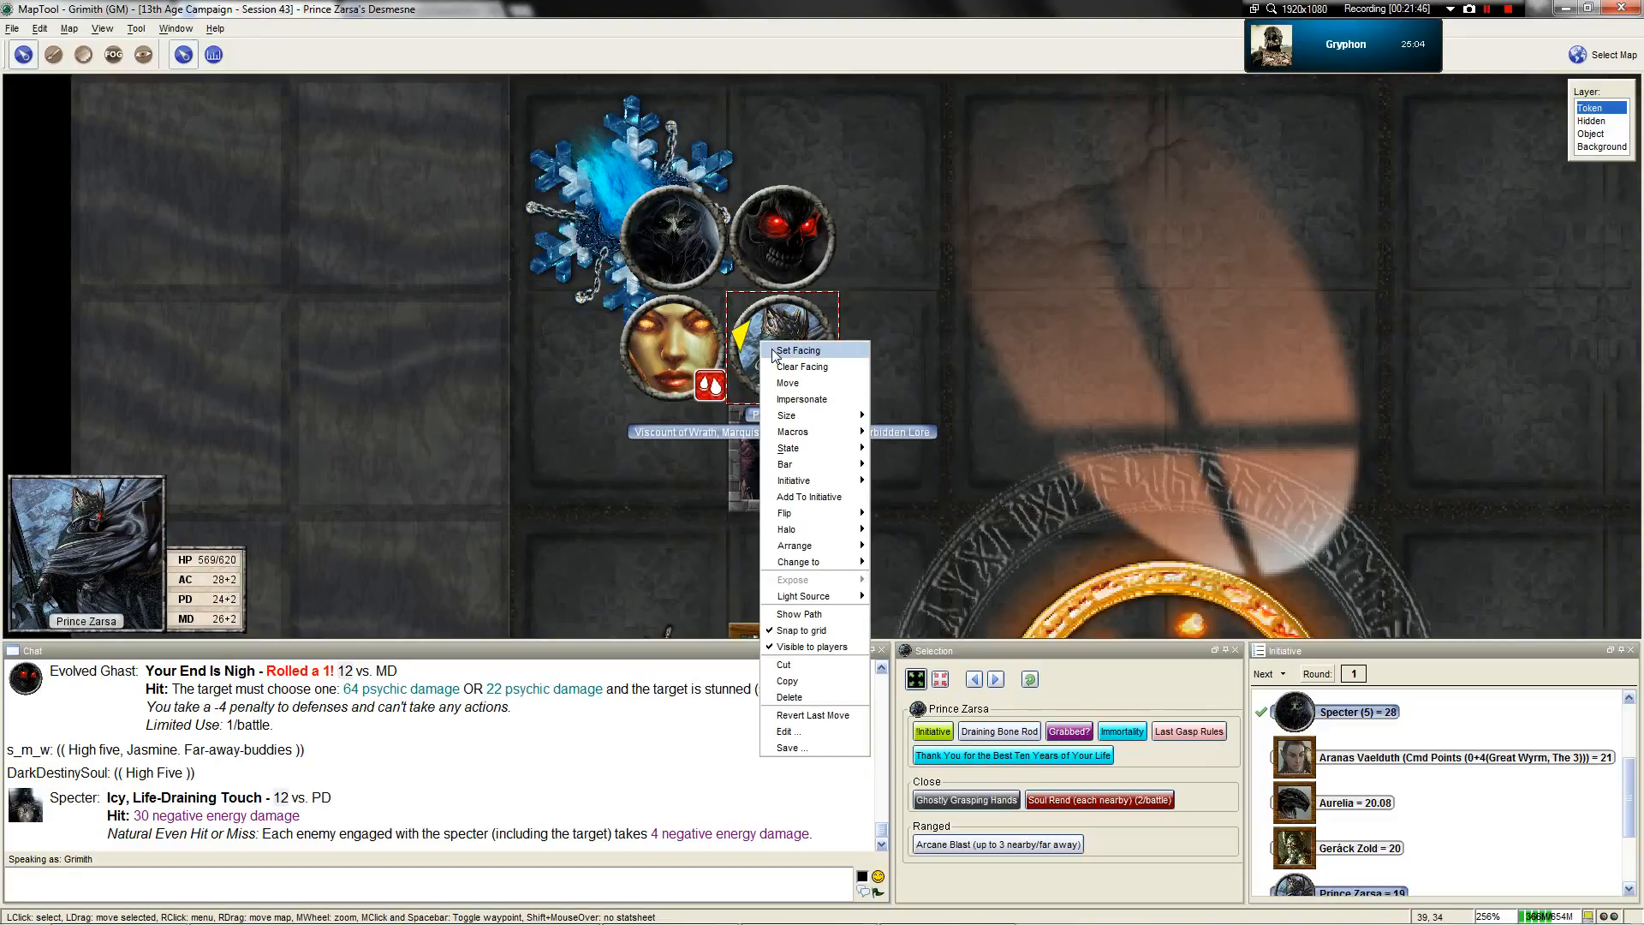
{"action": "left_click", "coordinate": [800, 398]}
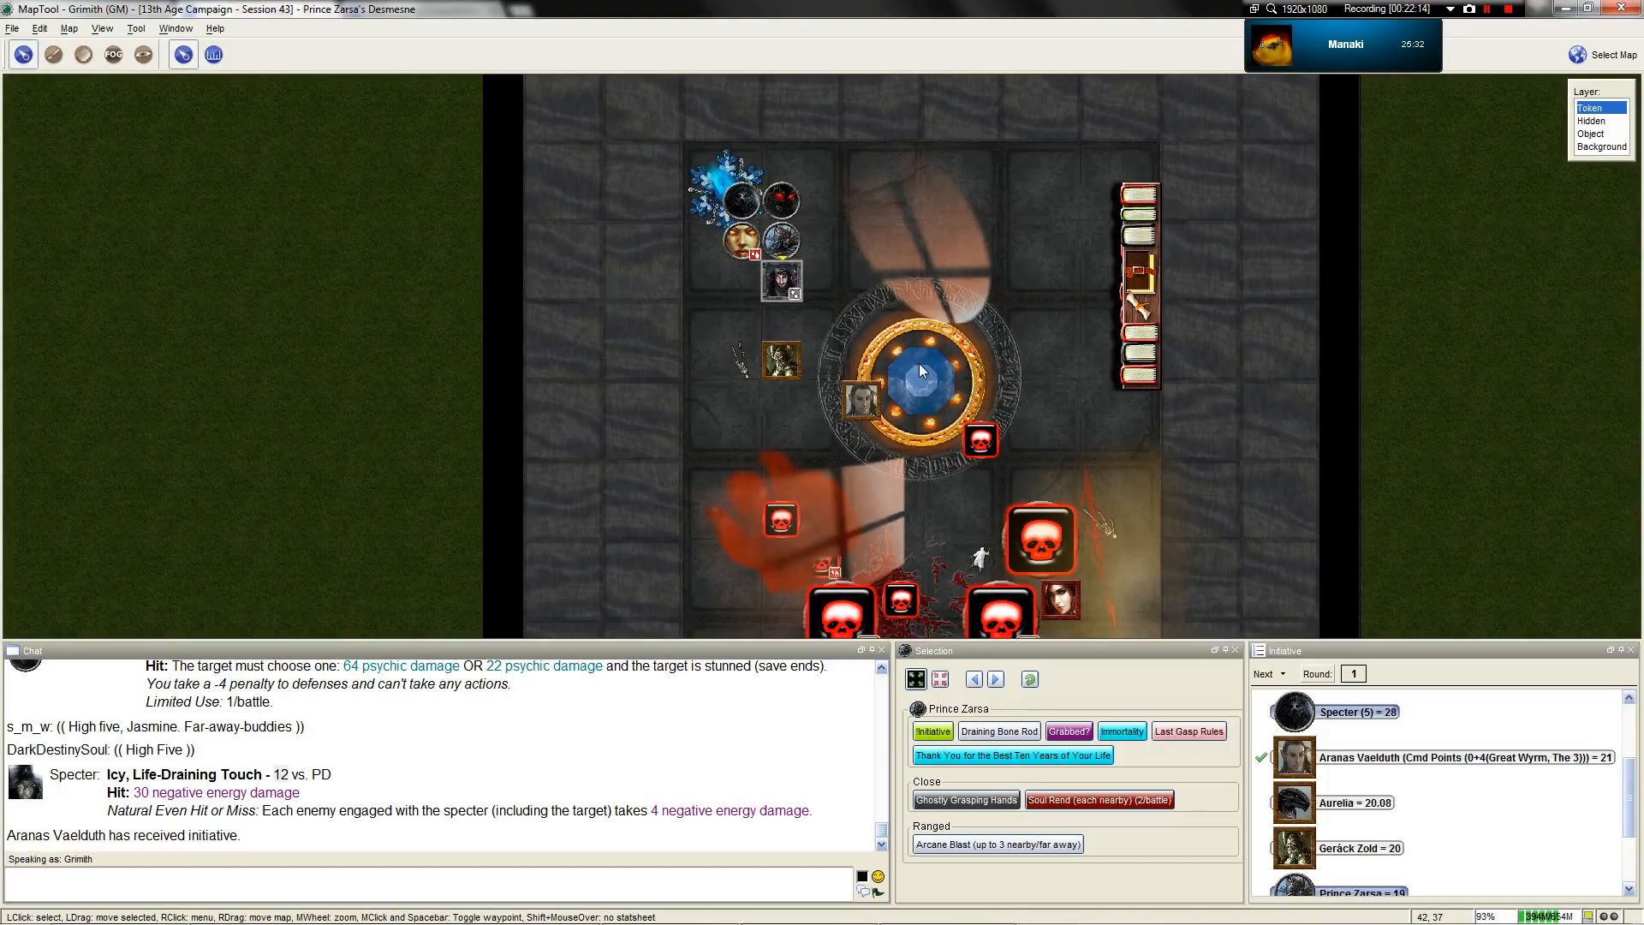
Zoom the map in around Aranas Vaelduth and Tempus Malleator
{"action": "scroll", "scroll_direction": "up", "scroll_amount": 3}
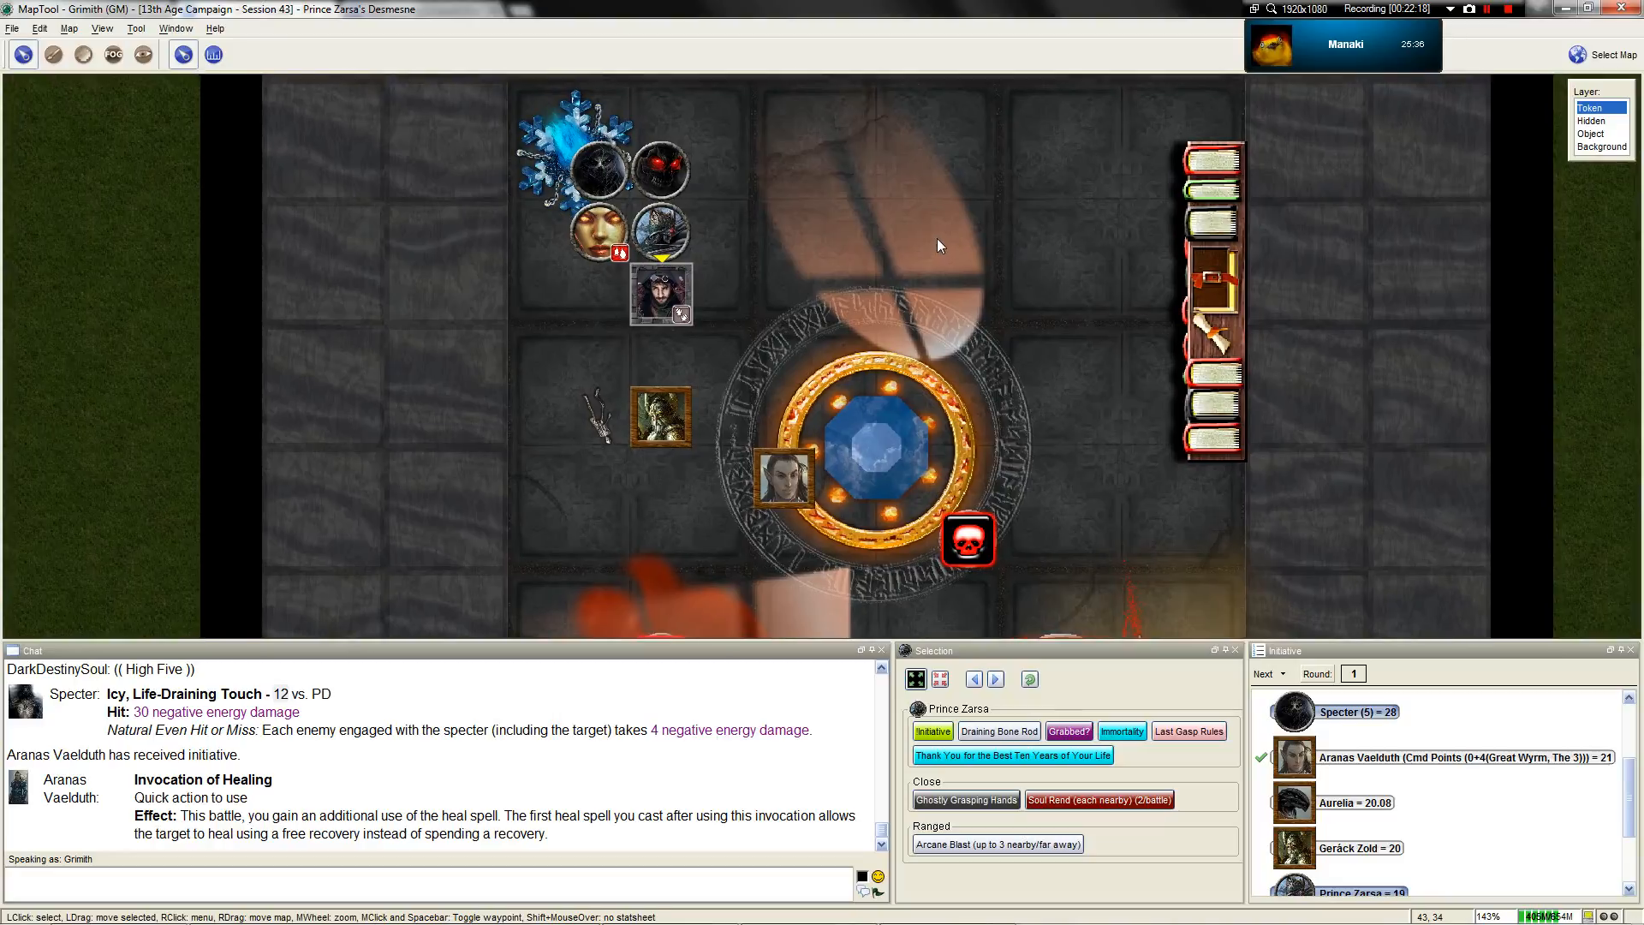
{"action": "scroll", "scroll_direction": "up", "scroll_amount": 3}
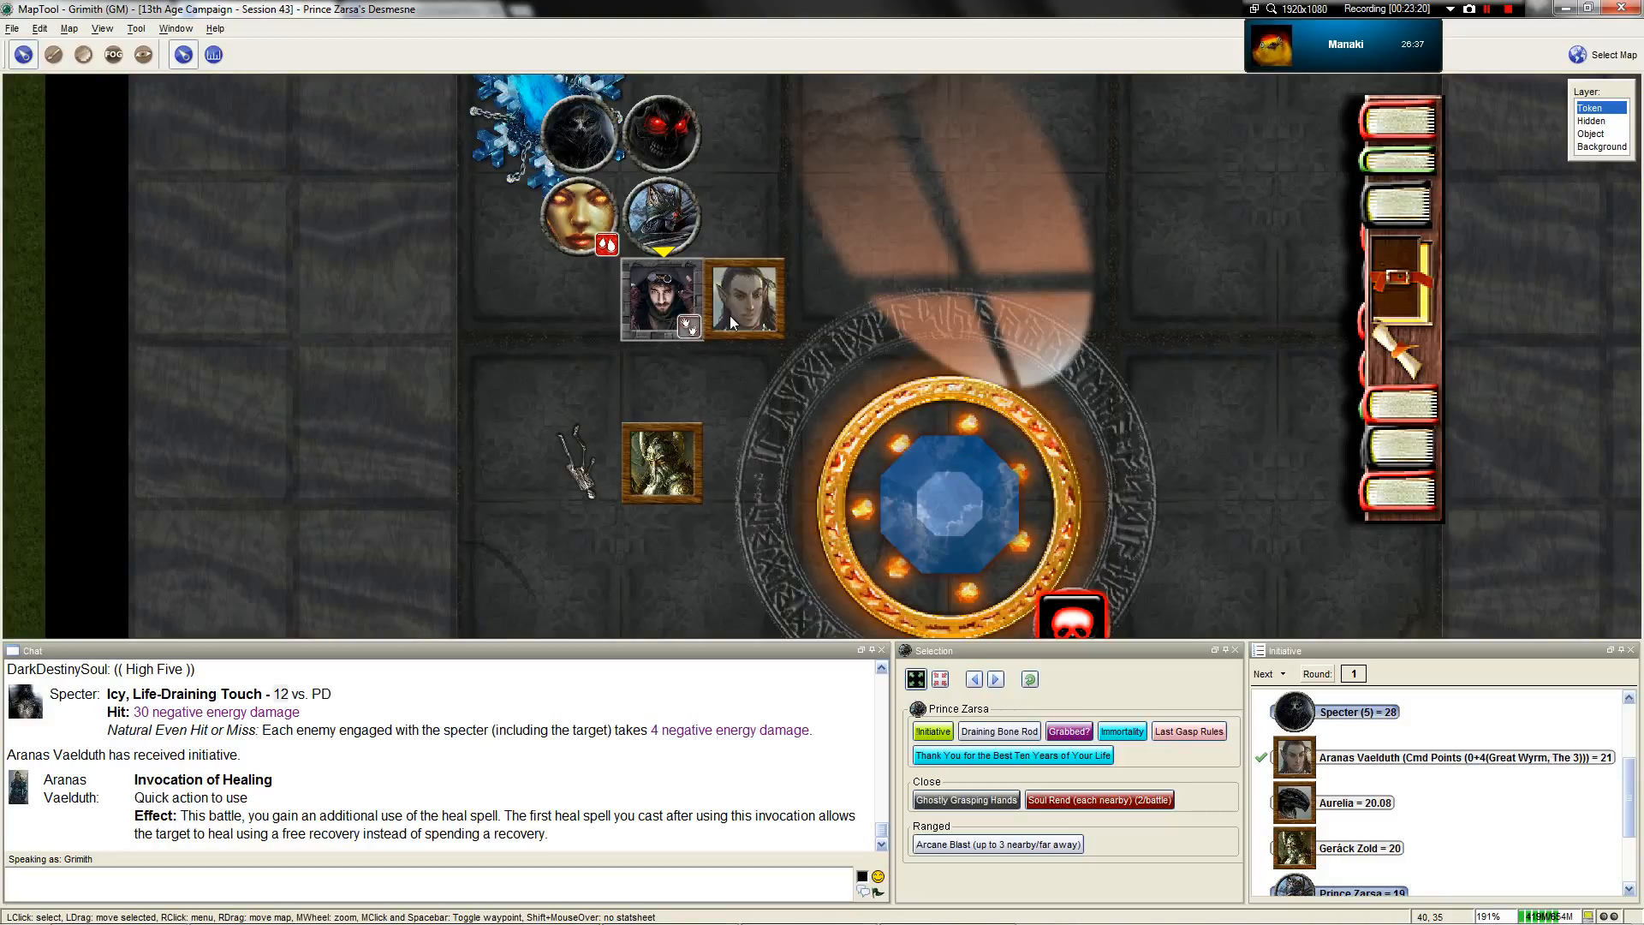
{"action": "mouse_move", "coordinate": [660, 217]}
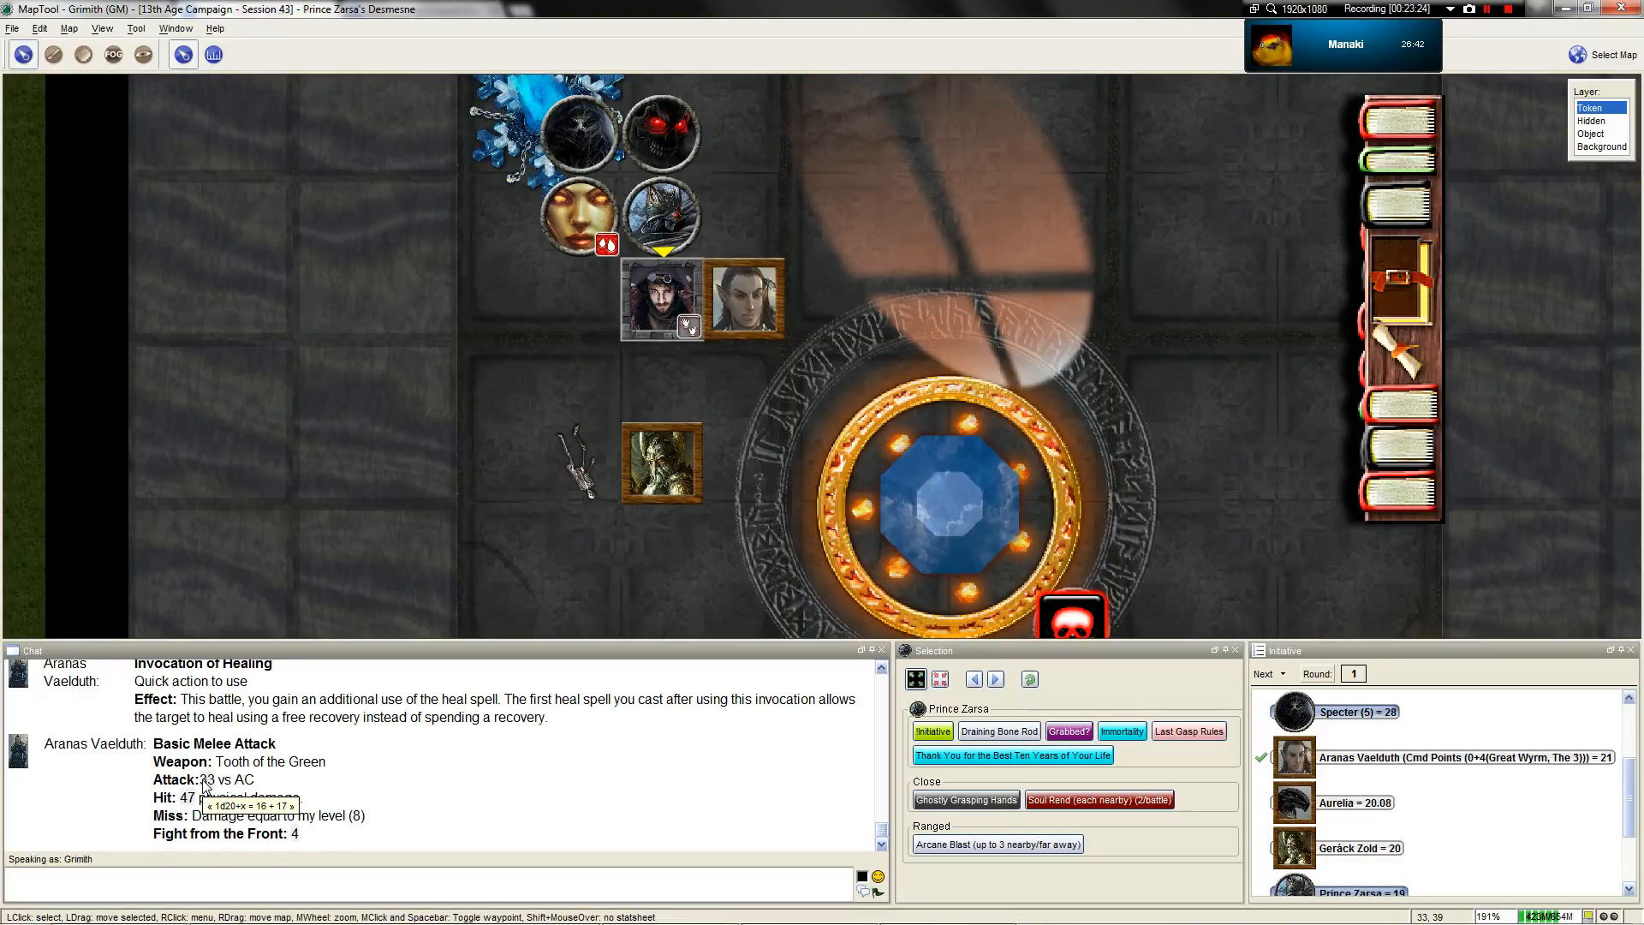
{"action": "mouse_move", "coordinate": [659, 215]}
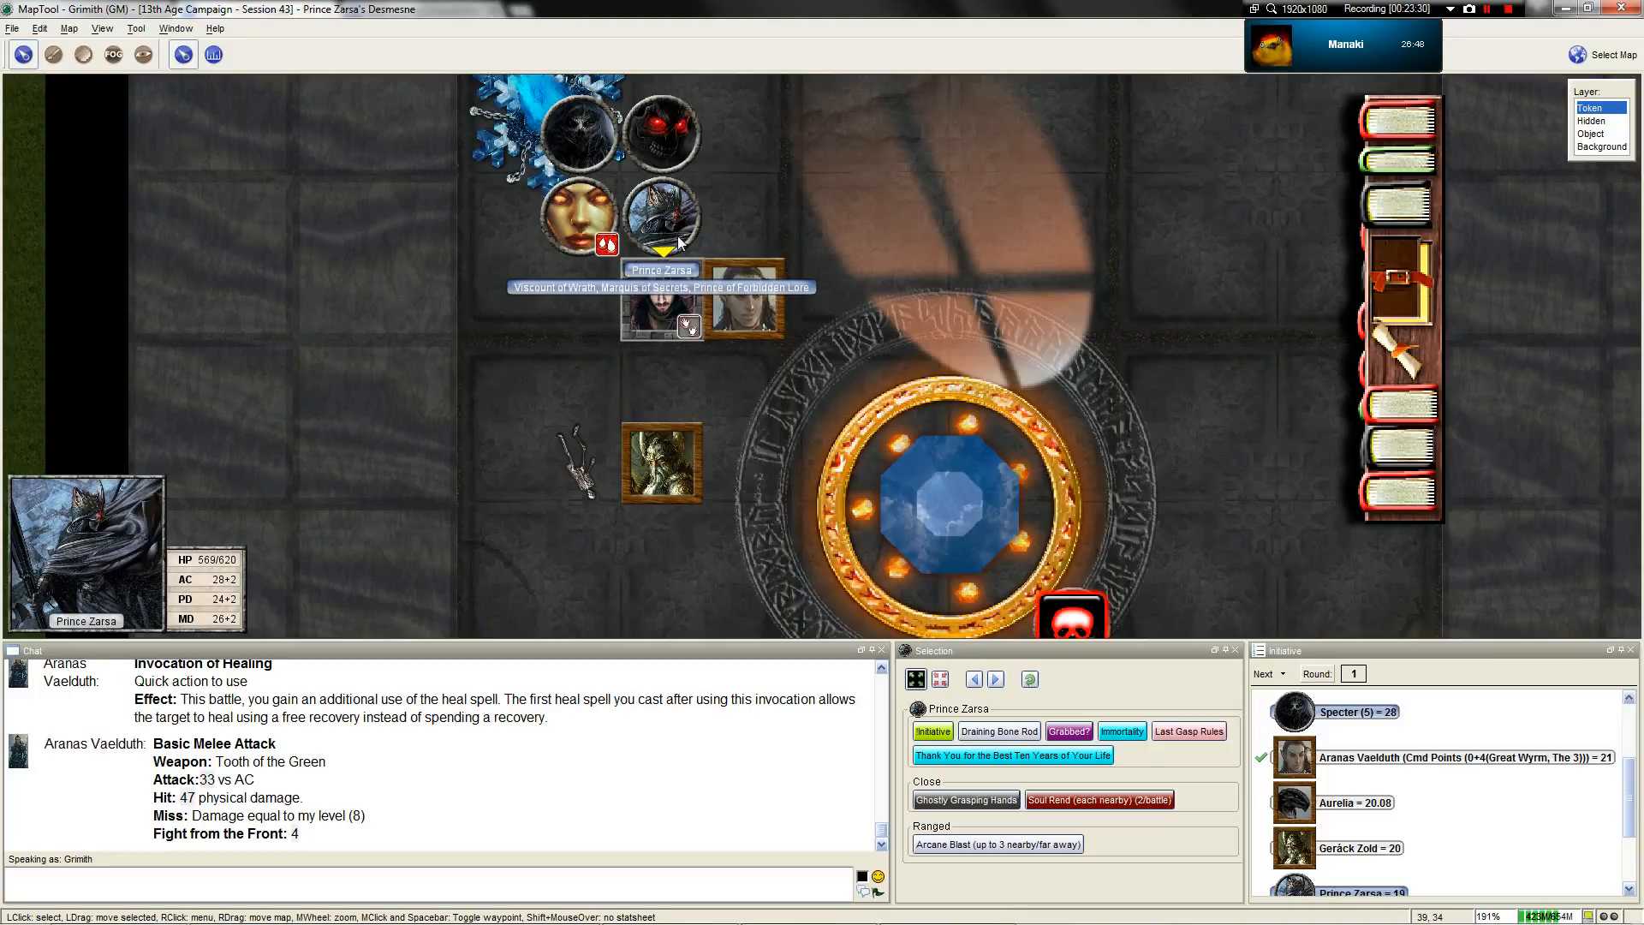
{"action": "mouse_move", "coordinate": [860, 420]}
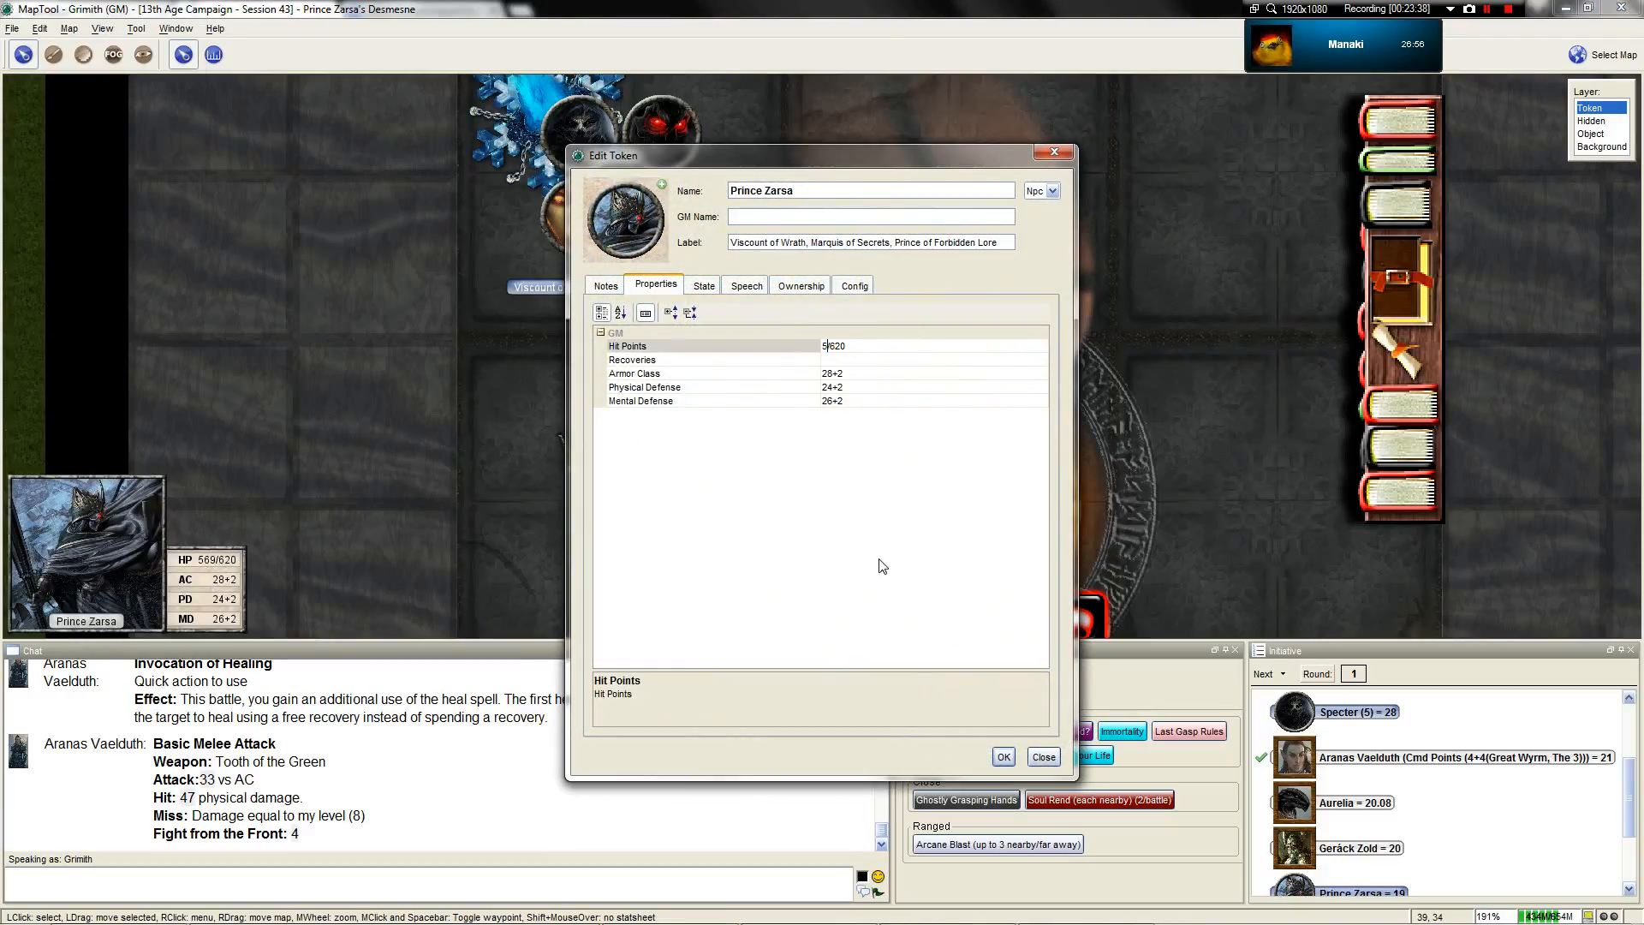
Confirm Prince Zarsa at 522/620 hit points and reselect his token as Aurelia's turn begins
{"action": "left_click", "coordinate": [1043, 756]}
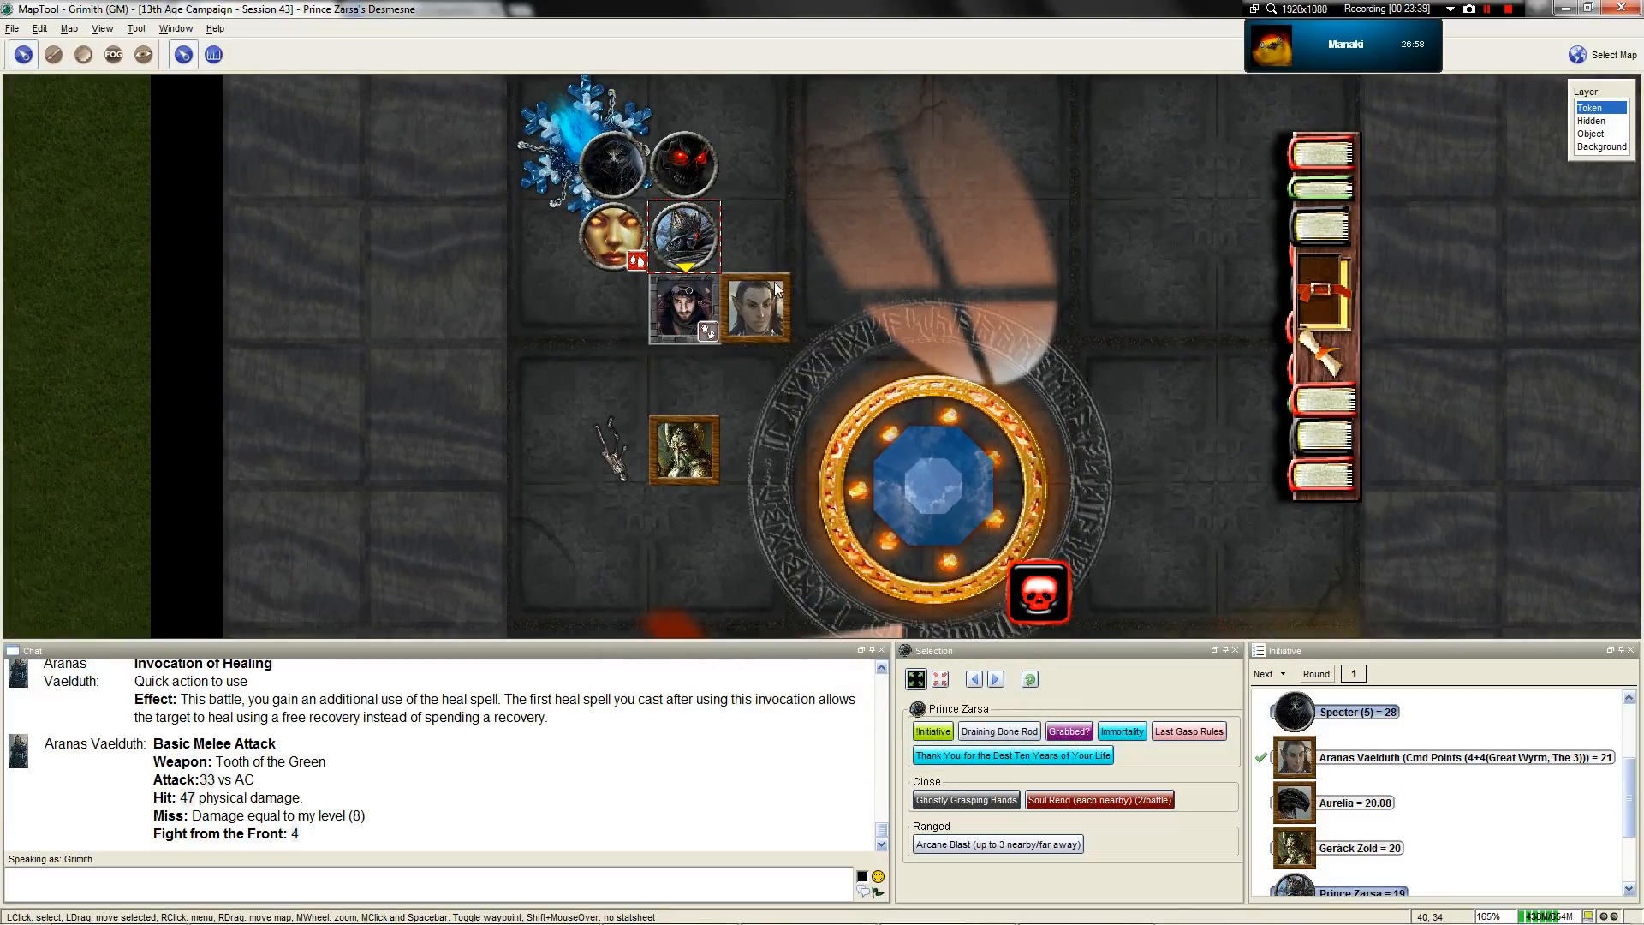
{"action": "scroll", "scroll_direction": "up", "scroll_amount": 3}
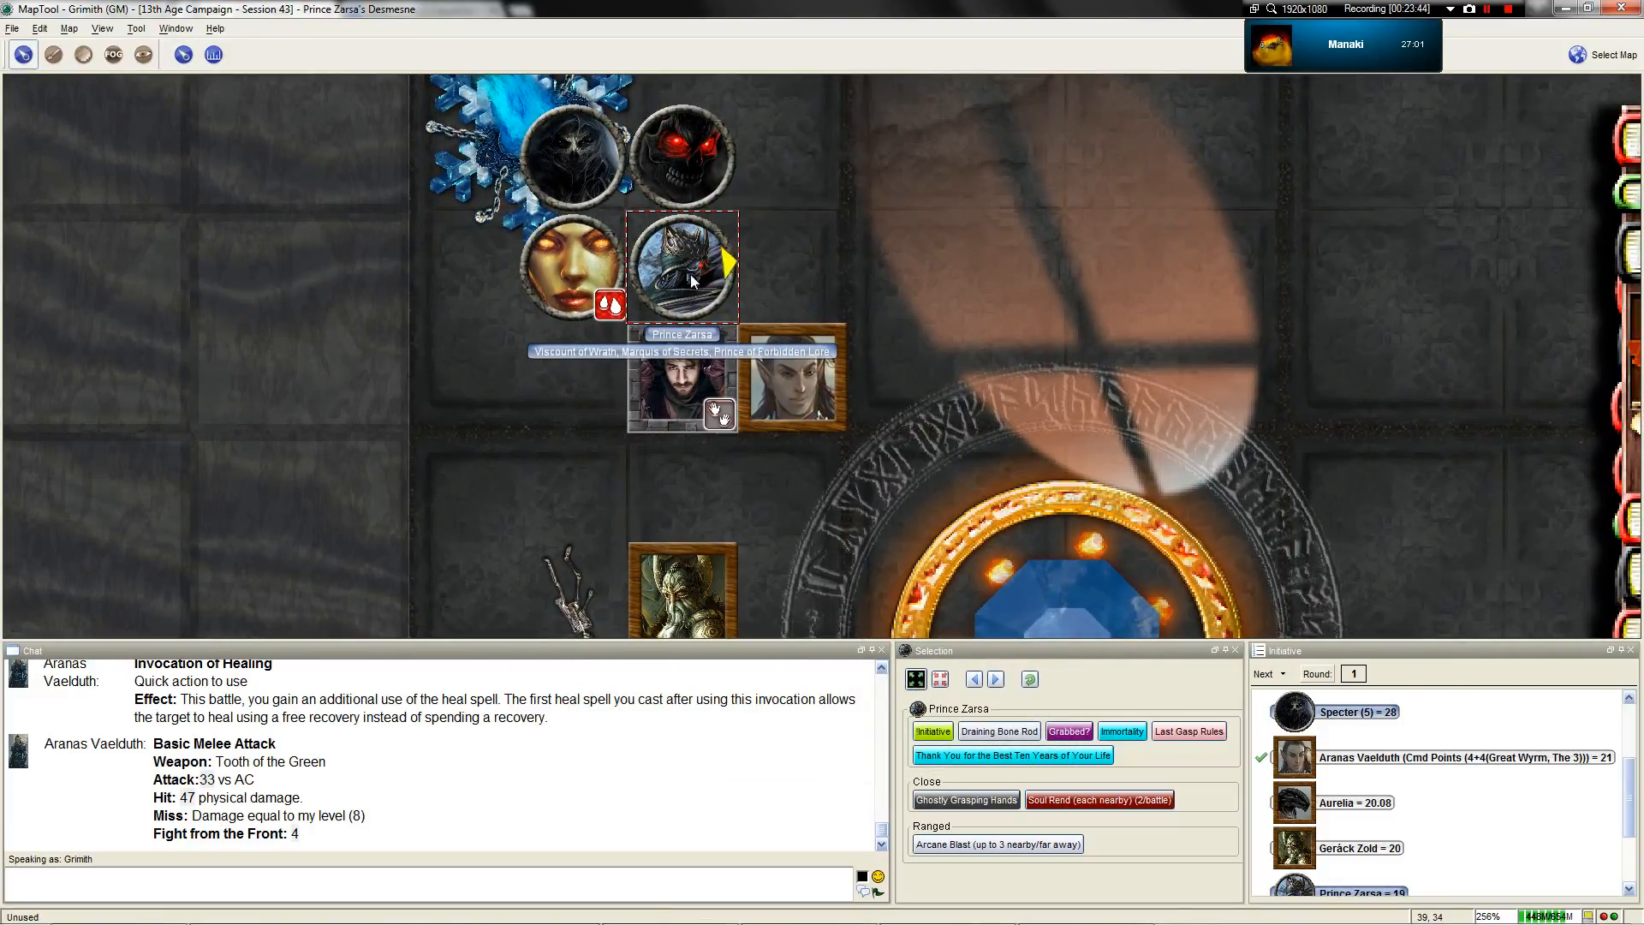
{"action": "mouse_move", "coordinate": [797, 541]}
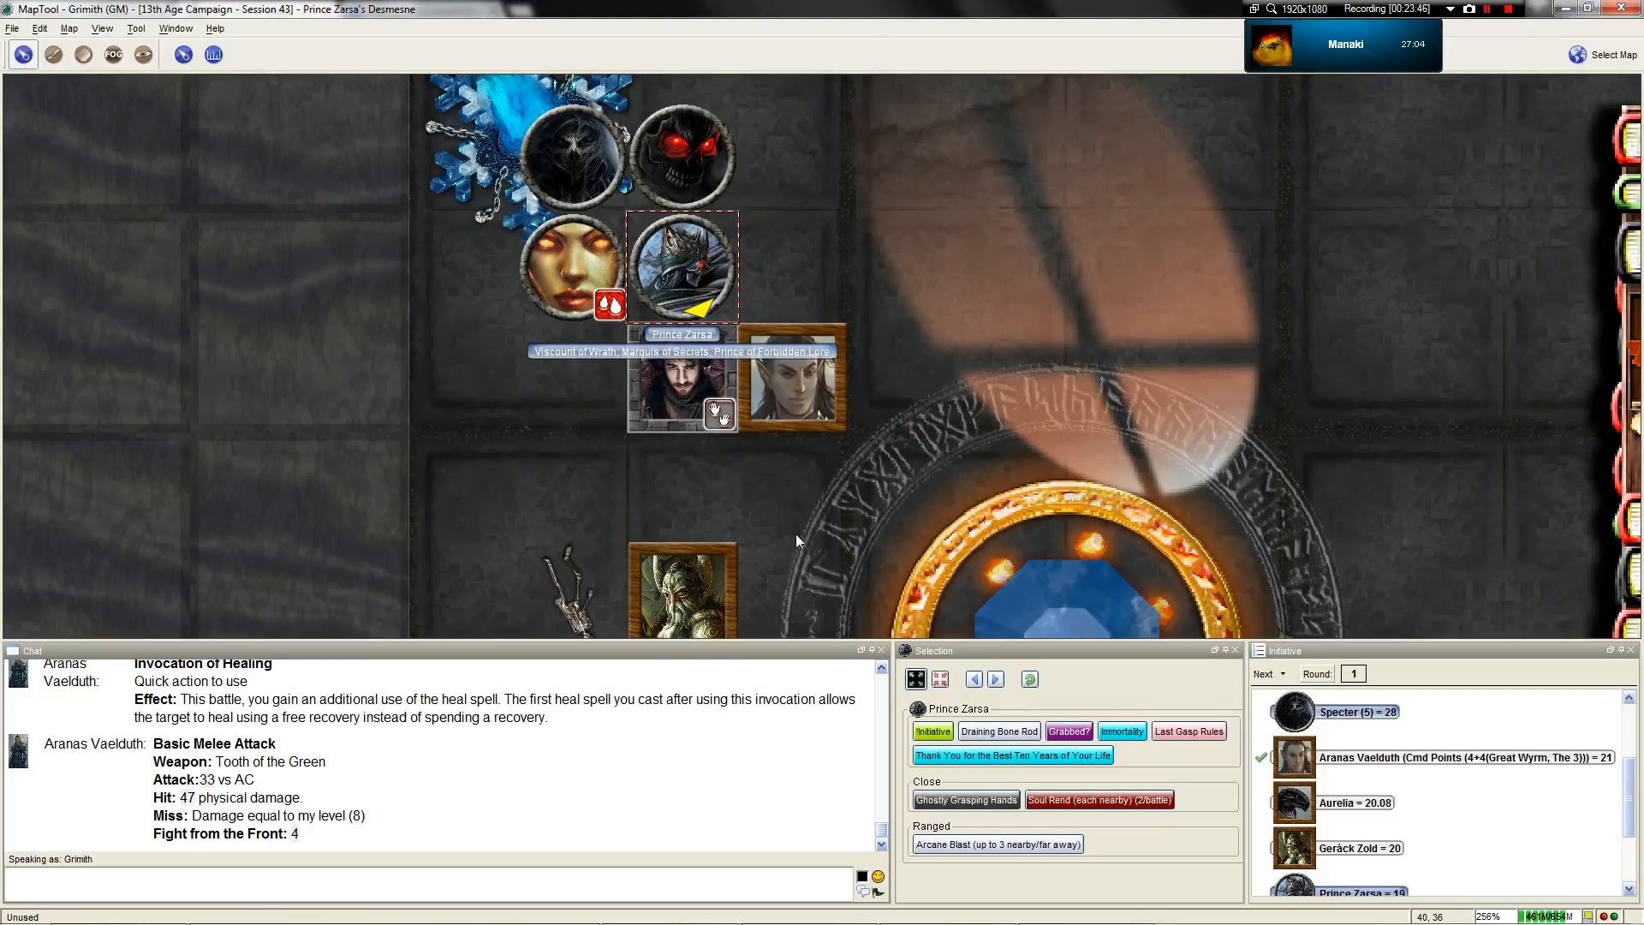
{"action": "mouse_move", "coordinate": [831, 546]}
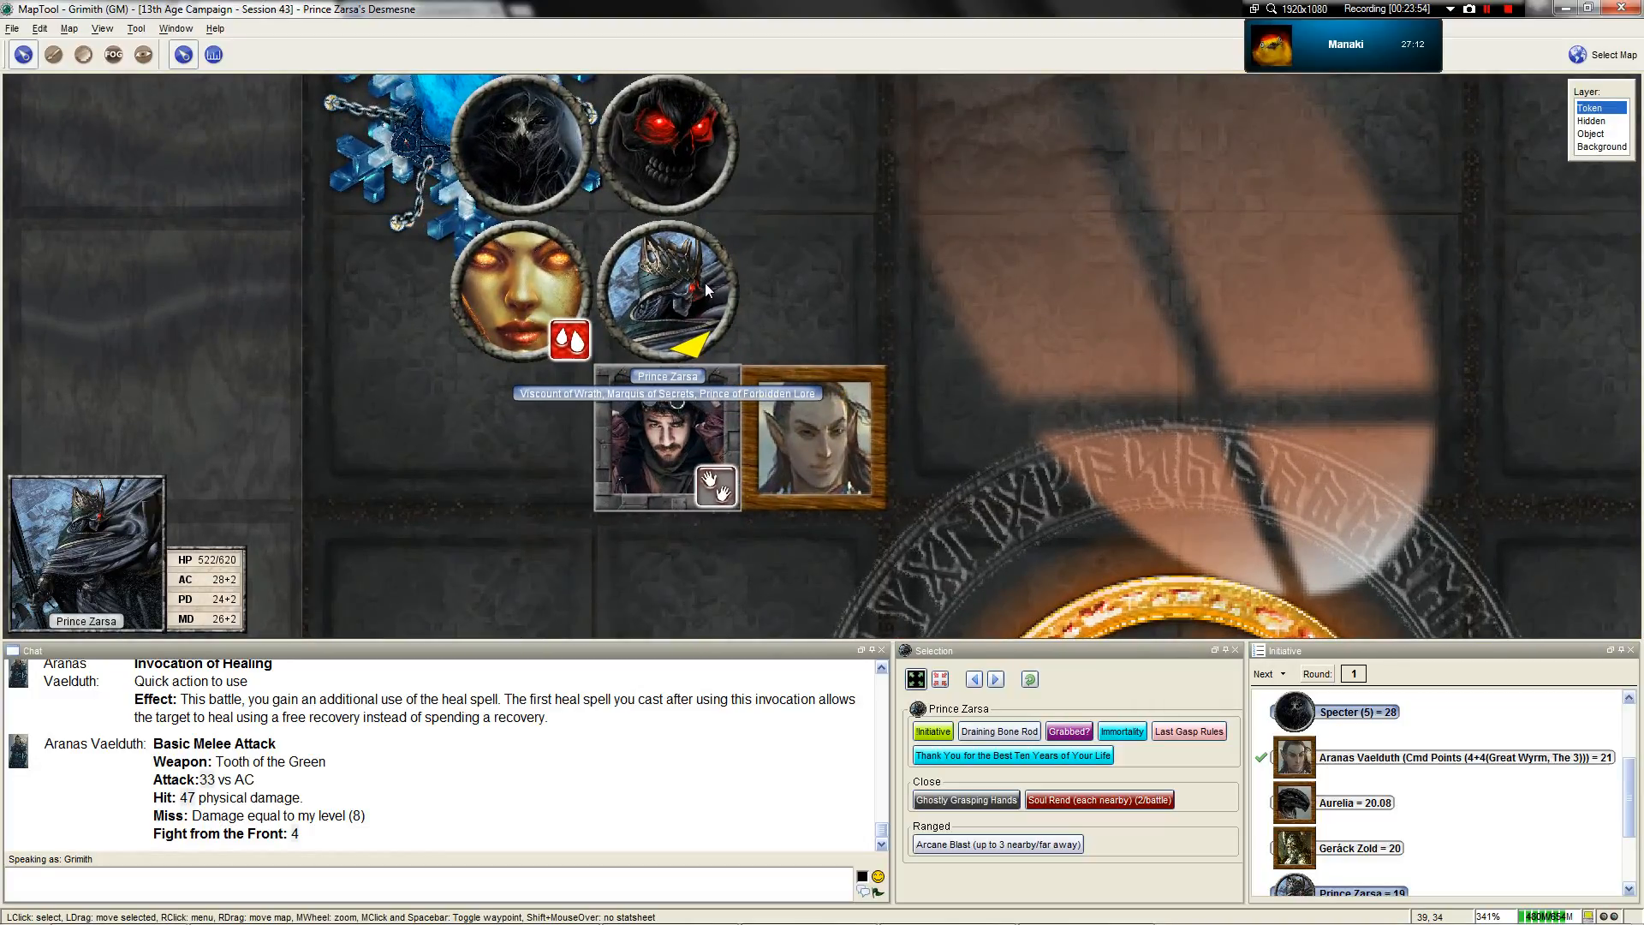
{"action": "left_click", "coordinate": [667, 288]}
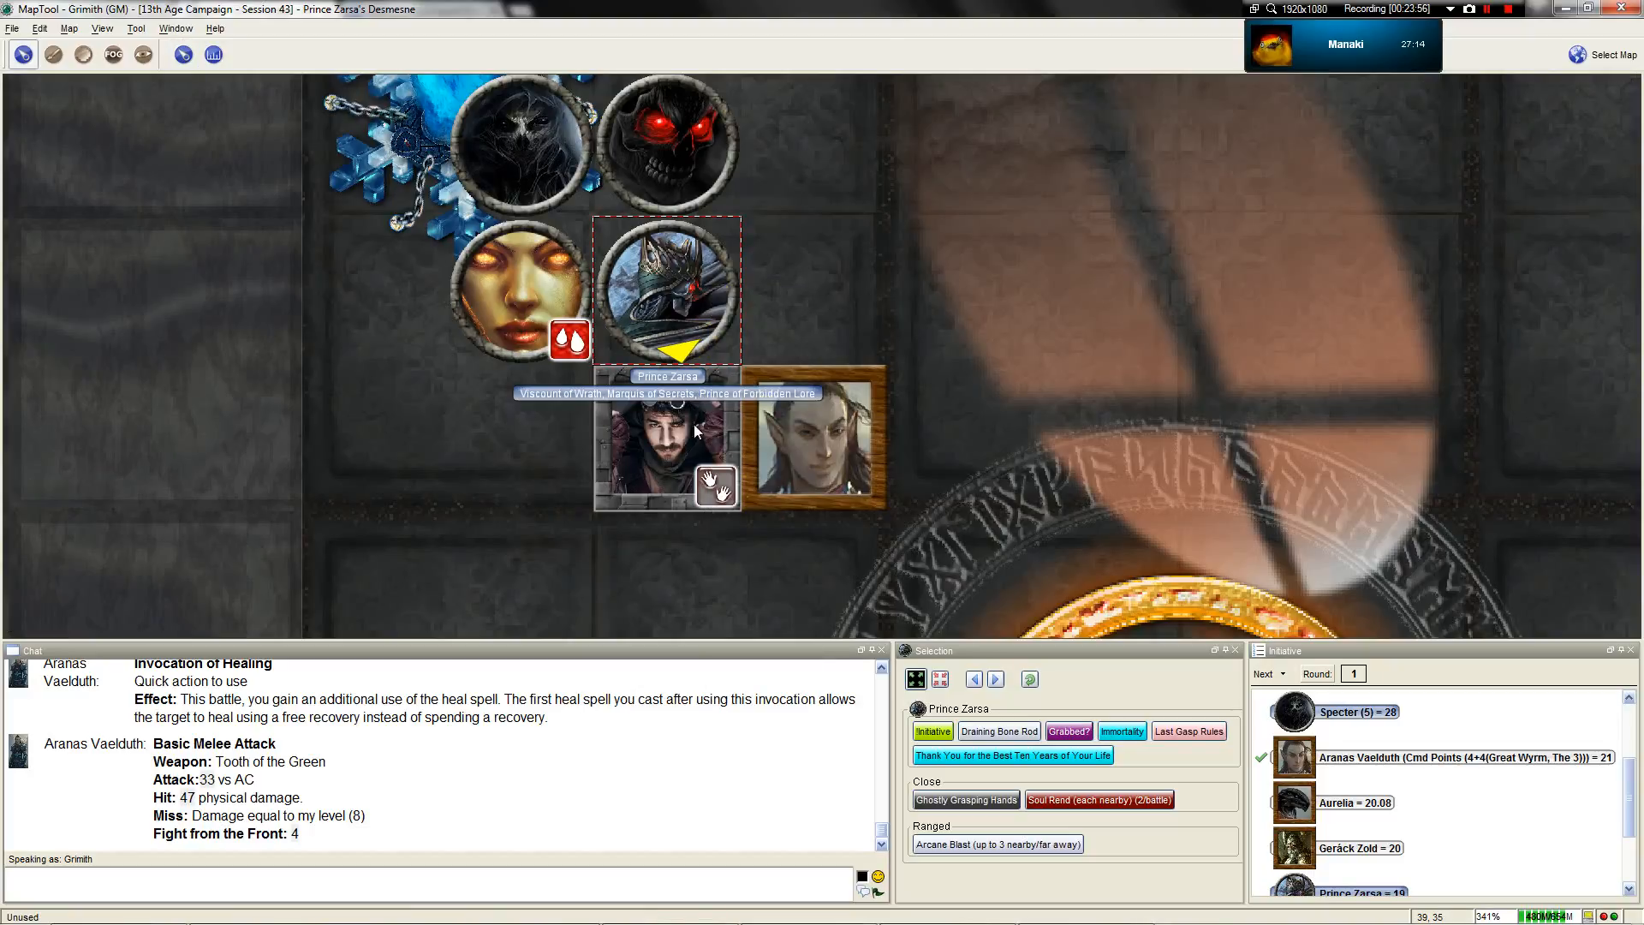
{"action": "mouse_move", "coordinate": [833, 579]}
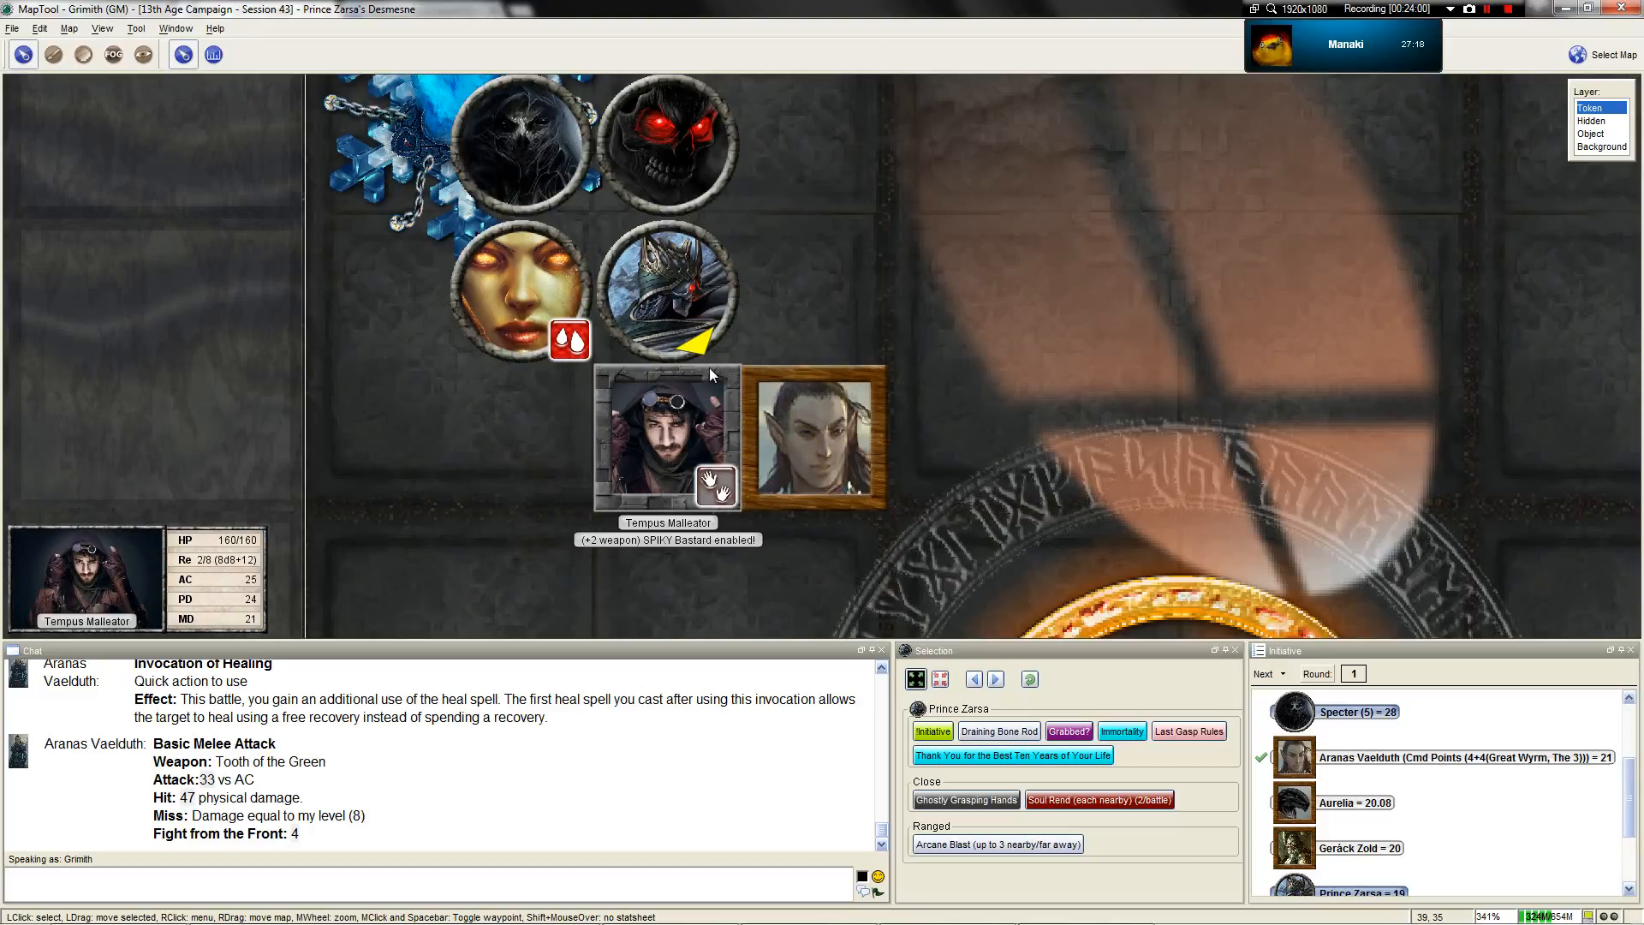
{"action": "scroll", "scroll_direction": "down", "scroll_amount": 3}
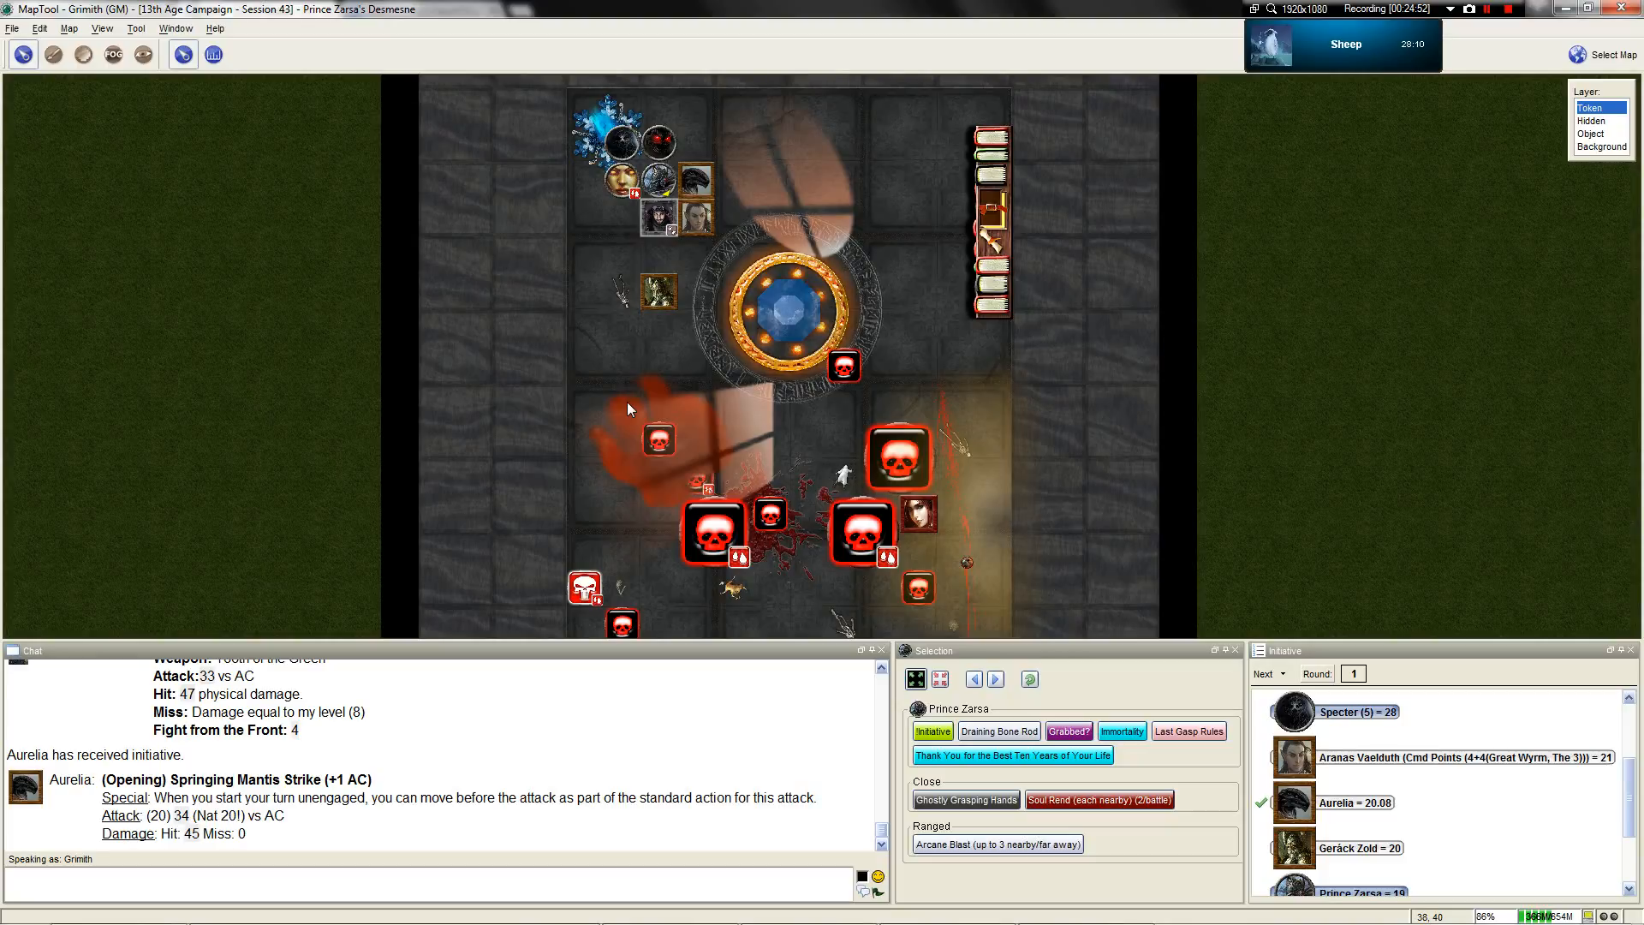
{"action": "mouse_move", "coordinate": [657, 183]}
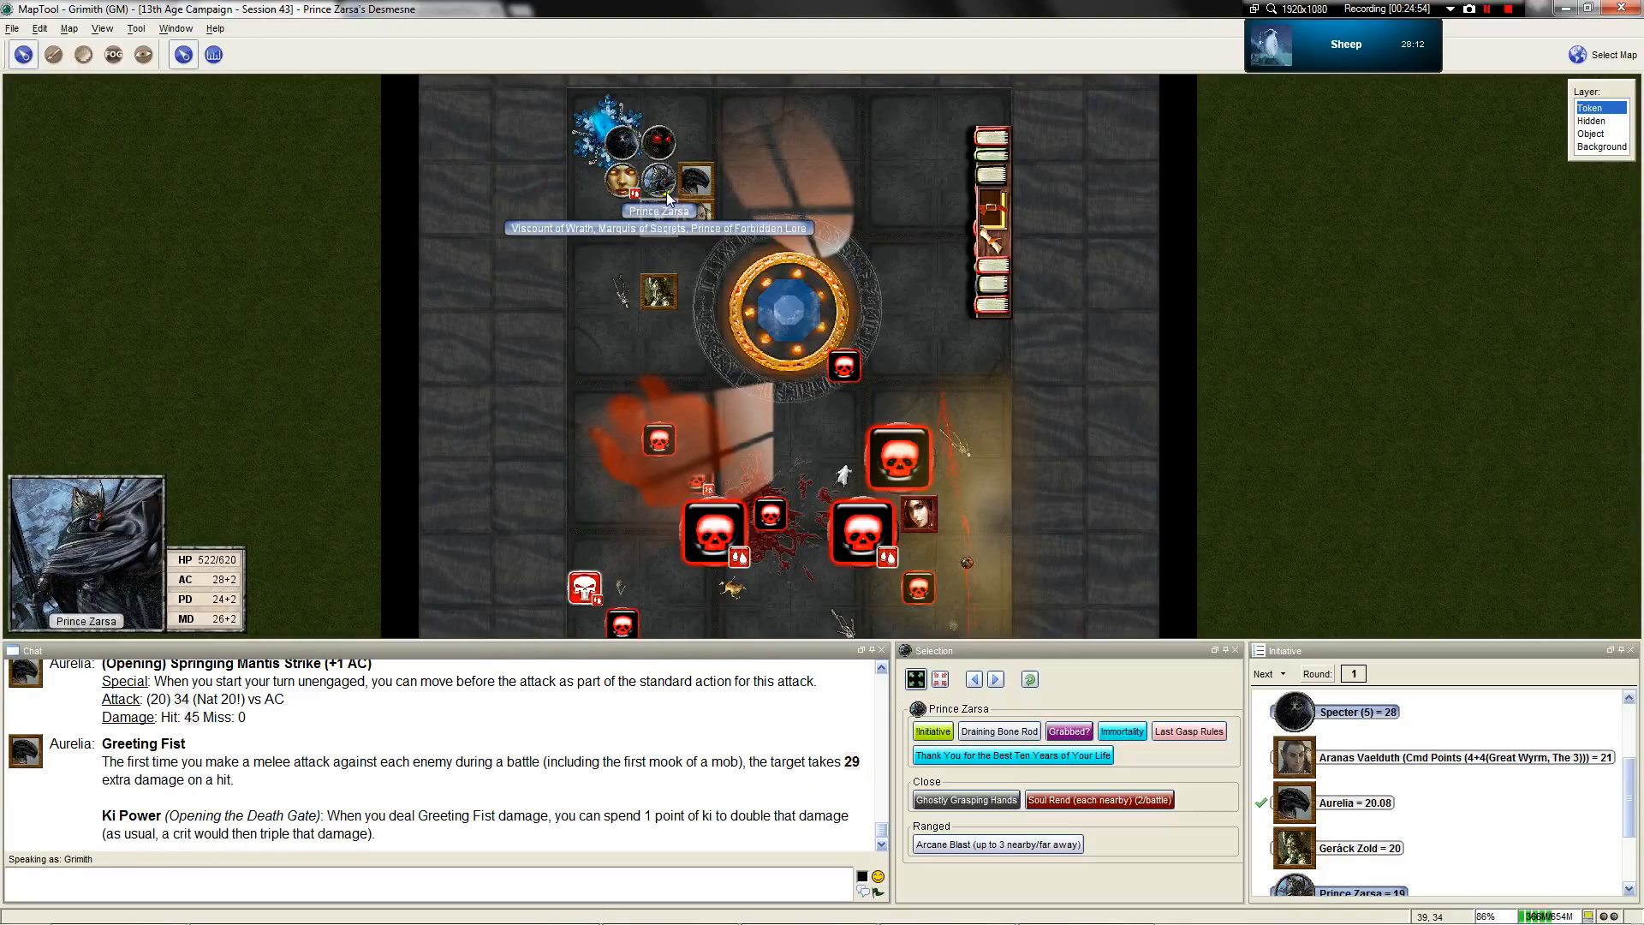
Work out Aurelia's 148 damage in Calculator and set Prince Zarsa to 374/620 hit points
{"action": "scroll", "scroll_direction": "up", "scroll_amount": 3}
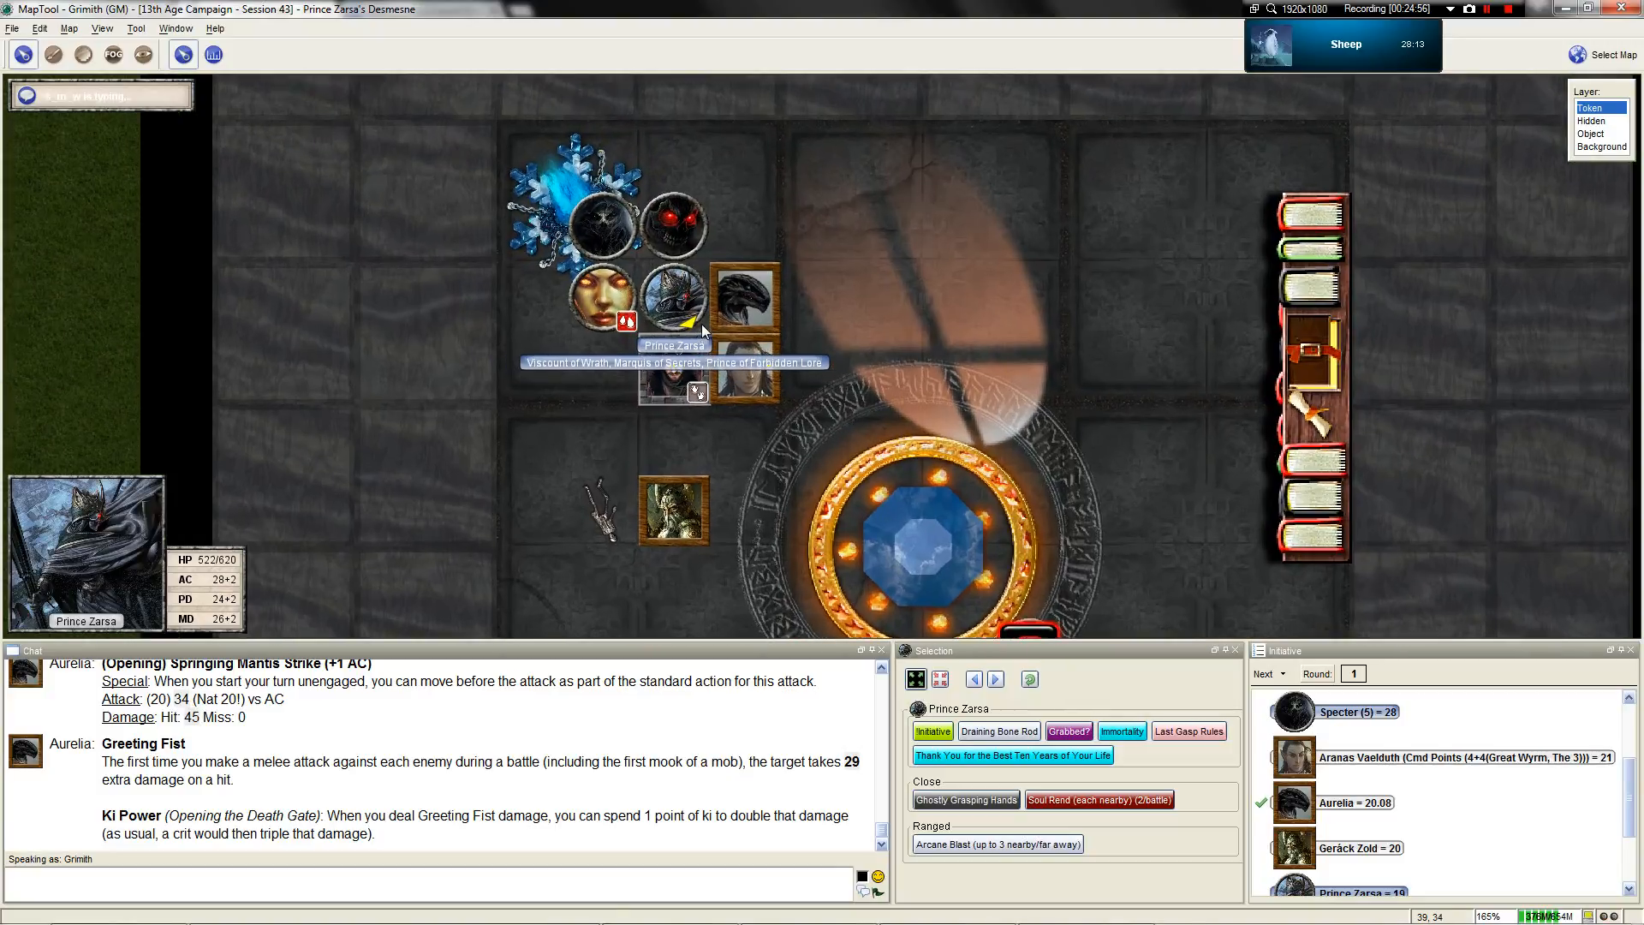
{"action": "double_click", "coordinate": [672, 289]}
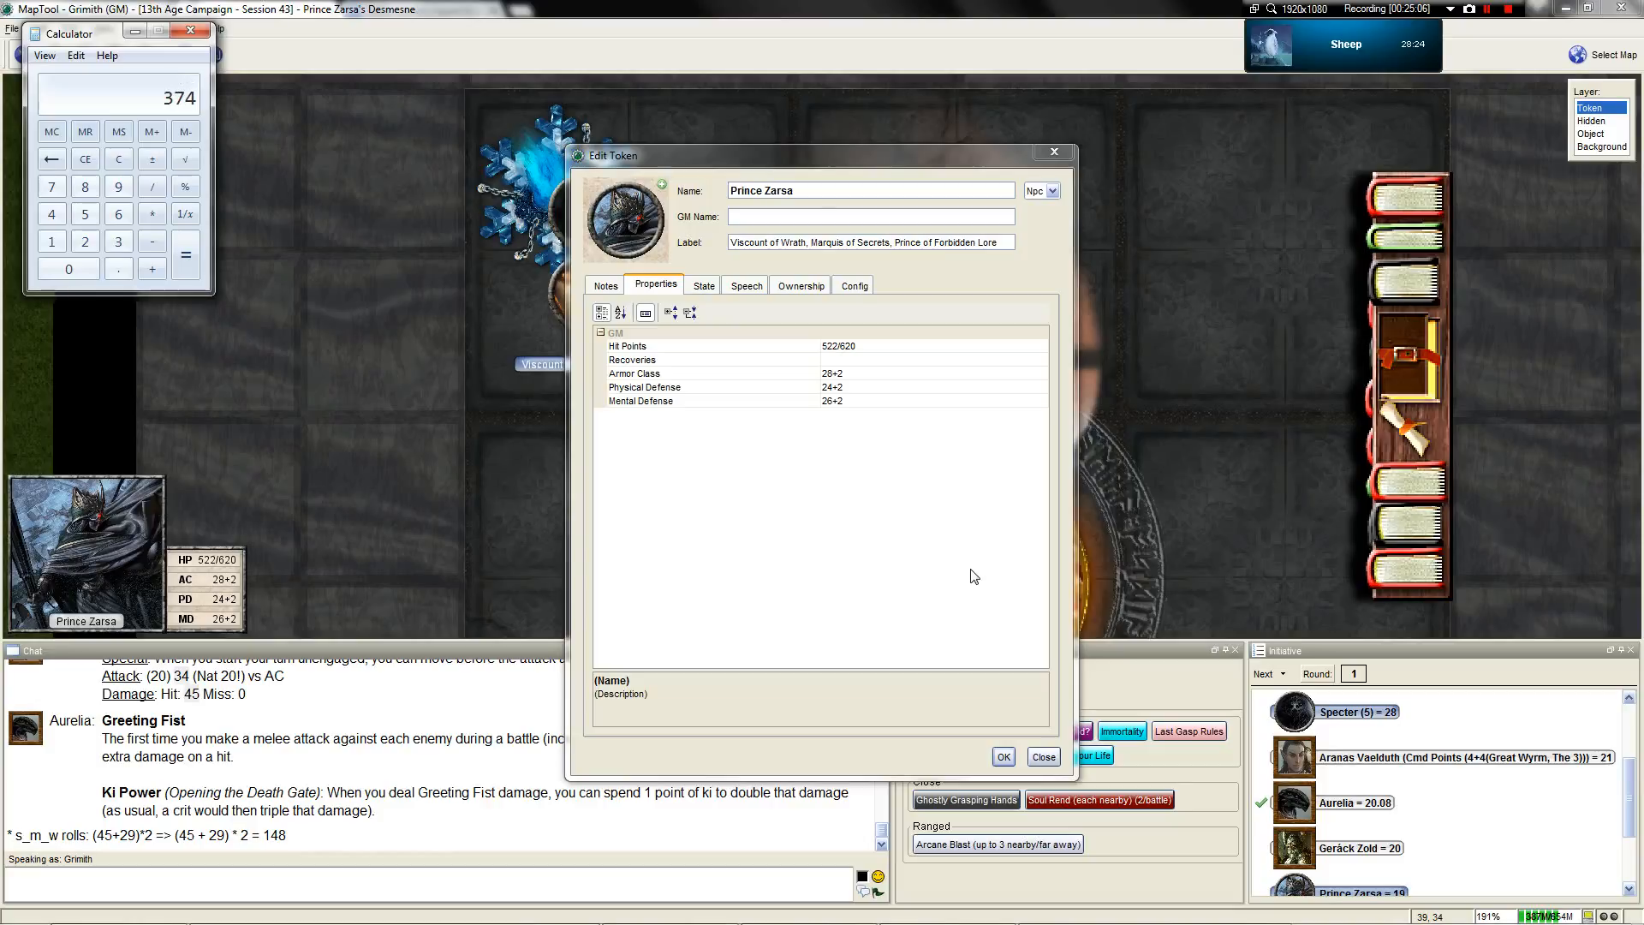
{"action": "left_click", "coordinate": [117, 158]}
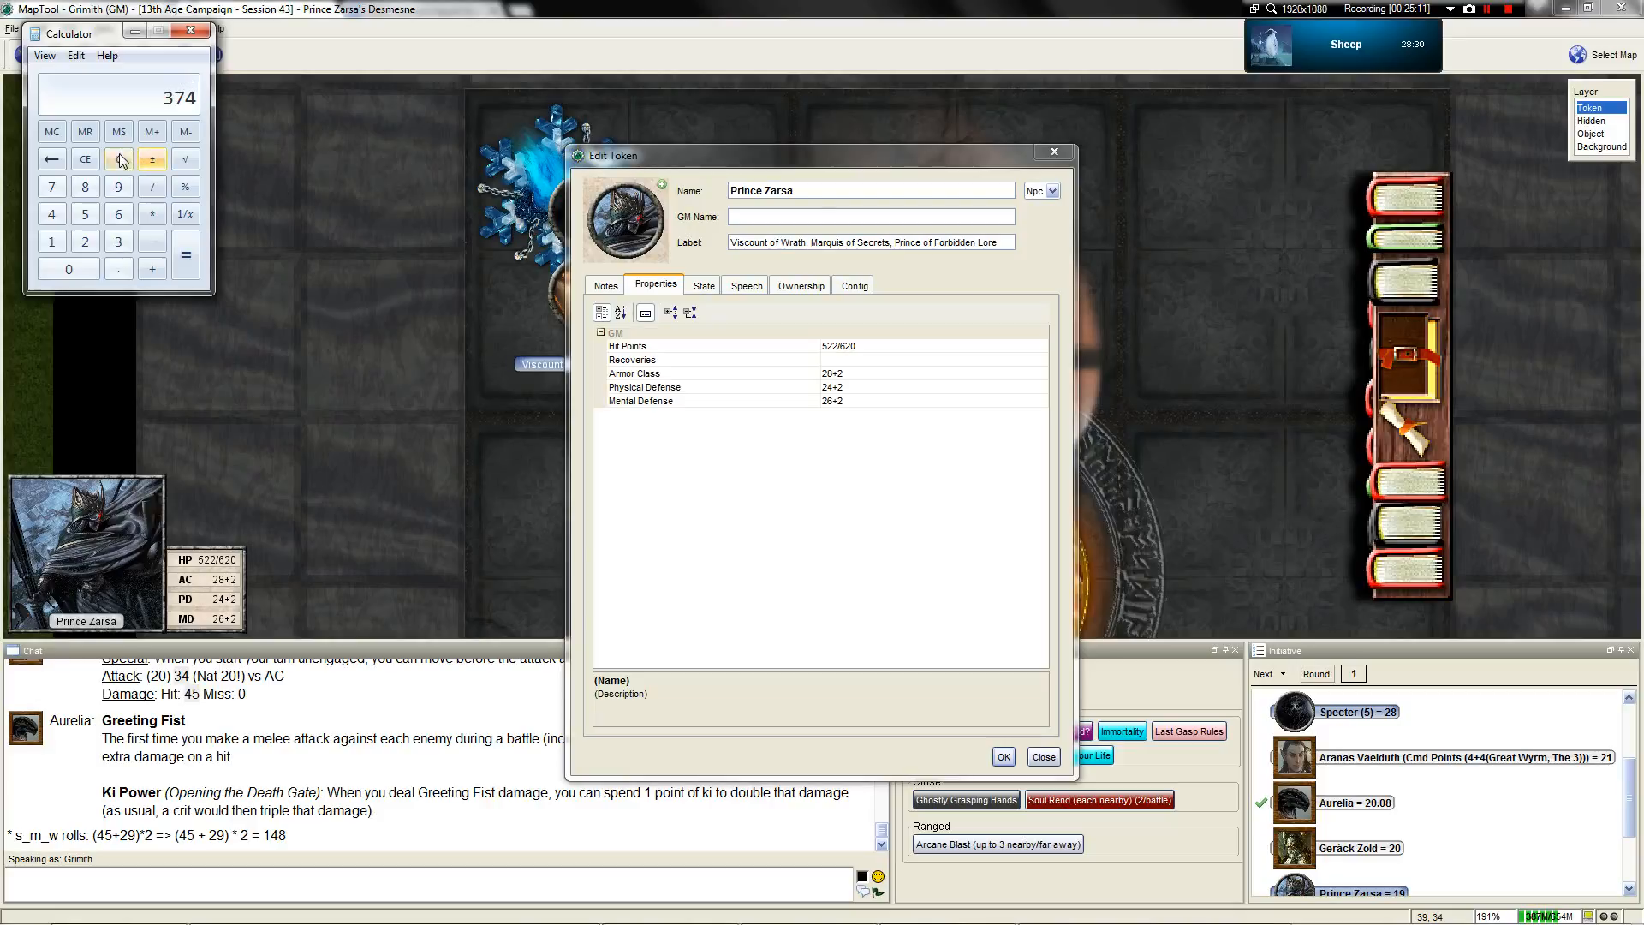
{"action": "left_click", "coordinate": [117, 158]}
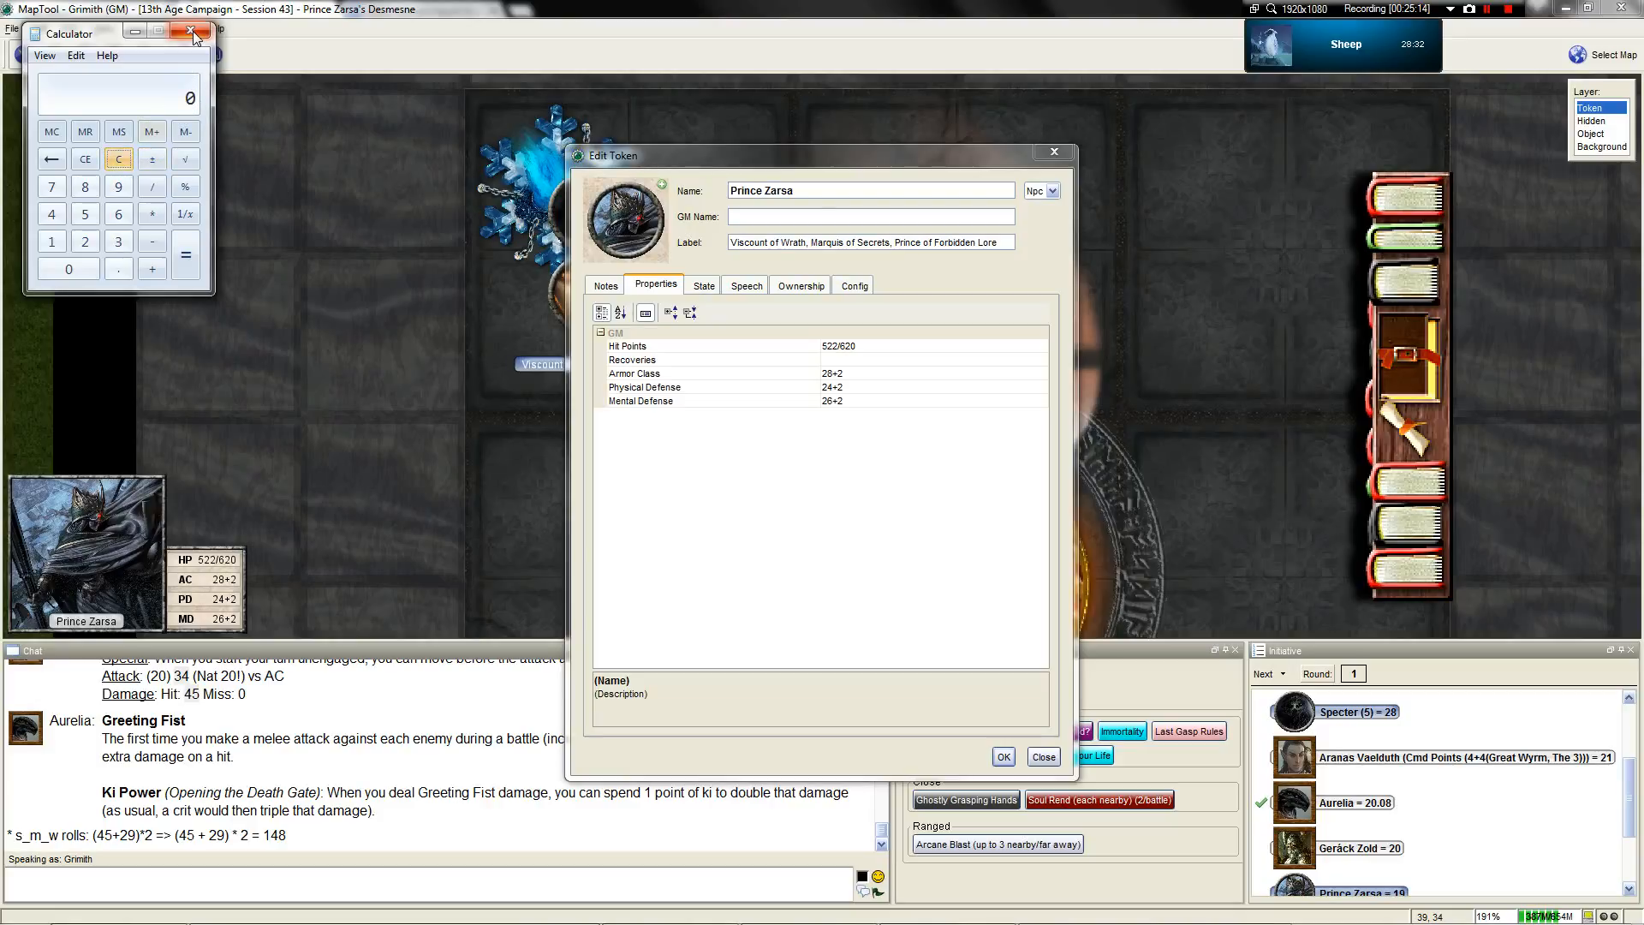
{"action": "mouse_move", "coordinate": [193, 34]}
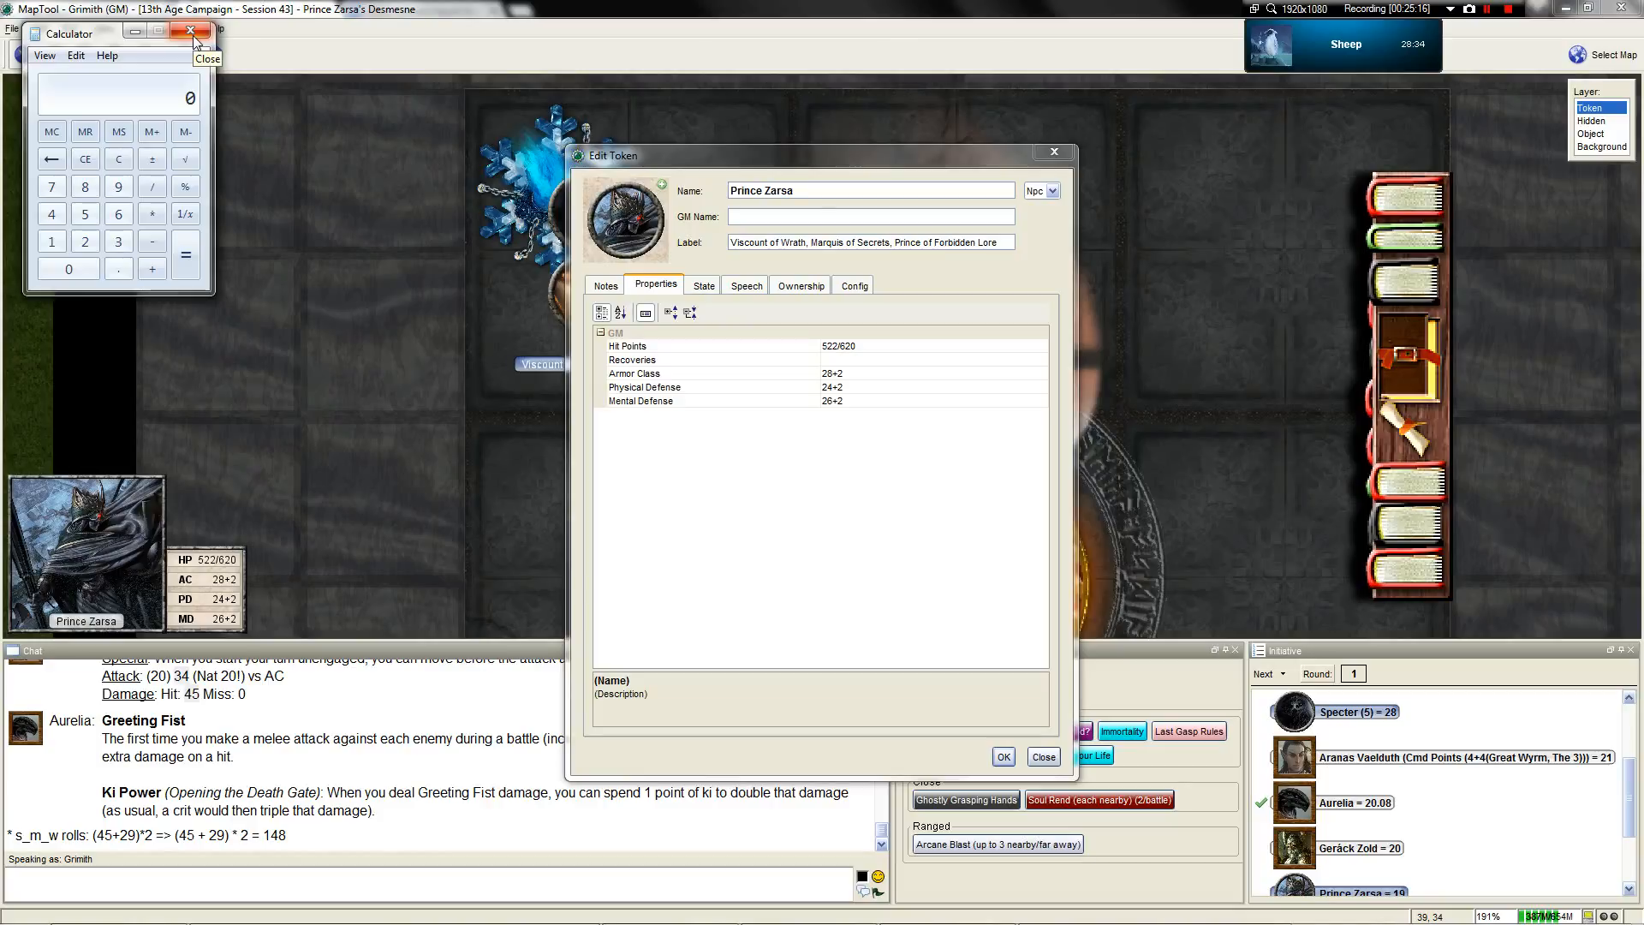
{"action": "left_click", "coordinate": [198, 32]}
{"action": "type", "text": "374"}
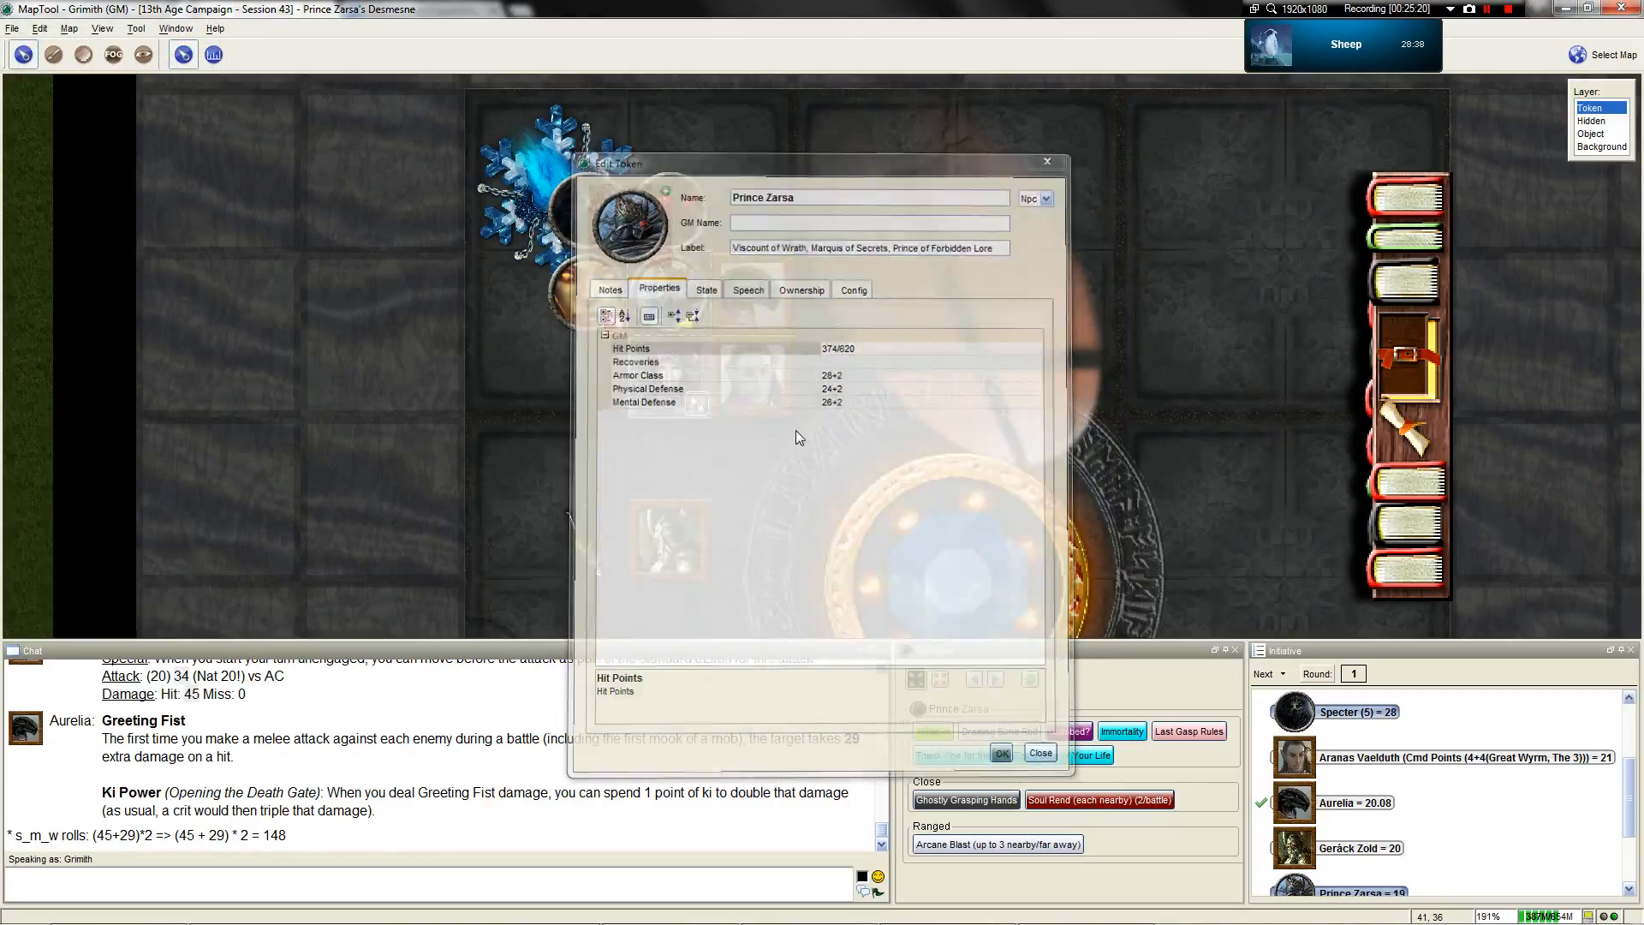
{"action": "left_click", "coordinate": [999, 752]}
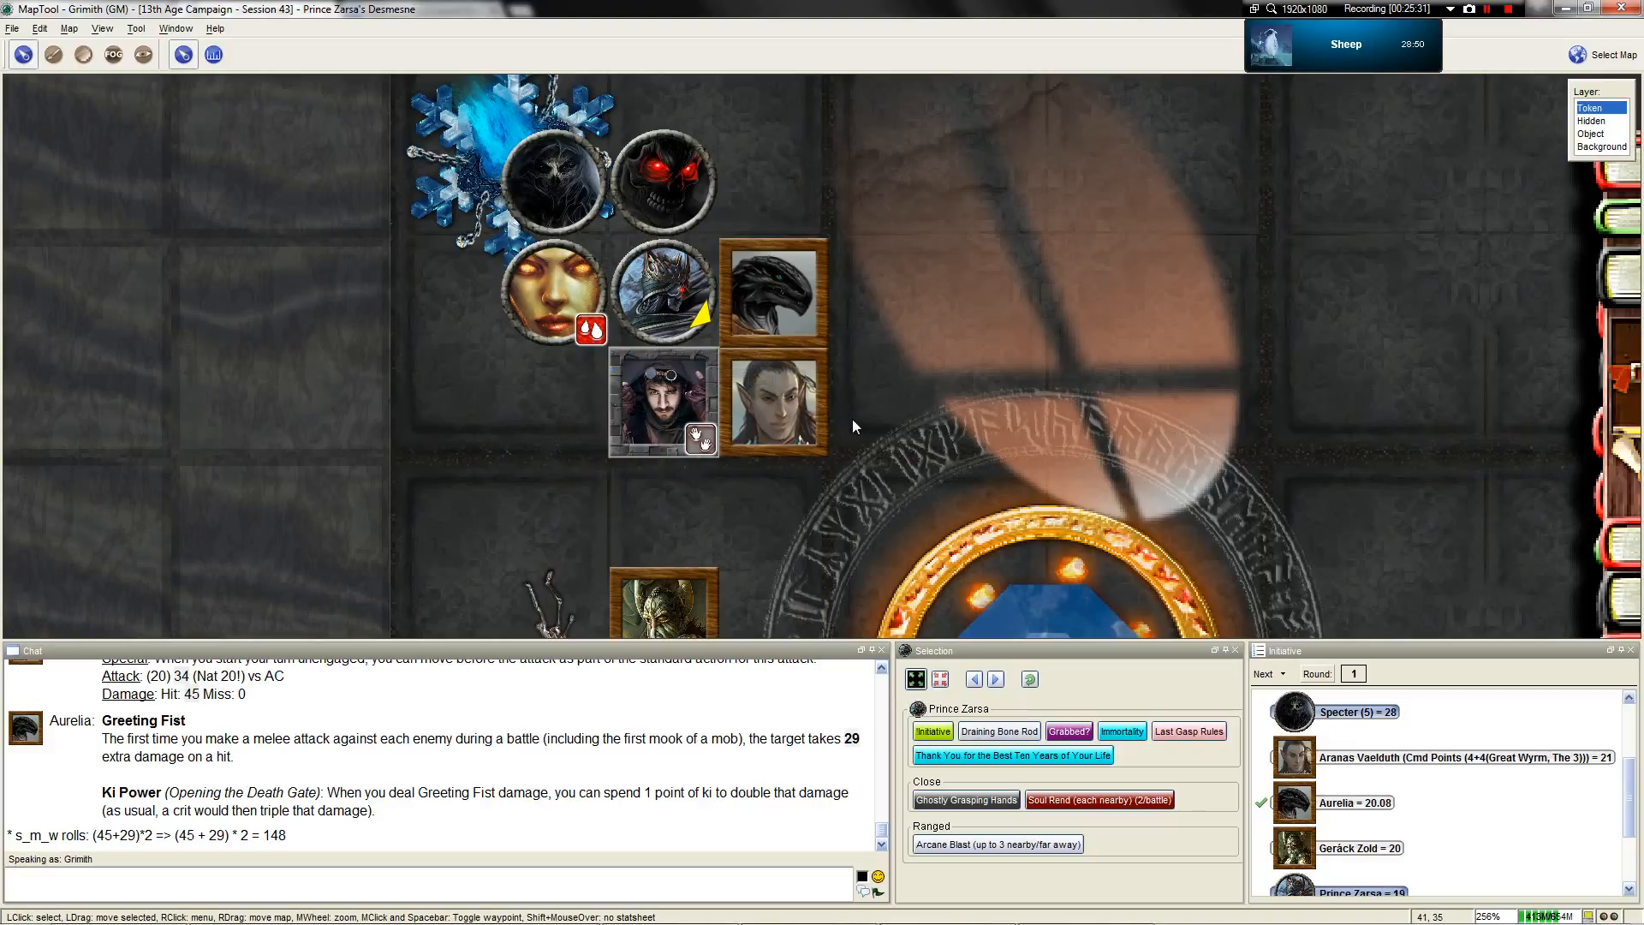
{"action": "mouse_move", "coordinate": [701, 333]}
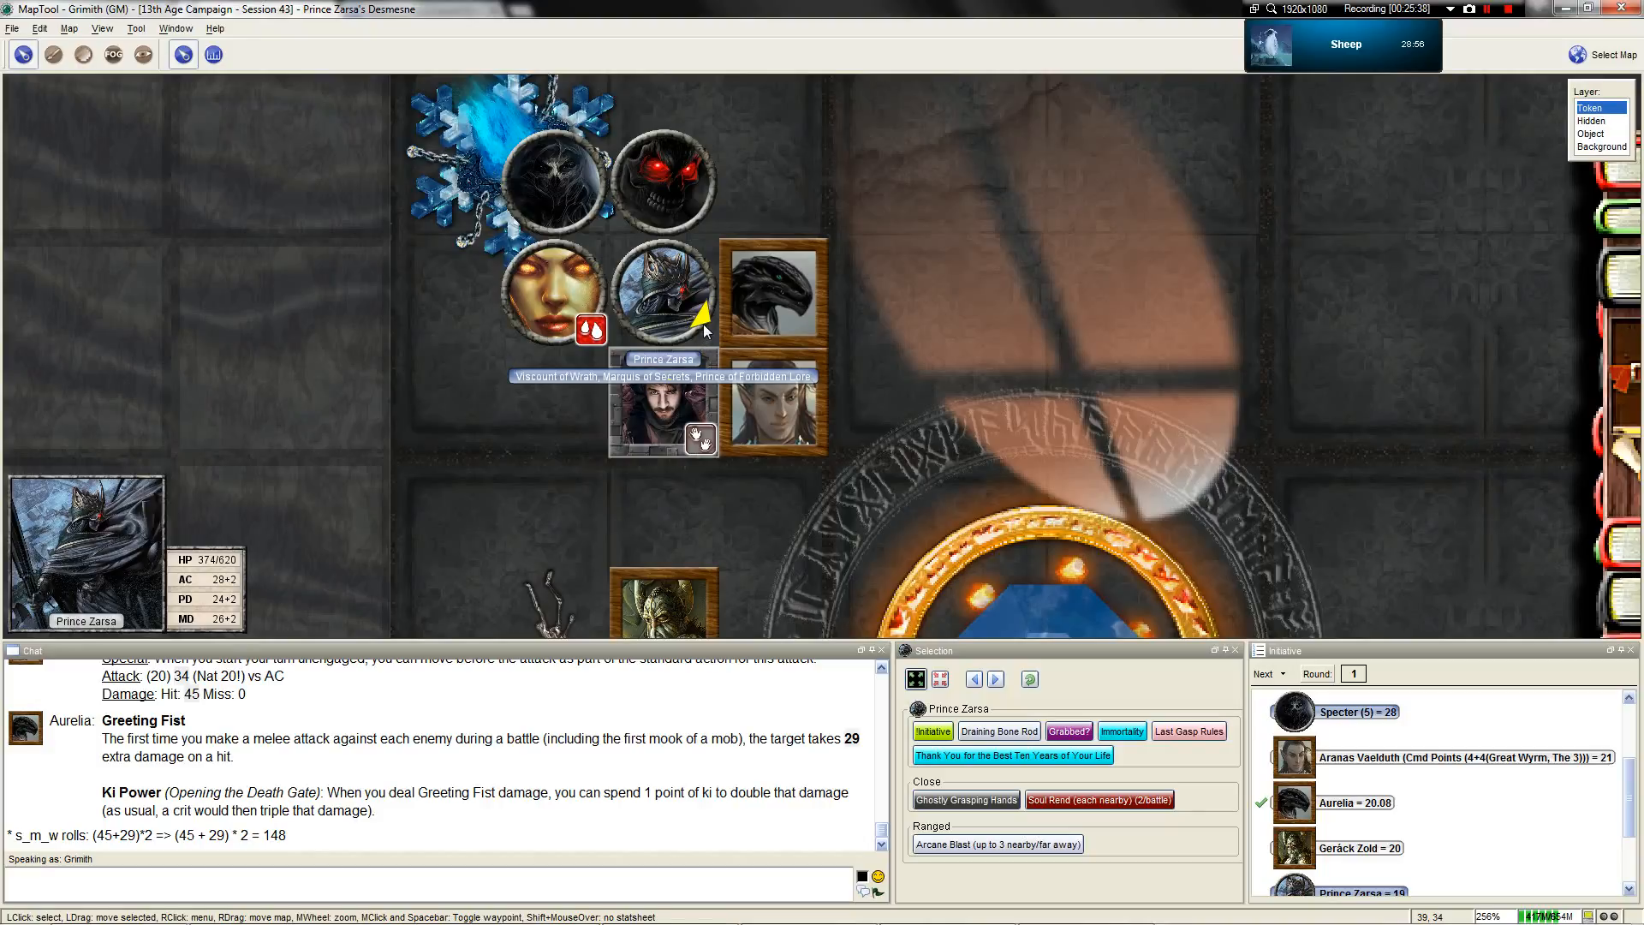
Zoom the map in and out around the grouped tokens during Geräck Zold's turn
{"action": "scroll", "scroll_direction": "down", "scroll_amount": 3}
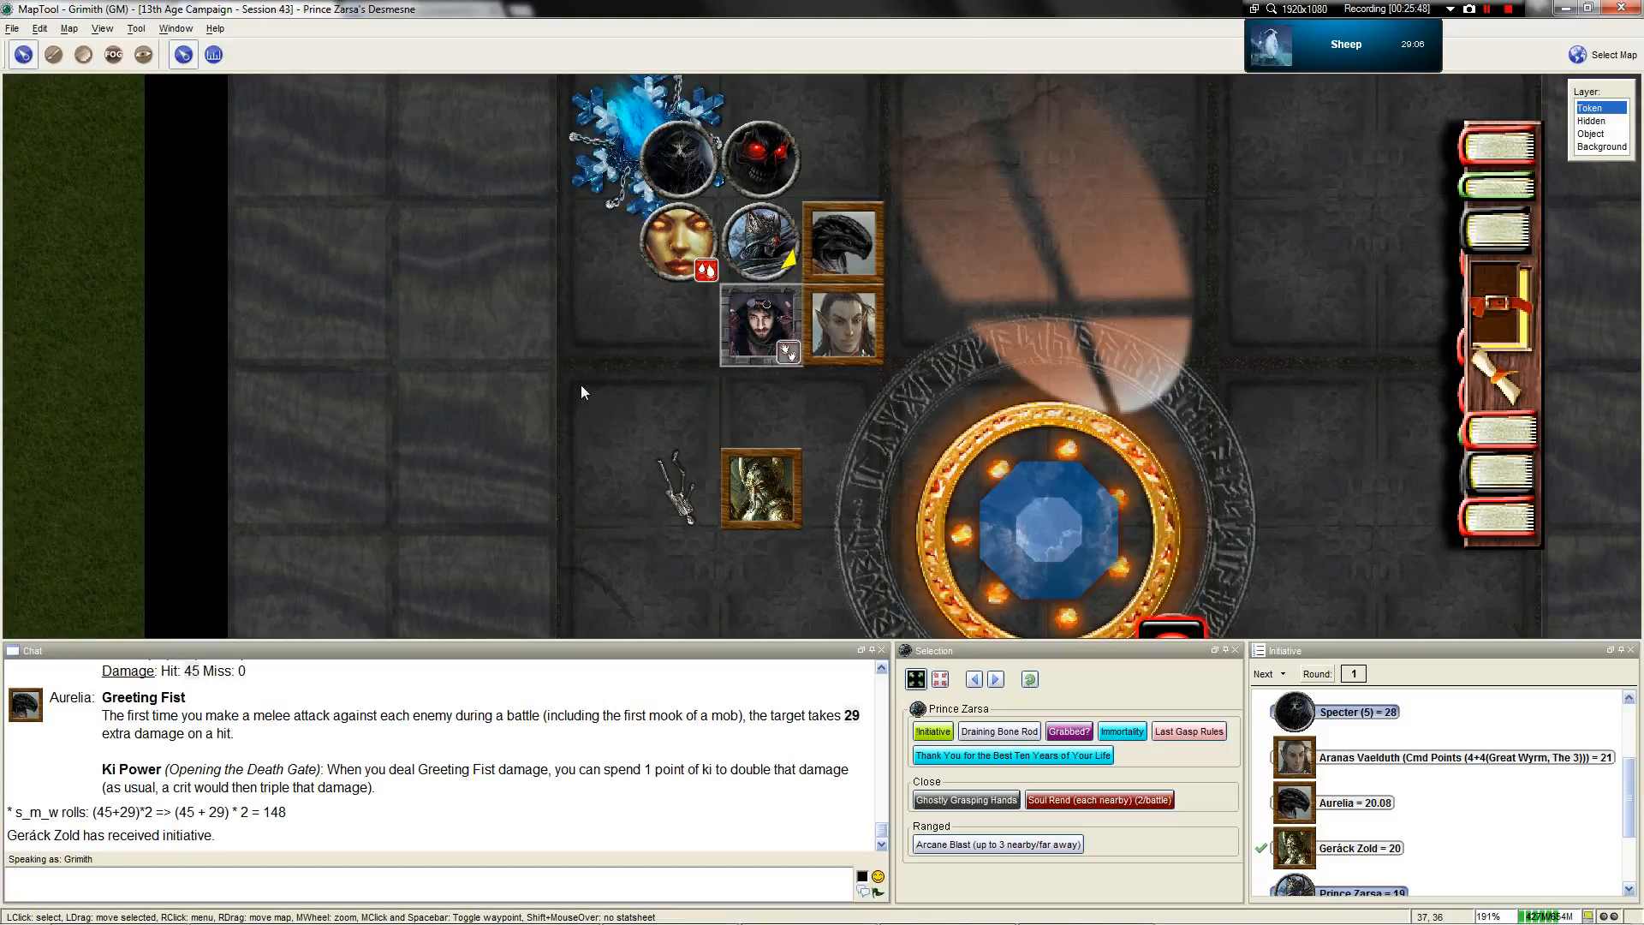
{"action": "scroll", "scroll_direction": "down", "scroll_amount": 3}
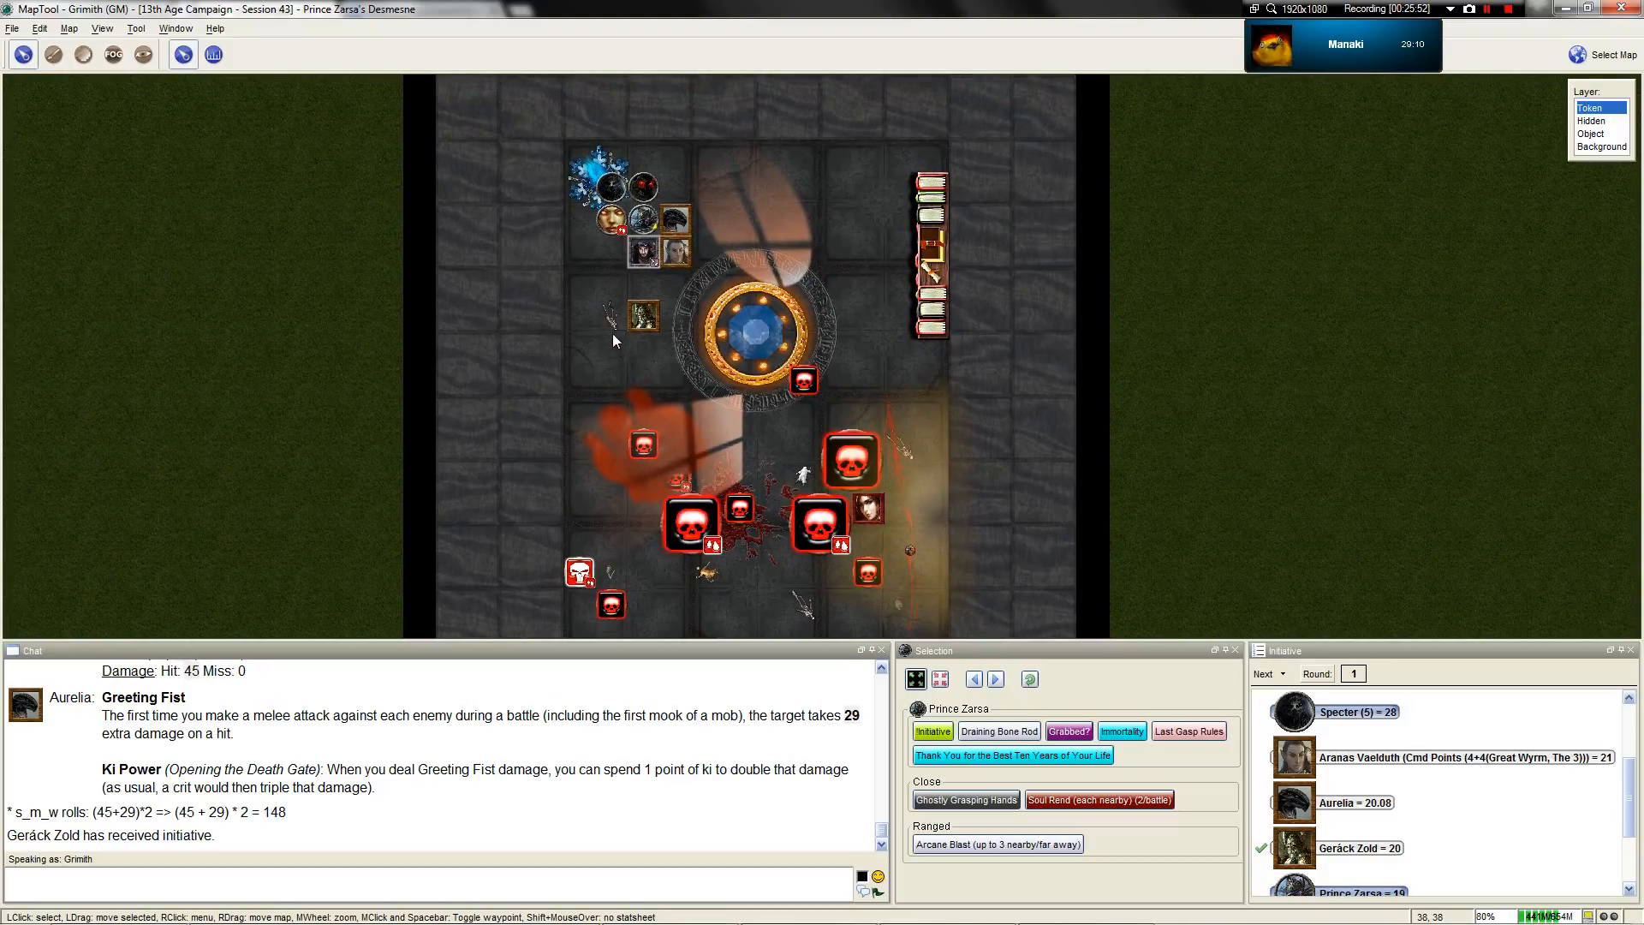
{"action": "scroll", "scroll_direction": "up", "scroll_amount": 3}
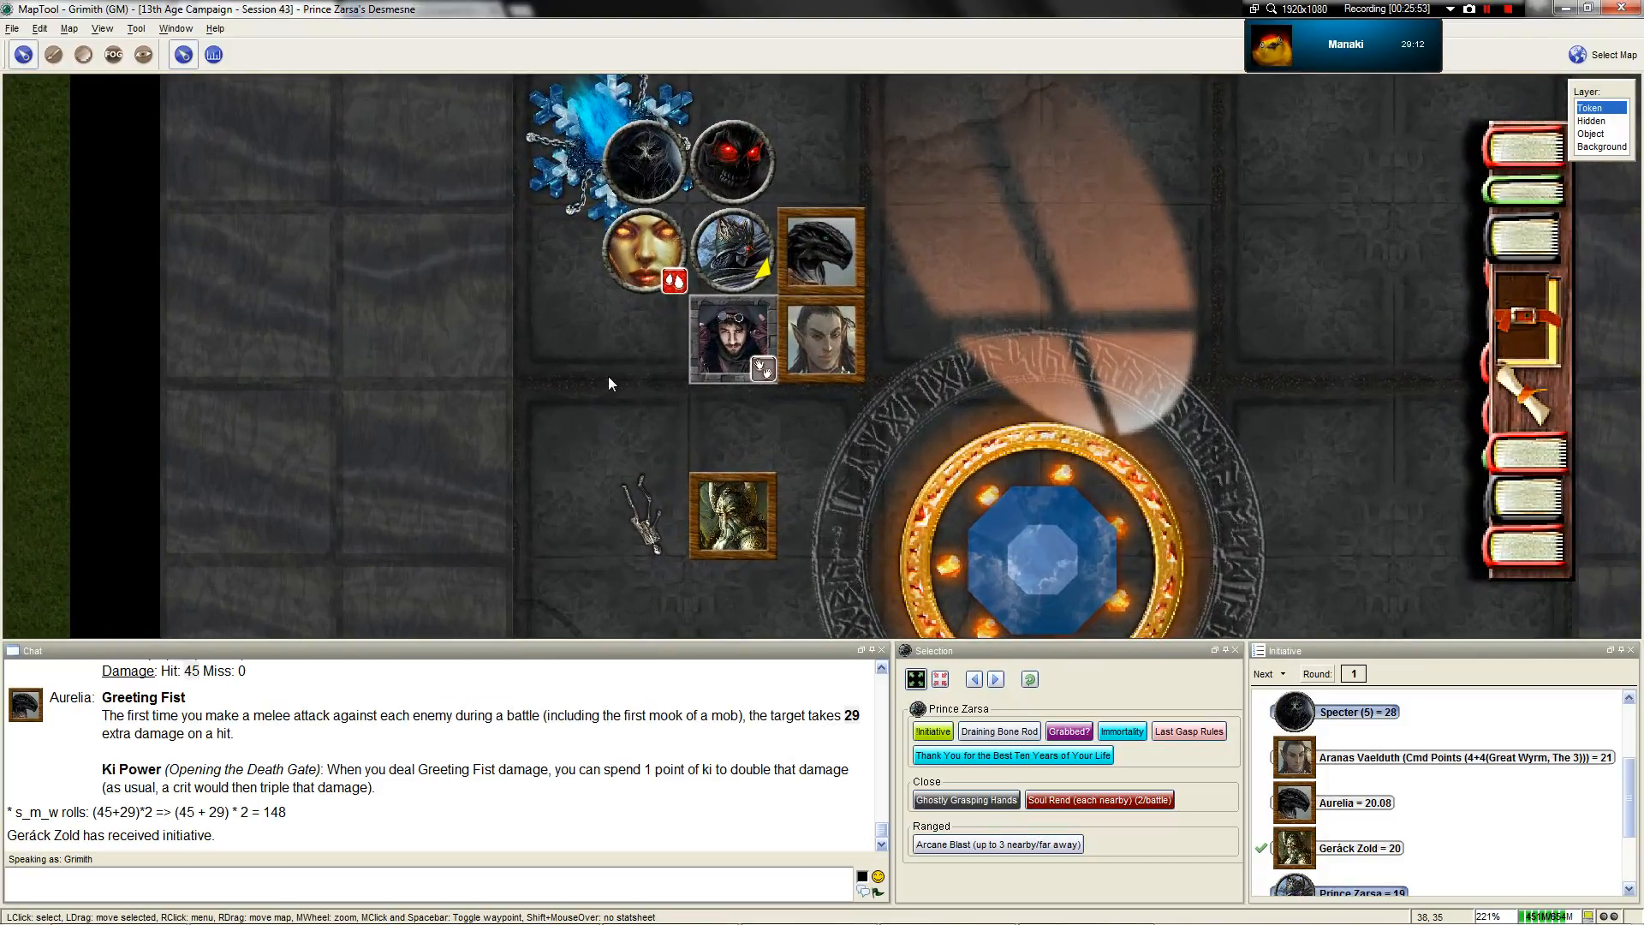
{"action": "scroll", "scroll_direction": "up", "scroll_amount": 3}
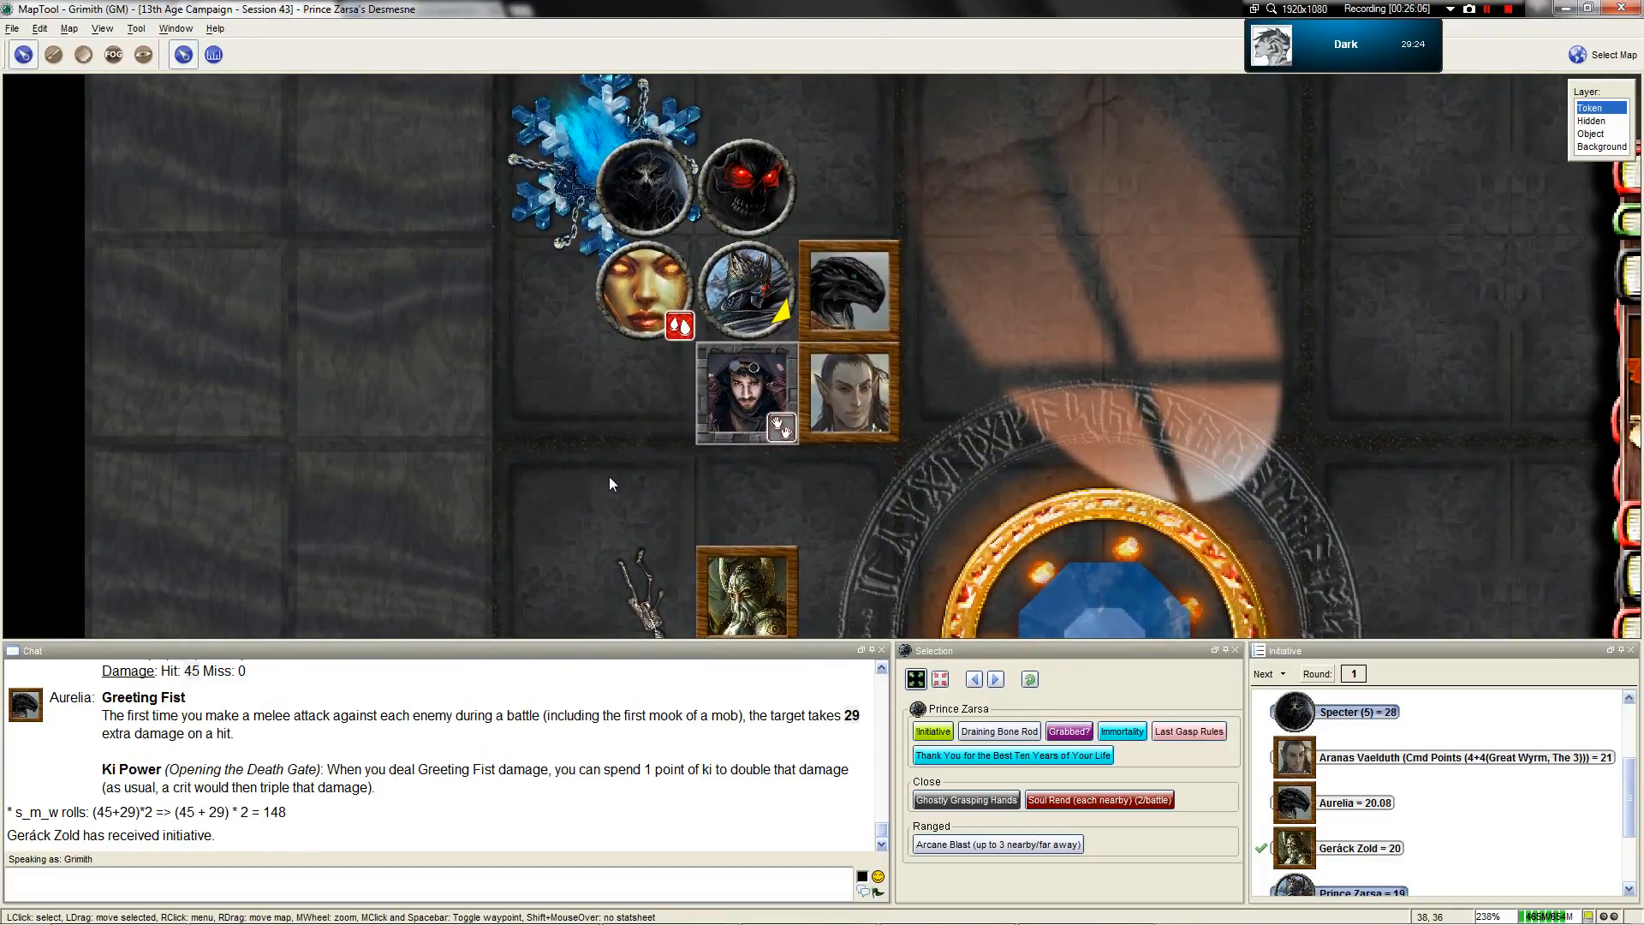
{"action": "scroll", "scroll_direction": "down", "scroll_amount": 3}
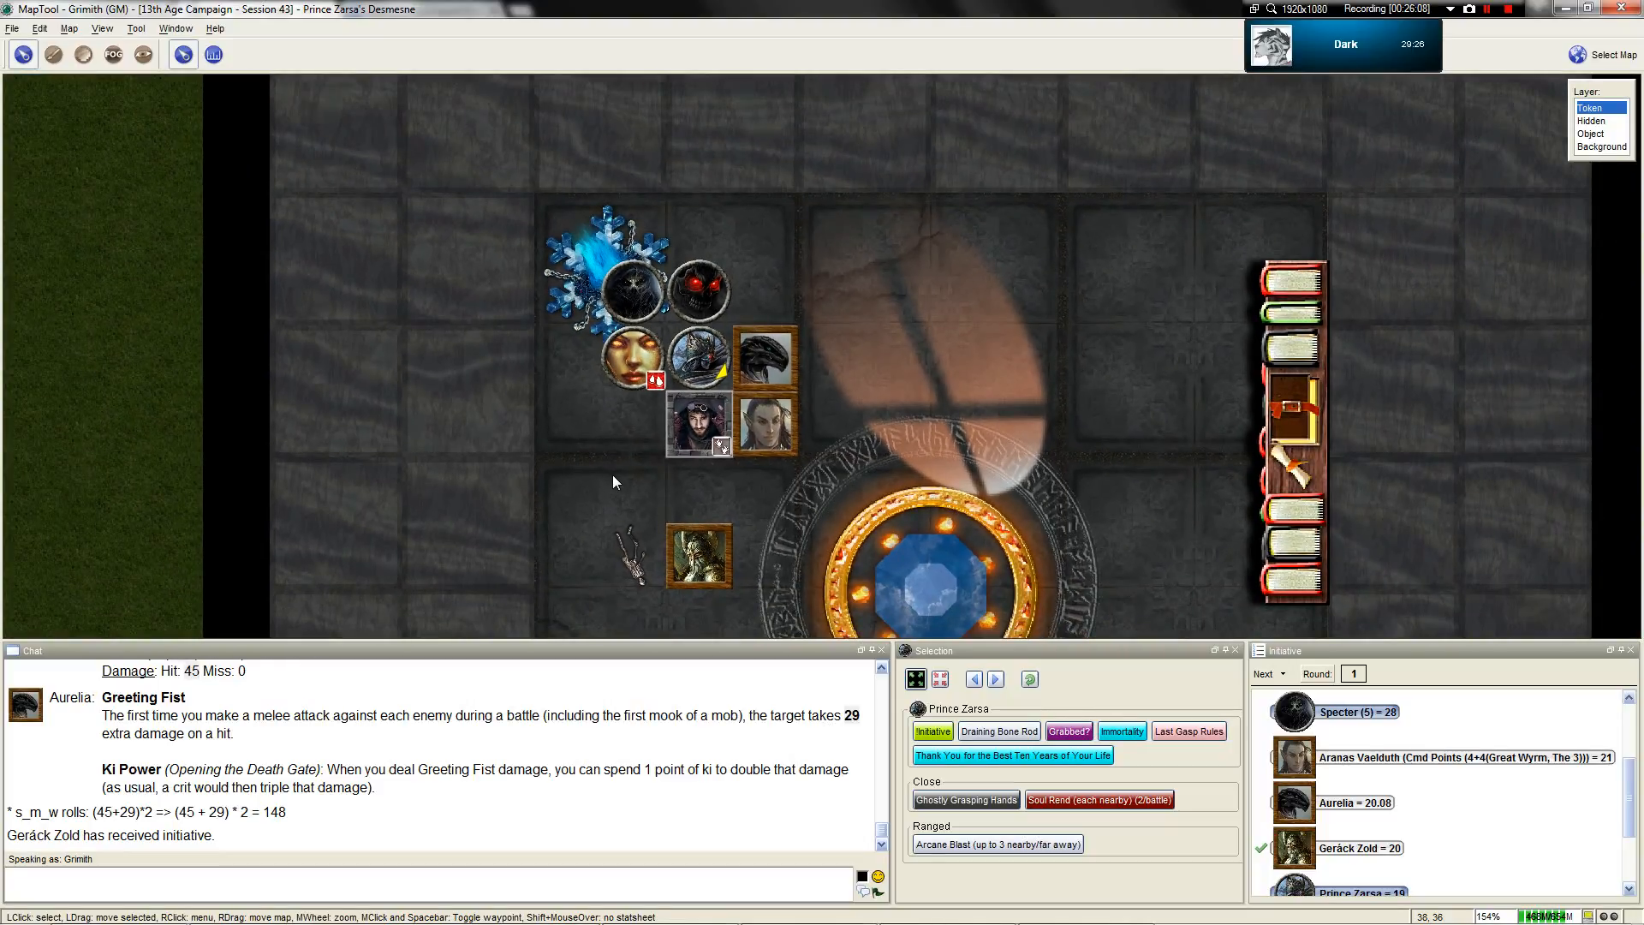
{"action": "scroll", "scroll_direction": "up", "scroll_amount": 3}
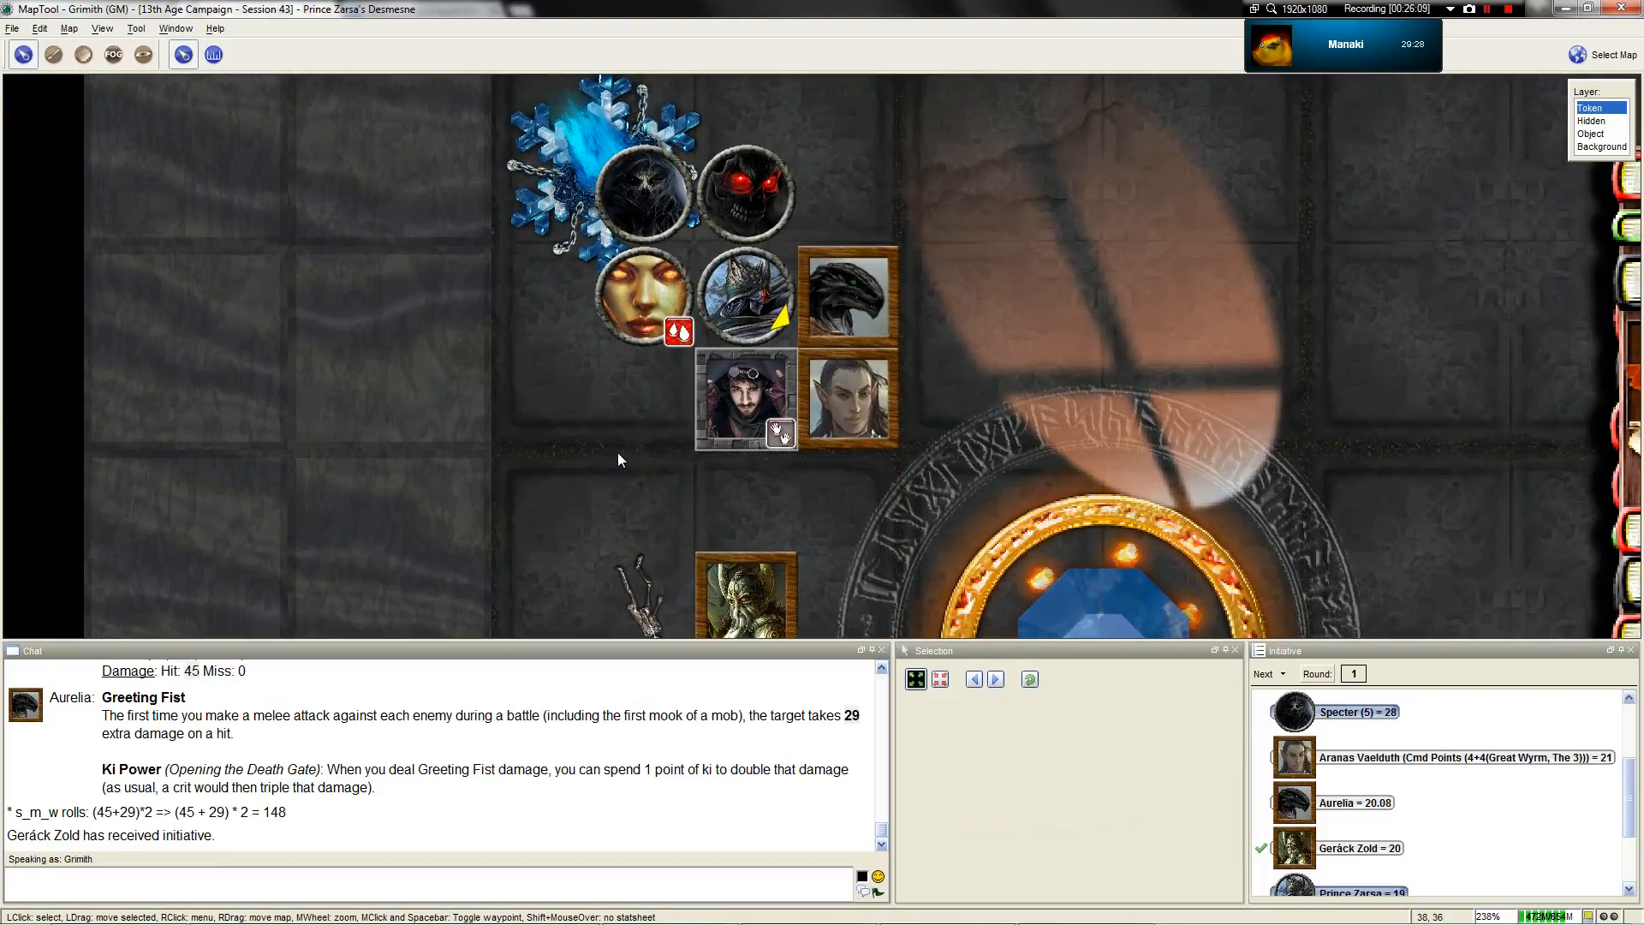
{"action": "mouse_move", "coordinate": [734, 398]}
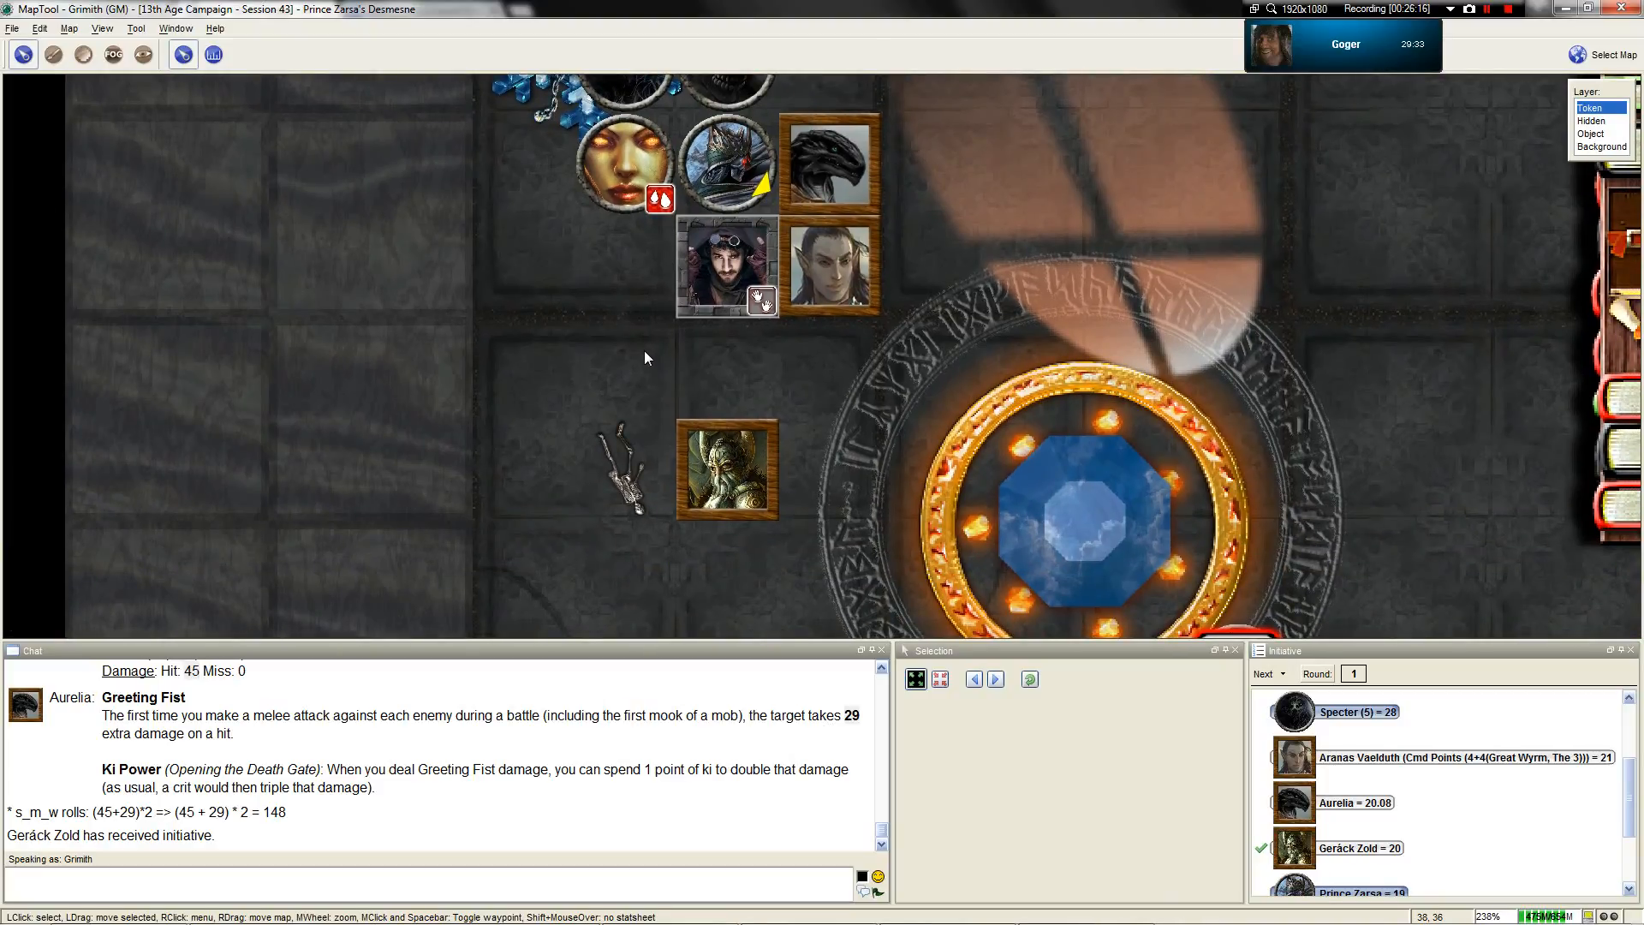
Zoom the map around the party where Geräck Zold joins the heroes
{"action": "scroll", "scroll_direction": "down", "scroll_amount": 3}
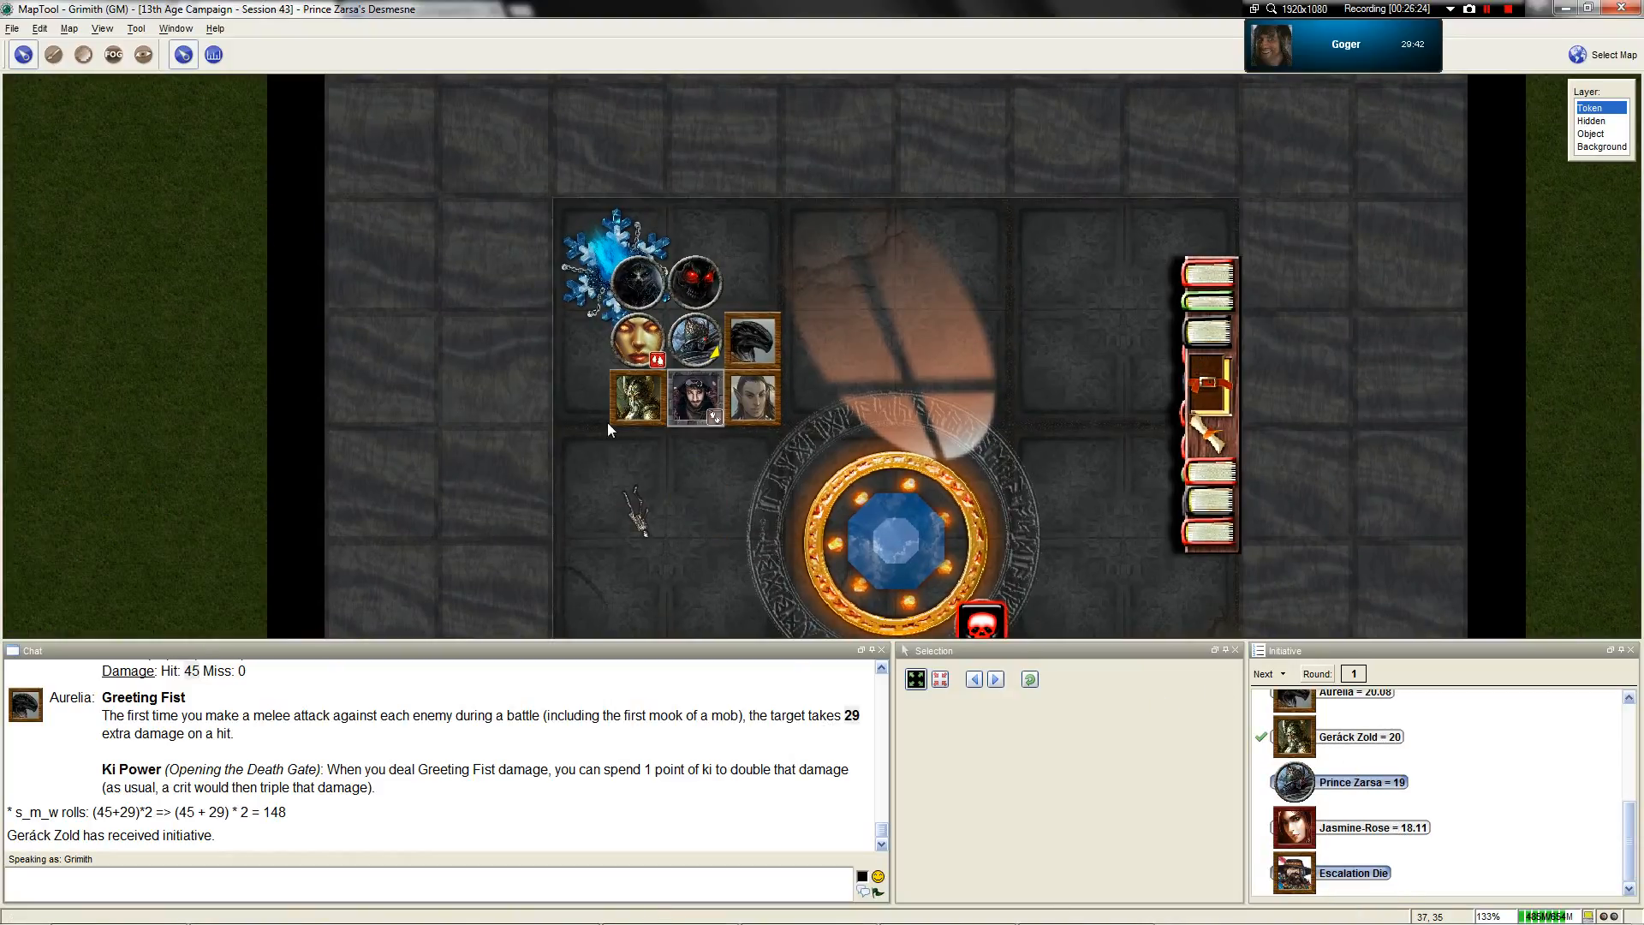
{"action": "scroll", "scroll_direction": "up", "scroll_amount": 3}
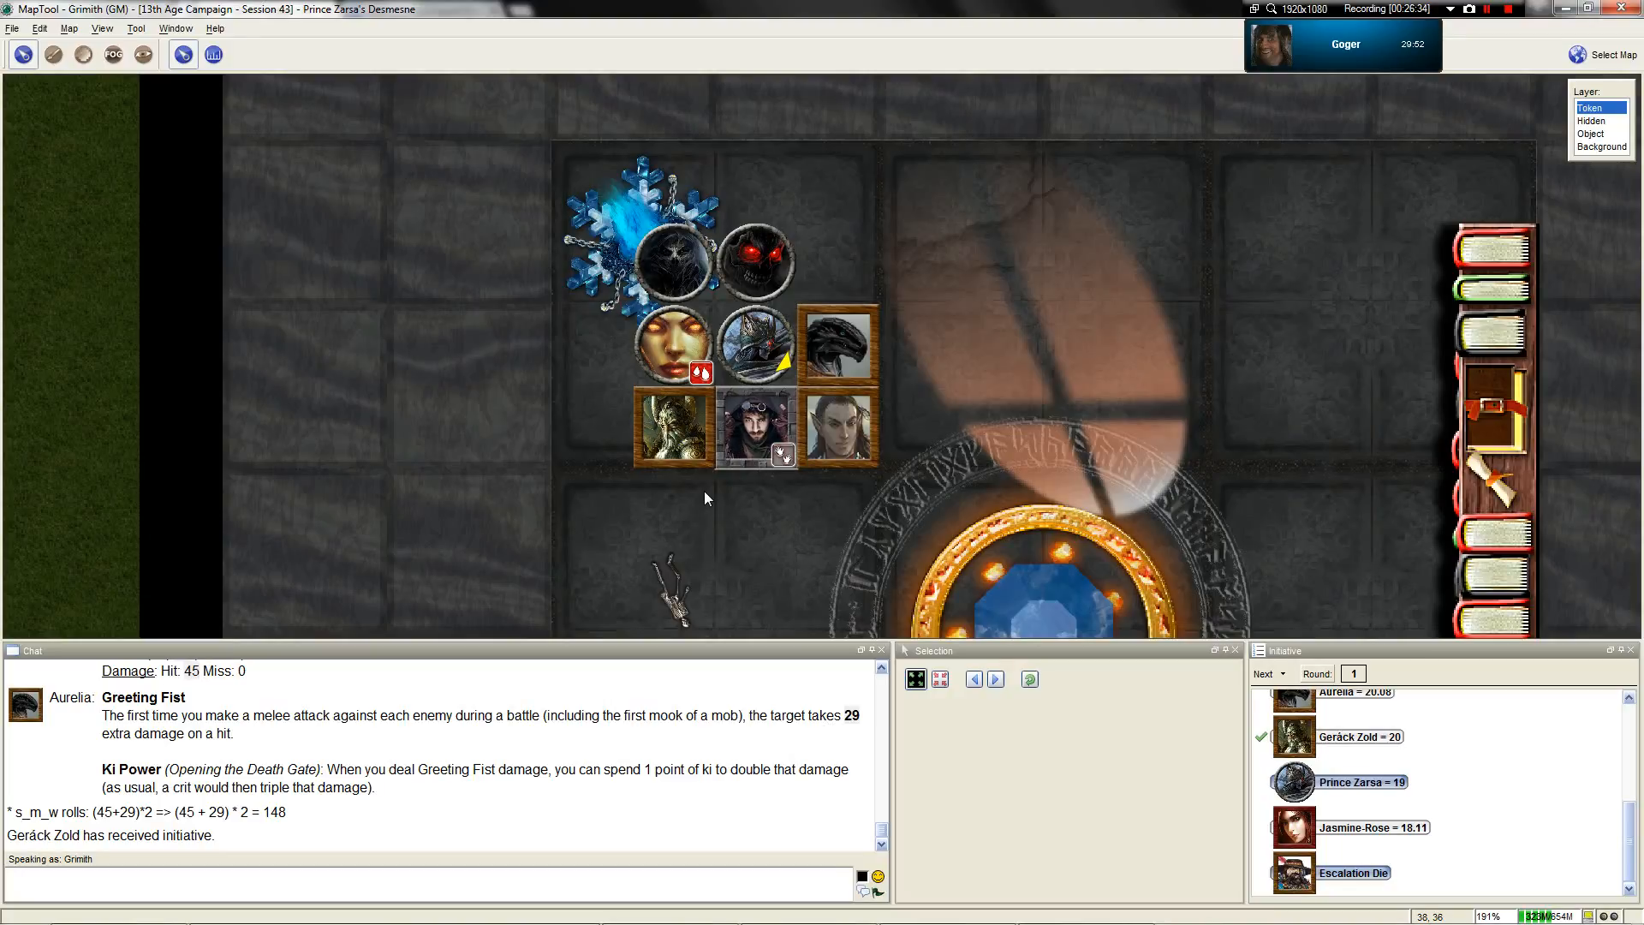
{"action": "mouse_move", "coordinate": [702, 505]}
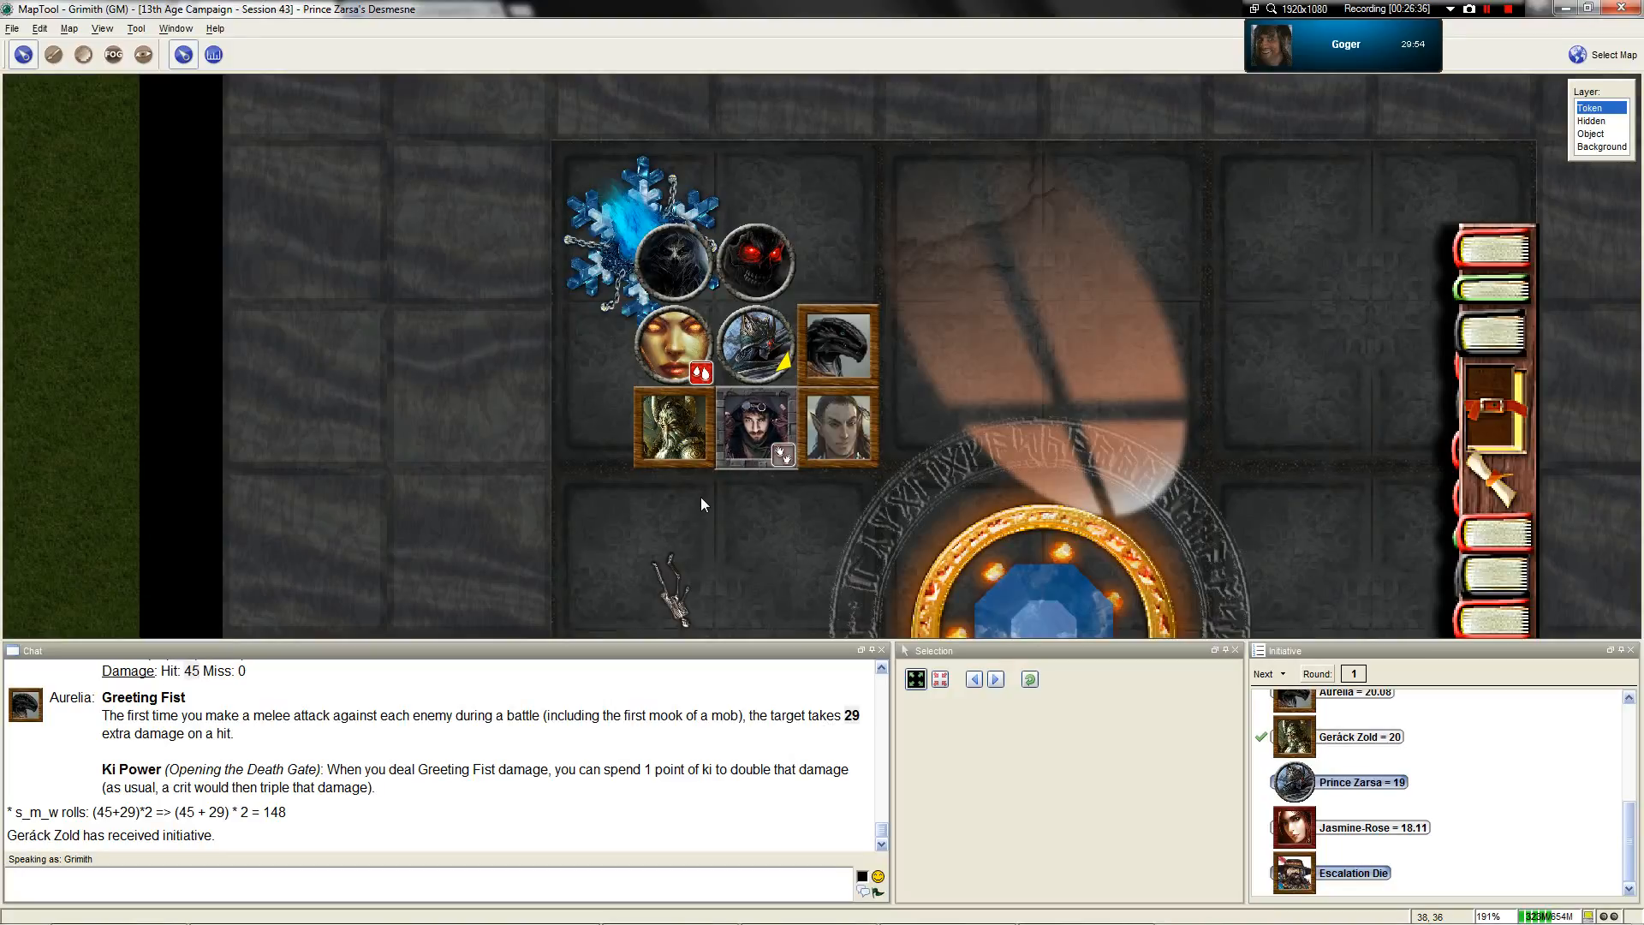
{"action": "mouse_move", "coordinate": [692, 490]}
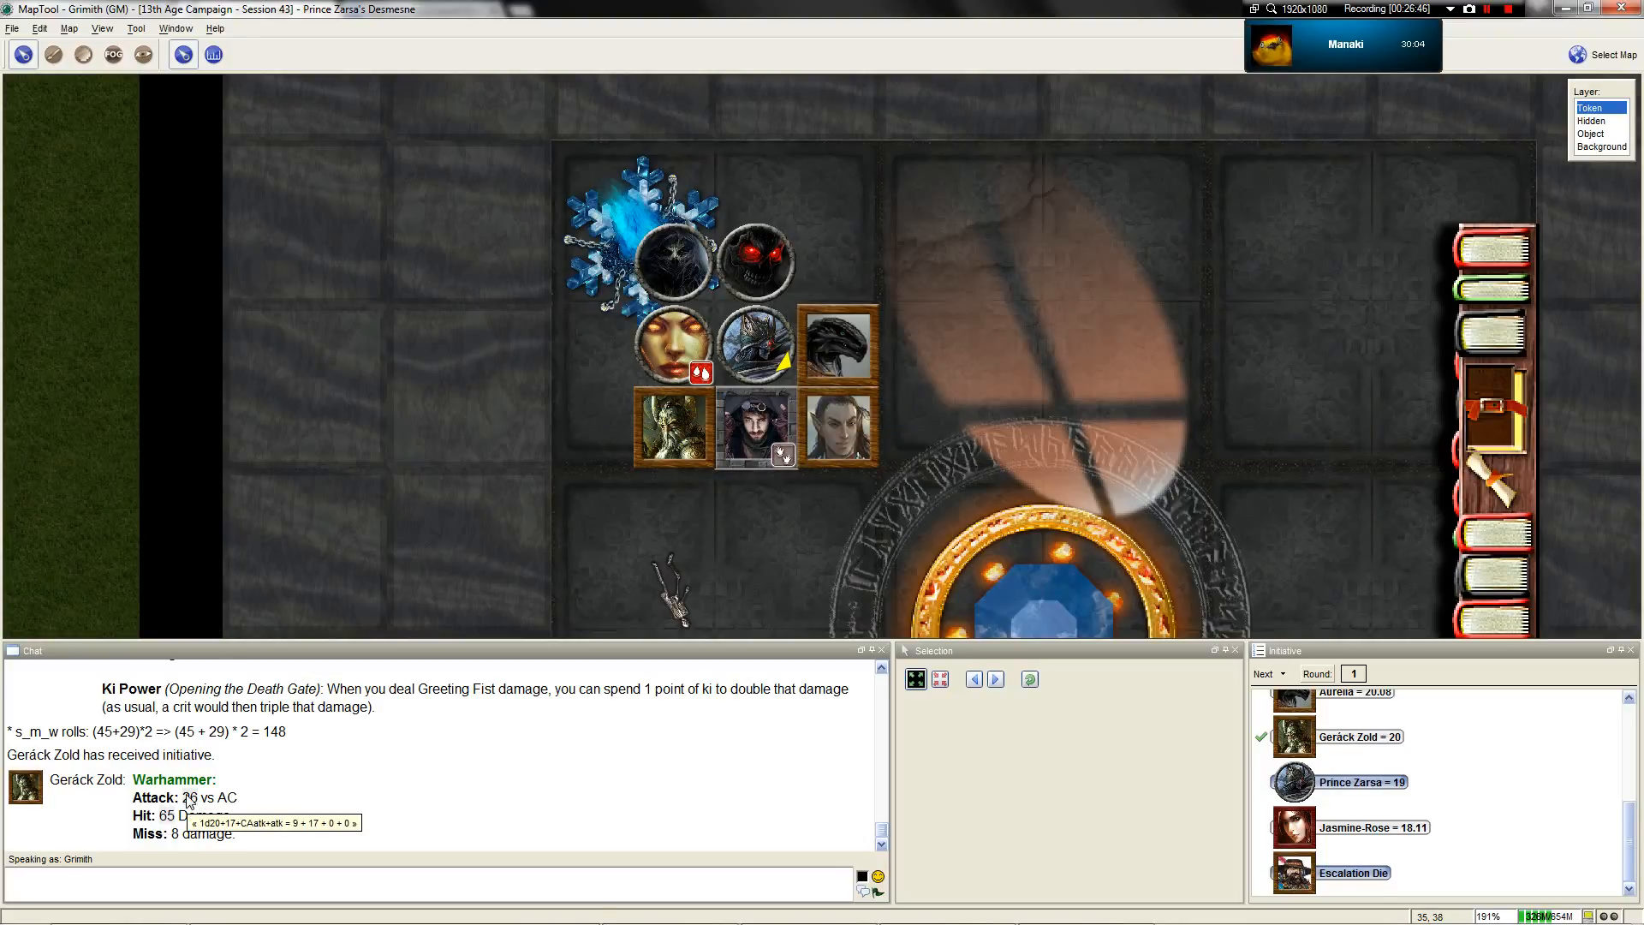
{"action": "mouse_move", "coordinate": [396, 746]}
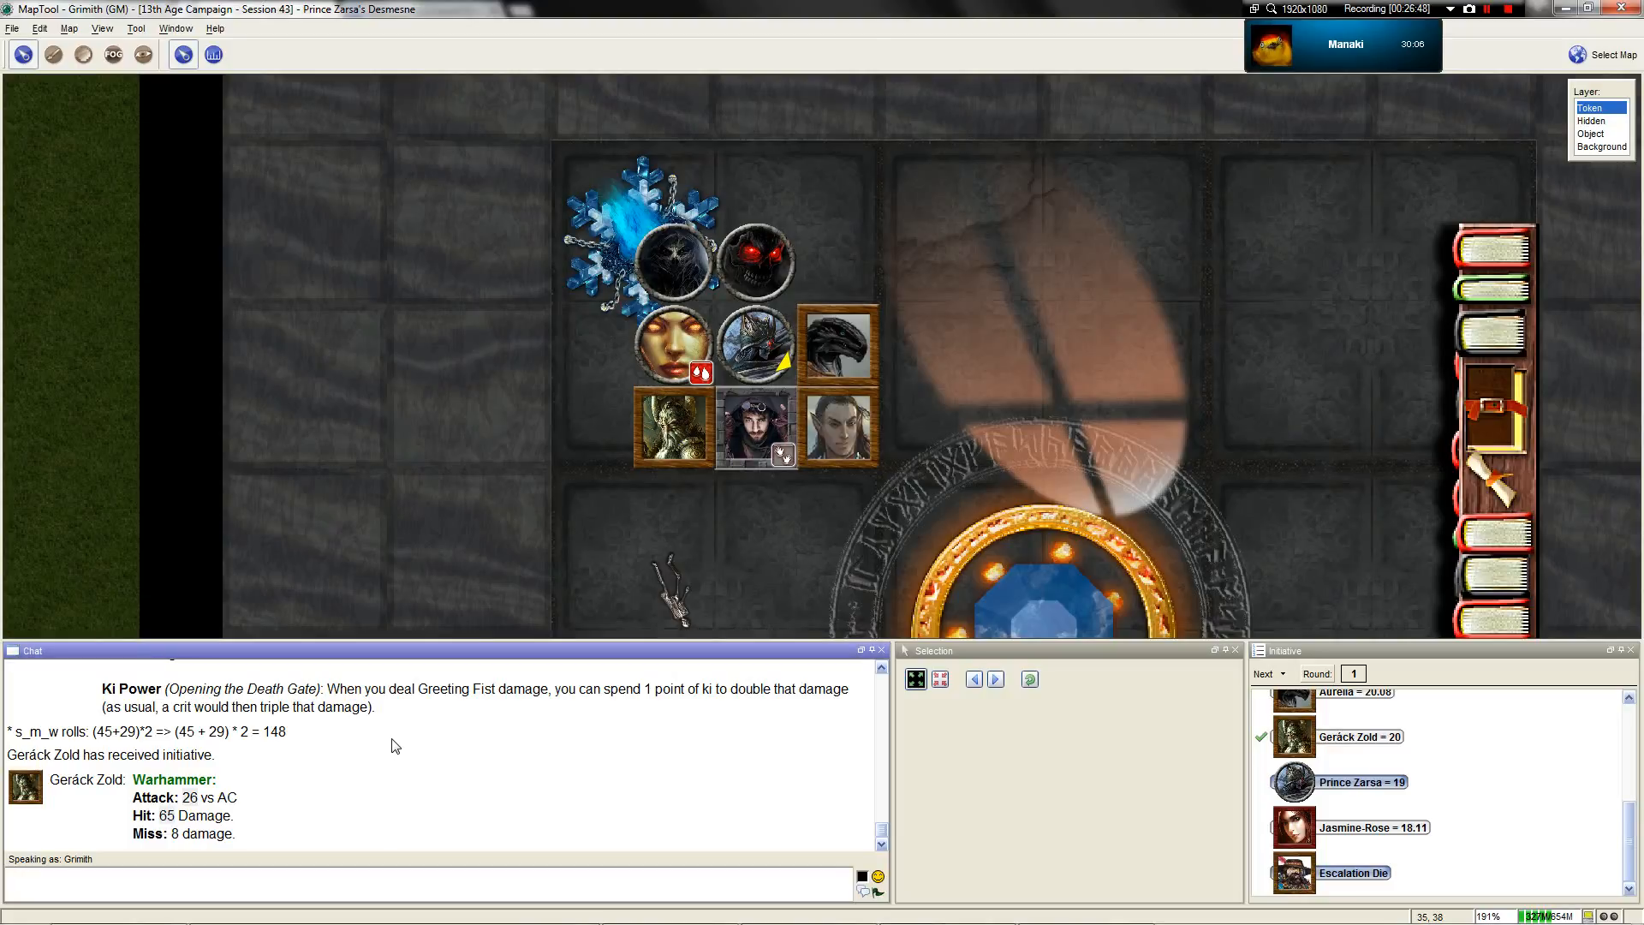
{"action": "mouse_move", "coordinate": [750, 356]}
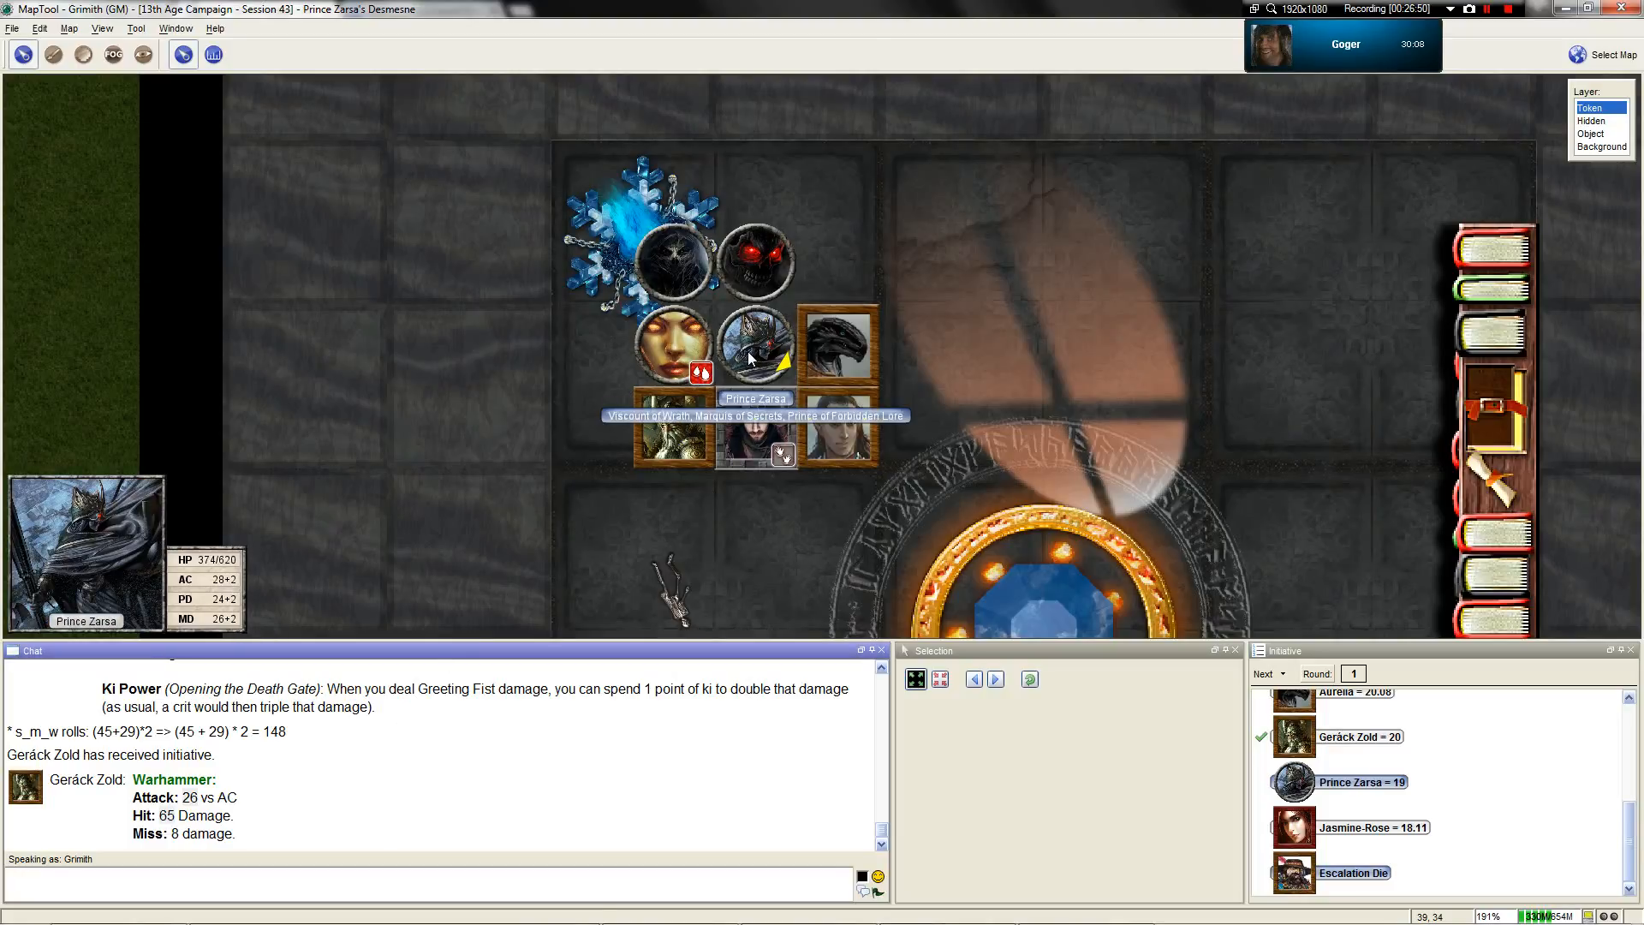
Review Prince Zarsa's and Priestess Ulia's token properties and post a secret 3d8 roll of 13 to chat
{"action": "double_click", "coordinate": [751, 345]}
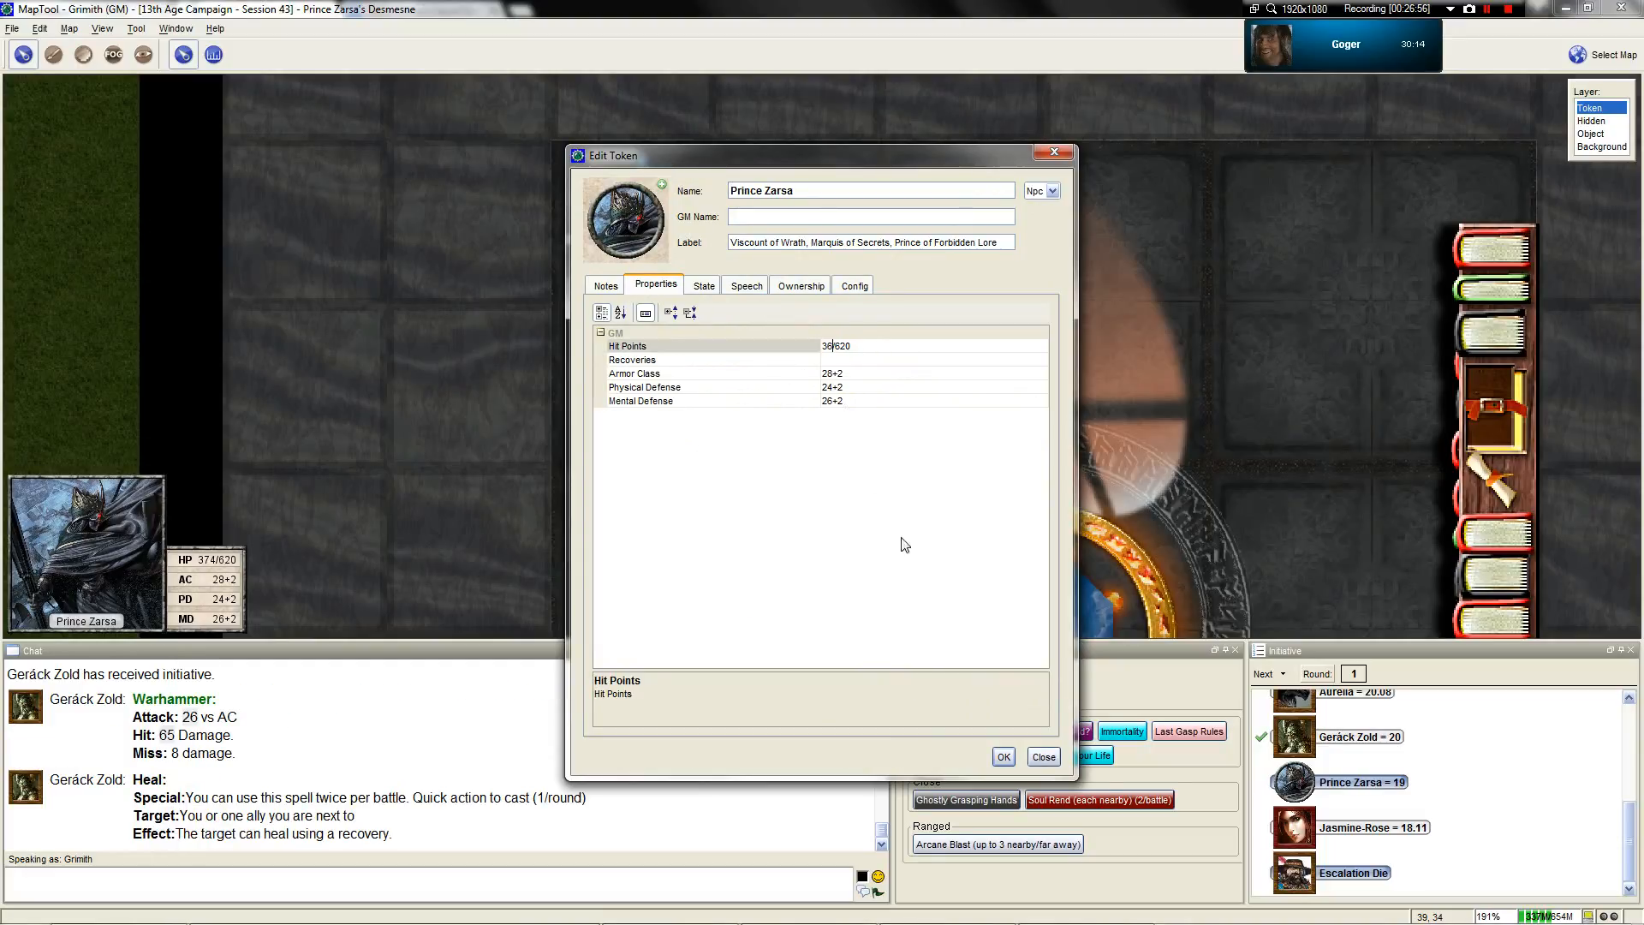
{"action": "left_click", "coordinate": [1001, 756]}
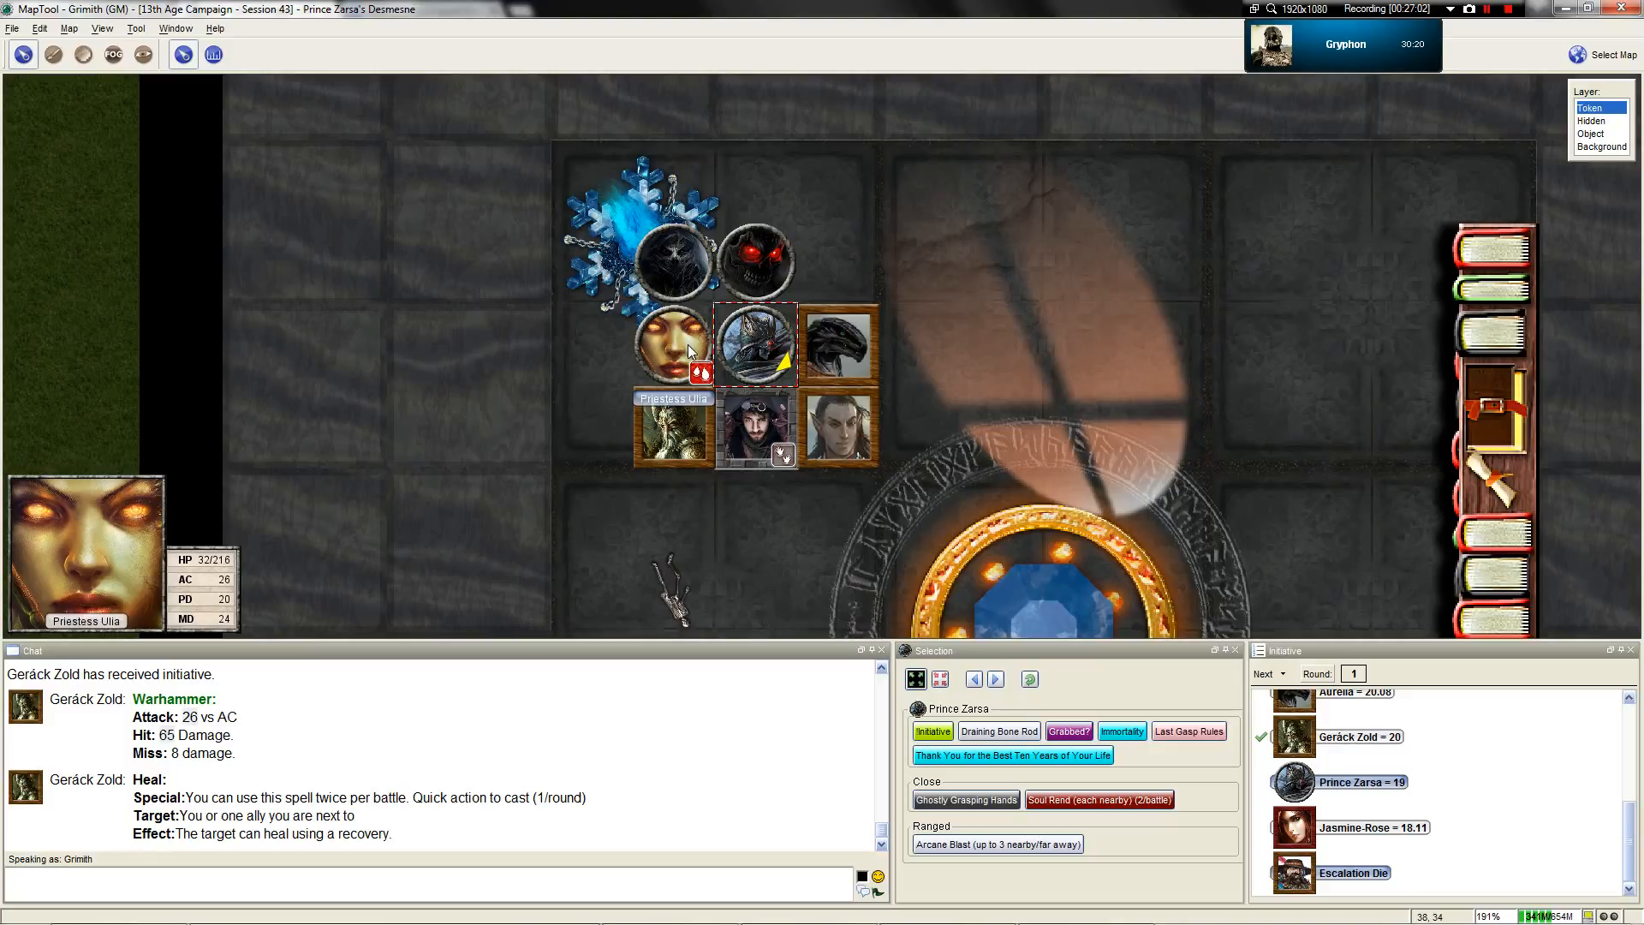
{"action": "double_click", "coordinate": [686, 346]}
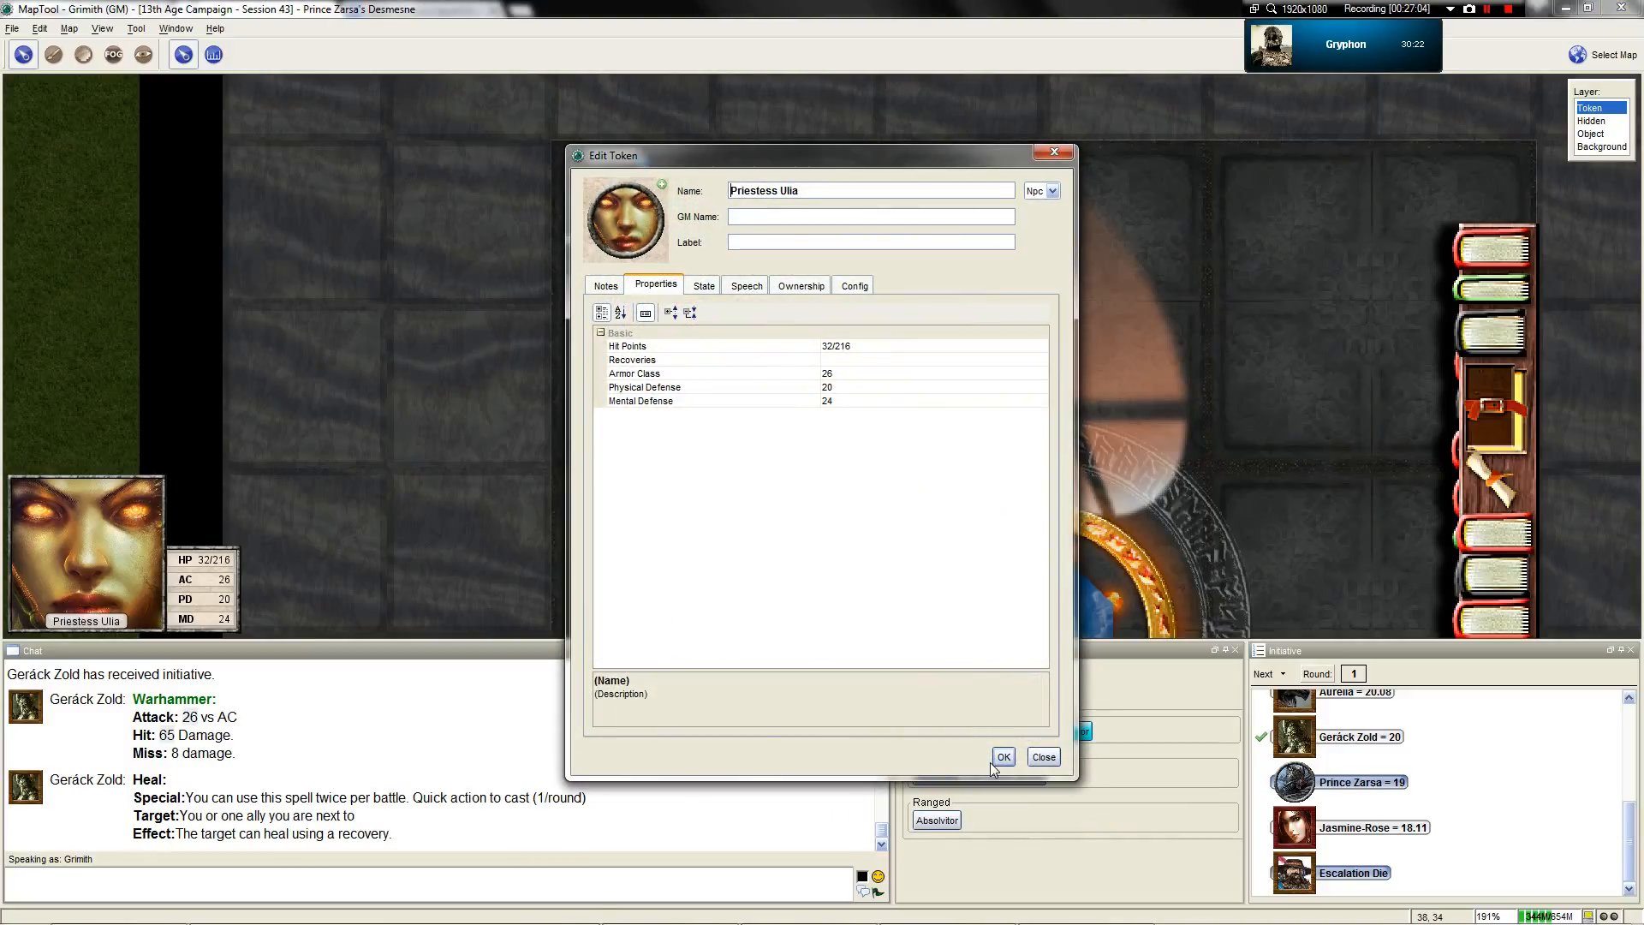
{"action": "left_click", "coordinate": [1001, 756]}
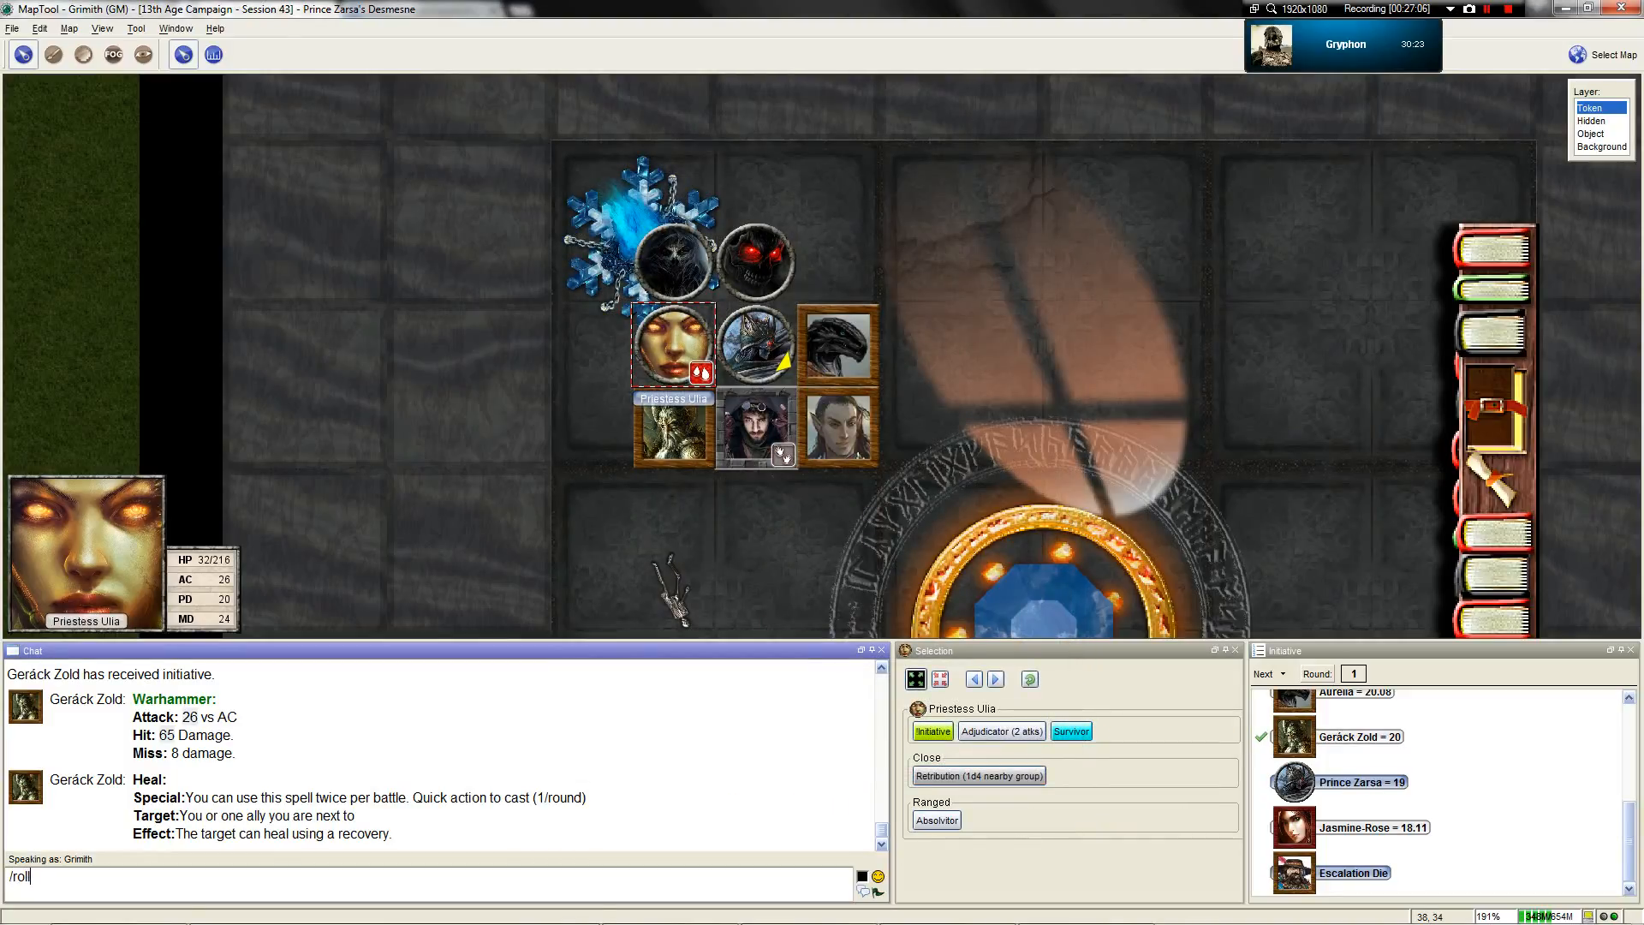
{"action": "key", "text": "Return"}
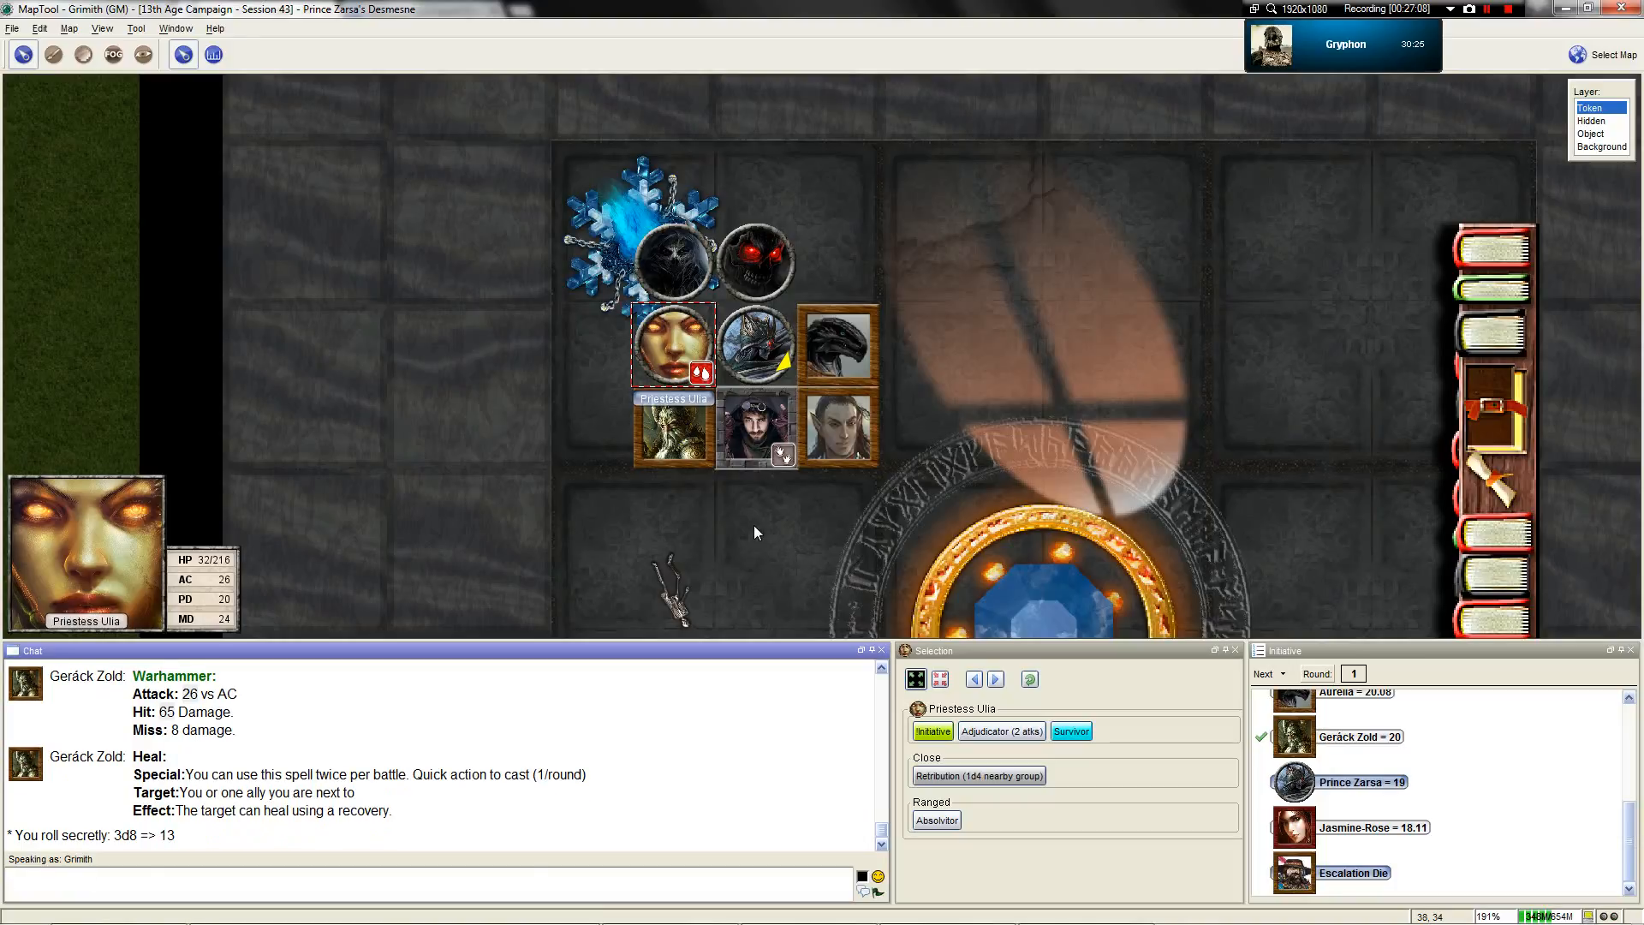
Close Ulia's properties and select her token so her power macros show in the Selection panel
{"action": "double_click", "coordinate": [668, 346]}
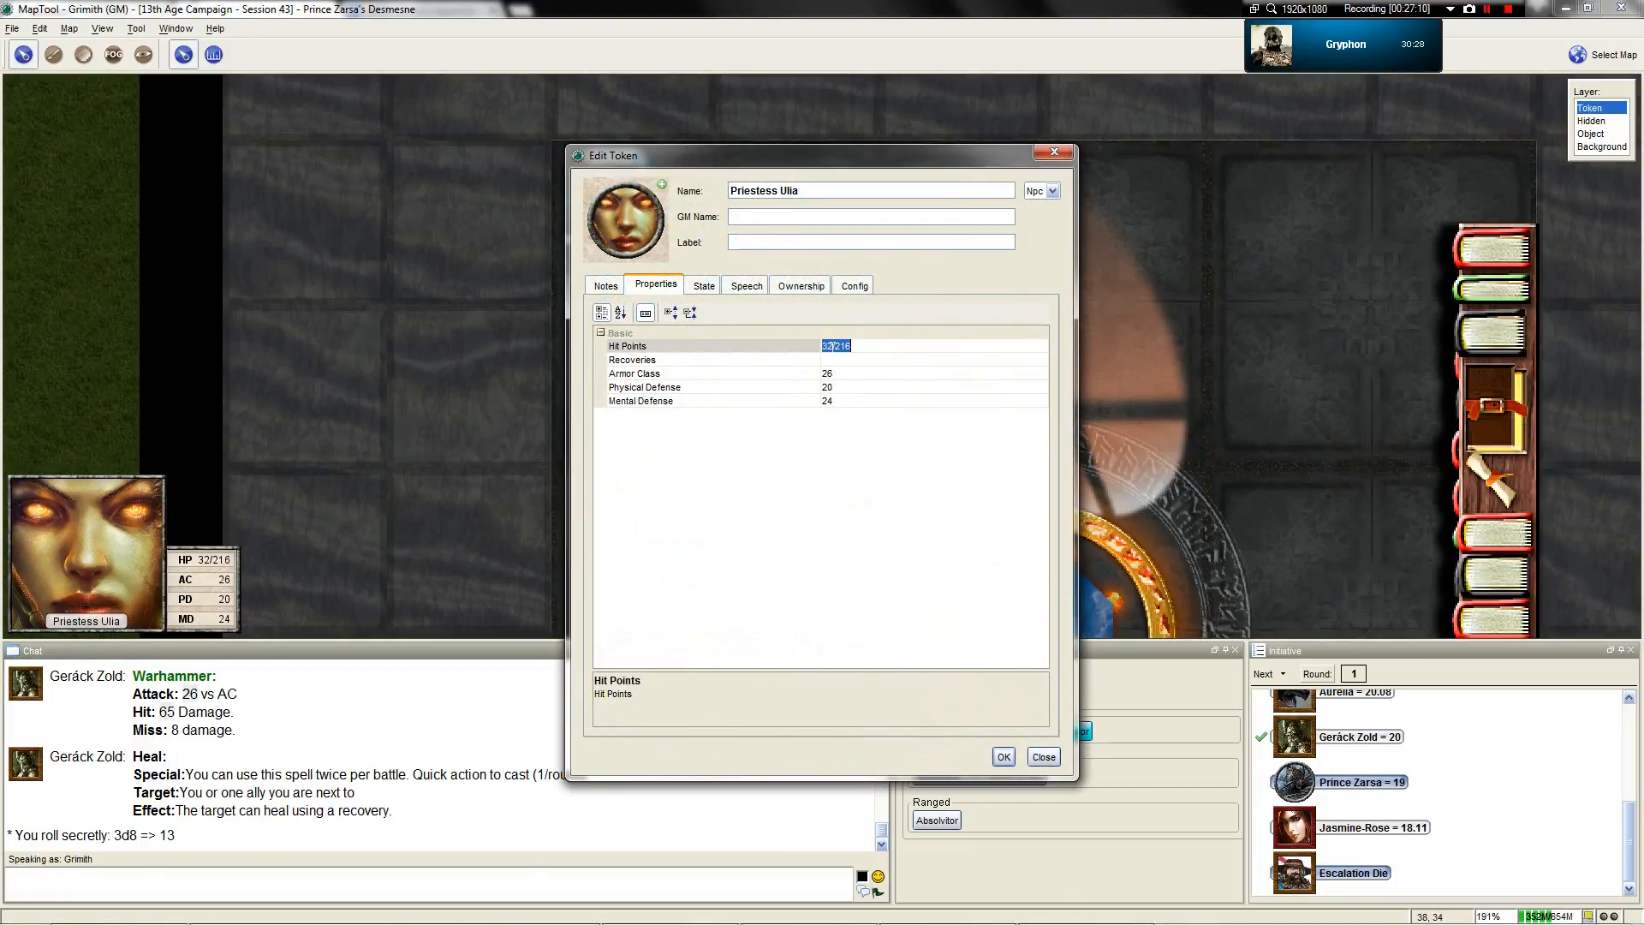
{"action": "left_click", "coordinate": [1042, 756]}
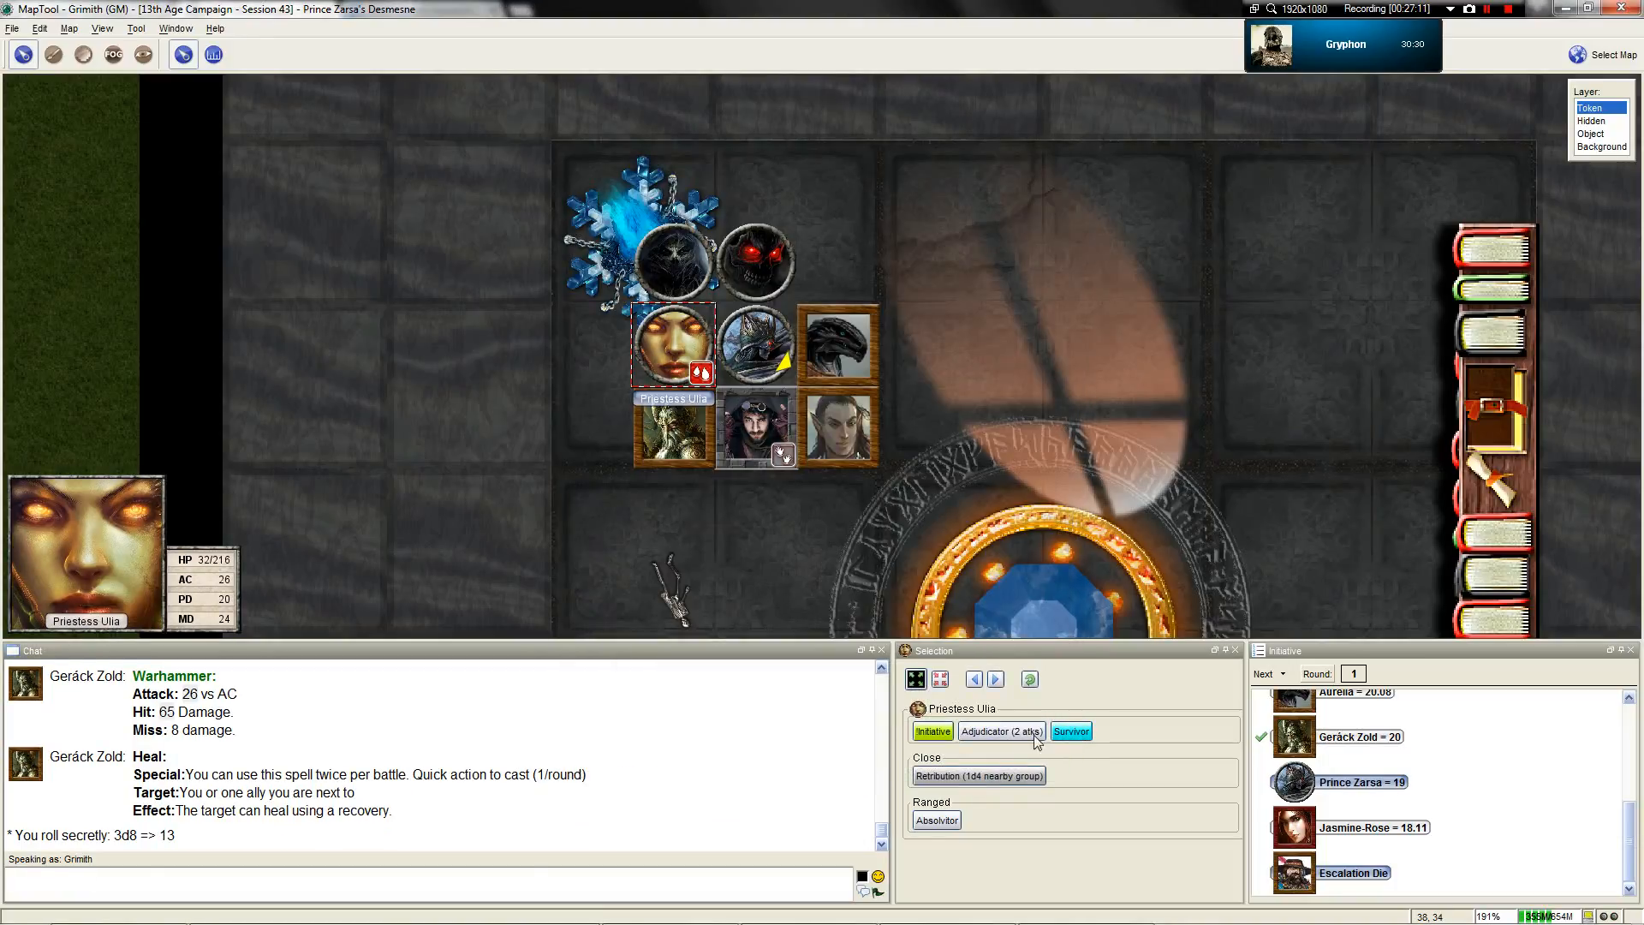
{"action": "left_click", "coordinate": [753, 345]}
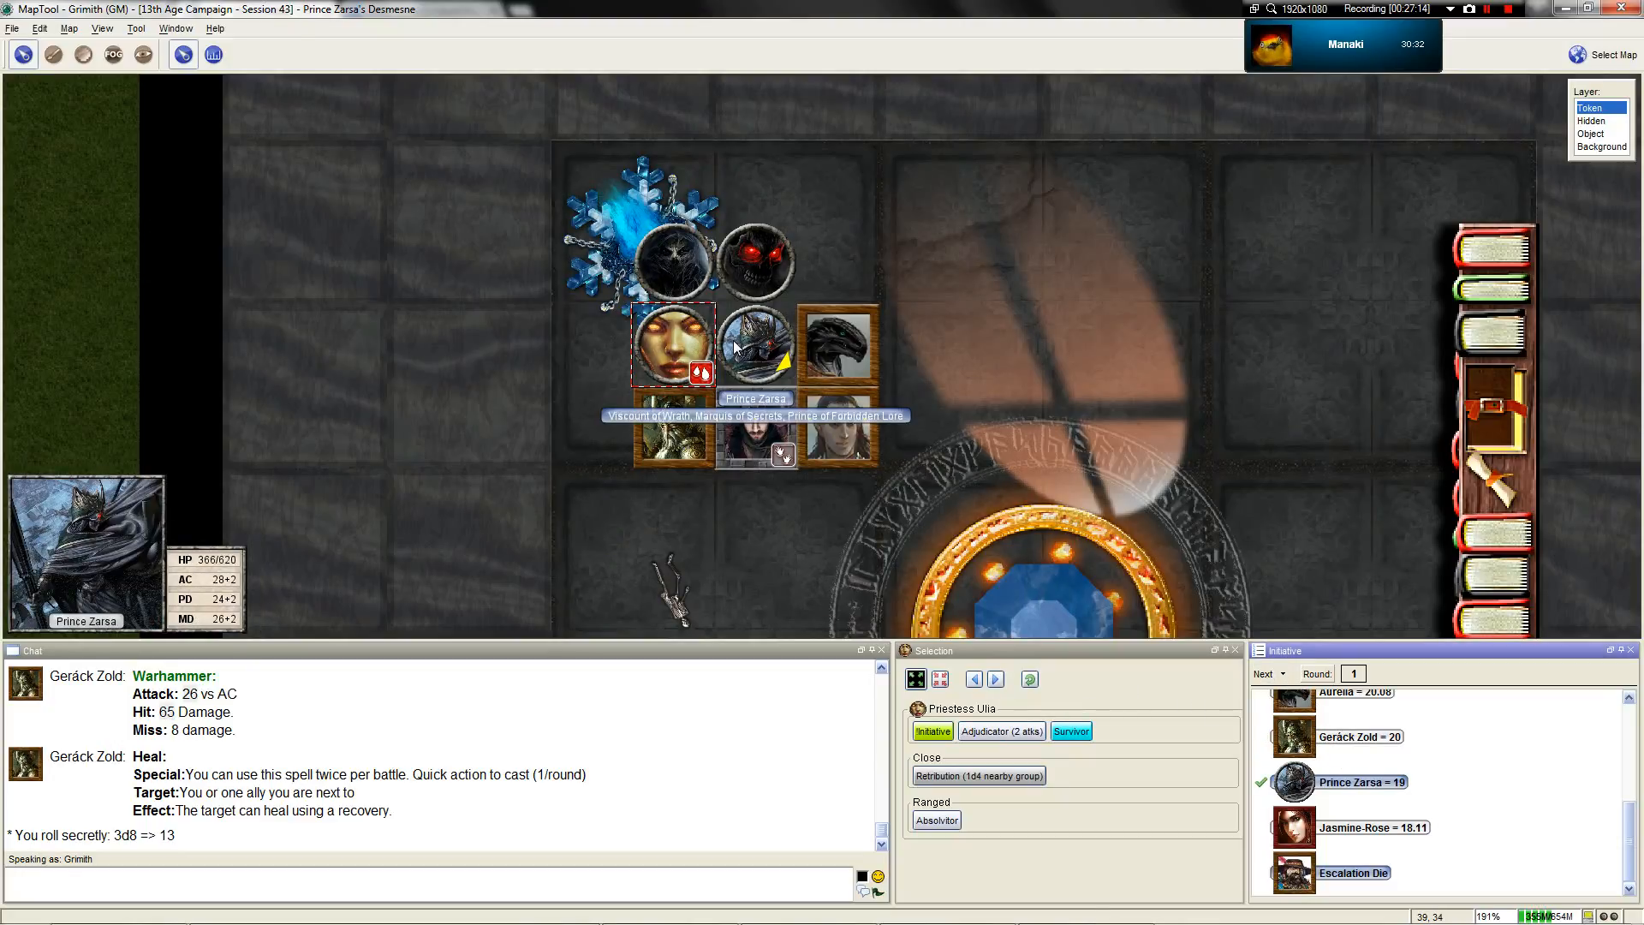
Select Prince Zarsa to list his powers and review the Draining Bone Rod macro, leaving it unchanged
{"action": "left_click", "coordinate": [753, 342]}
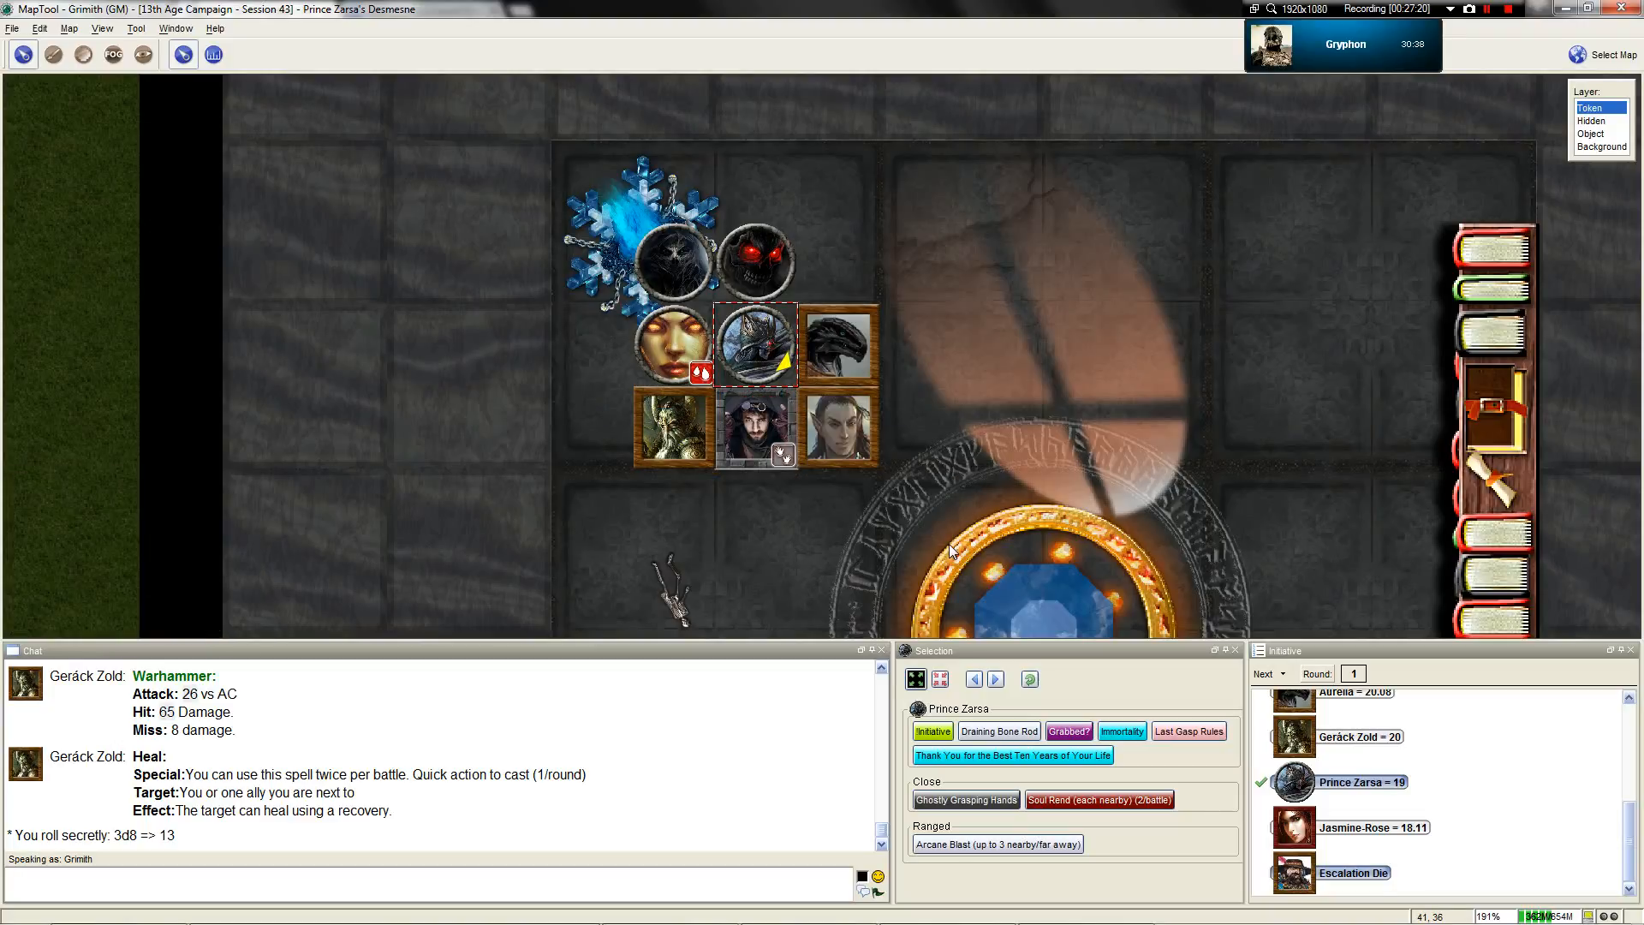
{"action": "scroll", "scroll_direction": "down", "scroll_amount": 3}
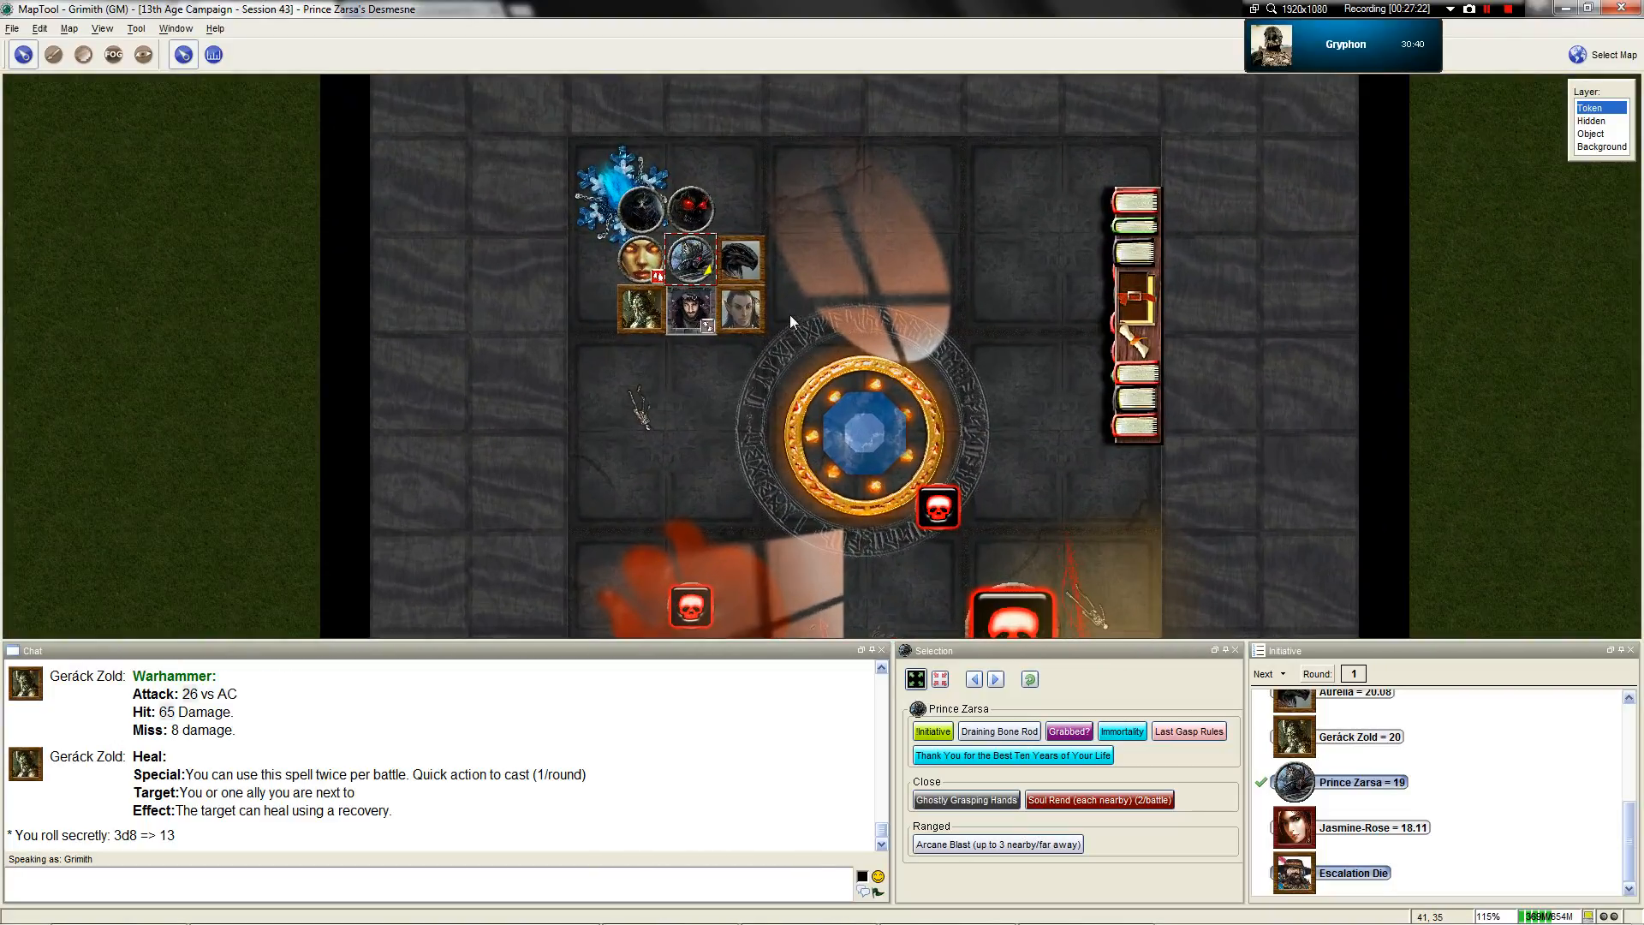
{"action": "scroll", "scroll_direction": "up", "scroll_amount": 3}
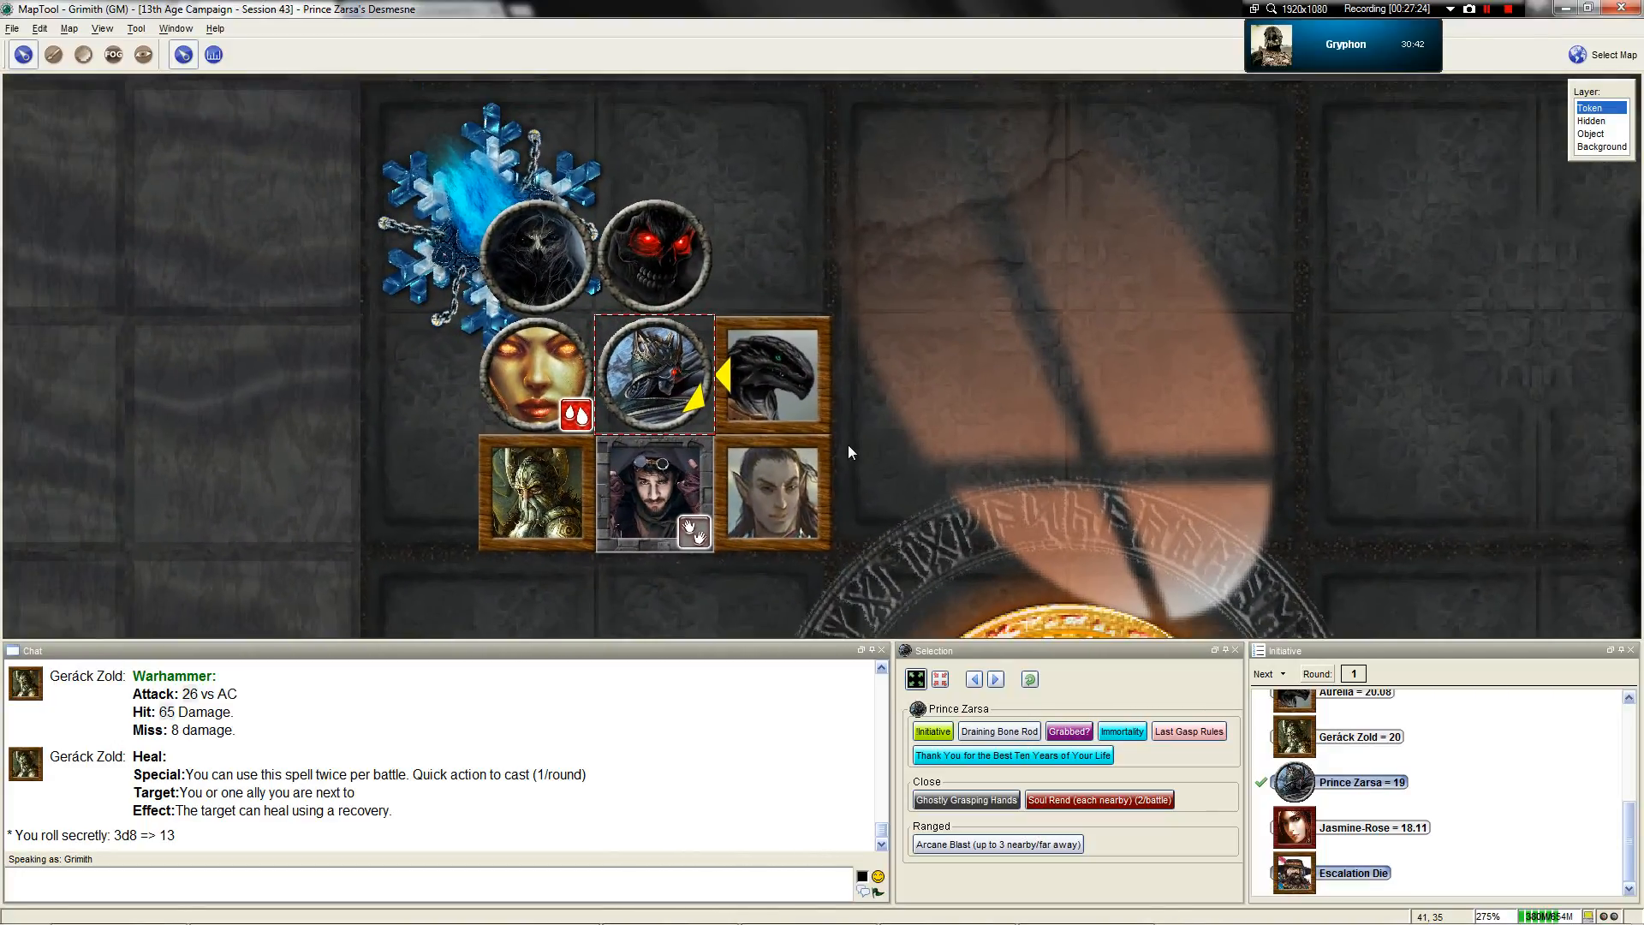
{"action": "scroll", "scroll_direction": "down", "scroll_amount": 3}
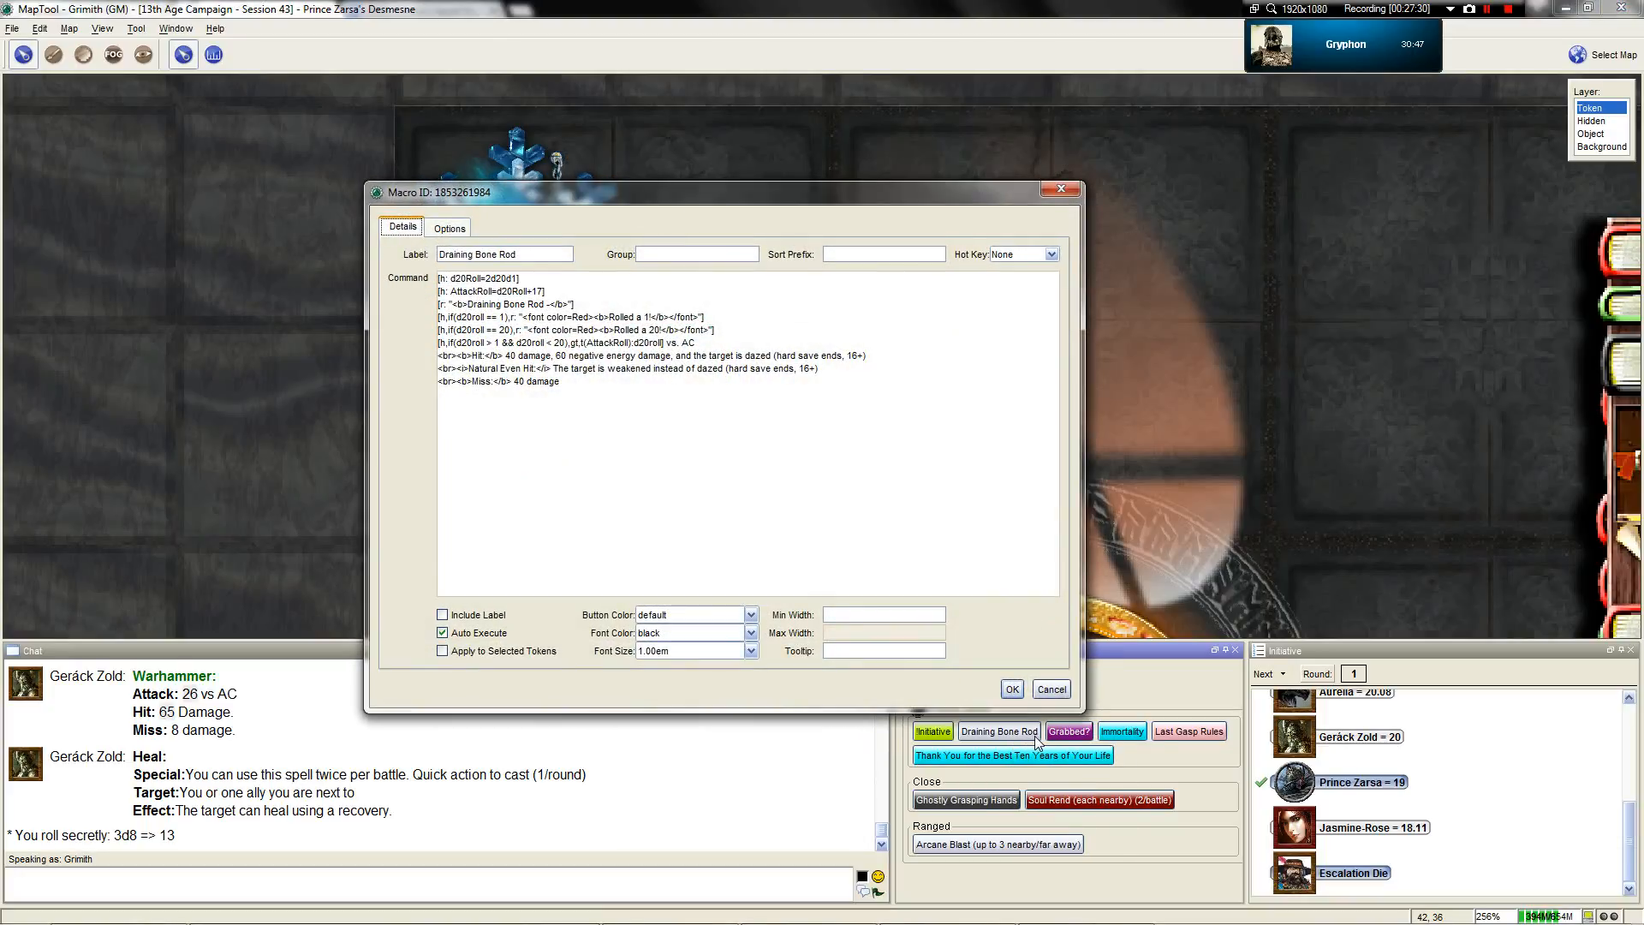
{"action": "left_click", "coordinate": [1050, 689]}
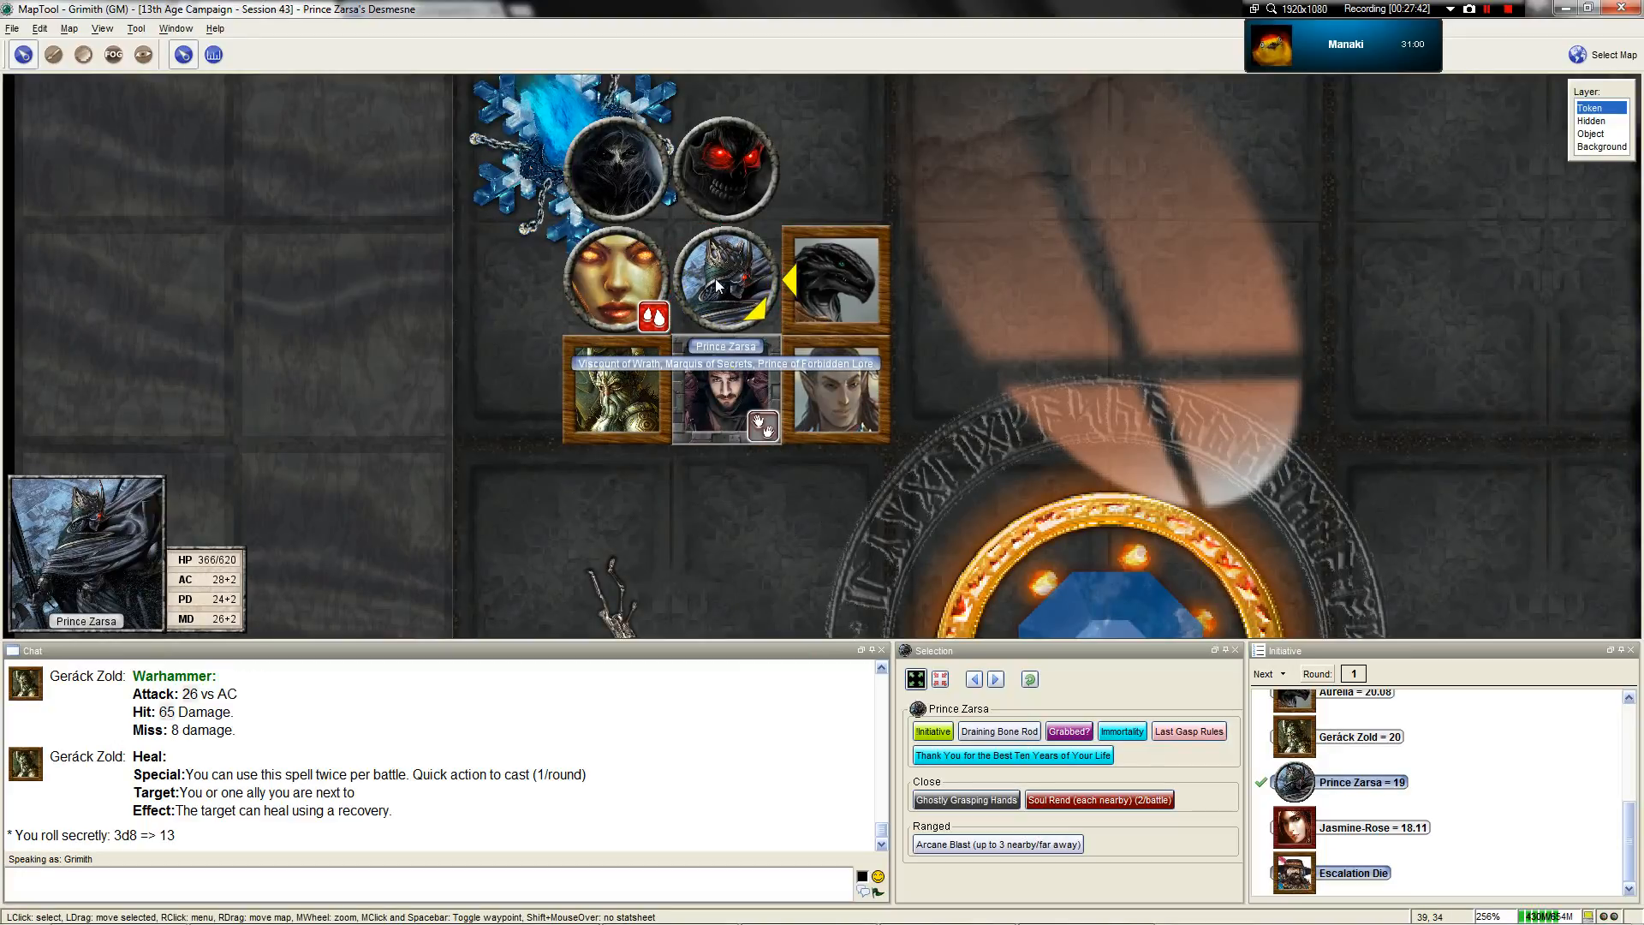
With Prince Zarsa selected, roll Soul Rend against the first nearby hero
{"action": "scroll", "scroll_direction": "up", "scroll_amount": 3}
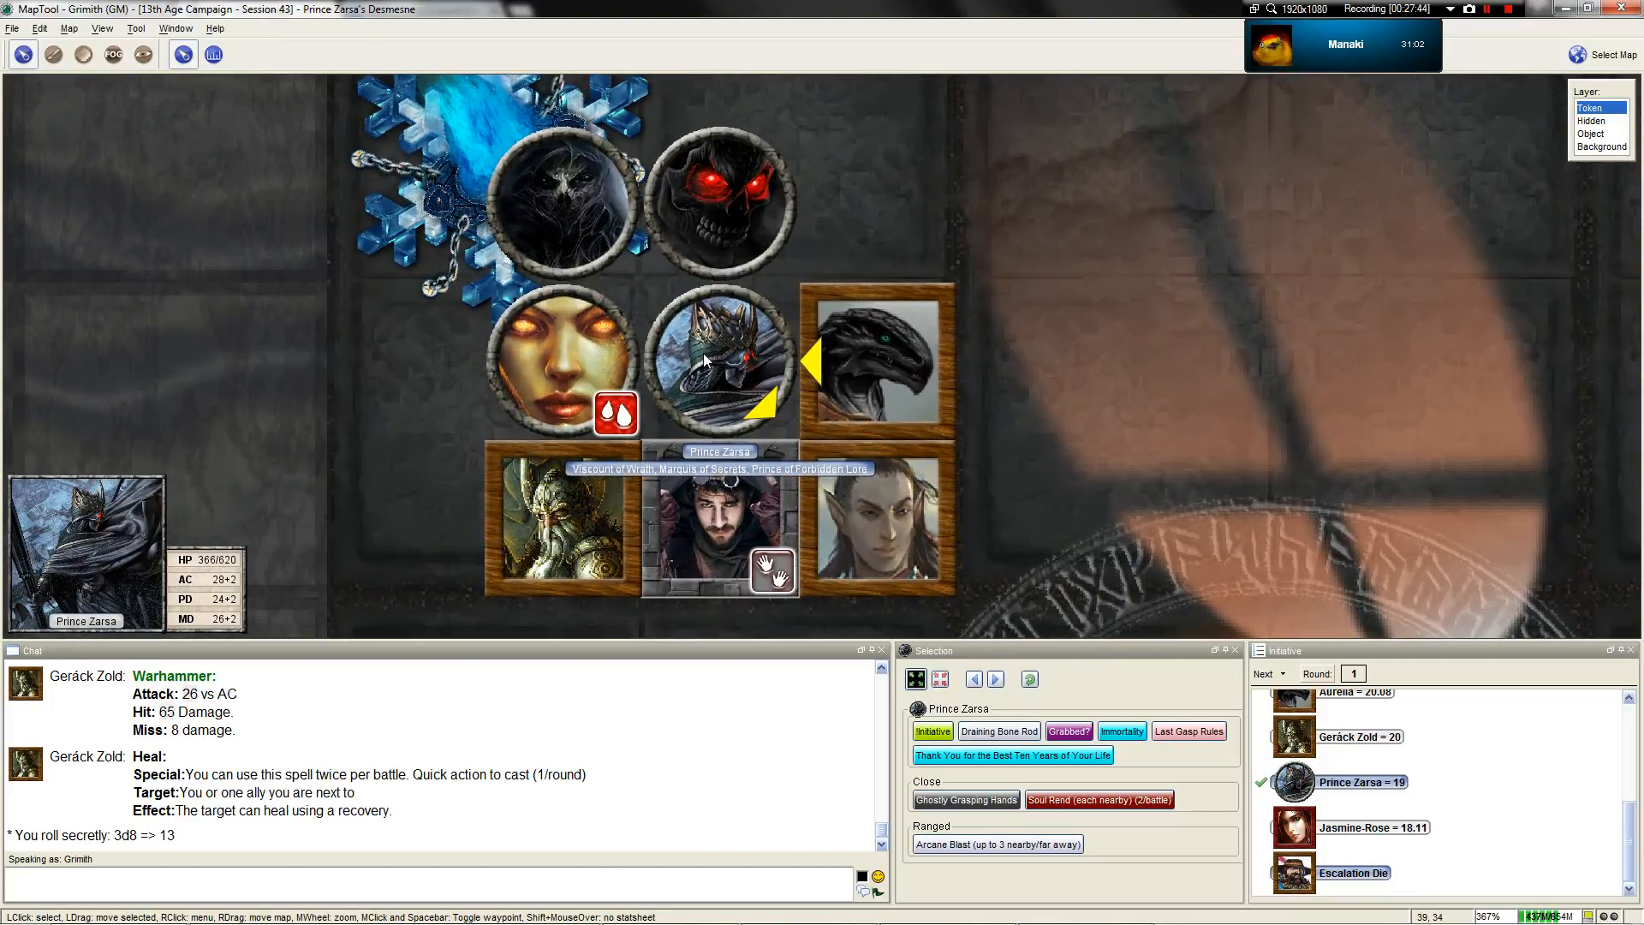
{"action": "scroll", "scroll_direction": "up", "scroll_amount": 3}
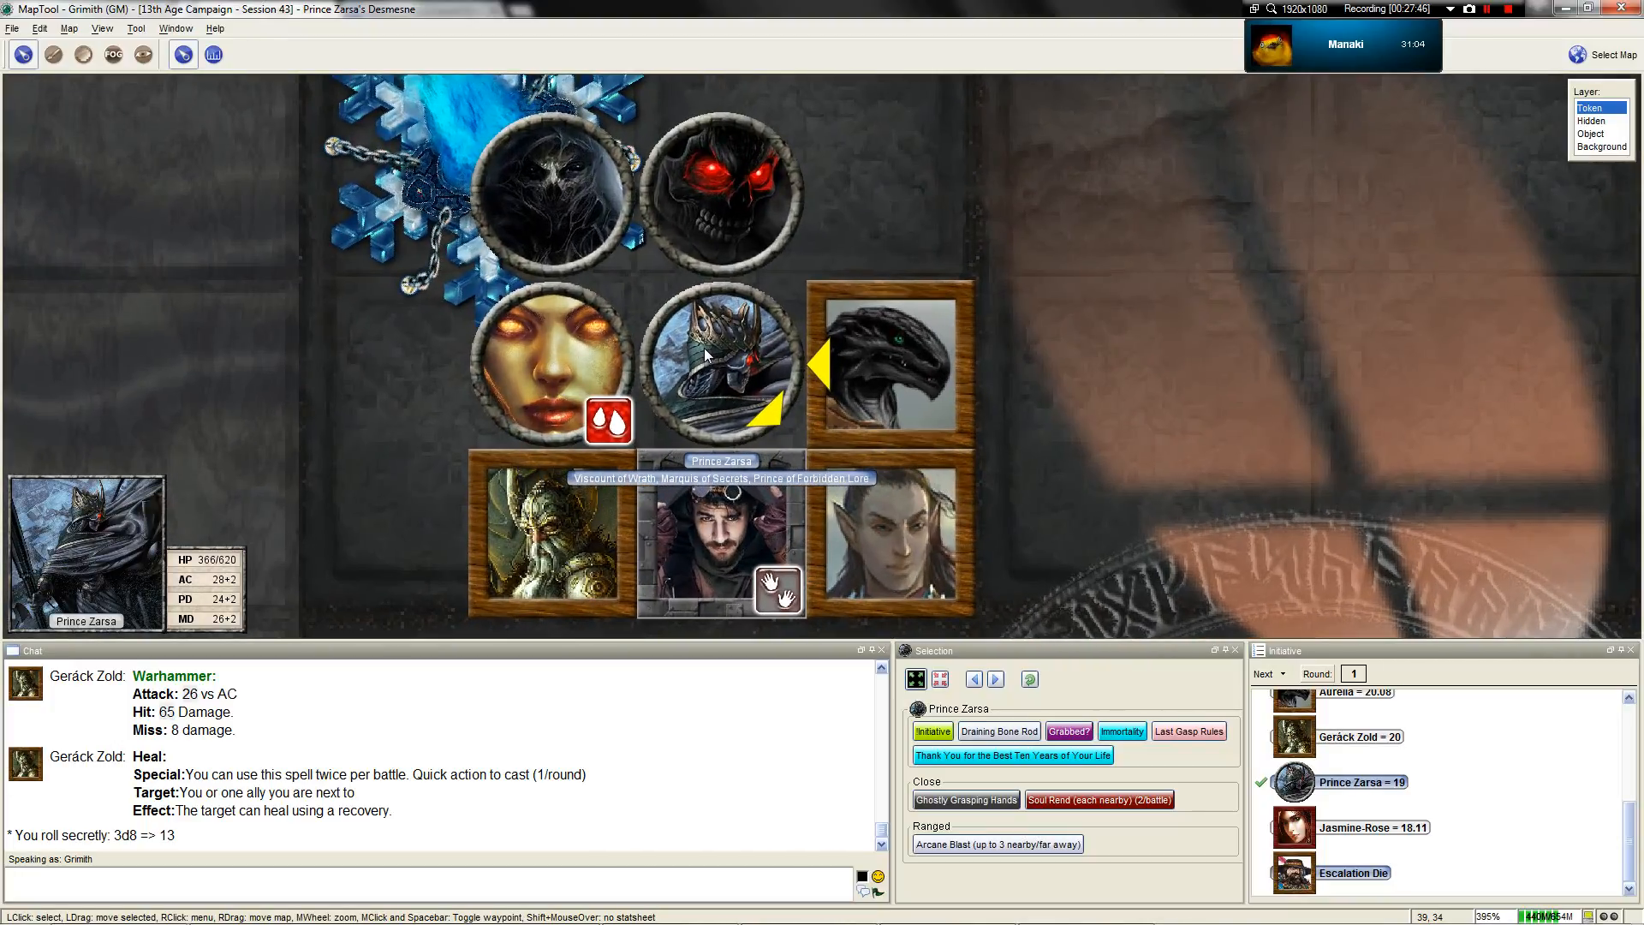
{"action": "scroll", "scroll_direction": "down", "scroll_amount": 3}
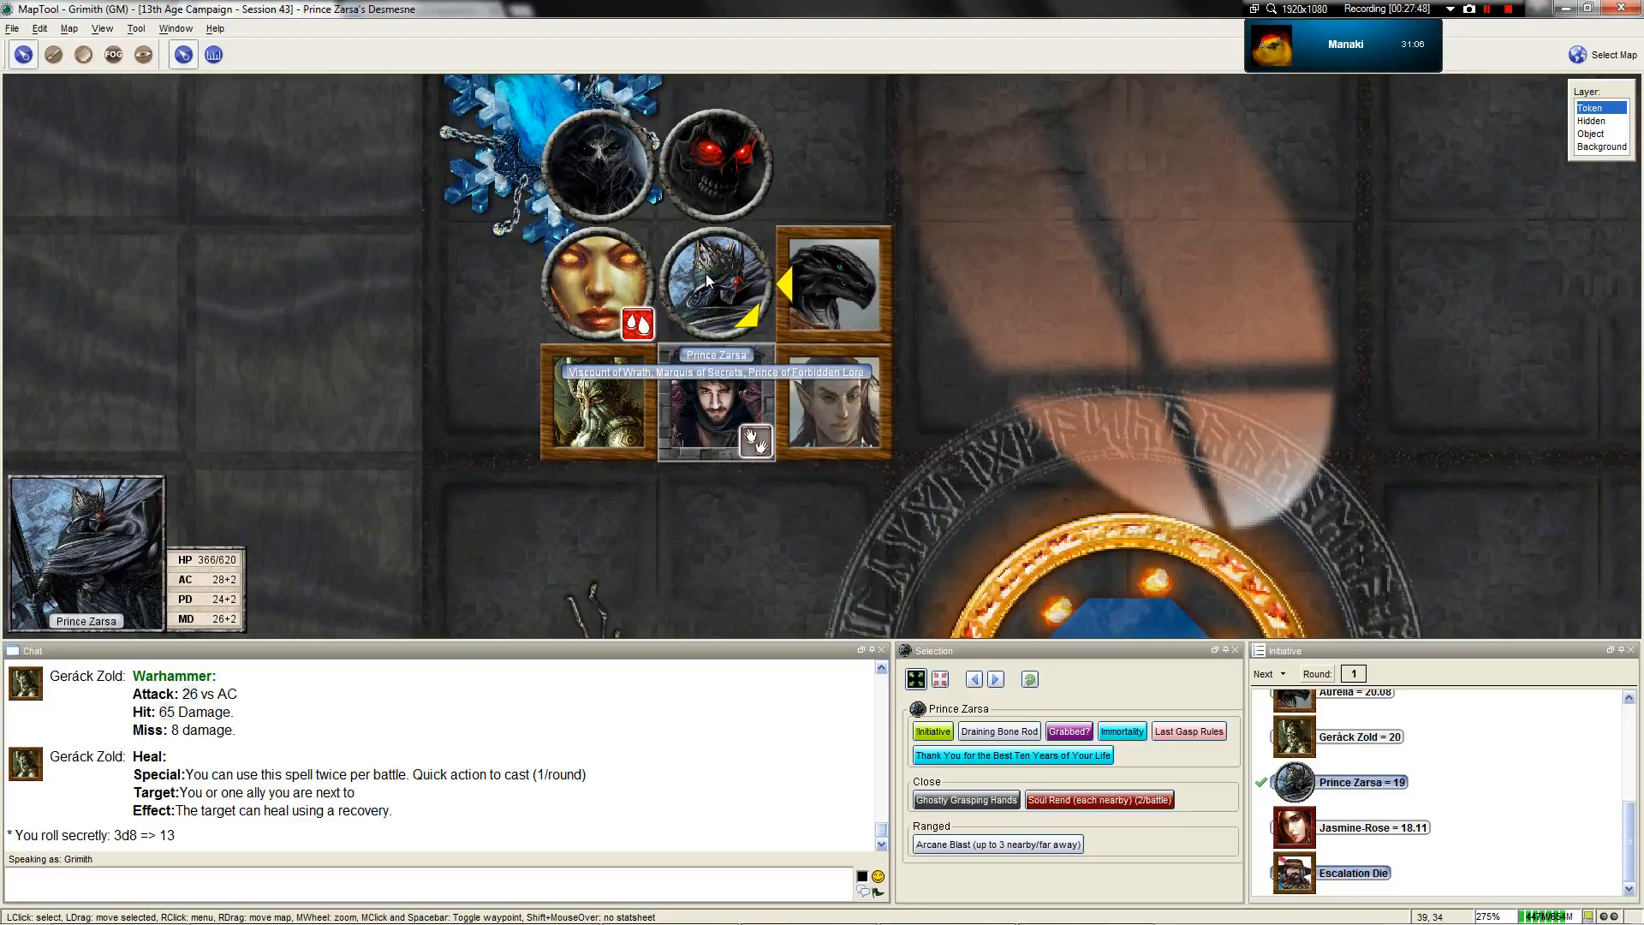
{"action": "scroll", "scroll_direction": "up", "scroll_amount": 3}
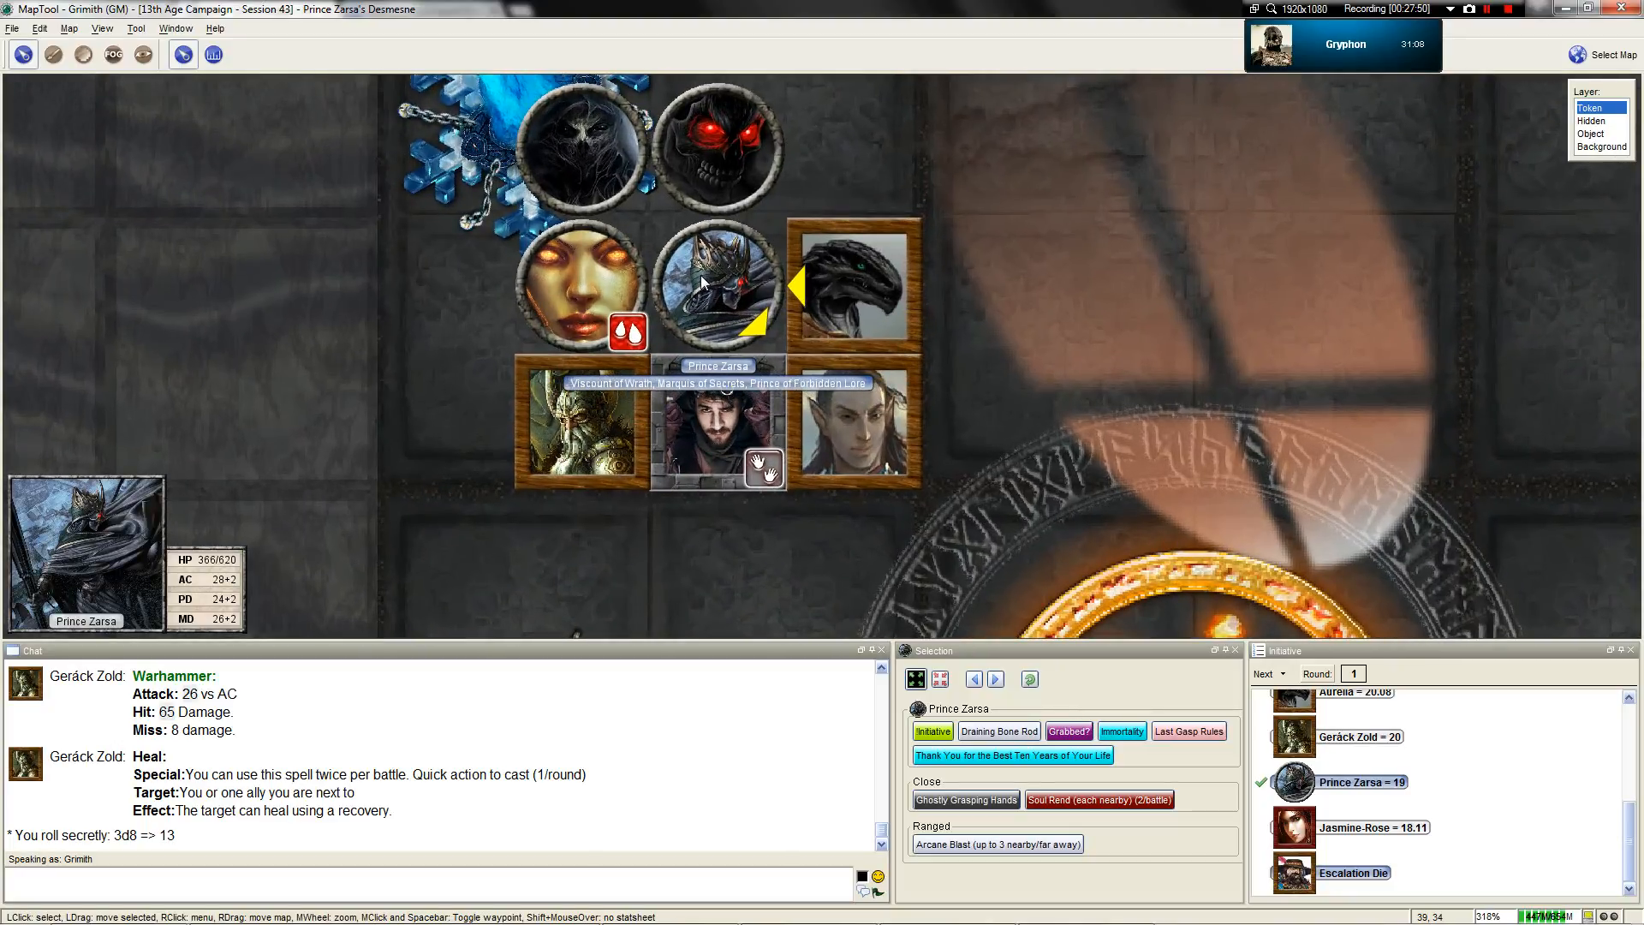
{"action": "left_click", "coordinate": [719, 284]}
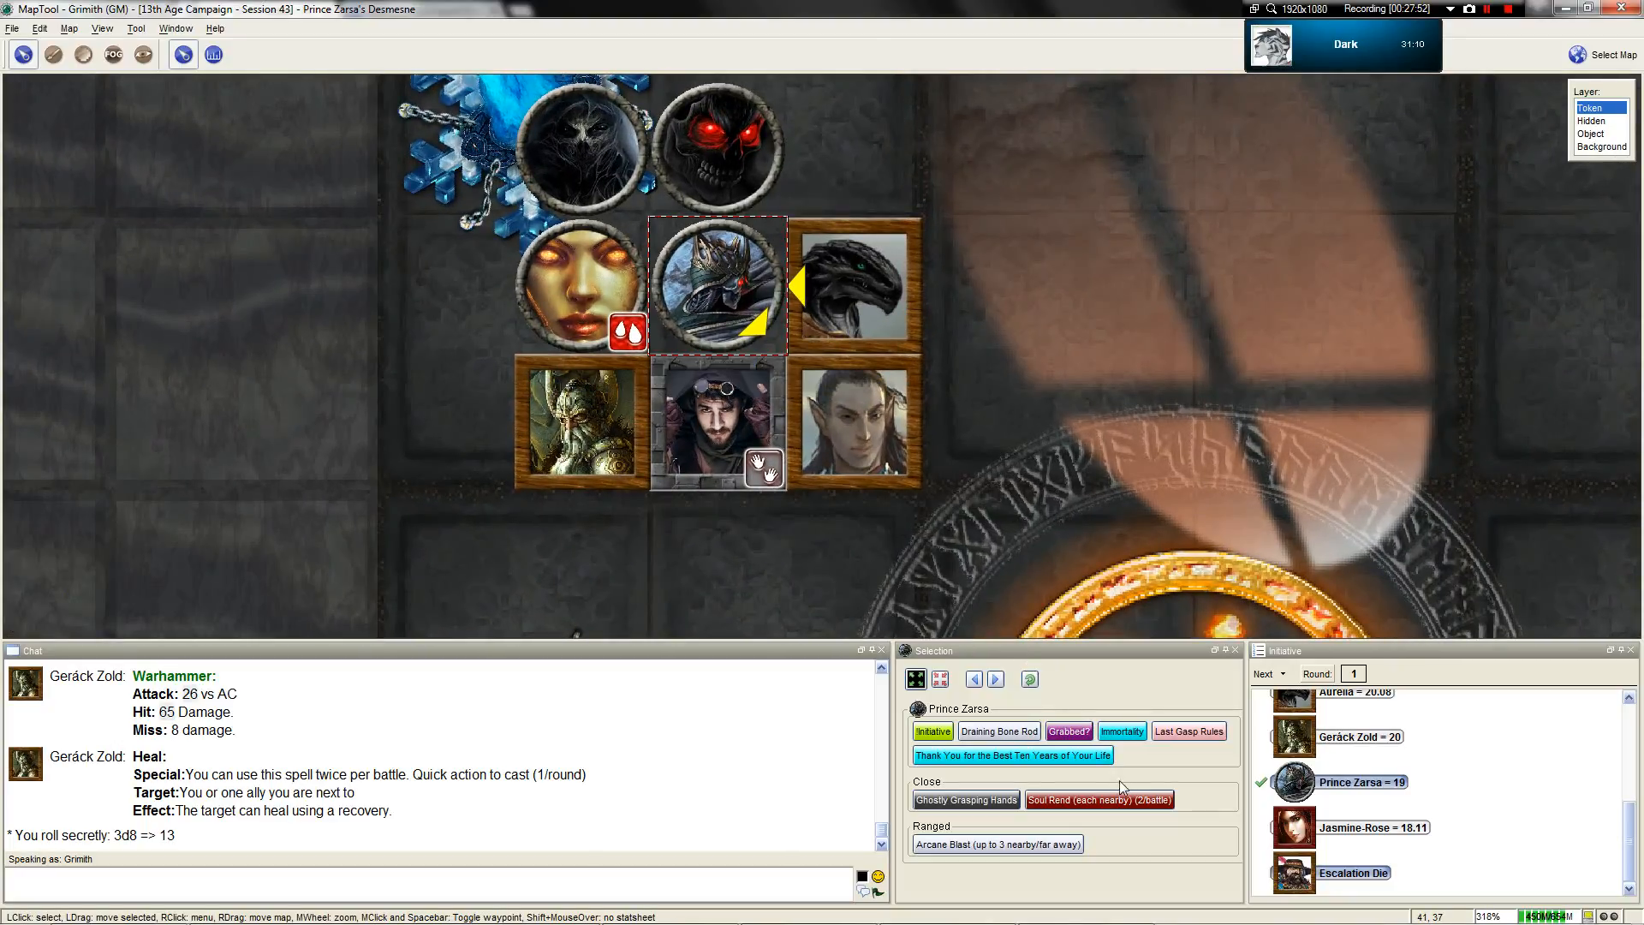
{"action": "scroll", "scroll_direction": "down", "scroll_amount": 3}
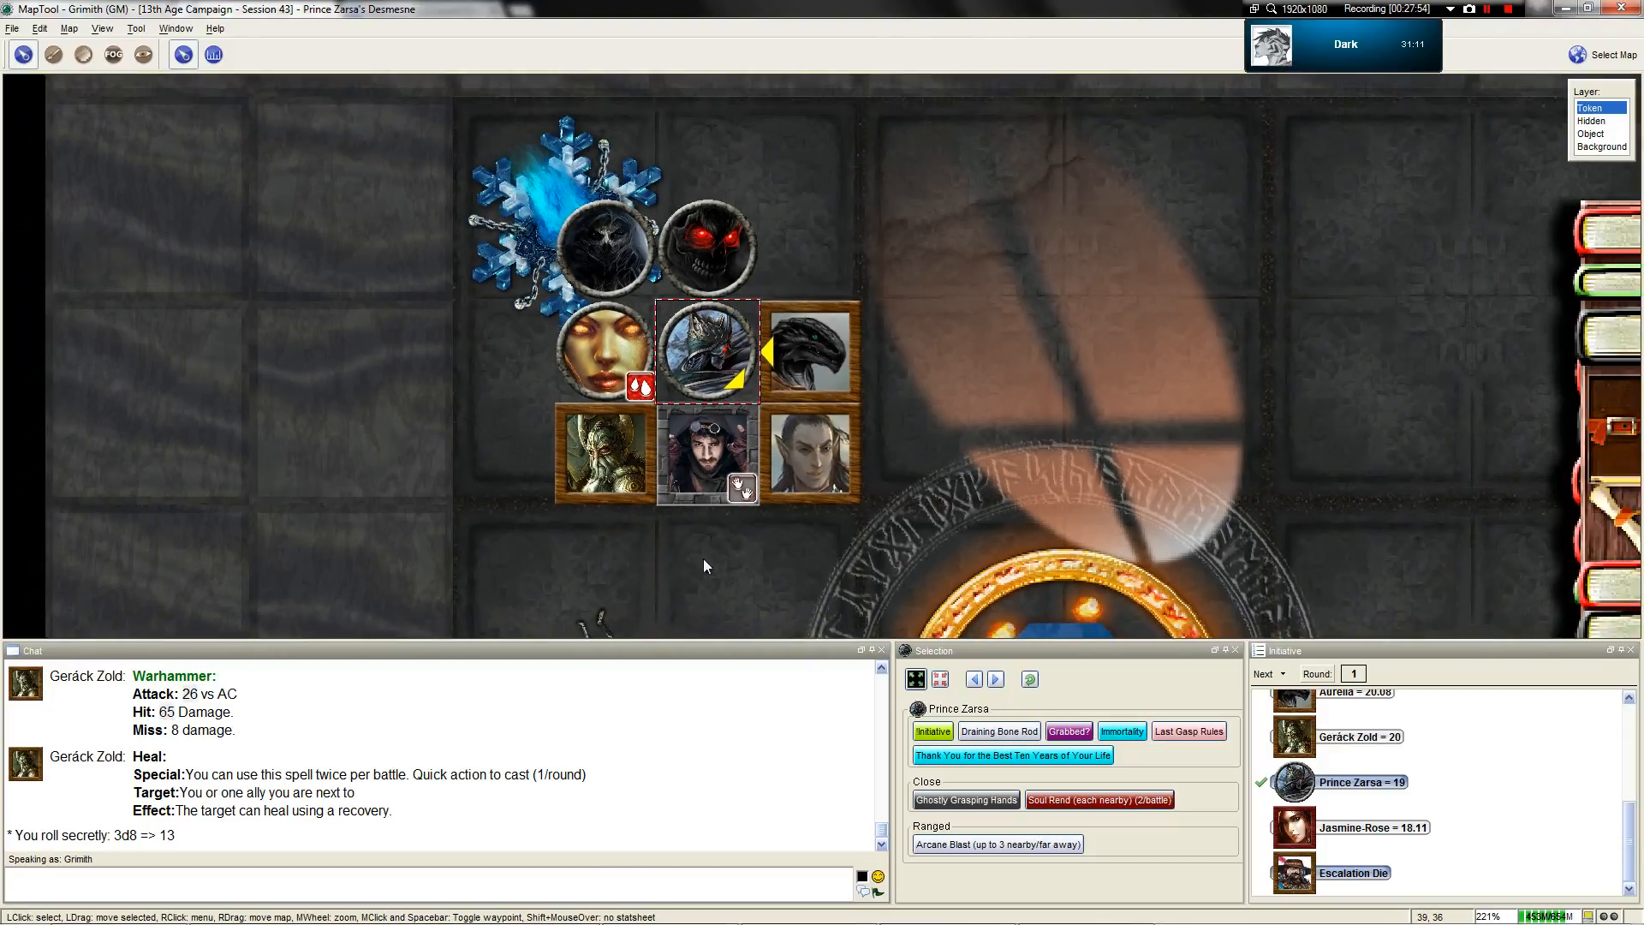
{"action": "scroll", "scroll_direction": "down", "scroll_amount": 3}
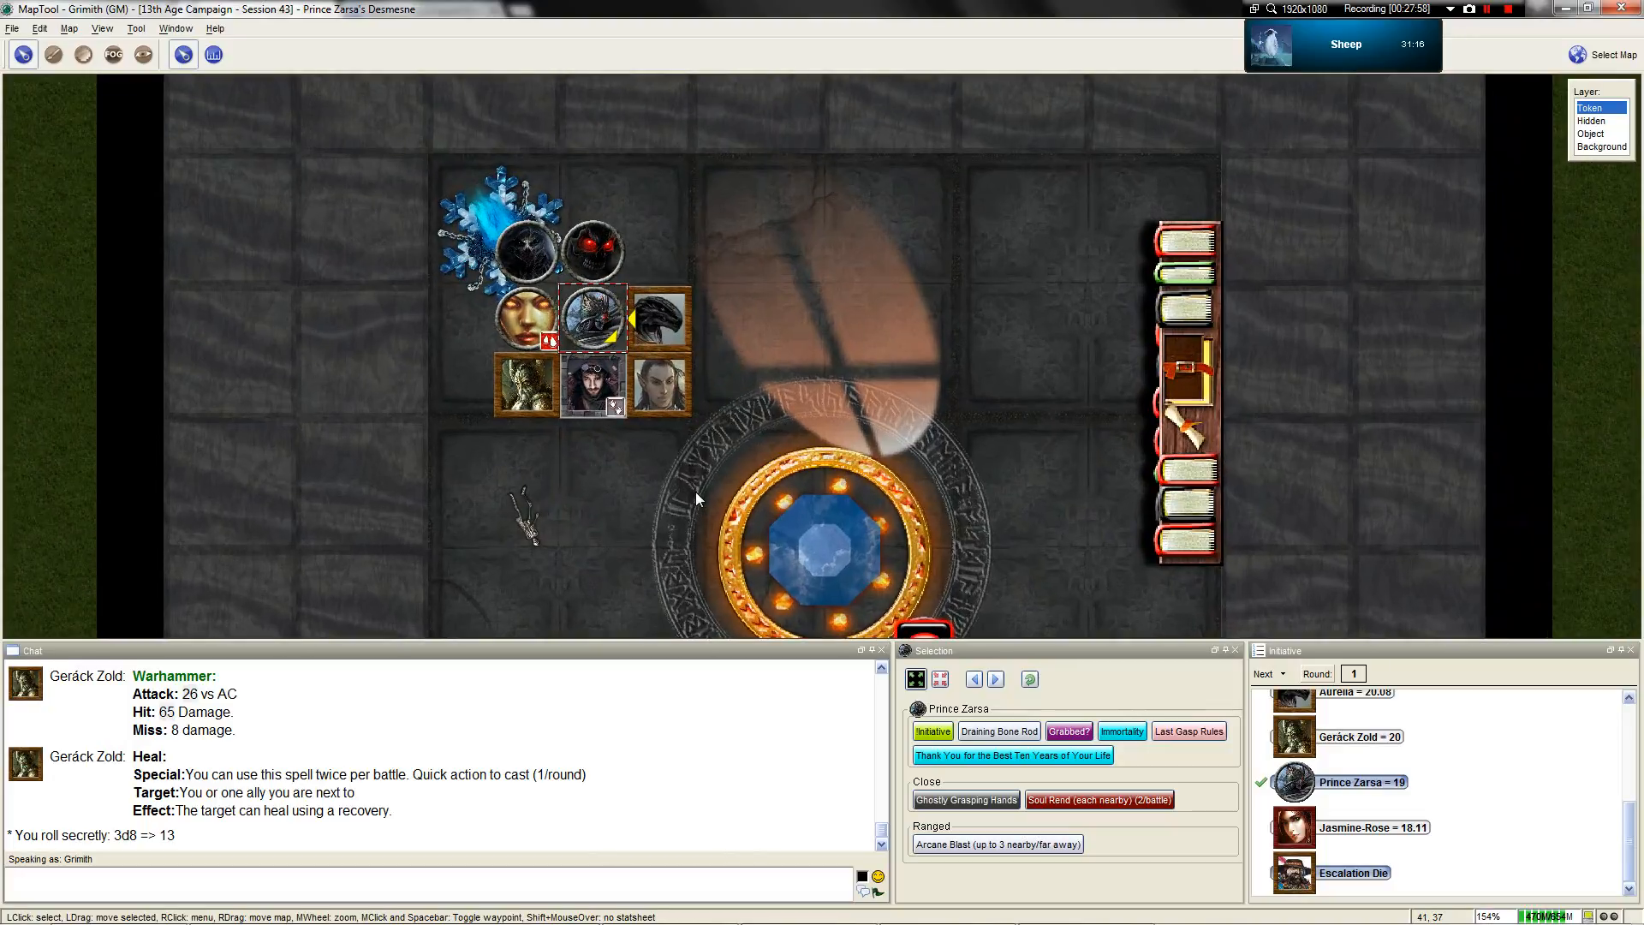
{"action": "scroll", "scroll_direction": "up", "scroll_amount": 3}
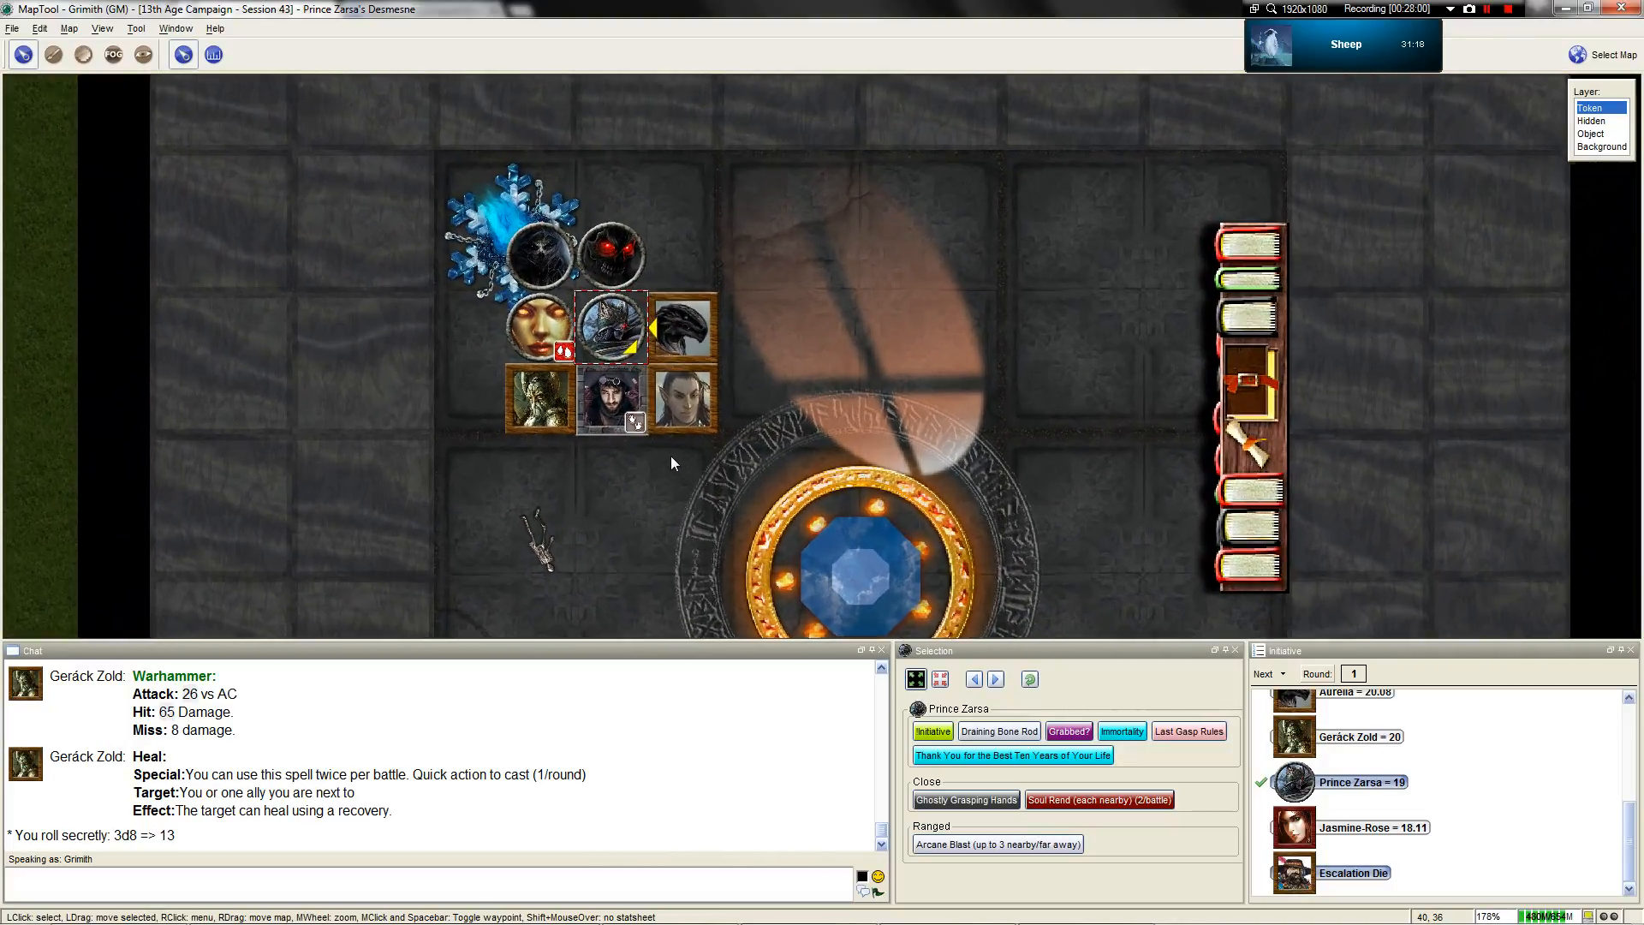
{"action": "scroll", "scroll_direction": "up", "scroll_amount": 3}
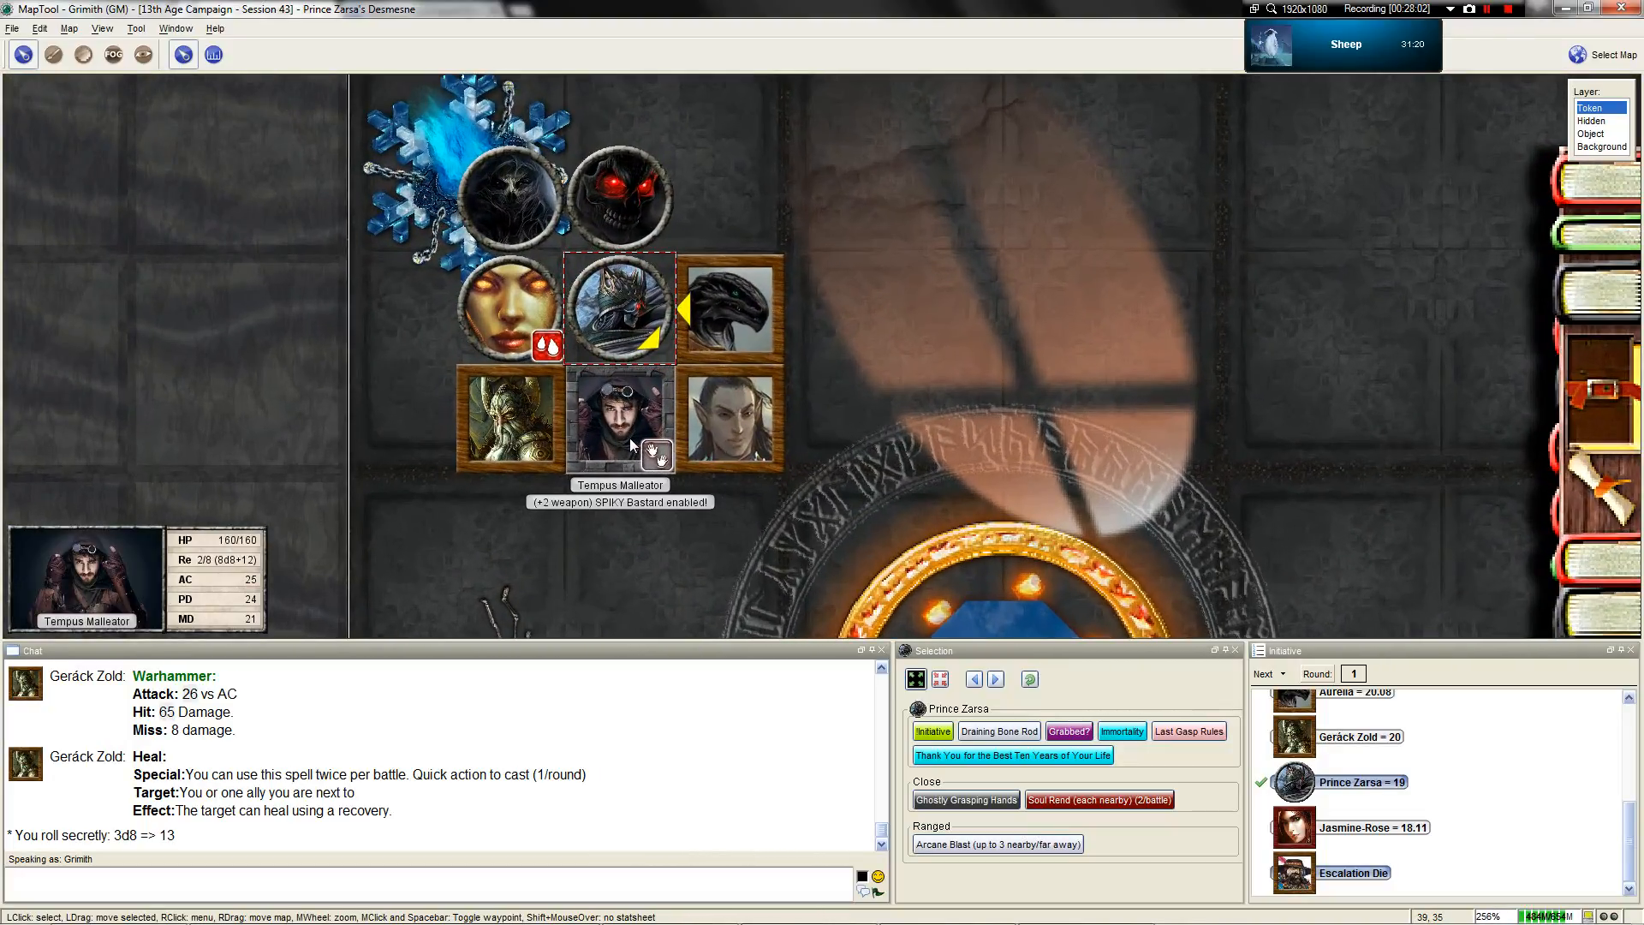
{"action": "scroll", "scroll_direction": "up", "scroll_amount": 3}
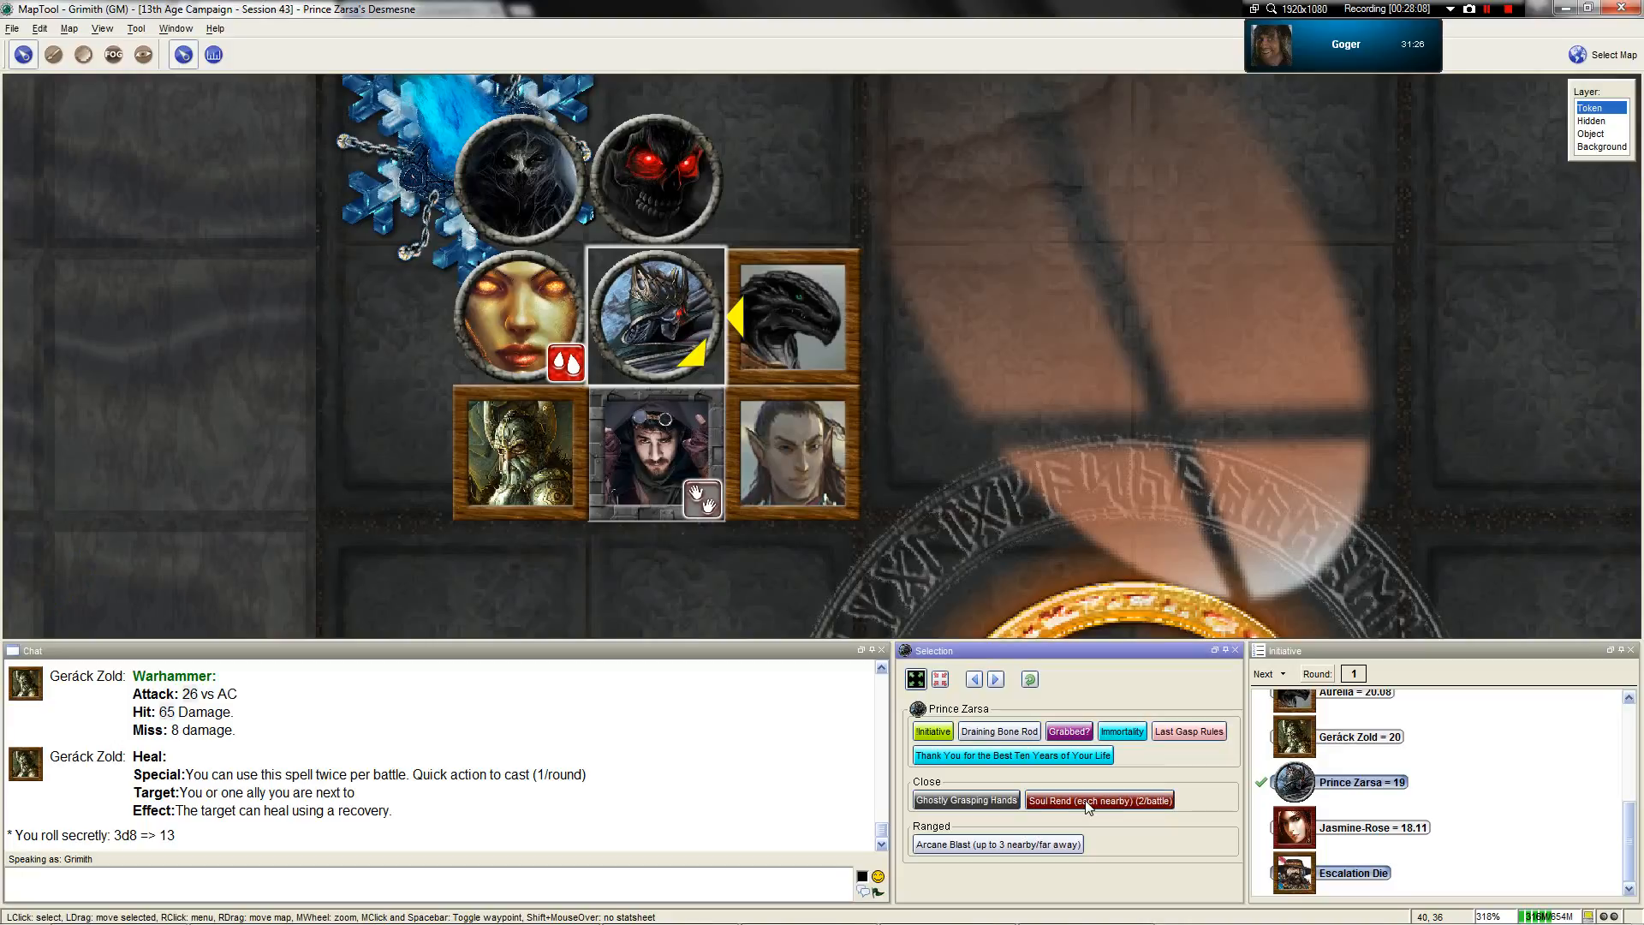
{"action": "left_click", "coordinate": [1098, 800]}
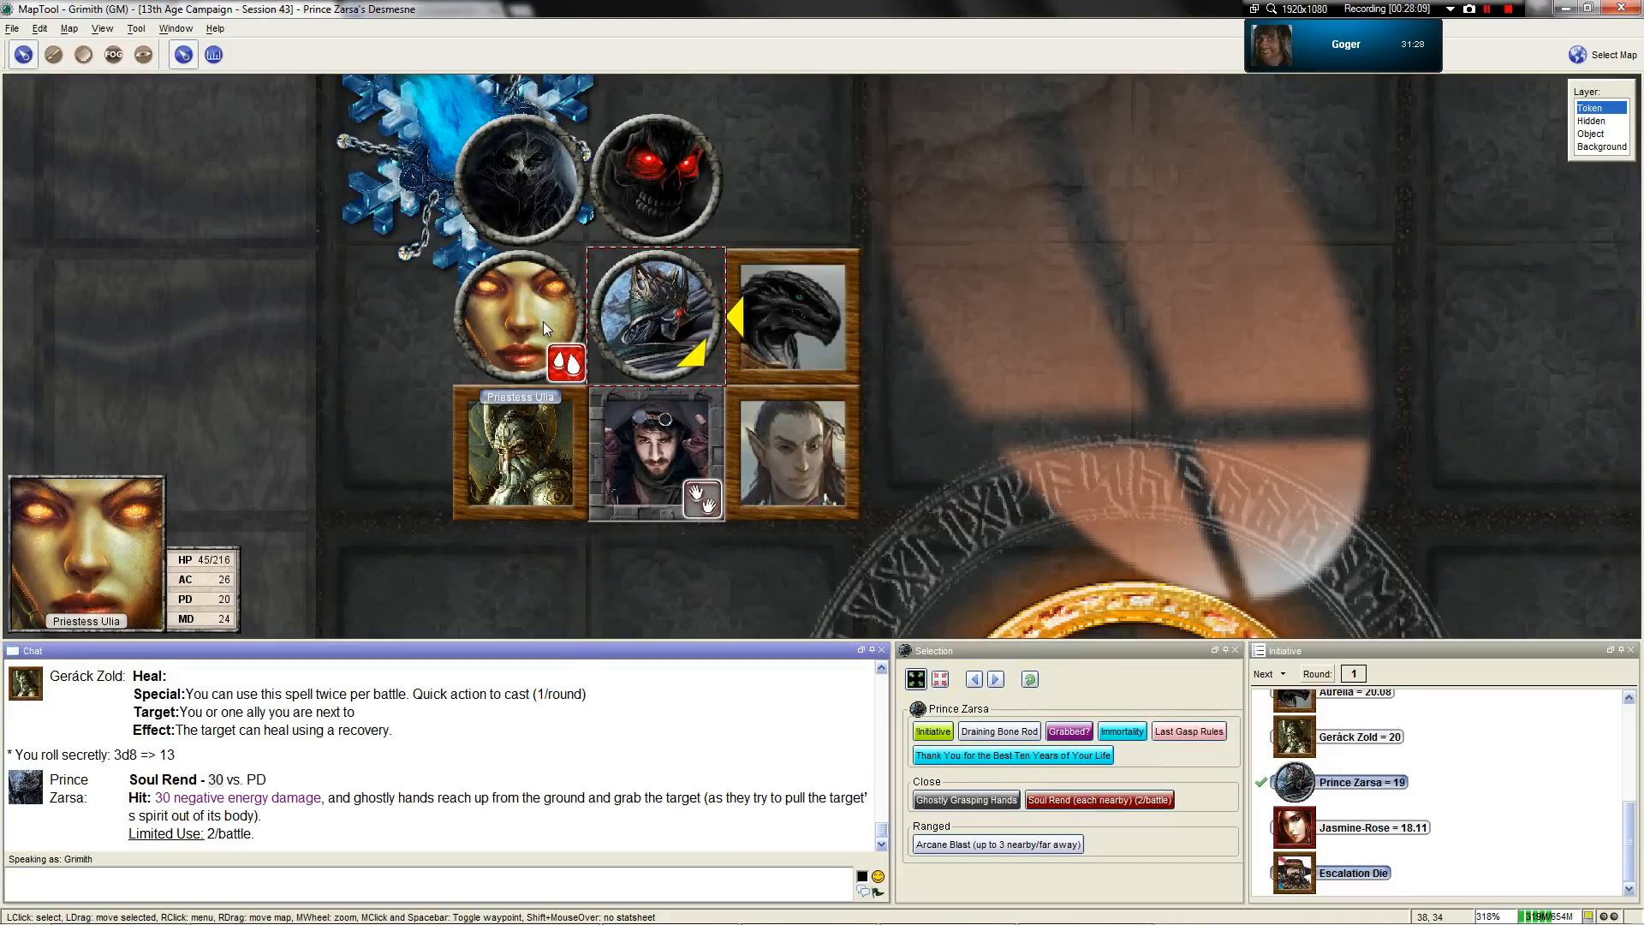
Drop Priestess Ulia to 15/216 hit points, then roll Soul Rend again from Prince Zarsa
{"action": "double_click", "coordinate": [514, 314]}
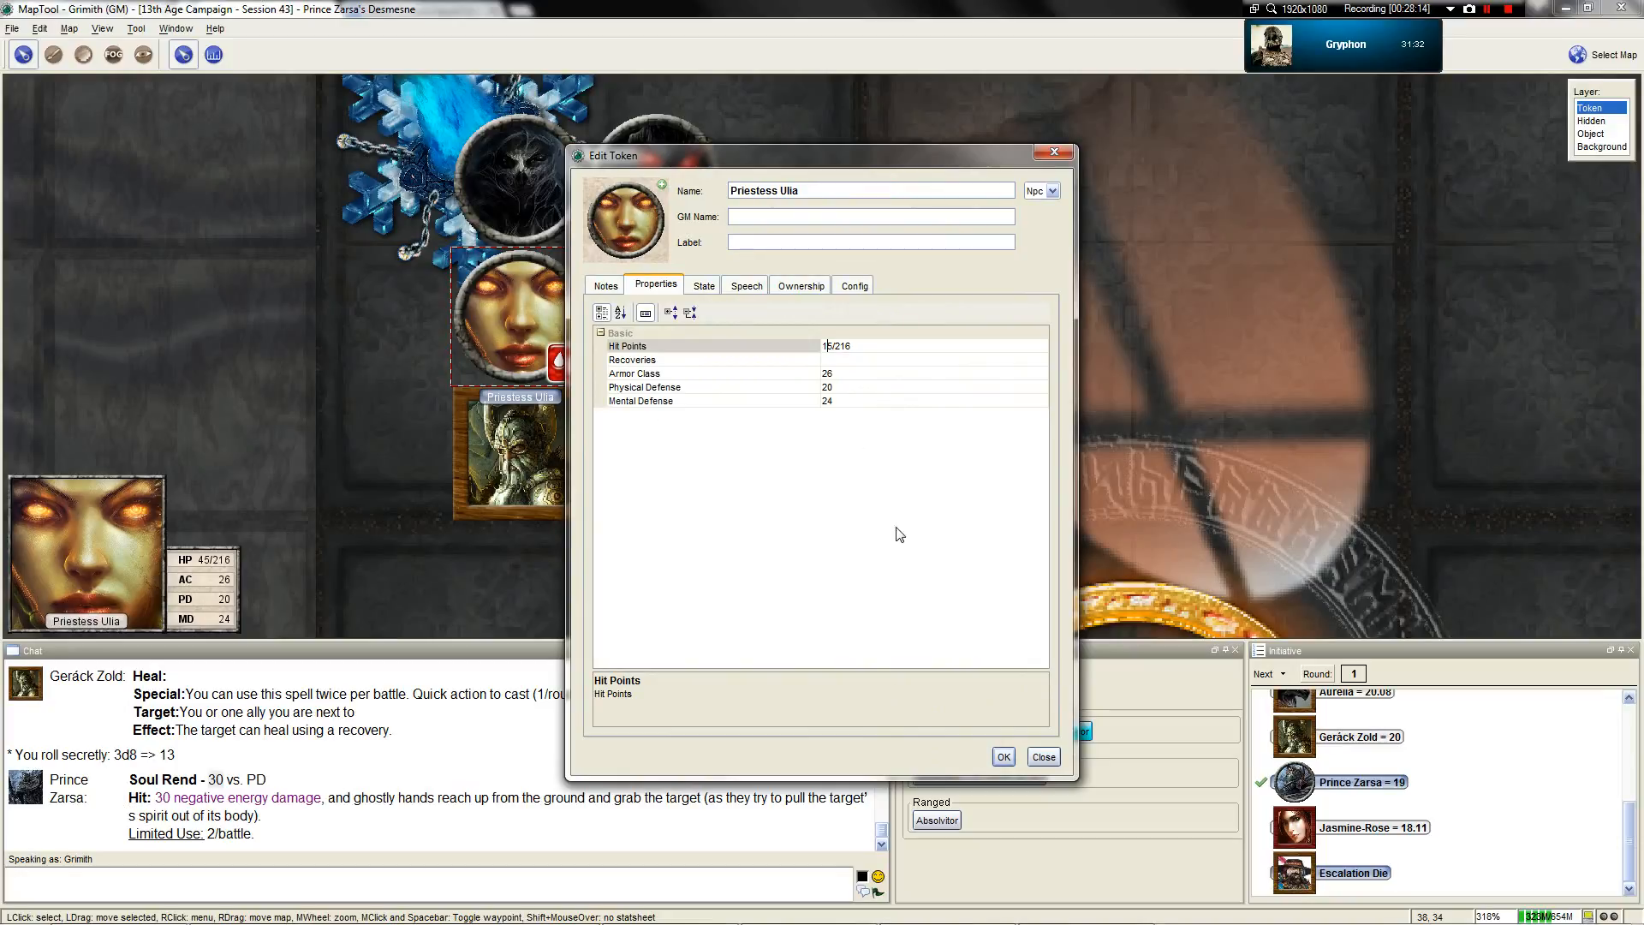
{"action": "left_click", "coordinate": [1001, 756]}
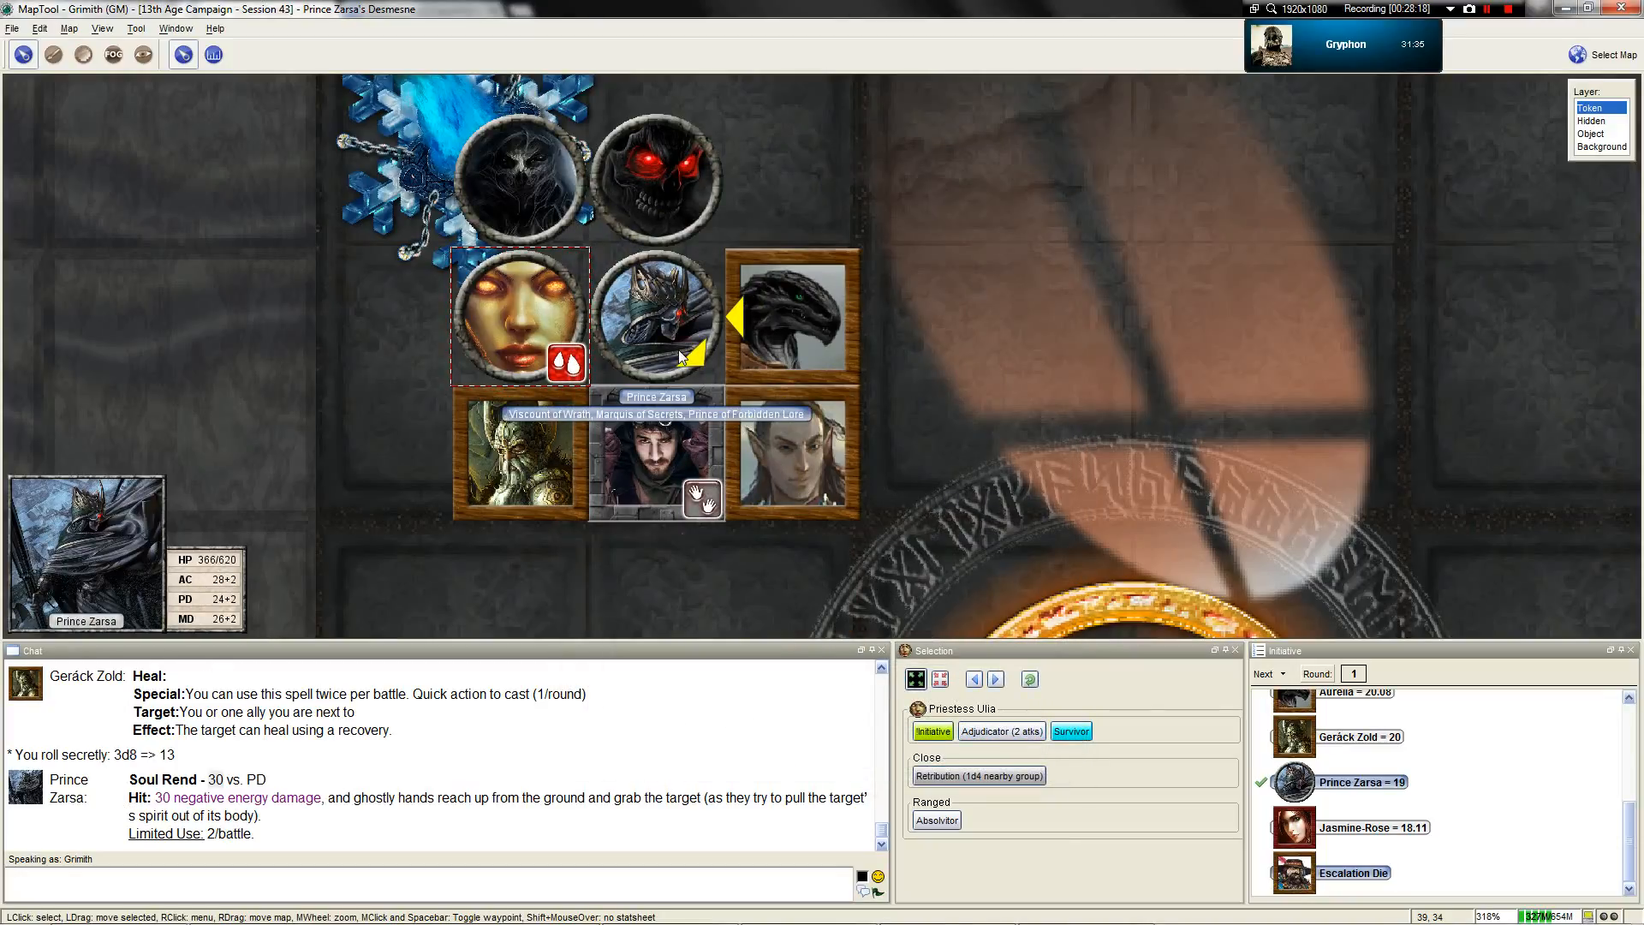
{"action": "left_click", "coordinate": [657, 313]}
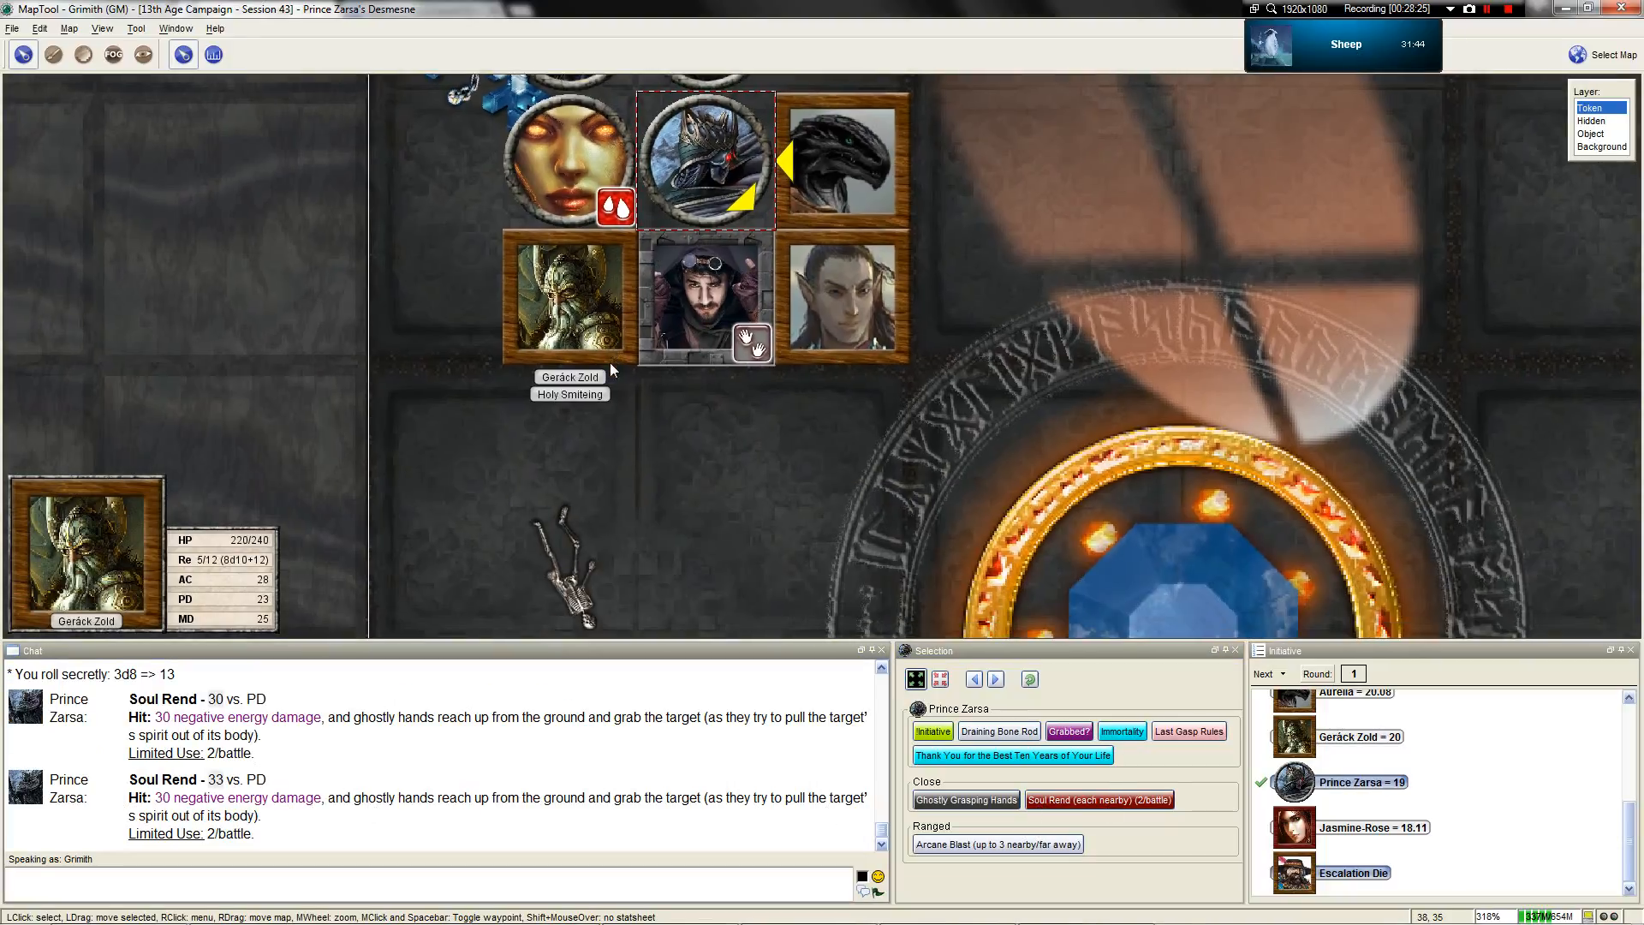
{"action": "scroll", "scroll_direction": "up", "scroll_amount": 3}
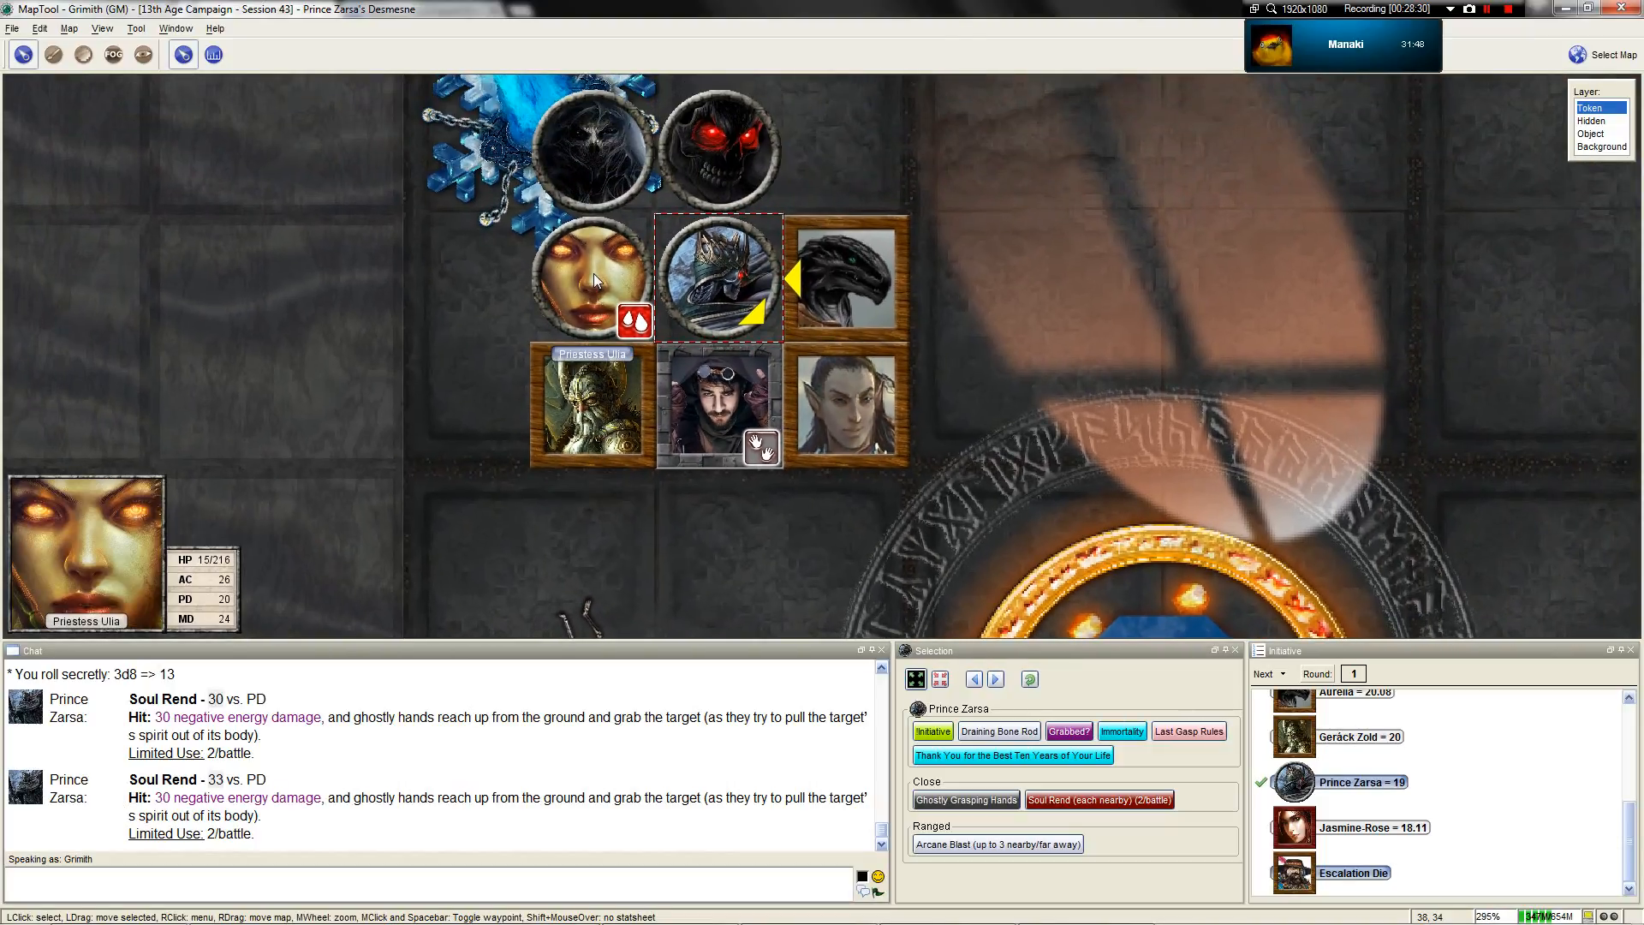
{"action": "left_click", "coordinate": [1066, 731]}
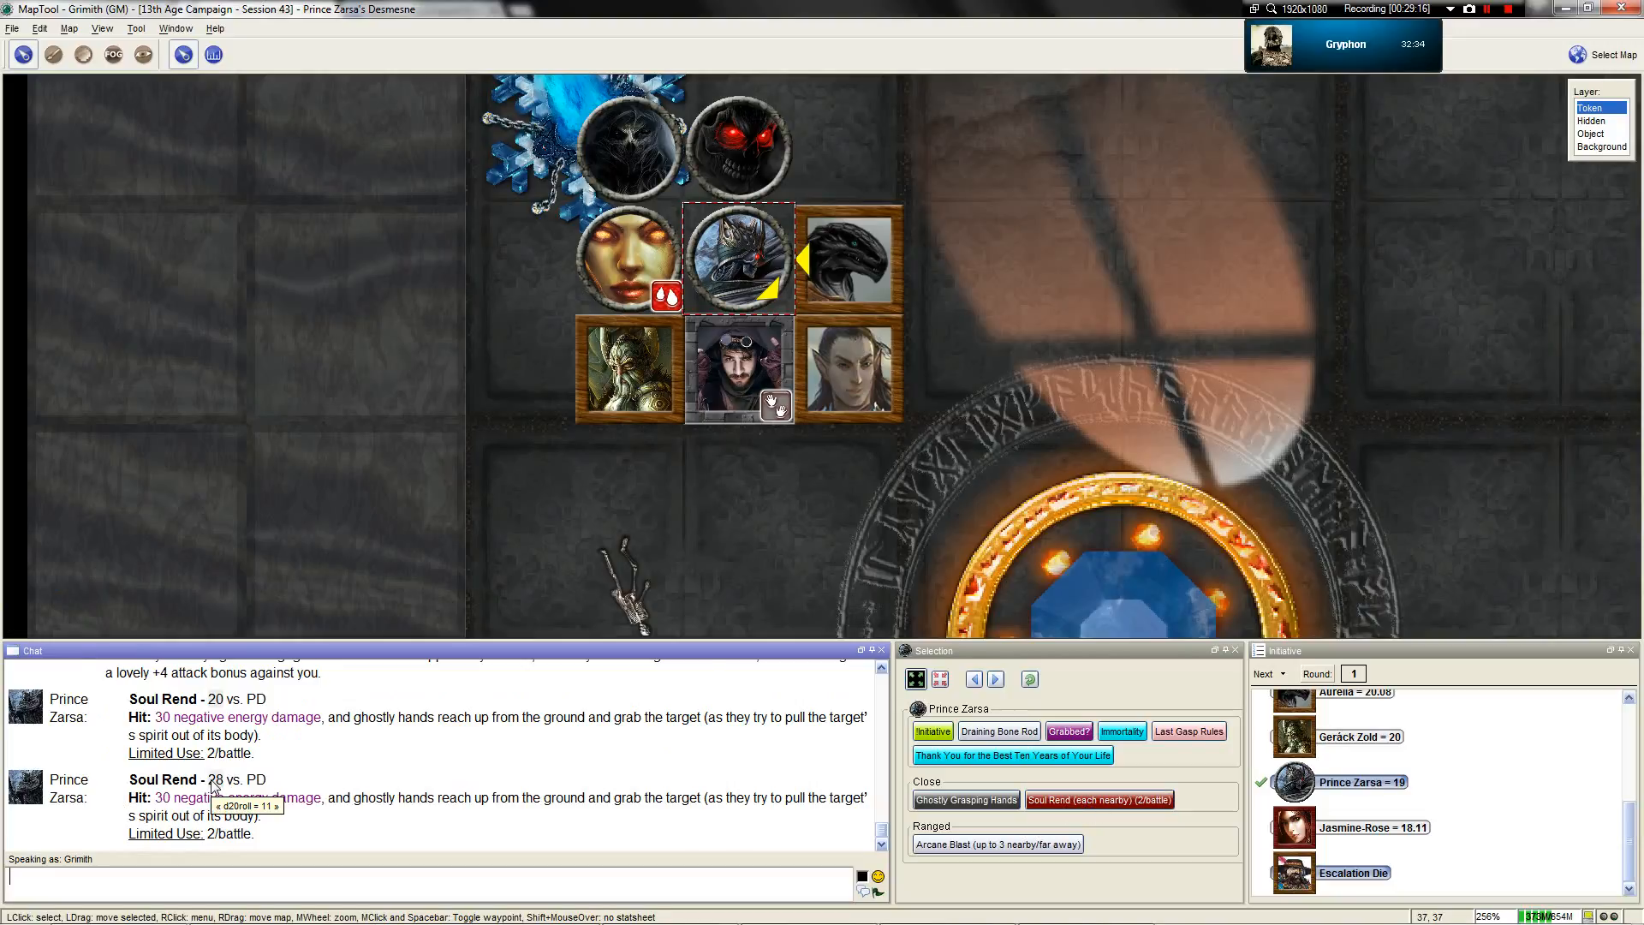
{"action": "mouse_move", "coordinate": [849, 362]}
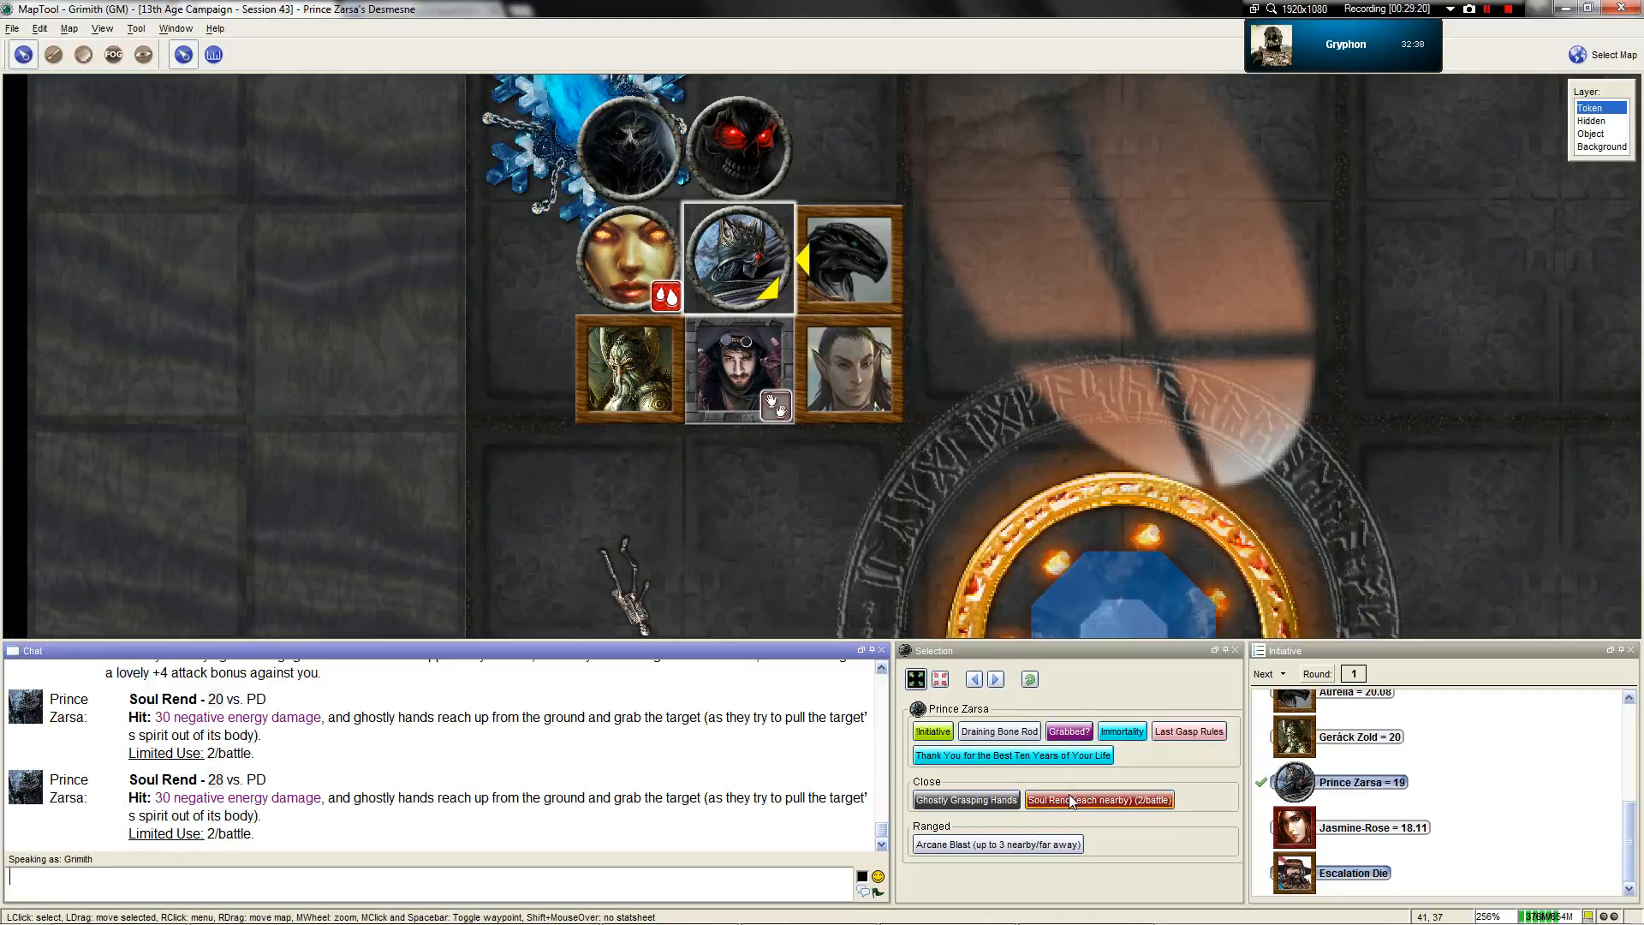
Roll Soul Rend against another hero, leaving Aurelia at 167/194, and cancel Ghostly Grasping Hands unchanged
{"action": "left_click", "coordinate": [1098, 799]}
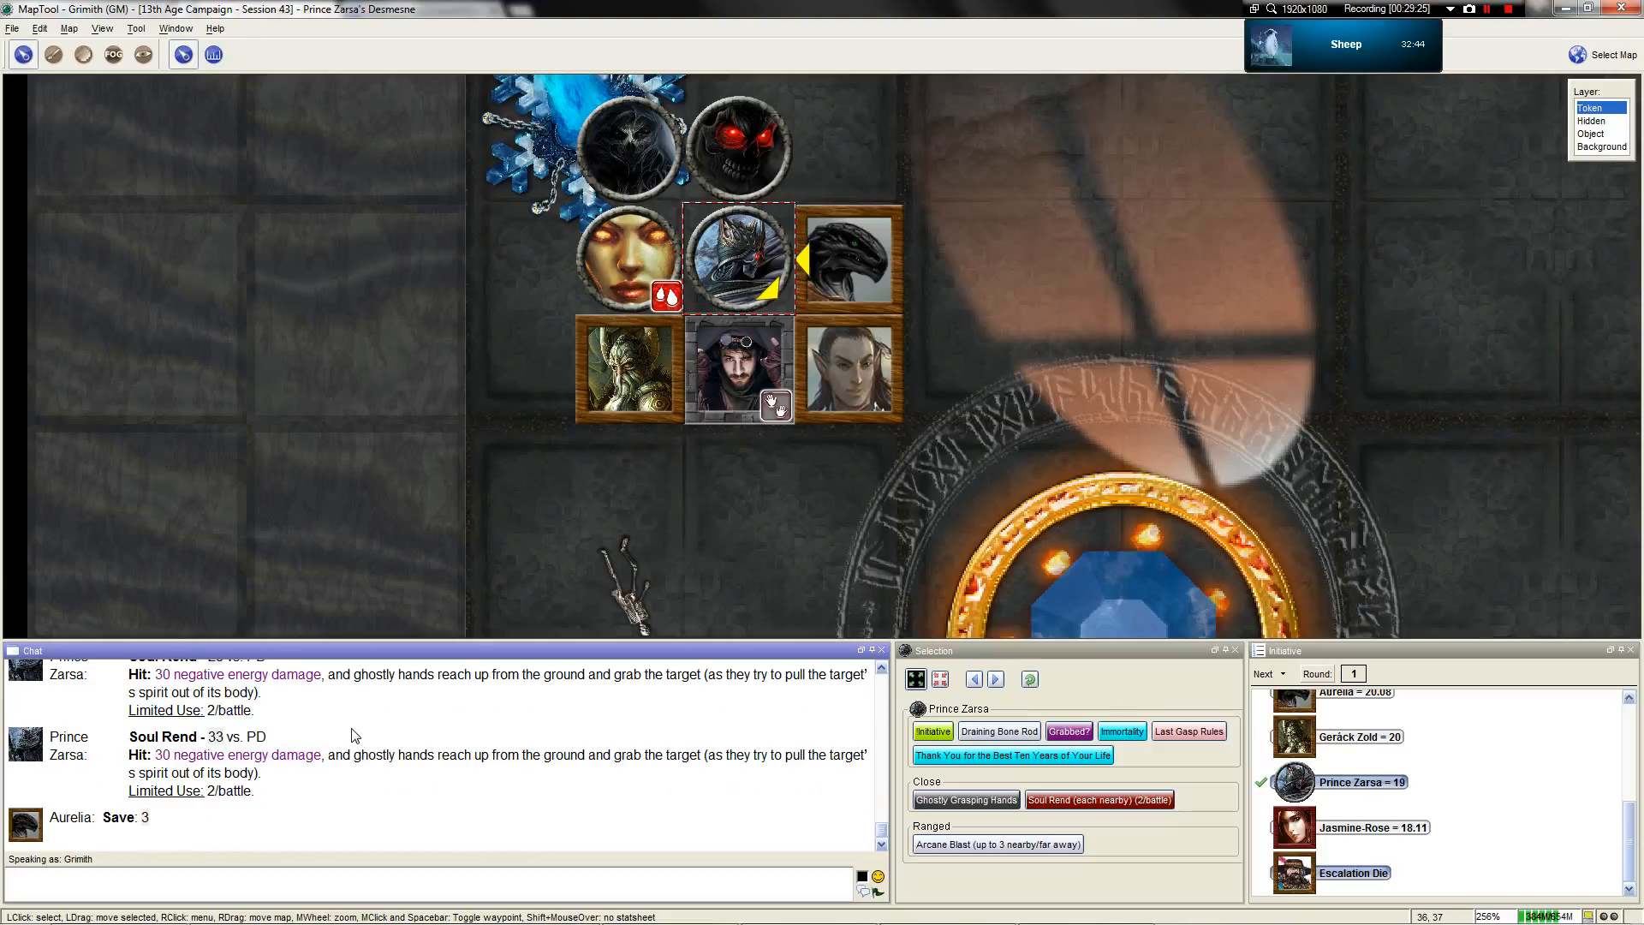
{"action": "mouse_move", "coordinate": [849, 257]}
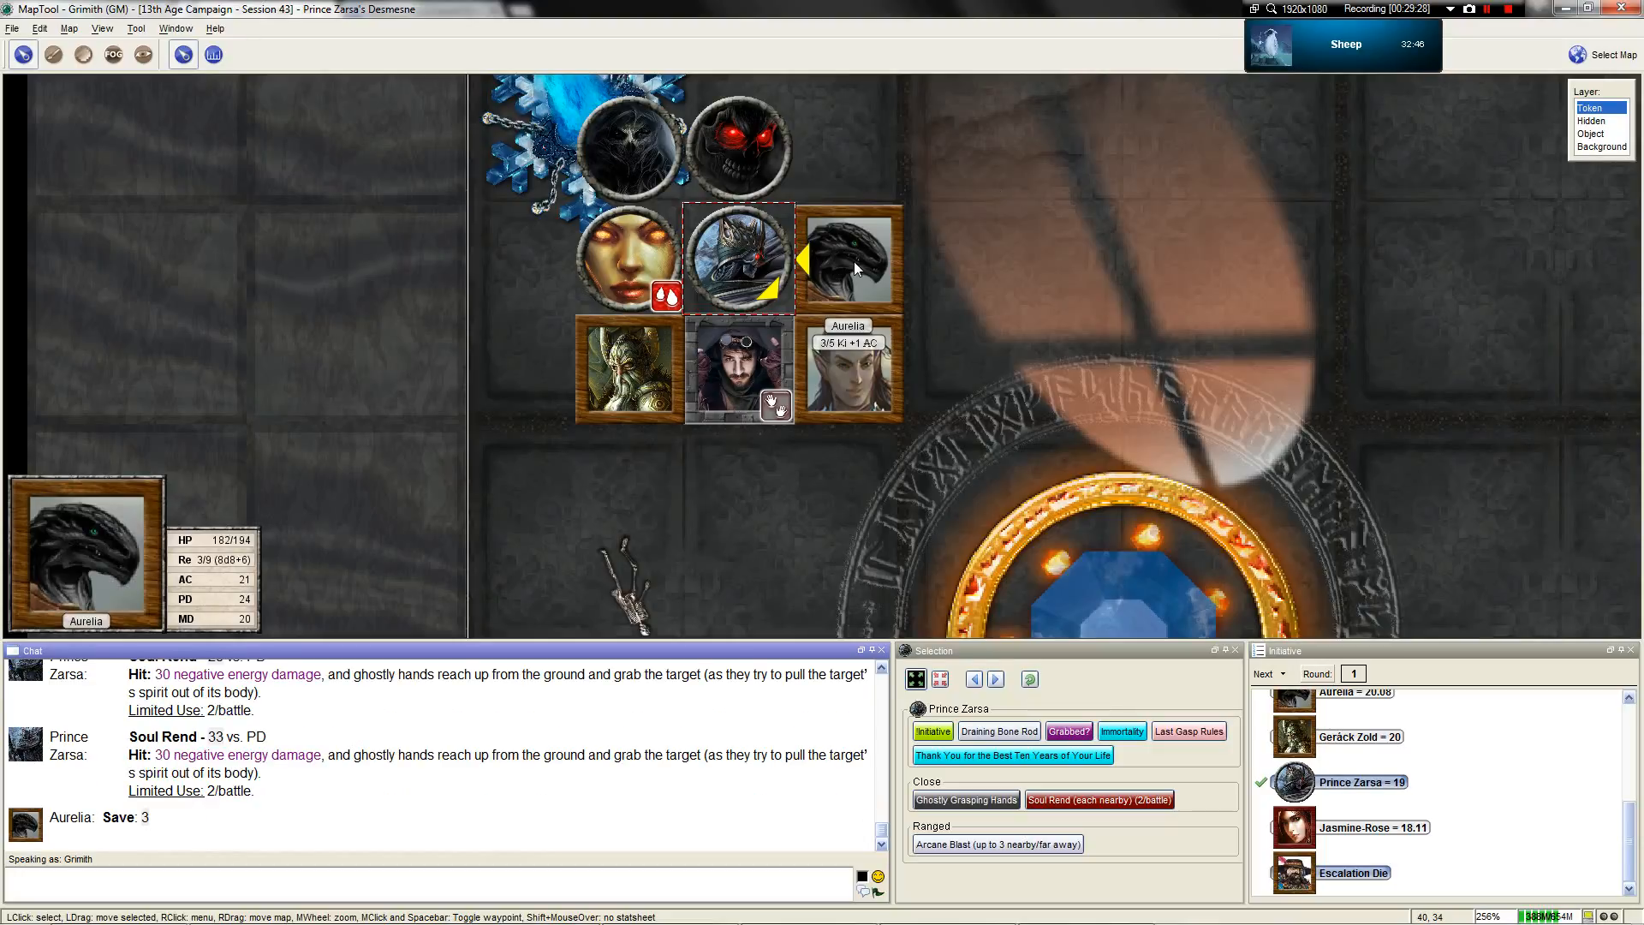
{"action": "left_click", "coordinate": [626, 369]}
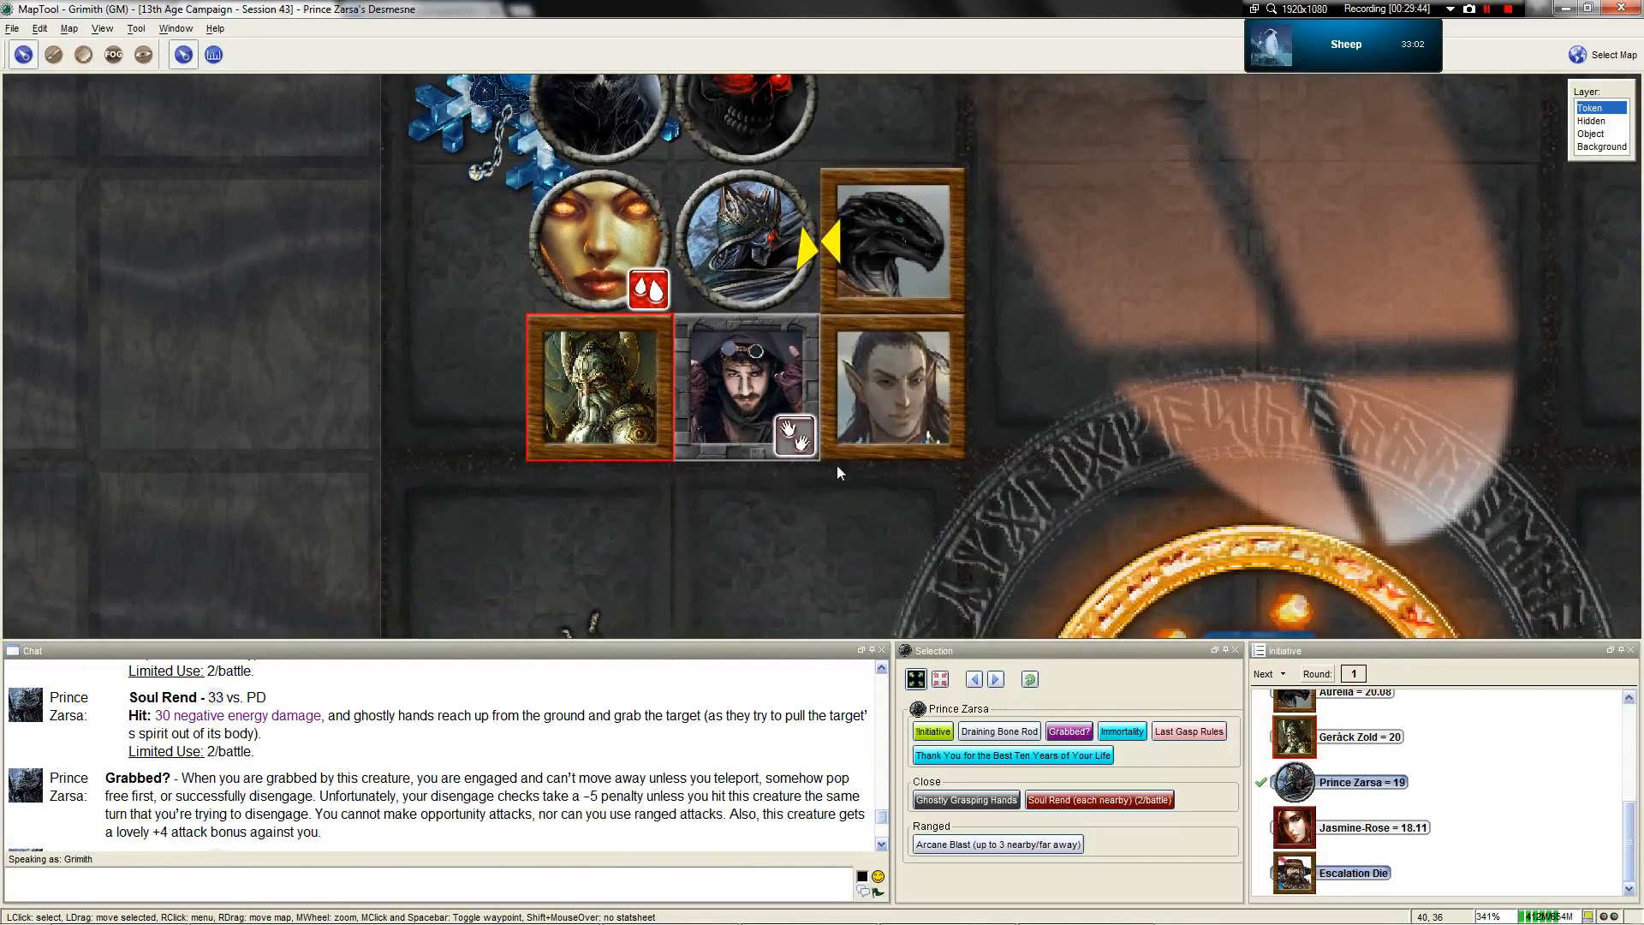
{"action": "mouse_move", "coordinate": [739, 224]}
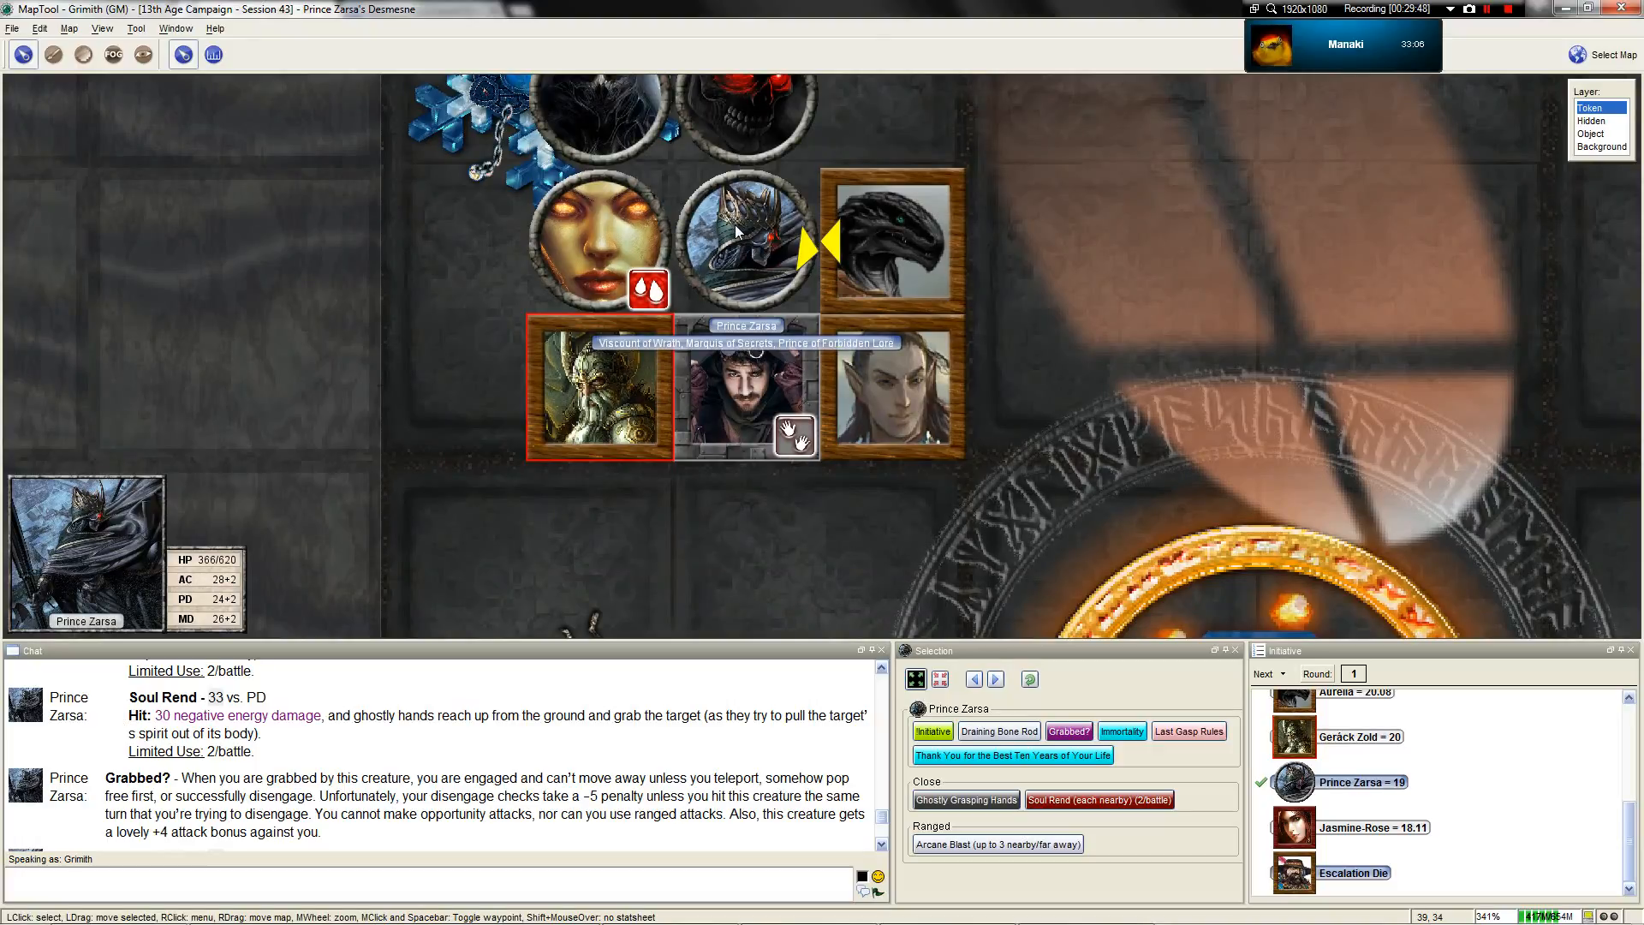
{"action": "mouse_move", "coordinate": [711, 272]}
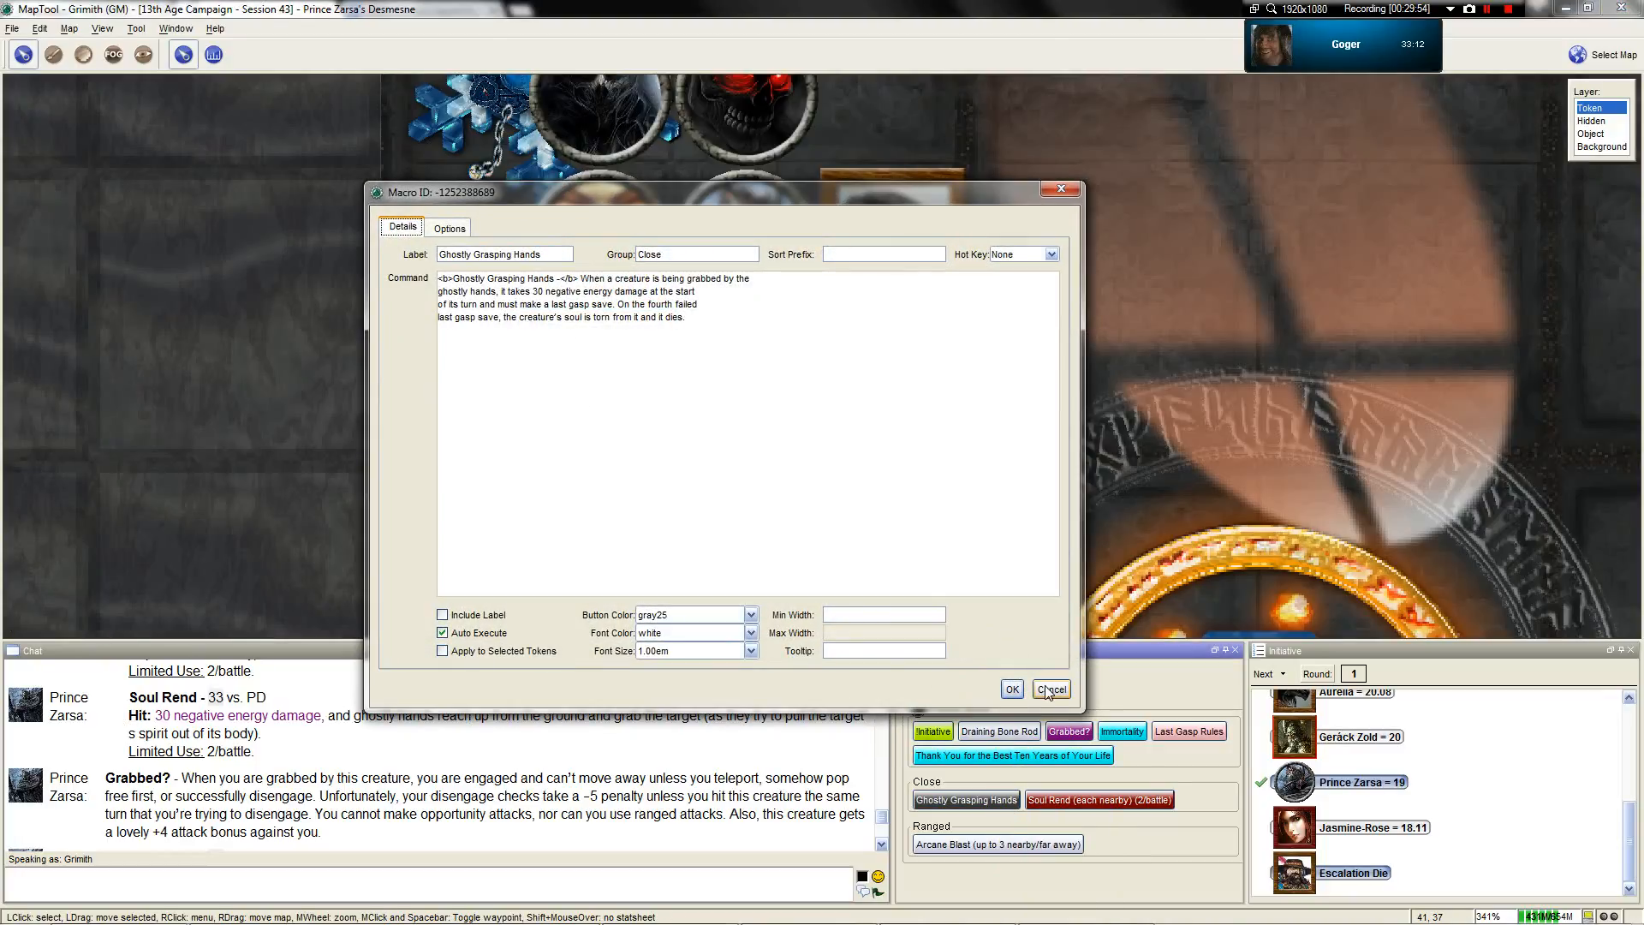
{"action": "left_click", "coordinate": [1051, 689]}
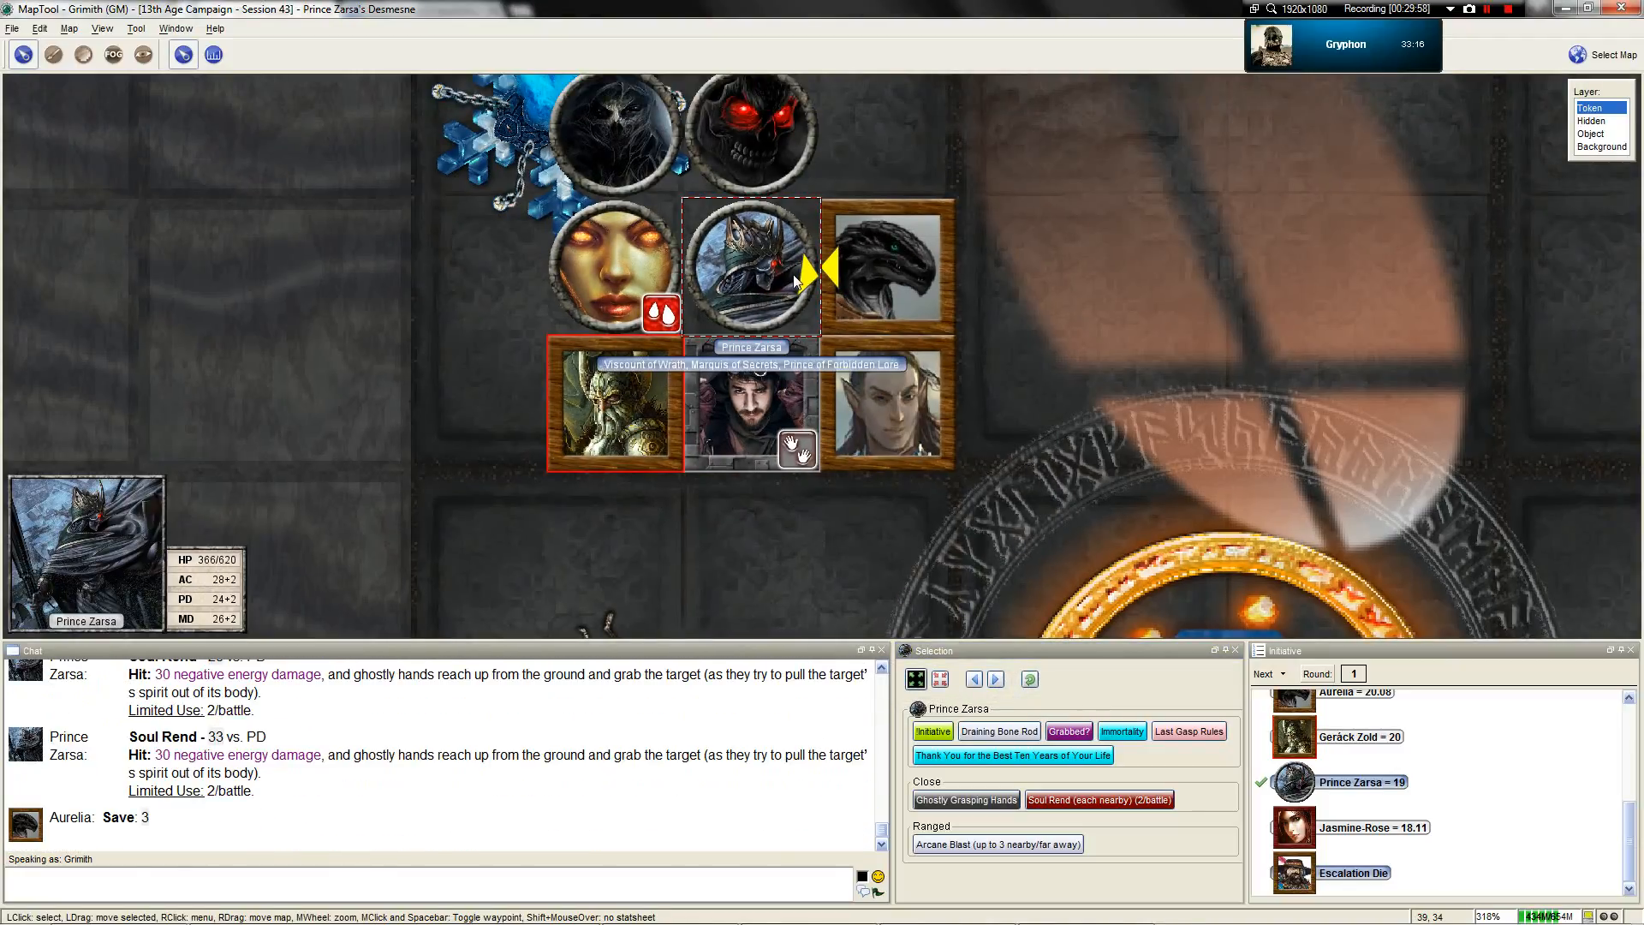
End Prince Zarsa's turn via his token menu so initiative passes to Jasmine-Rose
{"action": "right_click", "coordinate": [750, 262]}
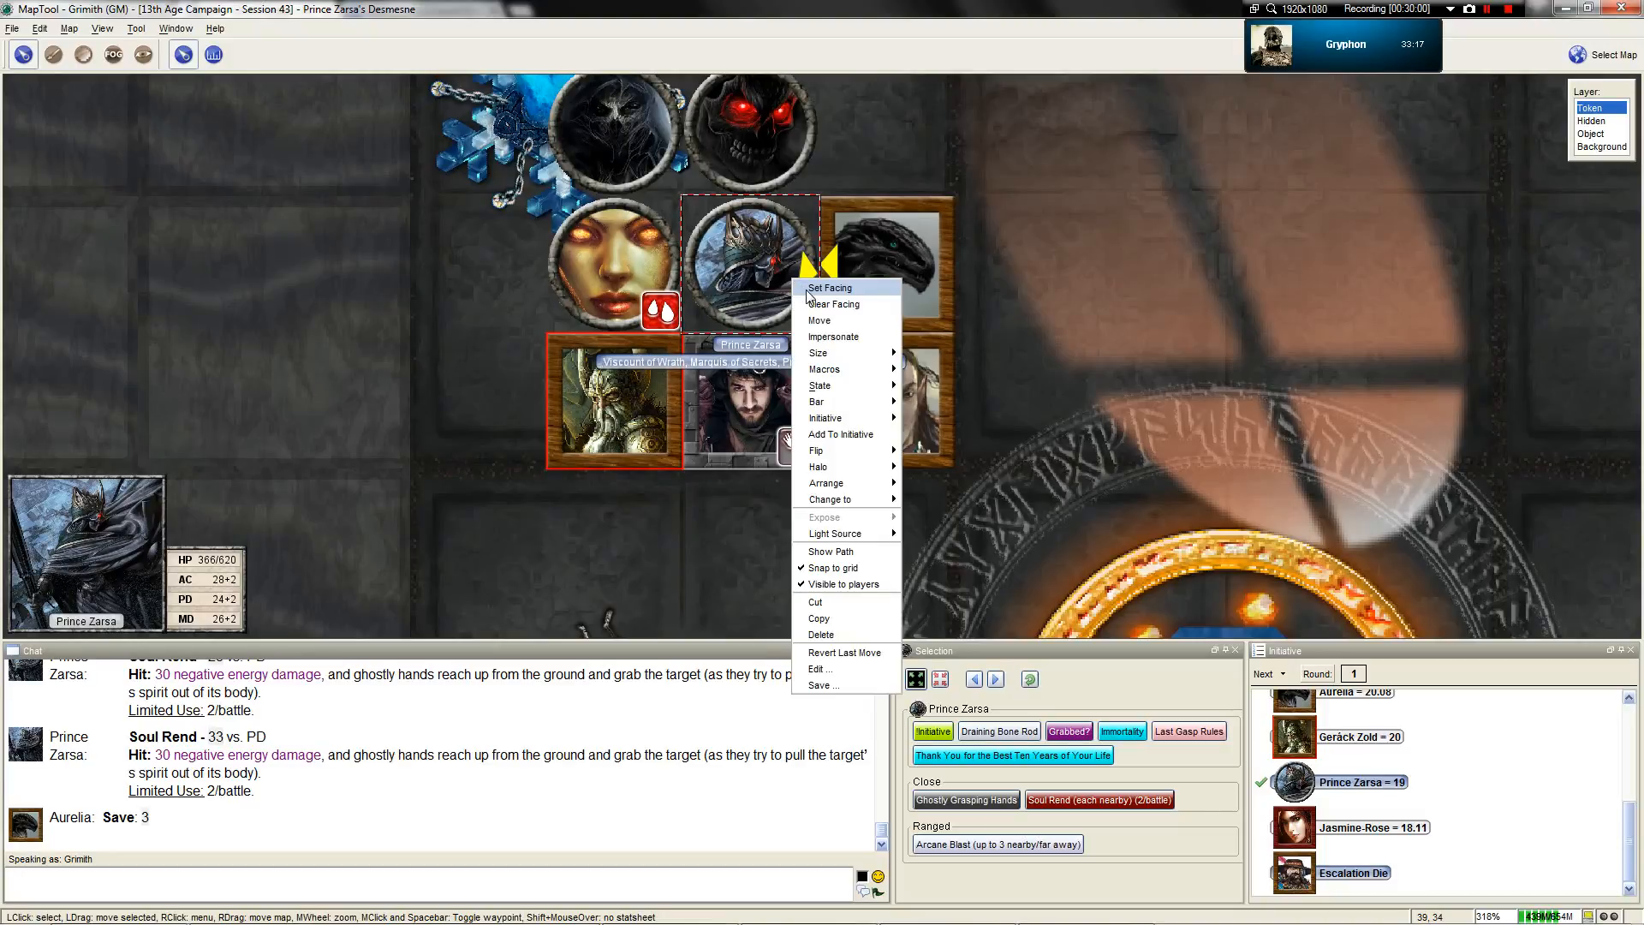
{"action": "left_click", "coordinate": [835, 303]}
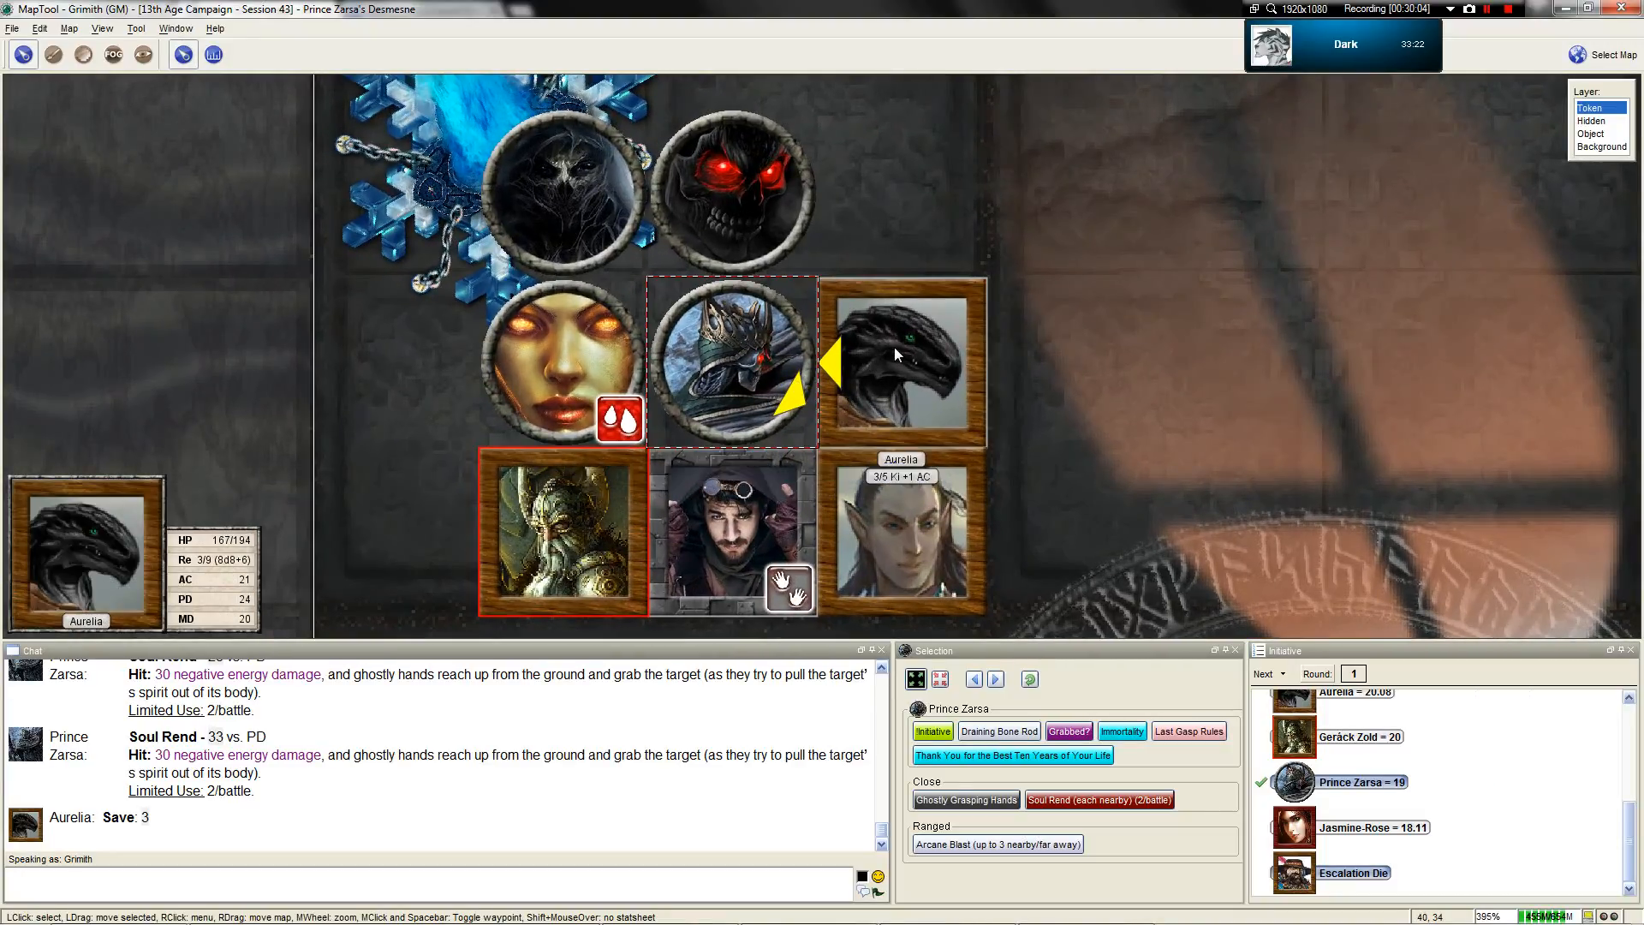
{"action": "left_click", "coordinate": [731, 360]}
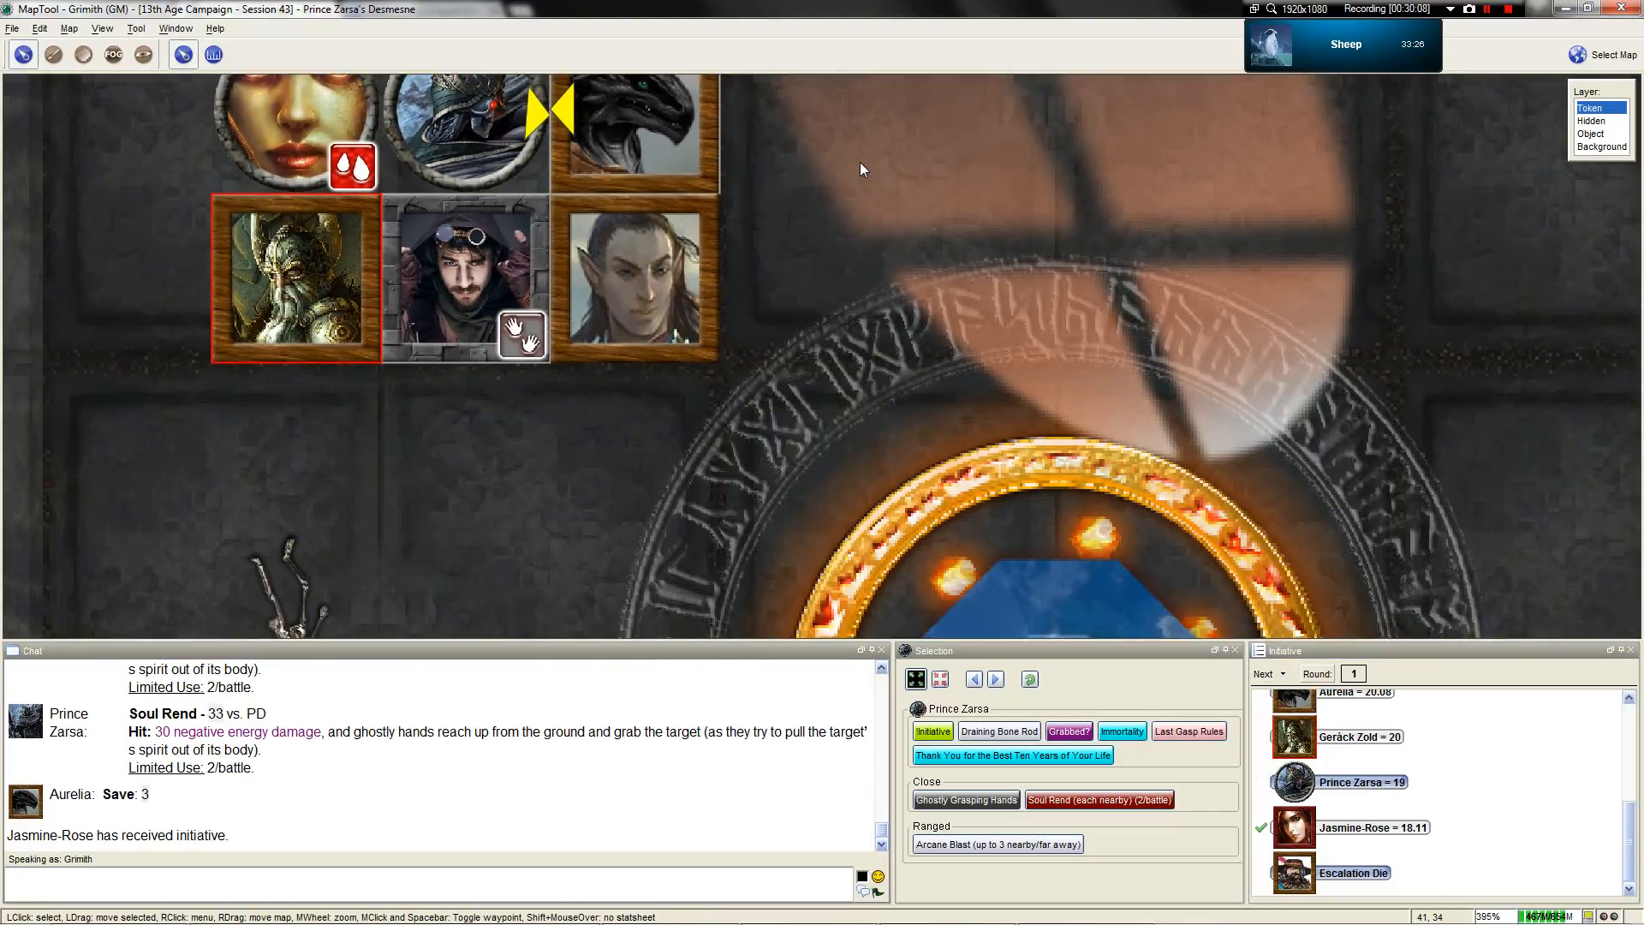
Cancel the Punishing Aura macro and lower the Specter to 18/160 after Jasmine-Rose's 41-damage longbow hit
{"action": "scroll", "scroll_direction": "down", "scroll_amount": 3}
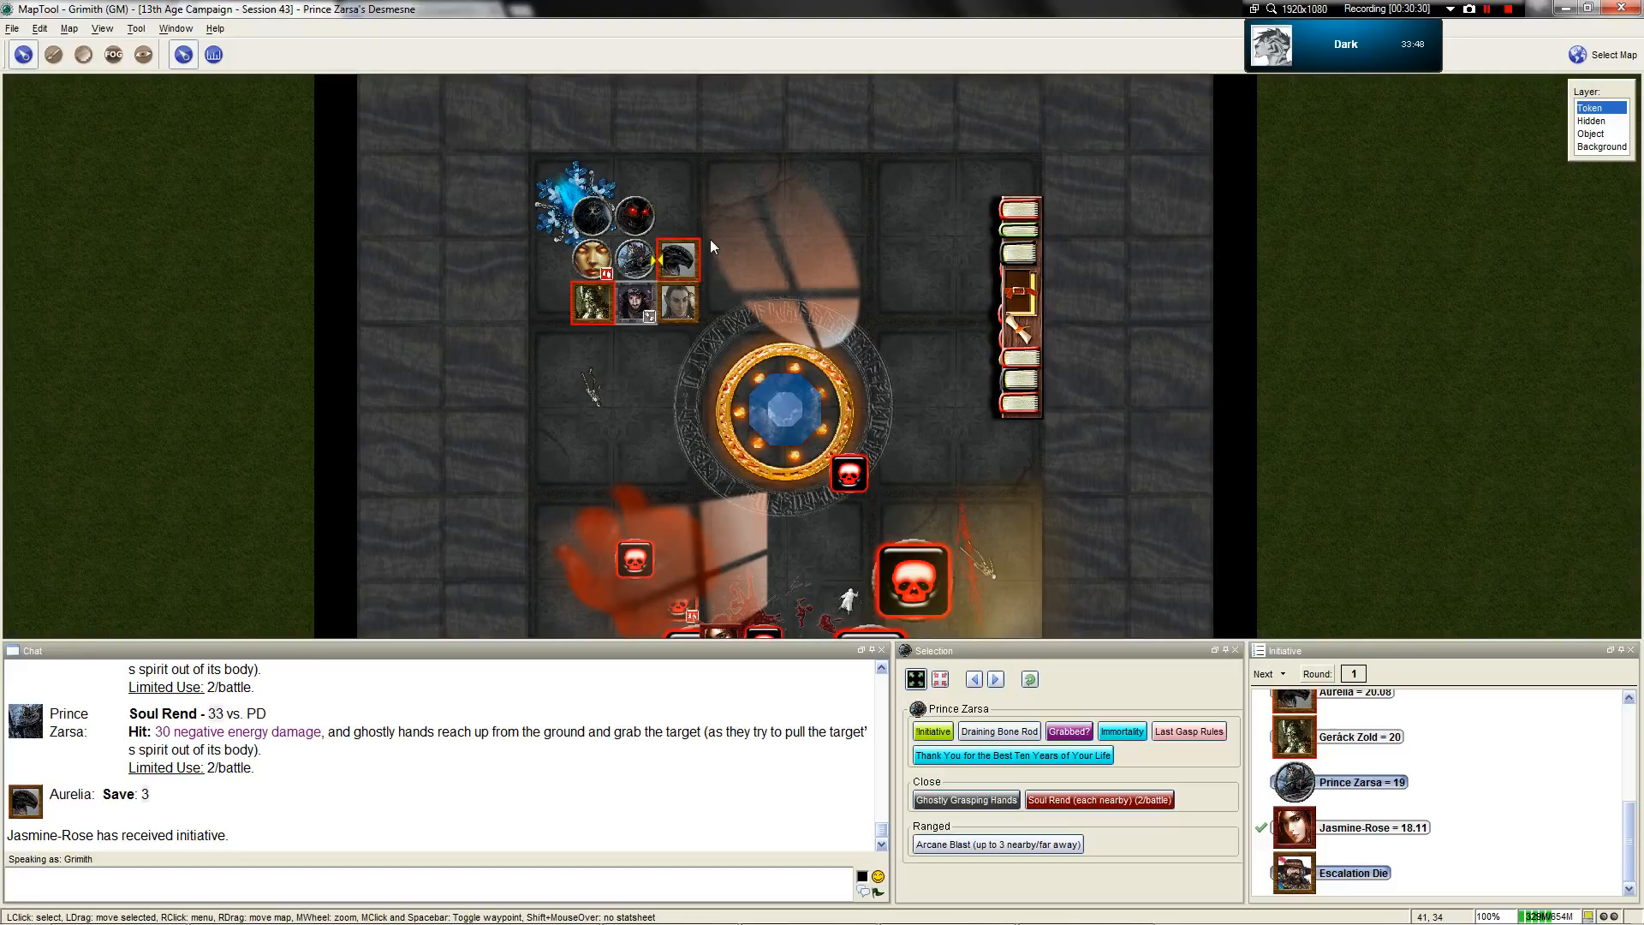
{"action": "scroll", "scroll_direction": "up", "scroll_amount": 3}
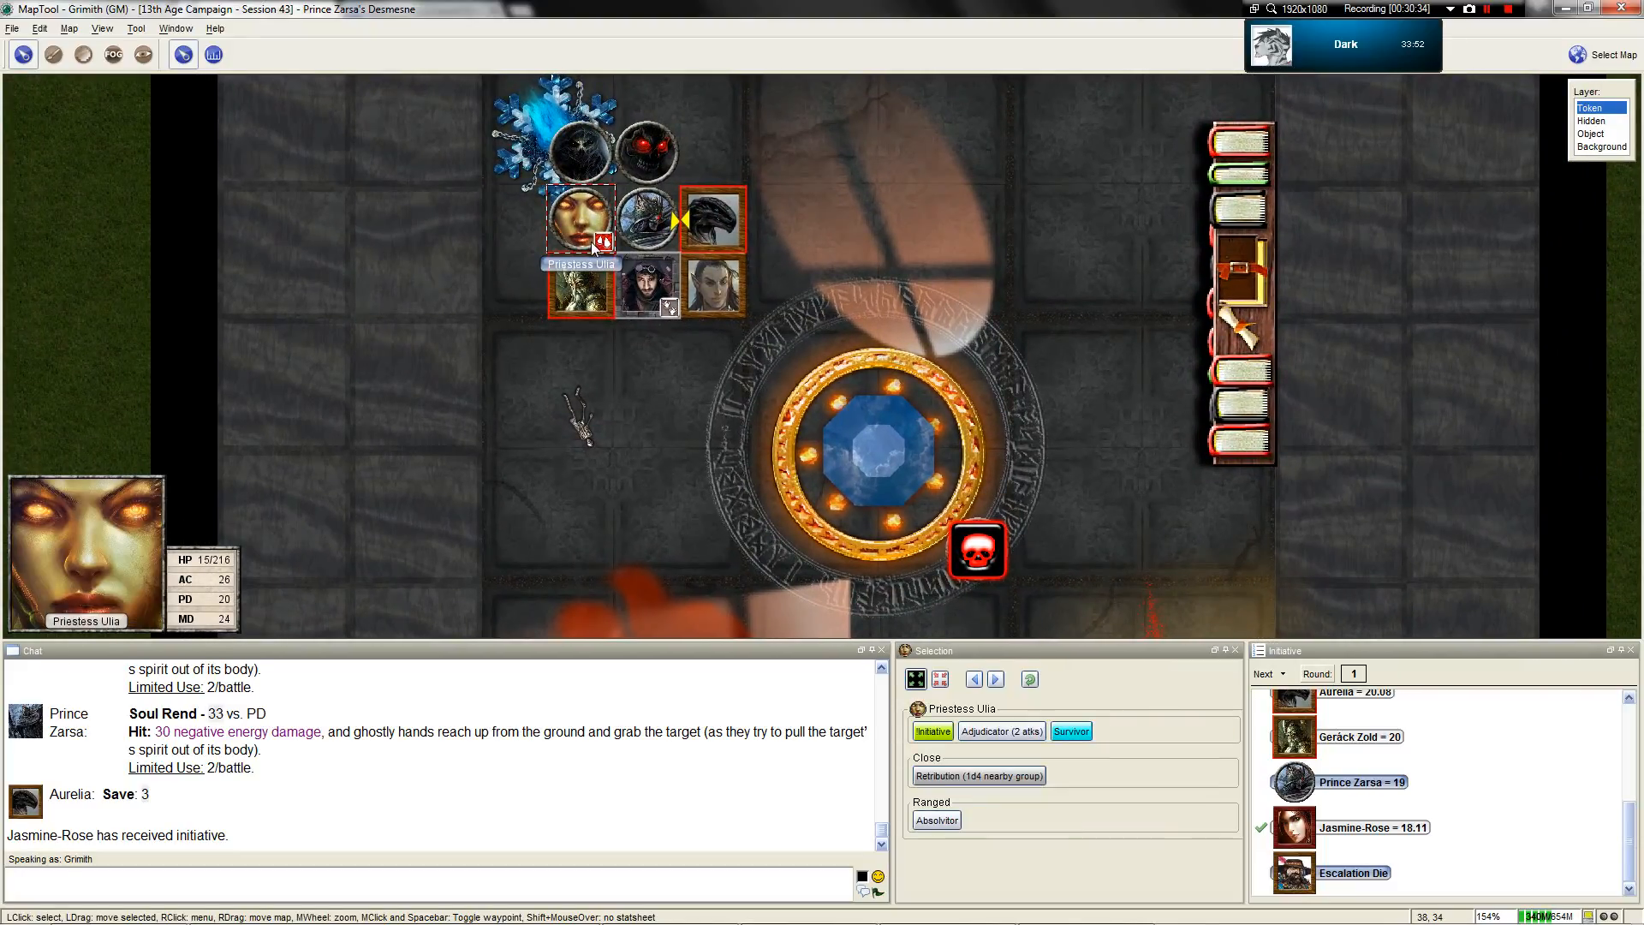
{"action": "right_click", "coordinate": [579, 216]}
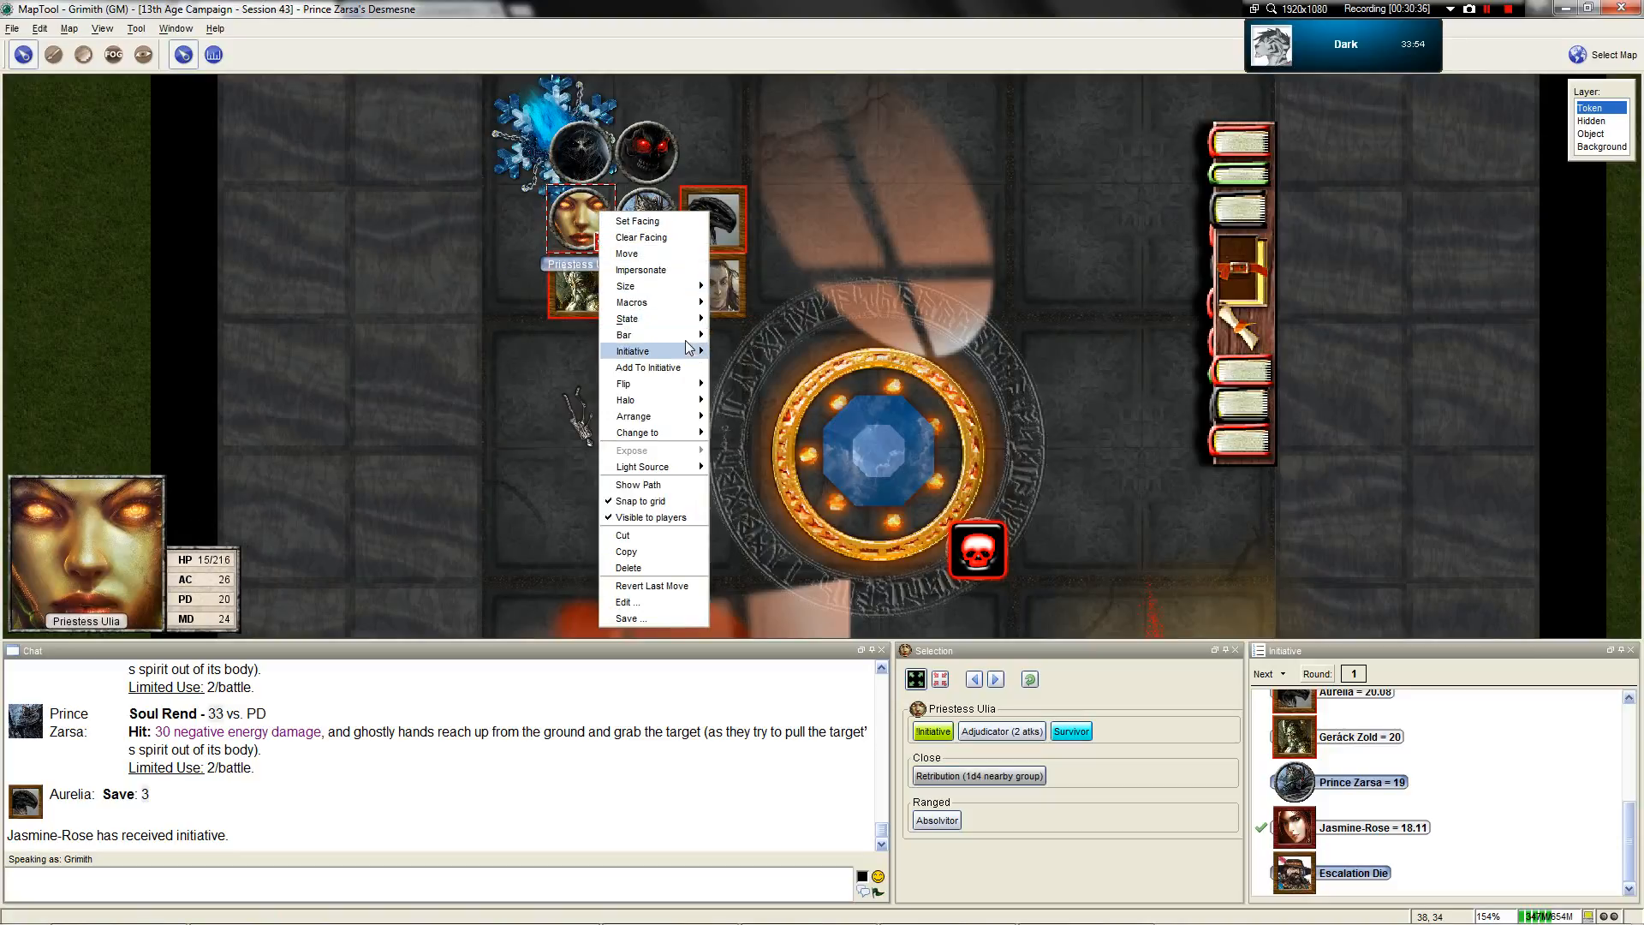
{"action": "mouse_move", "coordinate": [650, 384]}
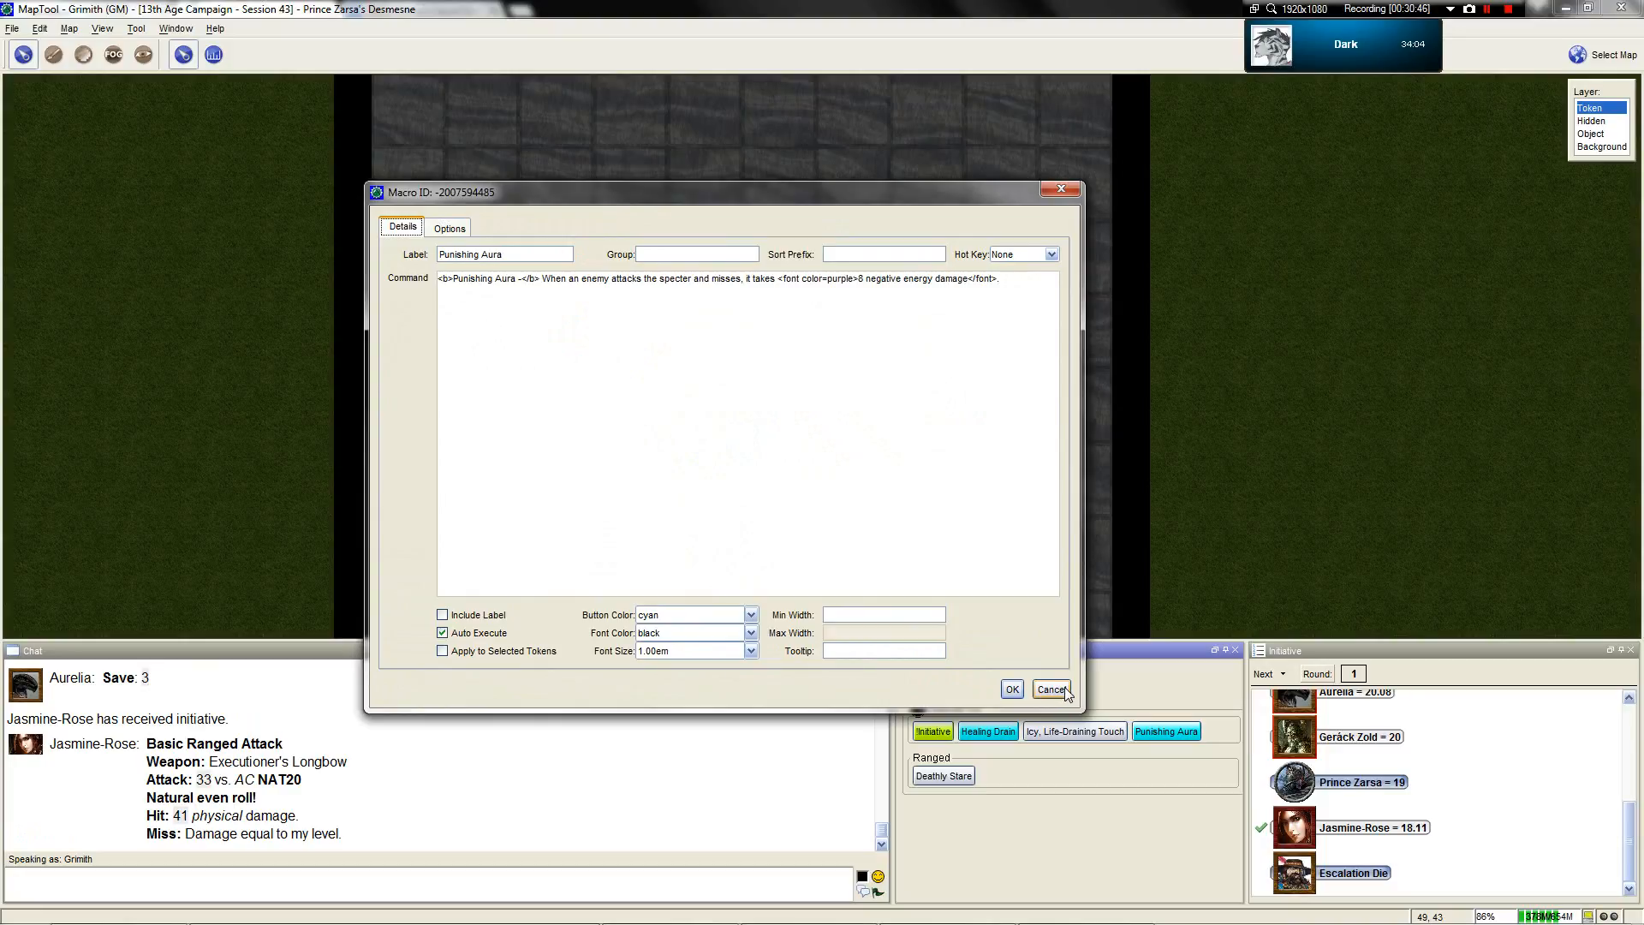
{"action": "left_click", "coordinate": [1050, 688]}
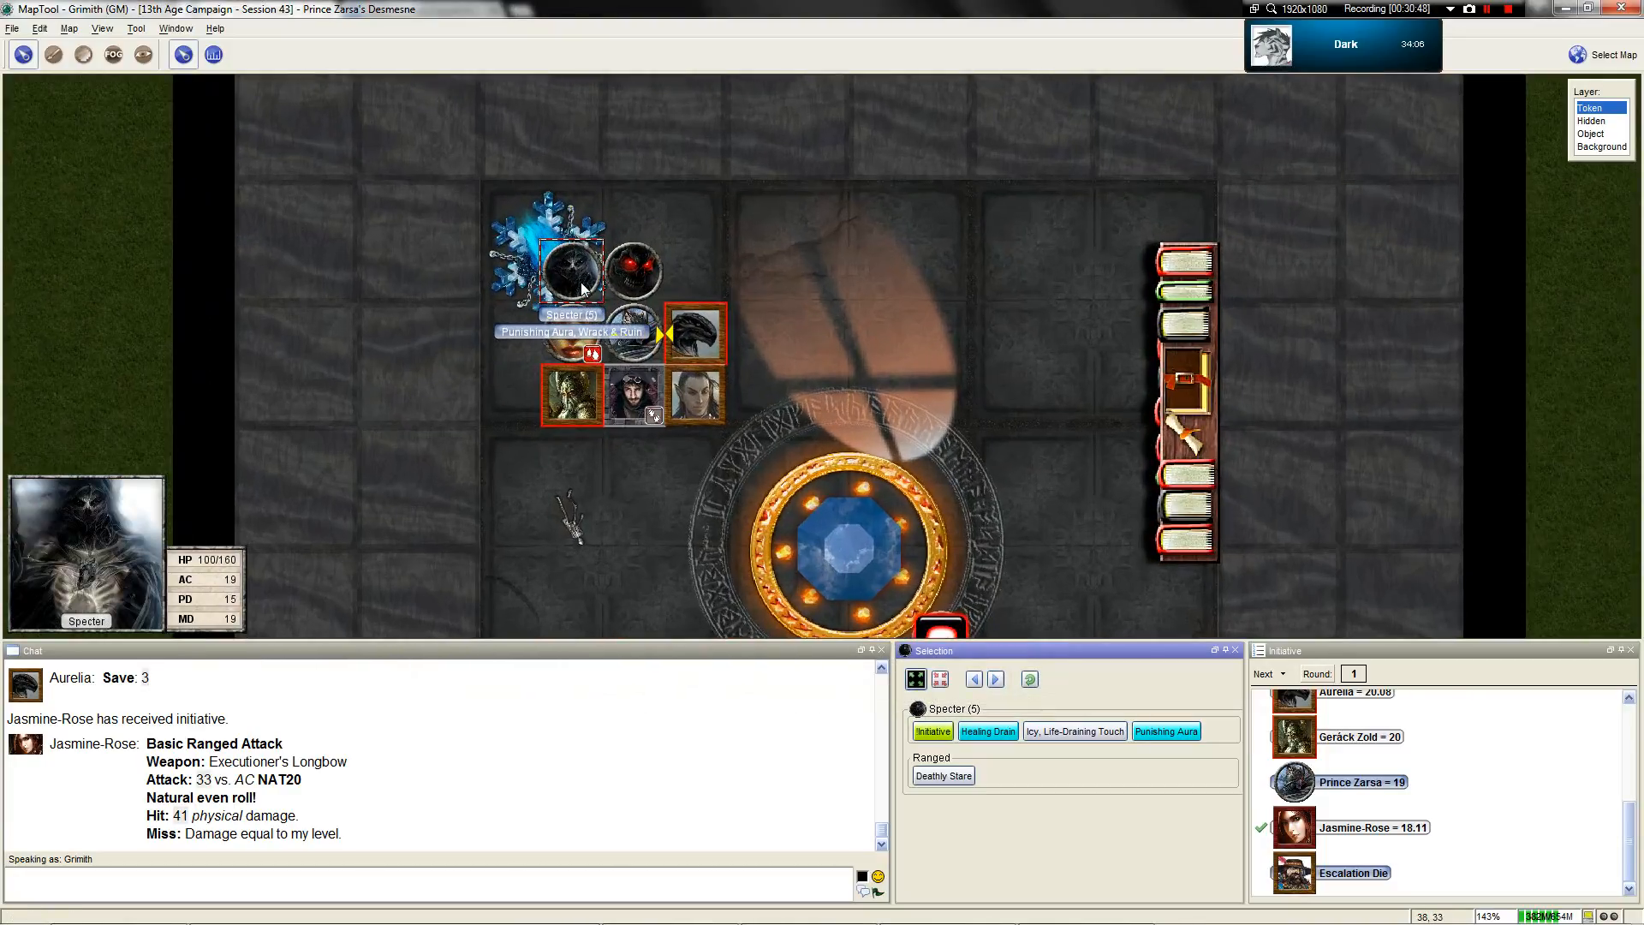
{"action": "double_click", "coordinate": [569, 267]}
{"action": "type", "text": "18/160"}
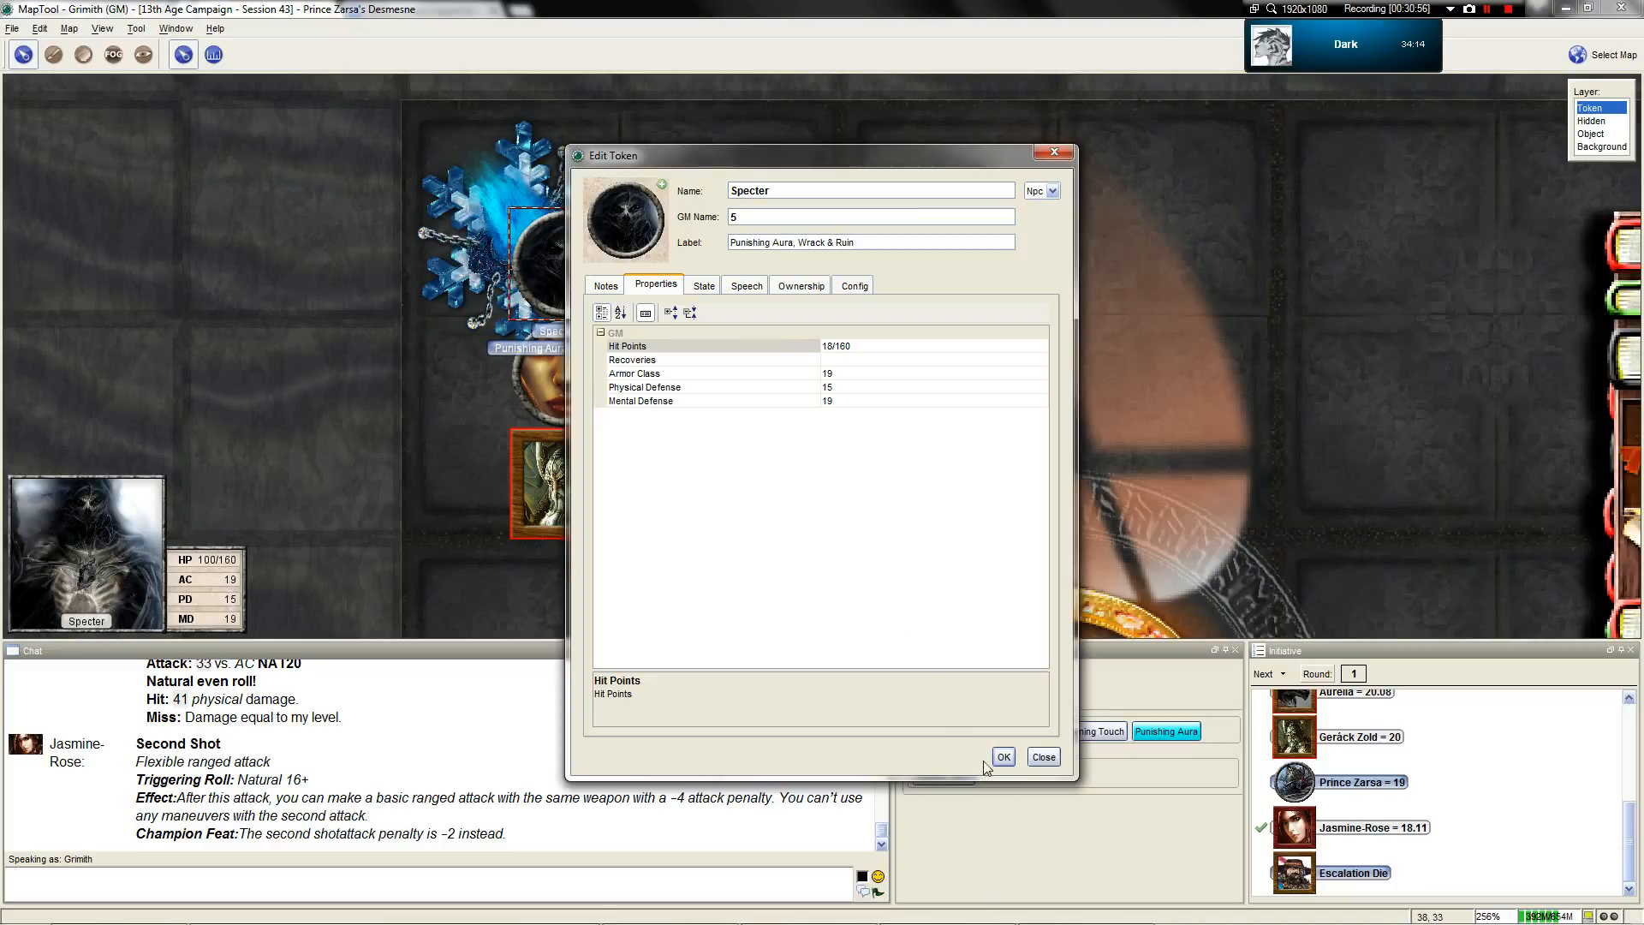
{"action": "left_click", "coordinate": [1003, 756]}
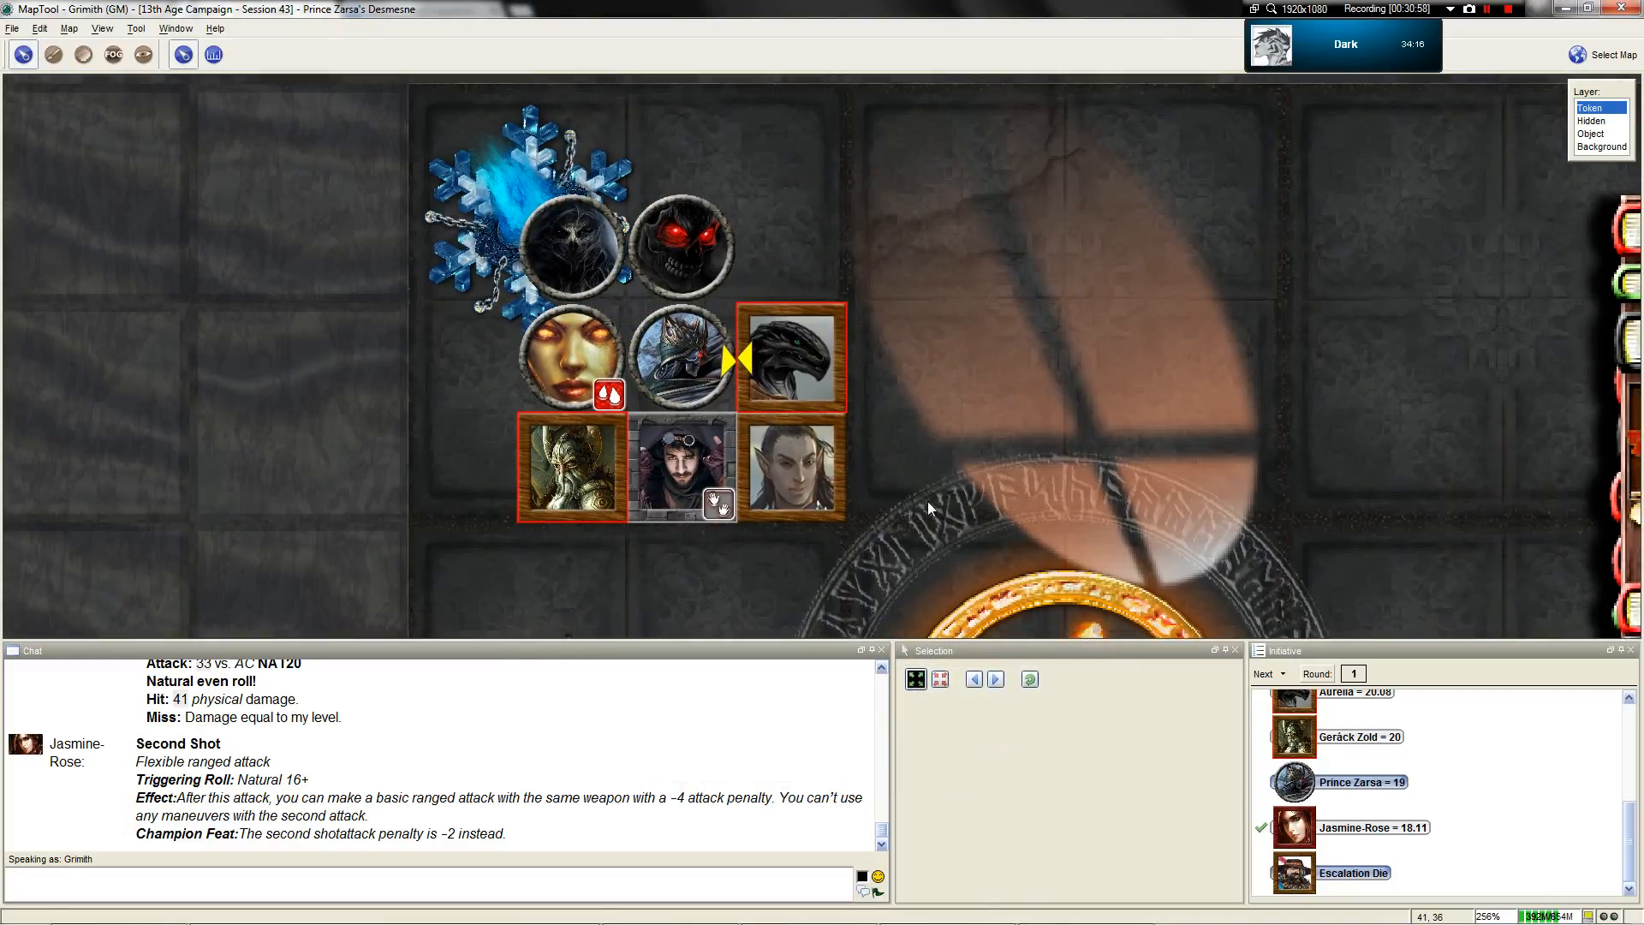
Mark the Specter Bloodied and post its Punishing Aura against Jasmine-Rose's missed second shot
{"action": "right_click", "coordinate": [574, 246]}
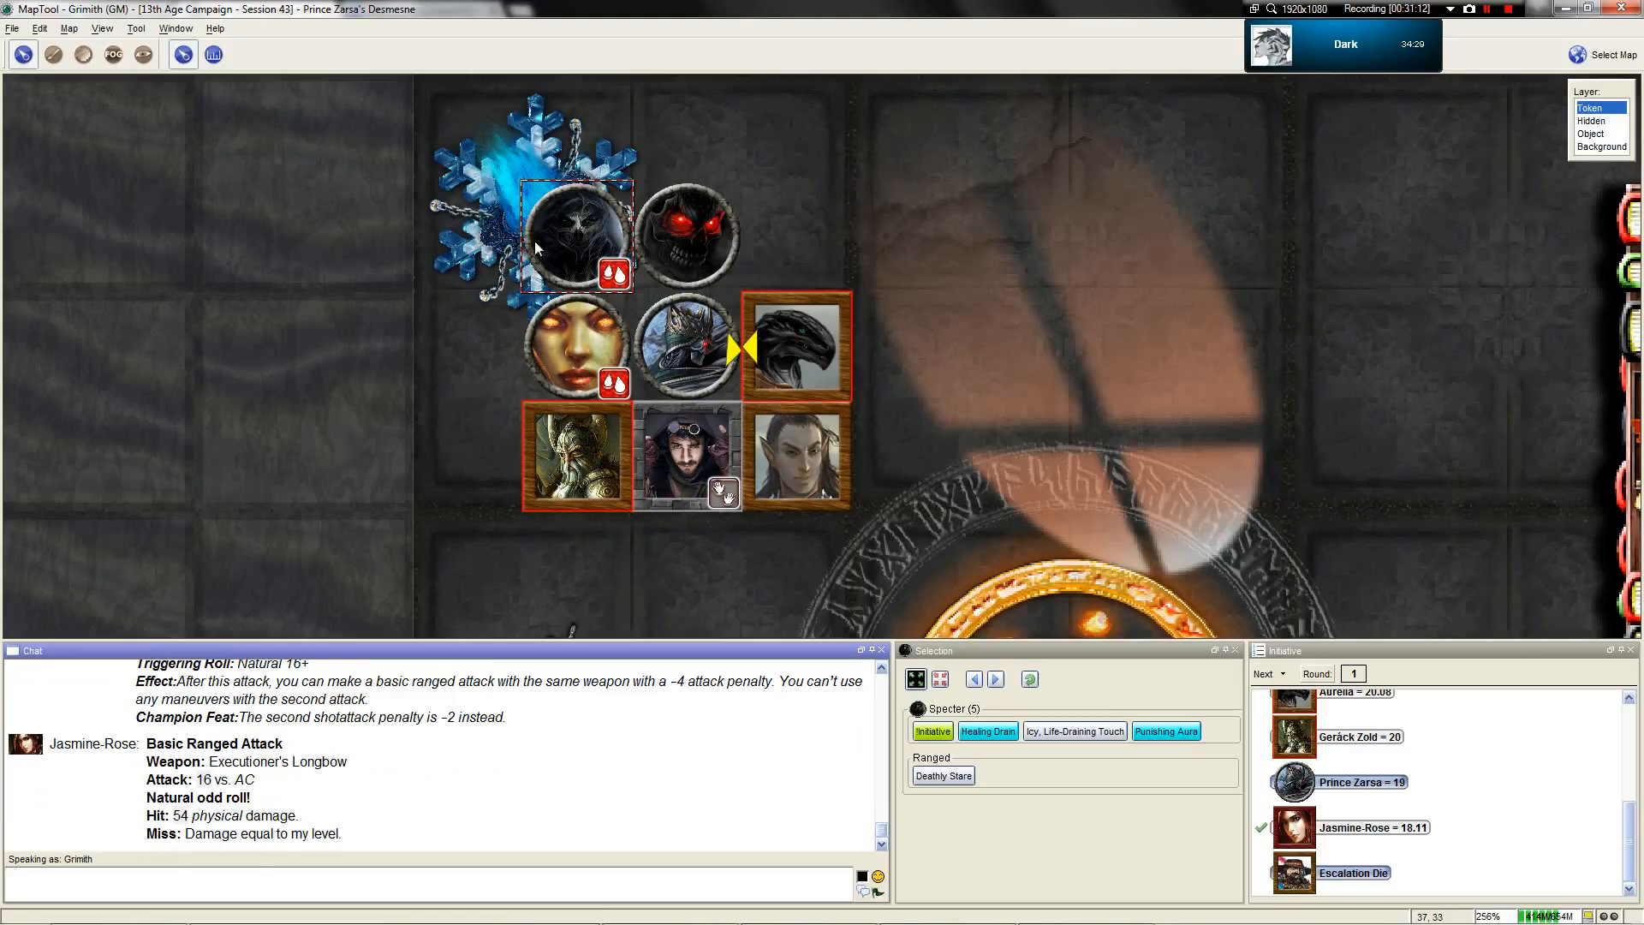
{"action": "double_click", "coordinate": [573, 233]}
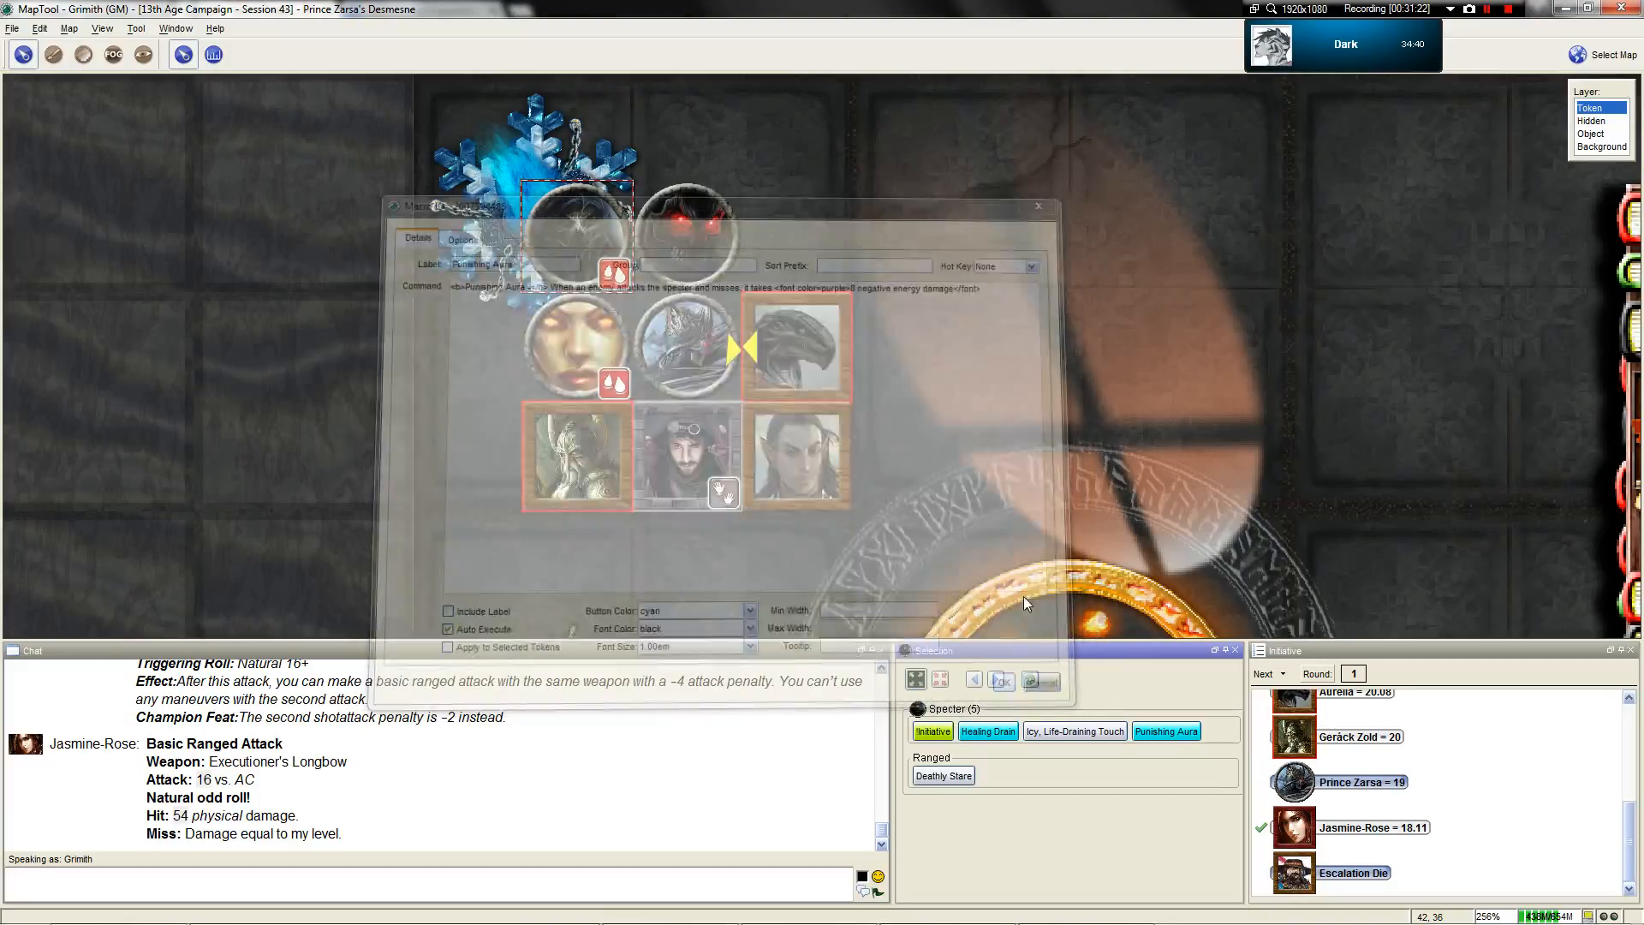
{"action": "left_click", "coordinate": [1165, 730]}
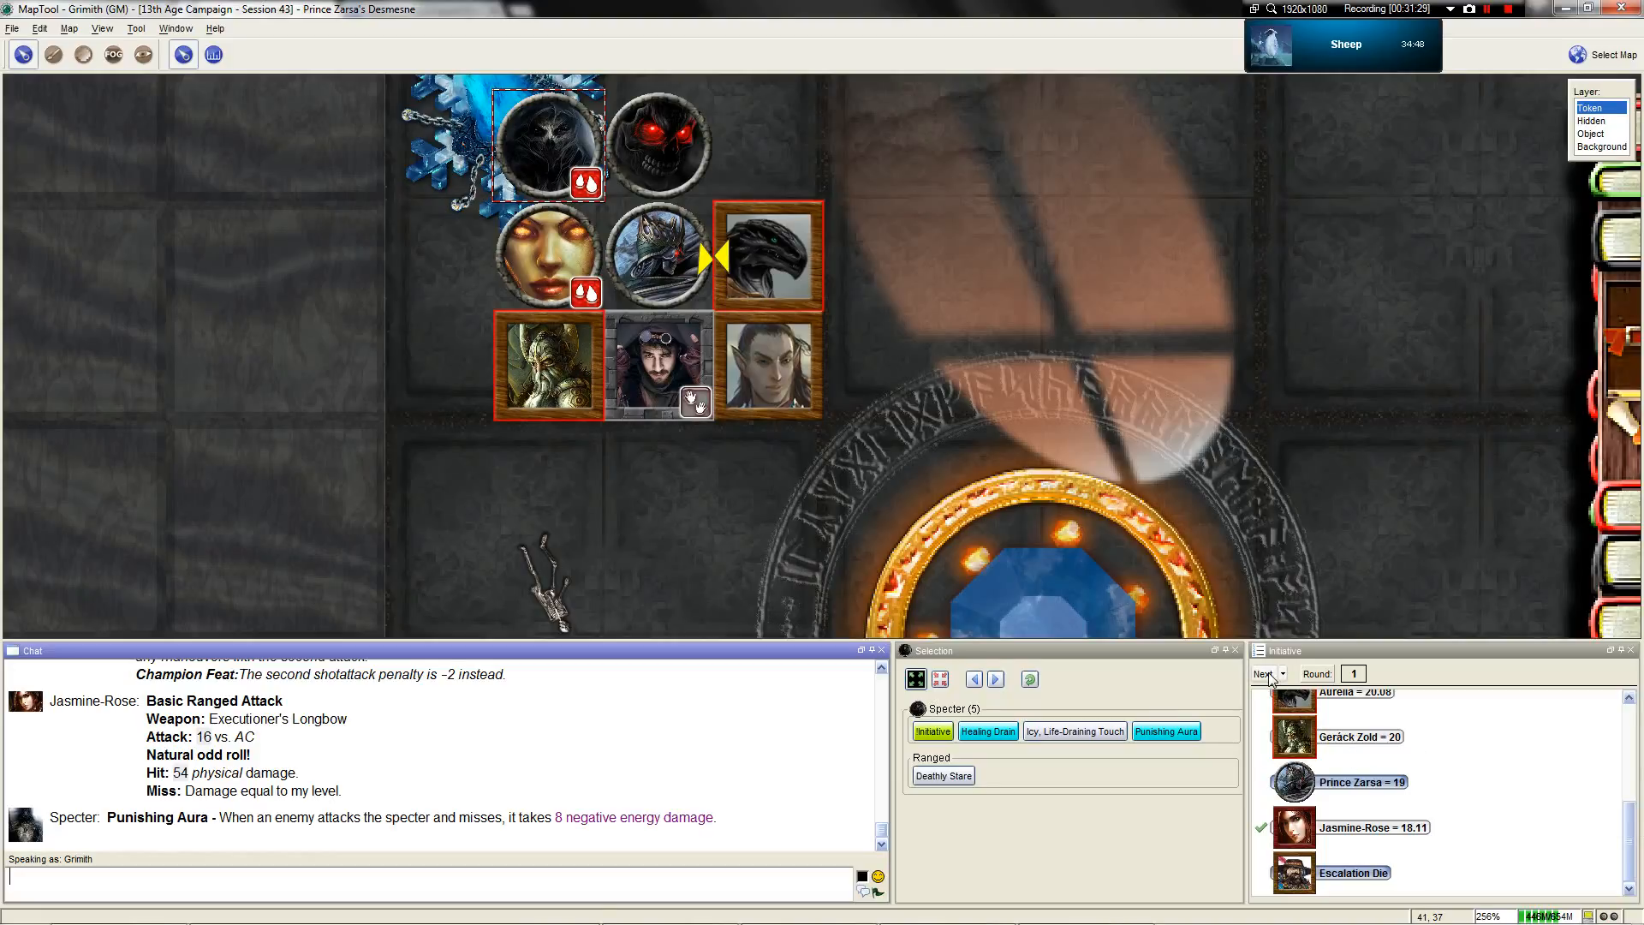
Advance the Initiative panel to round 2 with Tempus Malleator acting
{"action": "scroll", "scroll_direction": "down", "scroll_amount": 3}
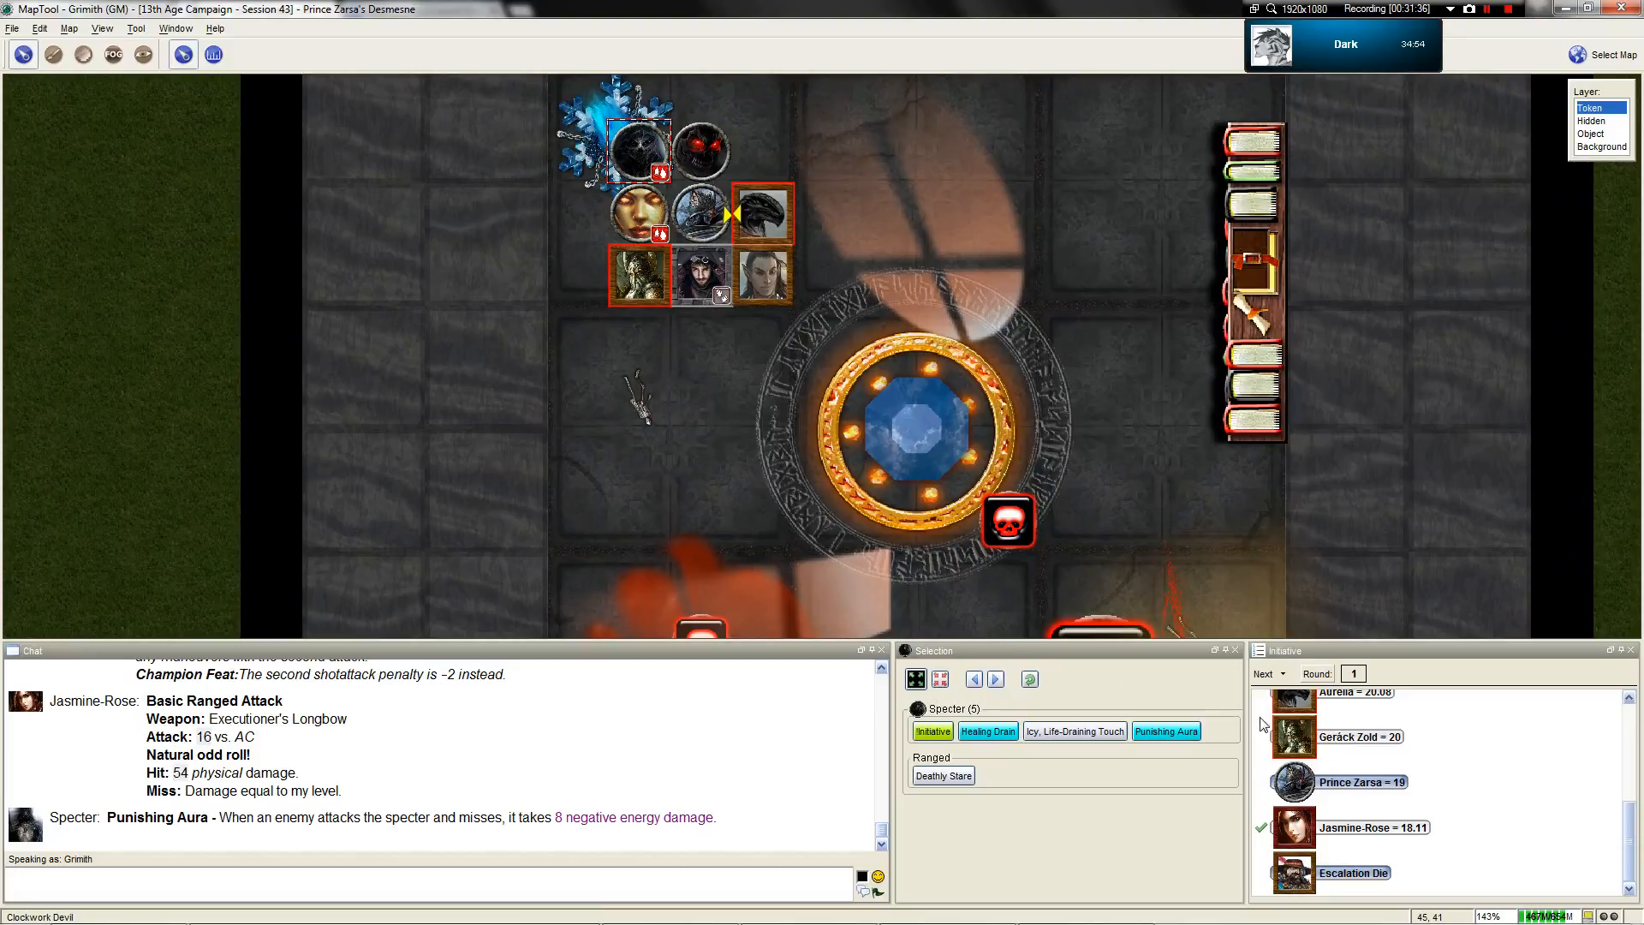
{"action": "right_click", "coordinate": [1353, 782]}
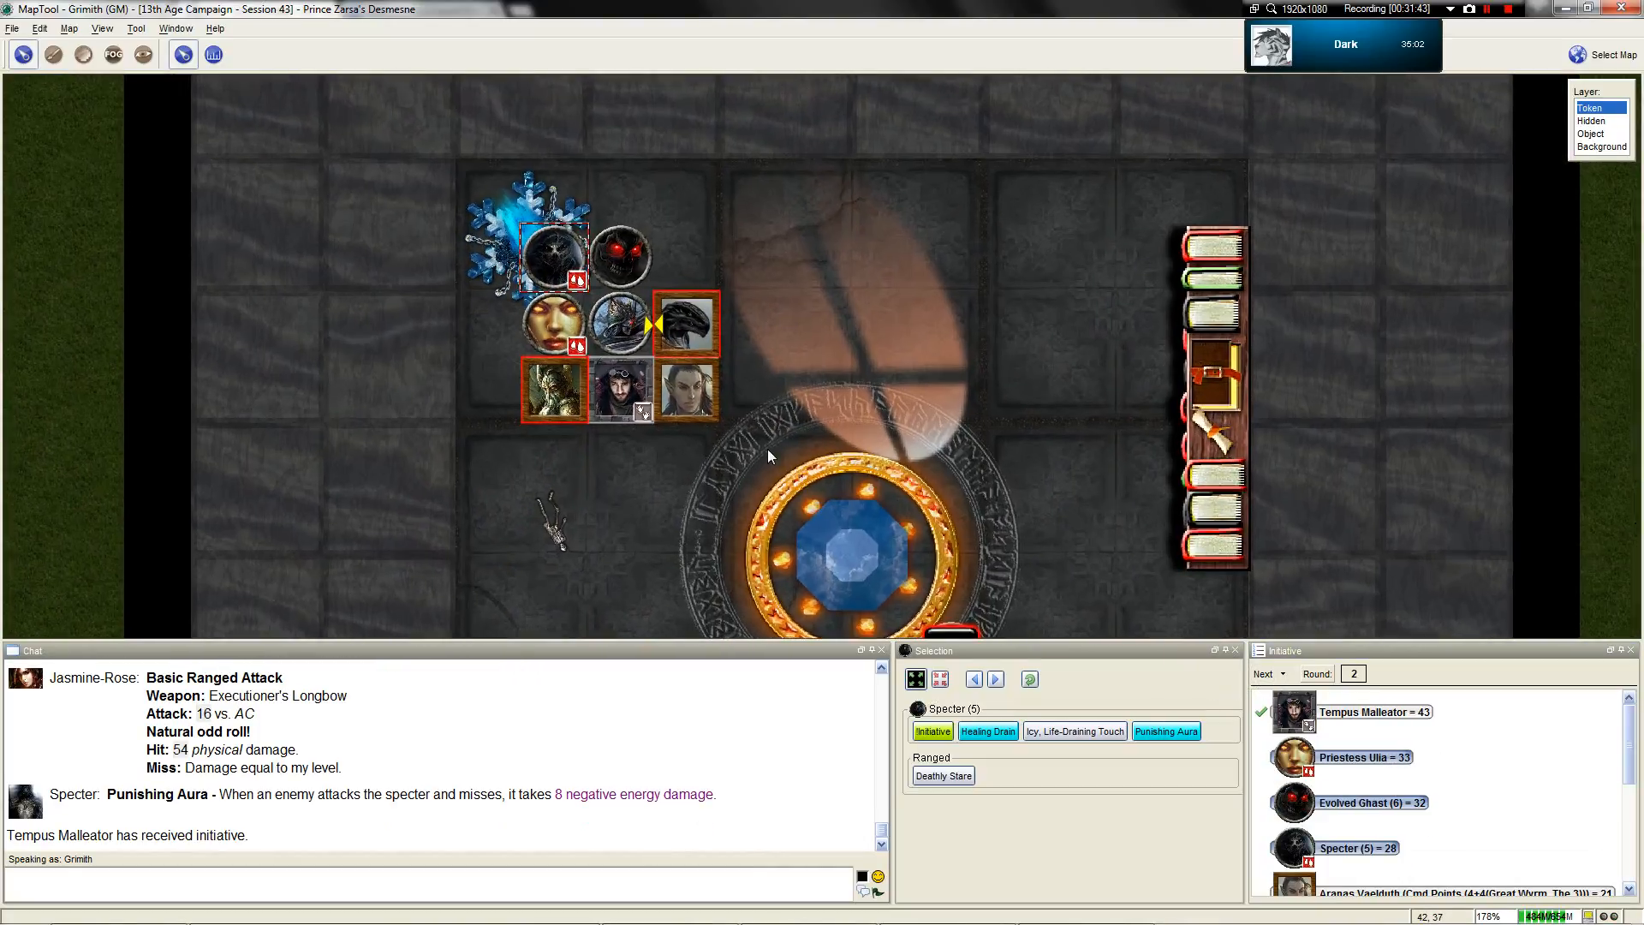
{"action": "scroll", "scroll_direction": "up", "scroll_amount": 3}
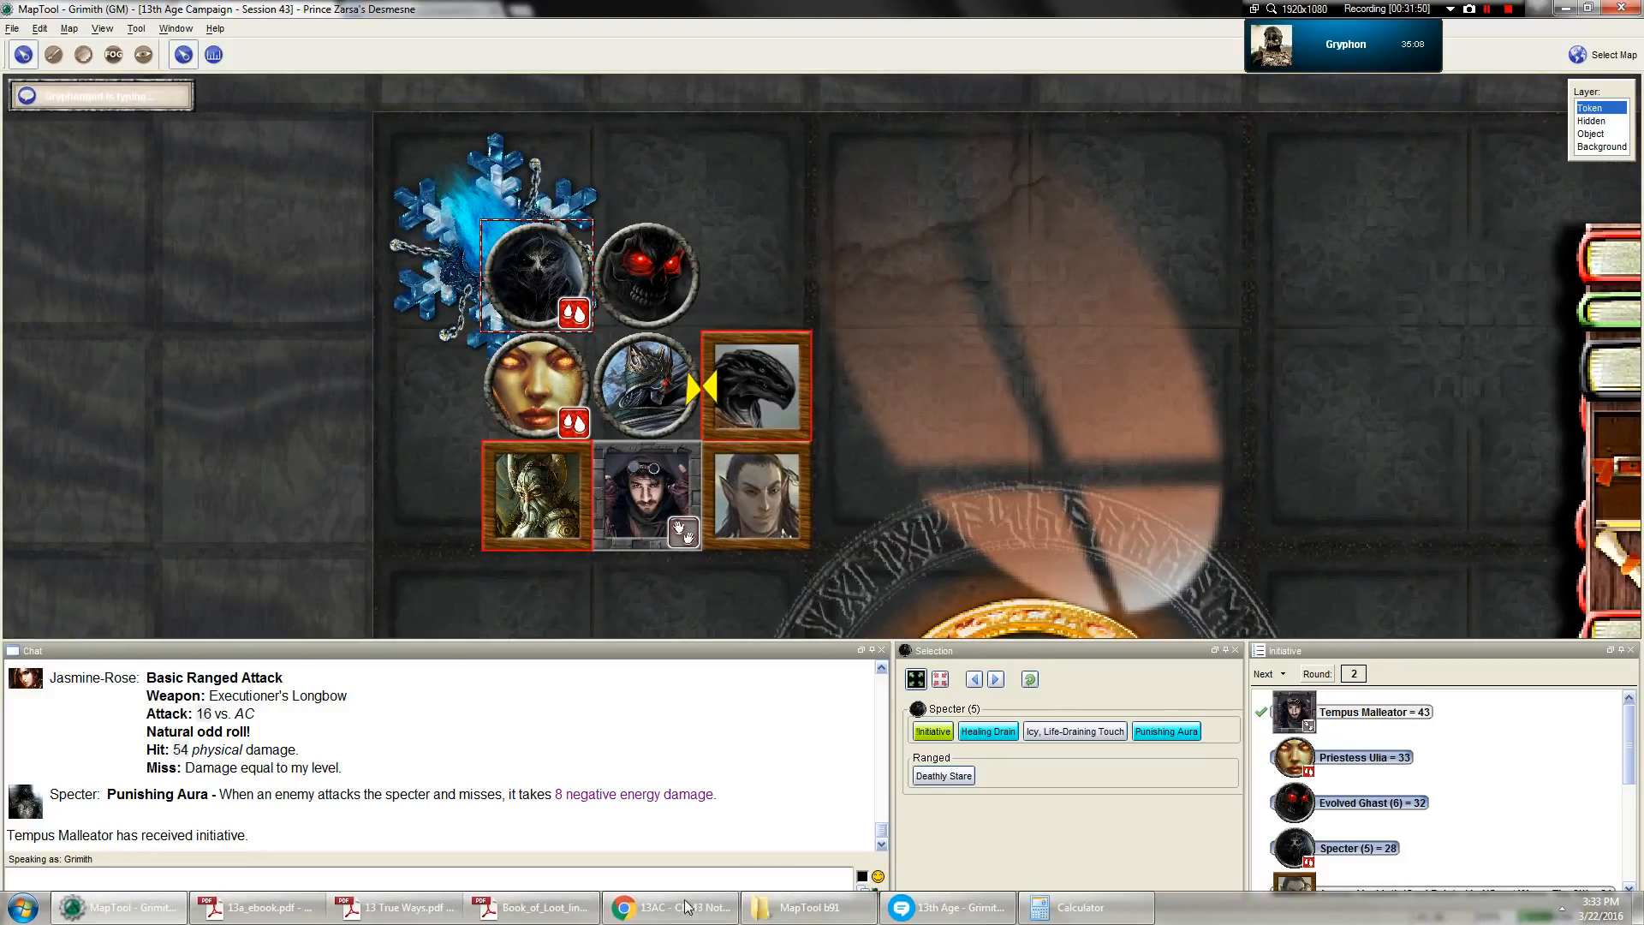
In the 13a_ebook.pdf rulebook, jump to the rogue 3rd Level Powers page with Thief's Strike
{"action": "left_click", "coordinate": [257, 907]}
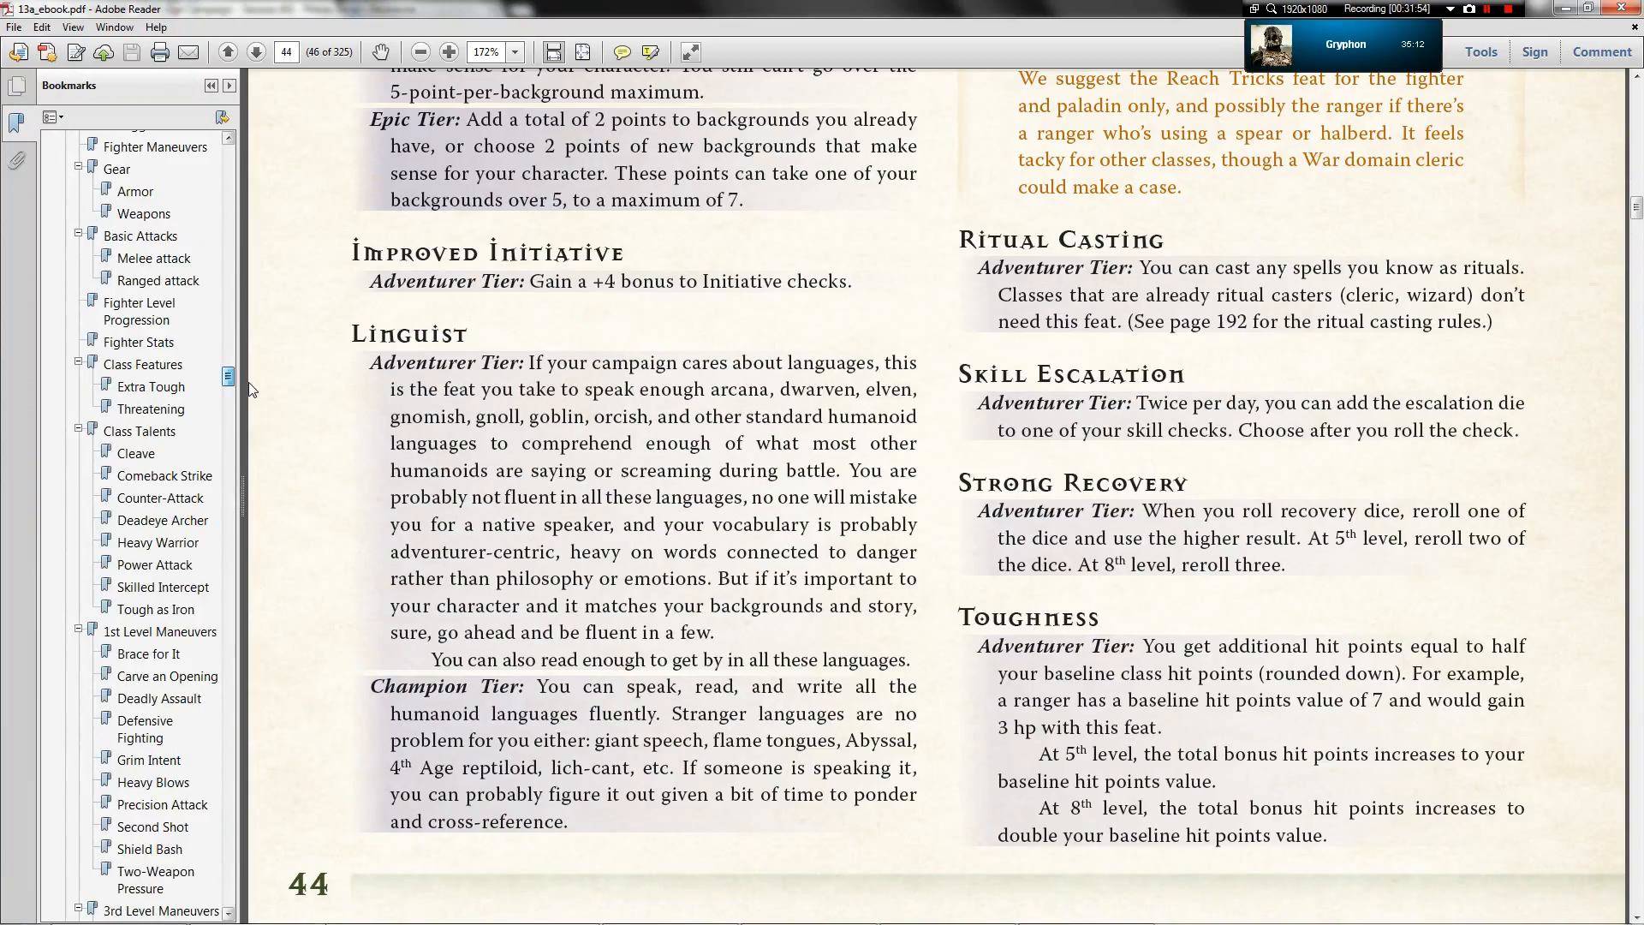
{"action": "scroll", "scroll_direction": "down", "scroll_amount": 3}
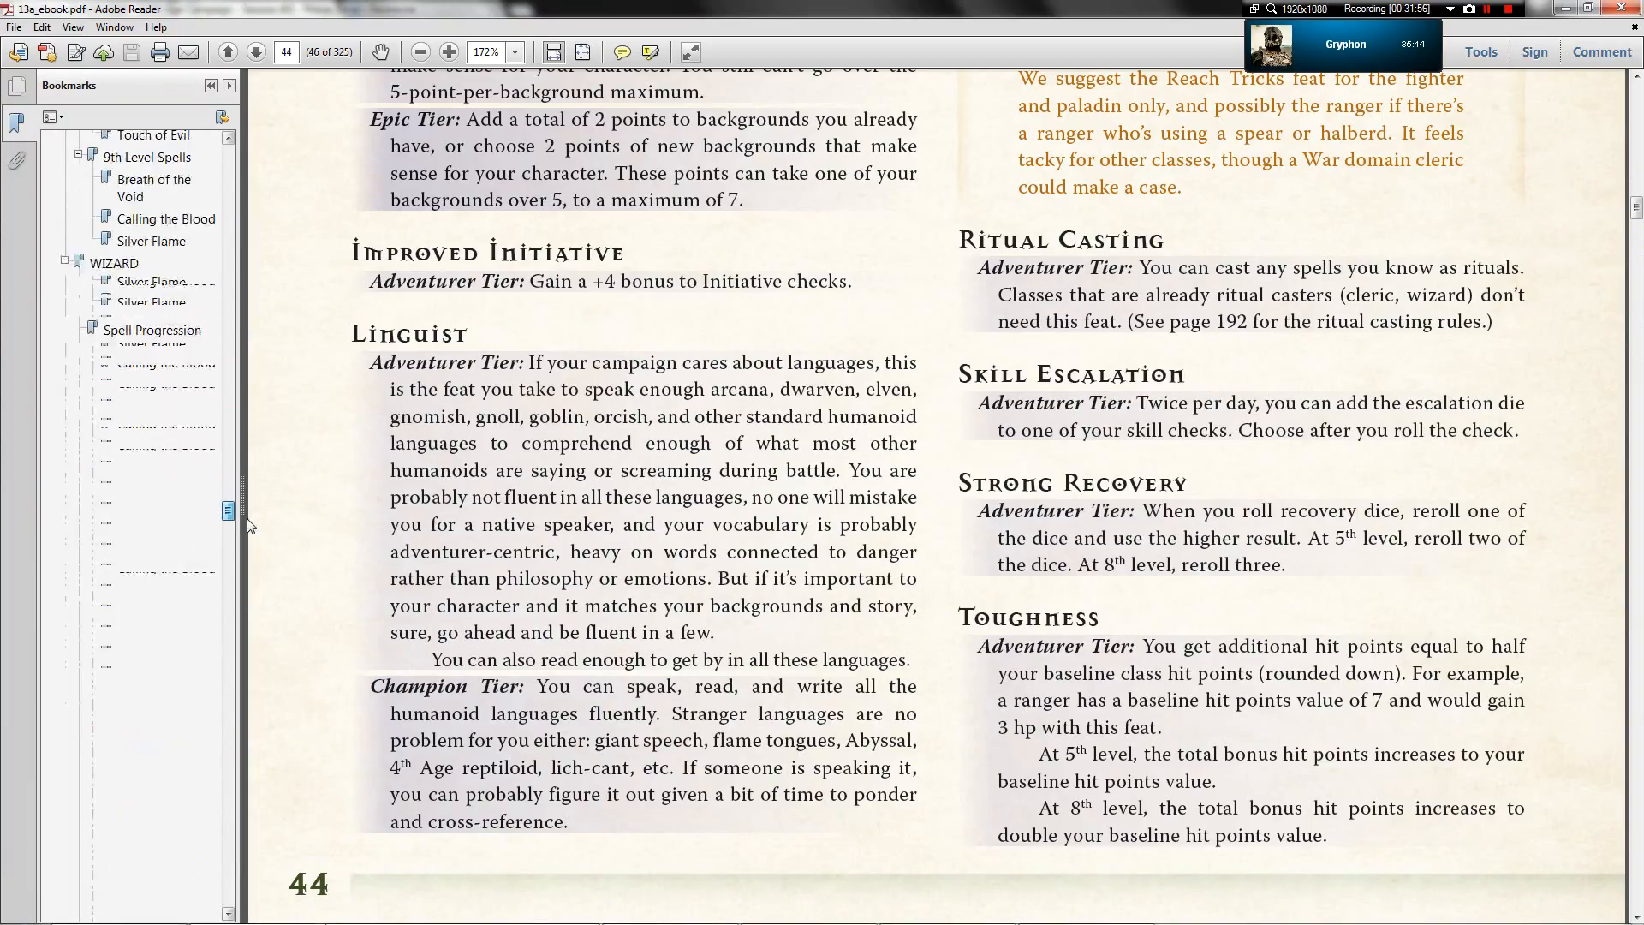
{"action": "scroll", "scroll_direction": "down", "scroll_amount": 3}
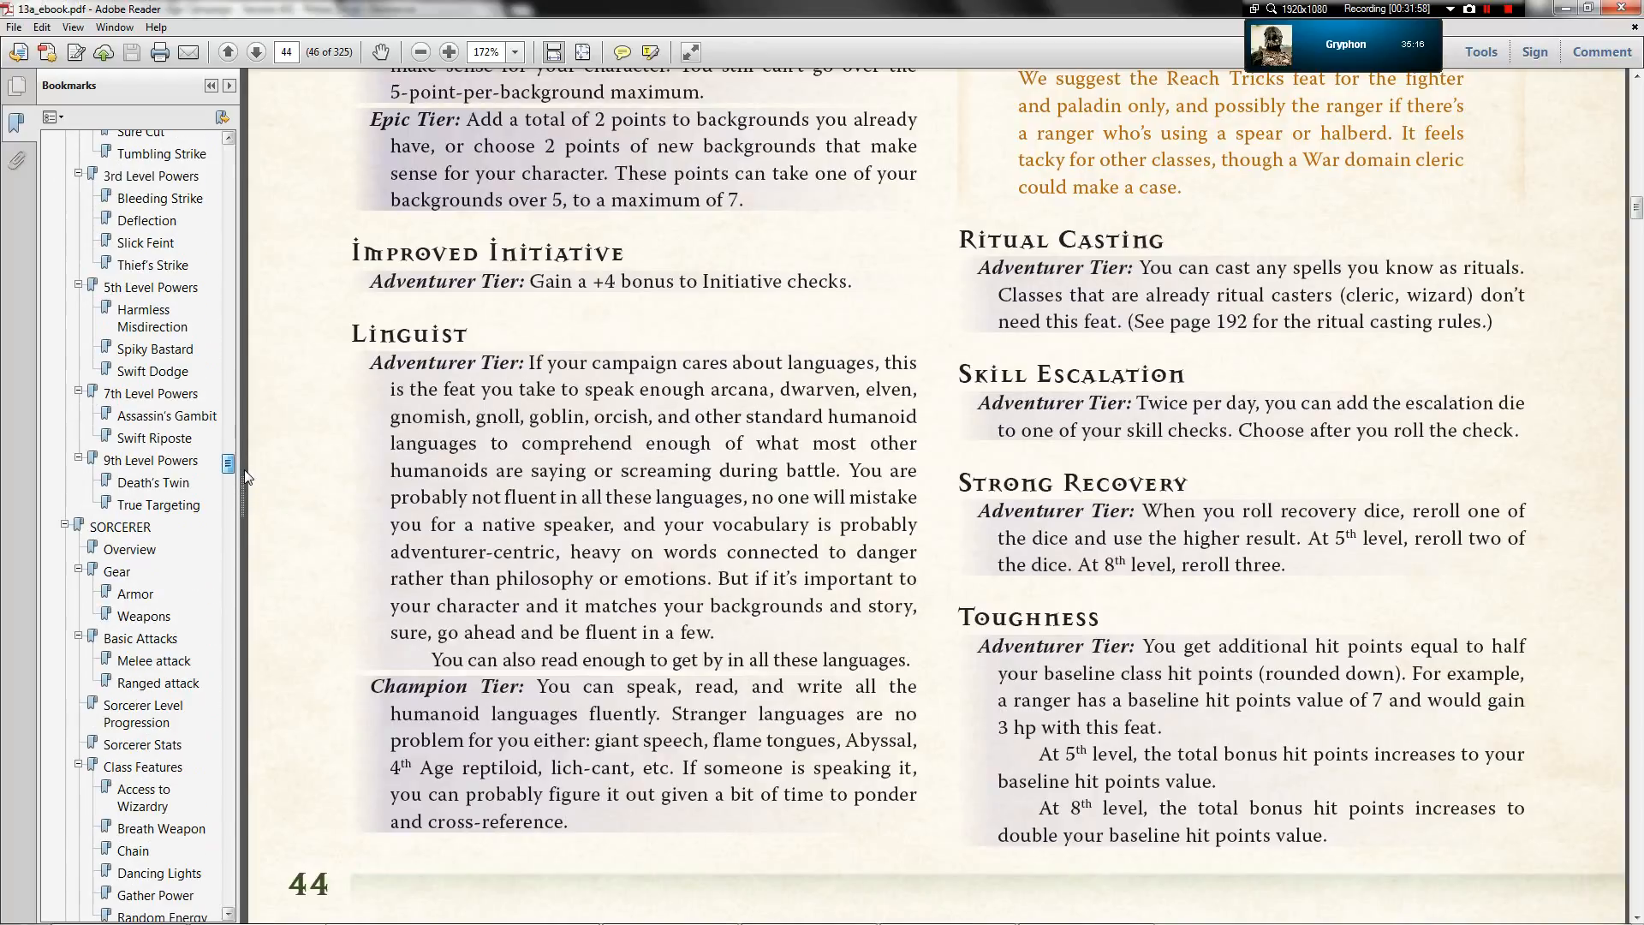
{"action": "scroll", "scroll_direction": "up", "scroll_amount": 3}
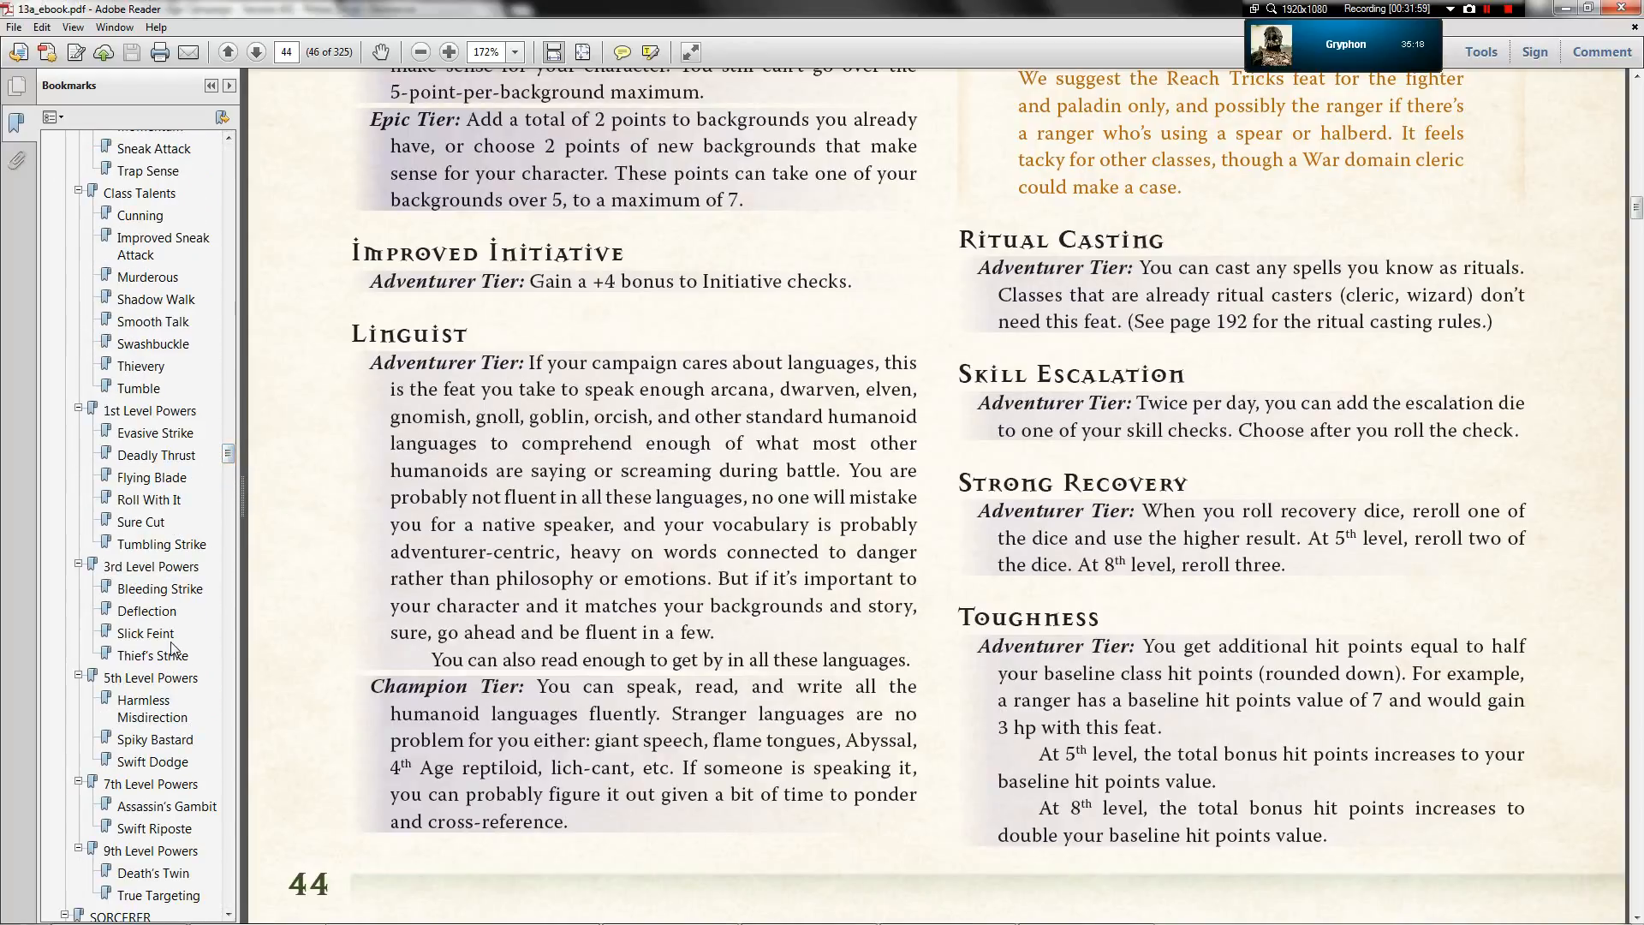
{"action": "left_click", "coordinate": [151, 655]}
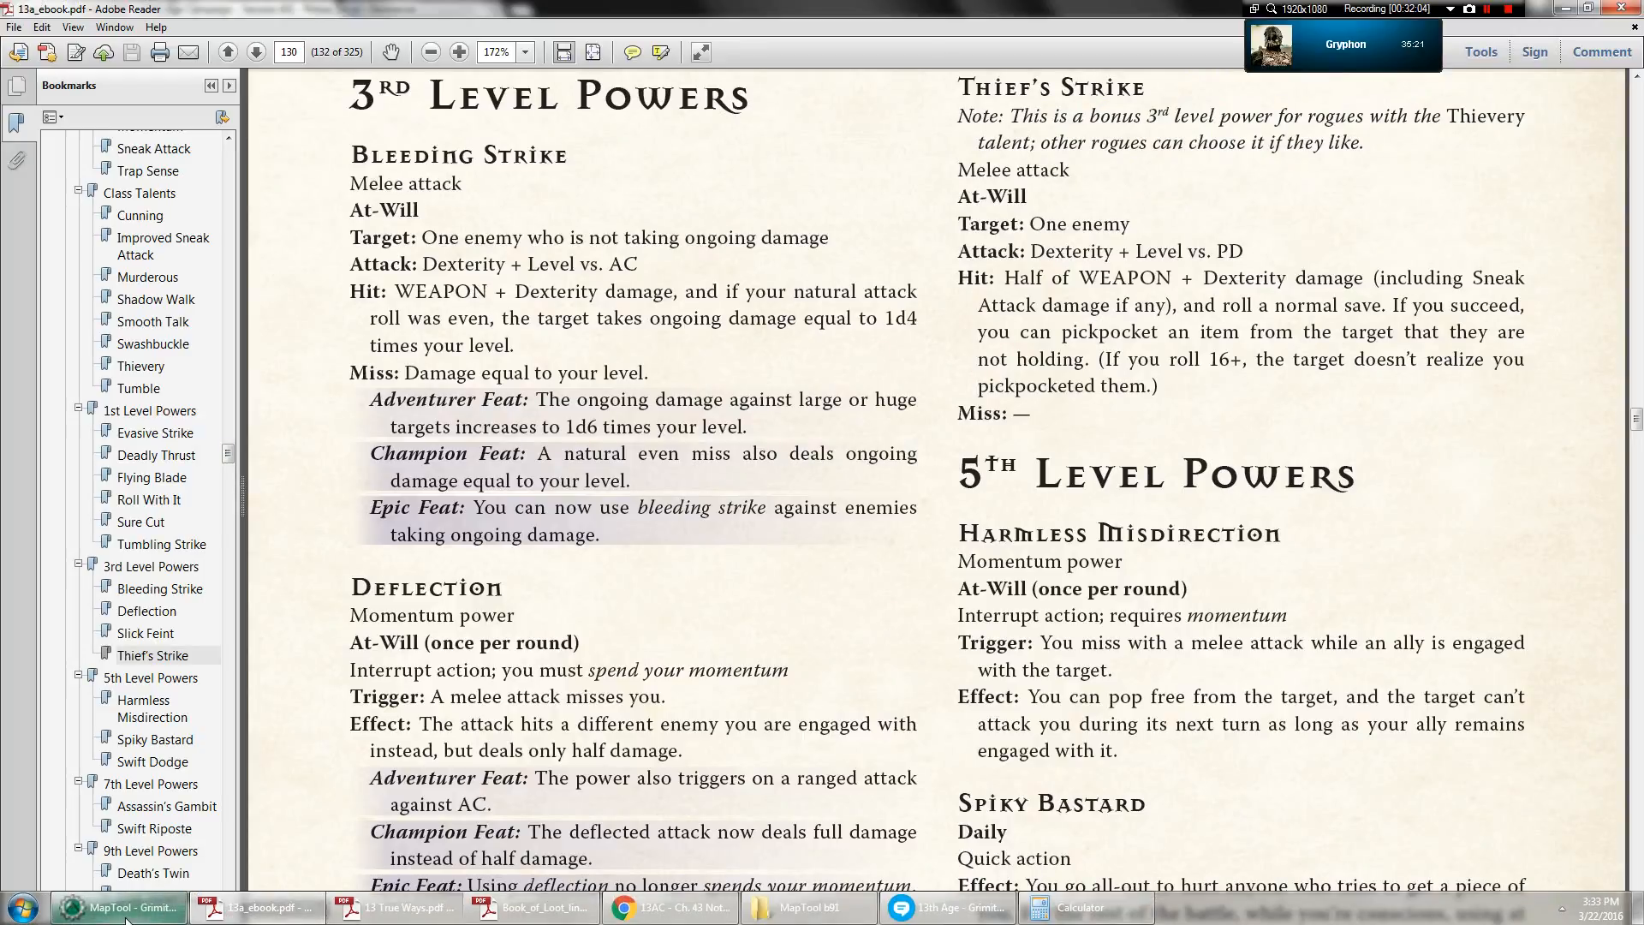
Return to the MapTool battle map where Jasmine-Rose's Rune roll of 100 shows in chat
{"action": "left_click", "coordinate": [118, 907]}
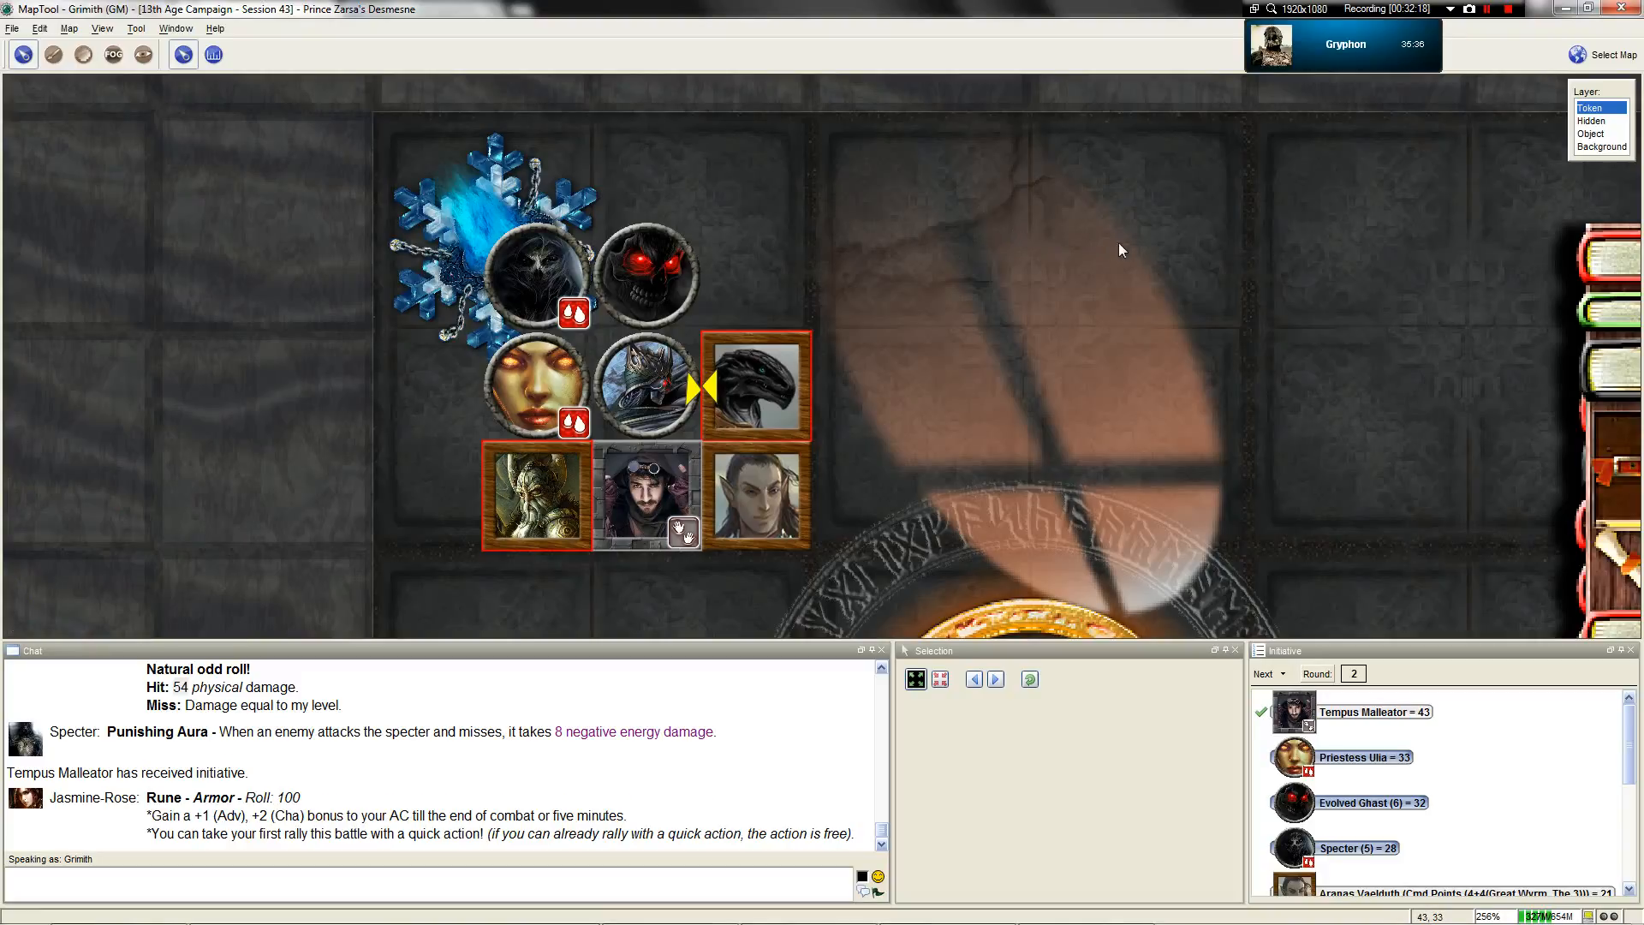
{"action": "left_click", "coordinate": [1508, 9]}
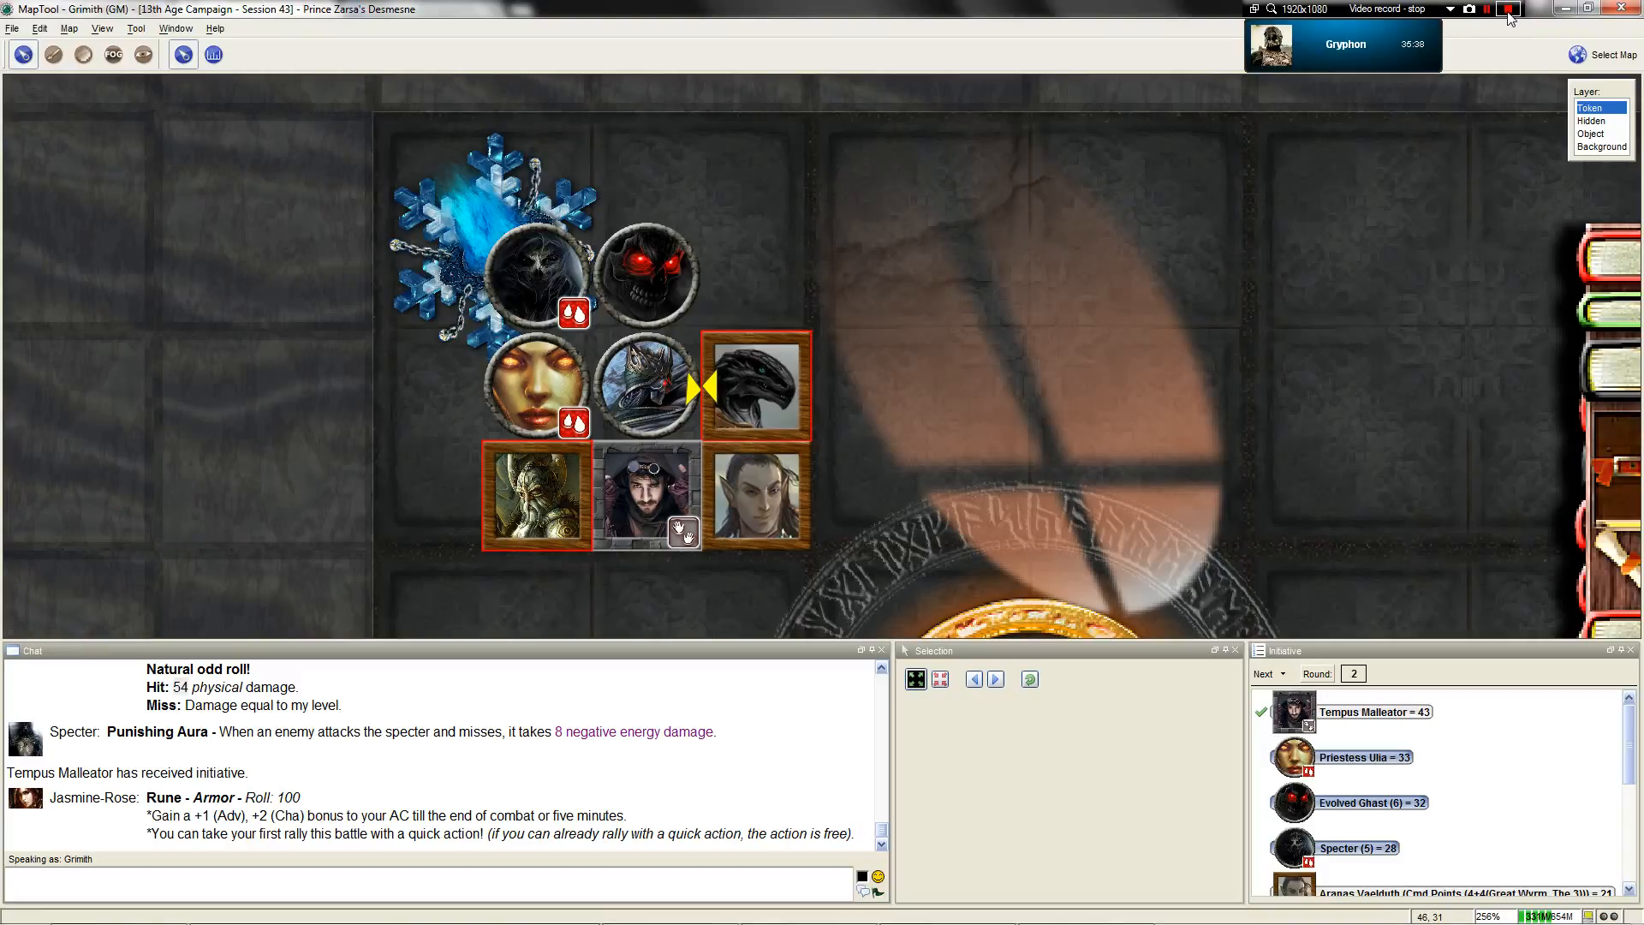